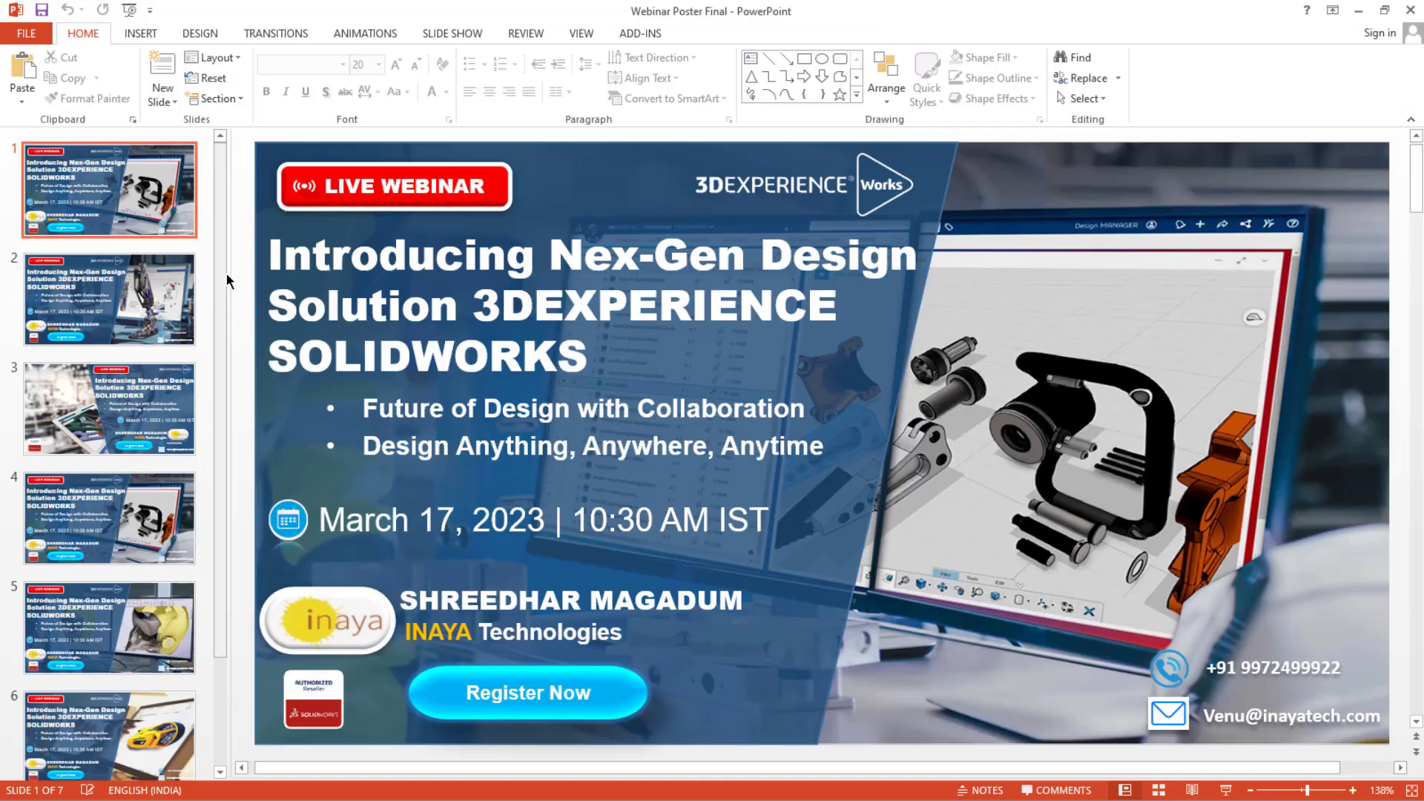
# Step: Show poster slide 2 in PowerPoint, then bring up the LinkedIn company post with that banner
pyautogui.click(109, 300)
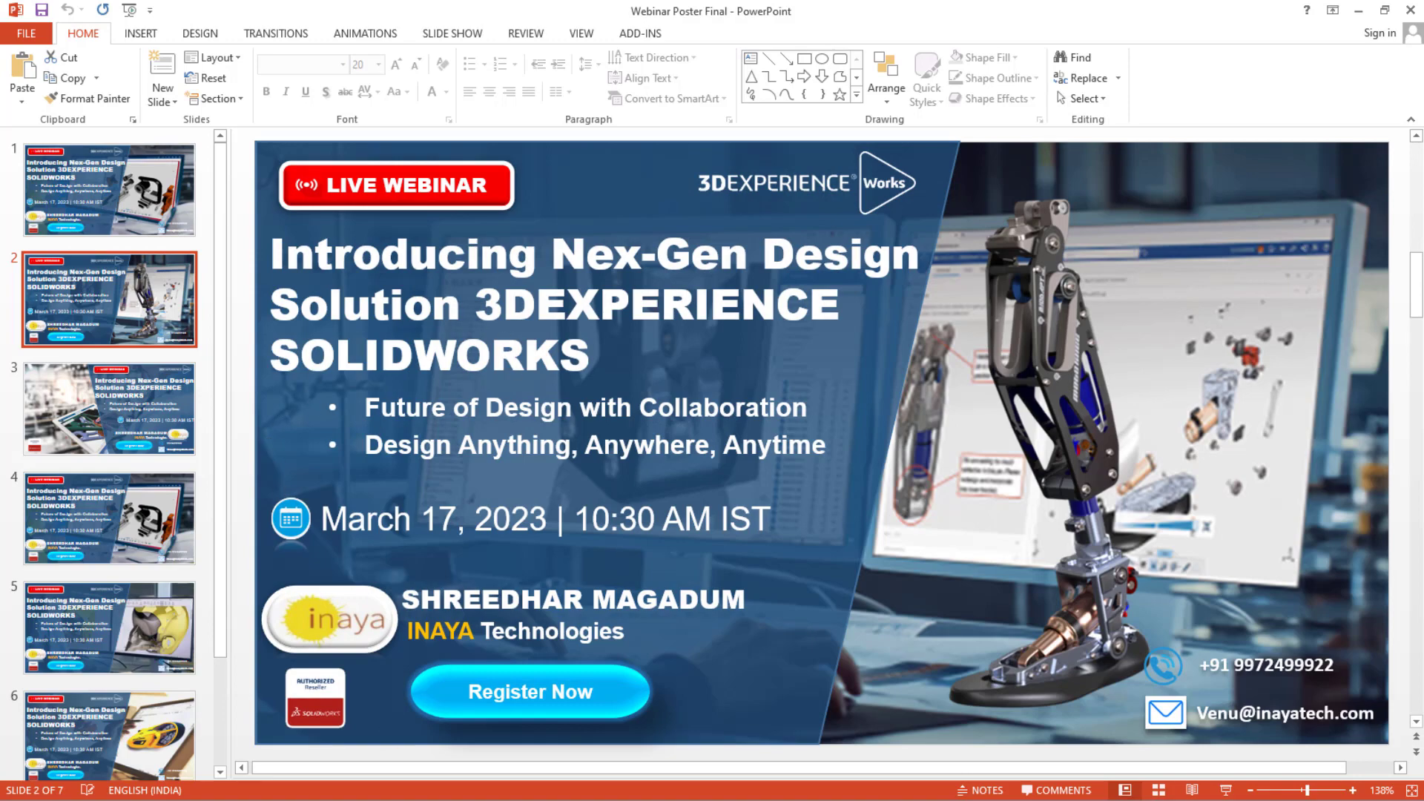
pyautogui.click(14, 787)
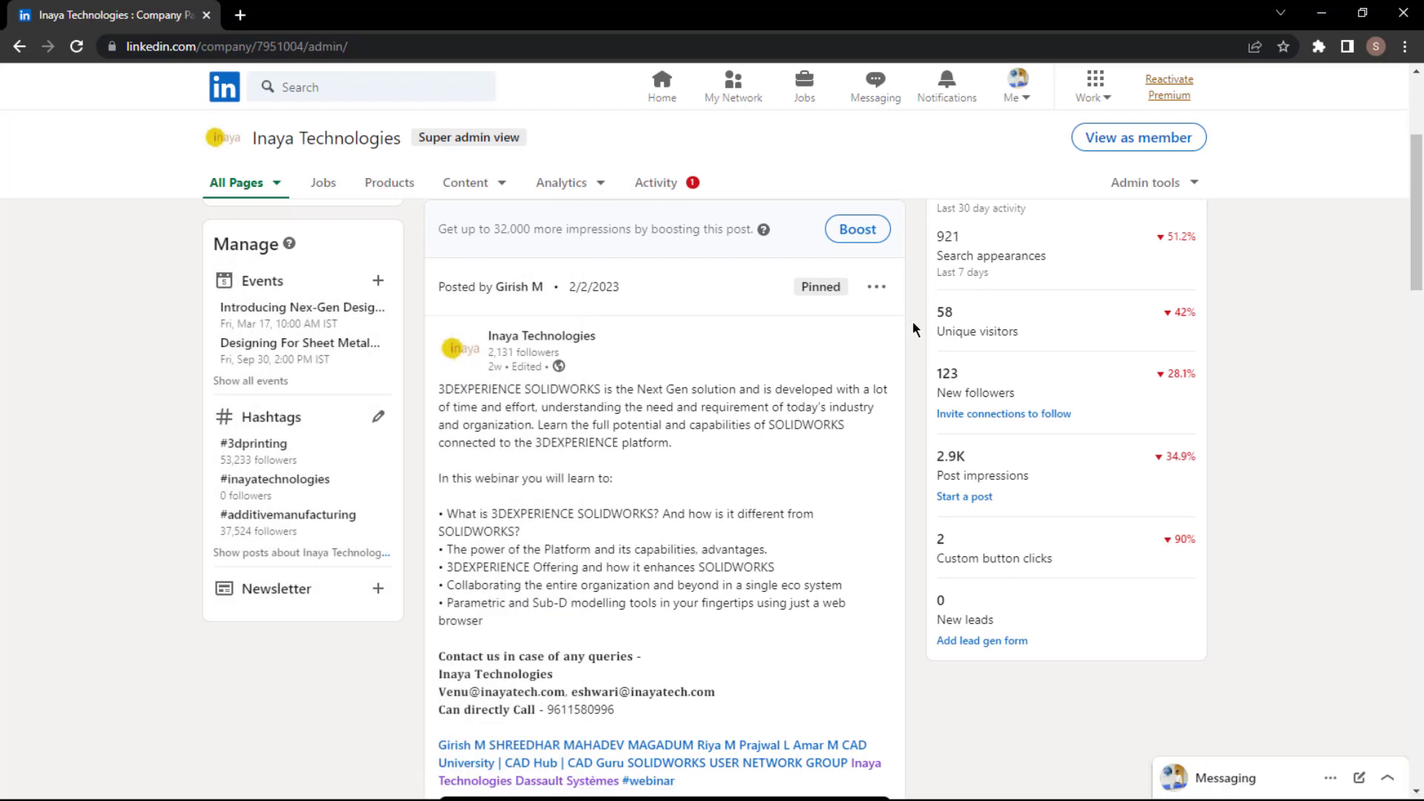
pyautogui.scroll(-3)
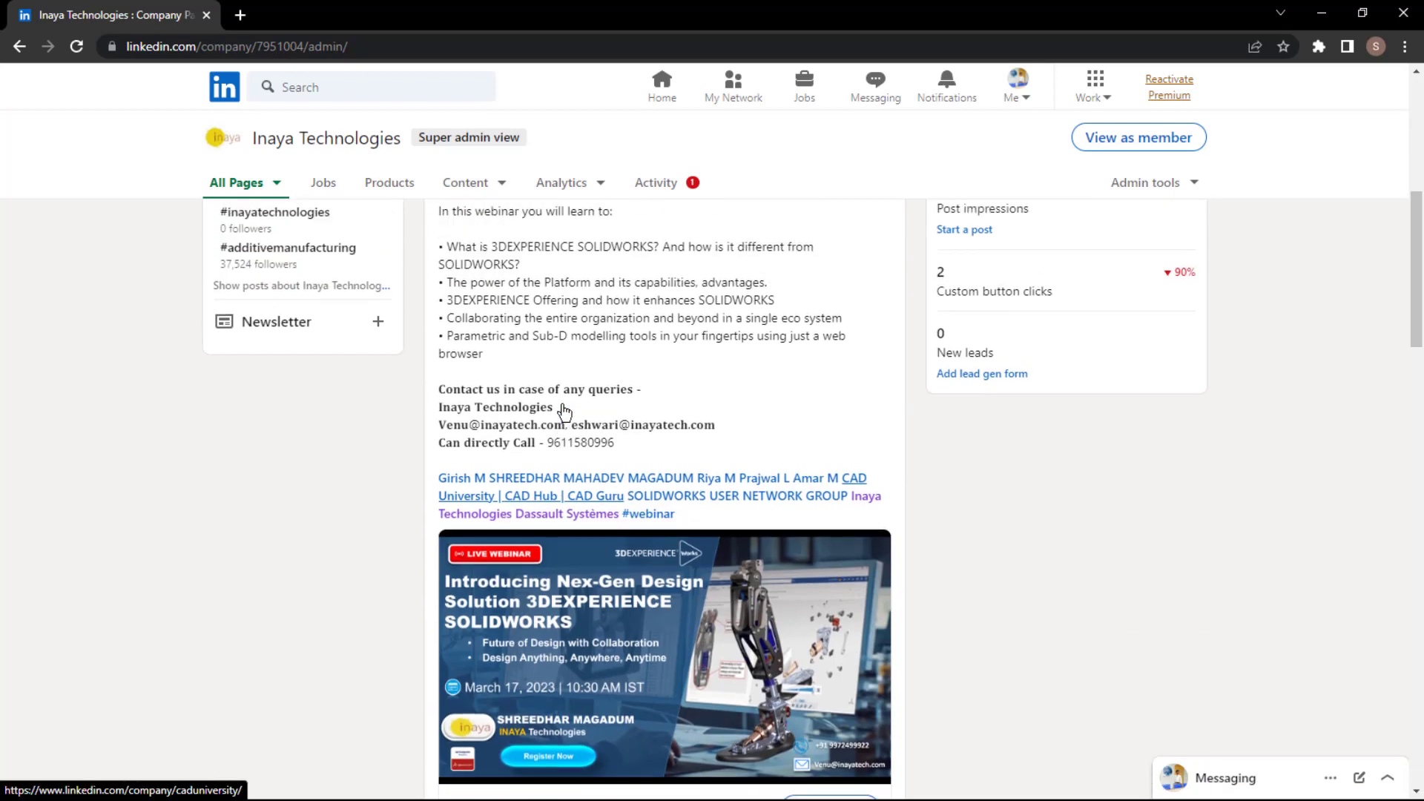
pyautogui.moveTo(706, 135)
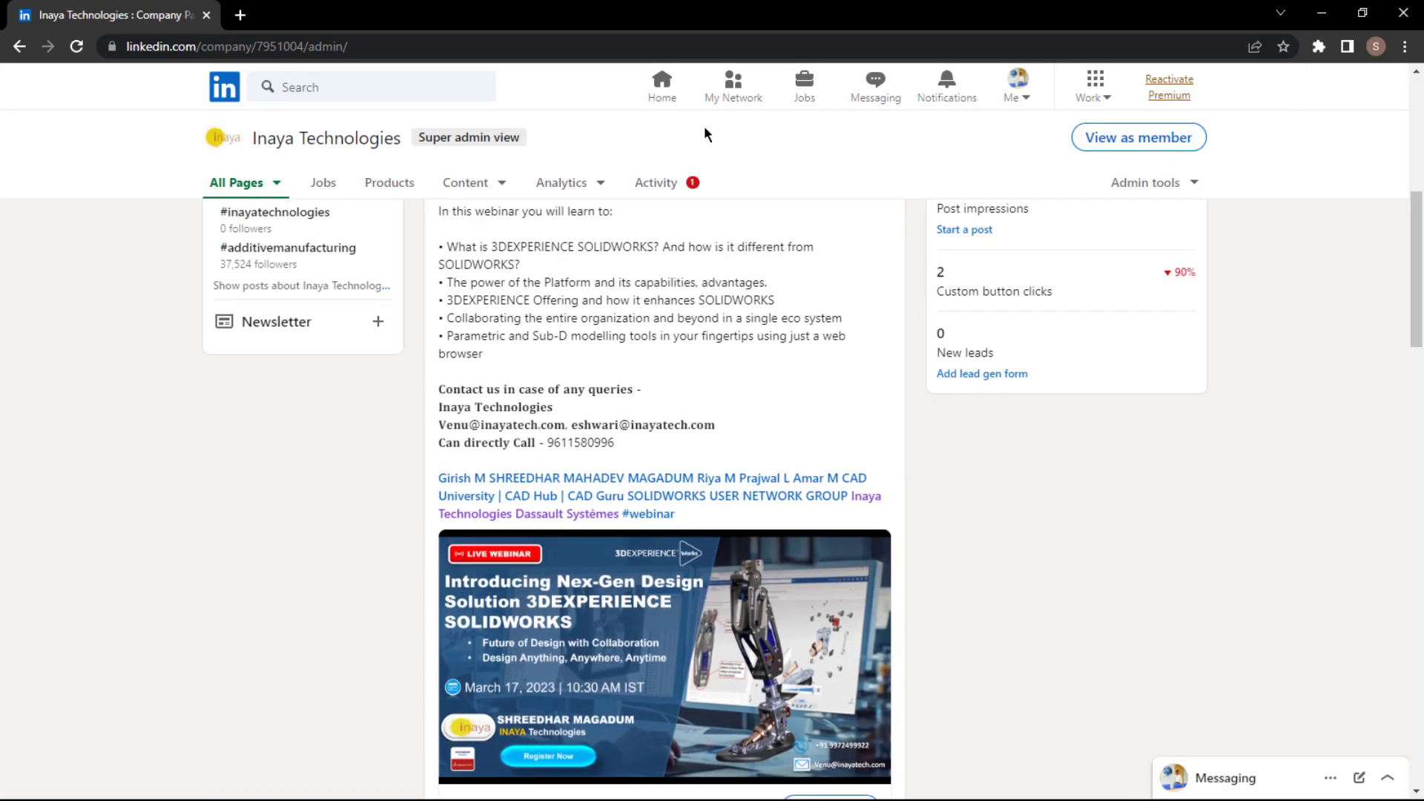
# Step: Launch Google Forms from the Google apps grid in a new Chrome tab
pyautogui.click(450, 15)
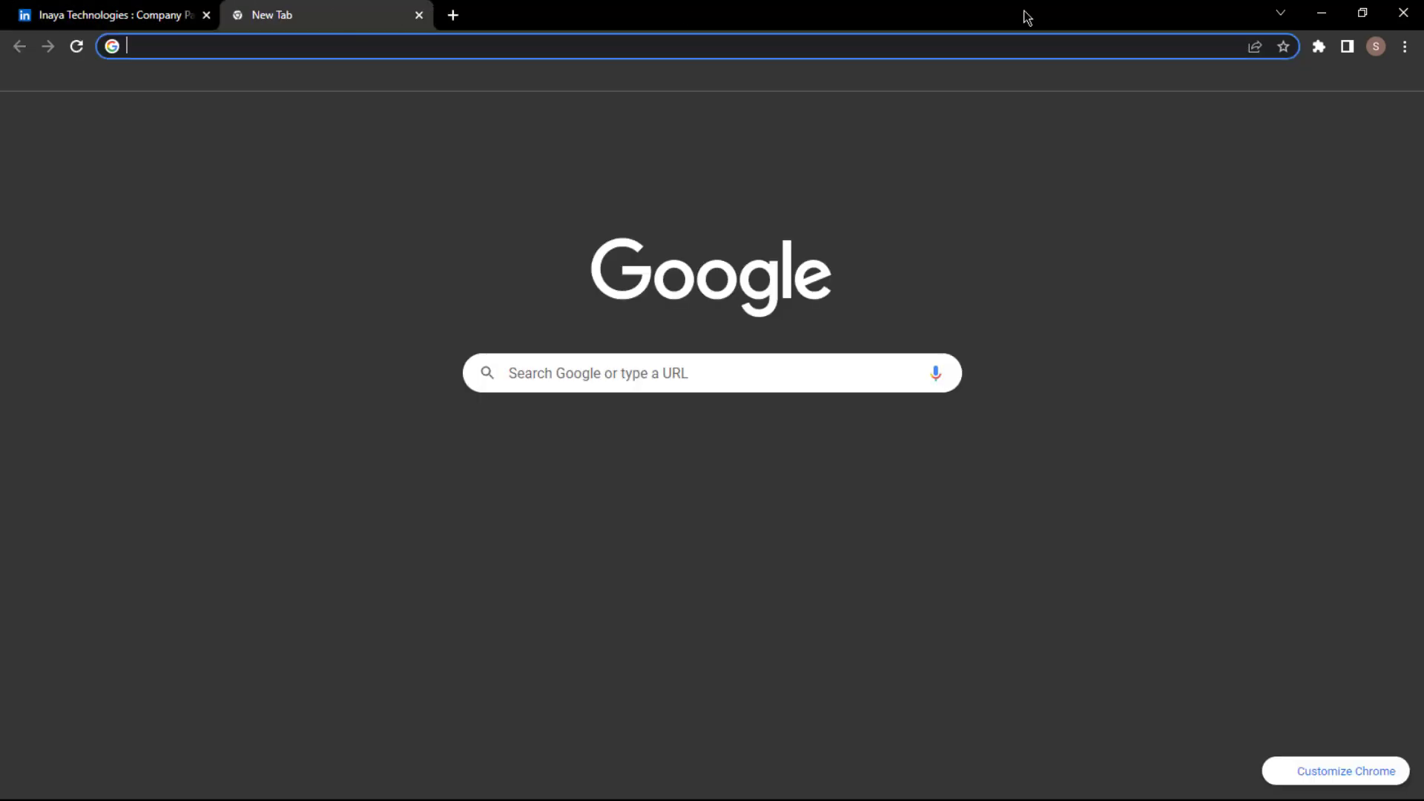
pyautogui.click(1350, 120)
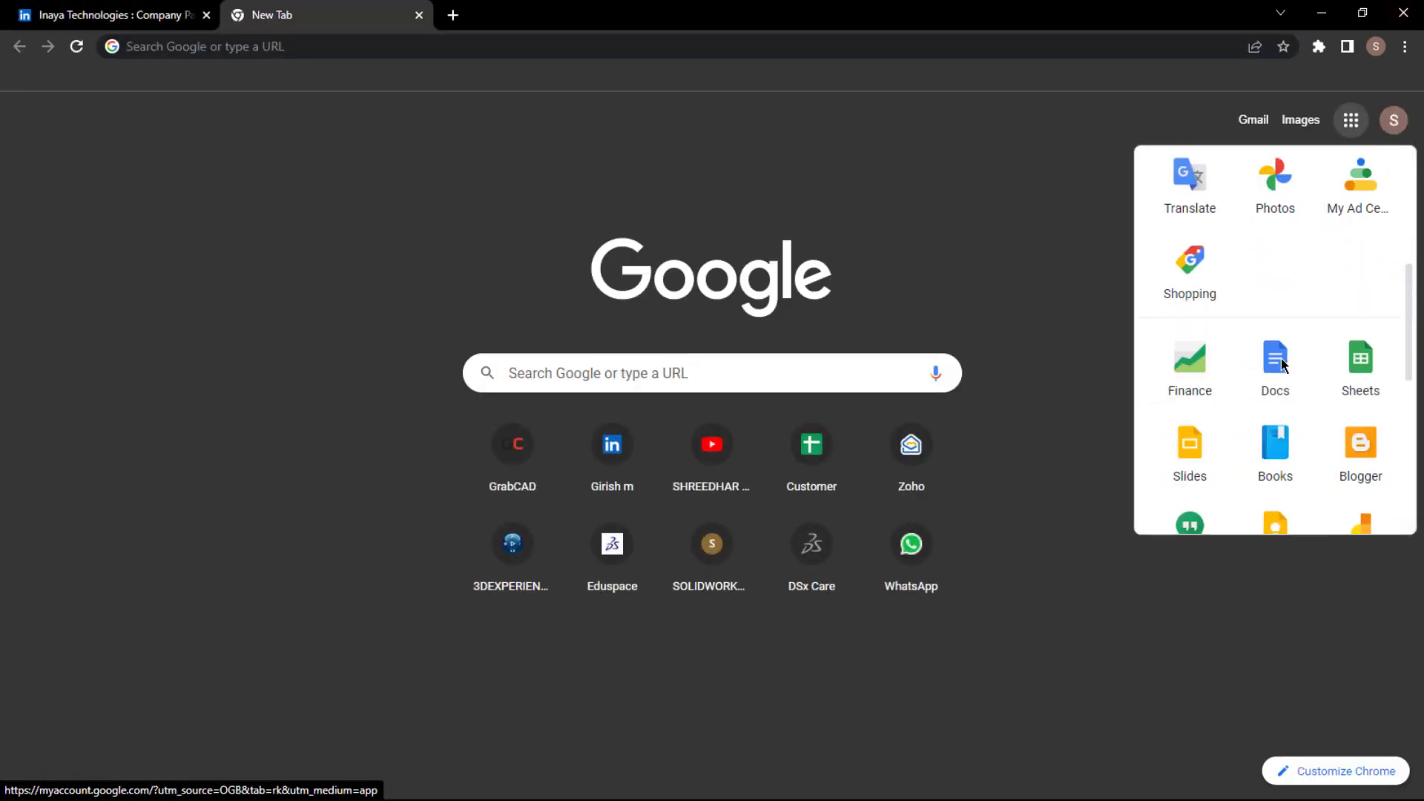
pyautogui.scroll(-3)
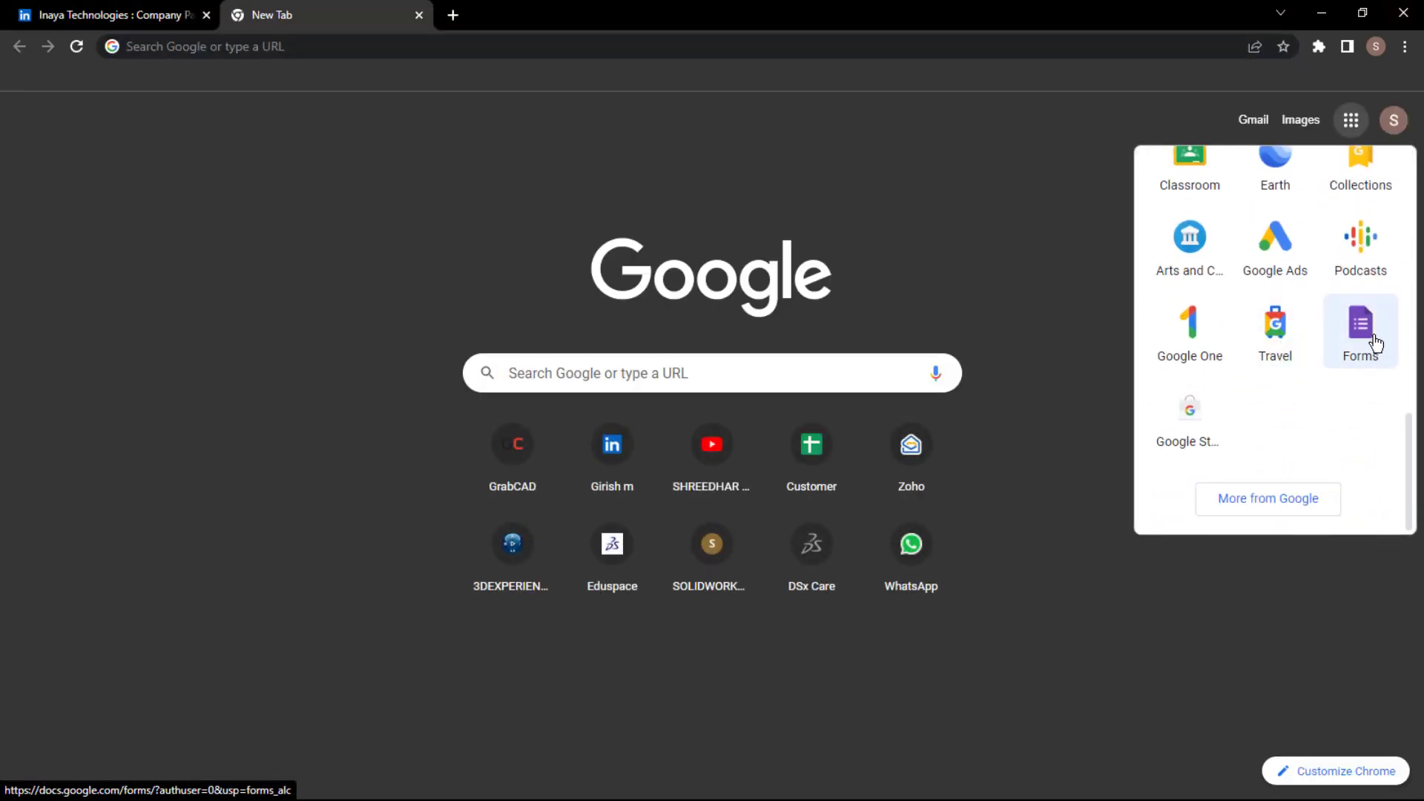
pyautogui.click(1360, 322)
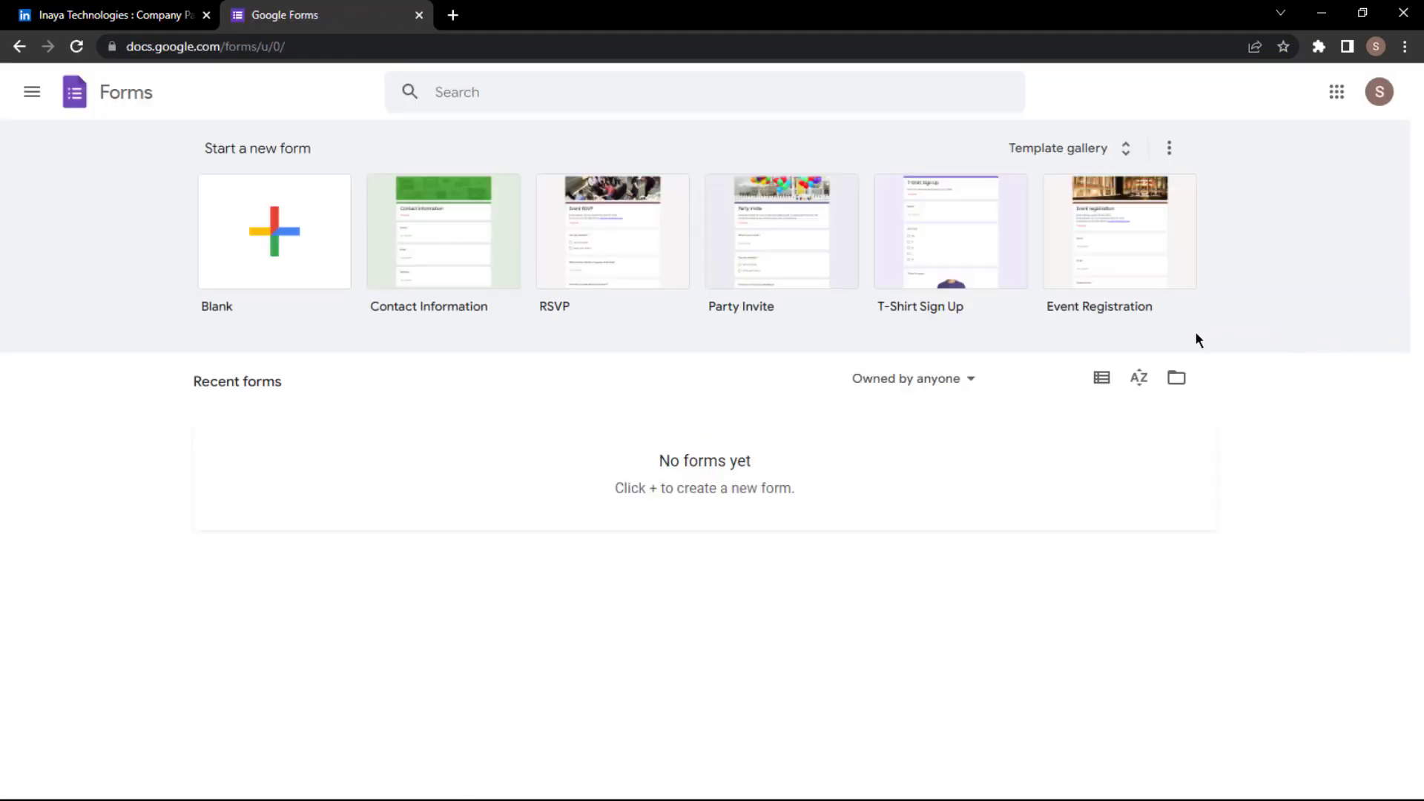
pyautogui.click(444, 231)
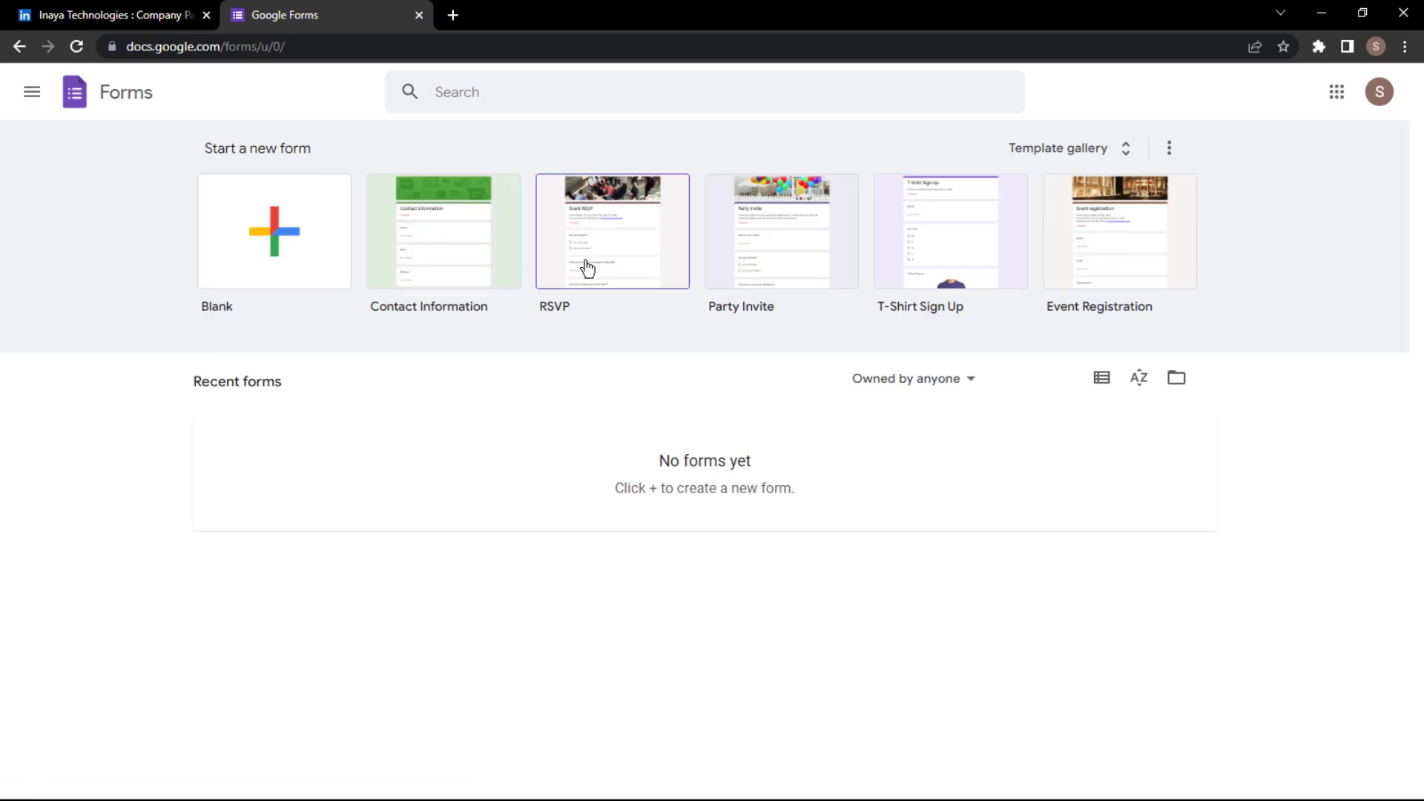
pyautogui.moveTo(996, 240)
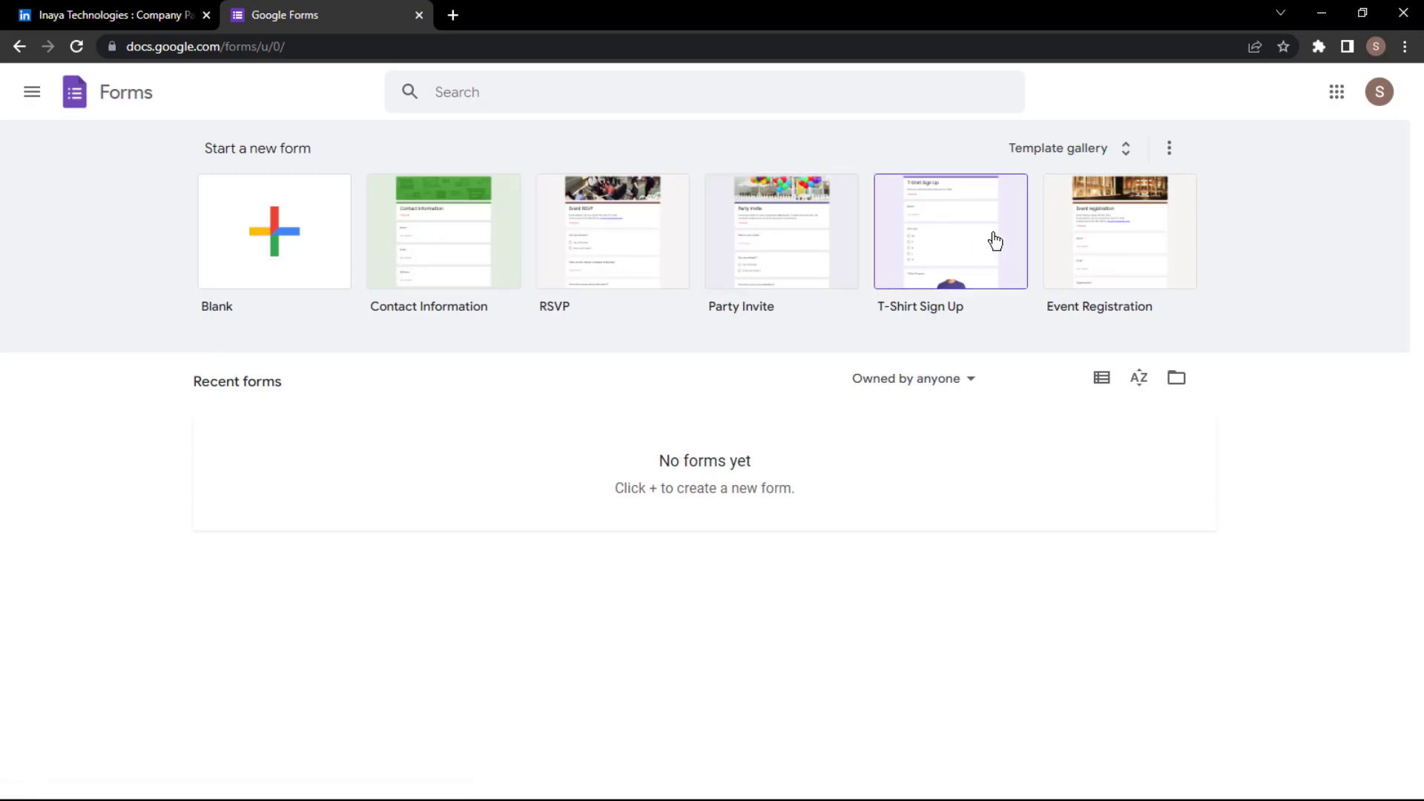
pyautogui.moveTo(1077, 257)
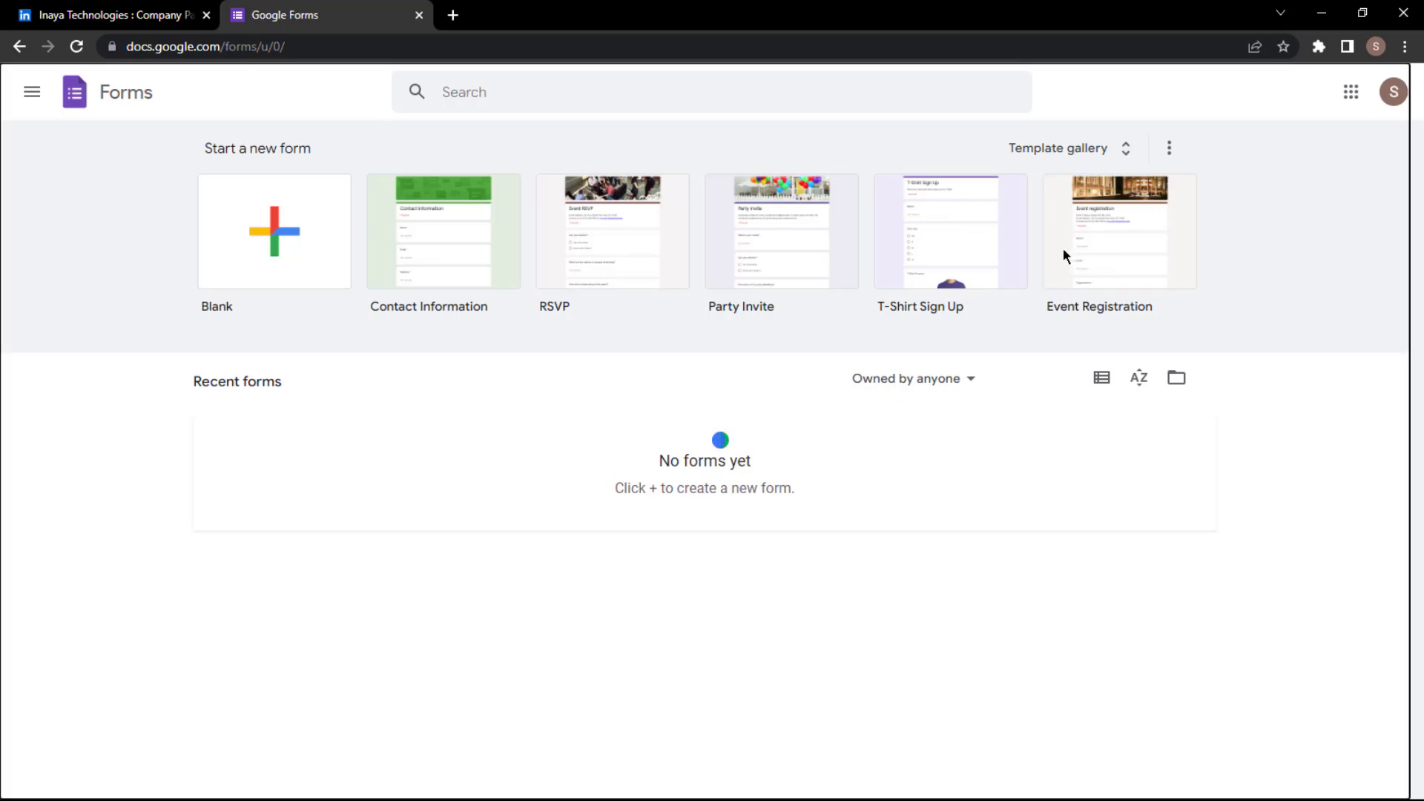
# Step: Create a form from the Event Registration template and look through its questions
pyautogui.click(1118, 232)
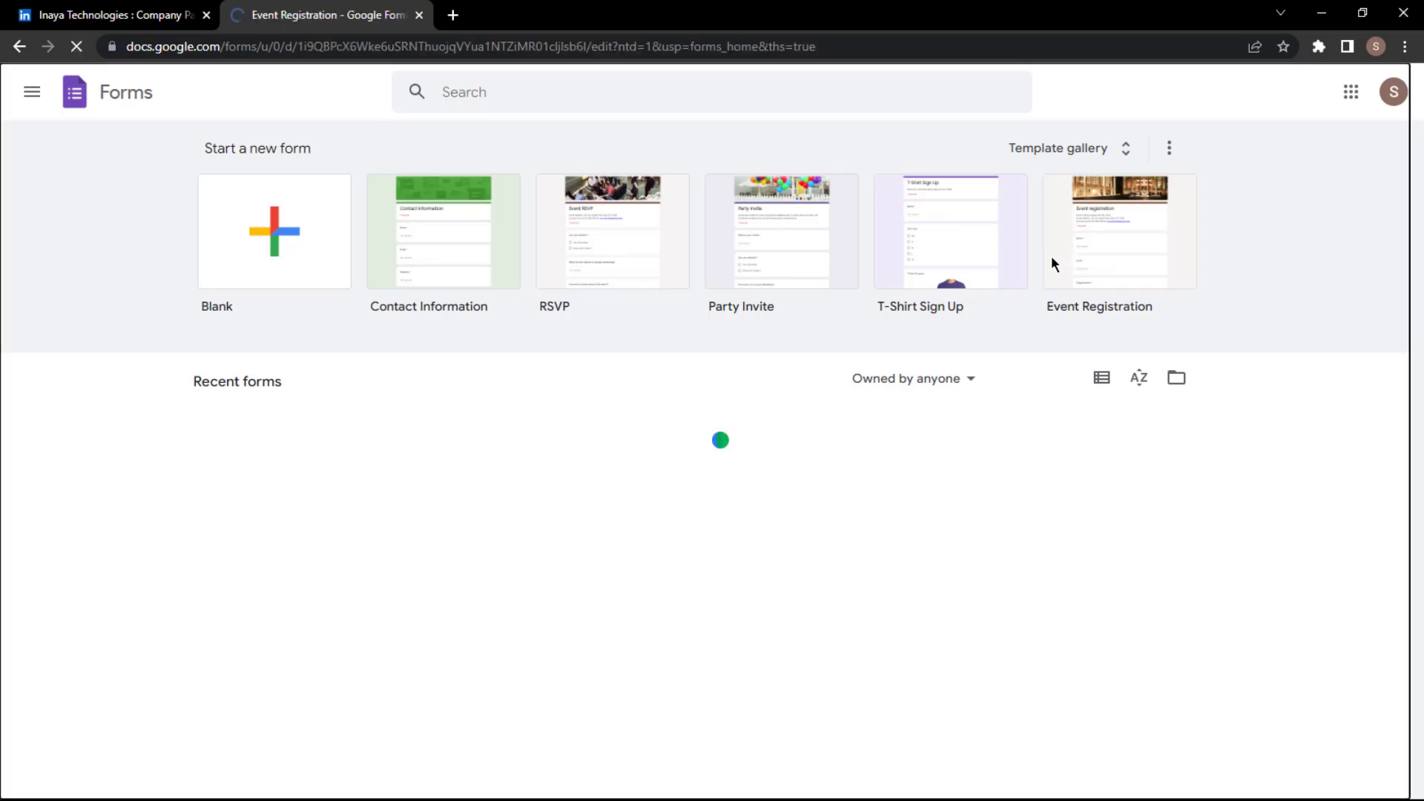
pyautogui.click(1118, 231)
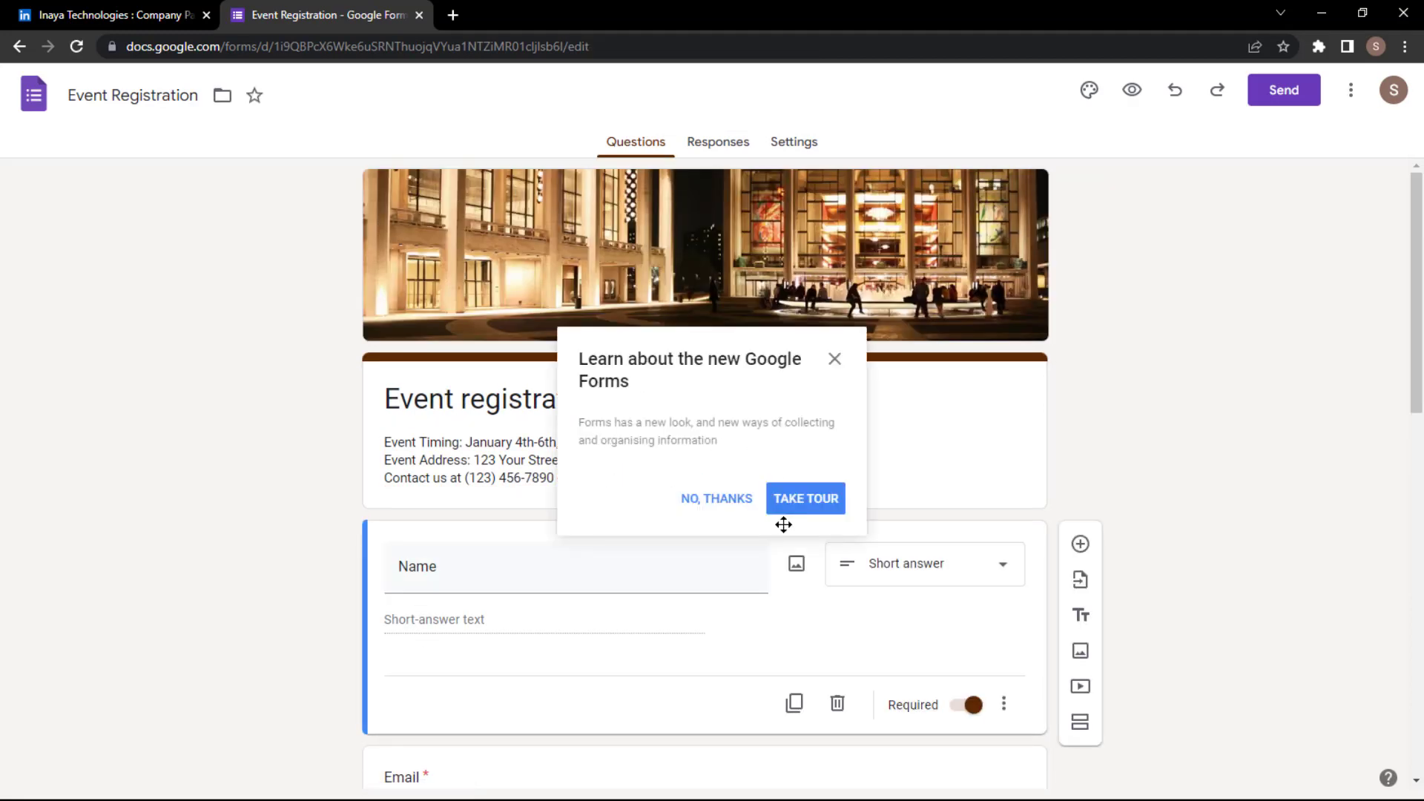
pyautogui.click(715, 498)
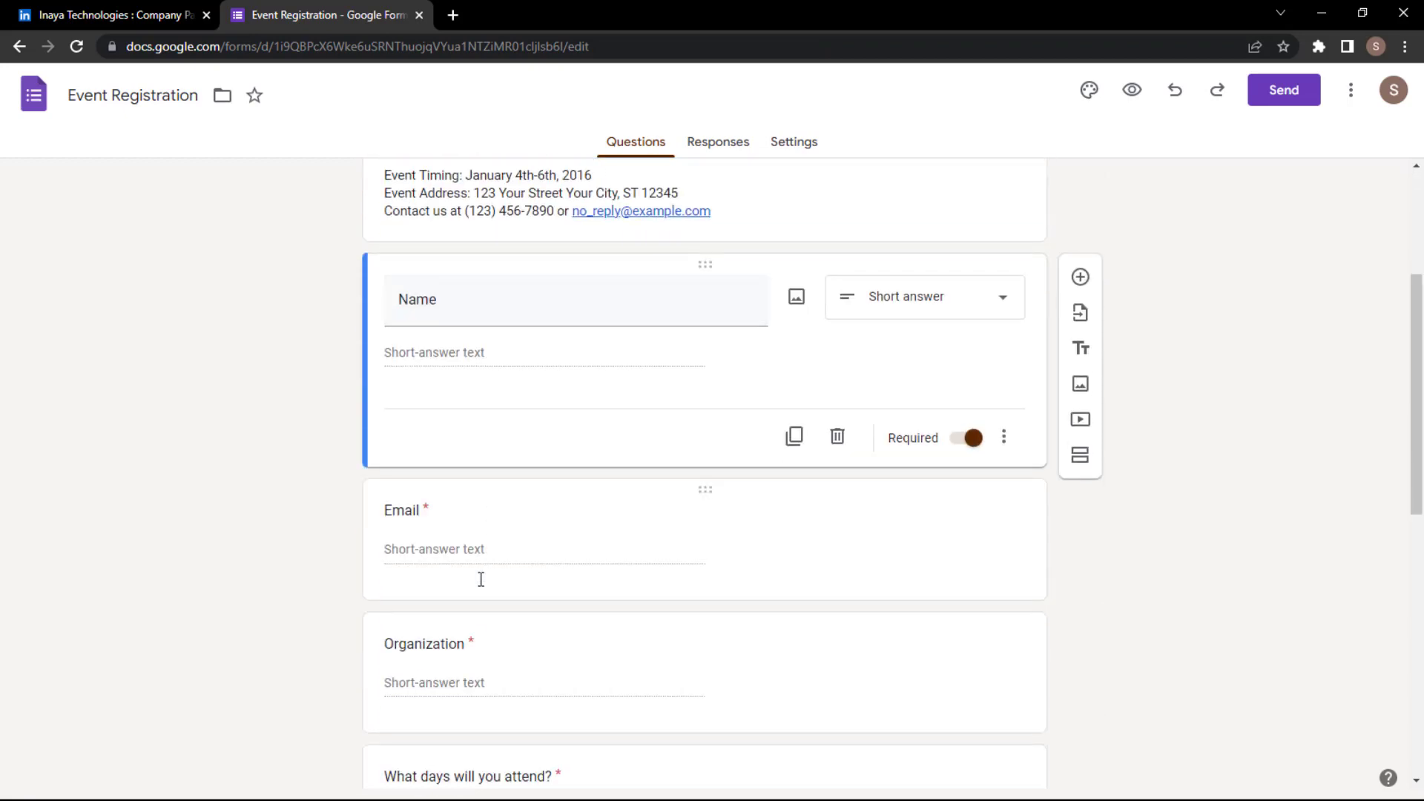
pyautogui.scroll(-3)
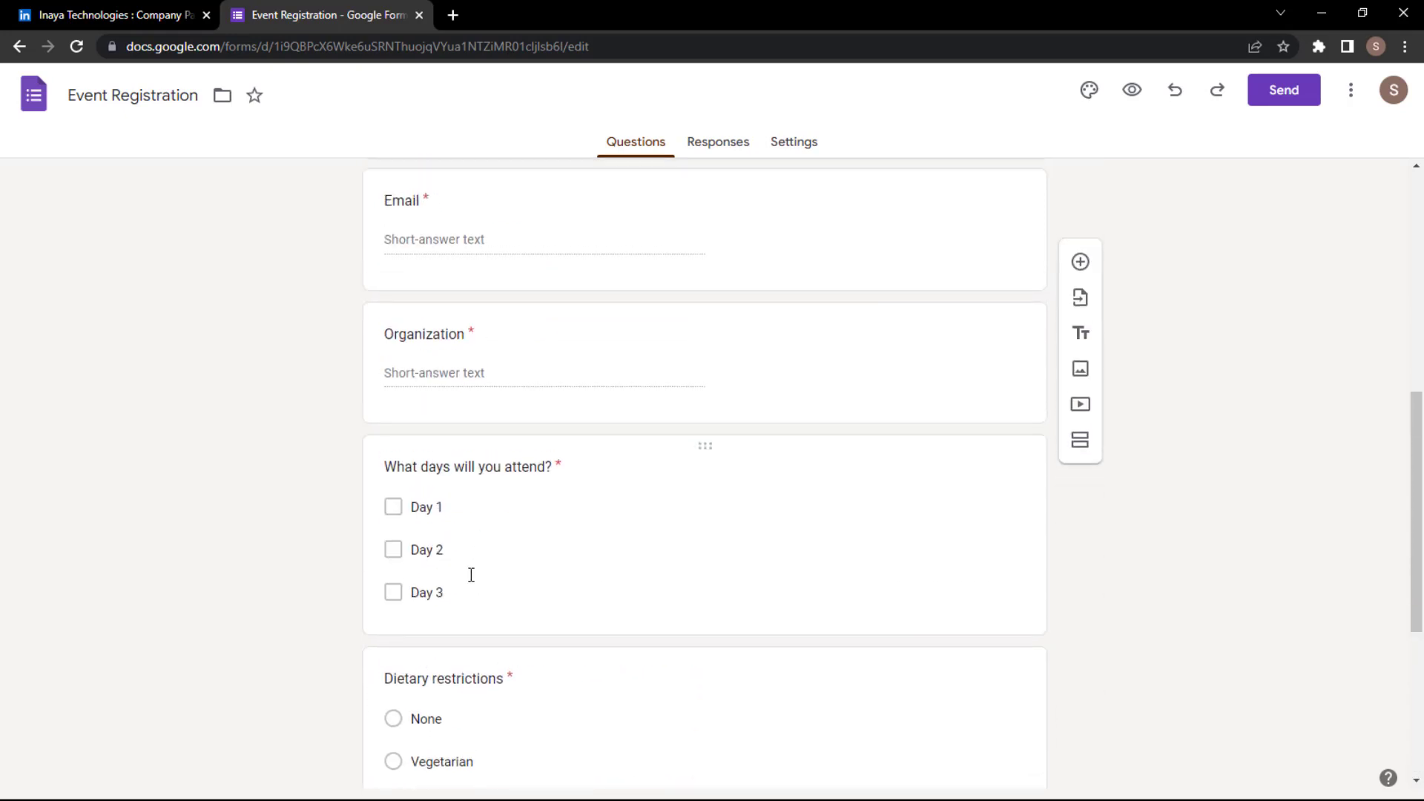
pyautogui.scroll(3)
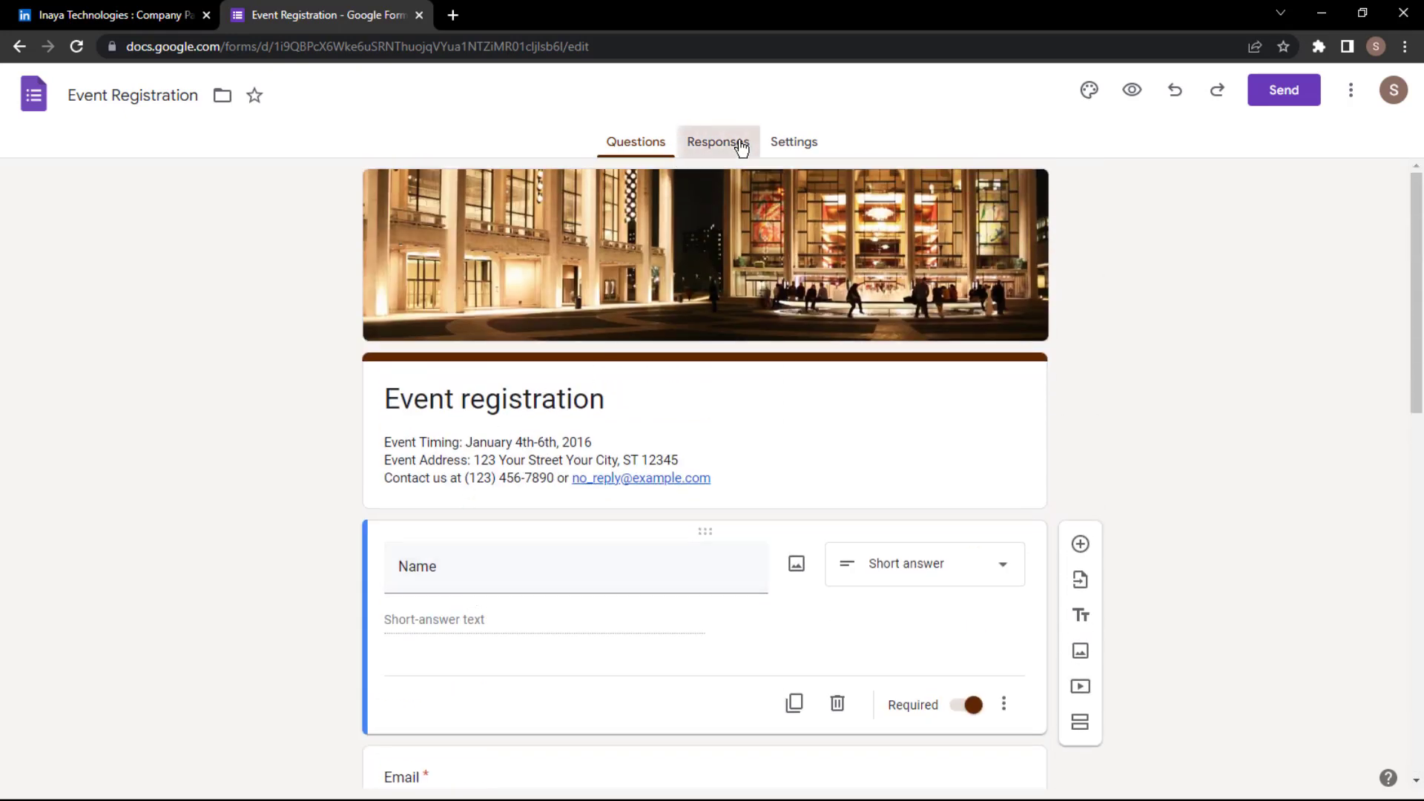
# Step: Review the form's Settings, then return to the Forms home page
pyautogui.click(792, 142)
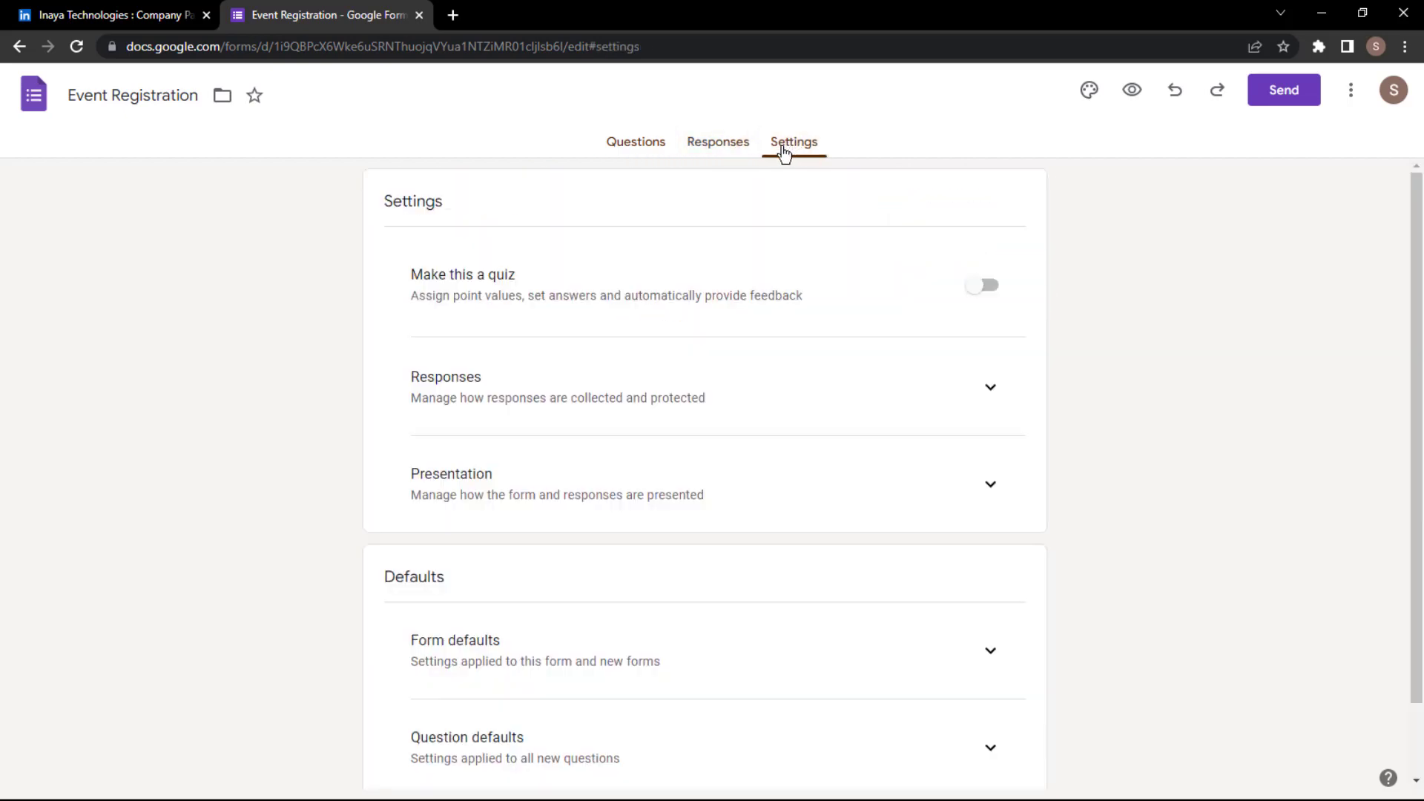
pyautogui.moveTo(67, 80)
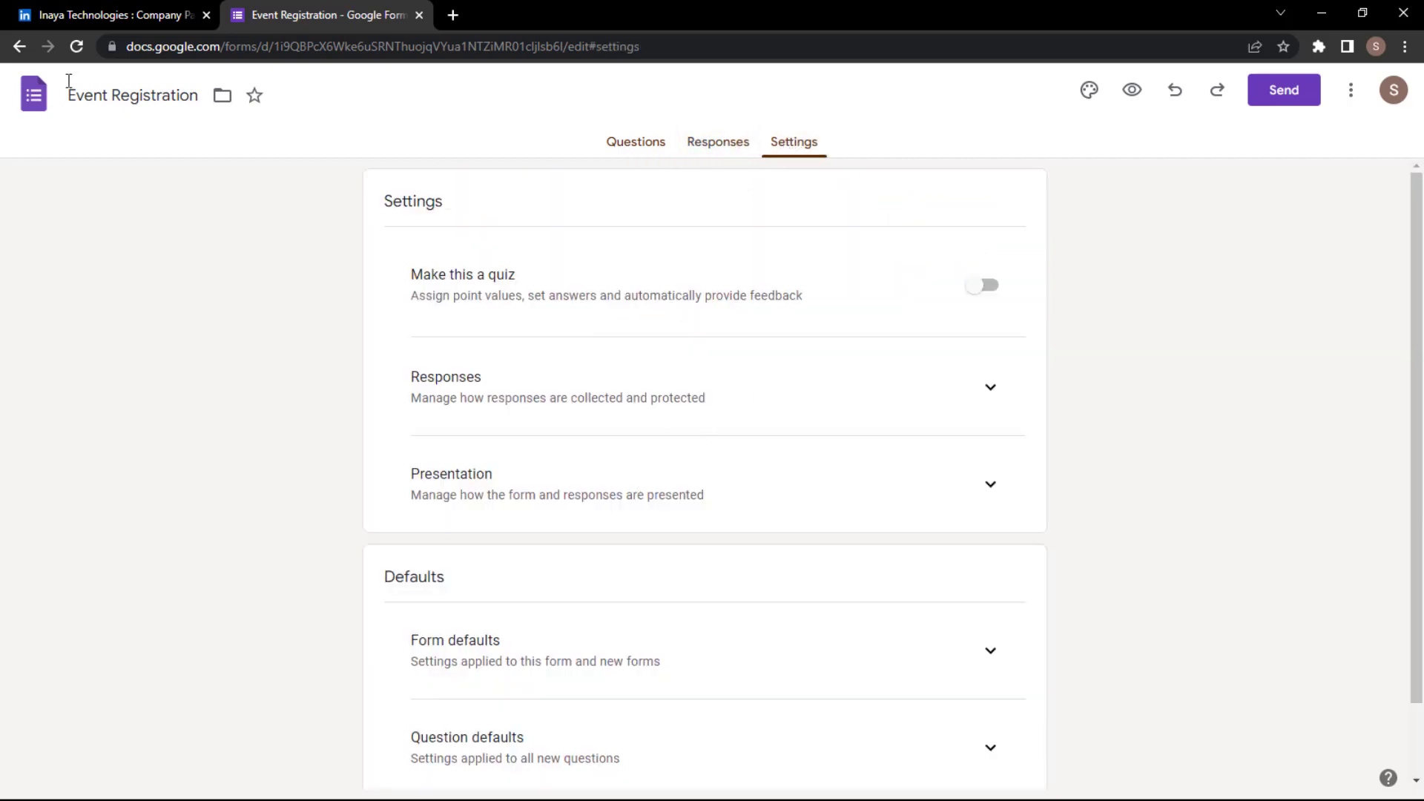
pyautogui.click(17, 46)
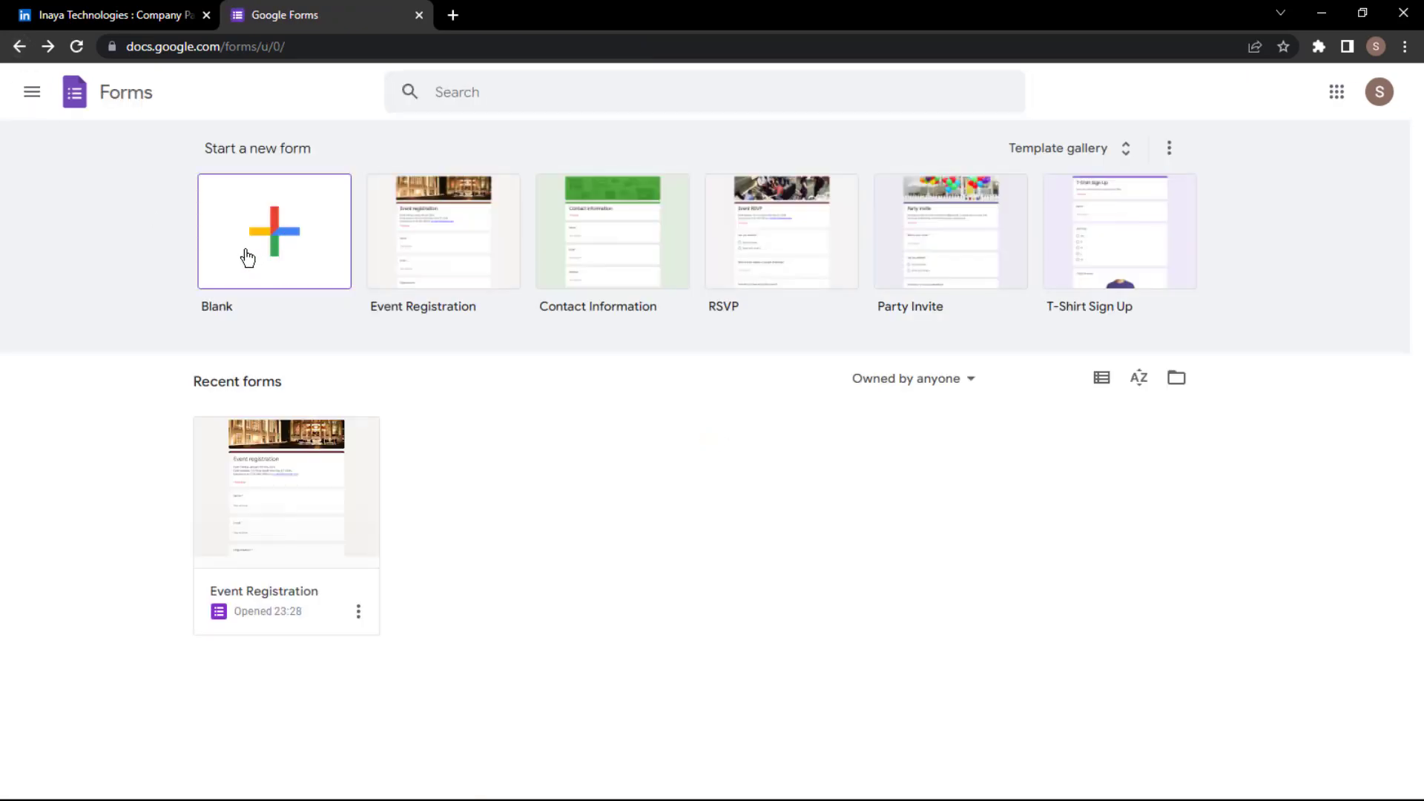
# Step: Start a blank form titled 'Introducing Nex-Gen Design Solution 3DEXPERIENCE SOLIDWORKS - Live Webinar'
pyautogui.click(273, 232)
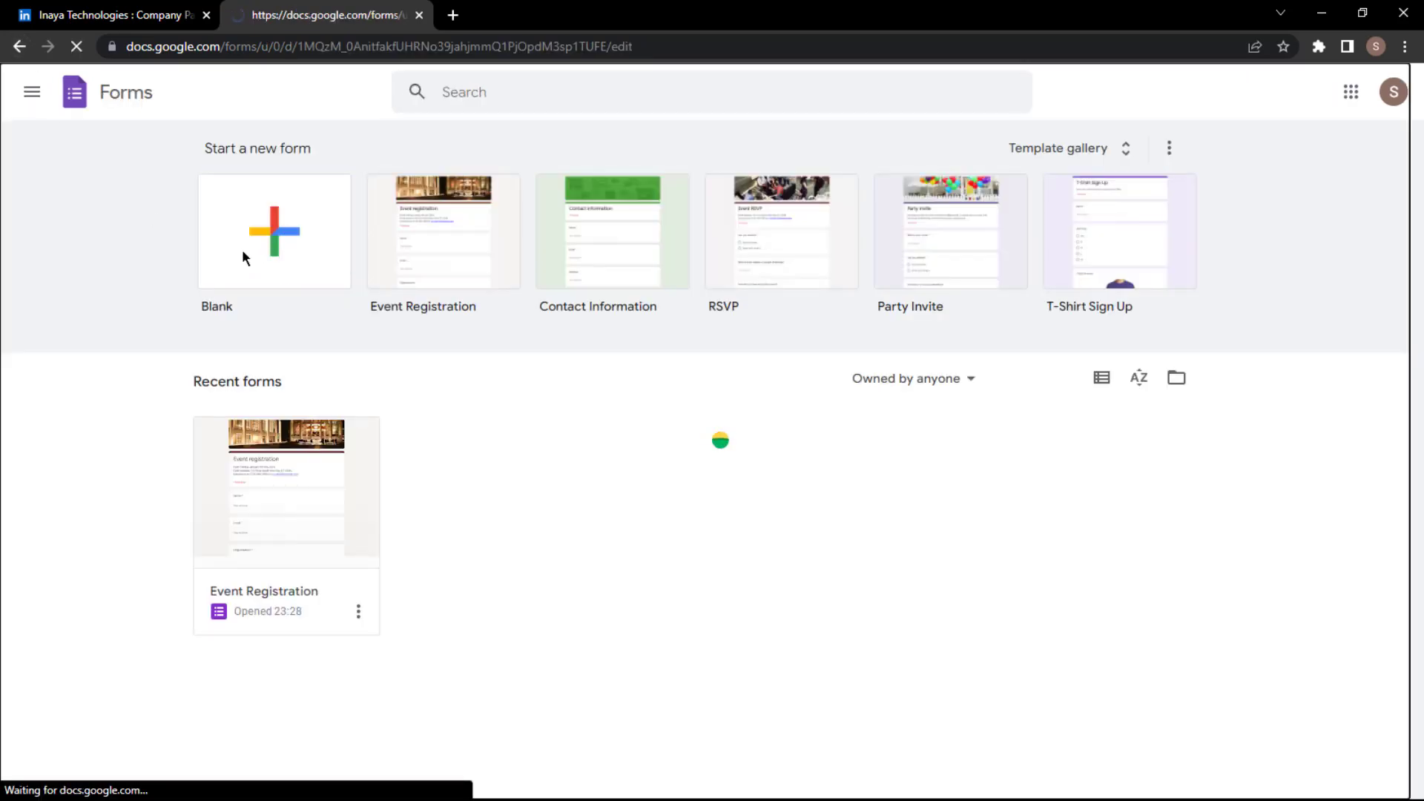
pyautogui.click(273, 232)
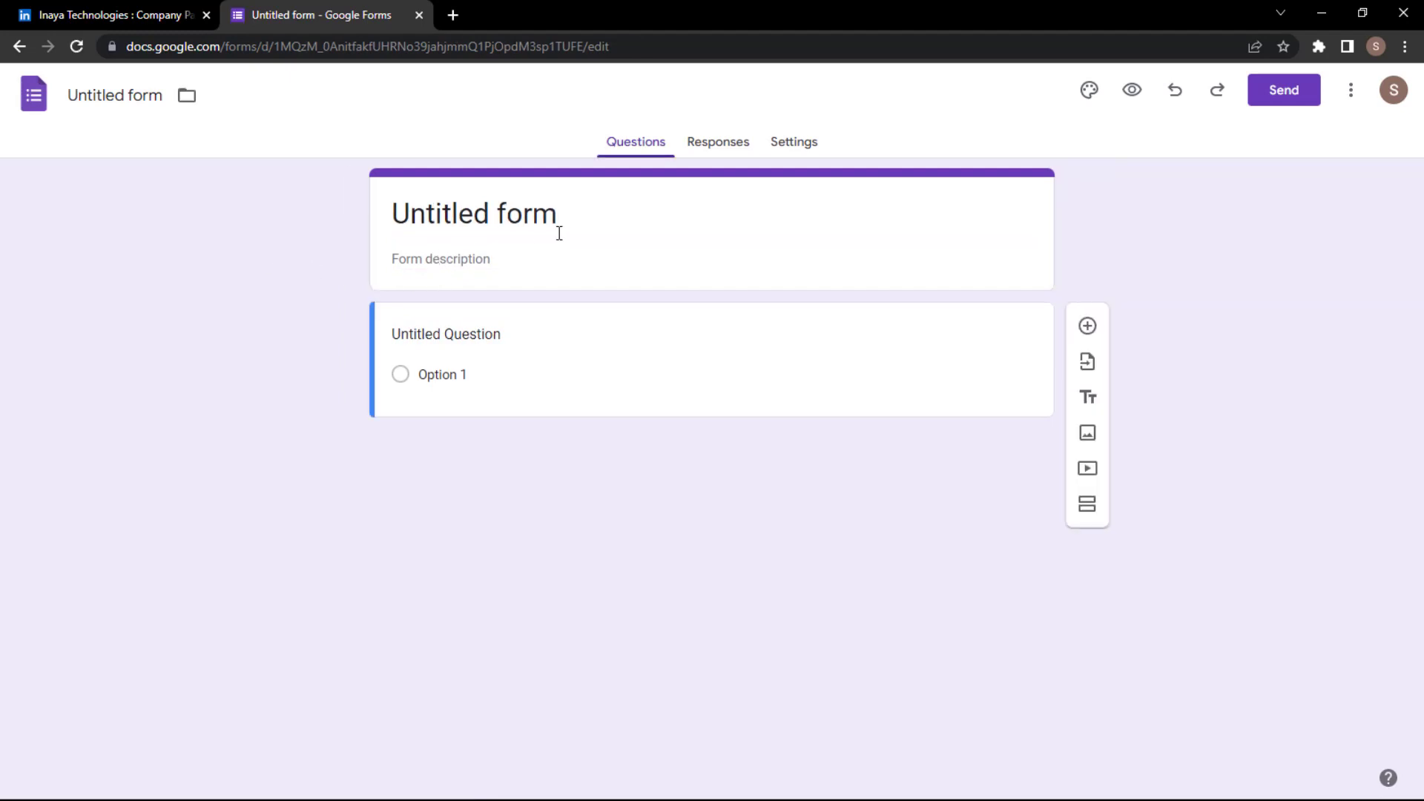
pyautogui.click(1089, 90)
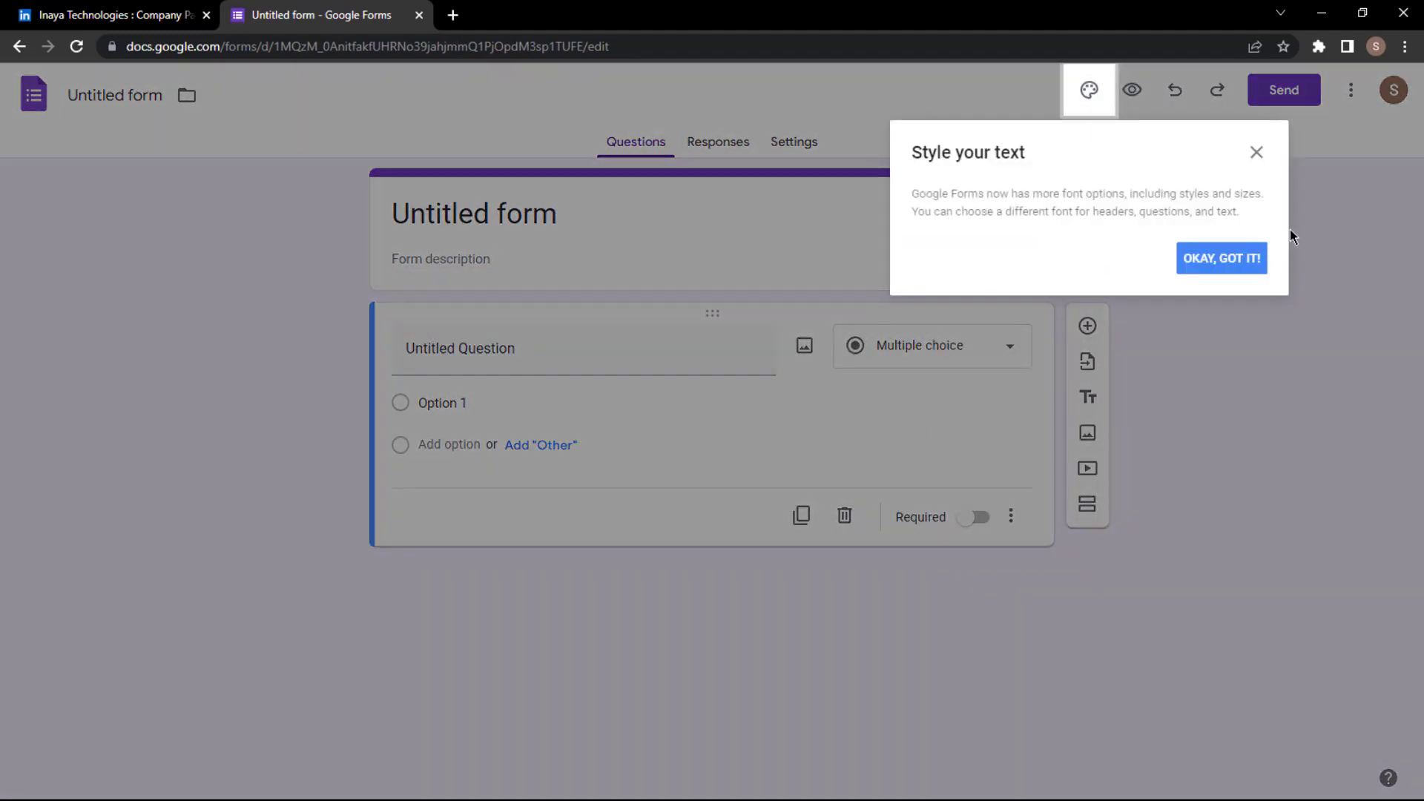
pyautogui.click(1221, 258)
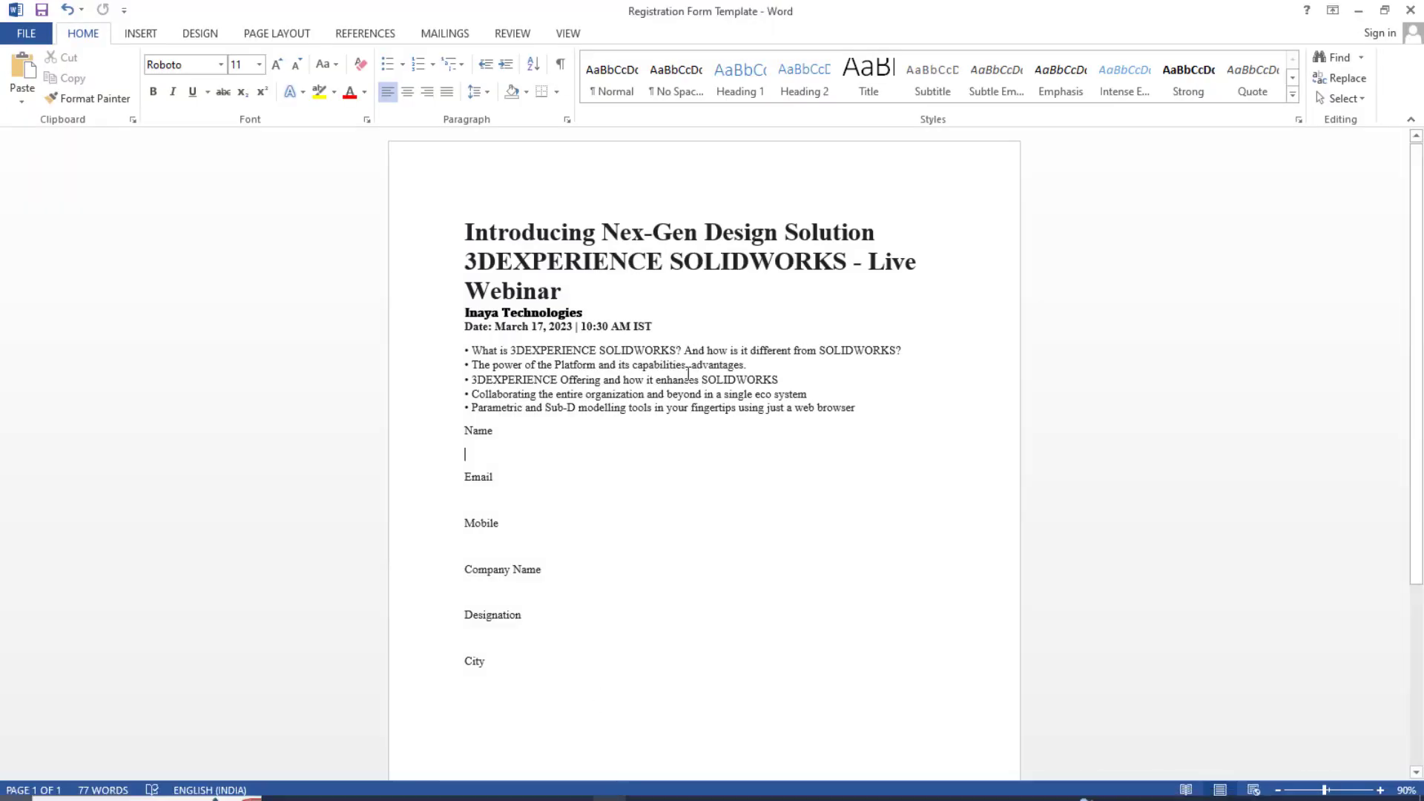
pyautogui.moveTo(464, 231); pyautogui.dragTo(577, 291)
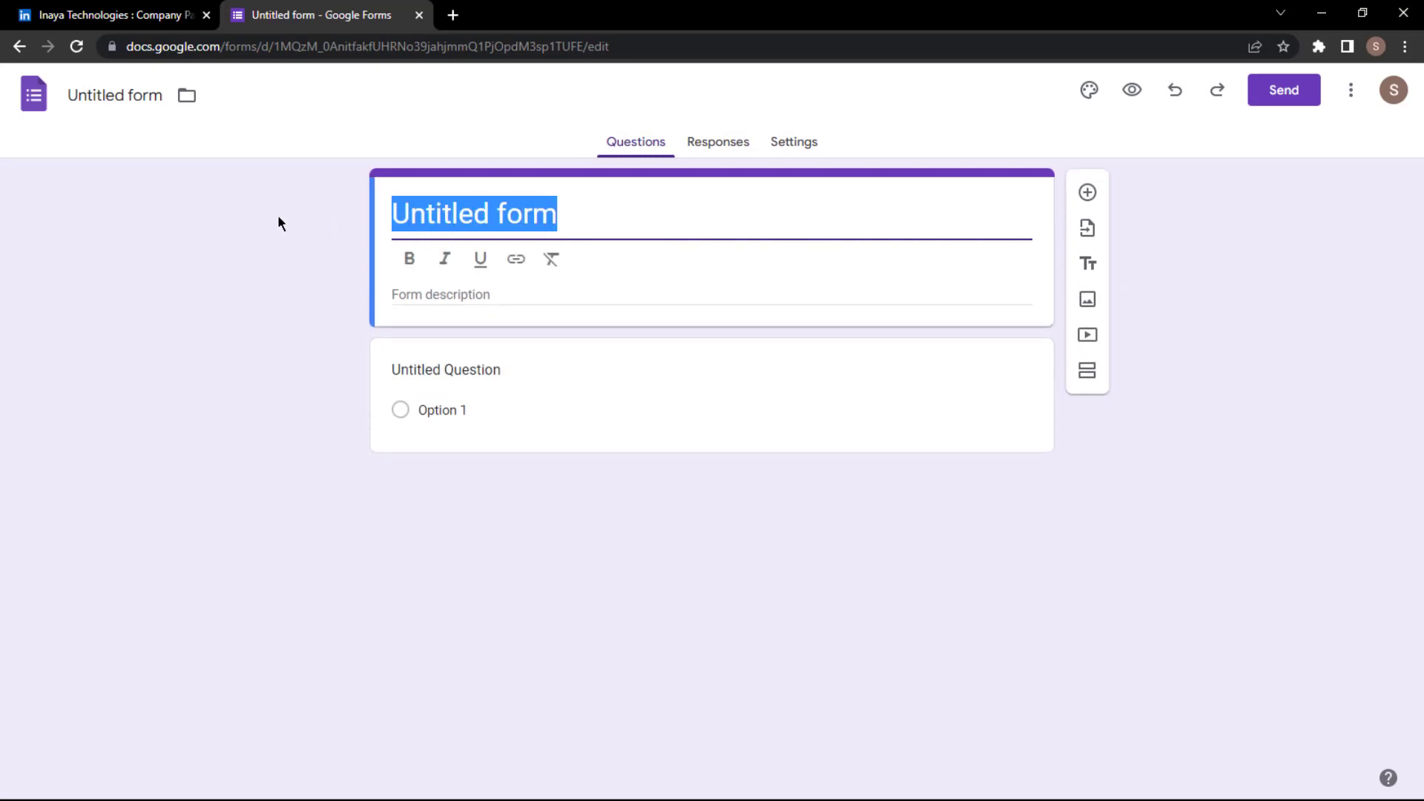
pyautogui.write('Introducing Nex-Gen Design Solution 3DEXPERIENCE SOLIDWORKS - Live Webinar')
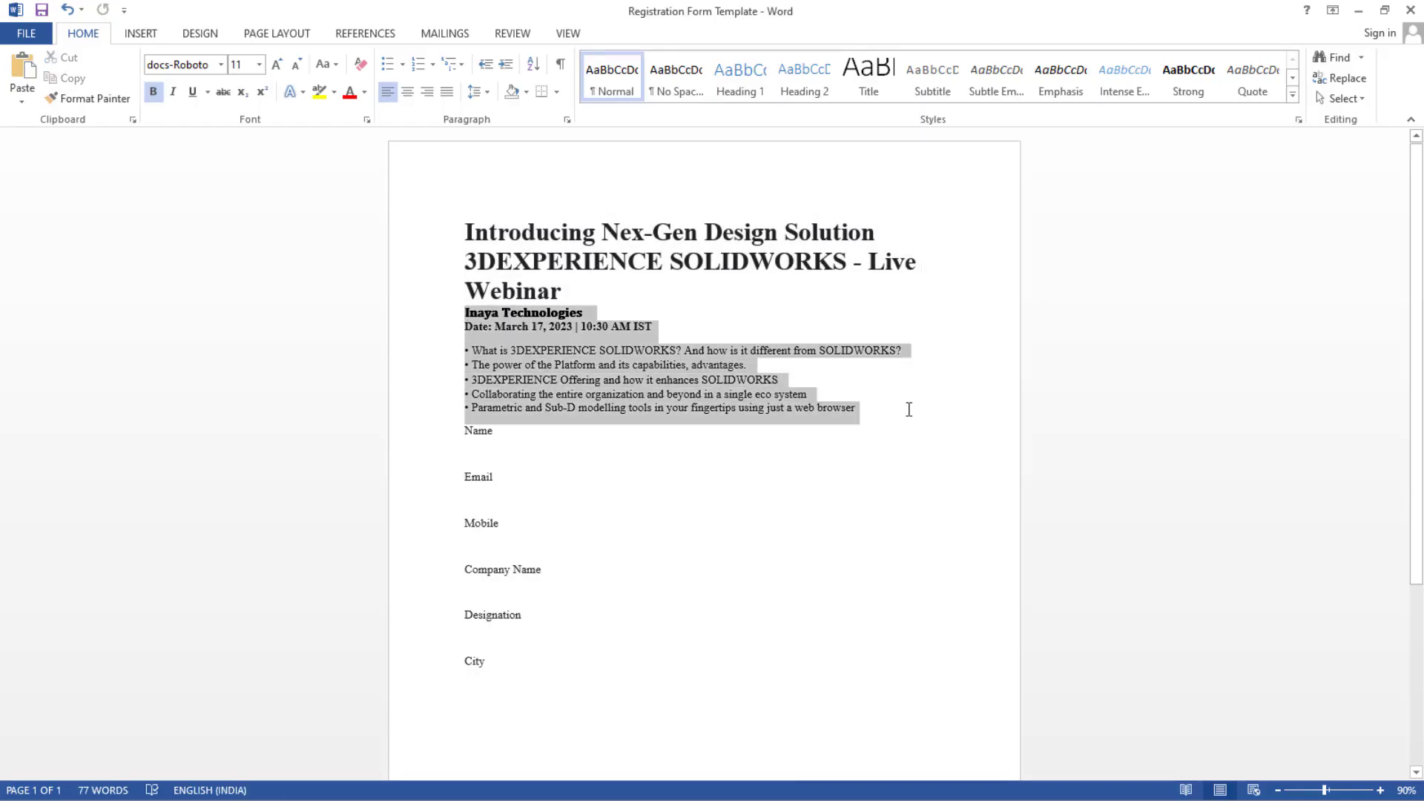
# Step: Fill the form description with Inaya Technologies, the webinar date and topics
pyautogui.click(313, 15)
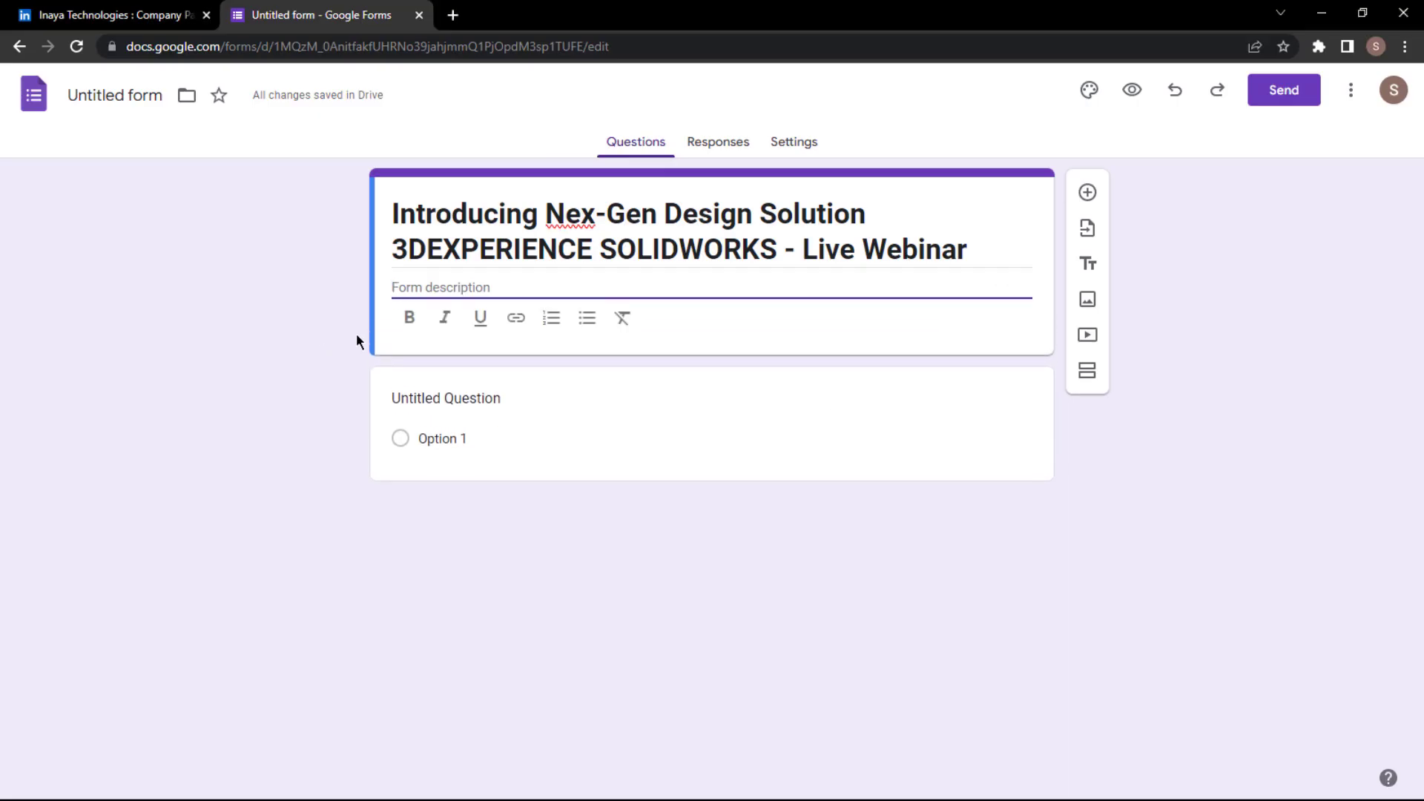
pyautogui.write('Inaya Technologies')
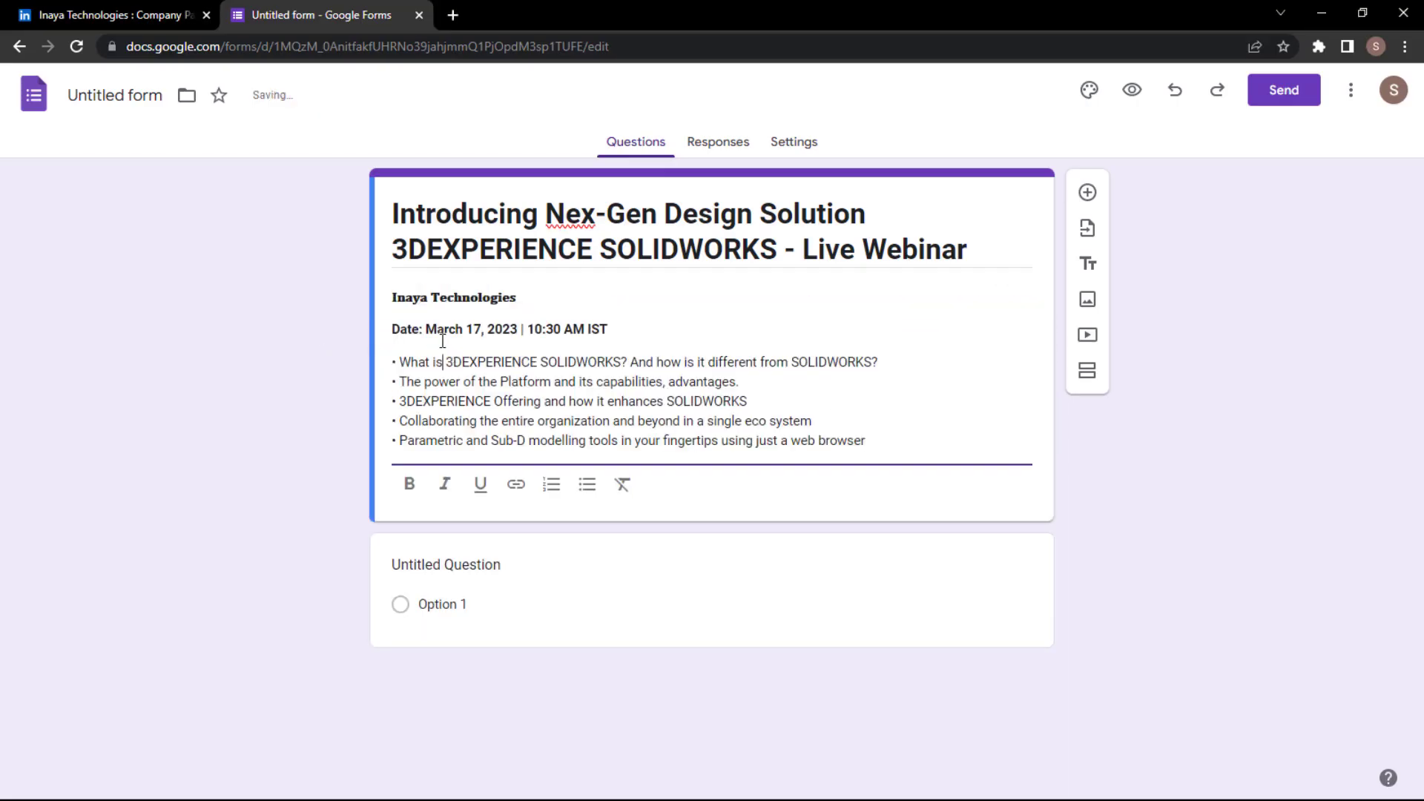
pyautogui.click(409, 483)
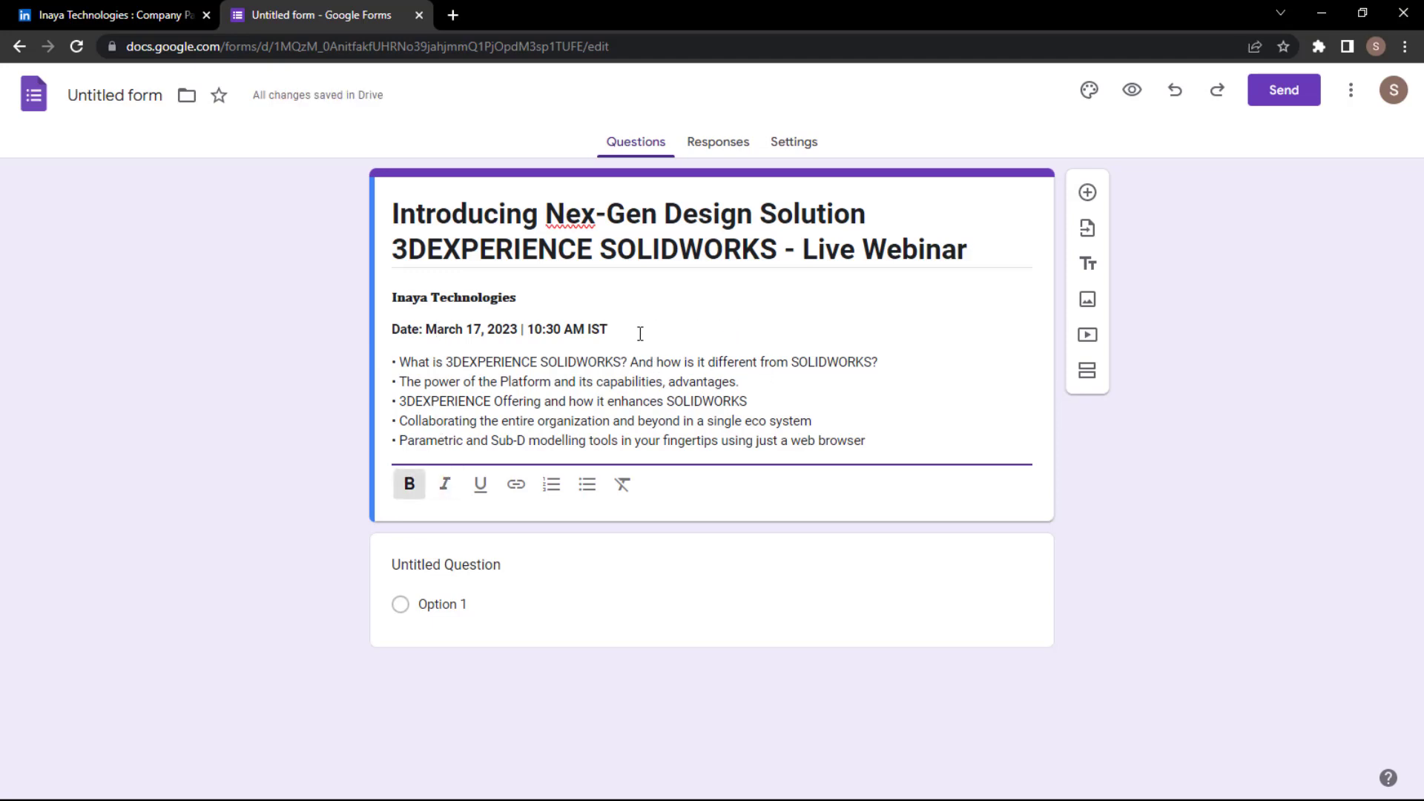
pyautogui.moveTo(472, 555)
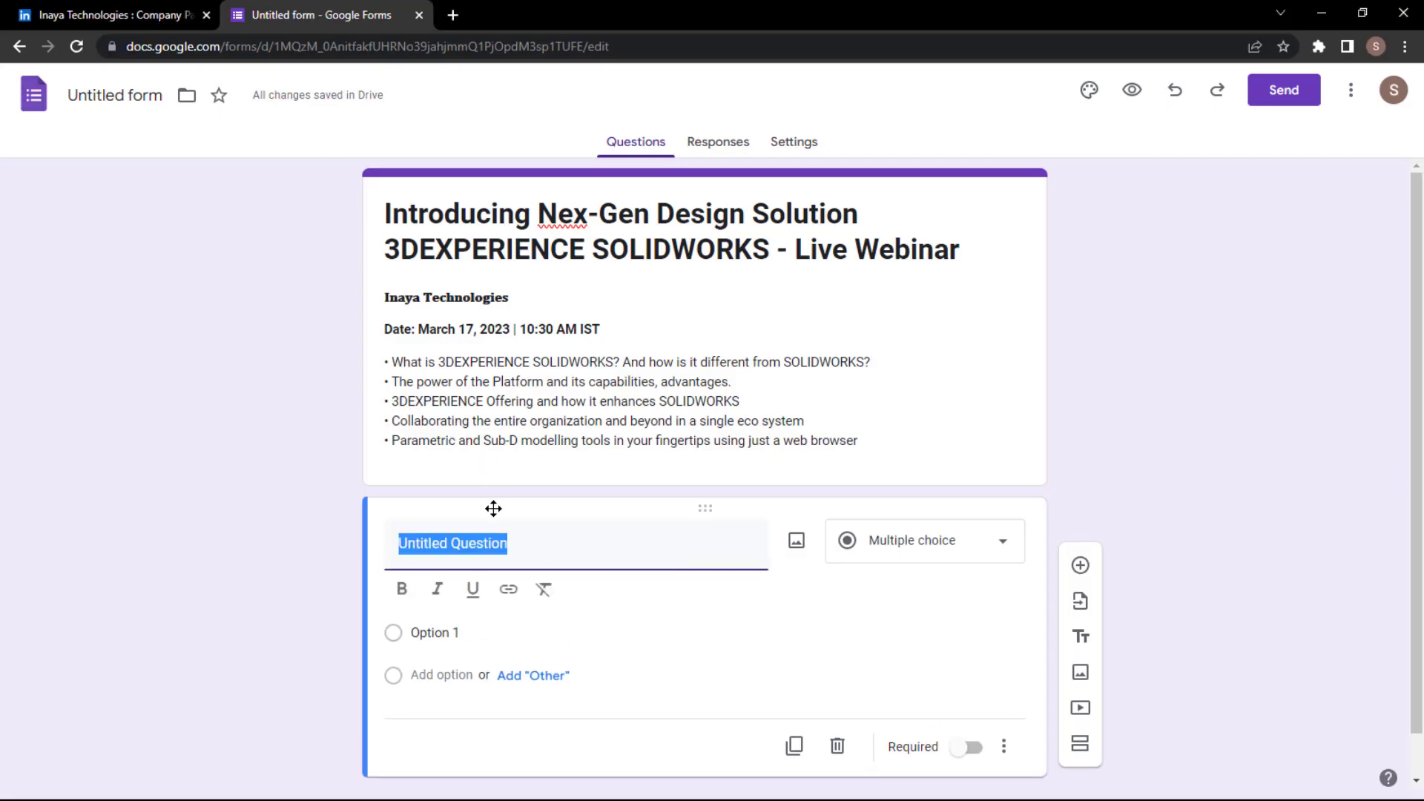
# Step: Add required short-answer questions Name and Email
pyautogui.write('Name')
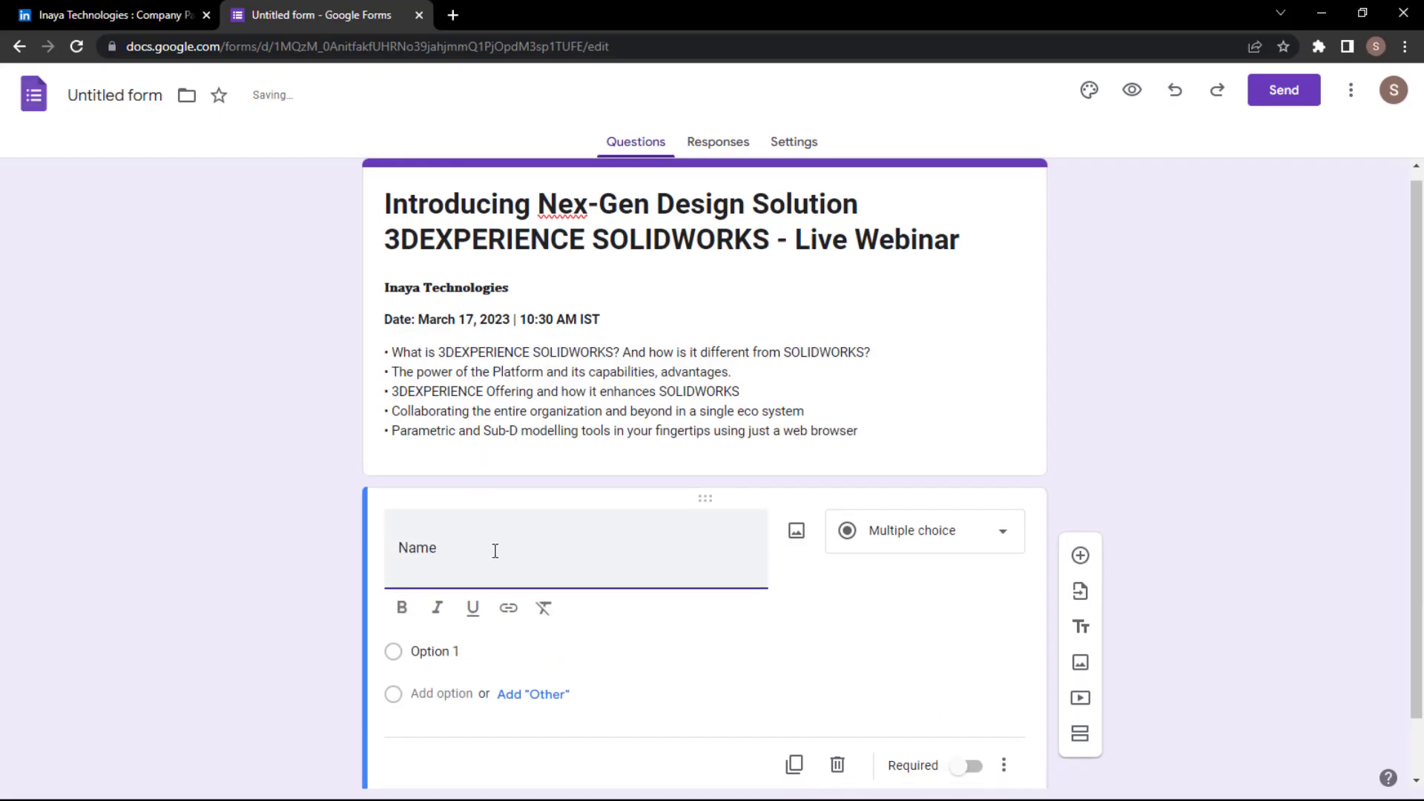
pyautogui.scroll(-3)
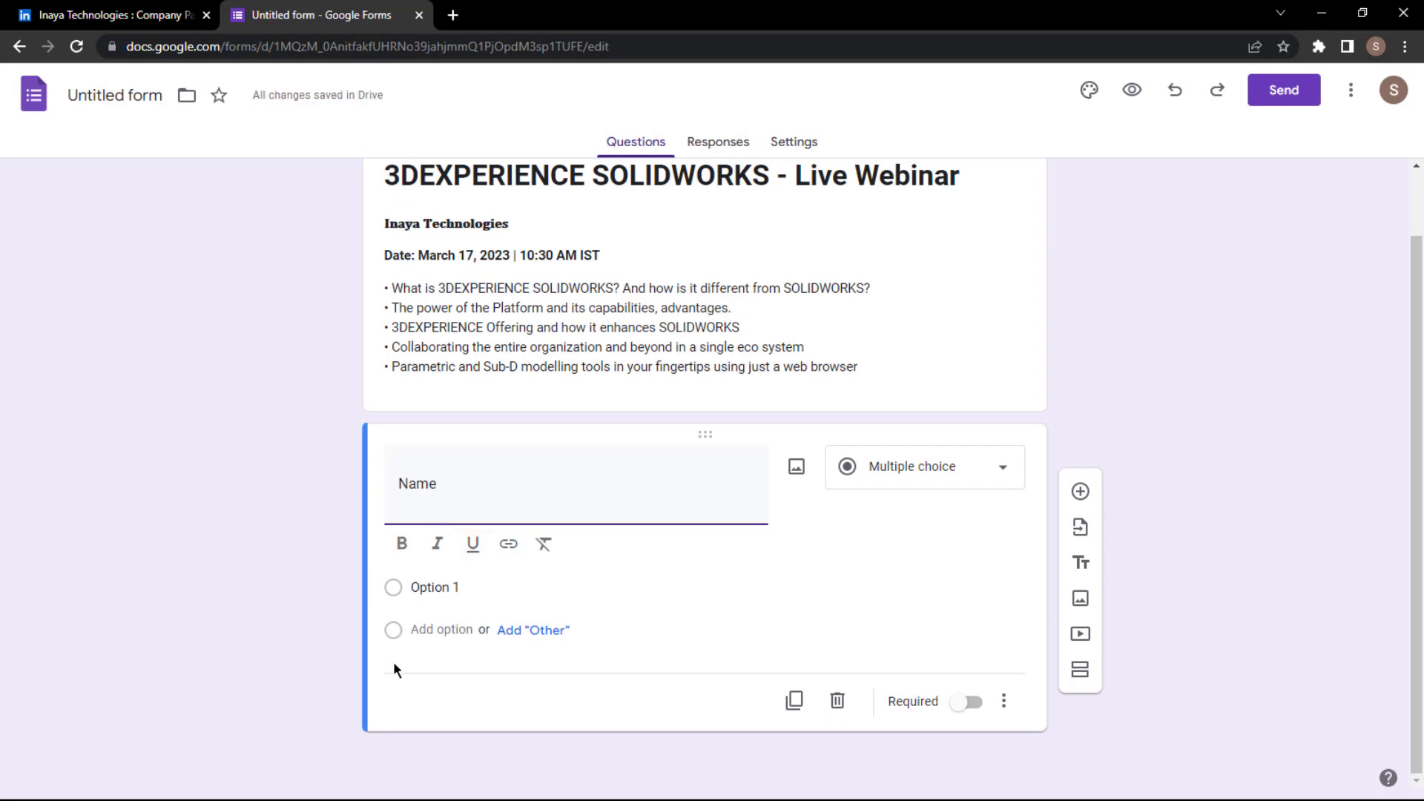
pyautogui.moveTo(994, 712)
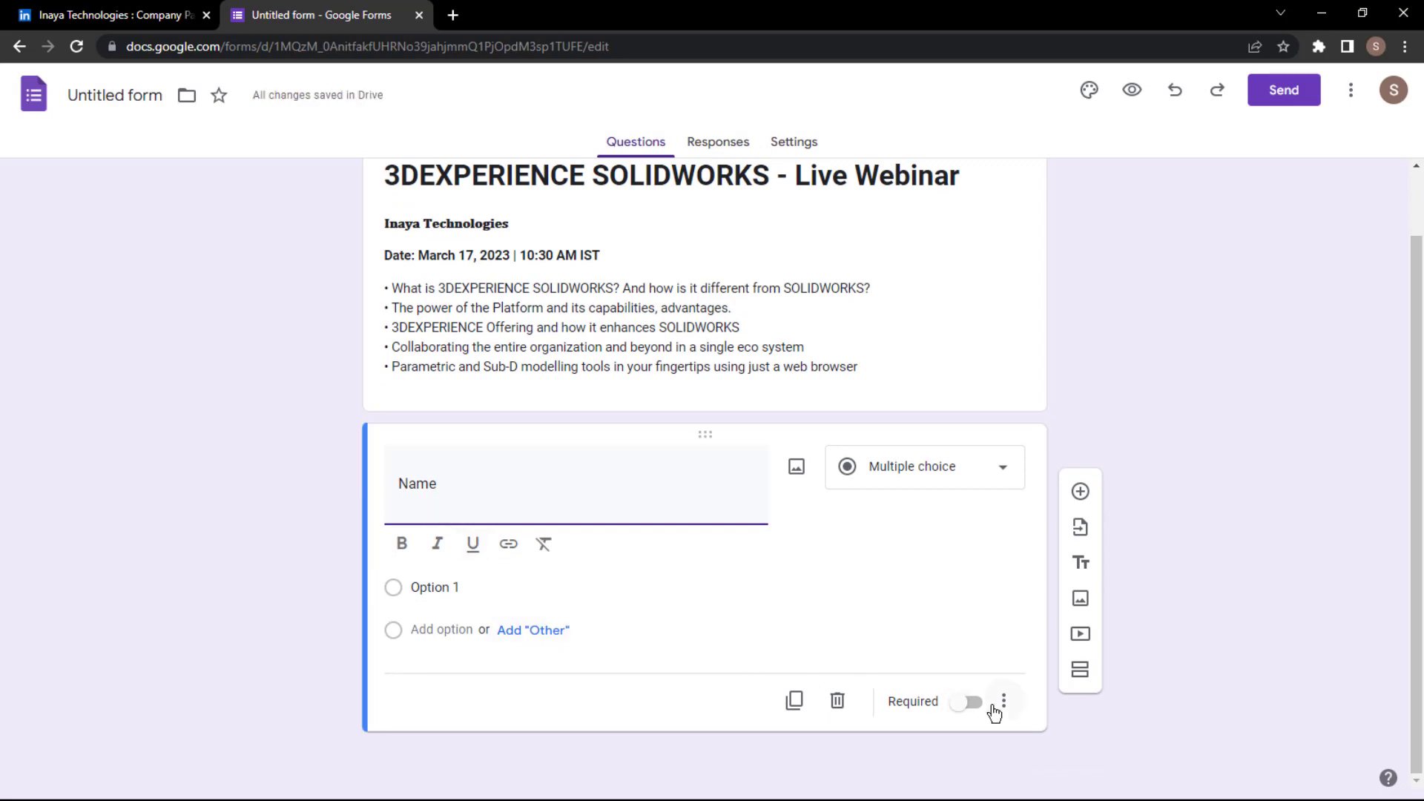
pyautogui.click(966, 702)
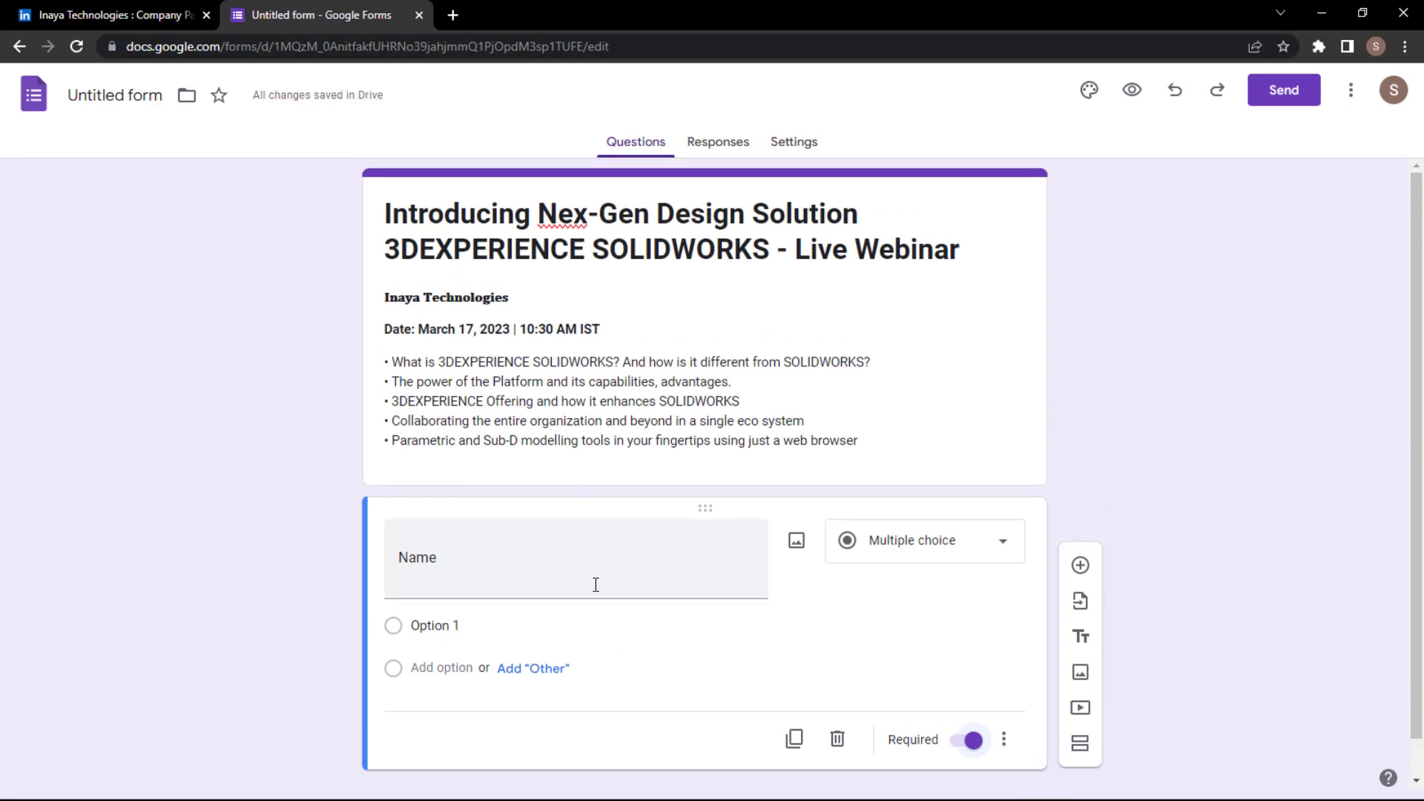
pyautogui.scroll(-3)
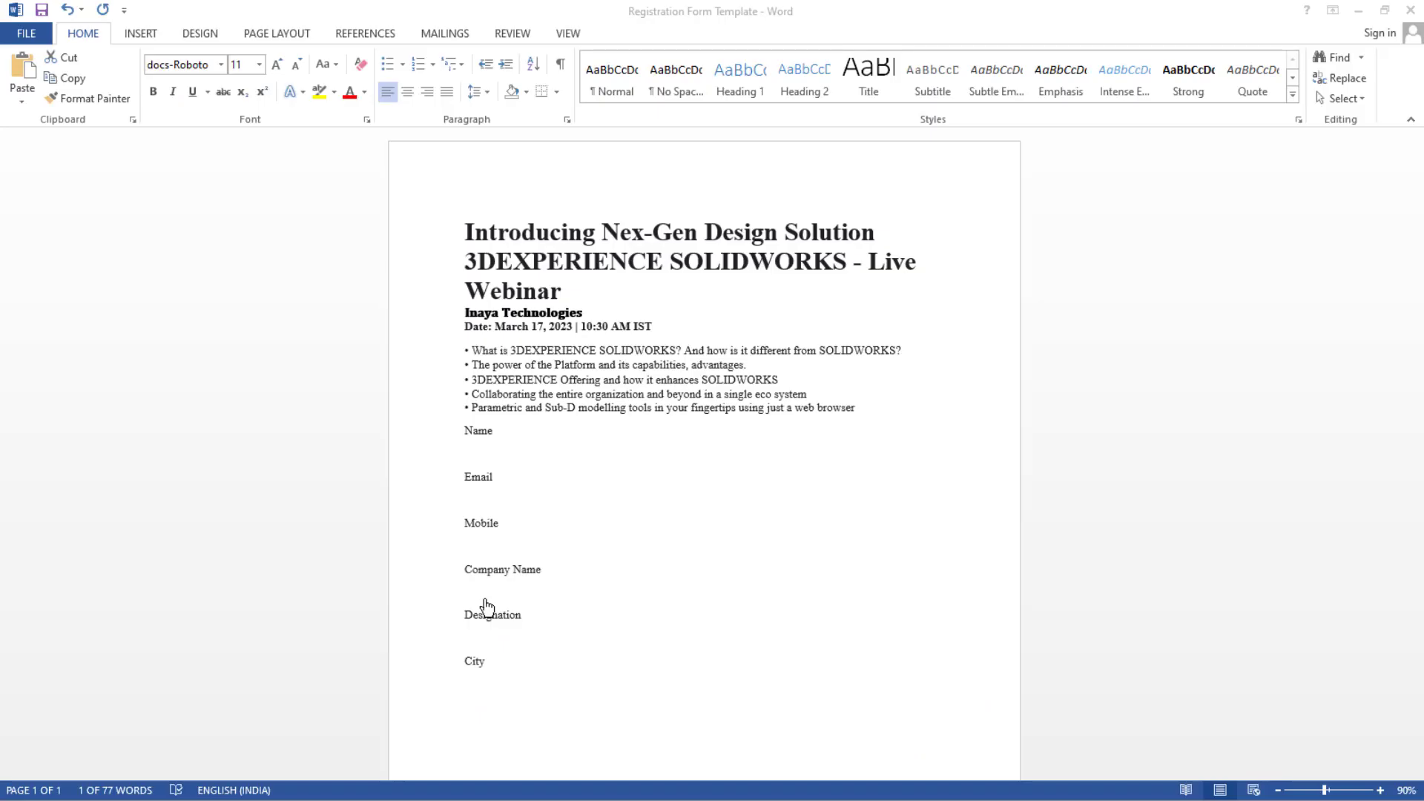
pyautogui.doubleClick(478, 477)
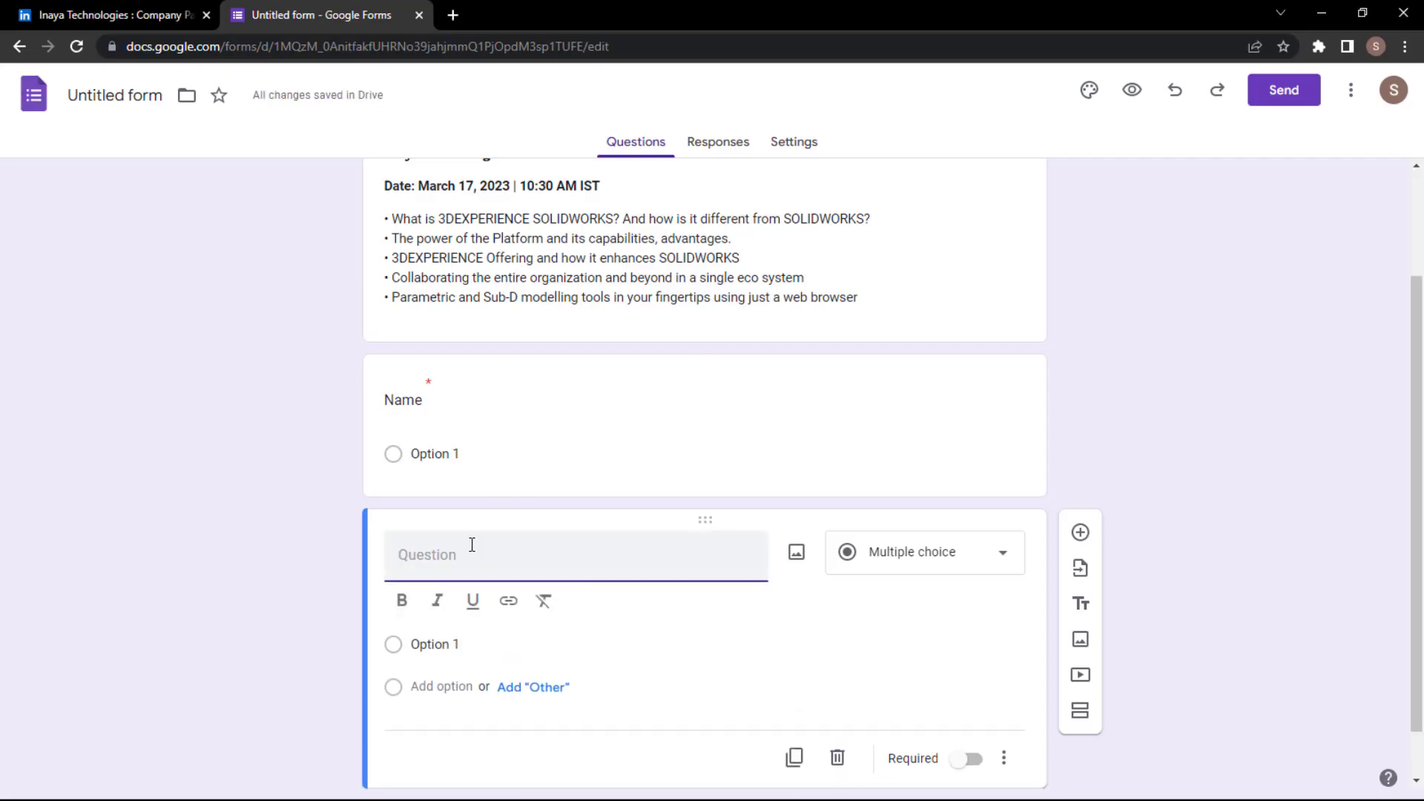
pyautogui.write('Email')
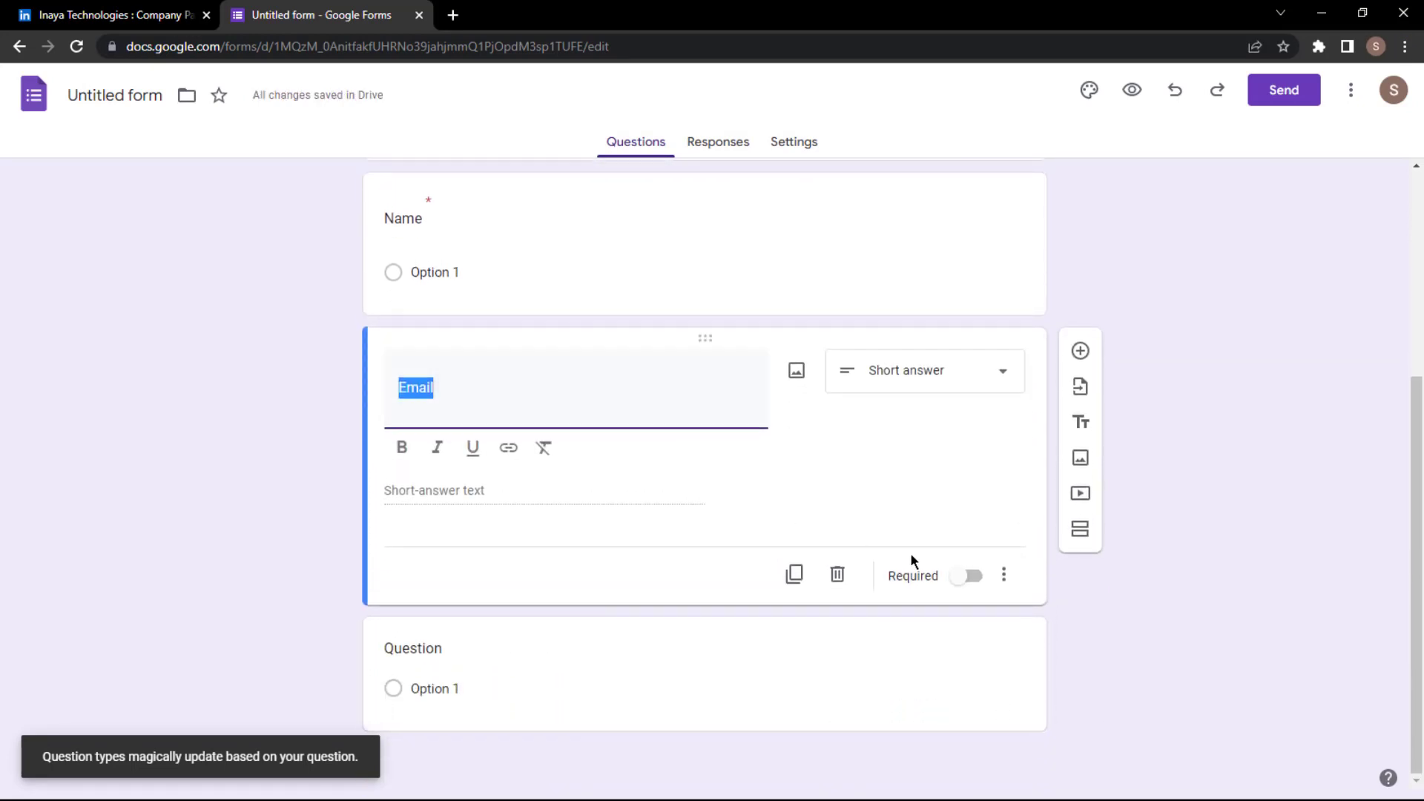
pyautogui.click(966, 576)
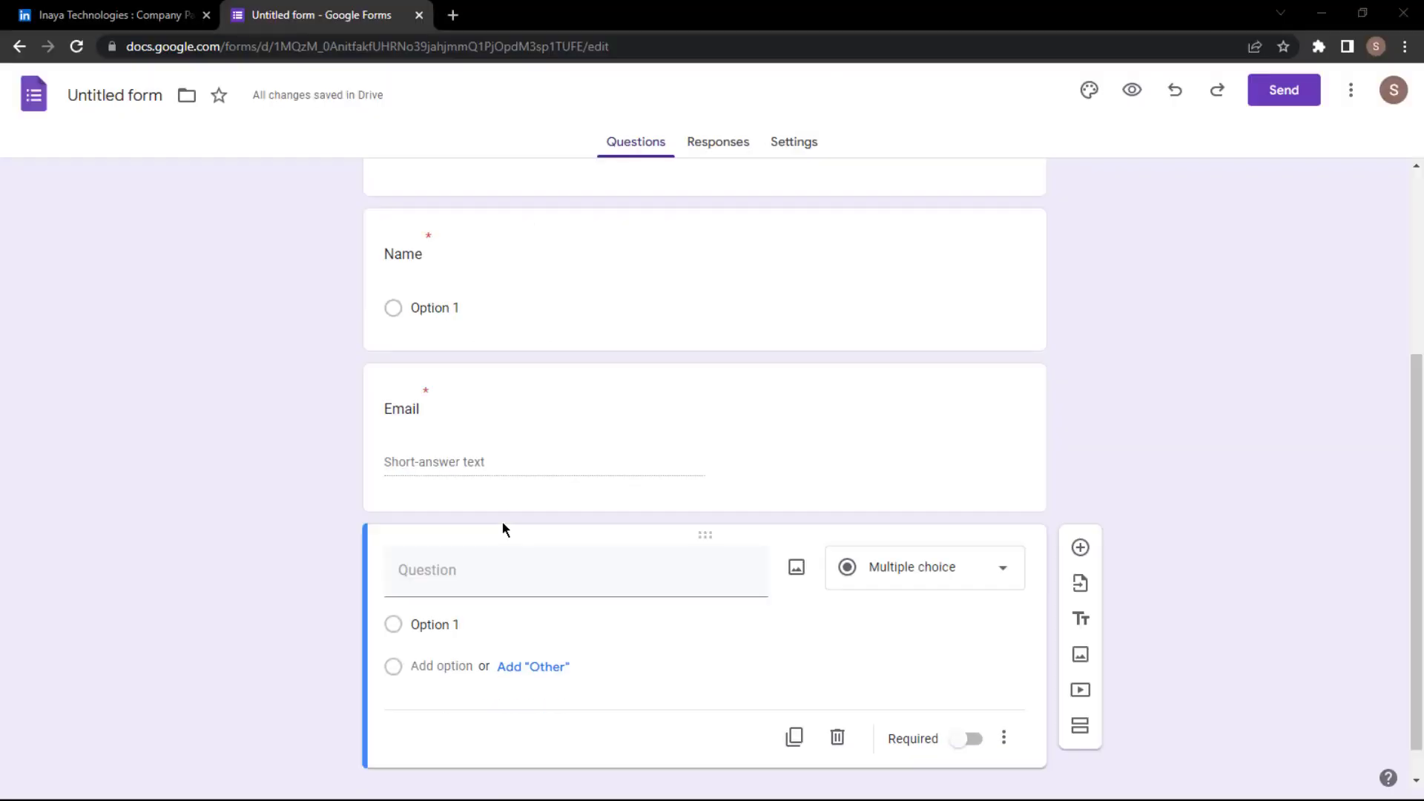
# Step: Add a required Mobile No question, correcting its title
pyautogui.write('Mobile')
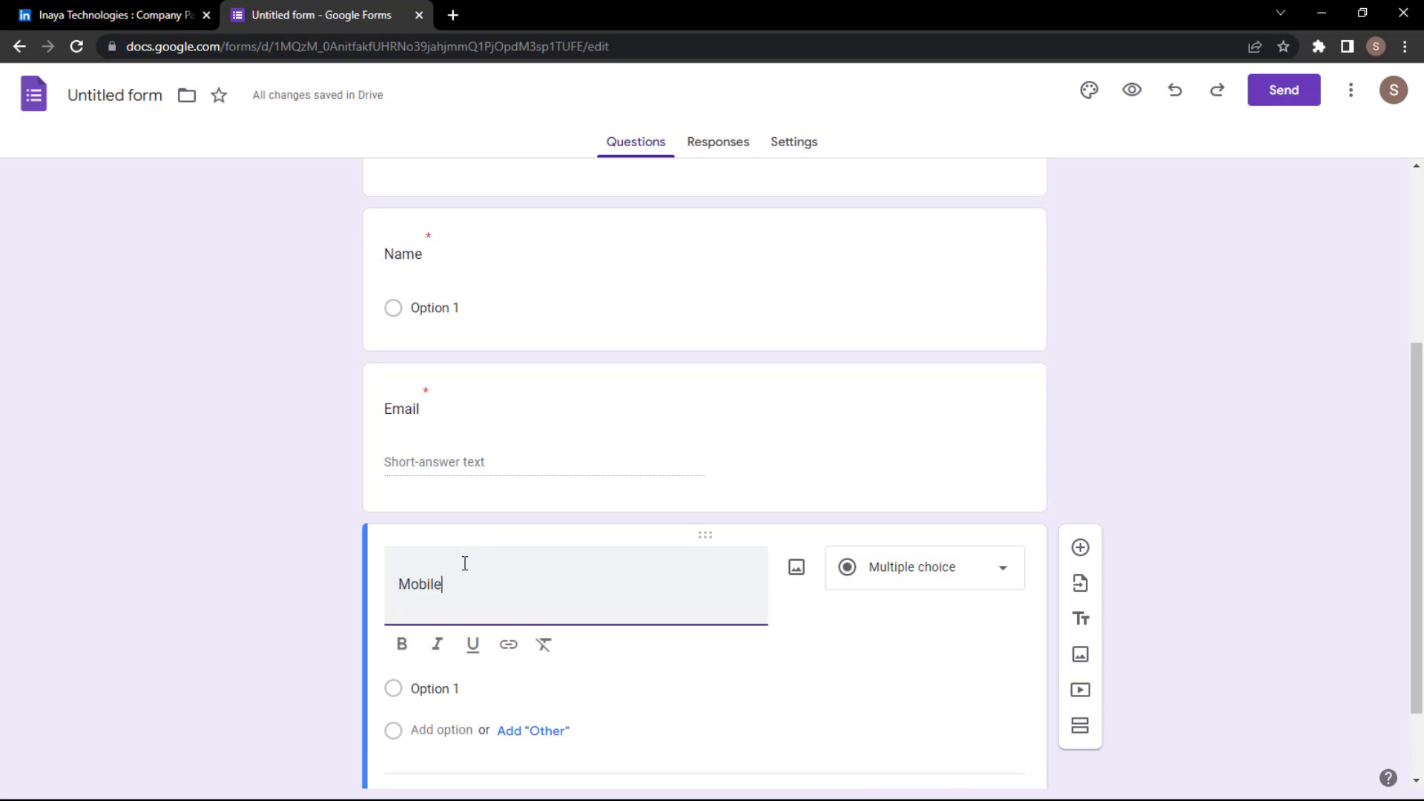
pyautogui.write('Num')
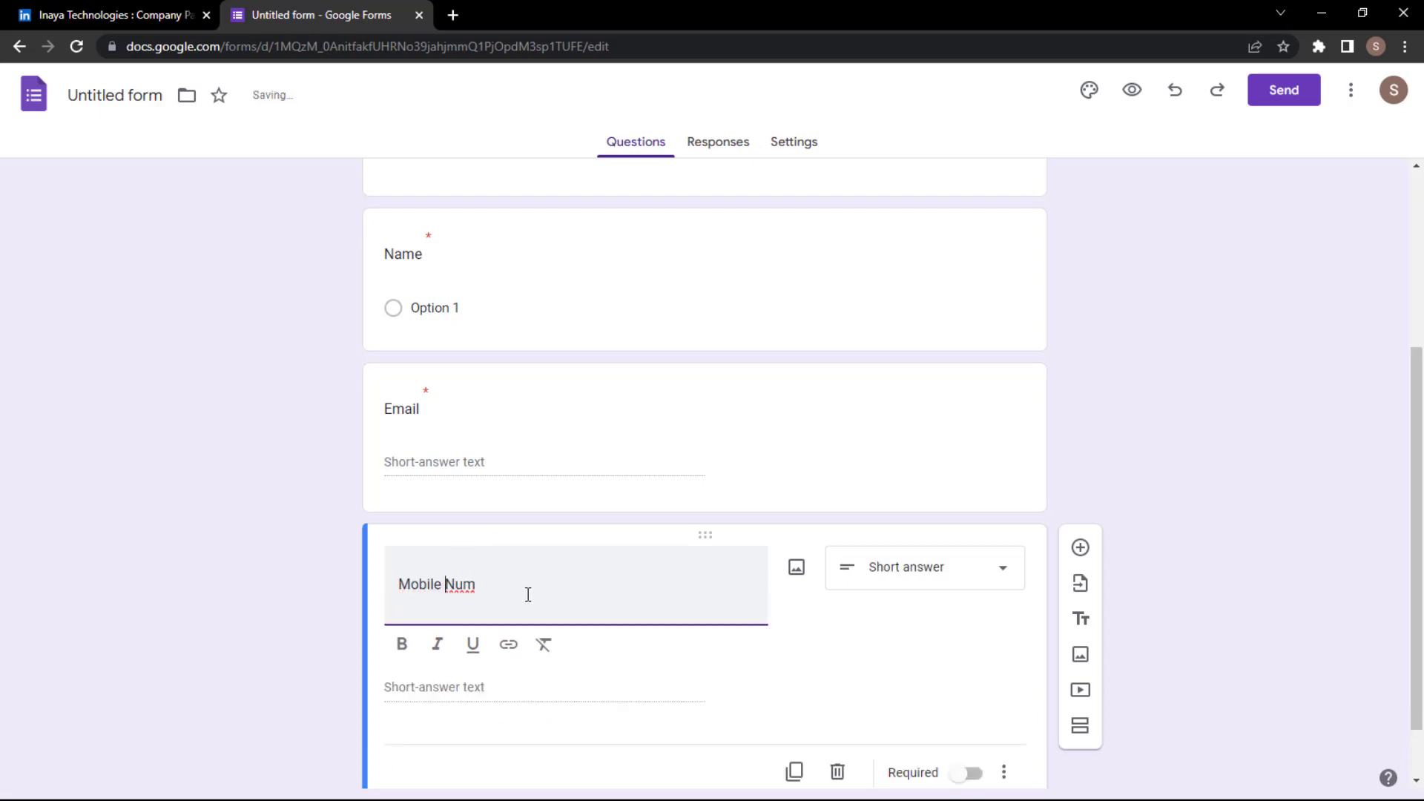
pyautogui.click(966, 773)
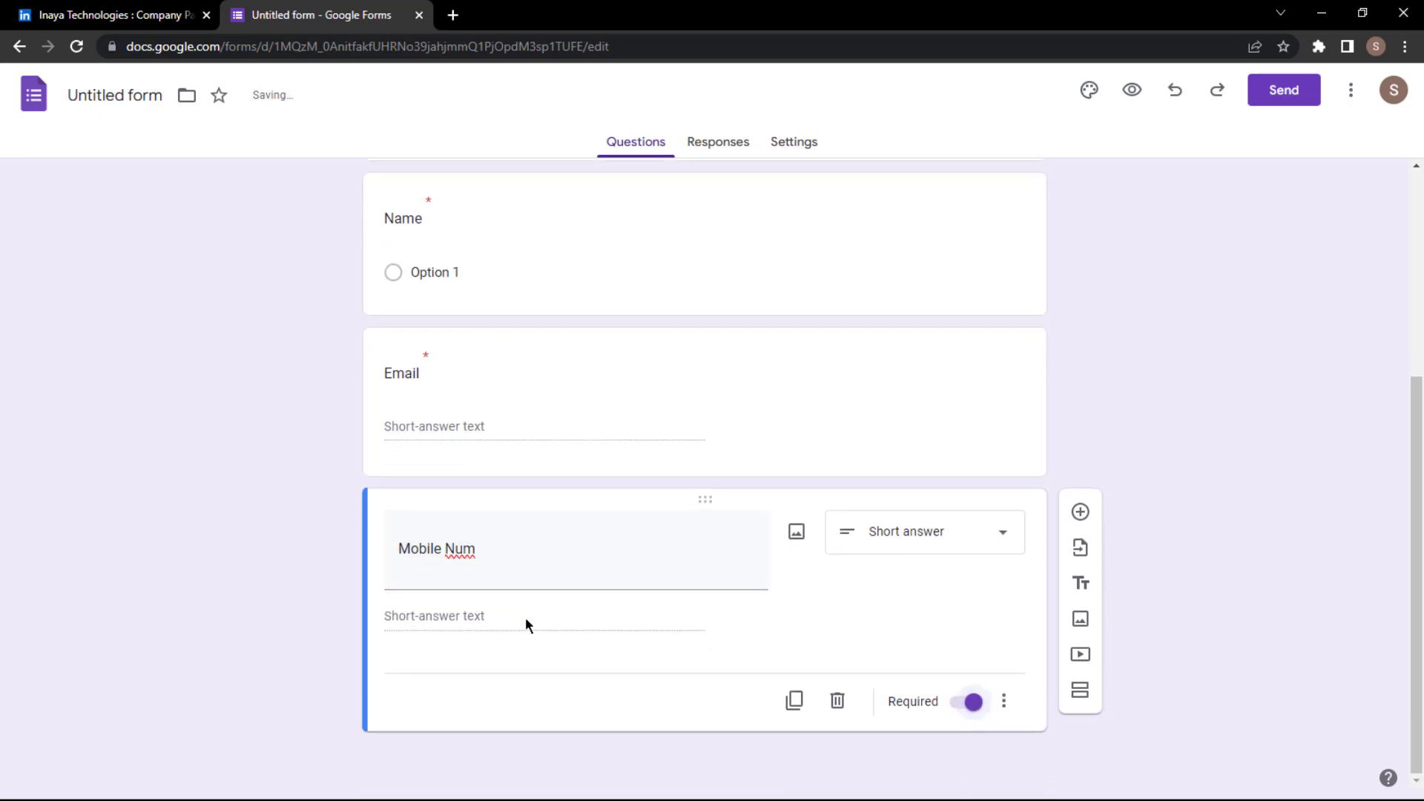
pyautogui.moveTo(510, 636)
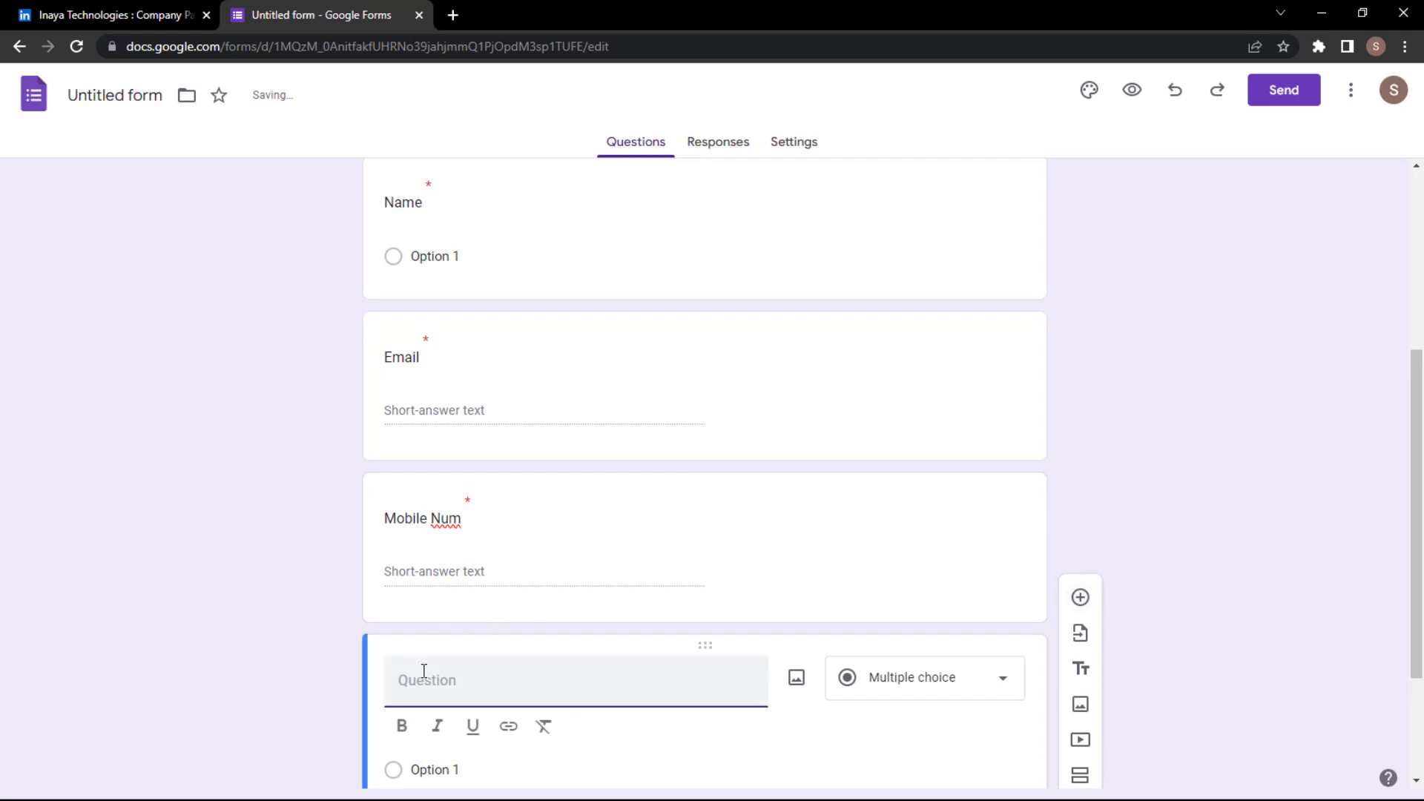
pyautogui.moveTo(415, 687)
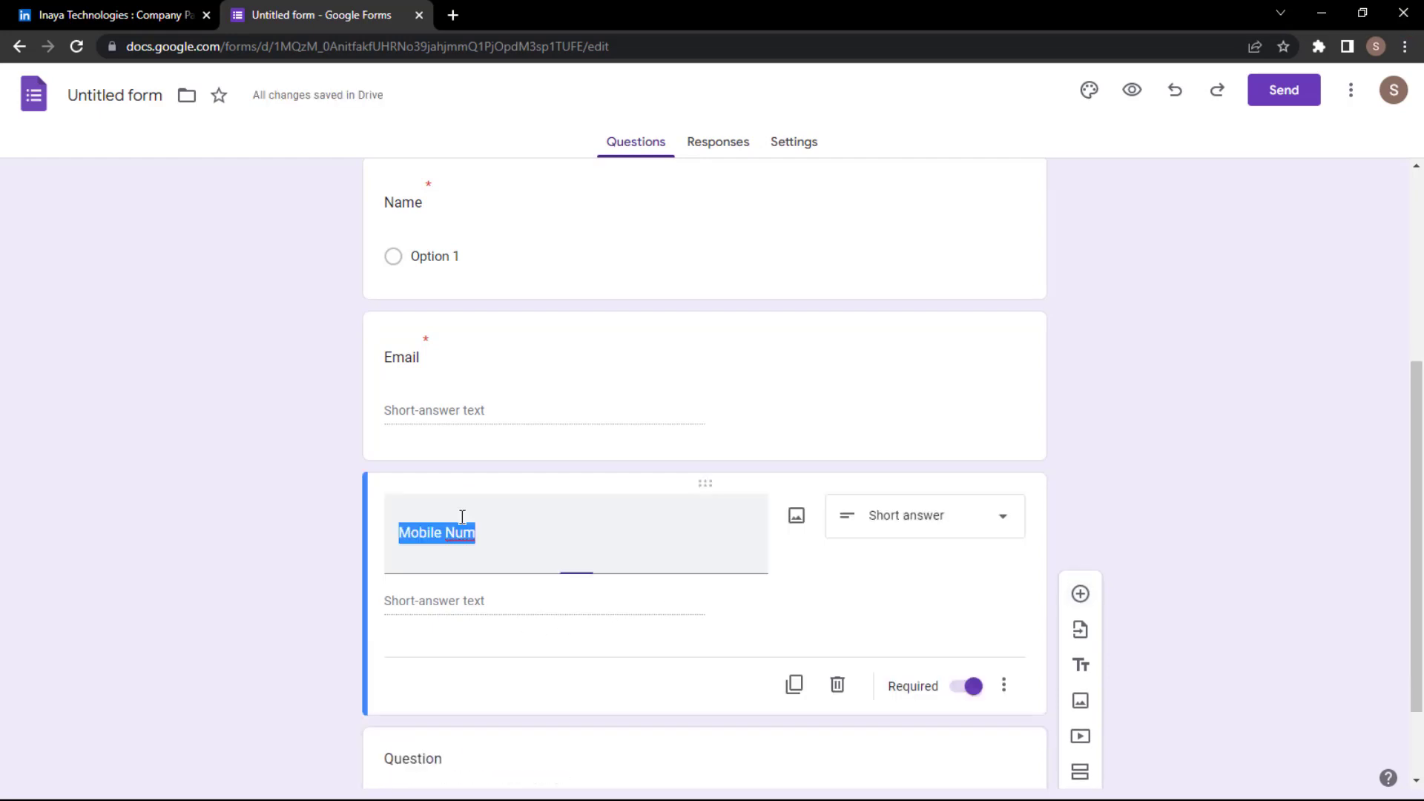
pyautogui.click(472, 533)
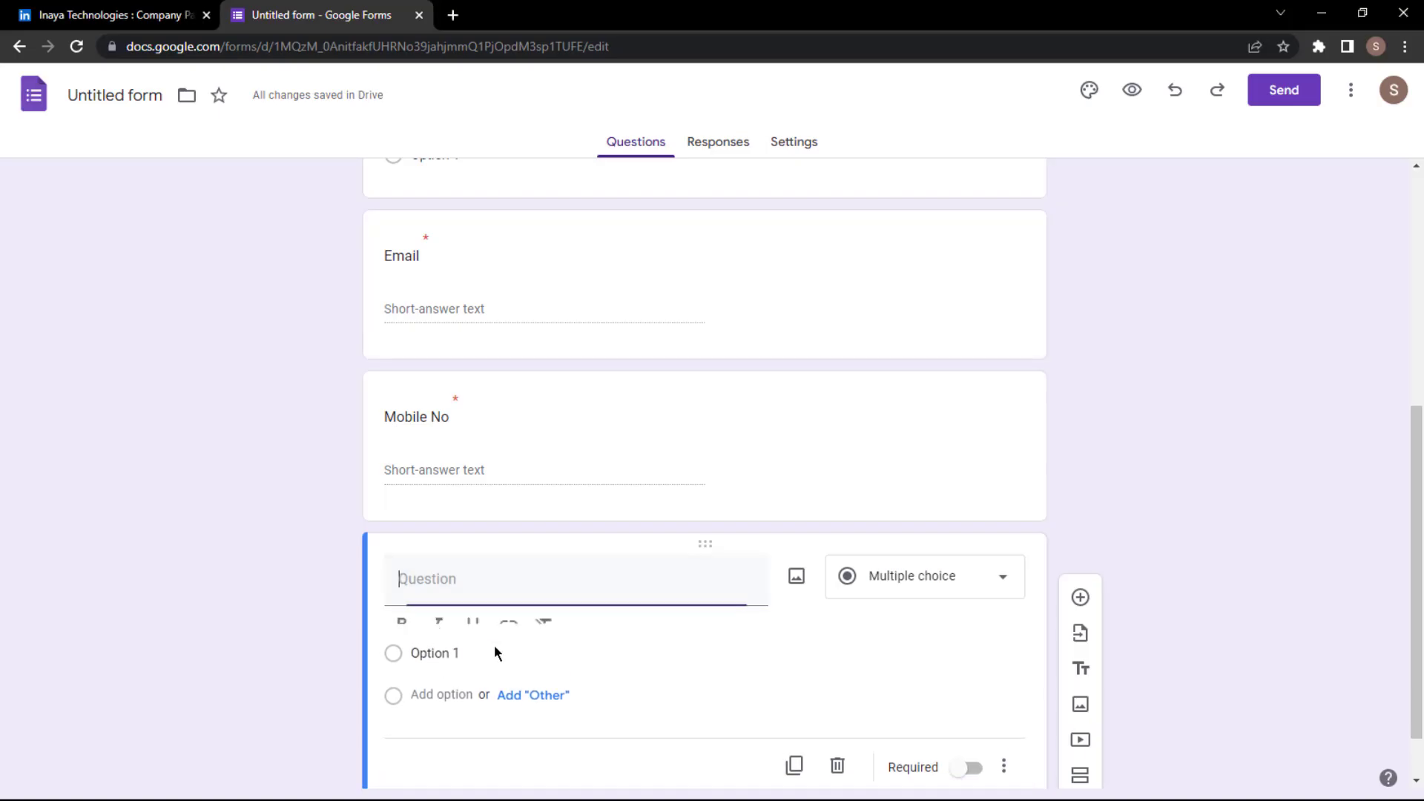
# Step: Add required Company Name, Designation and City questions
pyautogui.write('Company Name')
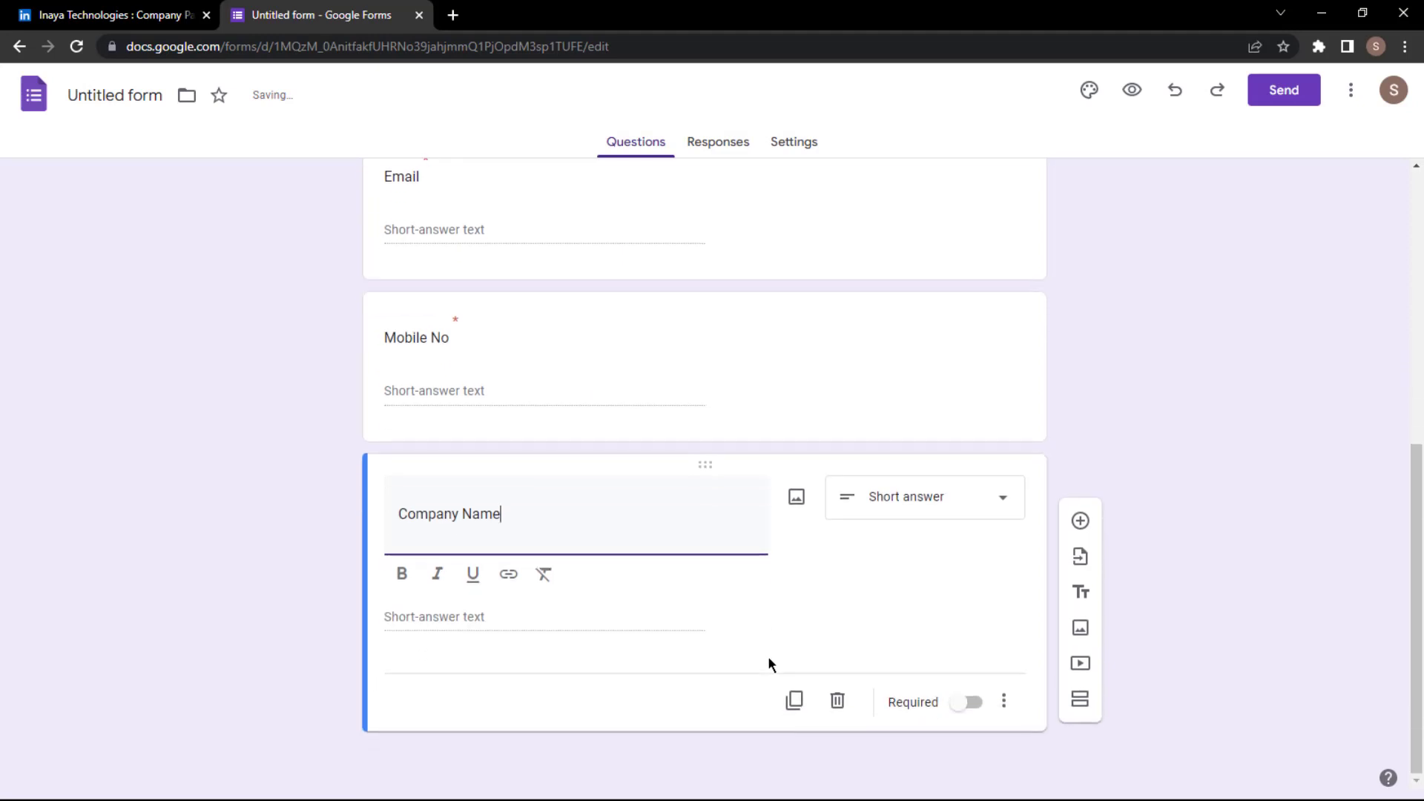
pyautogui.click(967, 701)
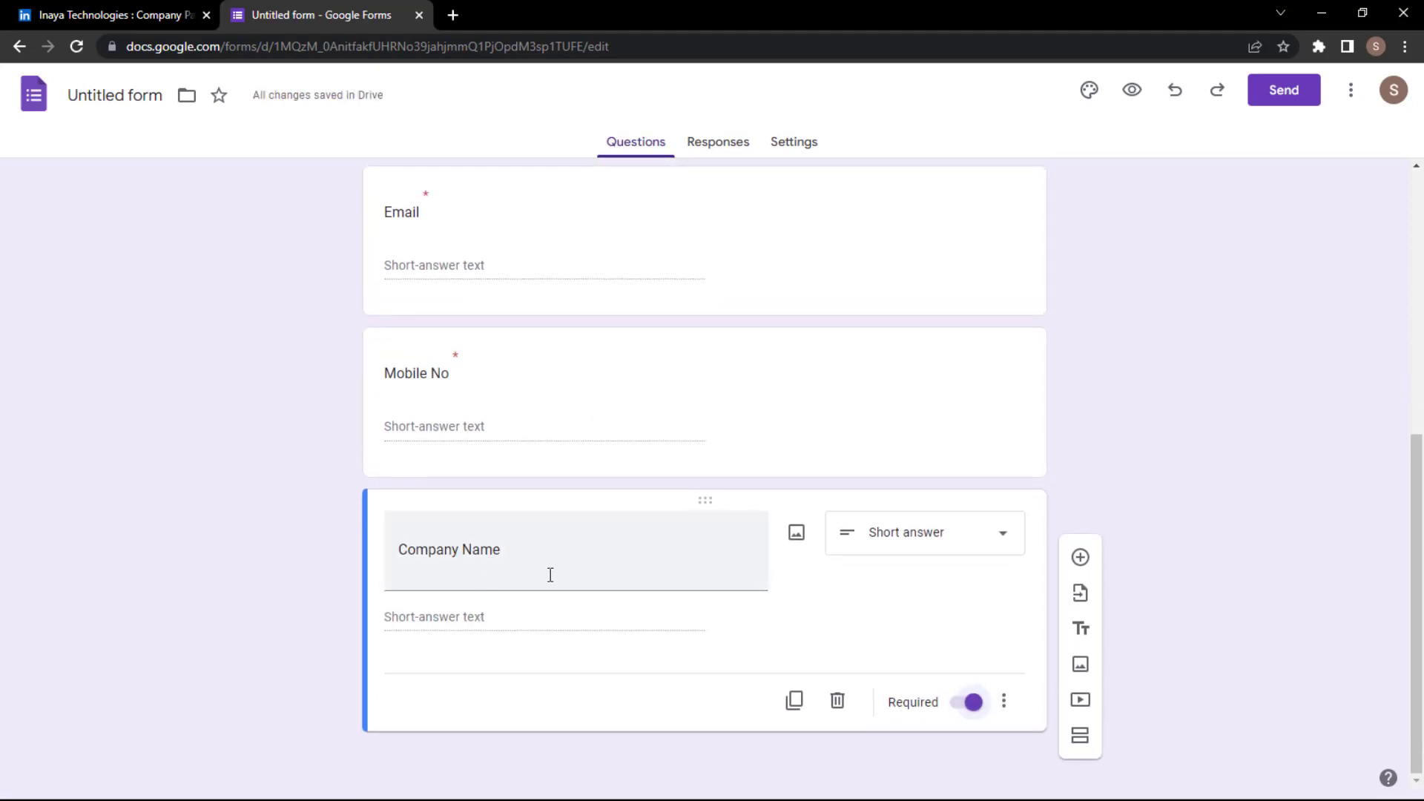
pyautogui.moveTo(1080, 556)
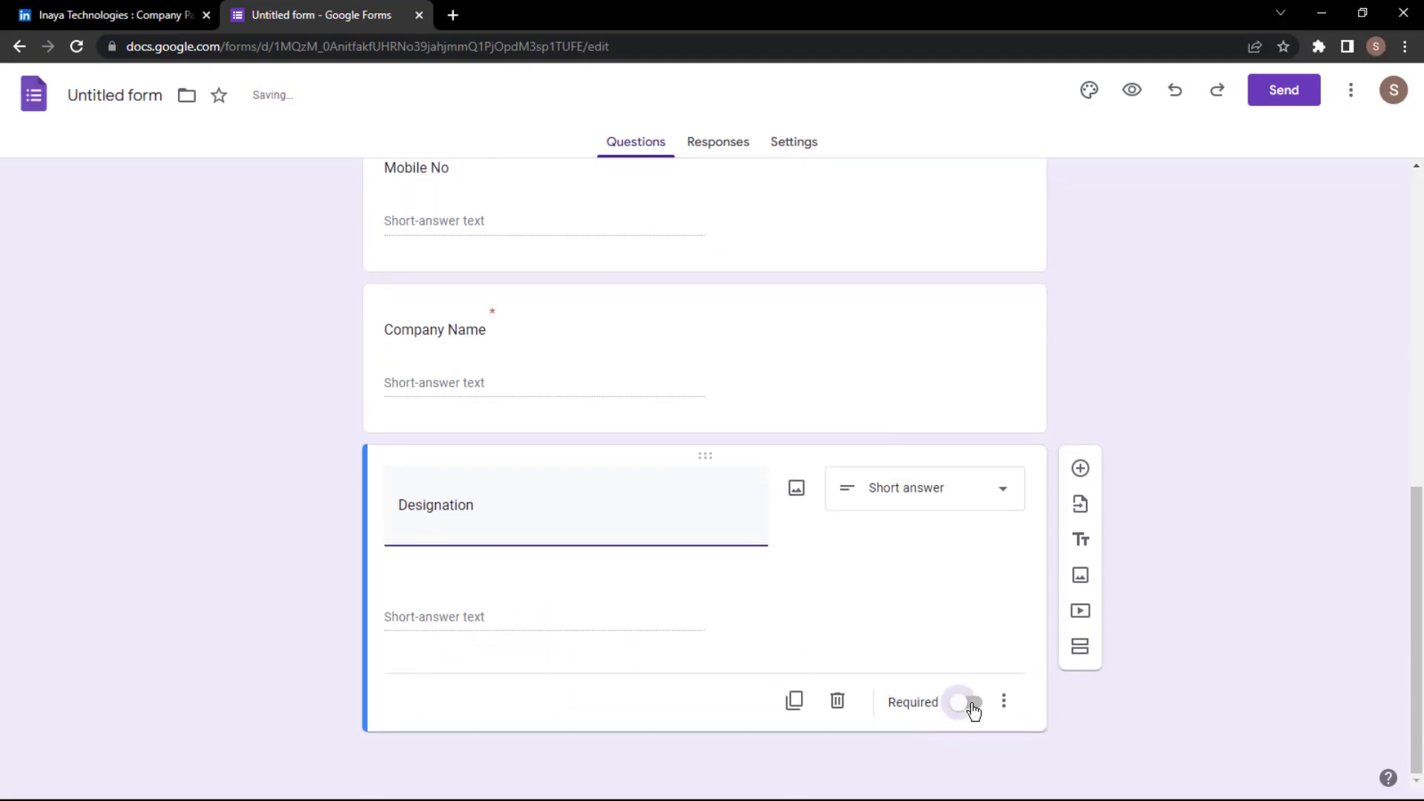
pyautogui.click(967, 702)
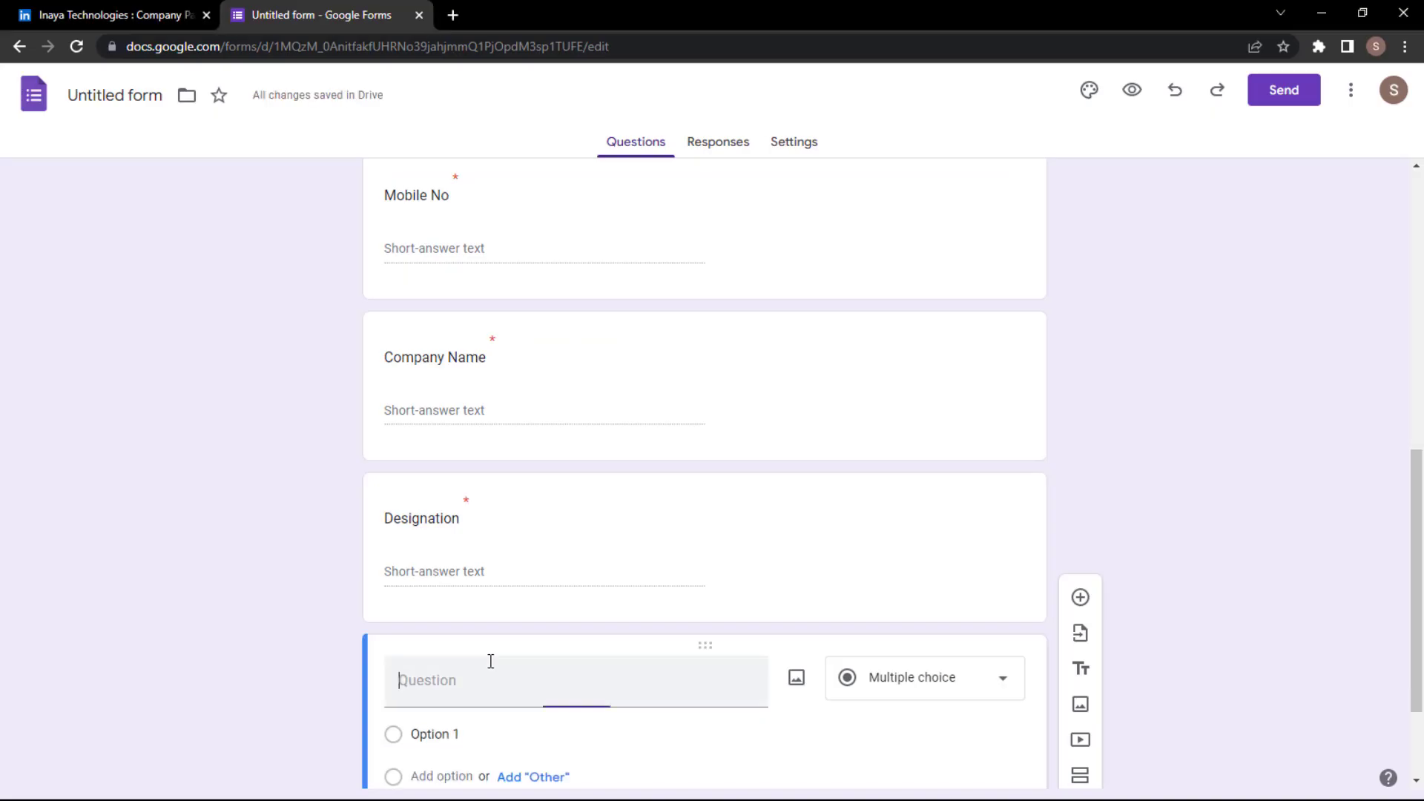
pyautogui.write('City')
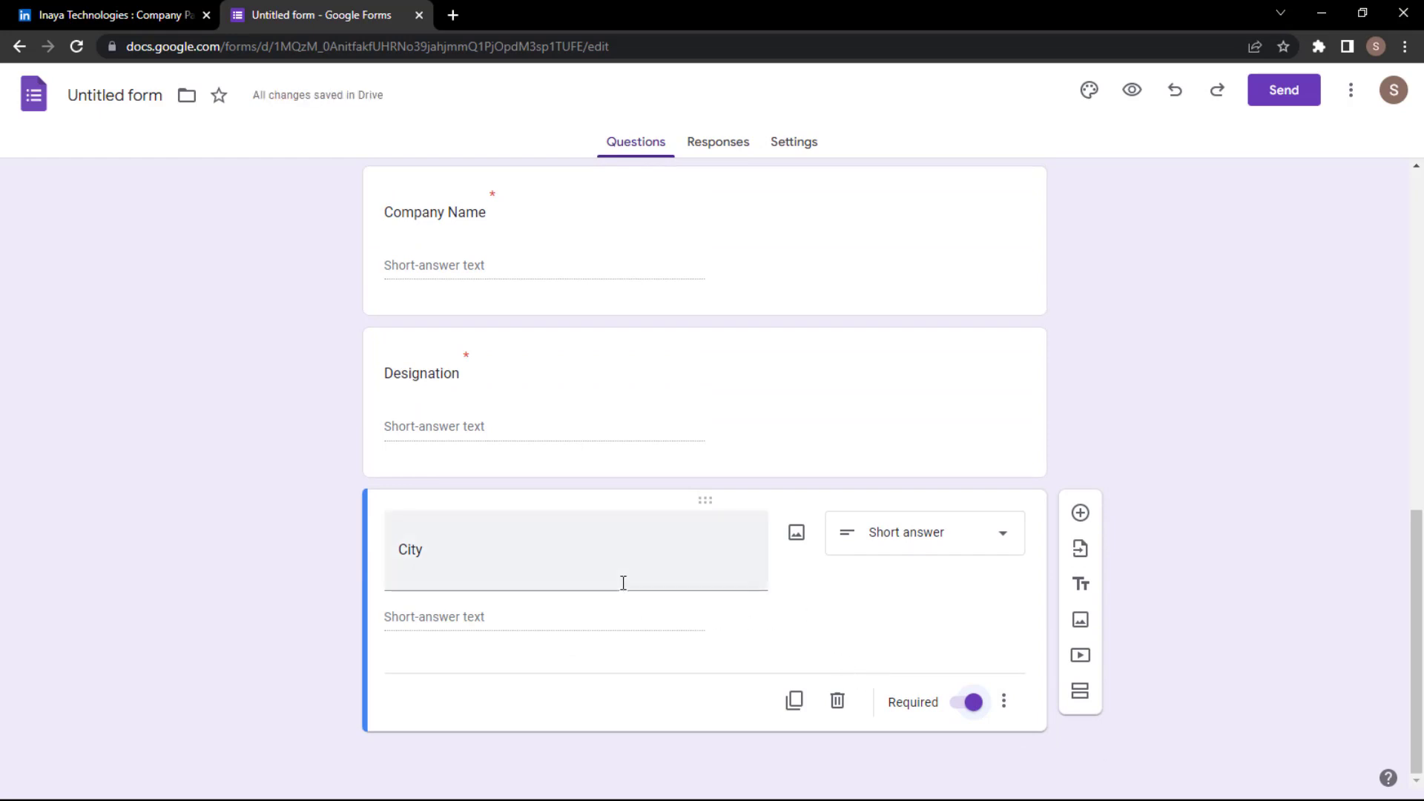
pyautogui.moveTo(1015, 604)
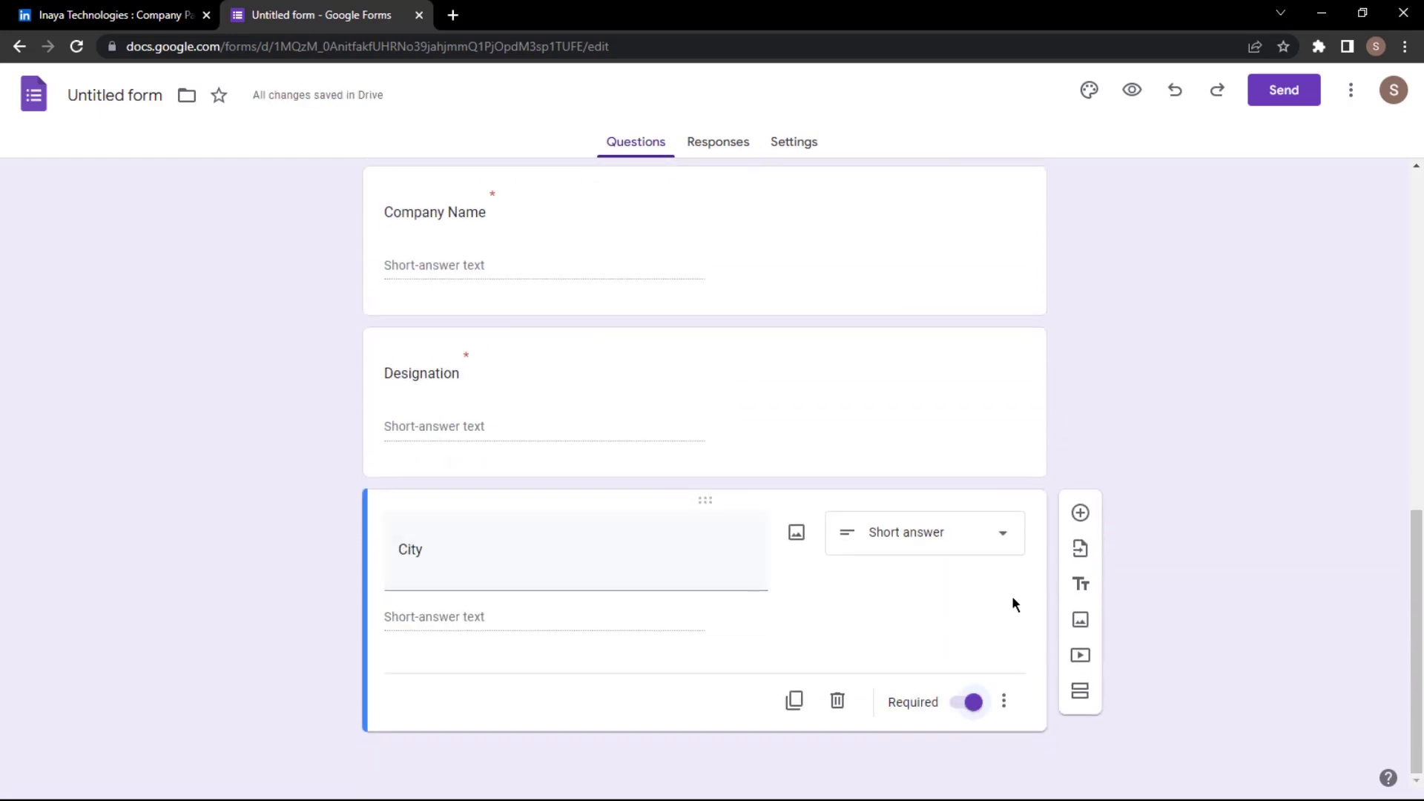
pyautogui.moveTo(1080, 620)
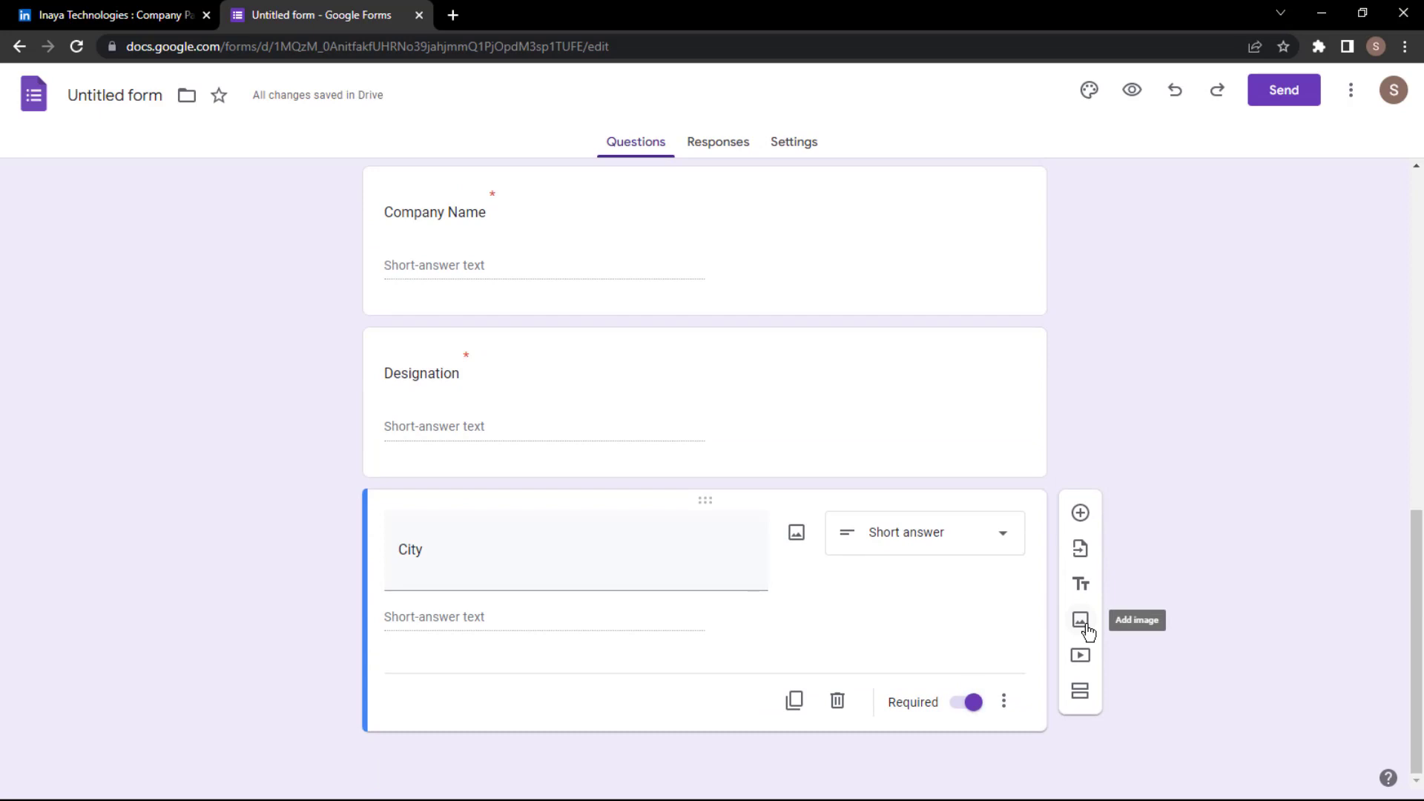
# Step: Upload the Slide2 webinar banner image into the form below the City question
pyautogui.click(1080, 620)
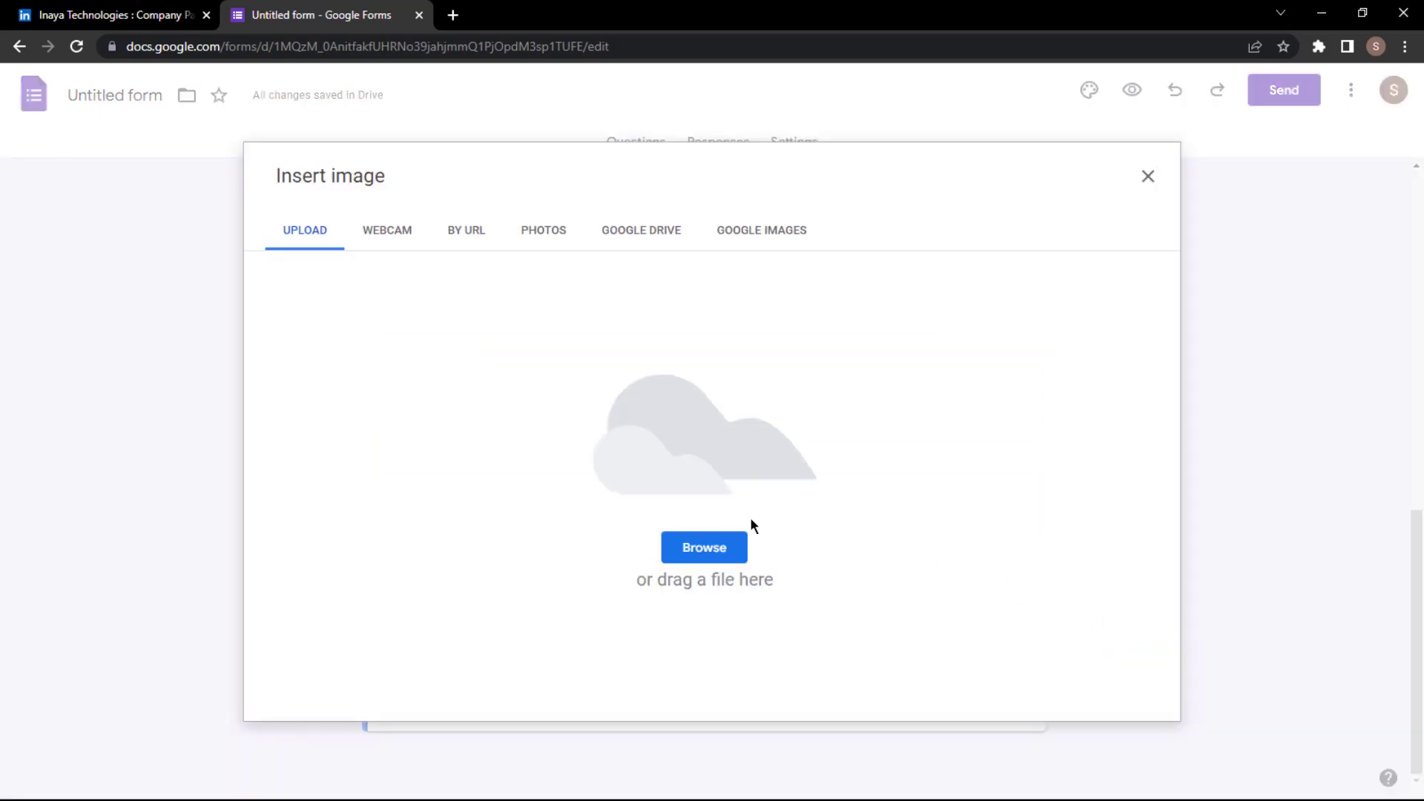
pyautogui.moveTo(703, 548)
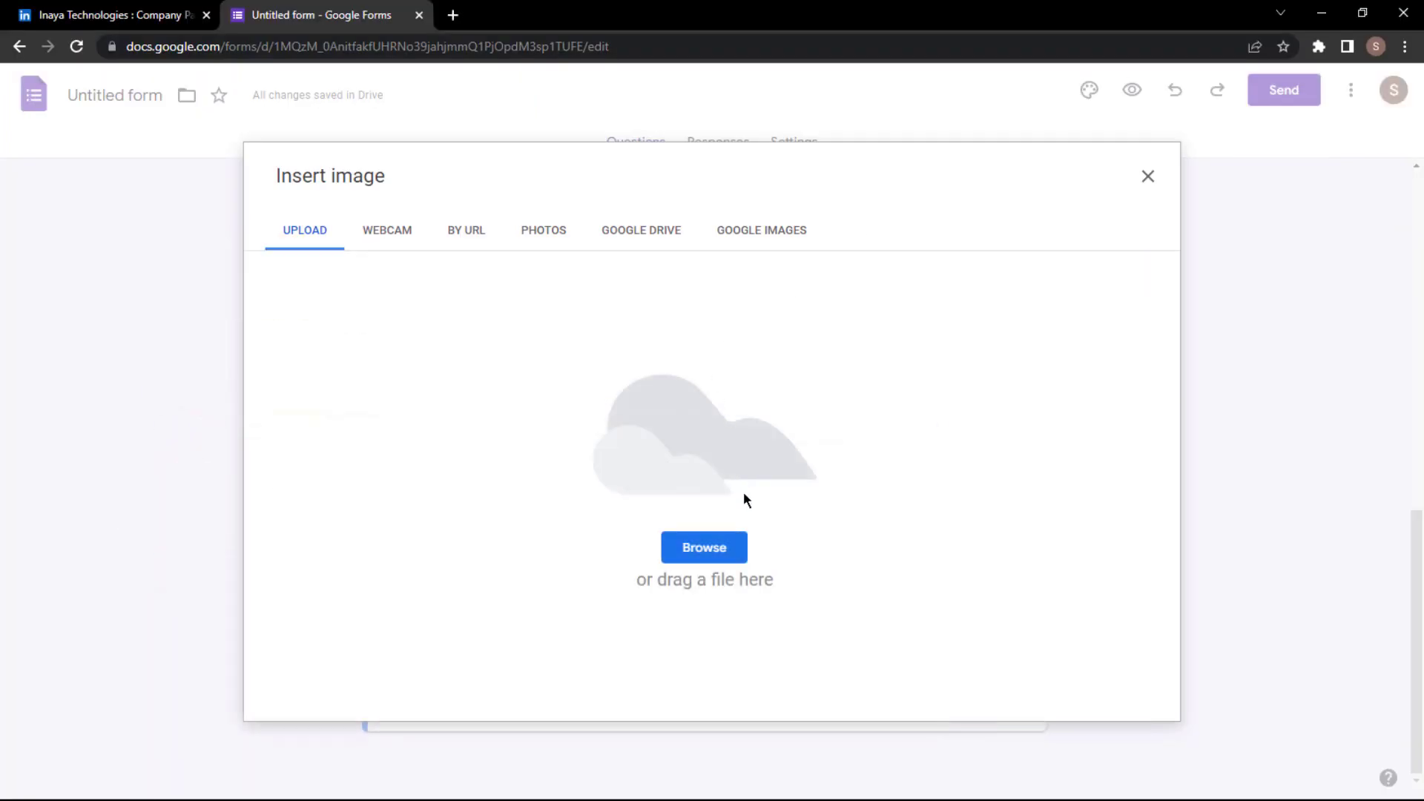
pyautogui.click(703, 548)
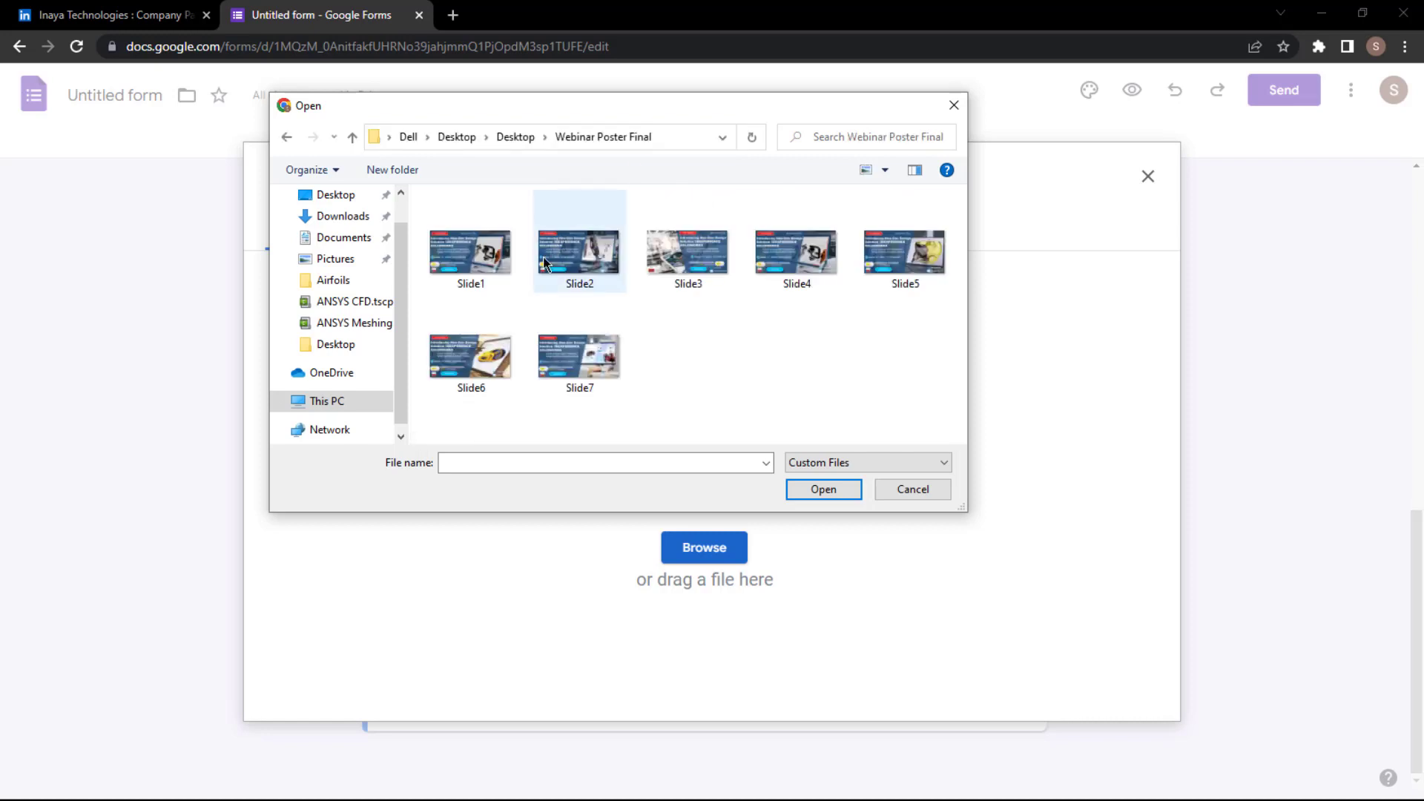
pyautogui.click(822, 488)
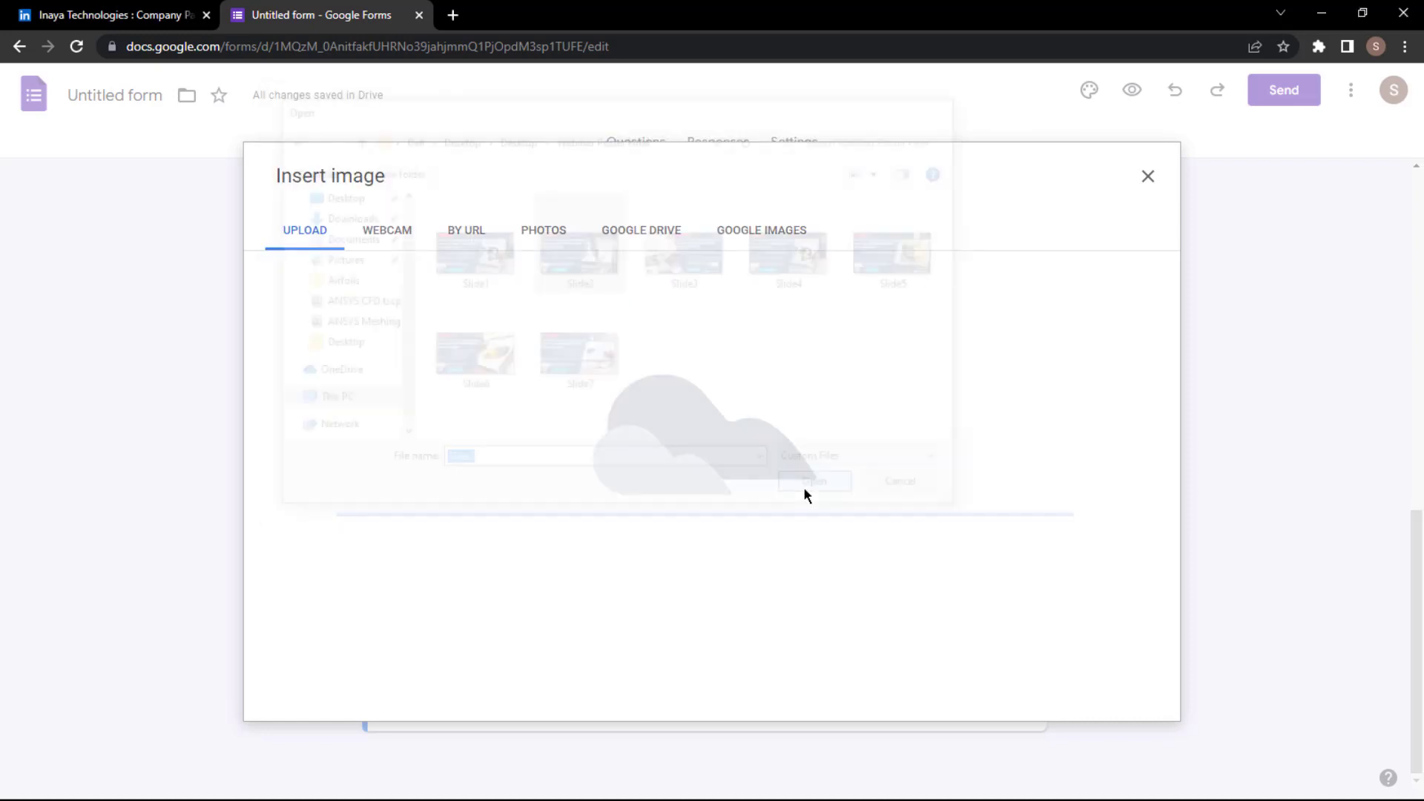
pyautogui.click(813, 480)
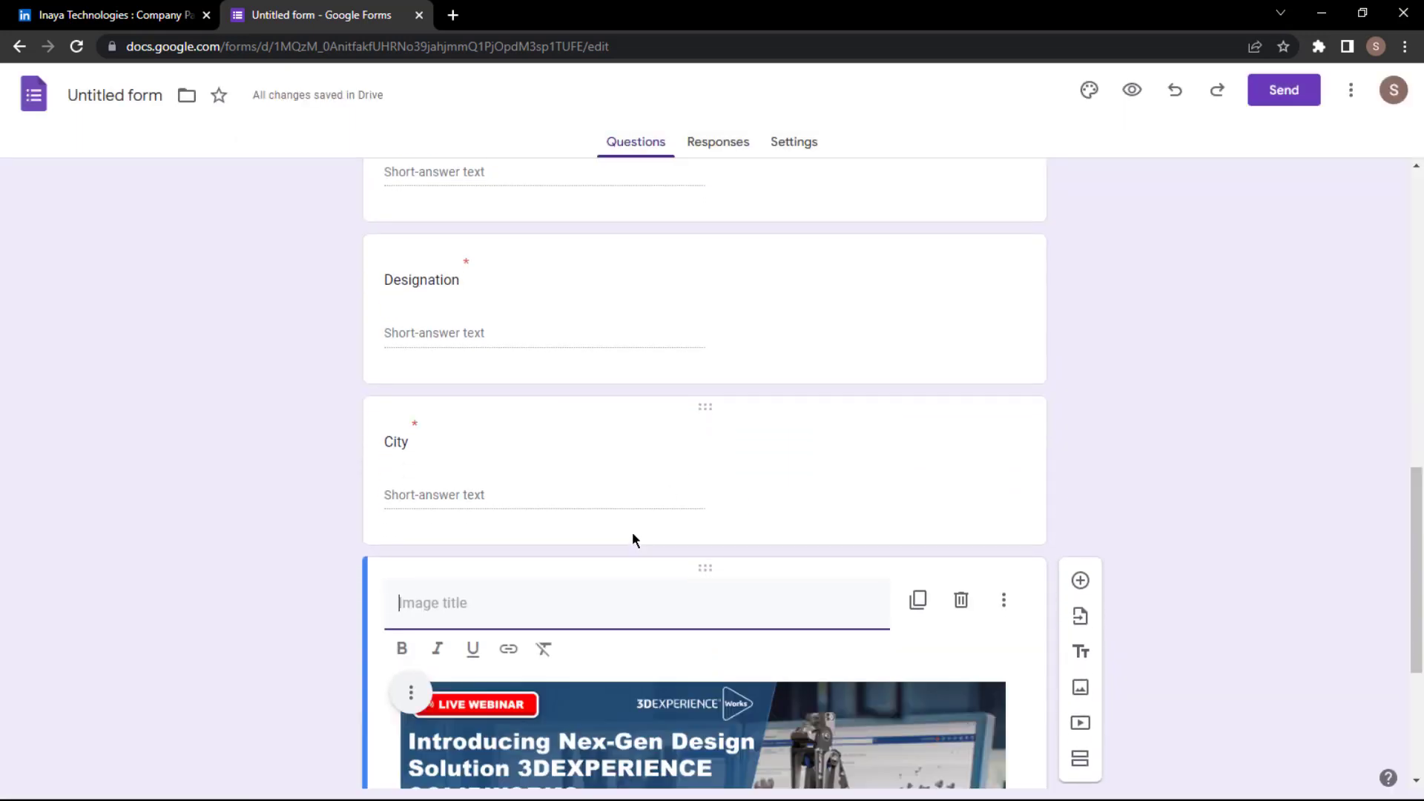
# Step: Title the banner image 'Live Webinar' under the form description
pyautogui.scroll(-3)
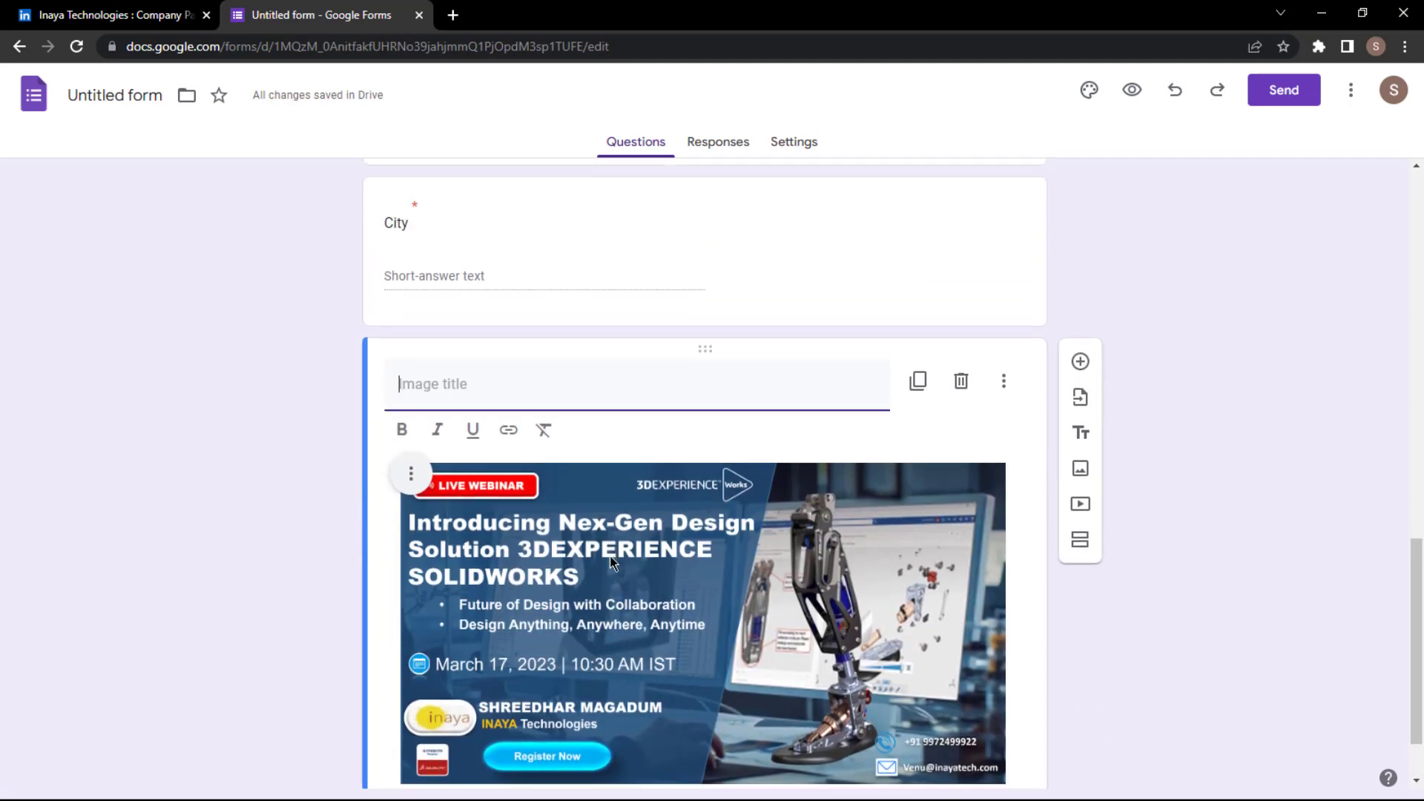
pyautogui.scroll(-3)
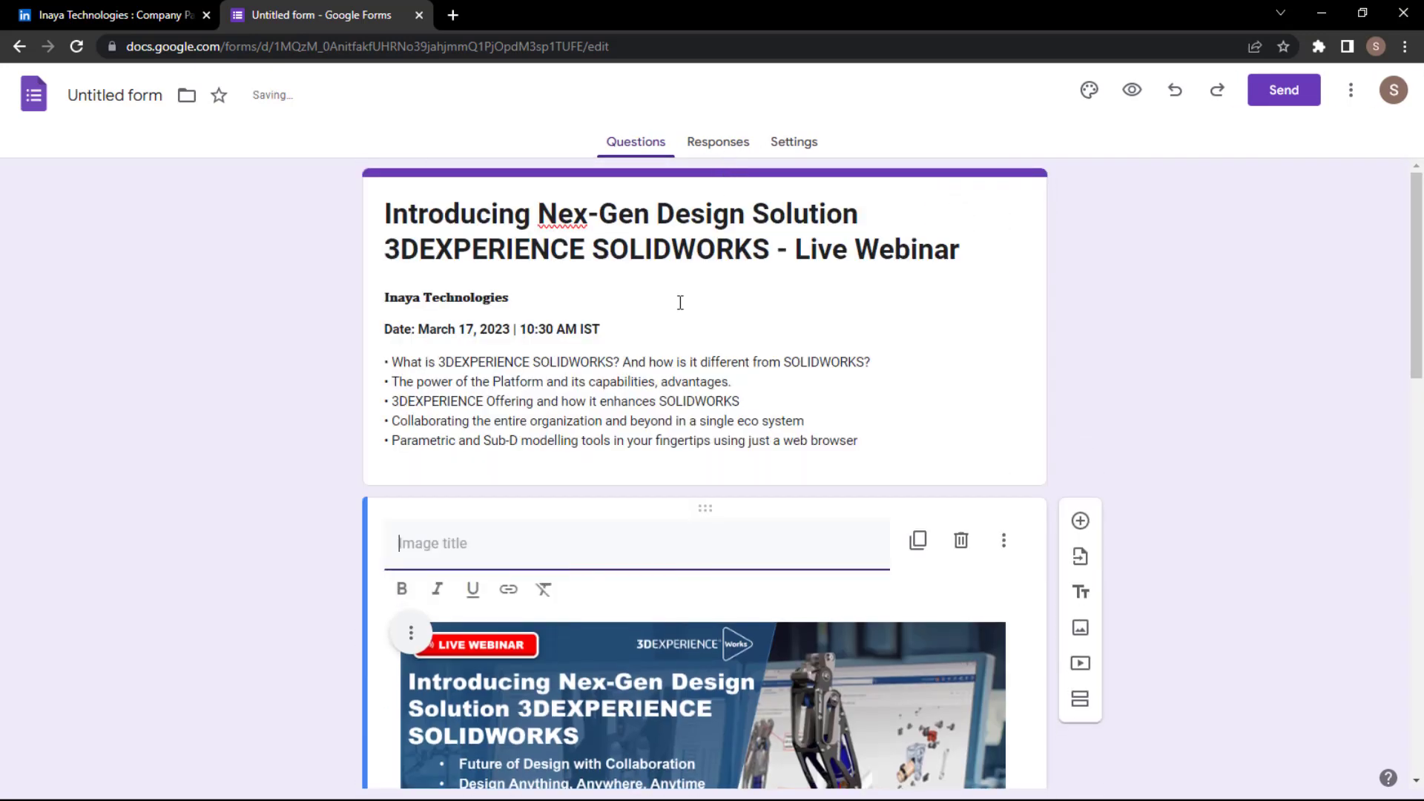
pyautogui.scroll(-3)
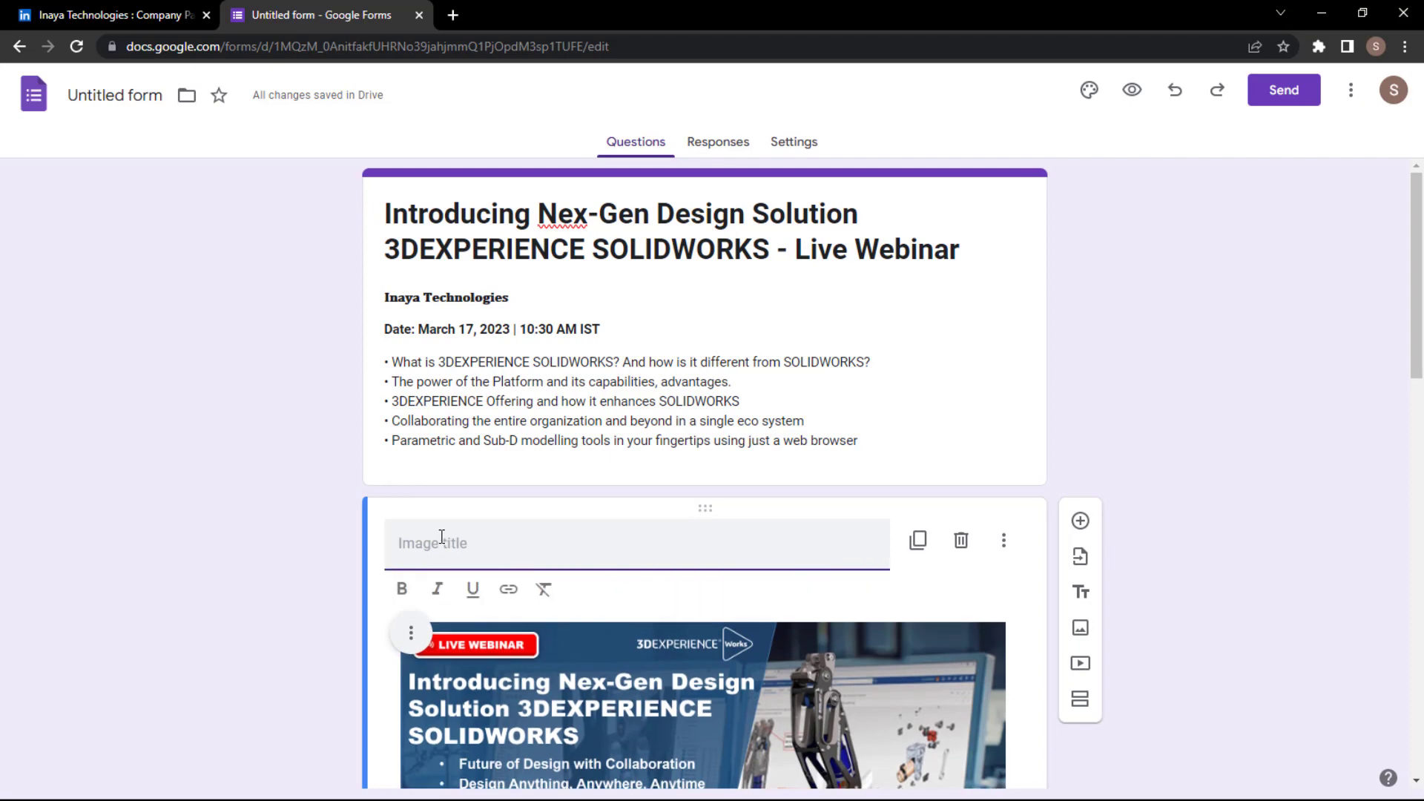
pyautogui.scroll(-3)
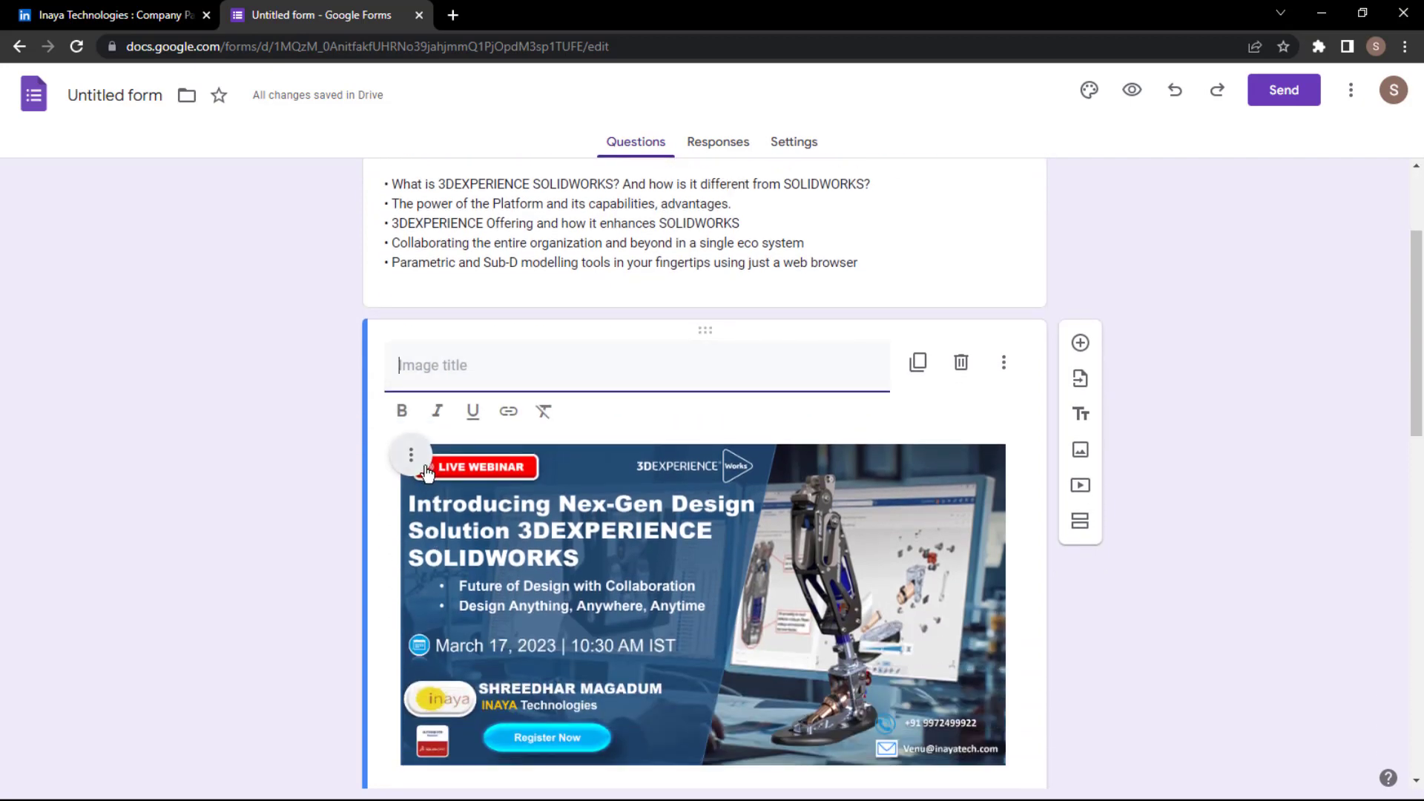
pyautogui.scroll(-3)
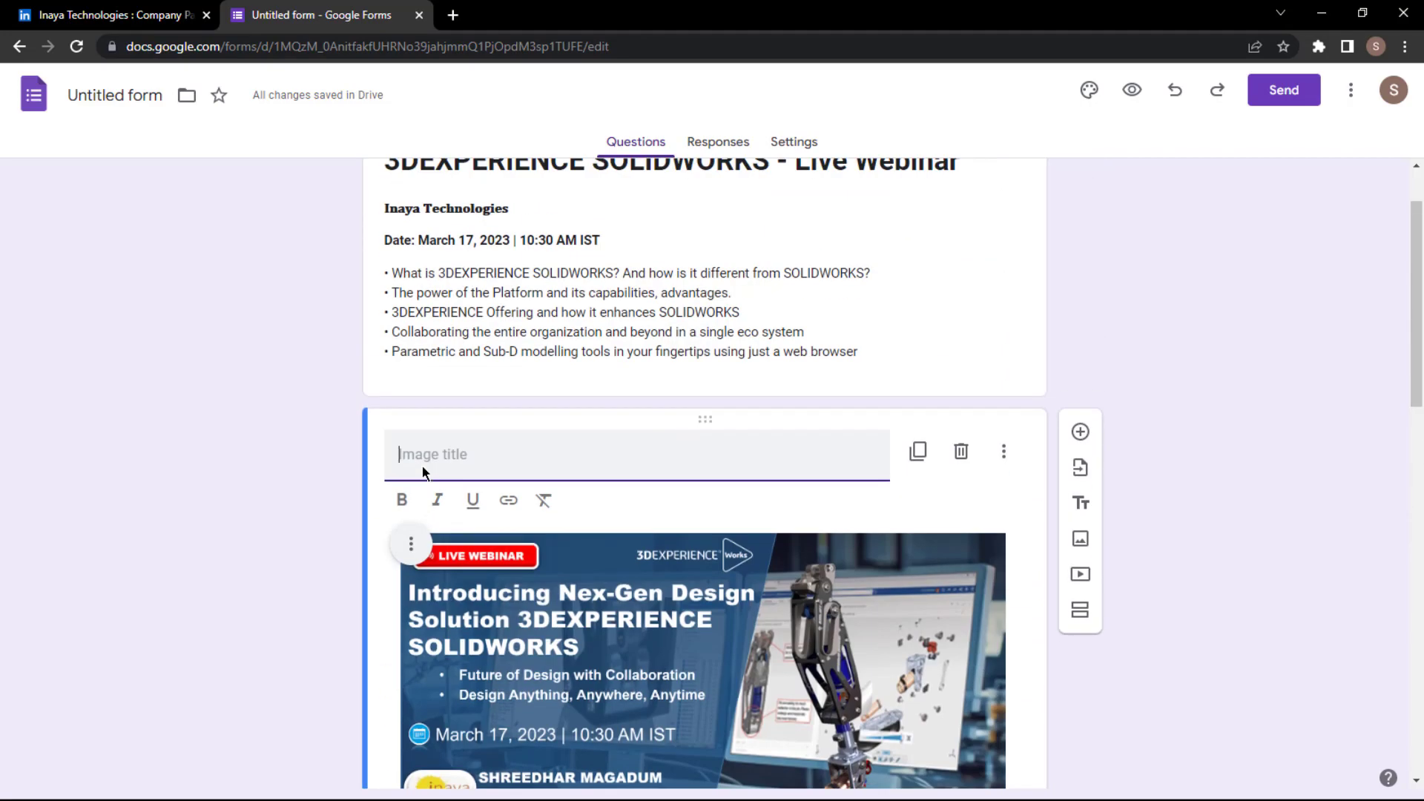
pyautogui.scroll(-3)
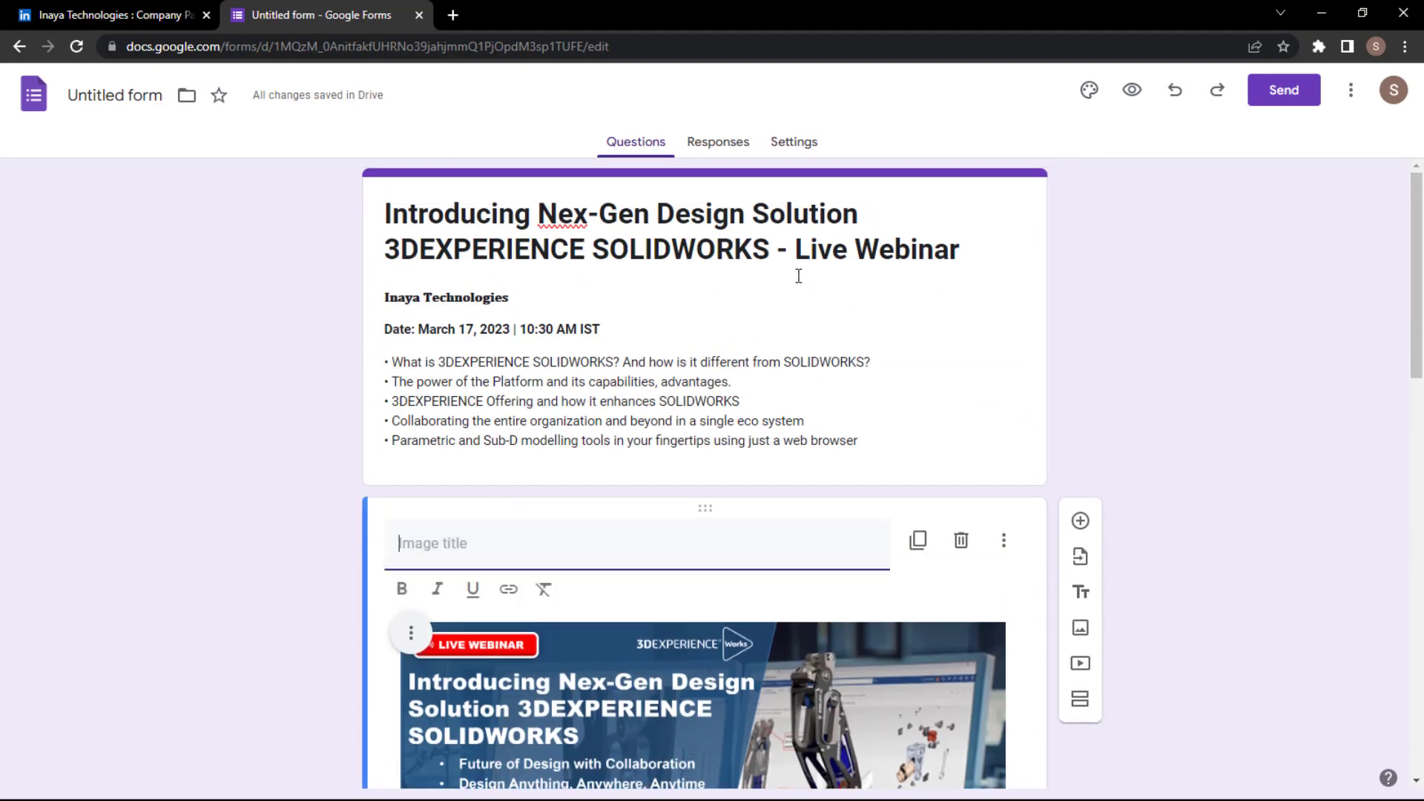
pyautogui.doubleClick(876, 249)
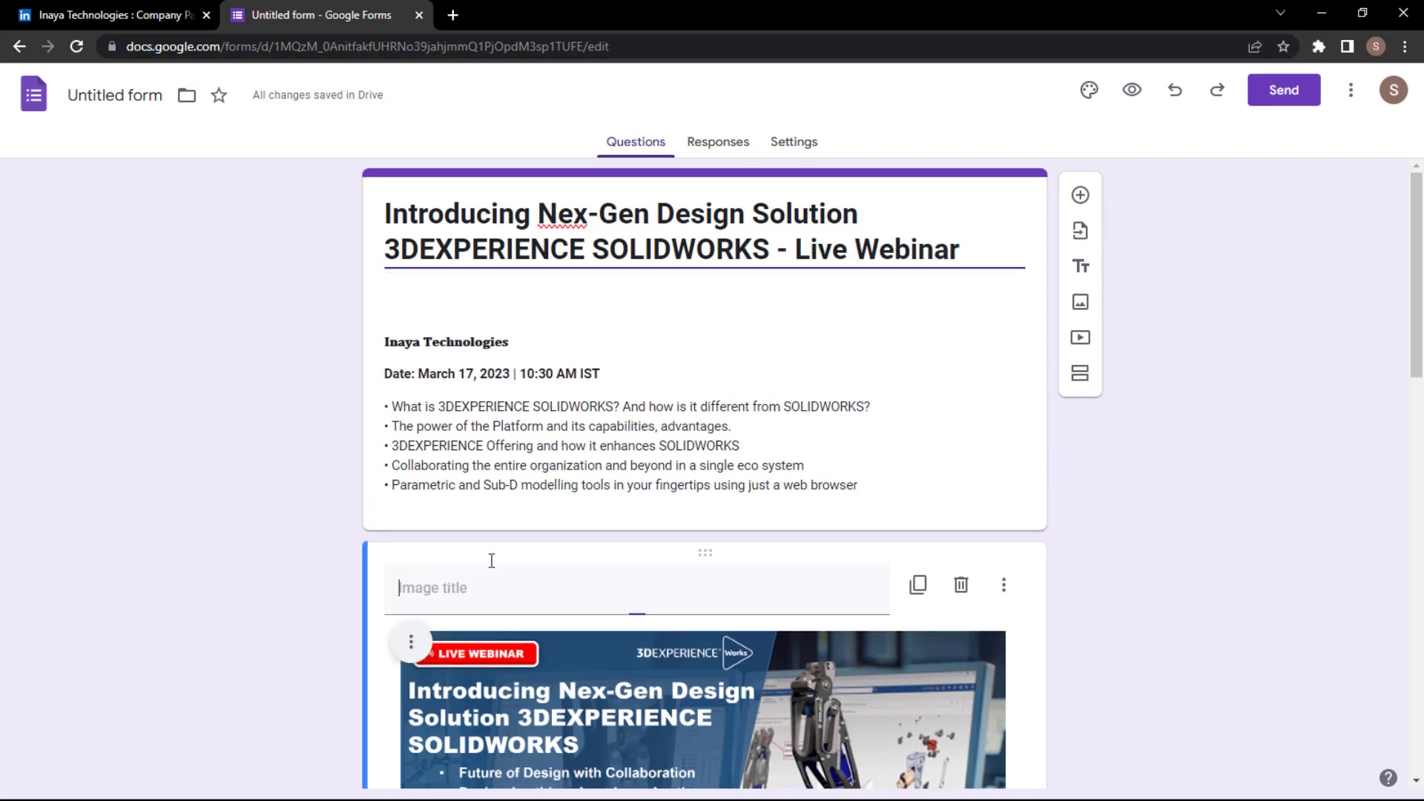
pyautogui.write('Live Webinar')
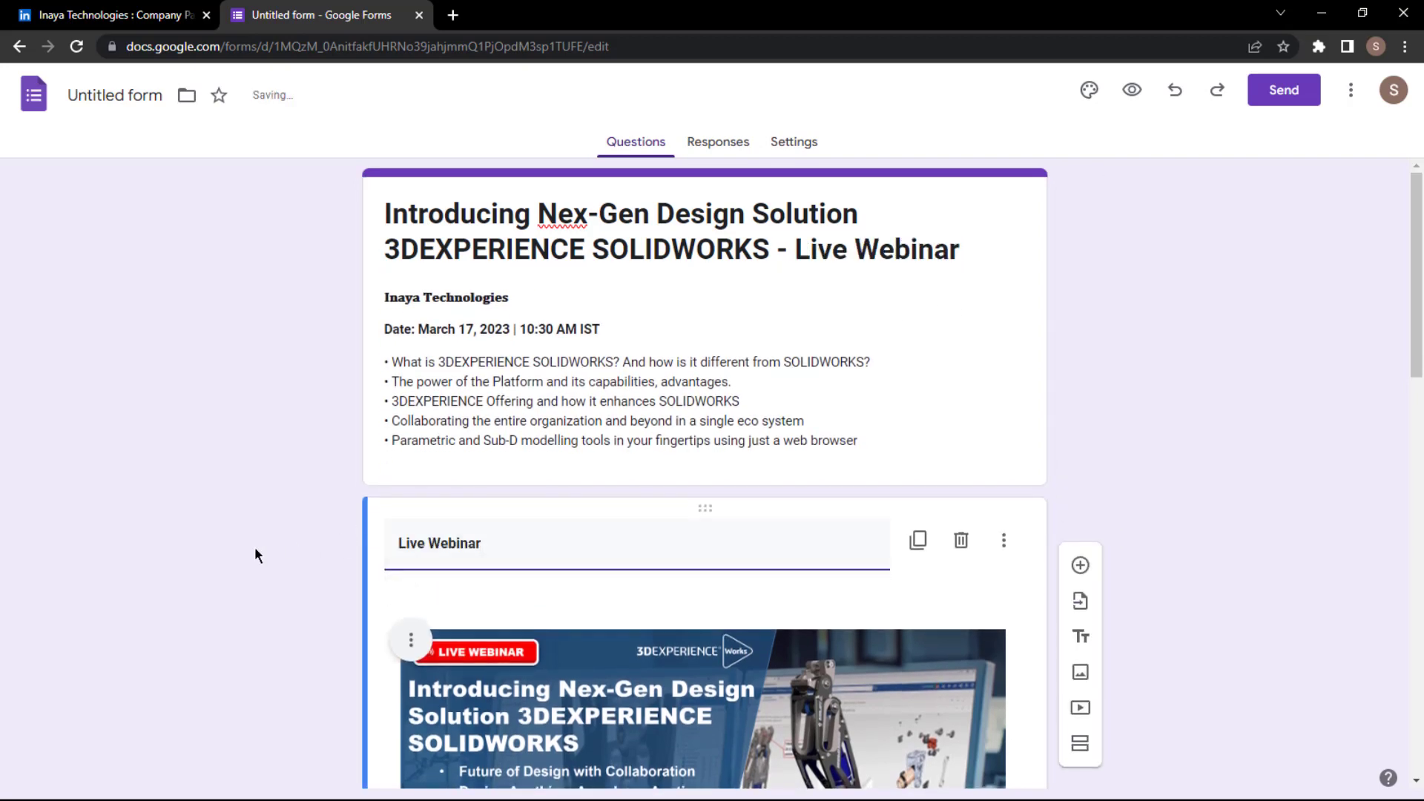
pyautogui.scroll(-3)
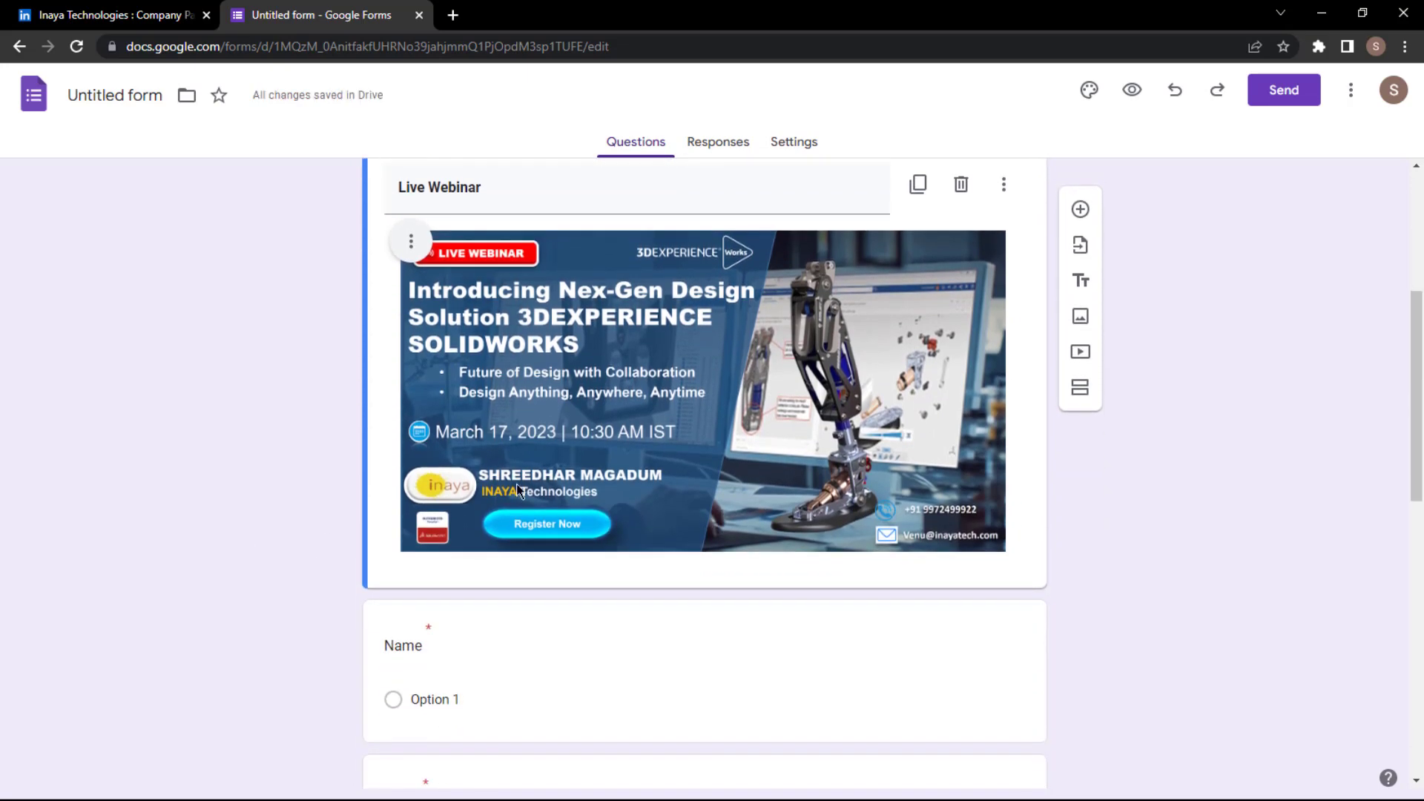
pyautogui.moveTo(1078, 388)
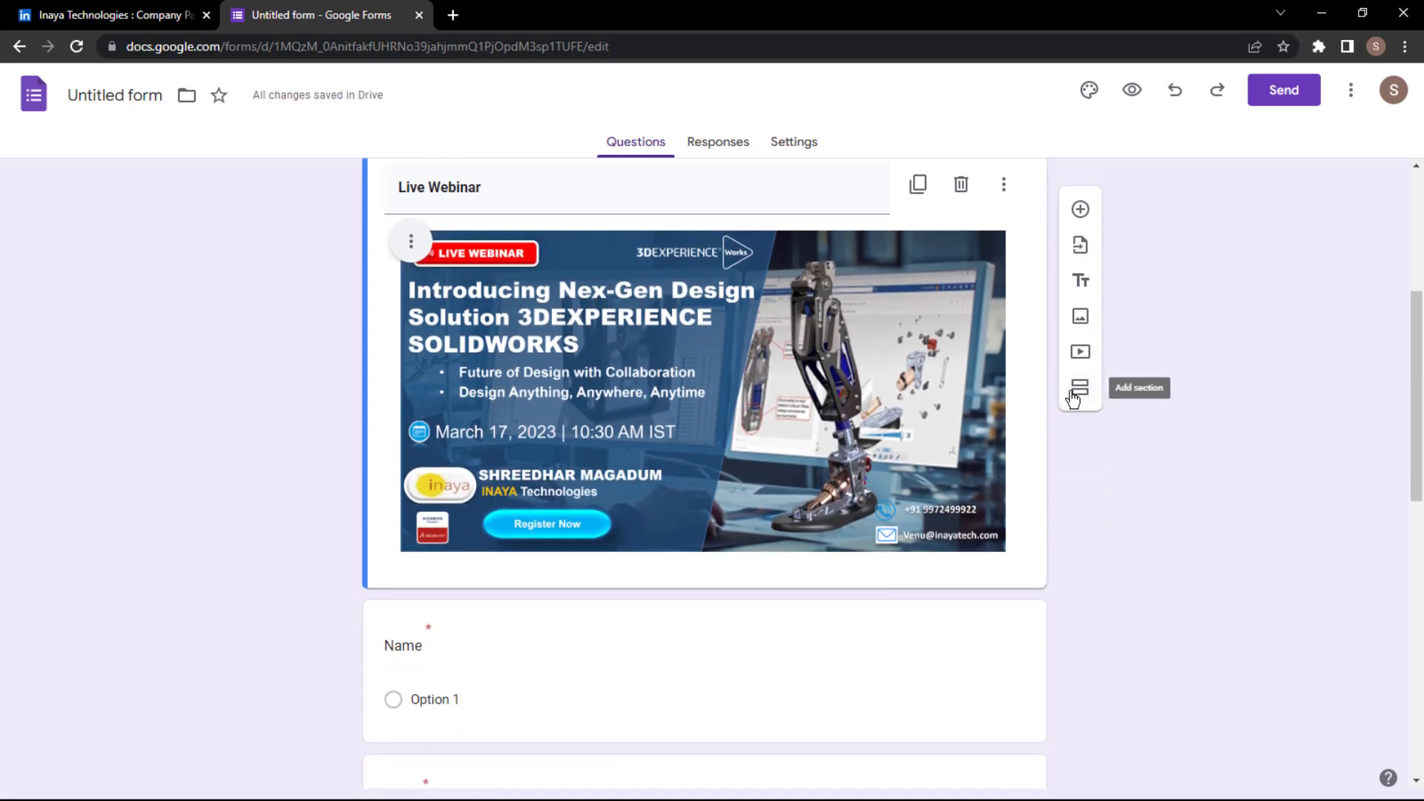
pyautogui.moveTo(1079, 341)
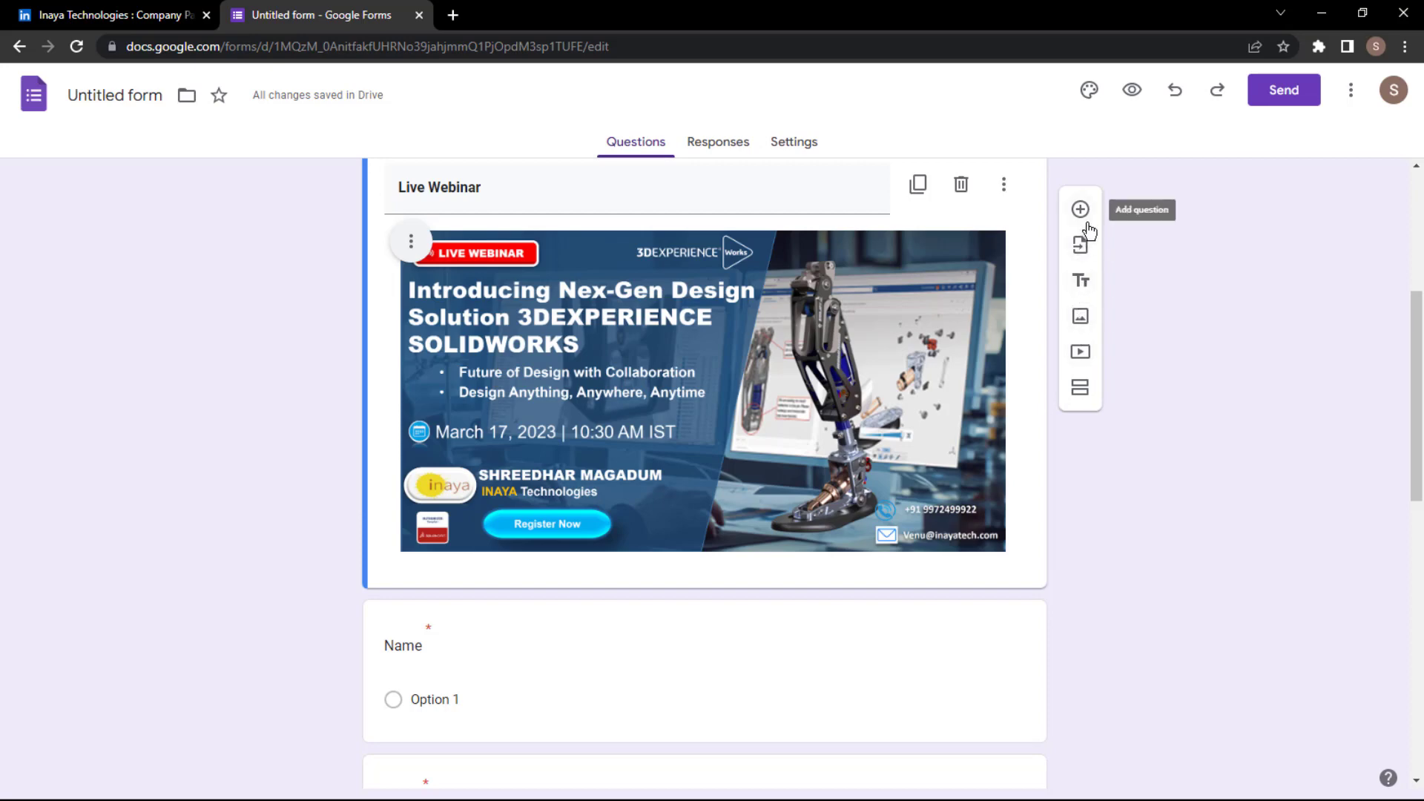
pyautogui.scroll(-3)
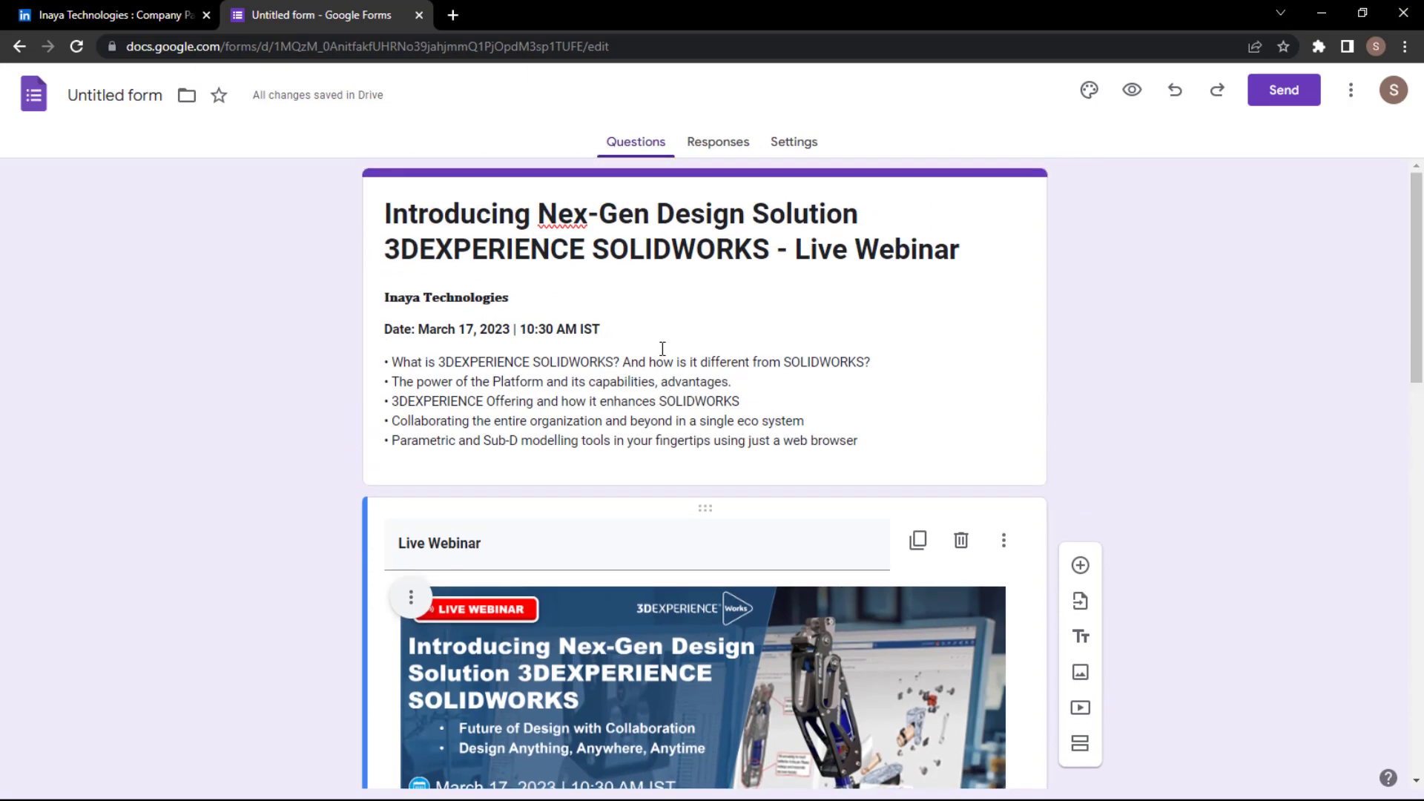
pyautogui.click(717, 142)
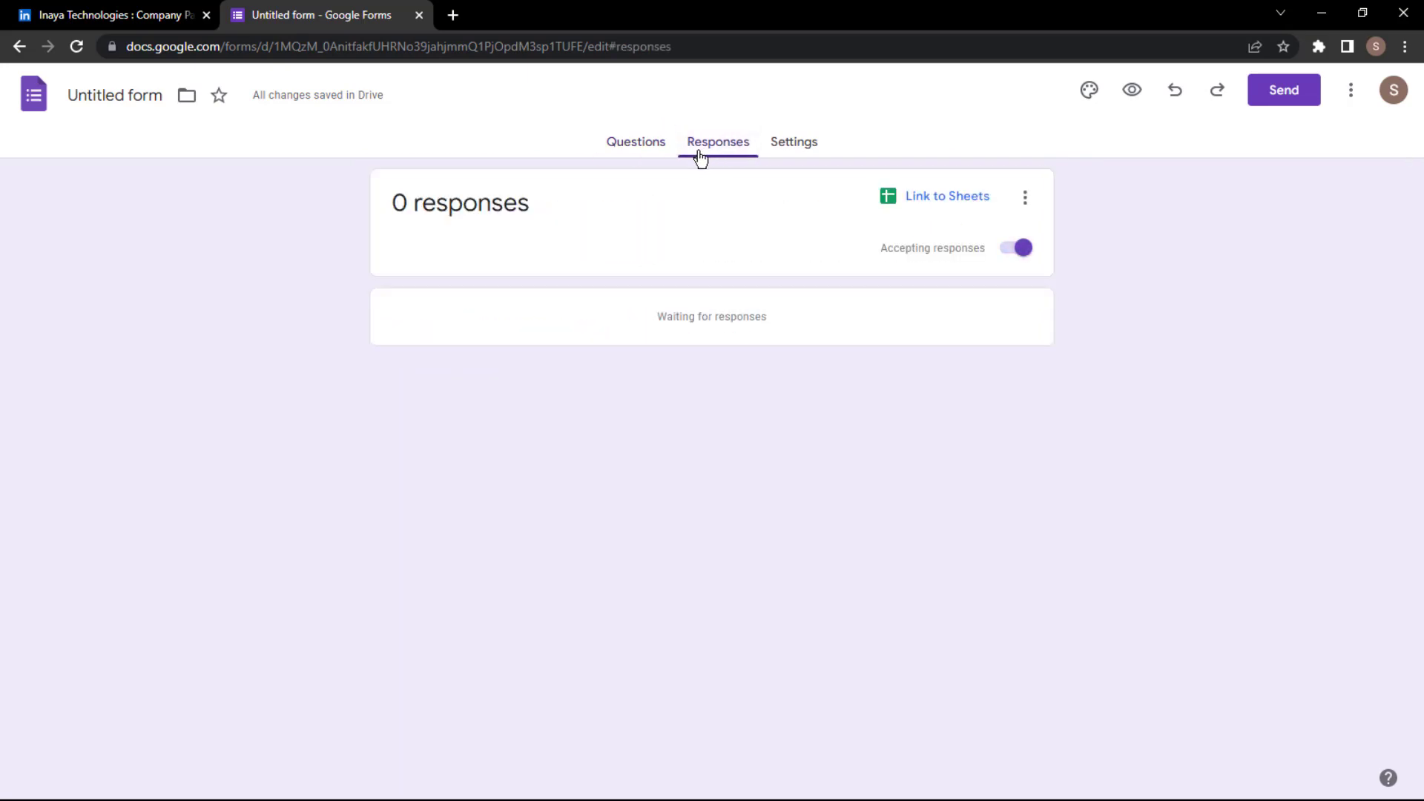
pyautogui.moveTo(947, 196)
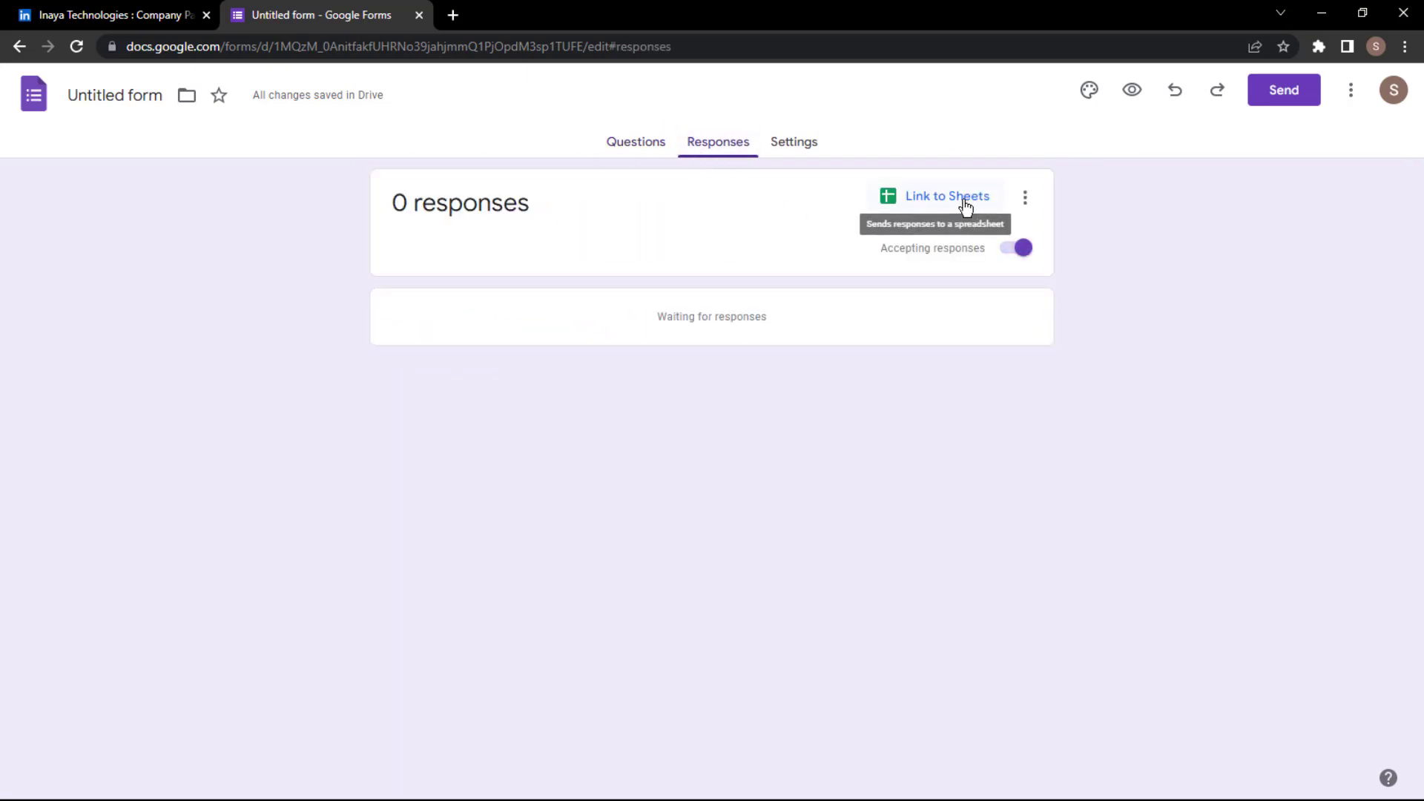
pyautogui.moveTo(945, 151)
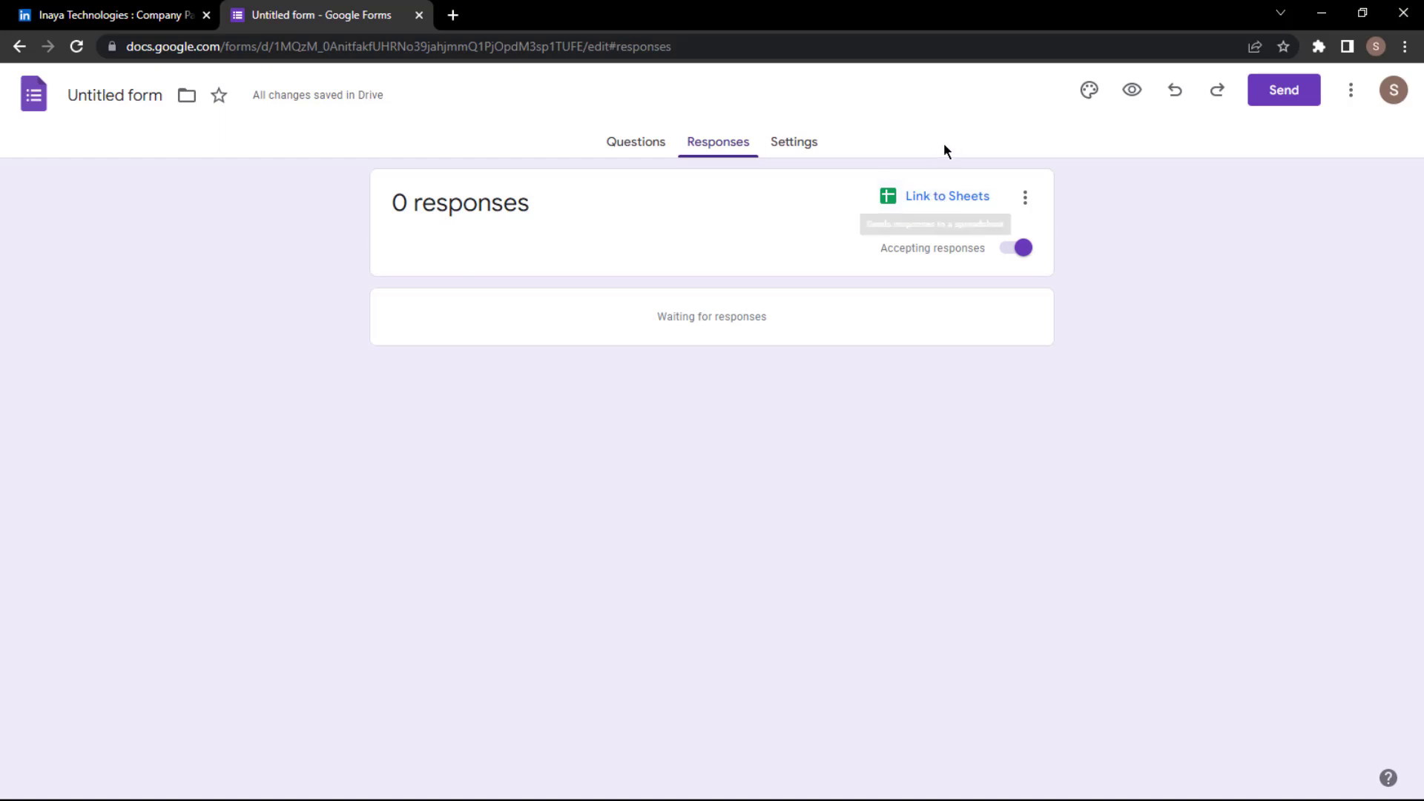
pyautogui.click(792, 143)
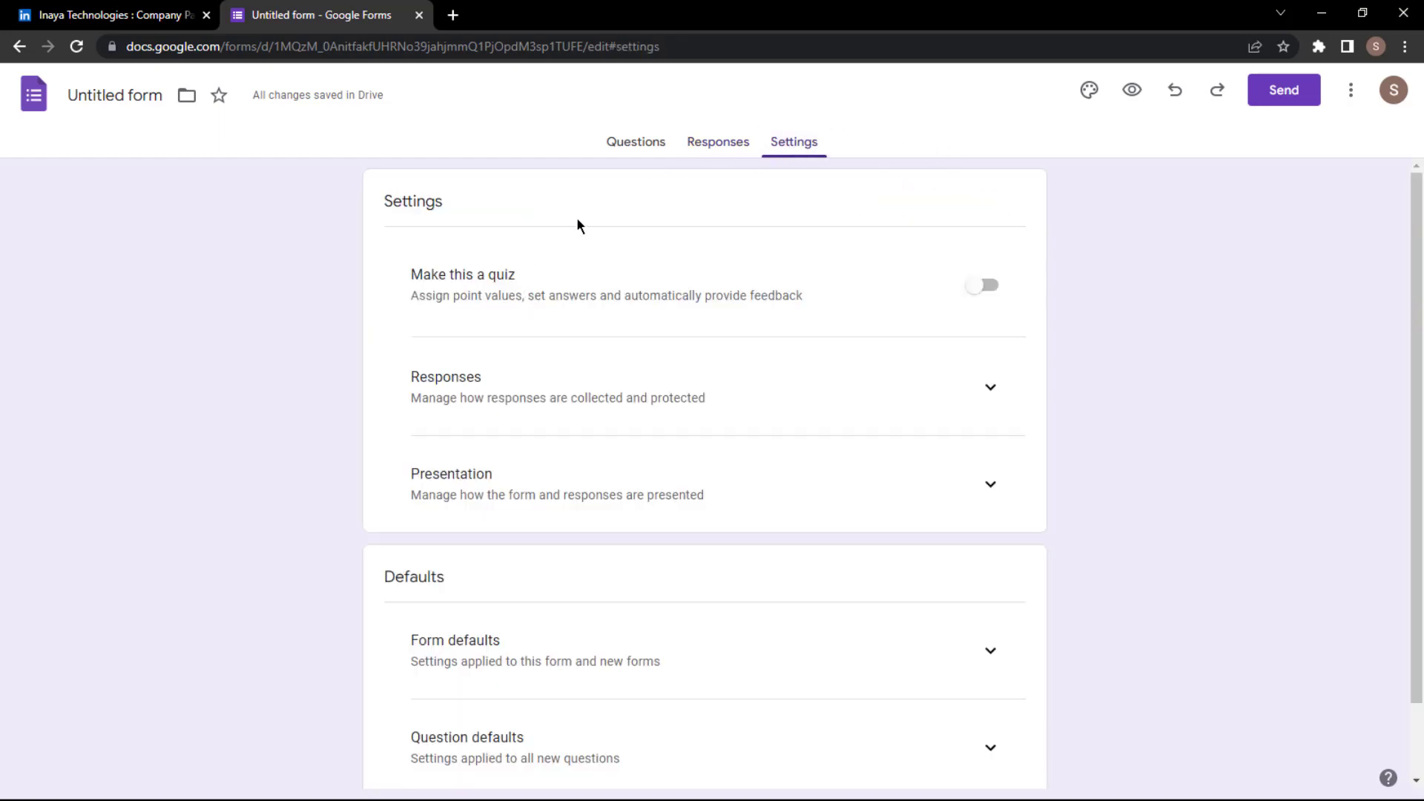
pyautogui.scroll(-3)
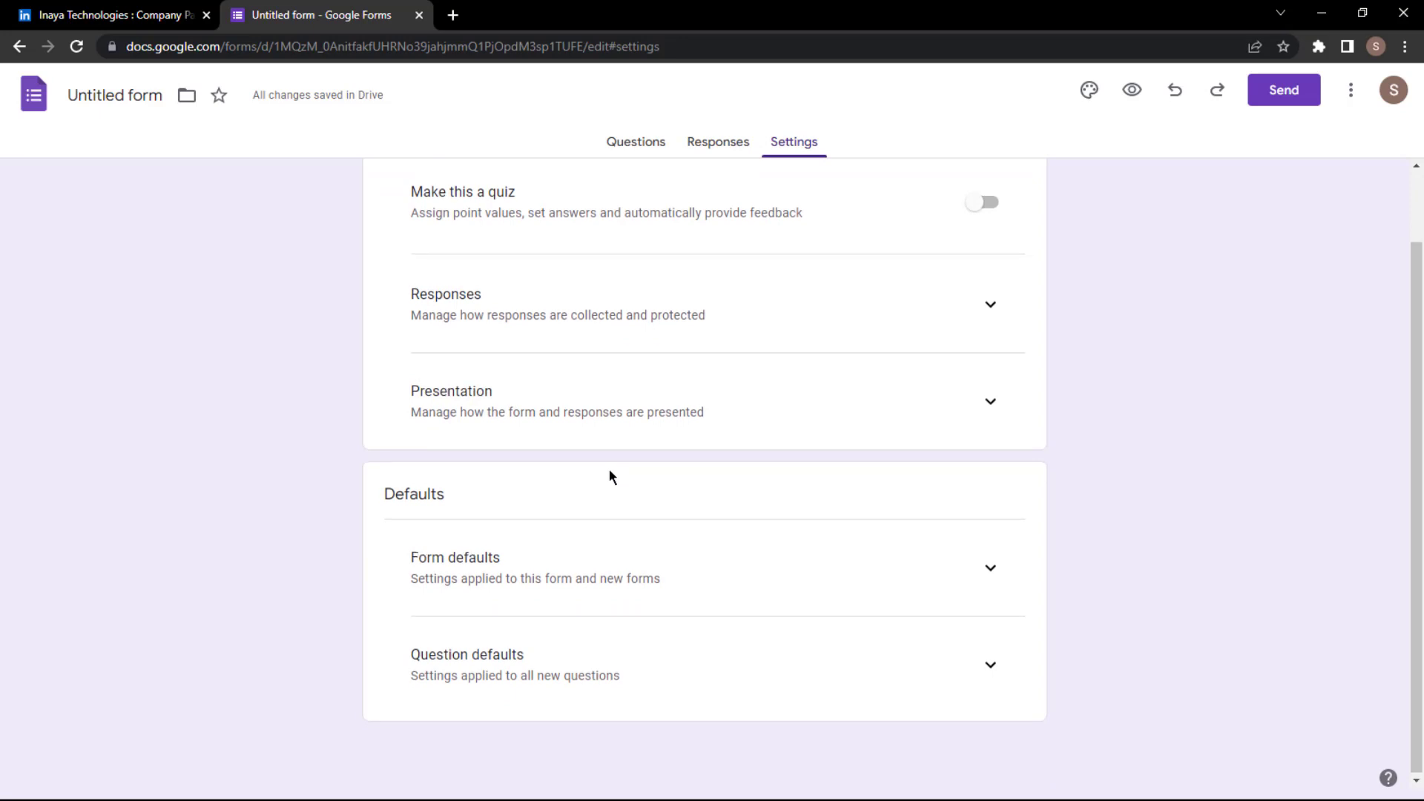
pyautogui.click(635, 142)
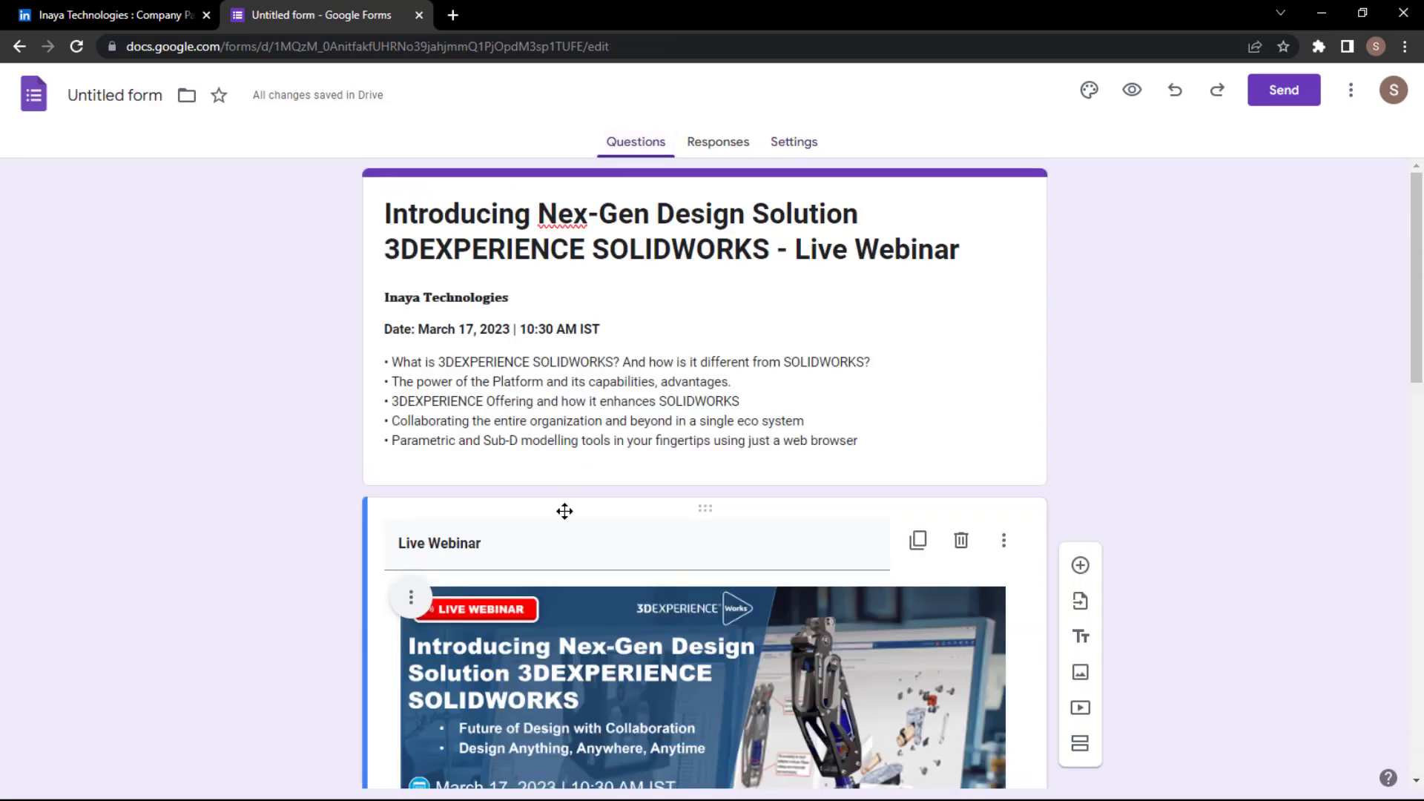
pyautogui.moveTo(1283, 90)
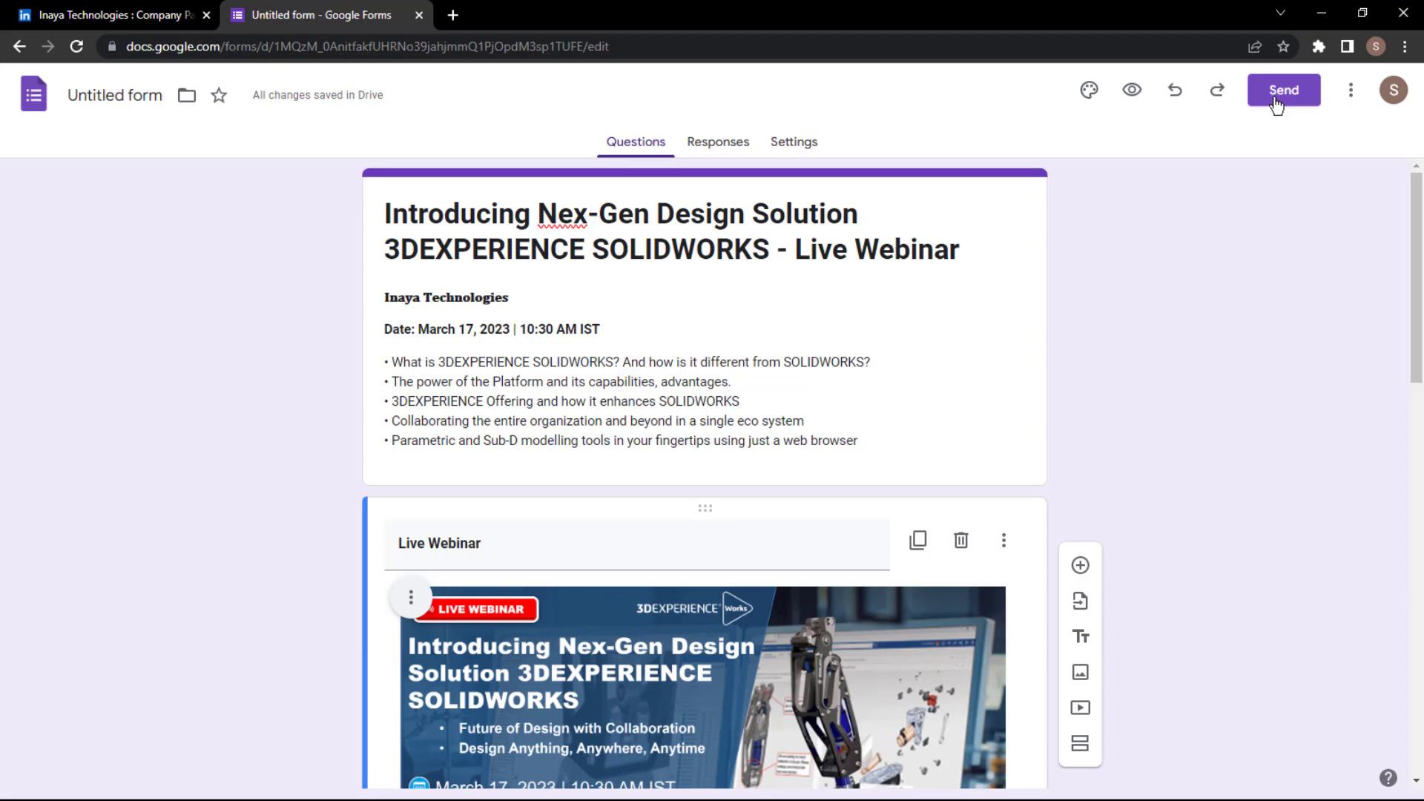
# Step: Prepare an email invitation to the suggested 'sh' recipient with the form included in the email
pyautogui.click(1282, 91)
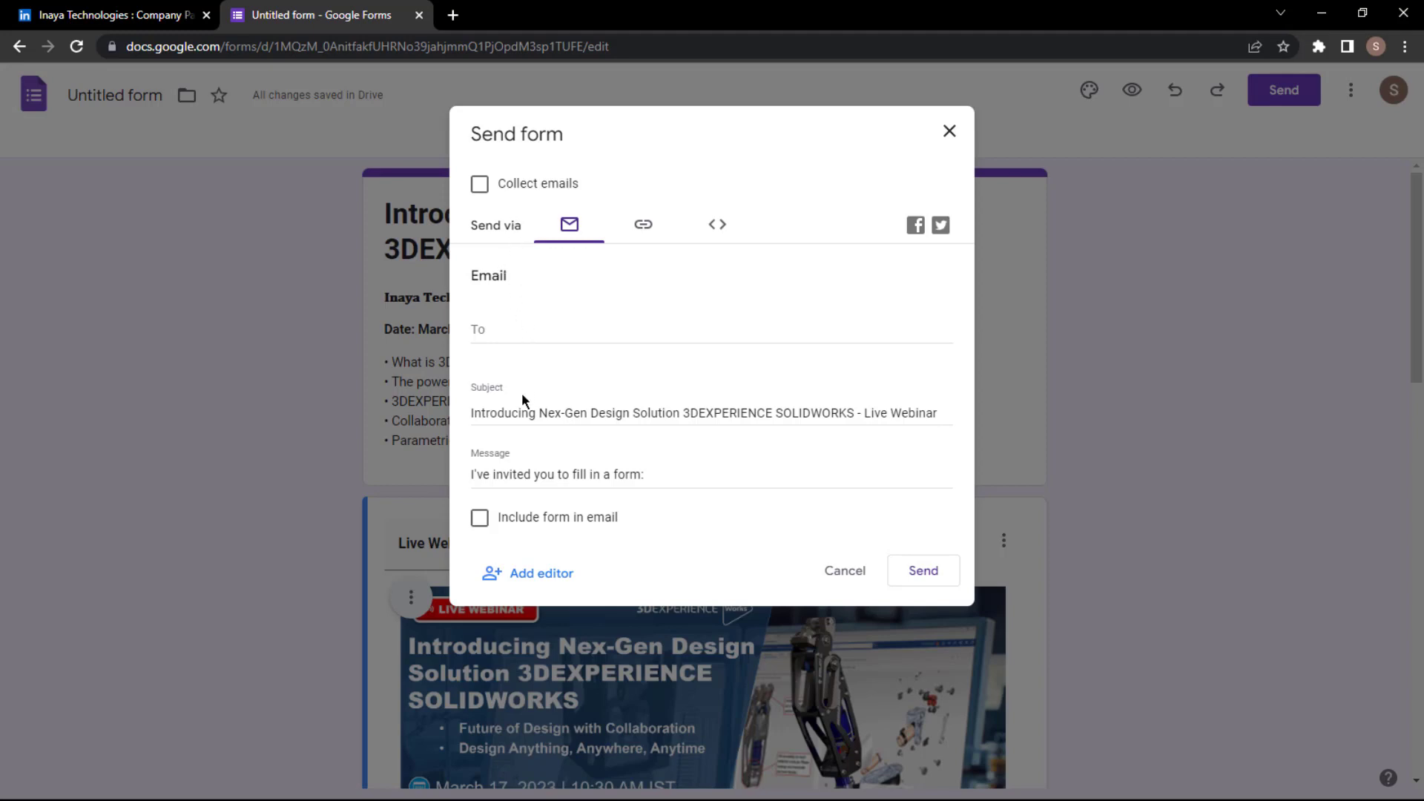
pyautogui.moveTo(667, 545)
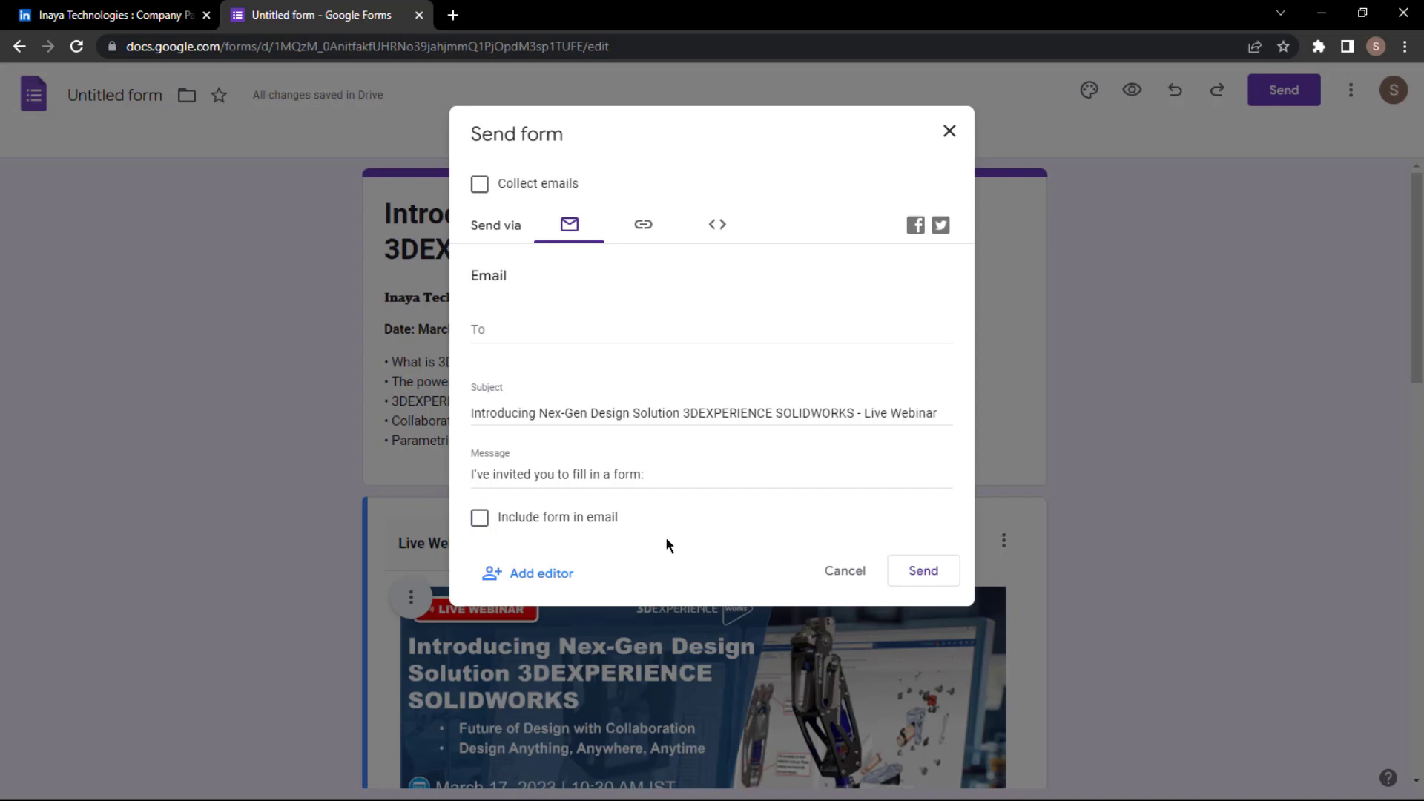
pyautogui.moveTo(595, 472)
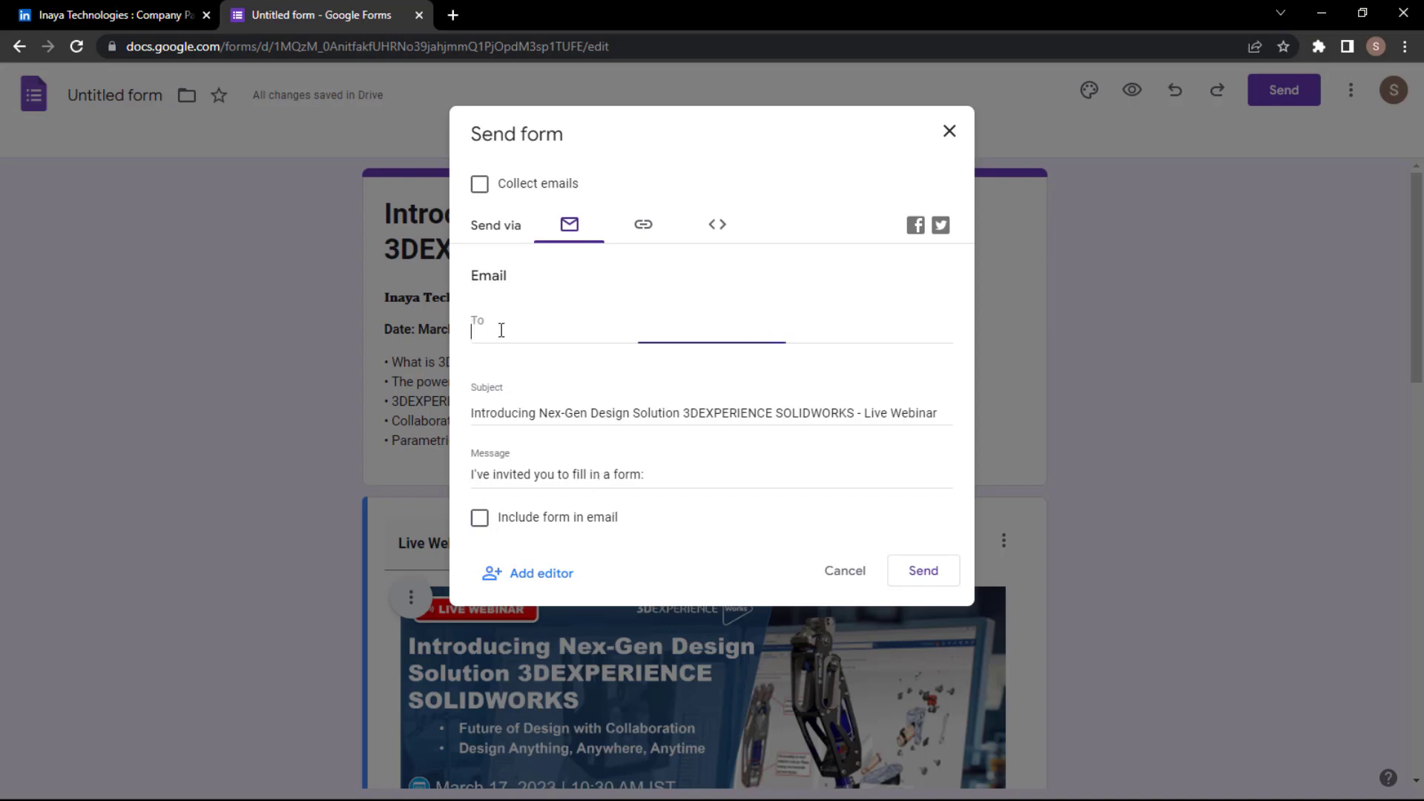
pyautogui.write('sh')
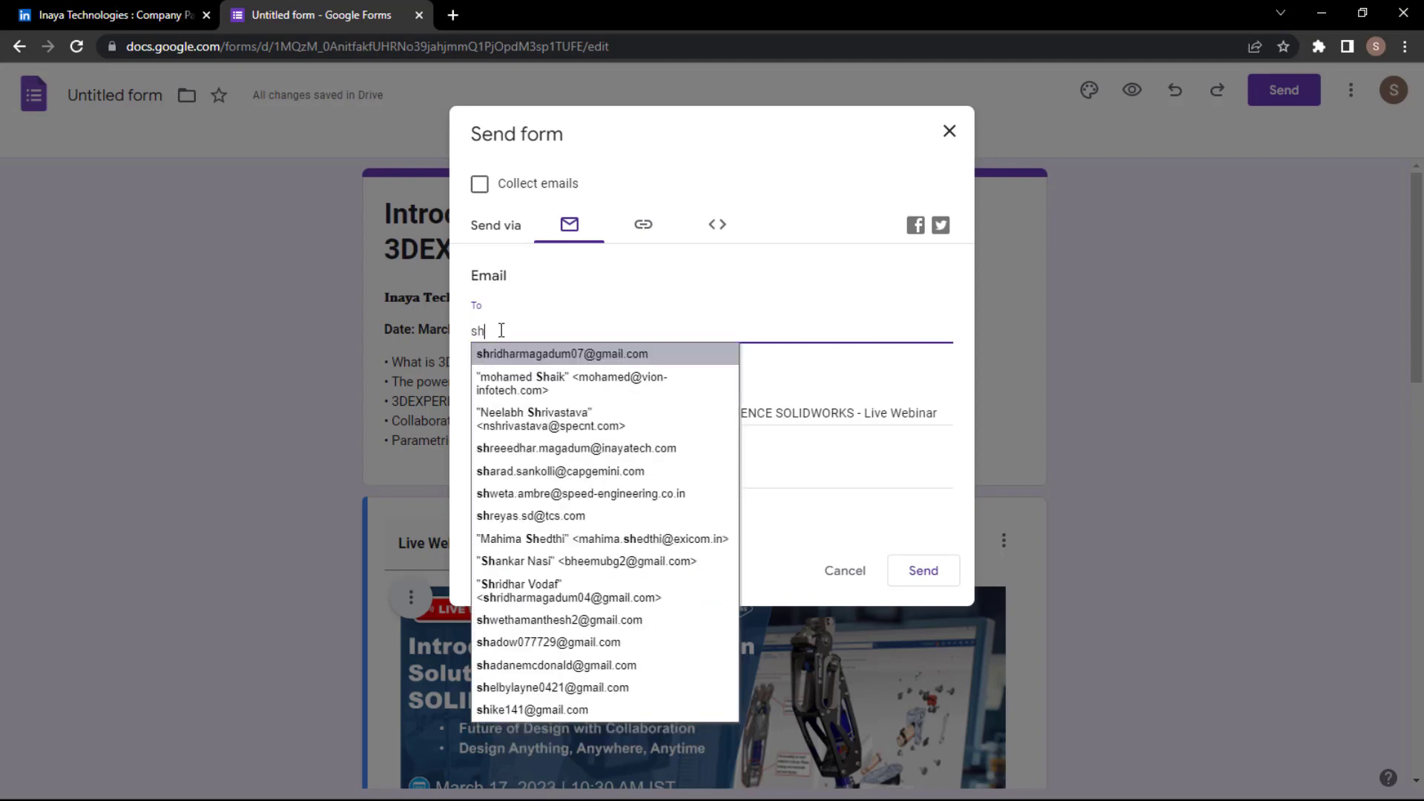
pyautogui.click(562, 353)
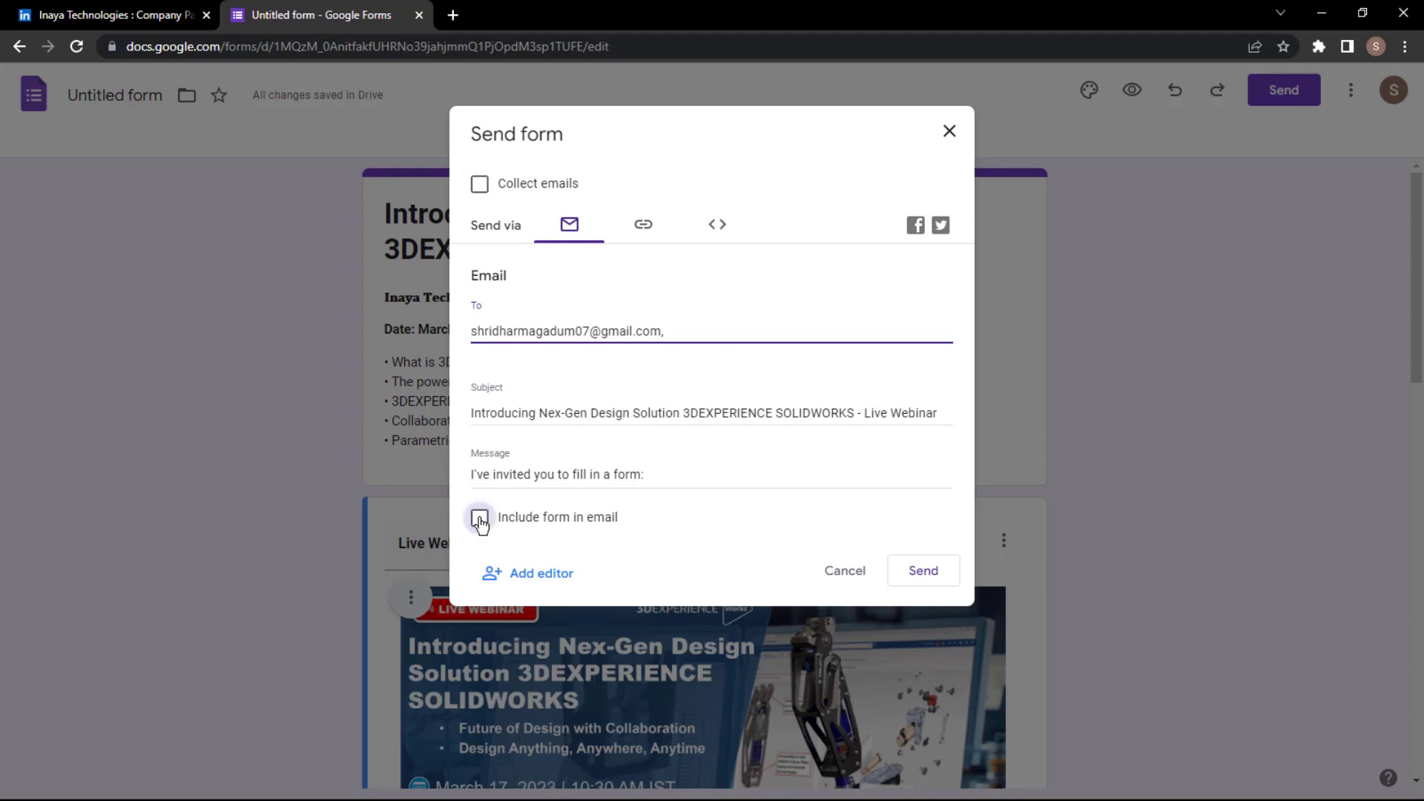
pyautogui.click(480, 516)
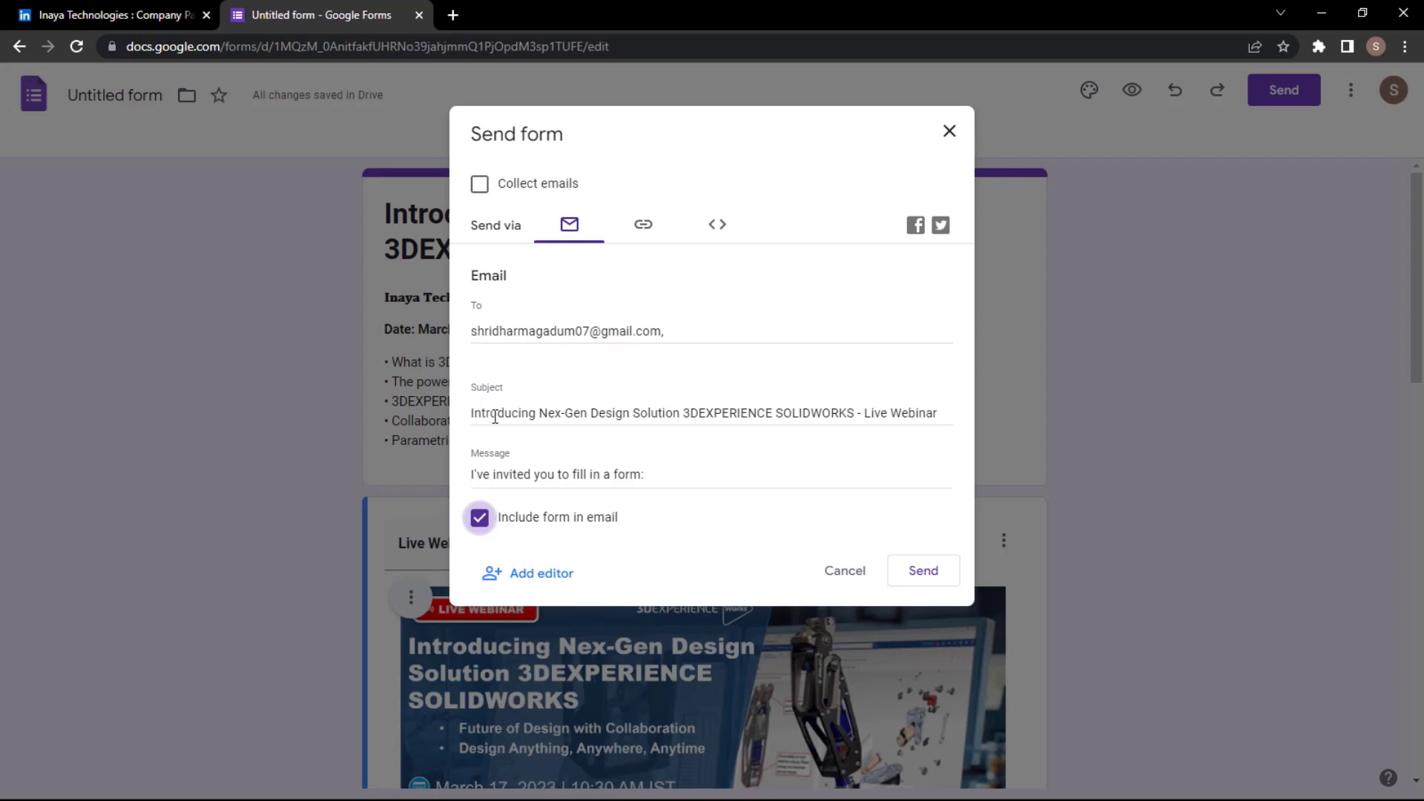
pyautogui.moveTo(923, 570)
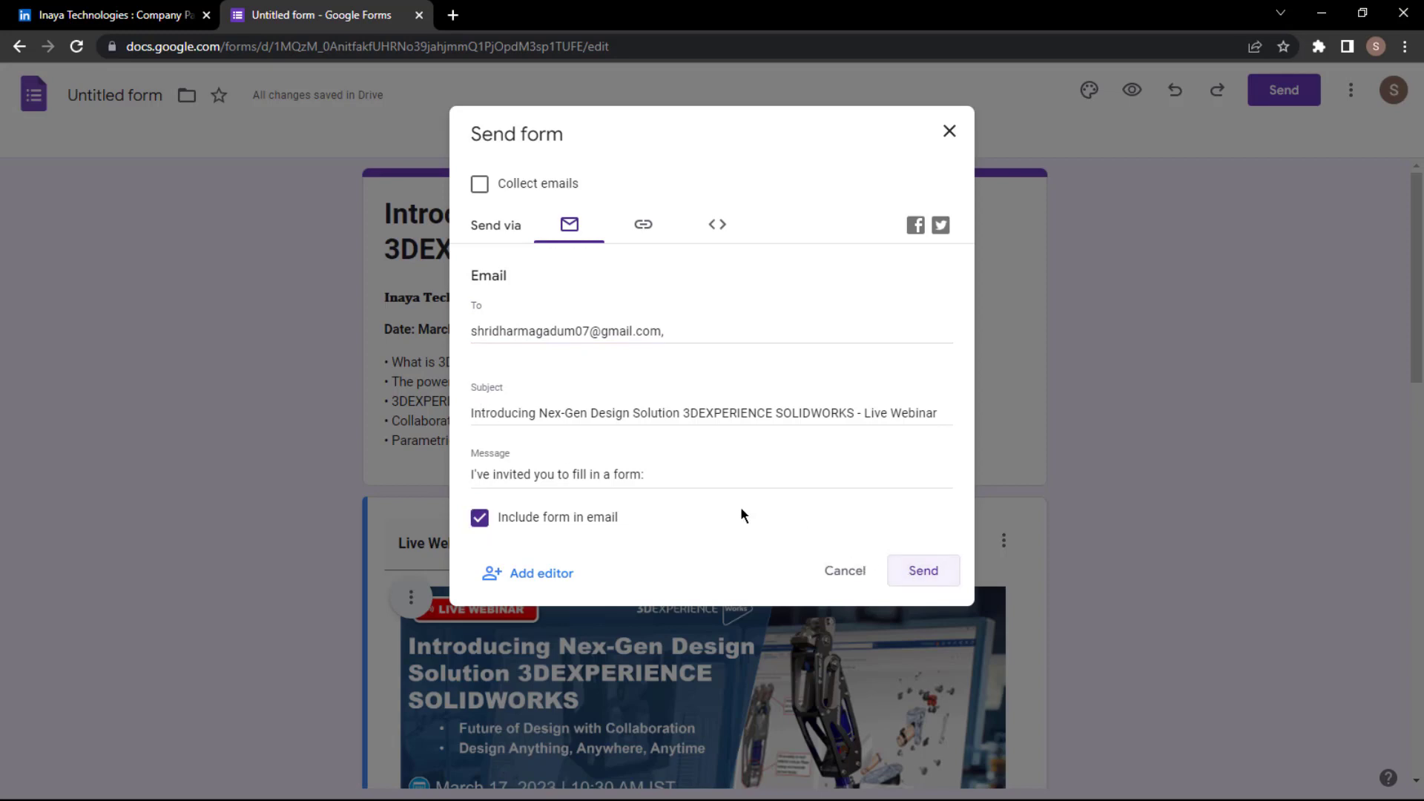
# Step: Shorten the form's share link and copy it to the clipboard
pyautogui.click(642, 224)
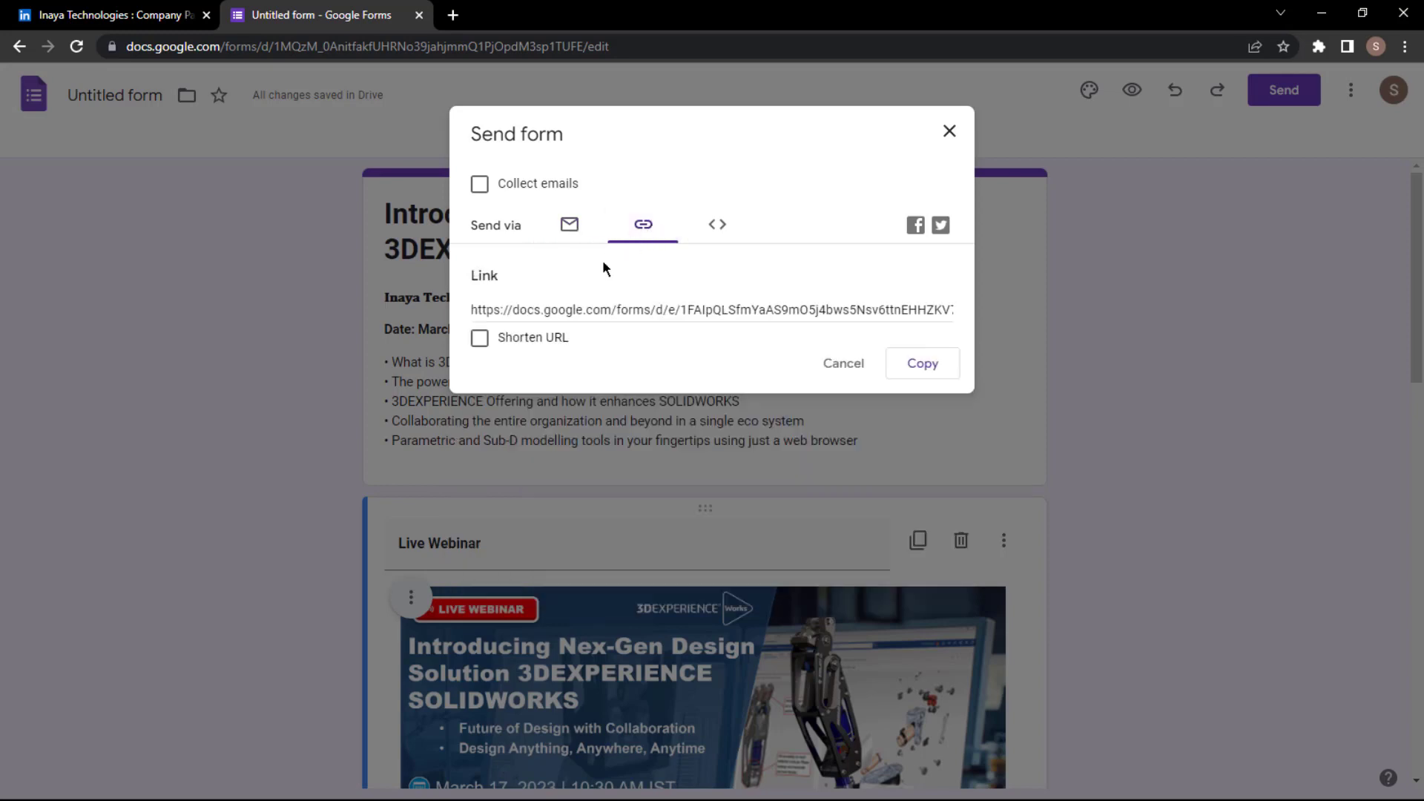
pyautogui.click(921, 362)
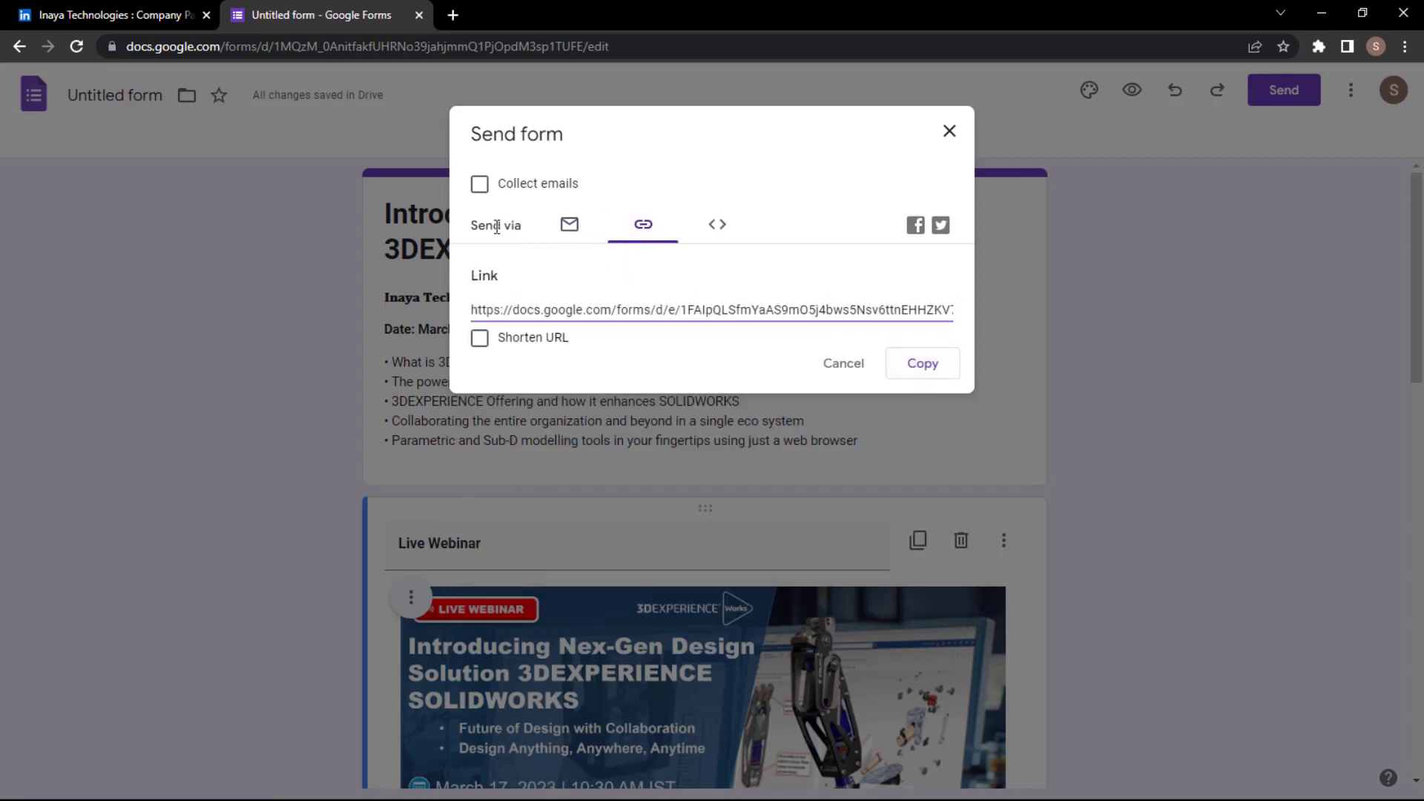
pyautogui.click(479, 336)
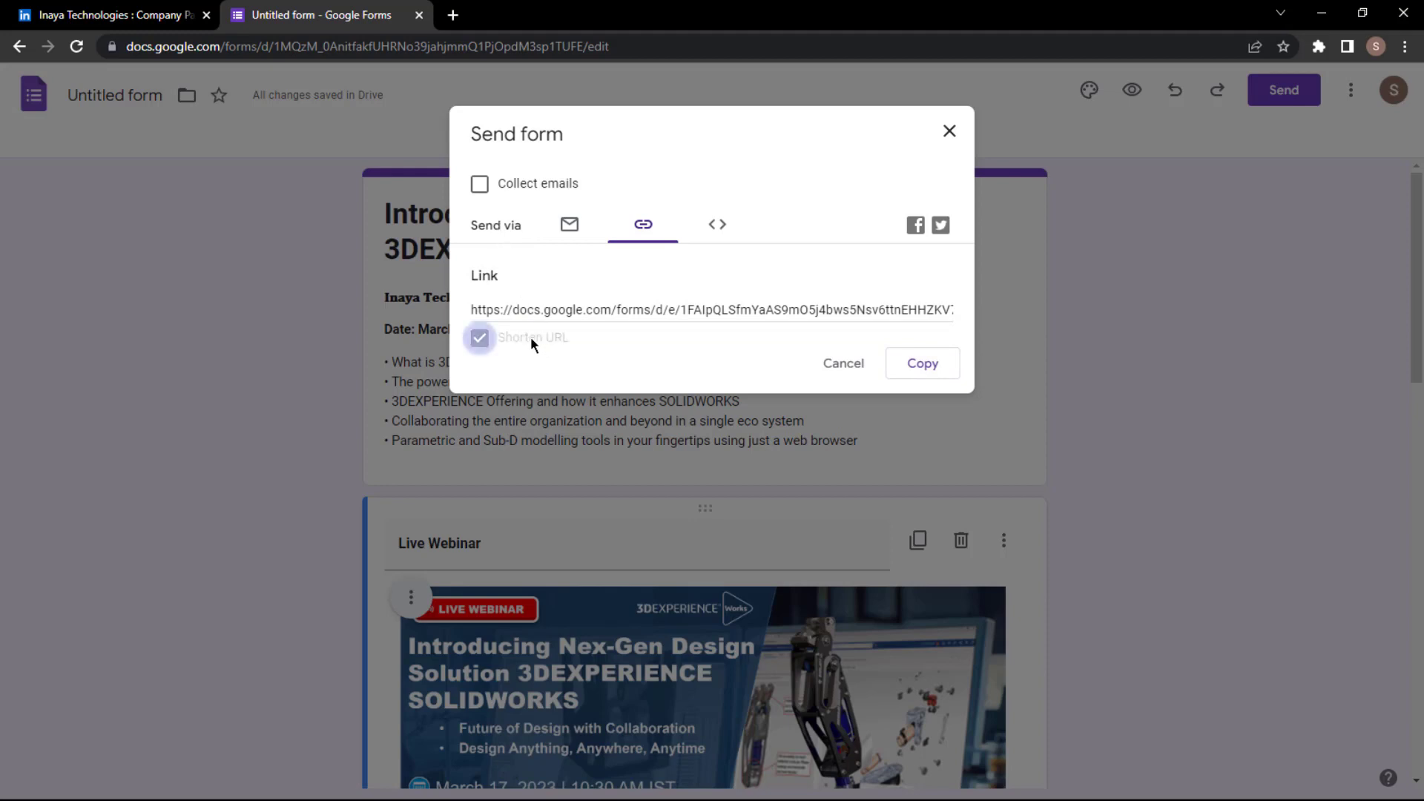
pyautogui.click(479, 338)
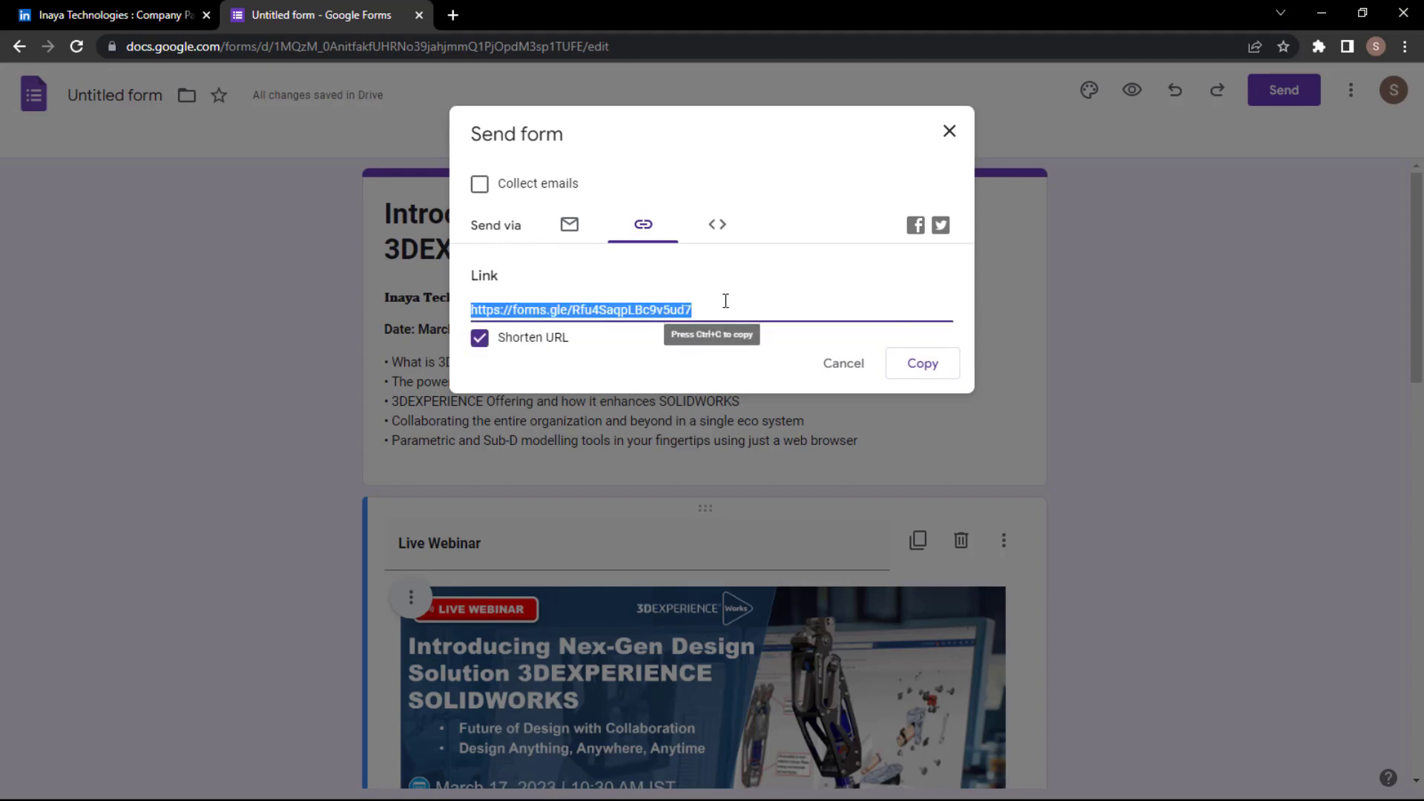
pyautogui.click(921, 362)
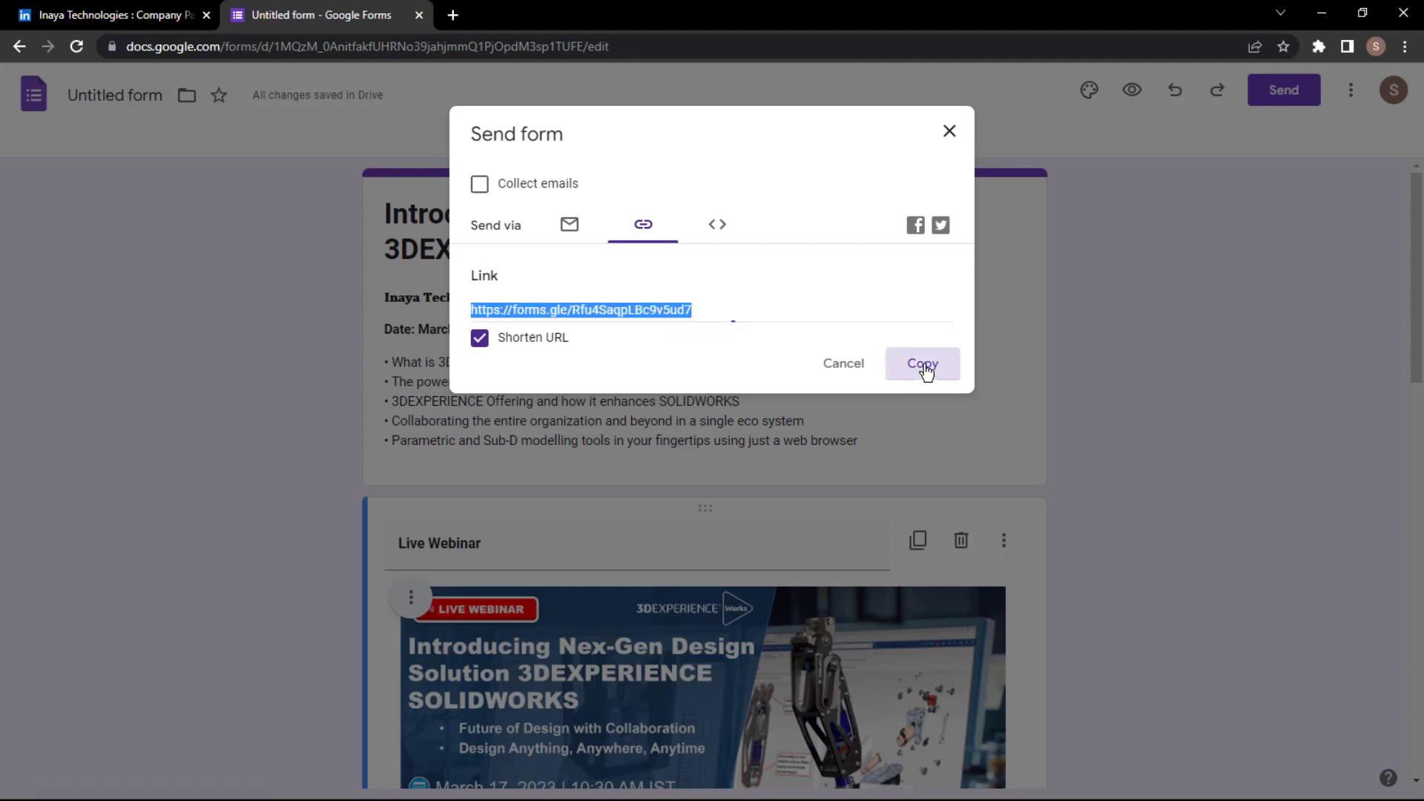
pyautogui.click(921, 362)
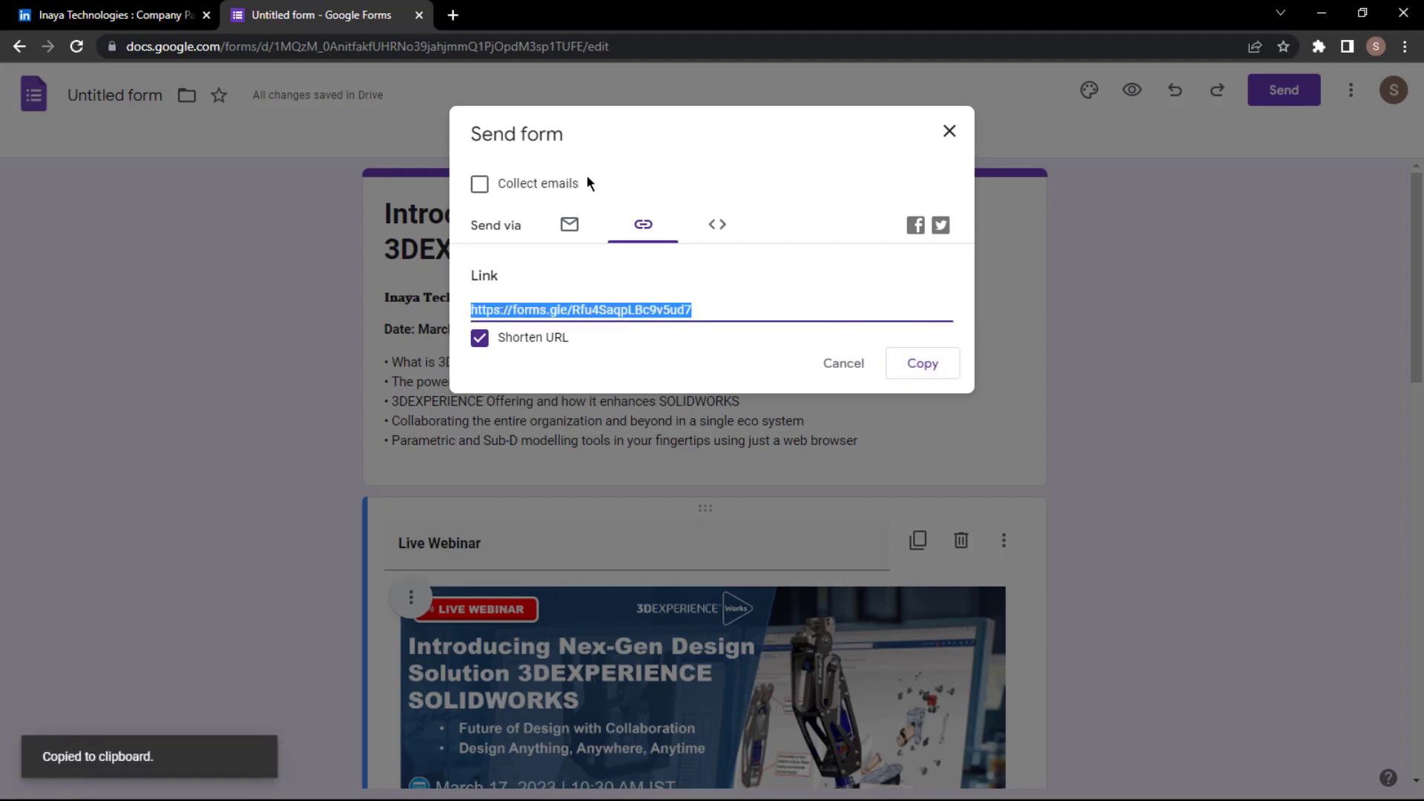
pyautogui.moveTo(497, 215)
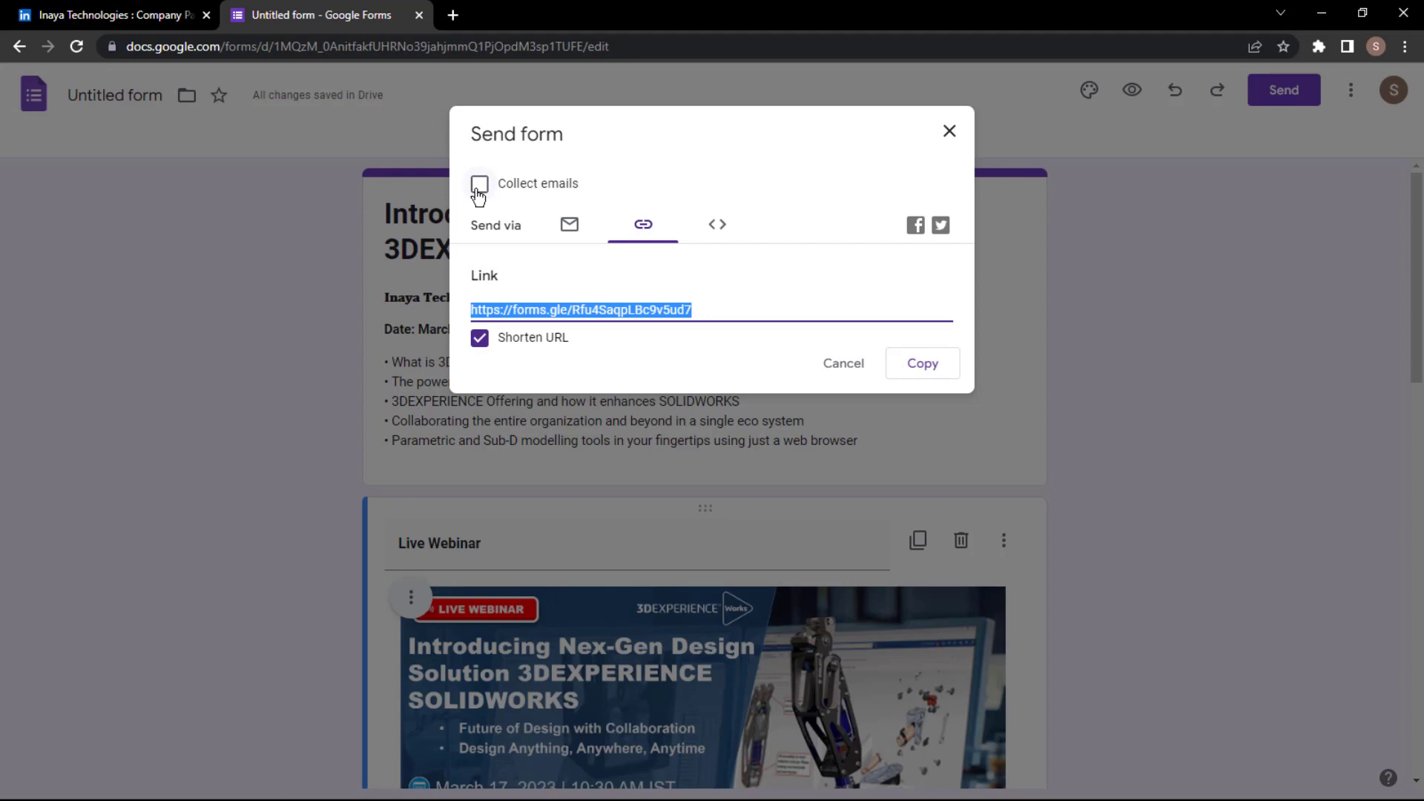
pyautogui.moveTo(454, 15)
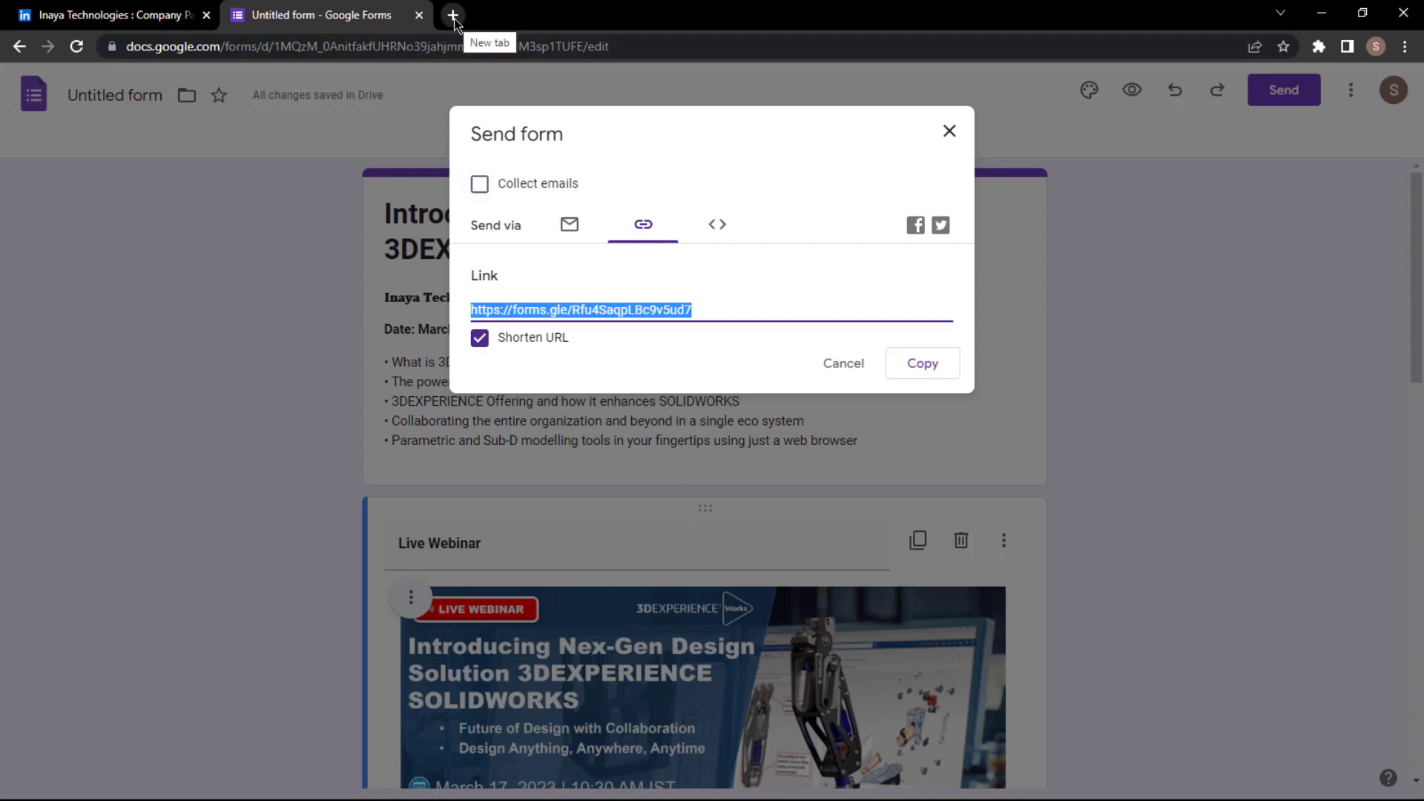
# Step: Check the live registration form via the copied link in a new tab, then return to the editor
pyautogui.click(452, 15)
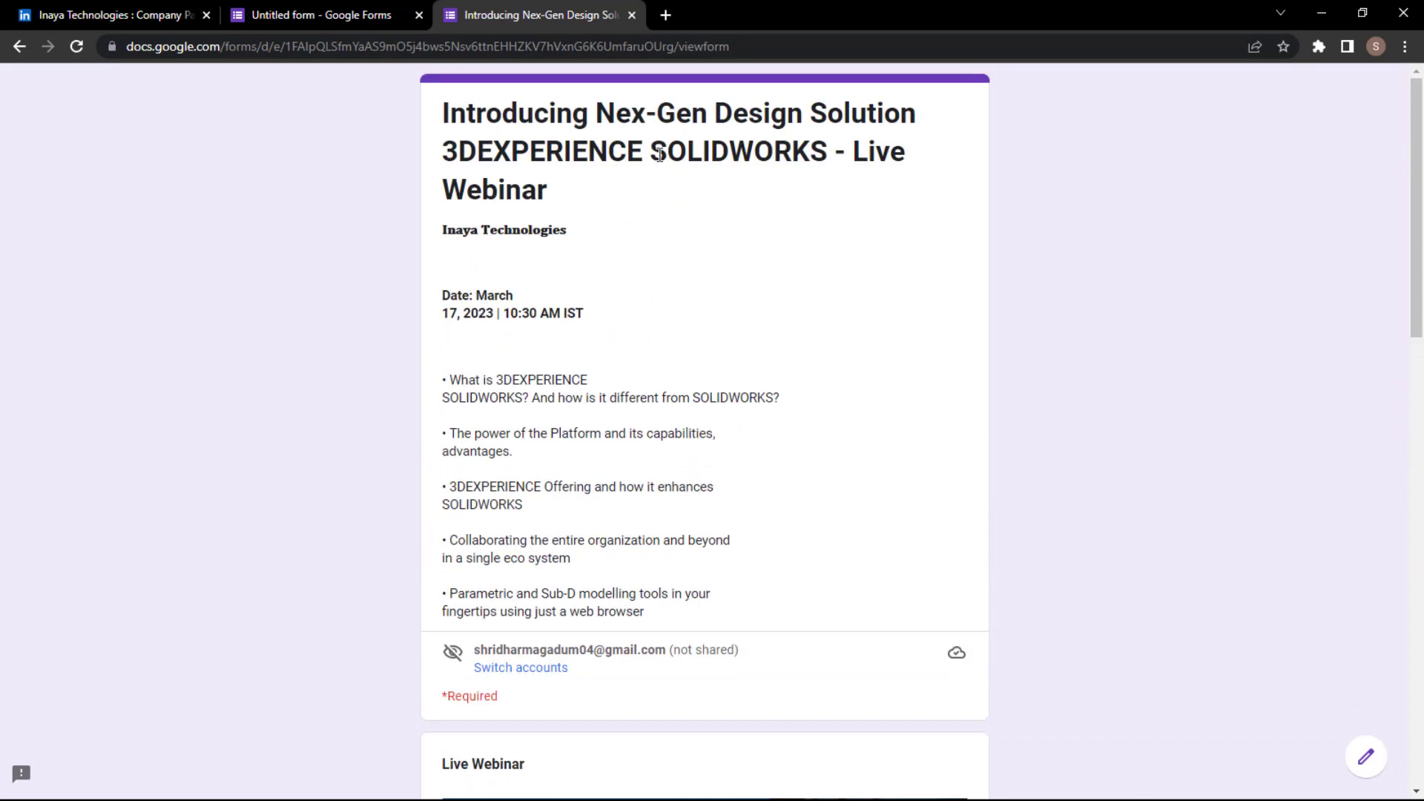
pyautogui.scroll(-3)
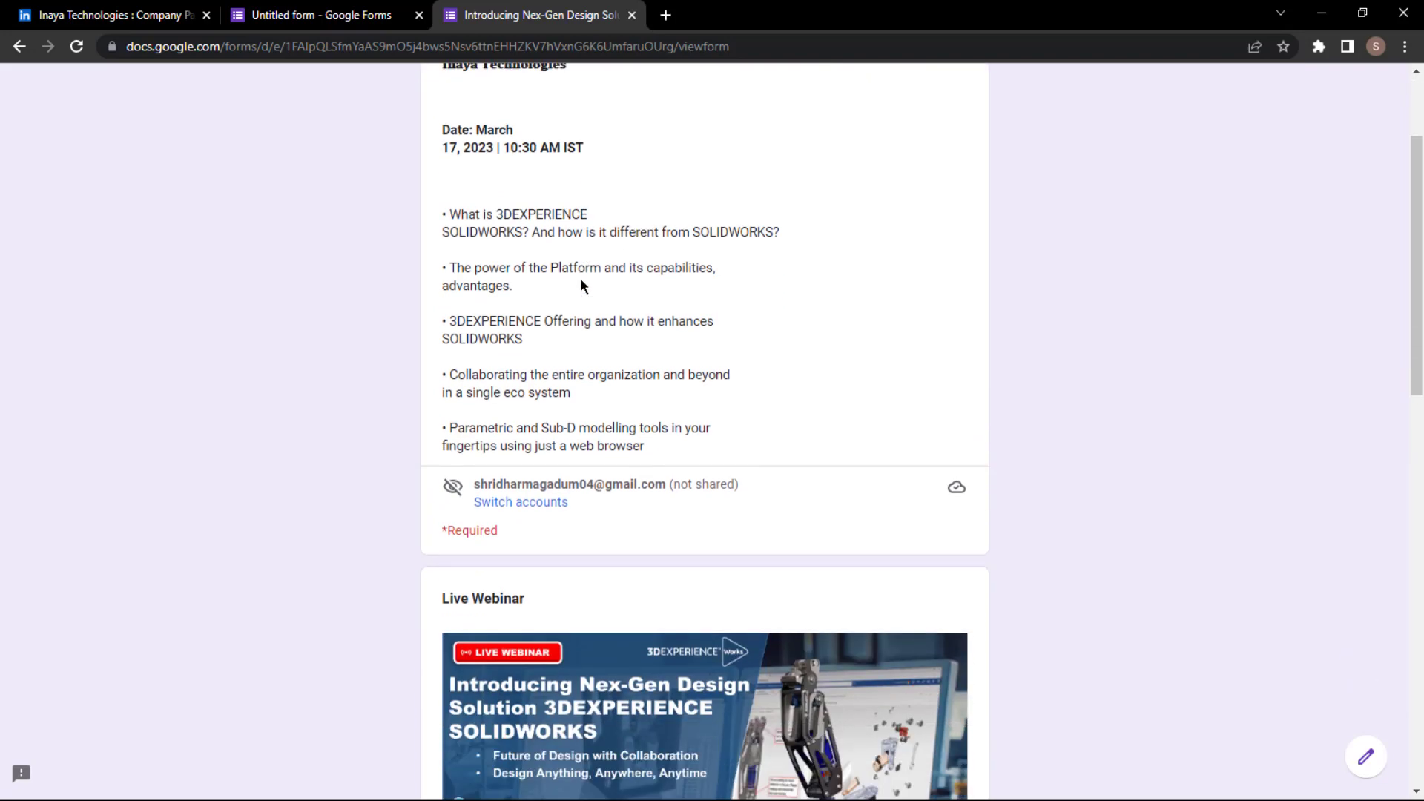
pyautogui.scroll(-3)
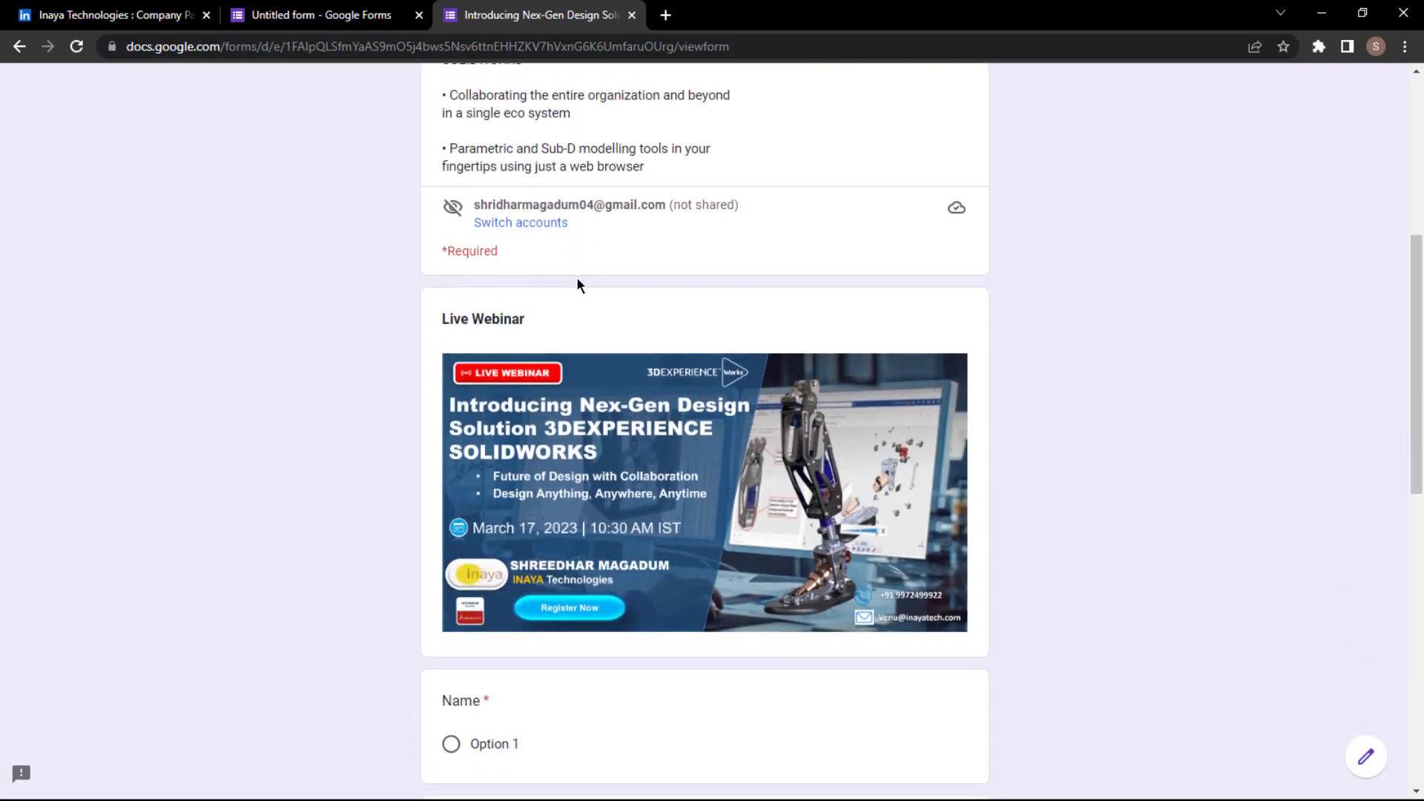
pyautogui.scroll(-3)
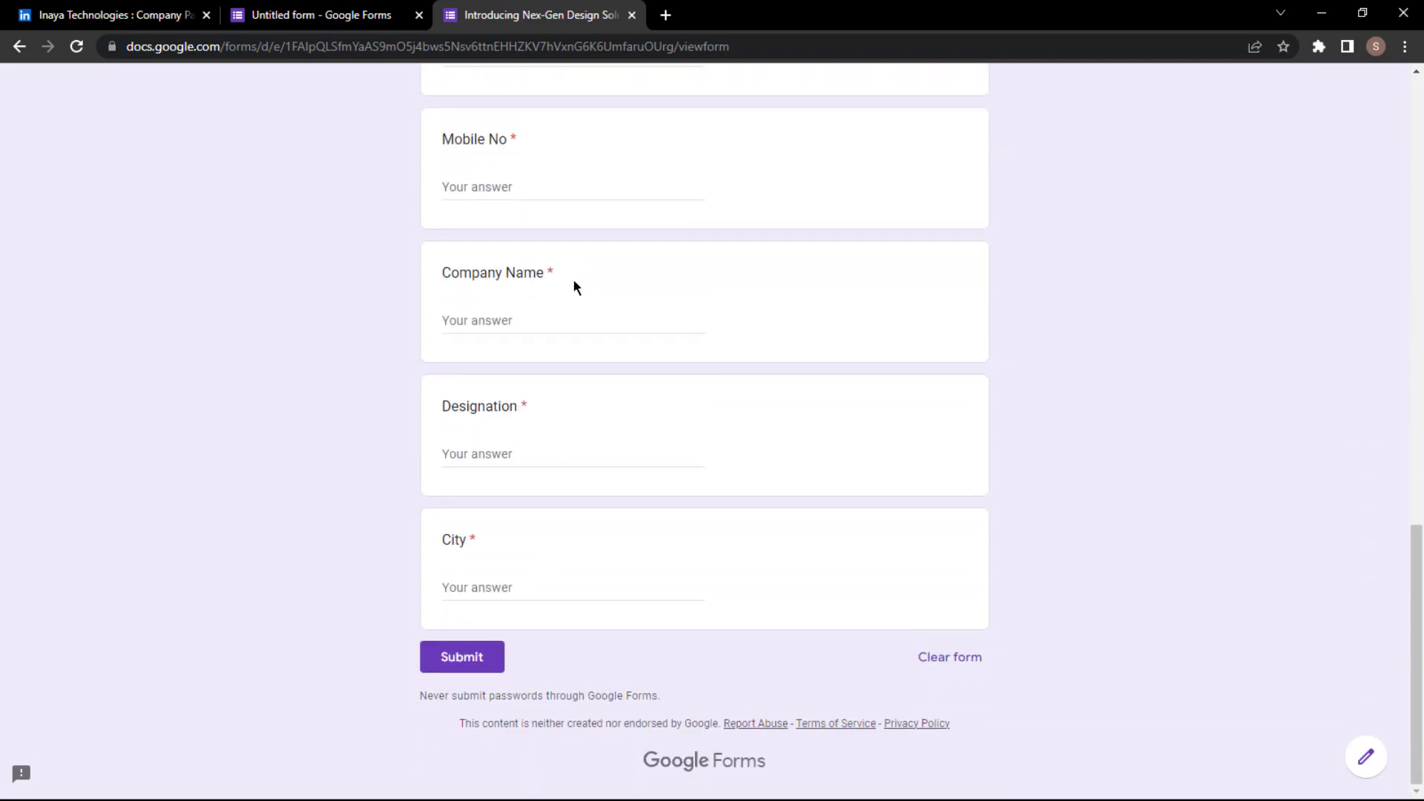
pyautogui.moveTo(488, 677)
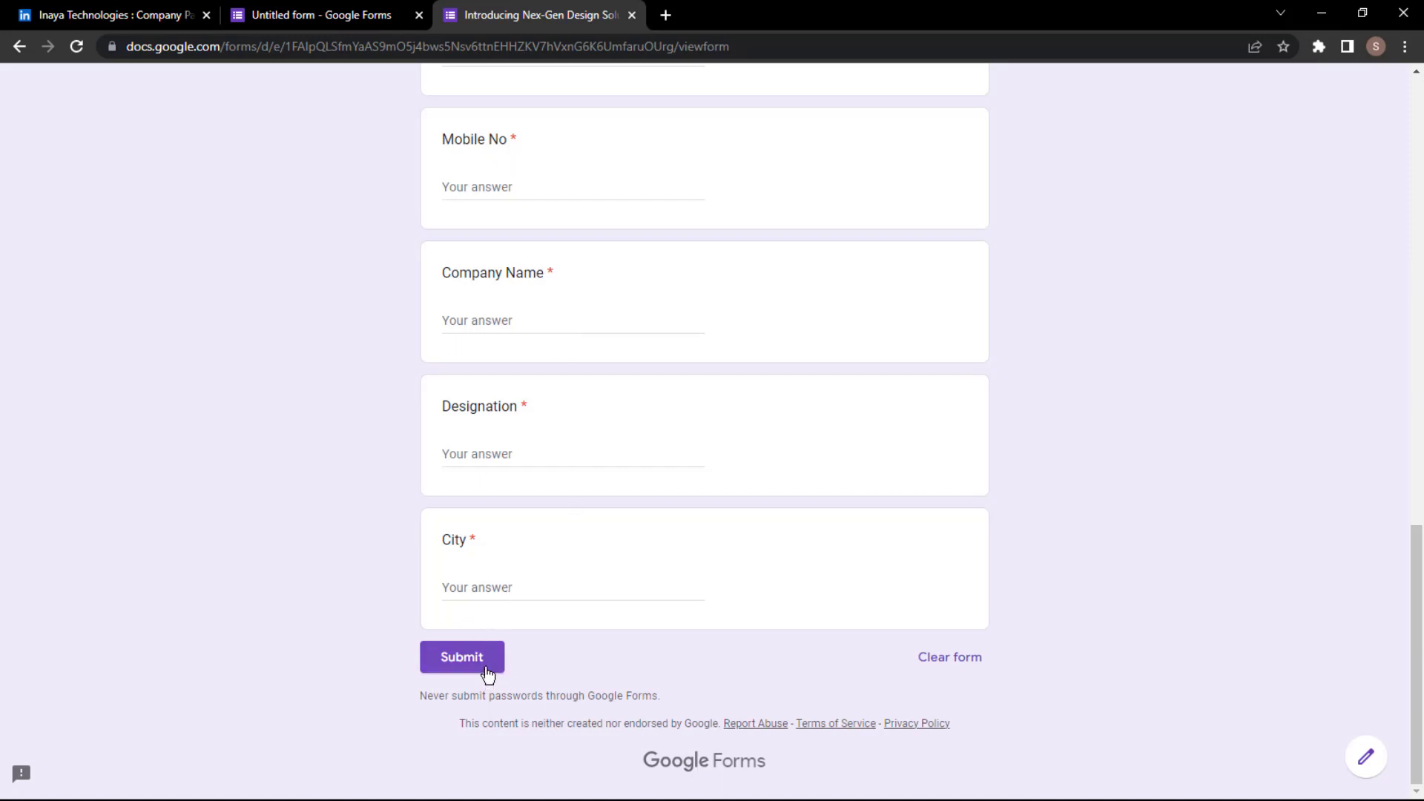
pyautogui.moveTo(472, 656)
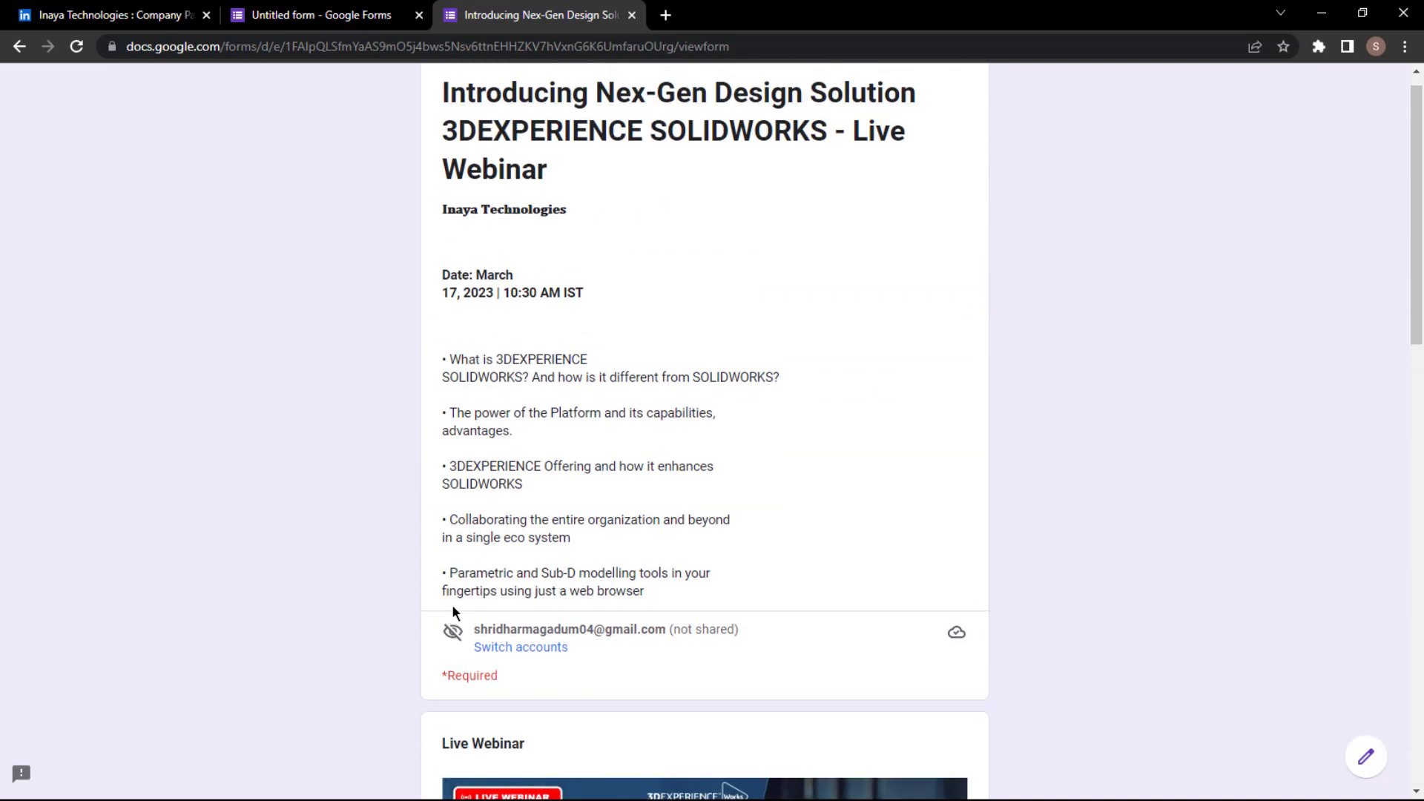
pyautogui.scroll(-3)
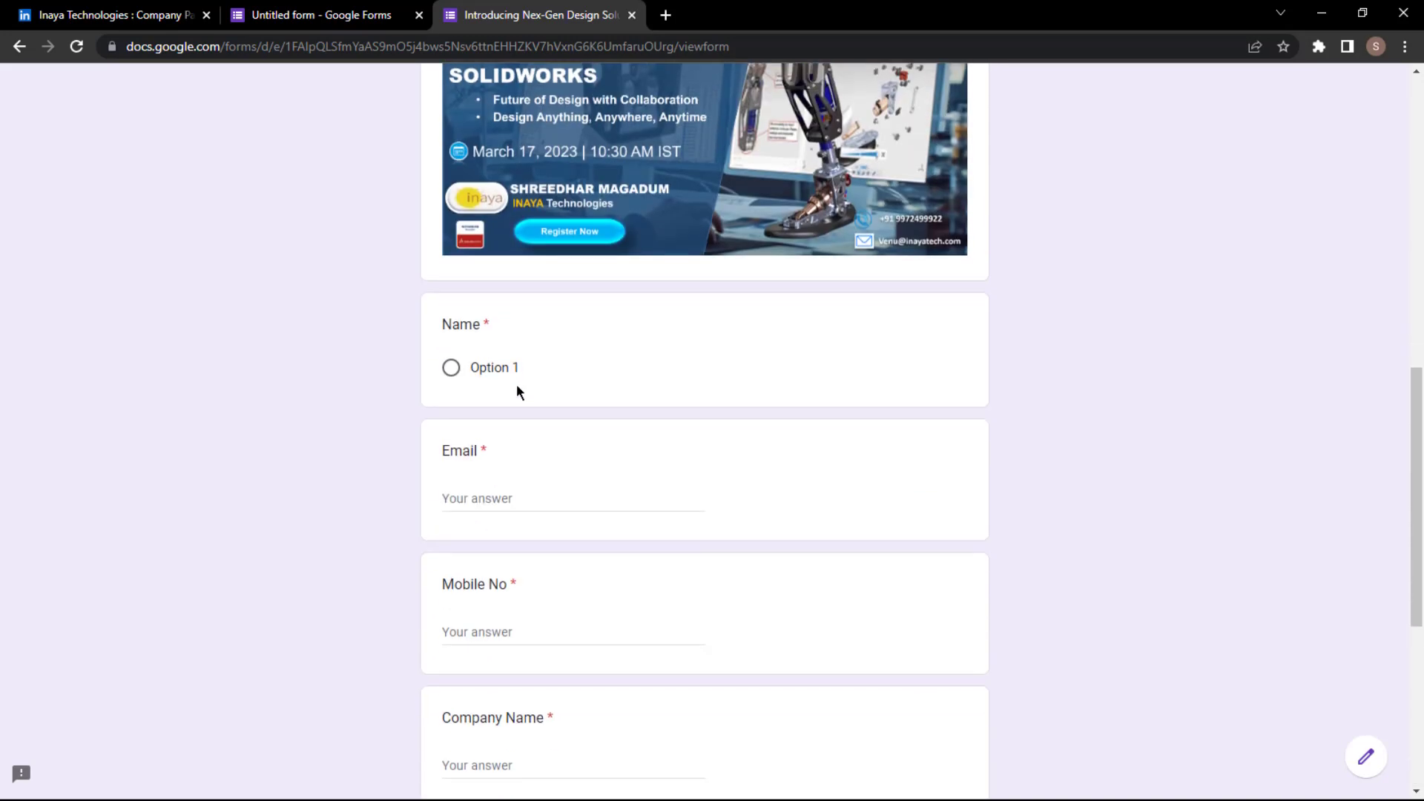
pyautogui.click(451, 367)
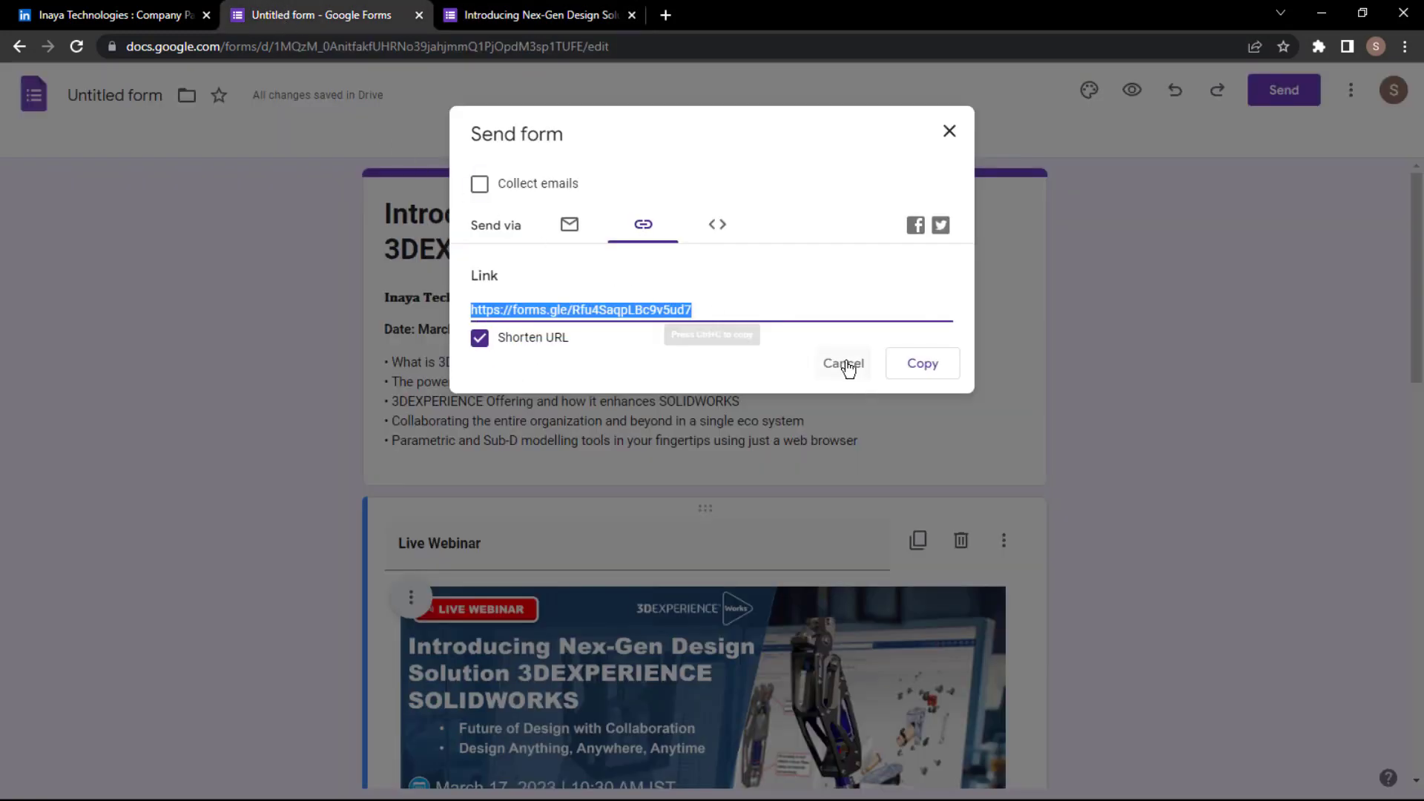
# Step: Cancel the Send form dialog and select the company name and date lines in the description
pyautogui.click(842, 363)
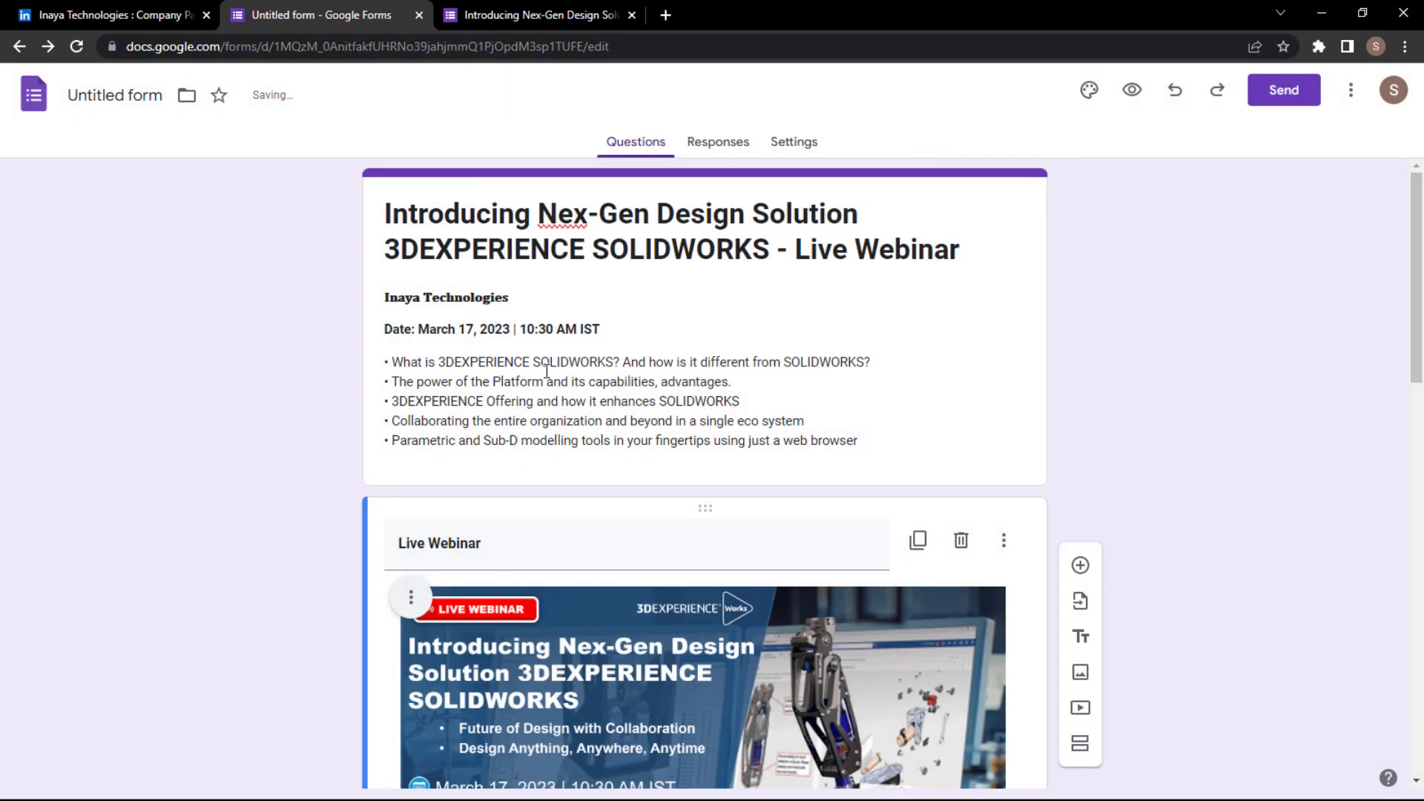
pyautogui.click(626, 362)
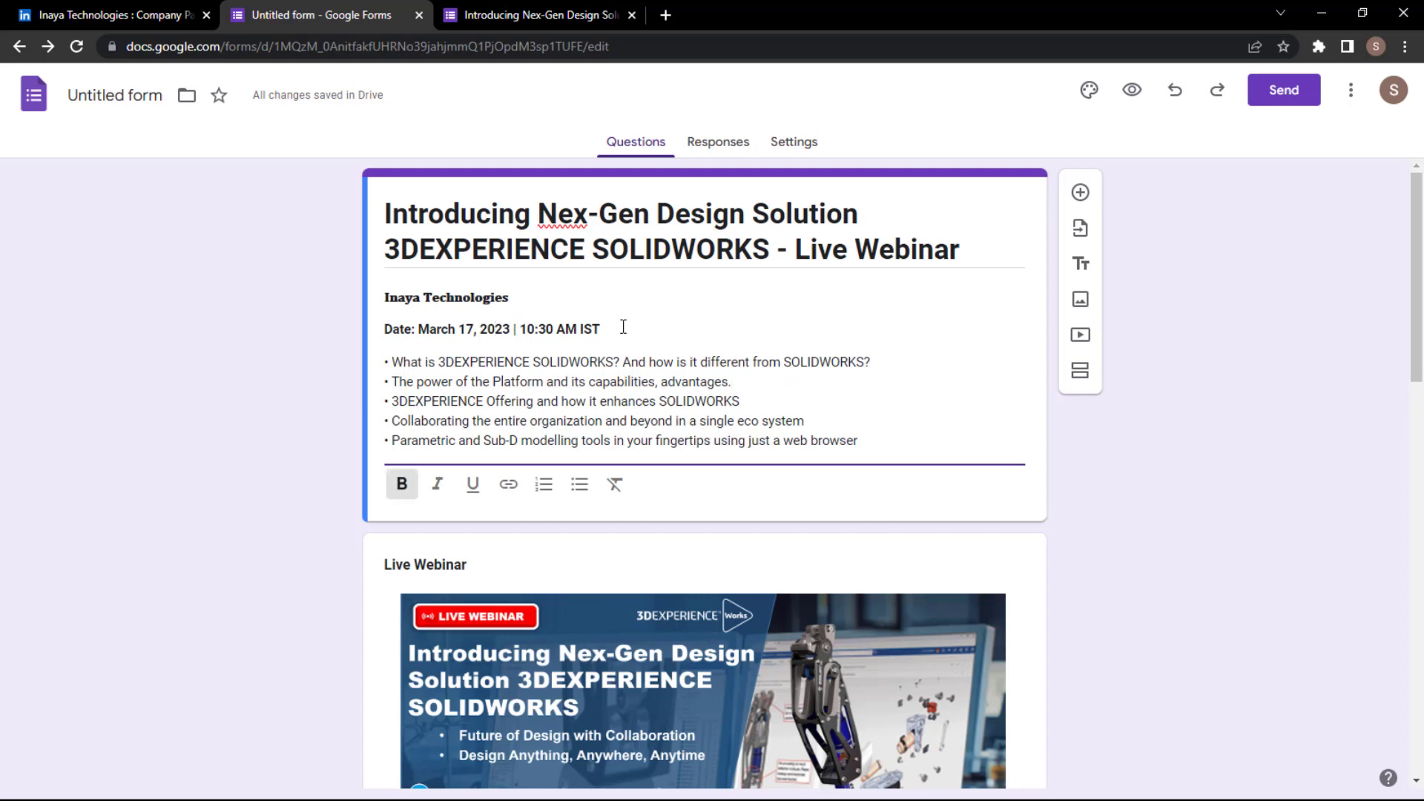
pyautogui.moveTo(384, 297); pyautogui.dragTo(600, 329)
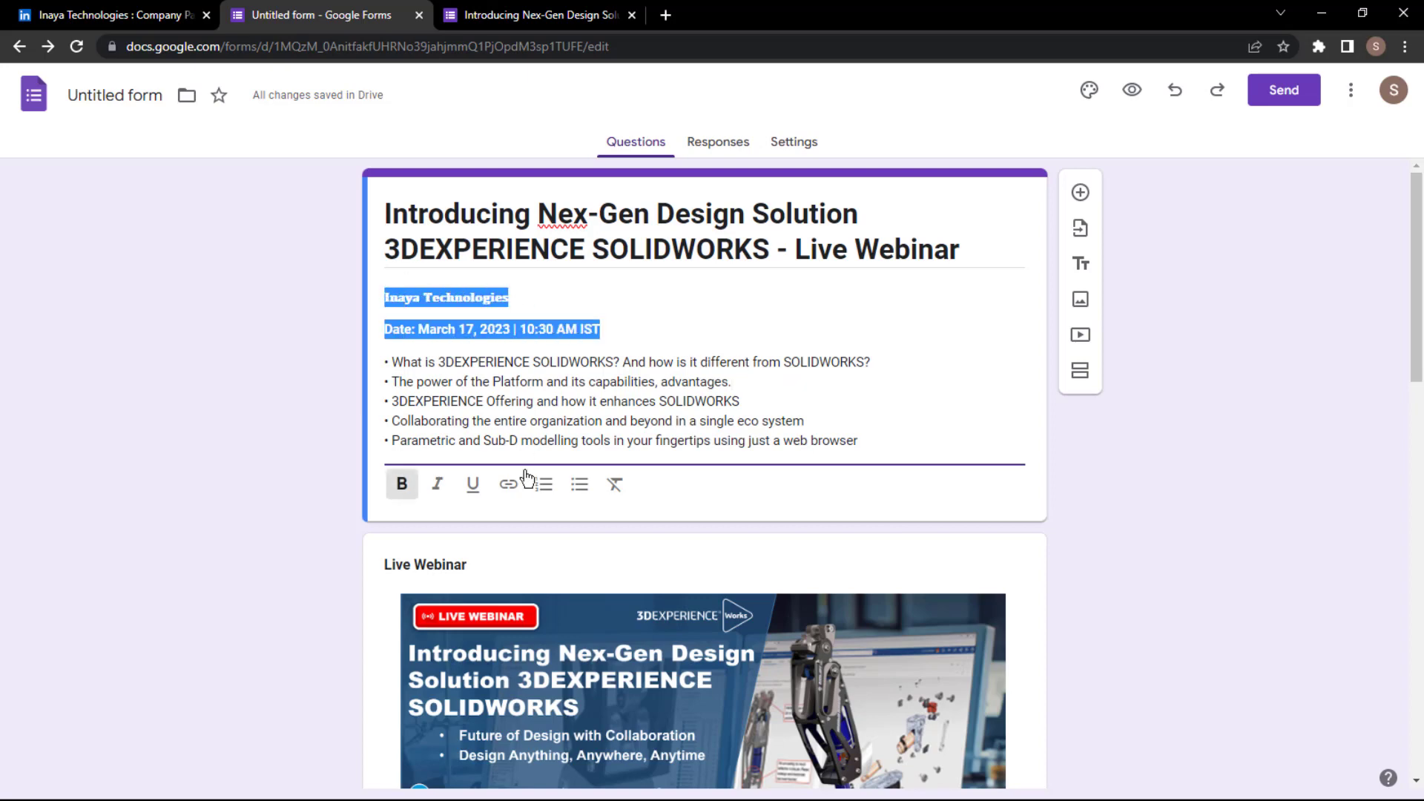
pyautogui.moveTo(579, 483)
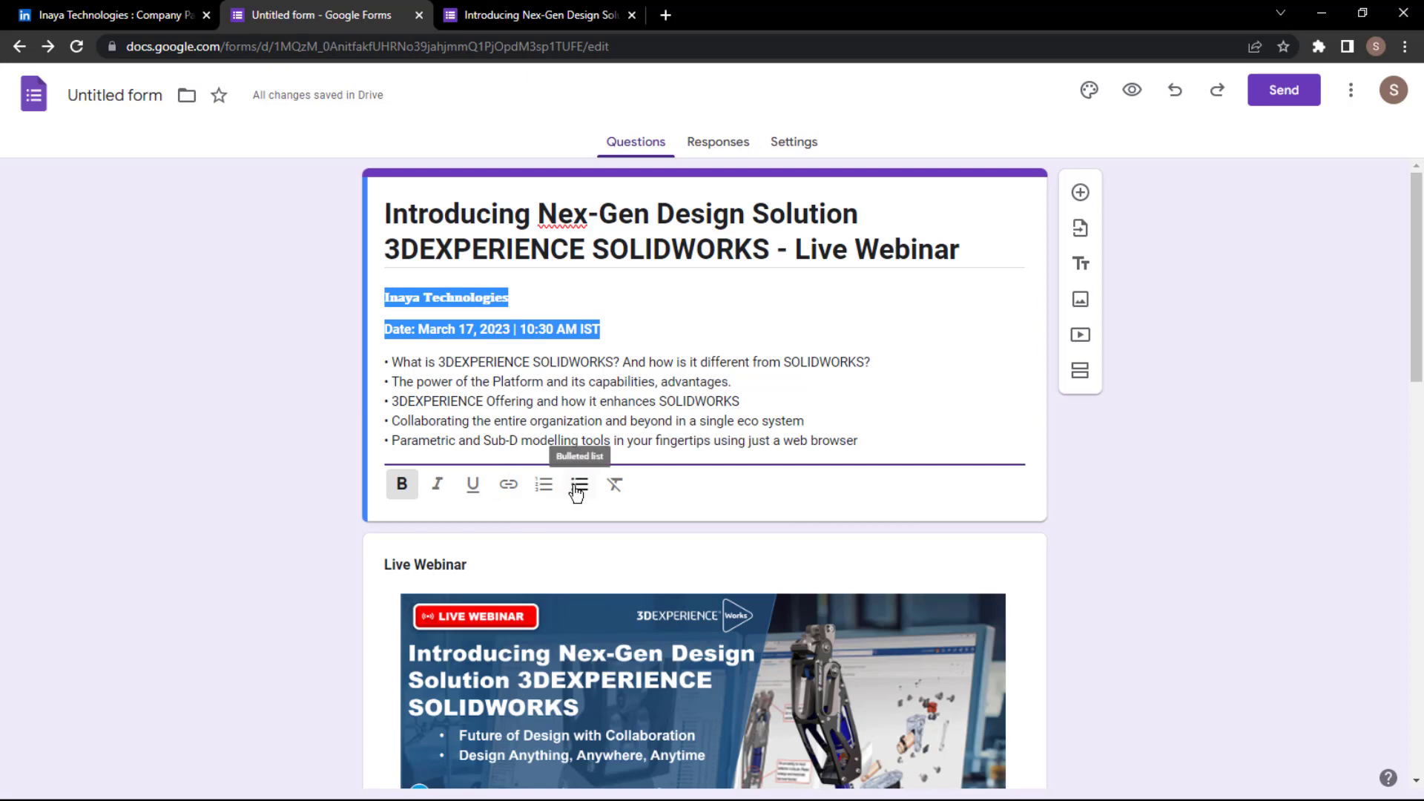
pyautogui.moveTo(436, 484)
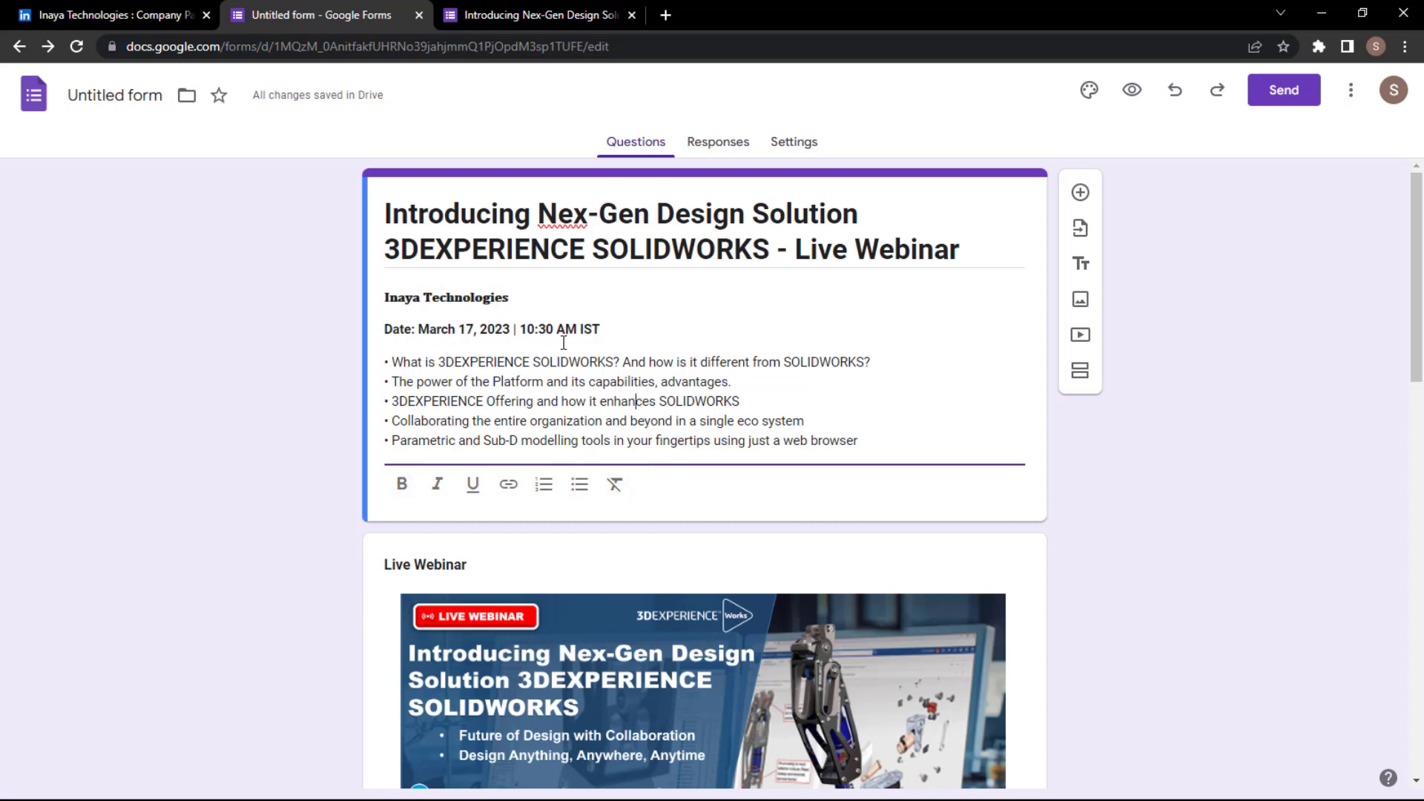
pyautogui.scroll(-3)
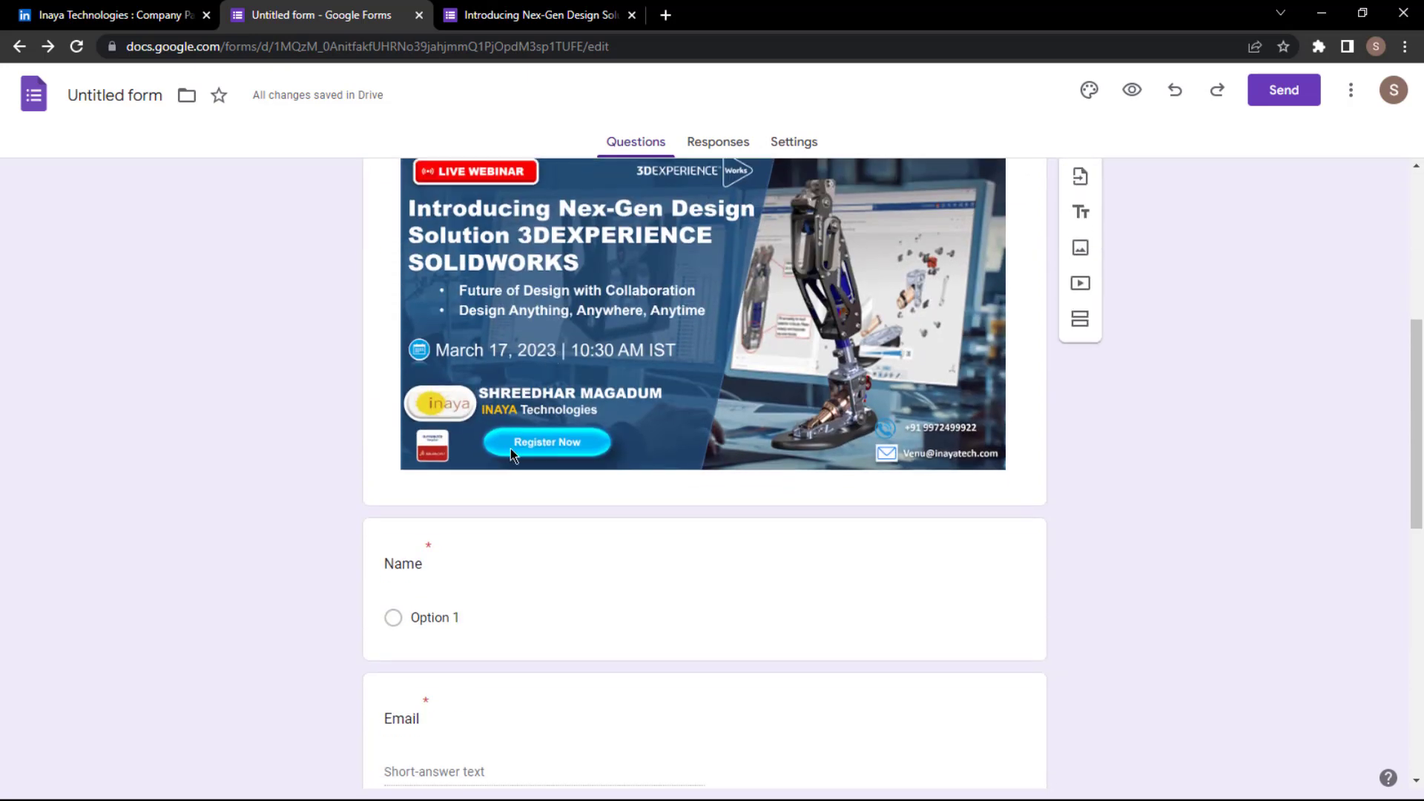
# Step: Change the Name question's type from multiple choice to Short answer, keeping it required
pyautogui.click(402, 564)
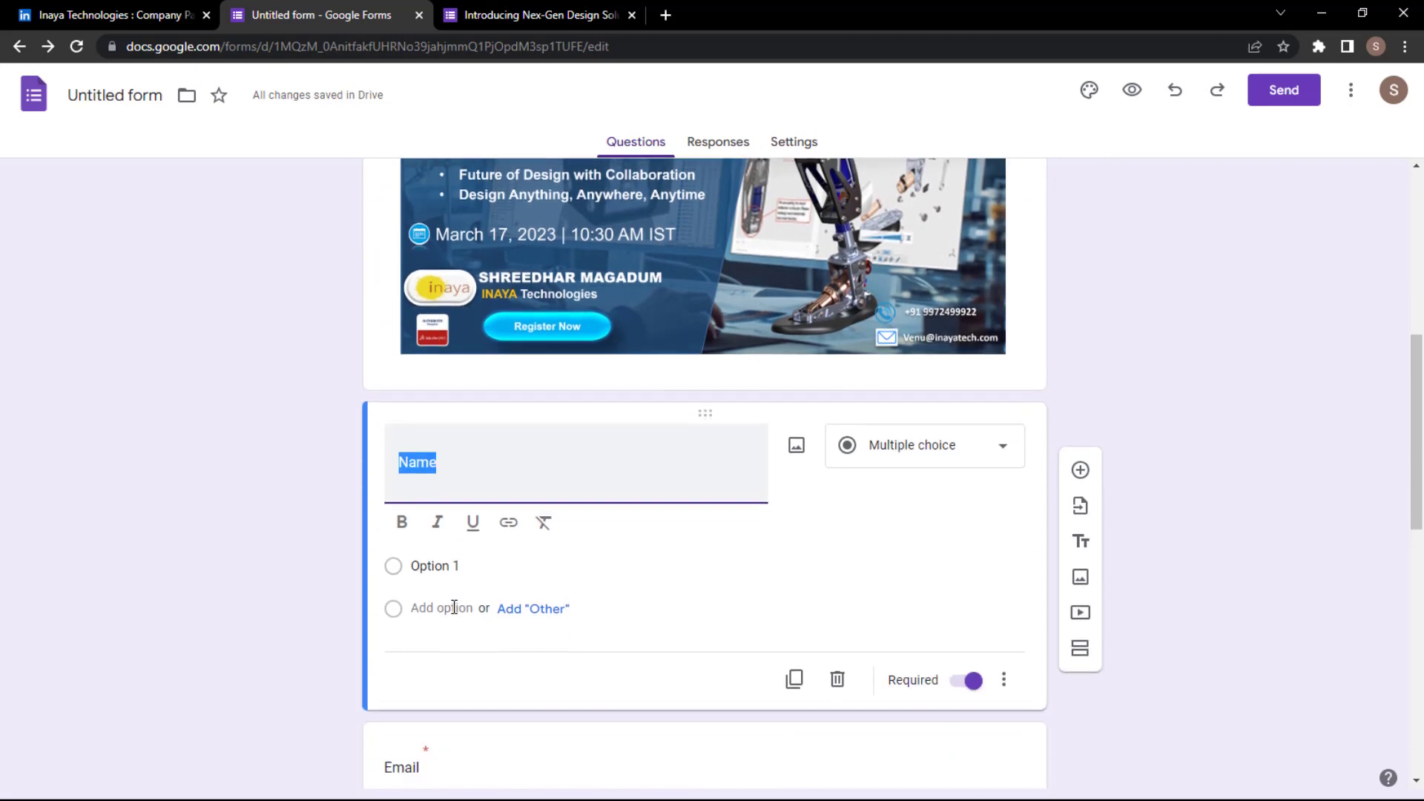
pyautogui.scroll(-3)
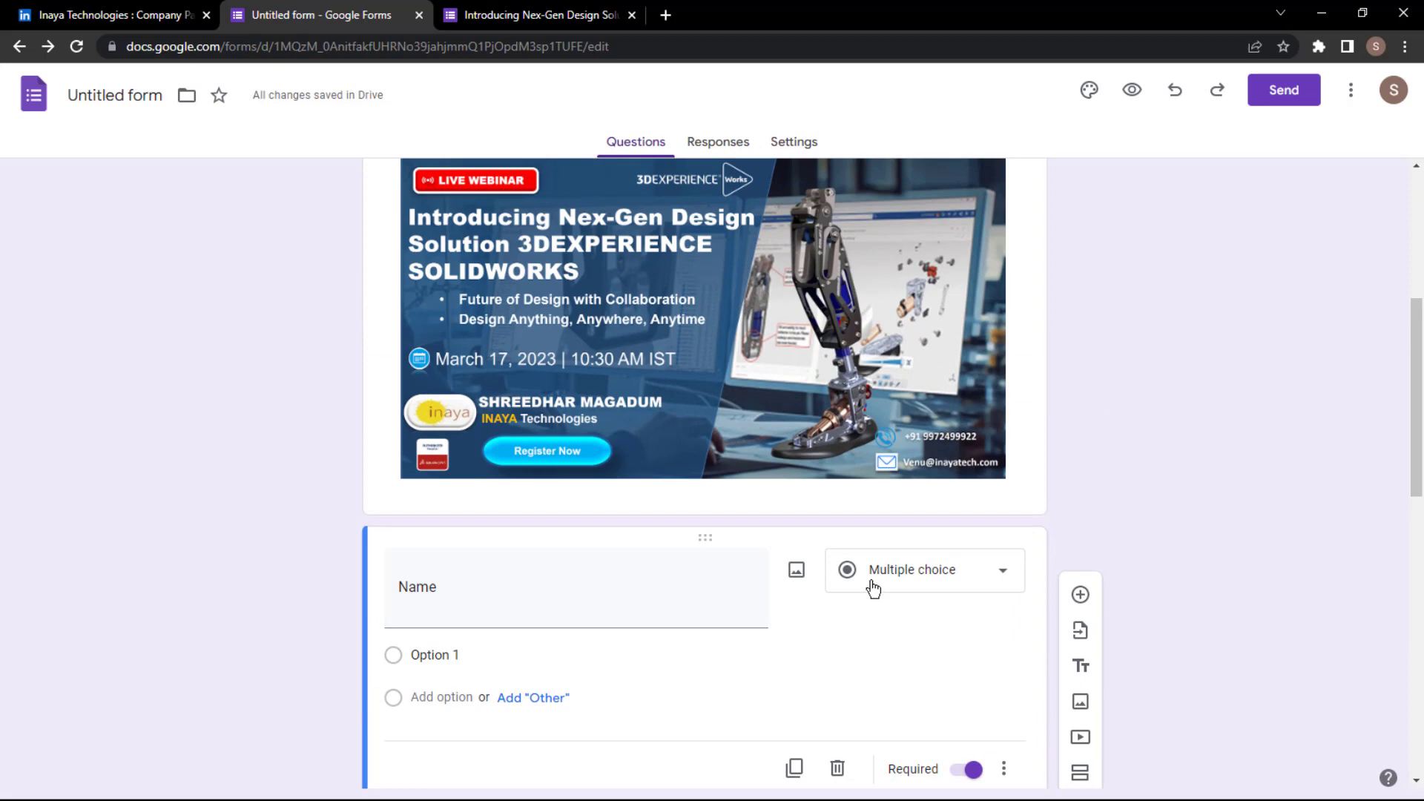
pyautogui.click(920, 570)
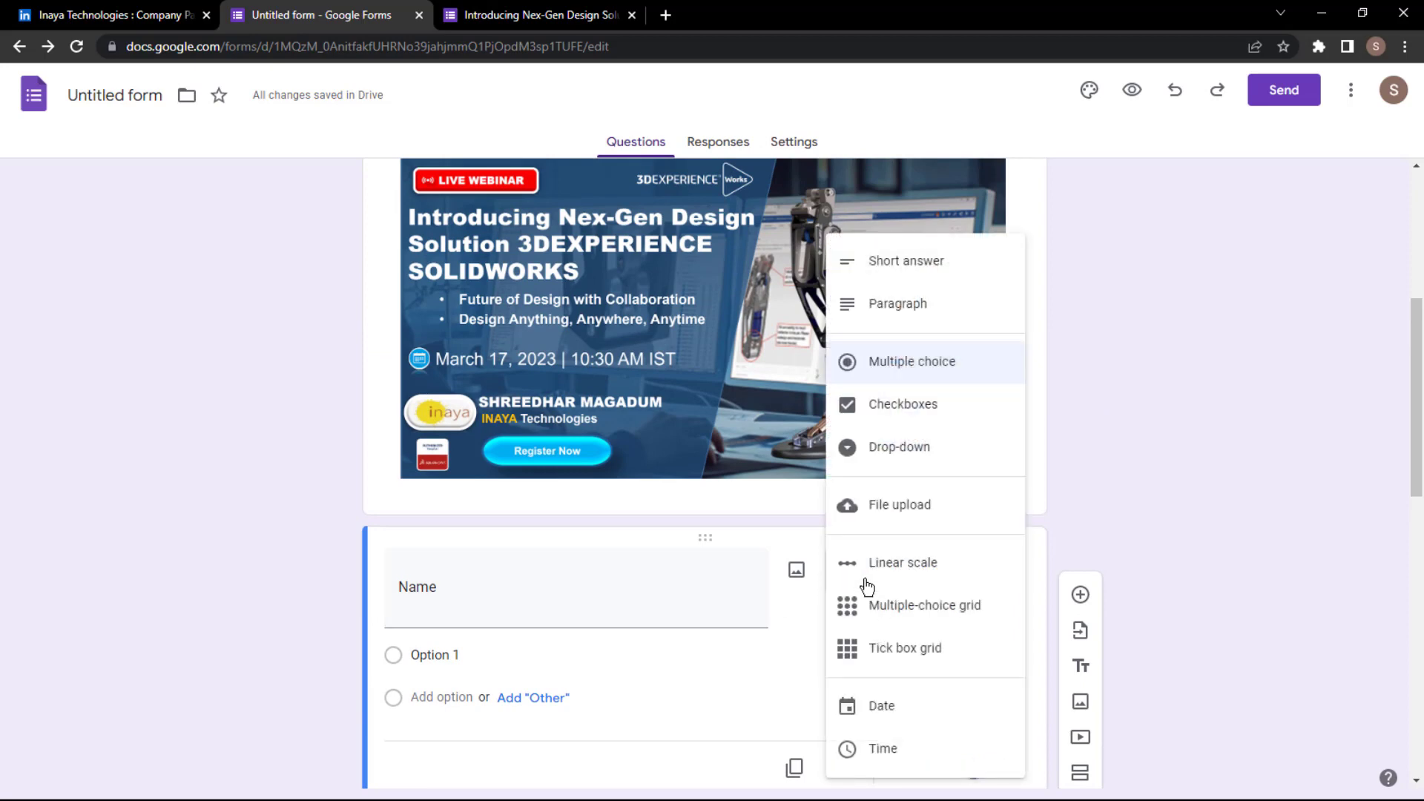
pyautogui.click(905, 261)
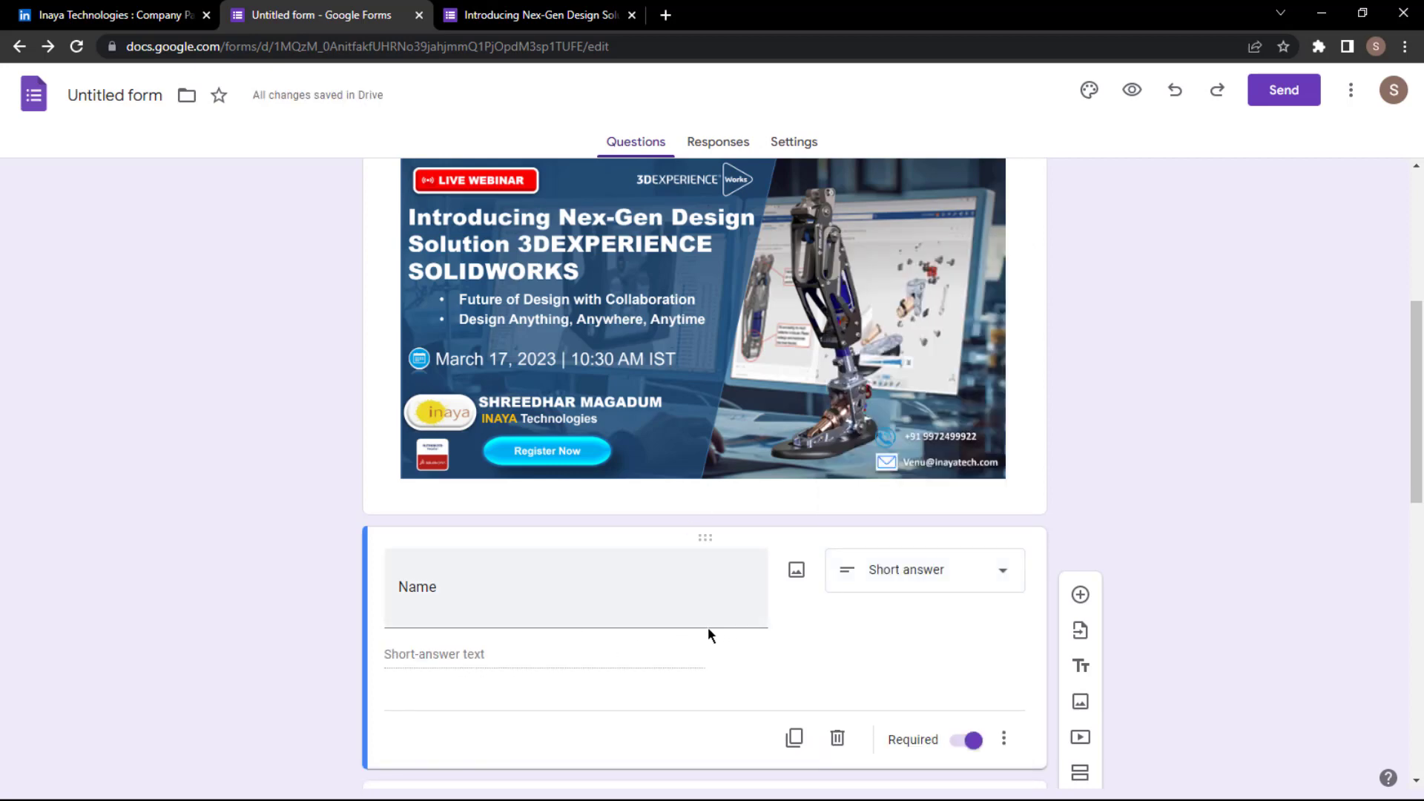
pyautogui.scroll(-3)
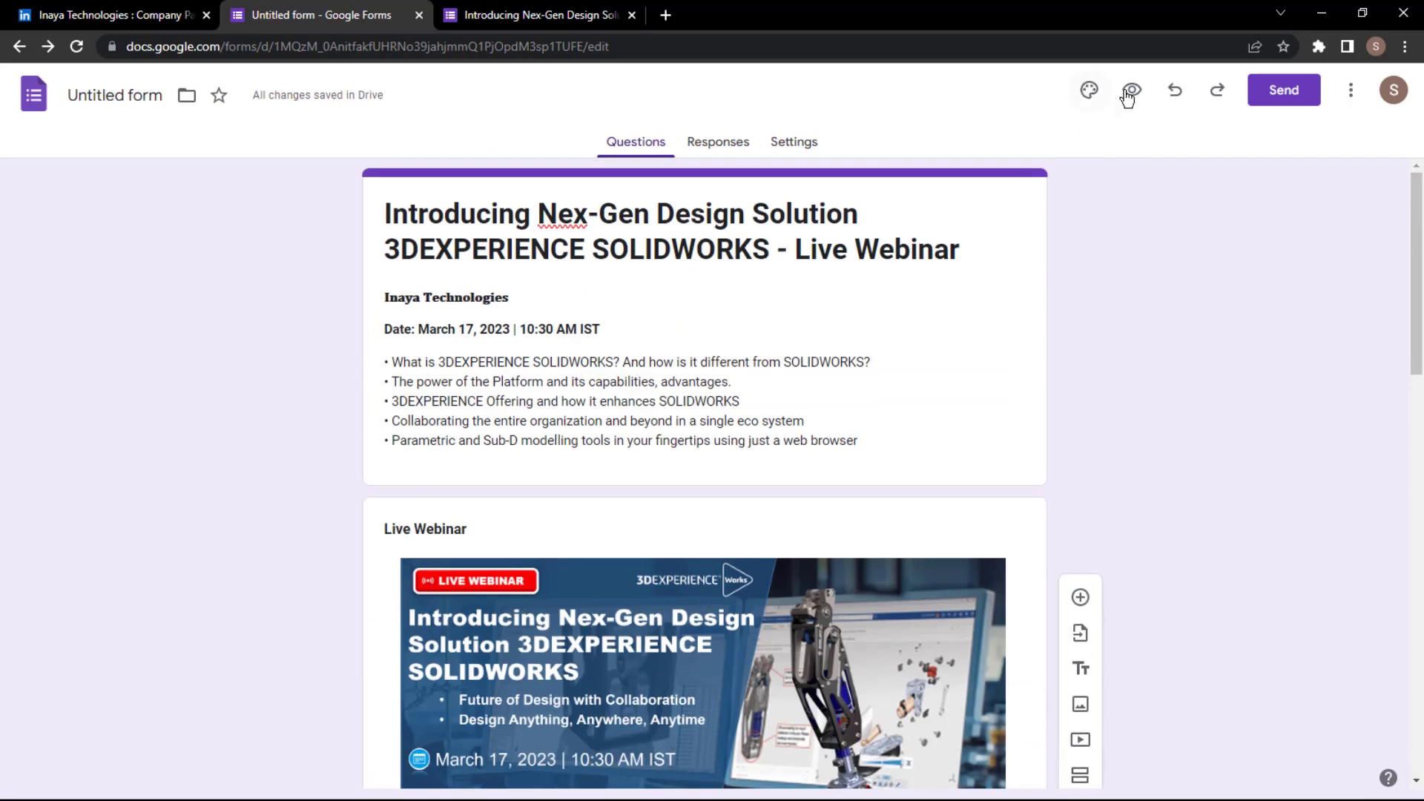
# Step: Preview the live form in a new tab and scroll through its questions
pyautogui.click(1130, 90)
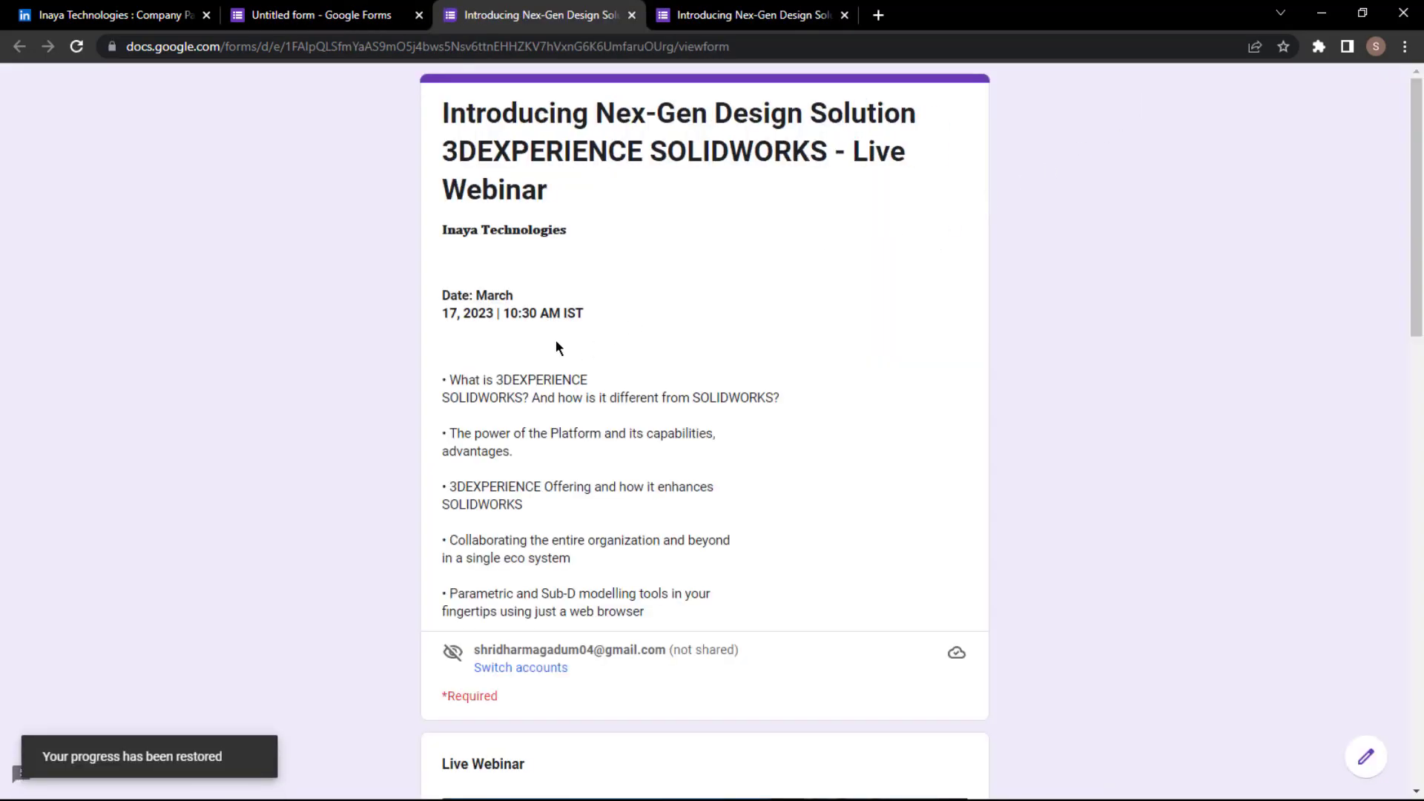
pyautogui.scroll(-3)
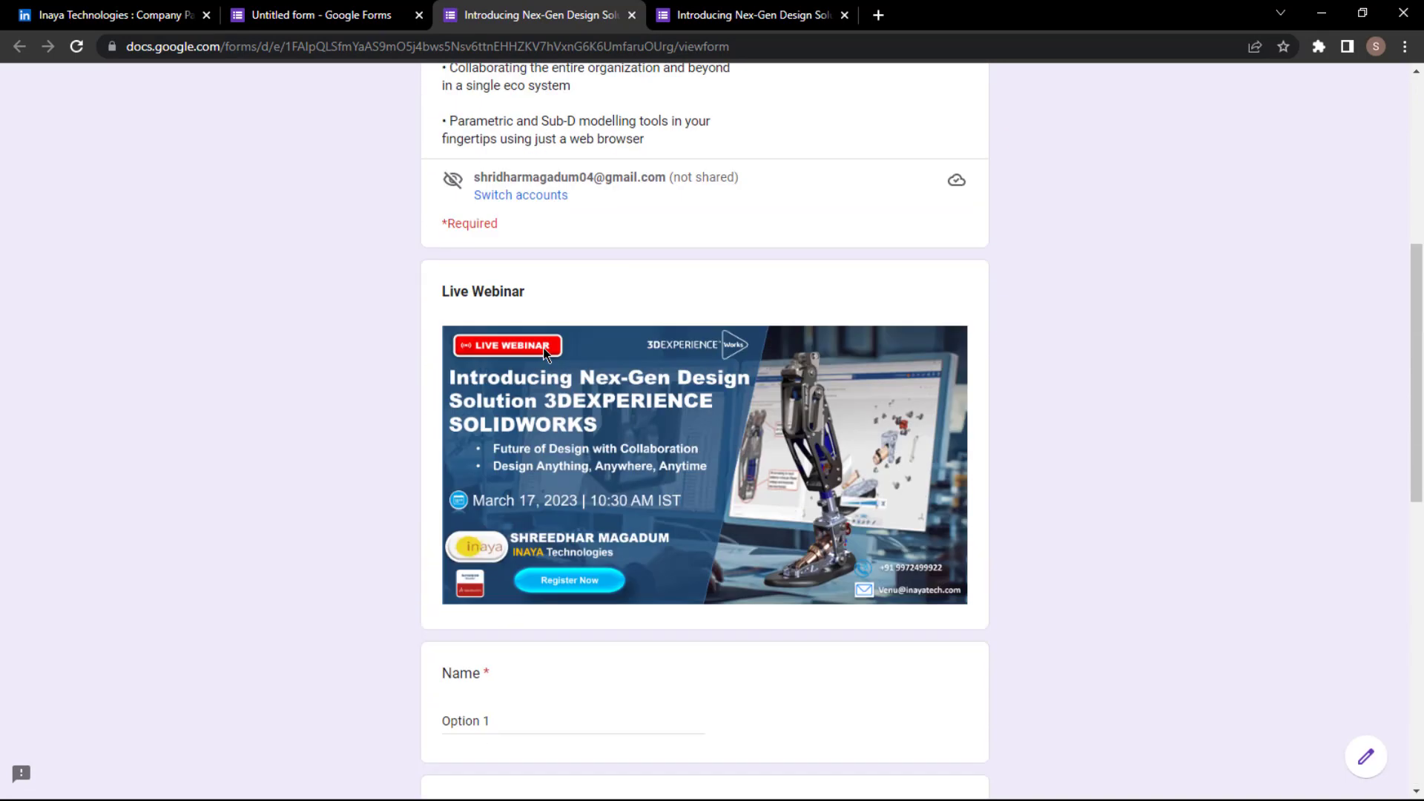
pyautogui.scroll(3)
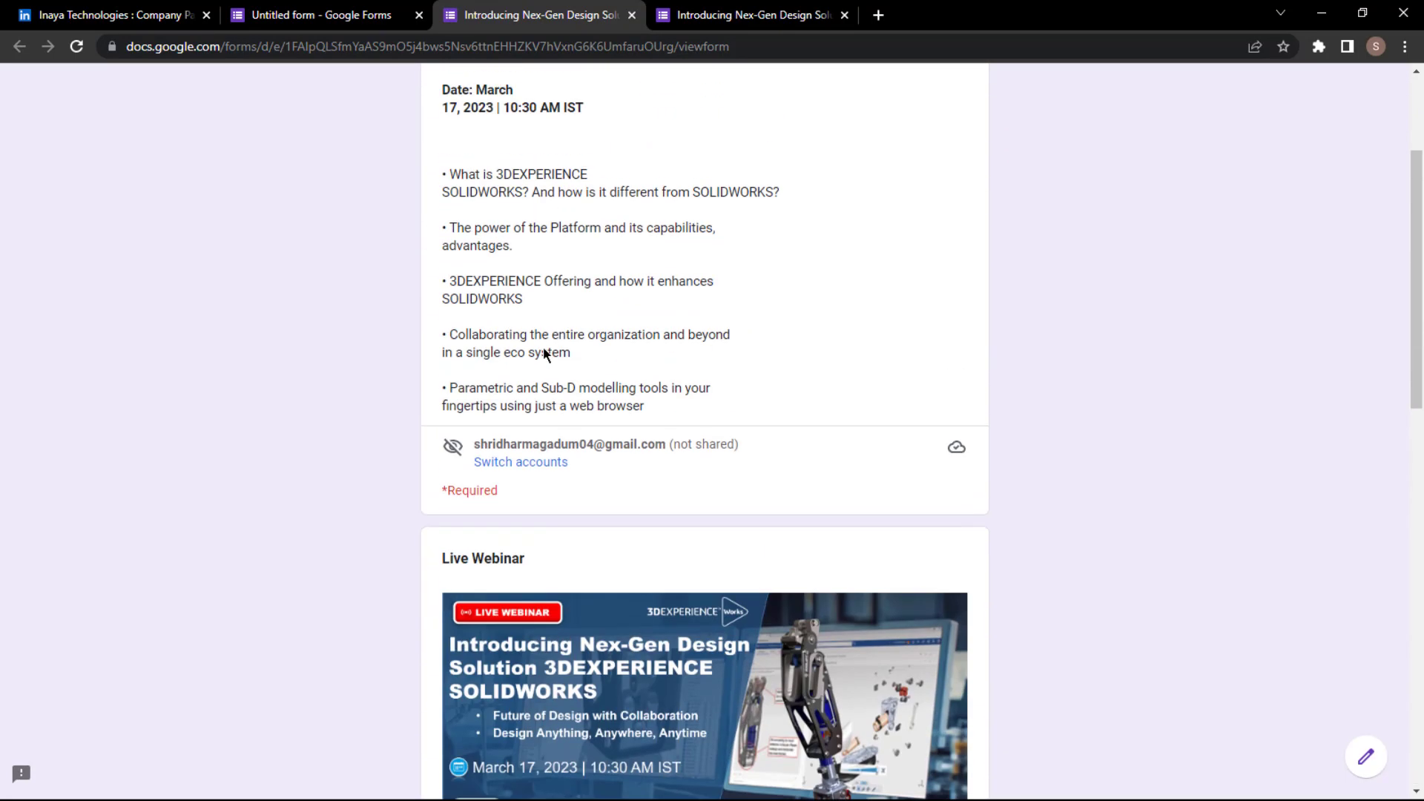
pyautogui.scroll(-3)
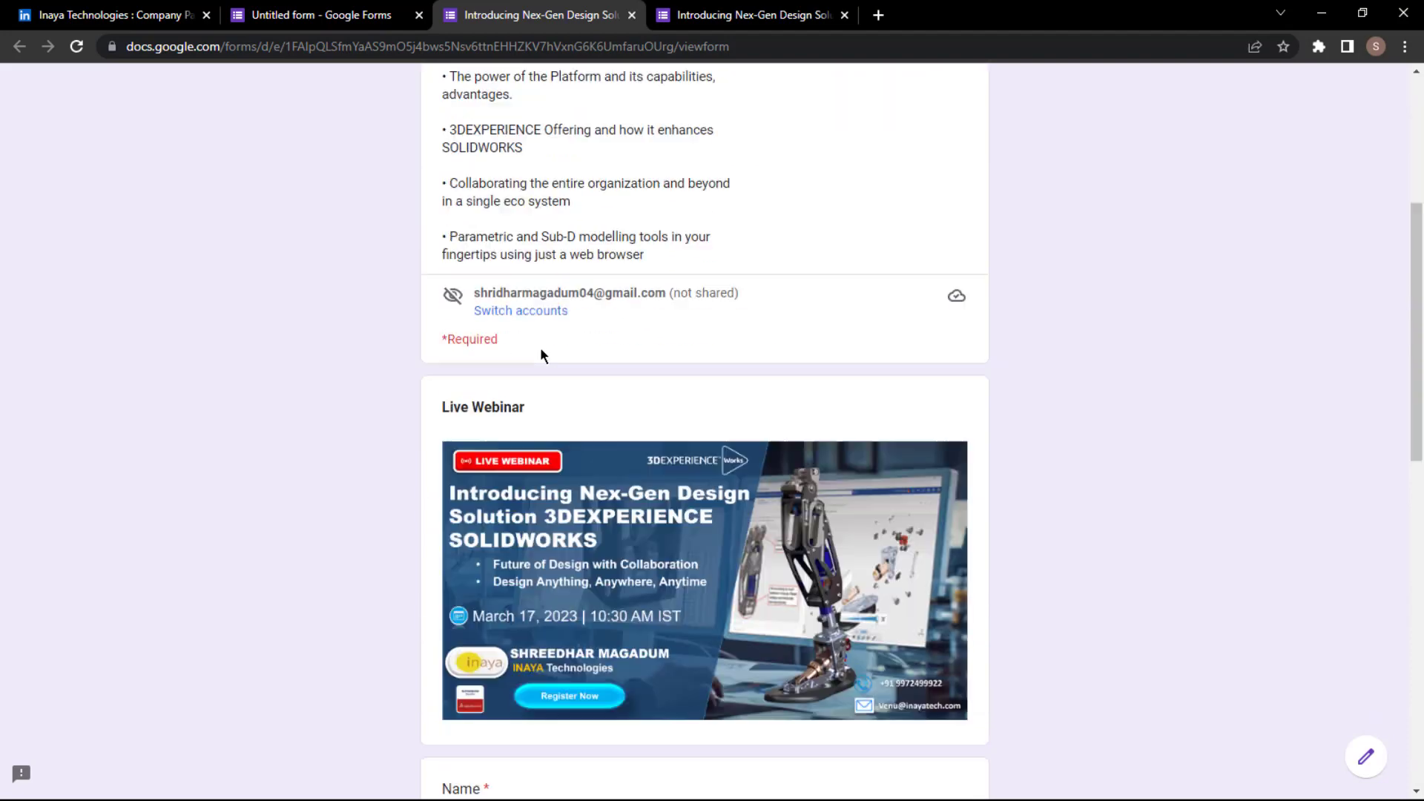
pyautogui.scroll(-3)
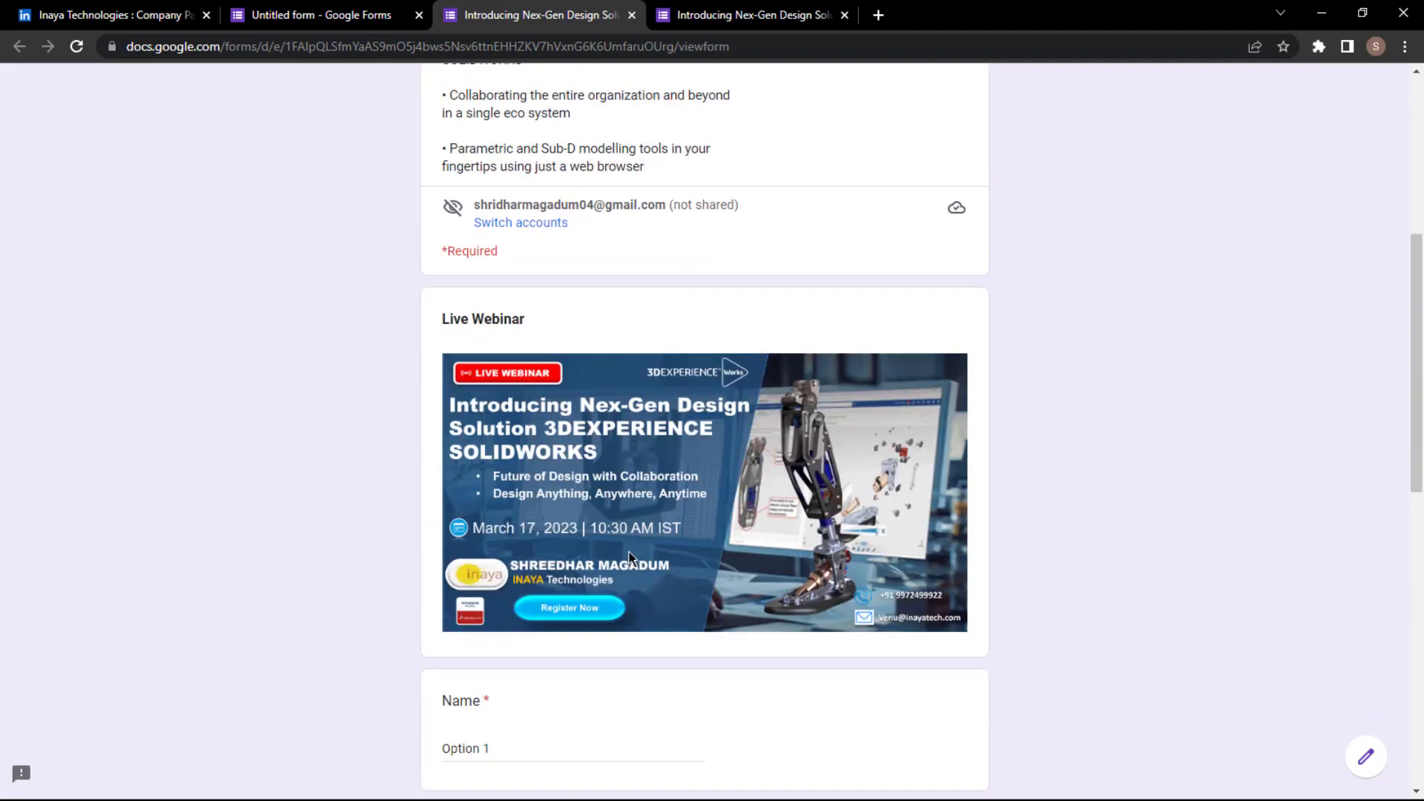
pyautogui.moveTo(626, 553)
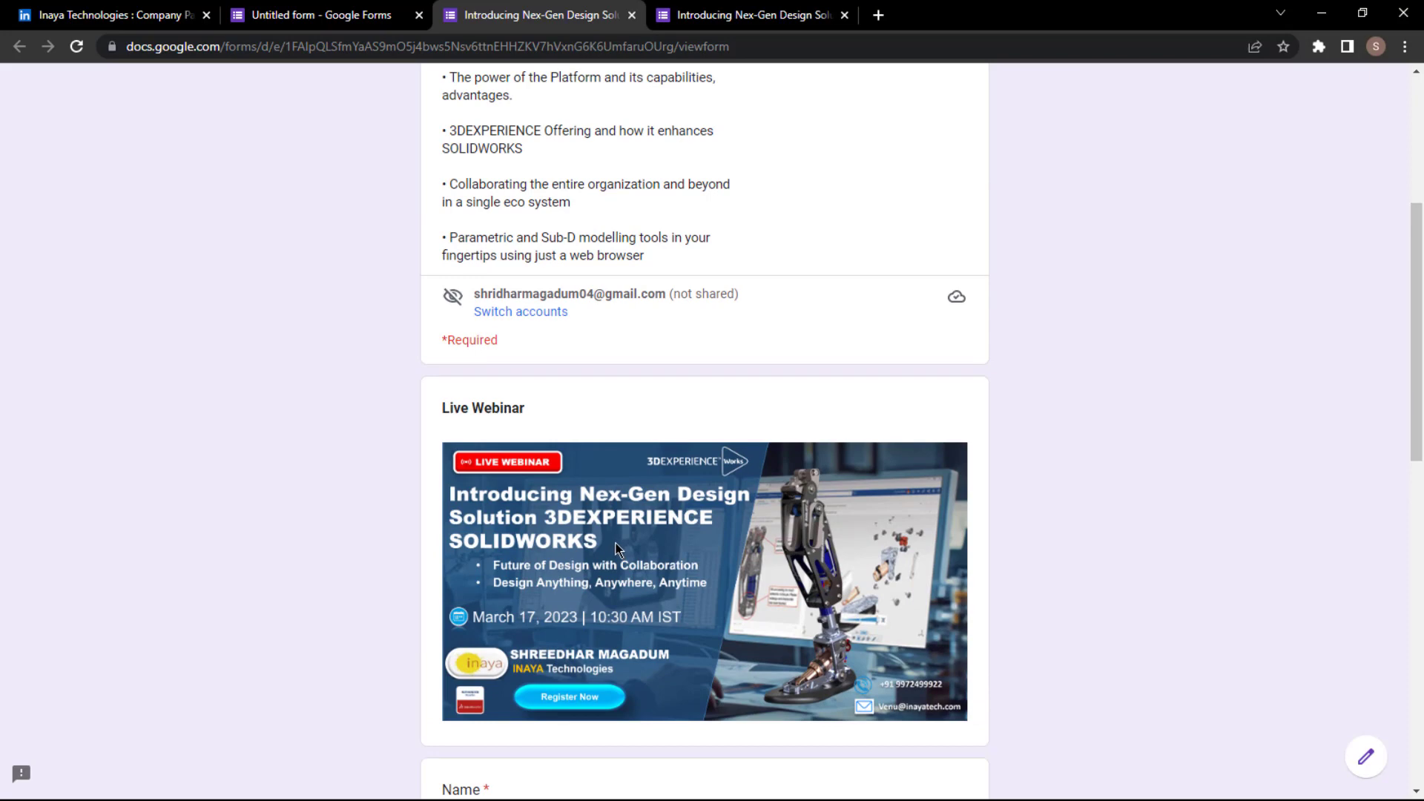
pyautogui.scroll(3)
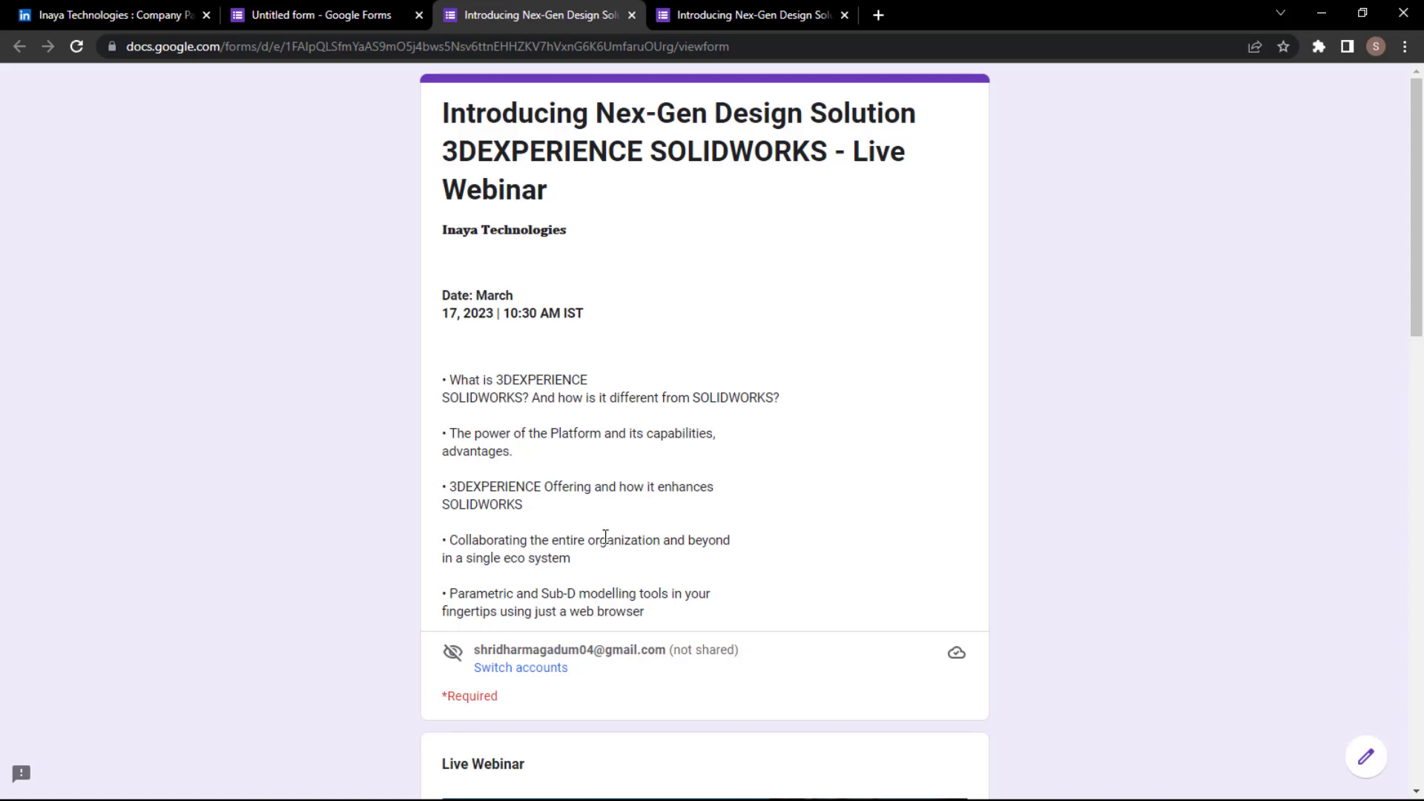
pyautogui.scroll(-3)
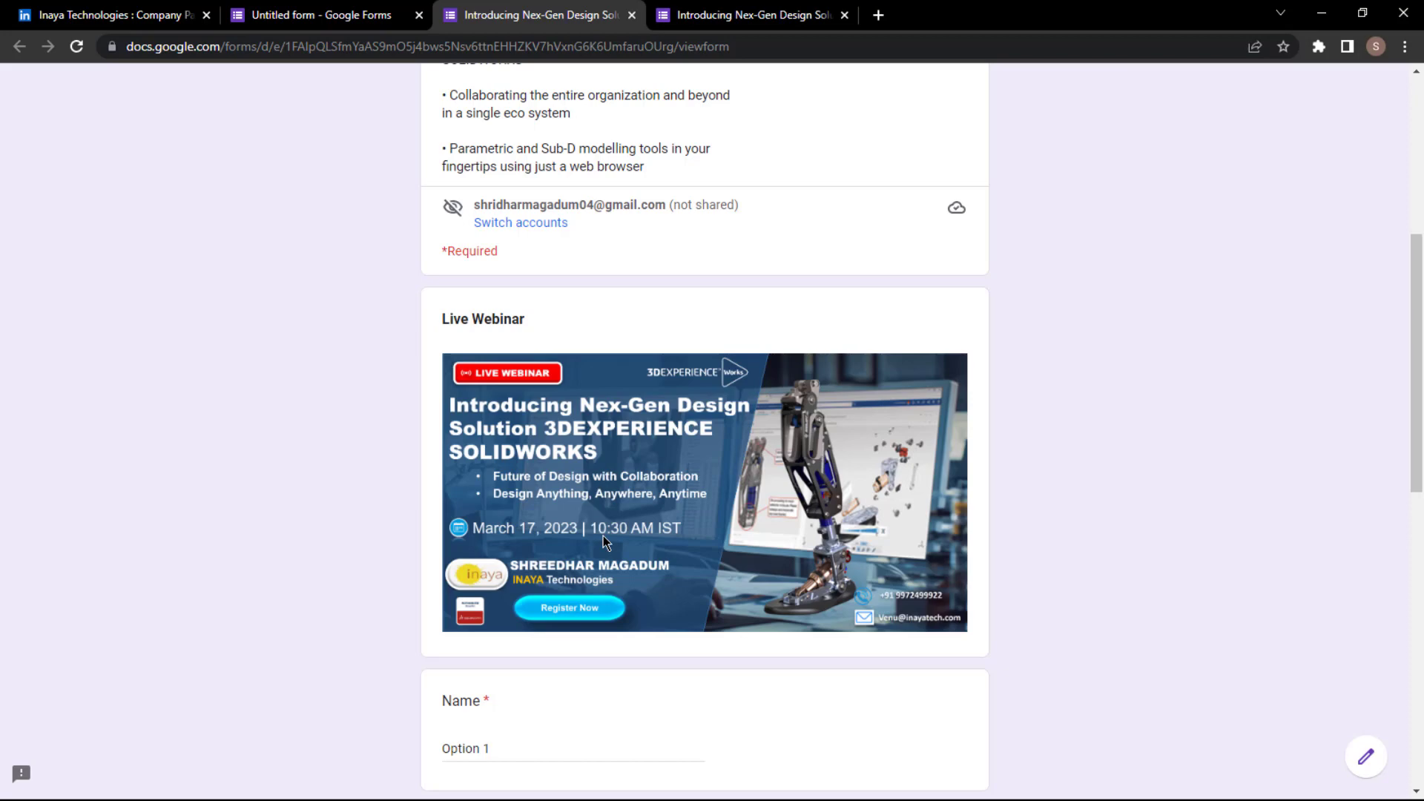
pyautogui.scroll(3)
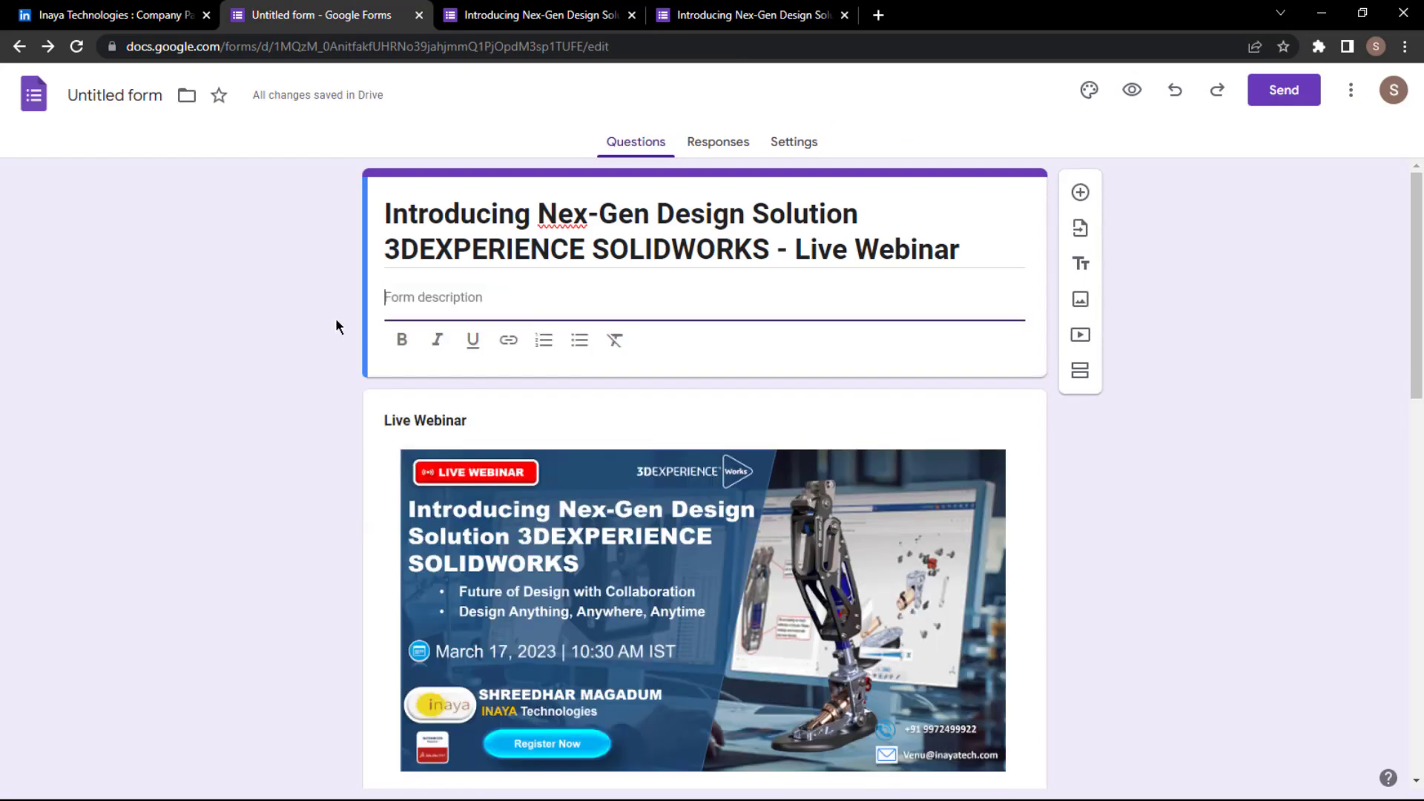
# Step: Move ' - Live Webinar' from the title into a bold form description, then view the original form
pyautogui.click(433, 297)
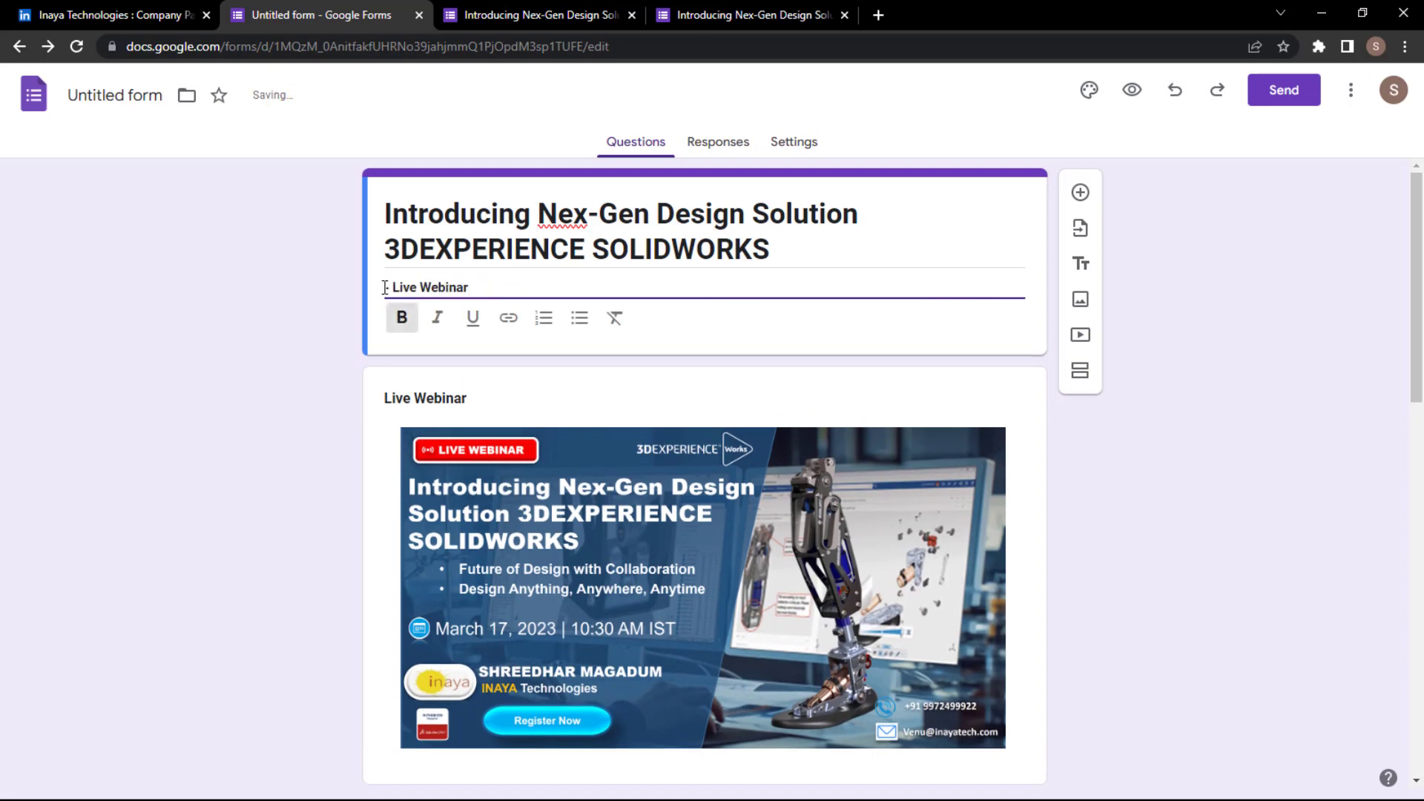
pyautogui.write('-')
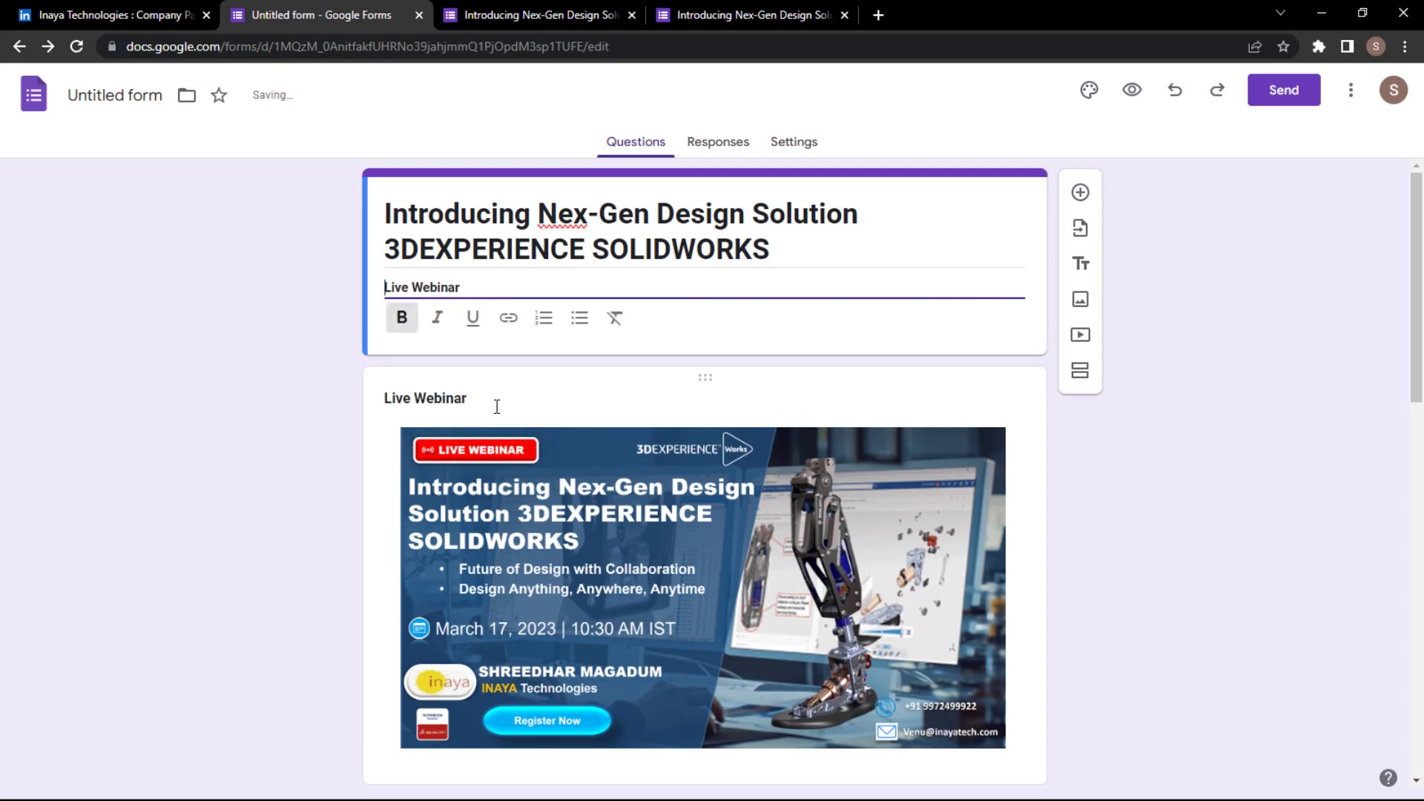
pyautogui.click(535, 15)
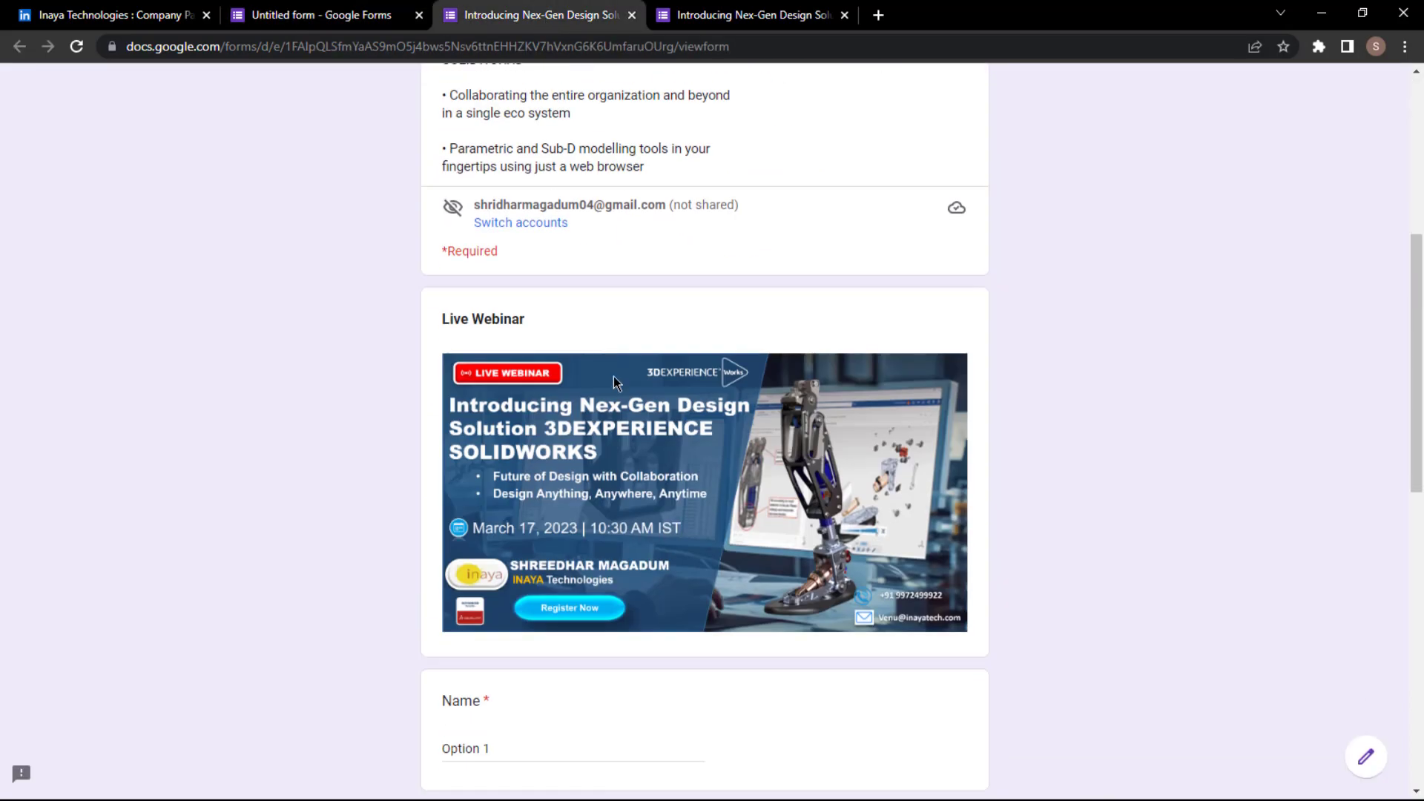
pyautogui.moveTo(573, 356)
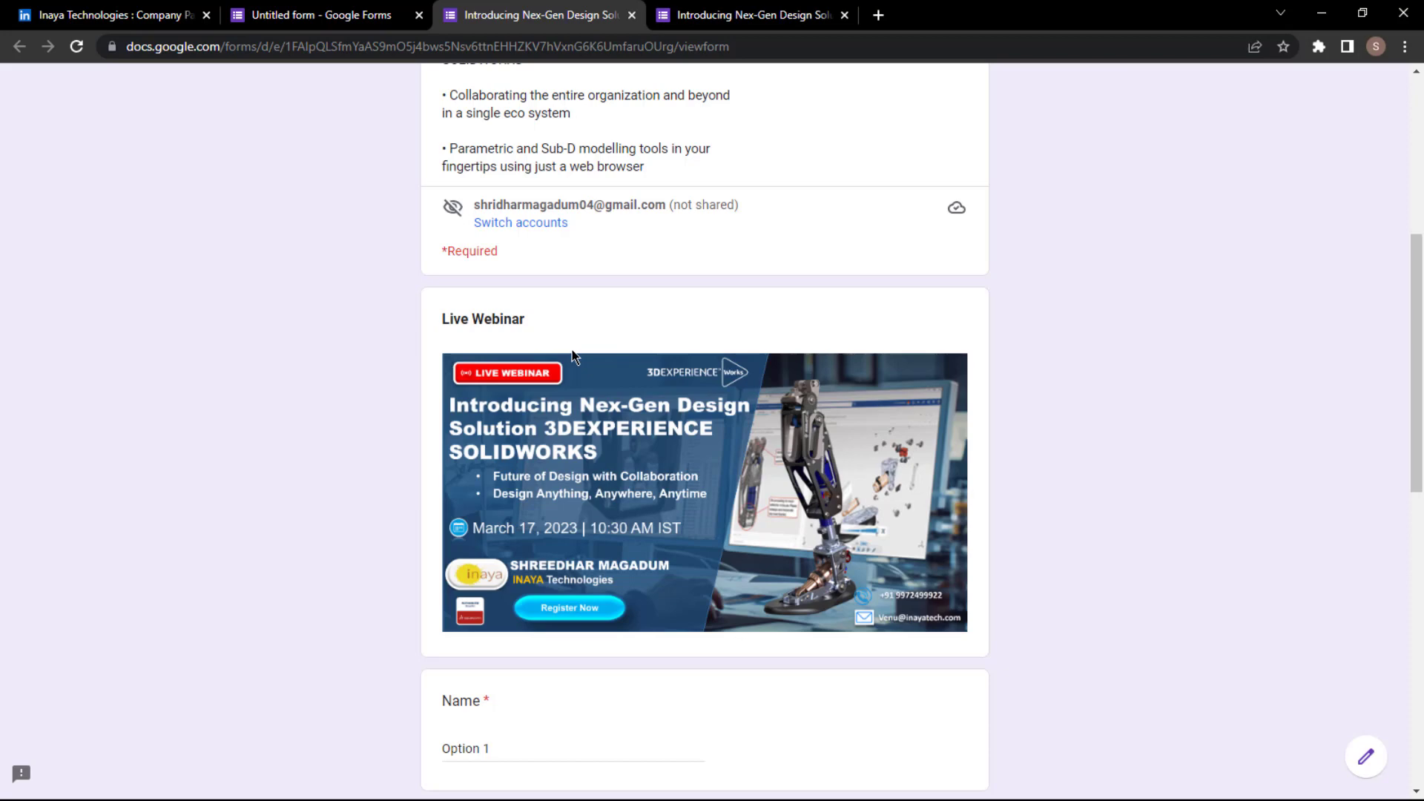
# Step: Check the original form's header at the top, then return to the Untitled form editor
pyautogui.scroll(3)
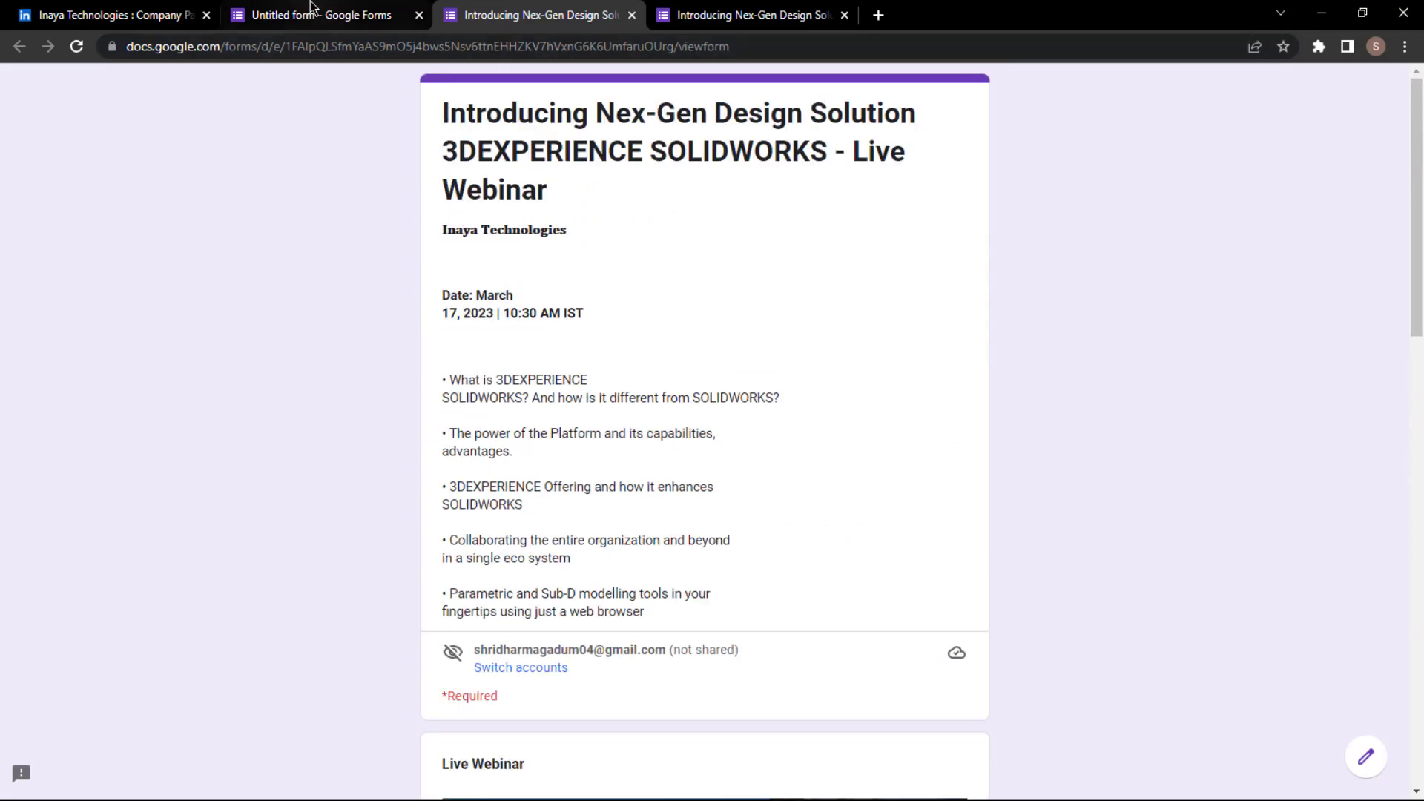
pyautogui.click(316, 15)
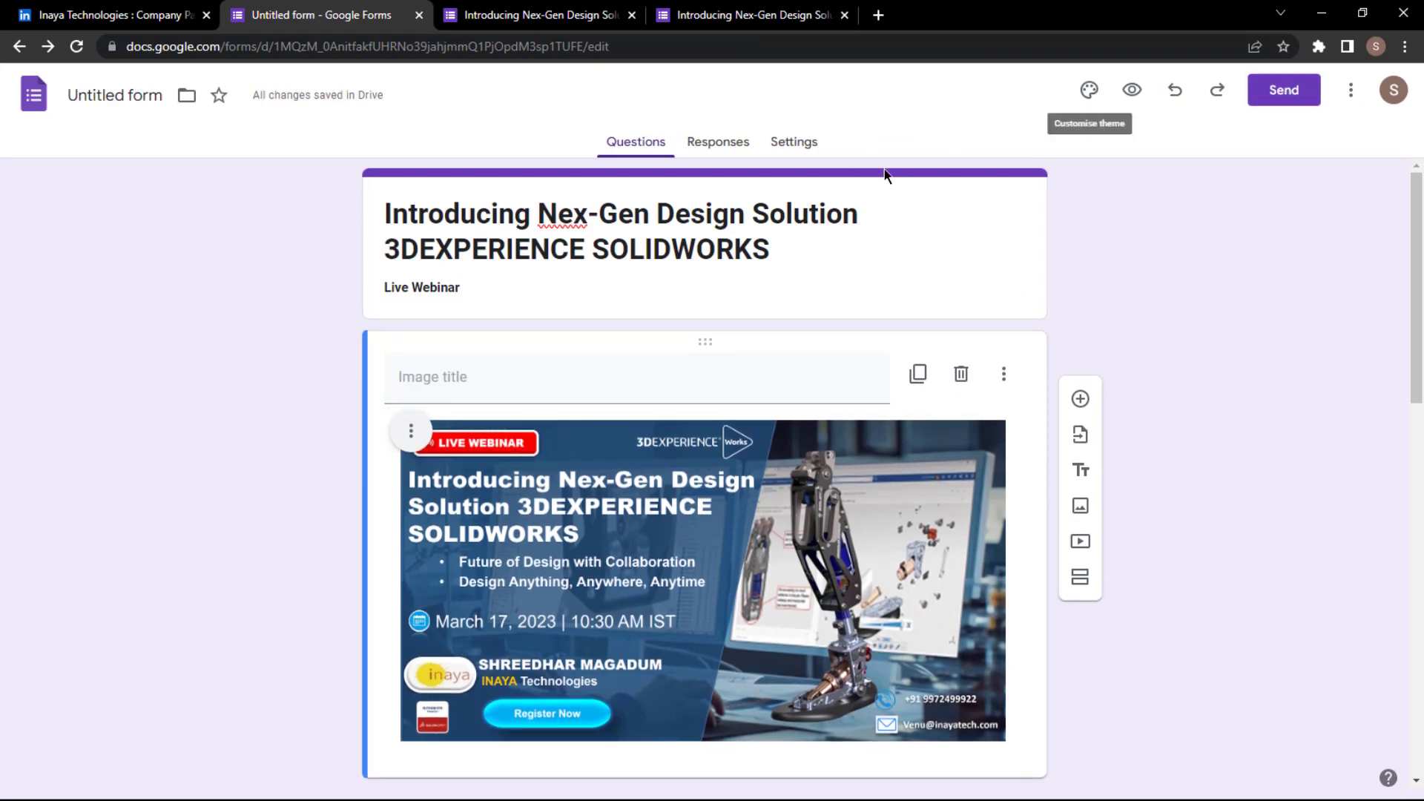
pyautogui.moveTo(318, 14)
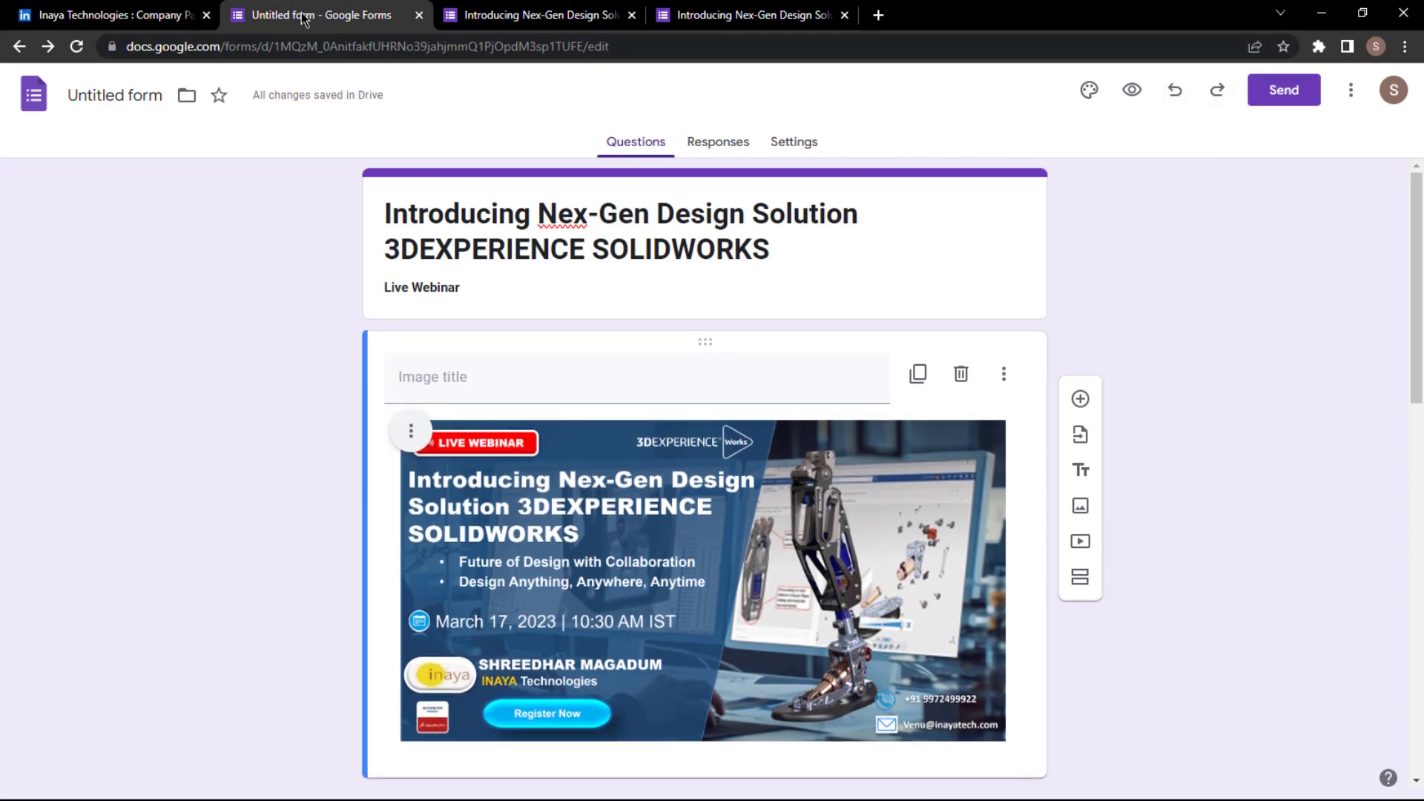
pyautogui.scroll(-3)
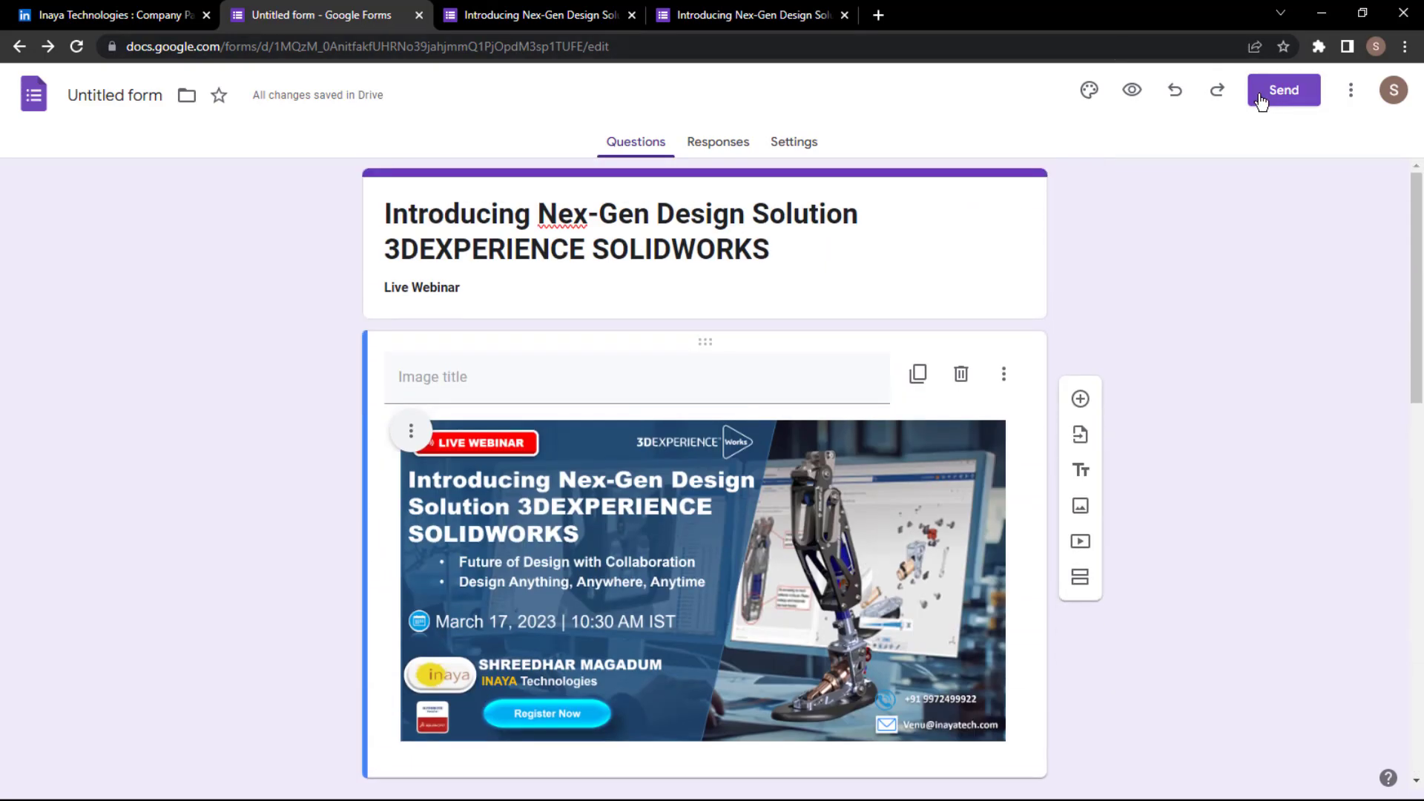
pyautogui.click(1282, 91)
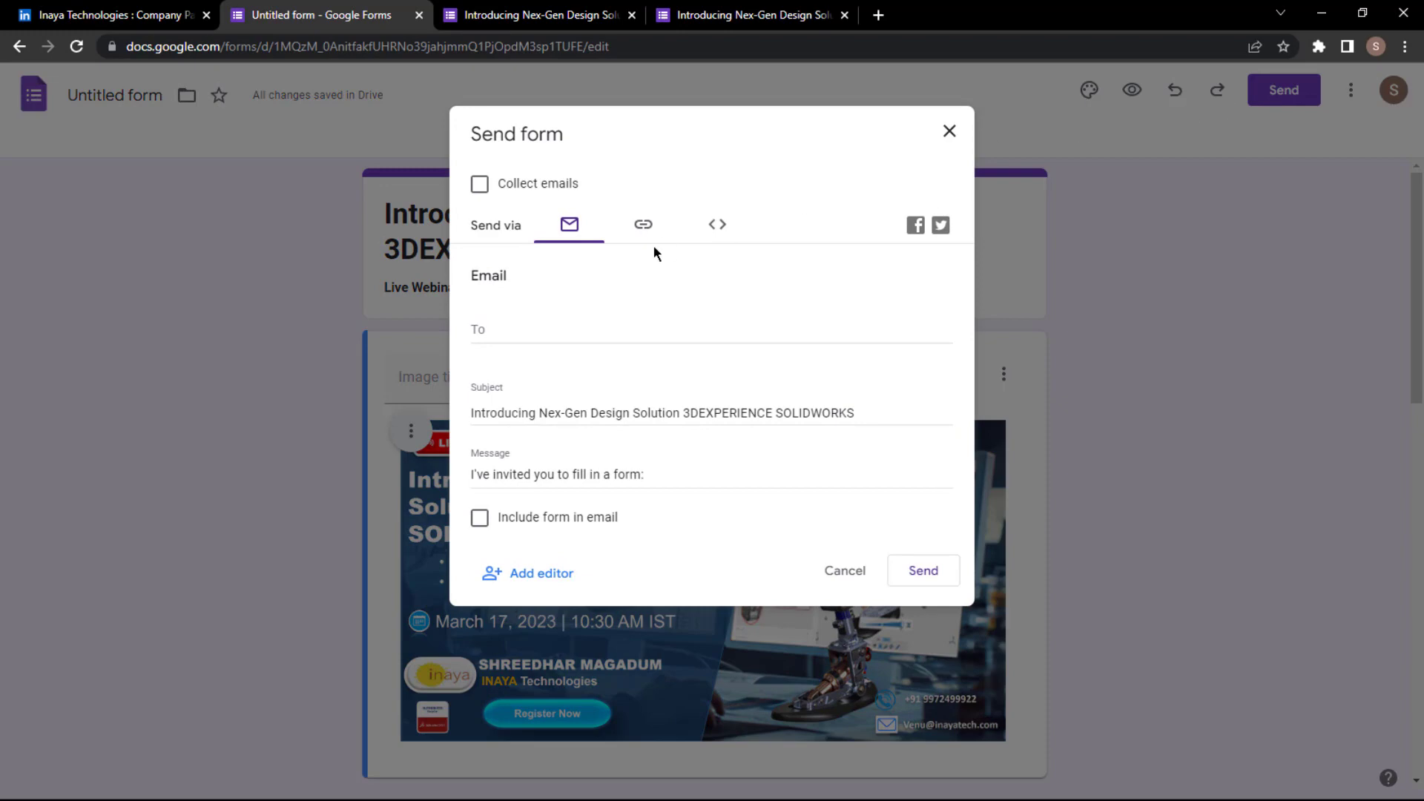
pyautogui.moveTo(852, 556)
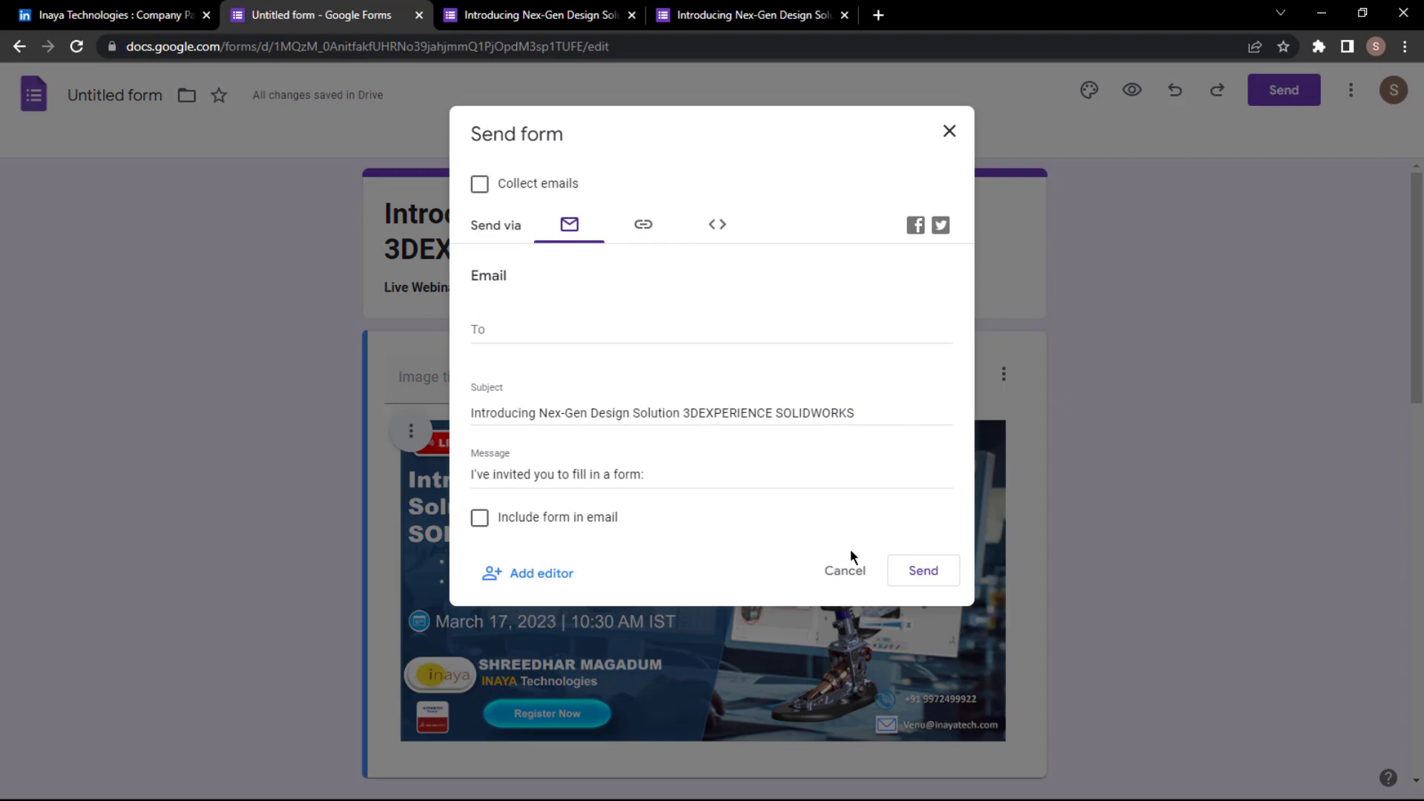
pyautogui.click(948, 131)
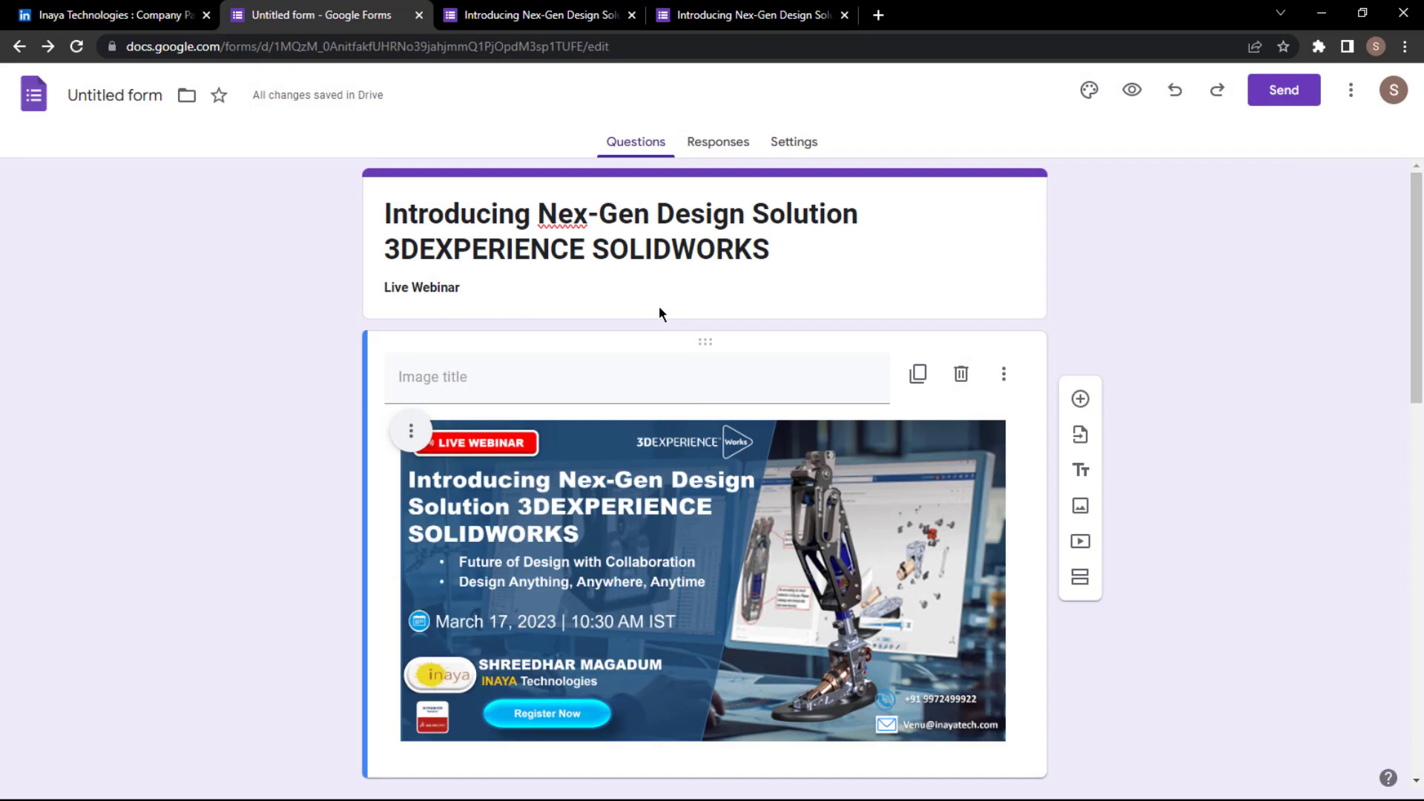
pyautogui.scroll(-3)
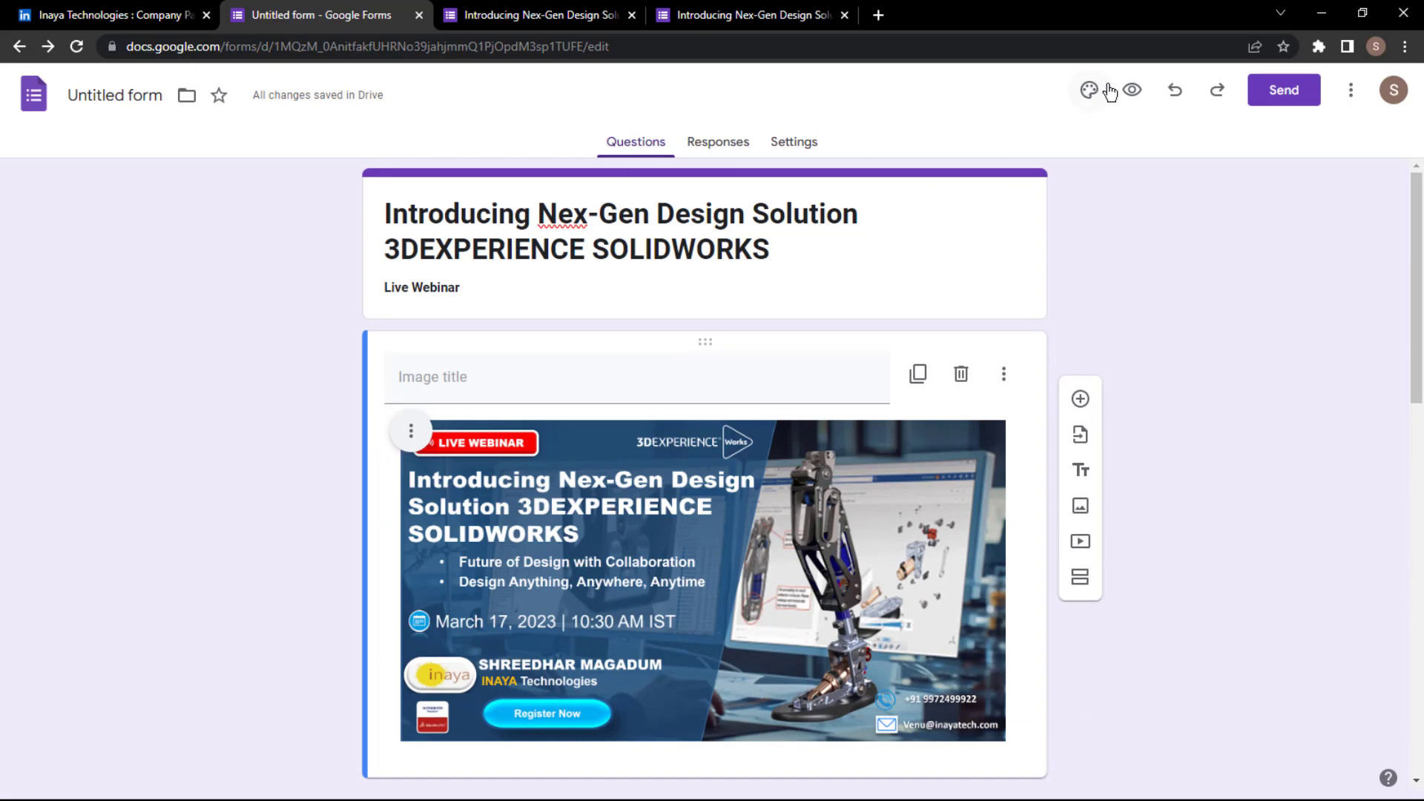
pyautogui.moveTo(1132, 90)
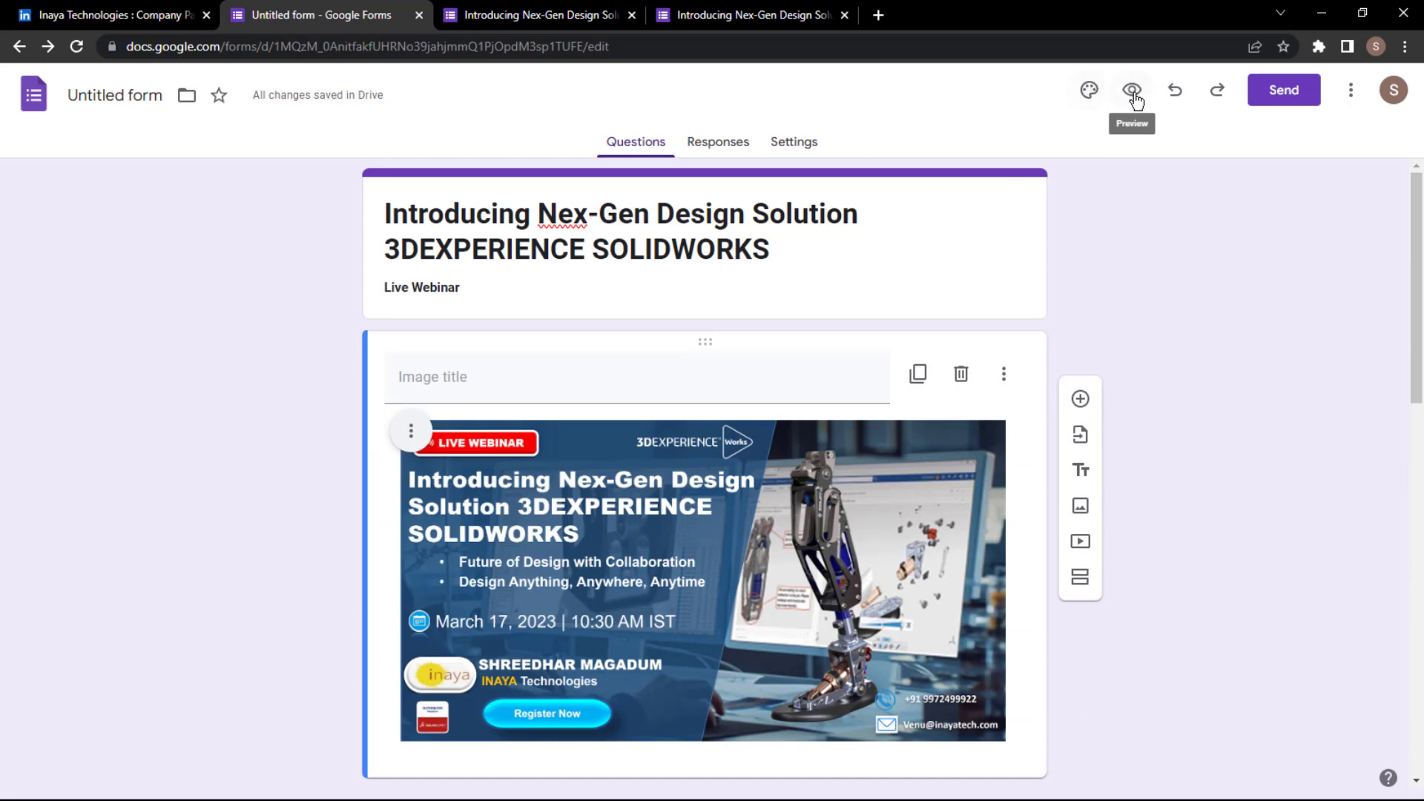
pyautogui.click(1132, 91)
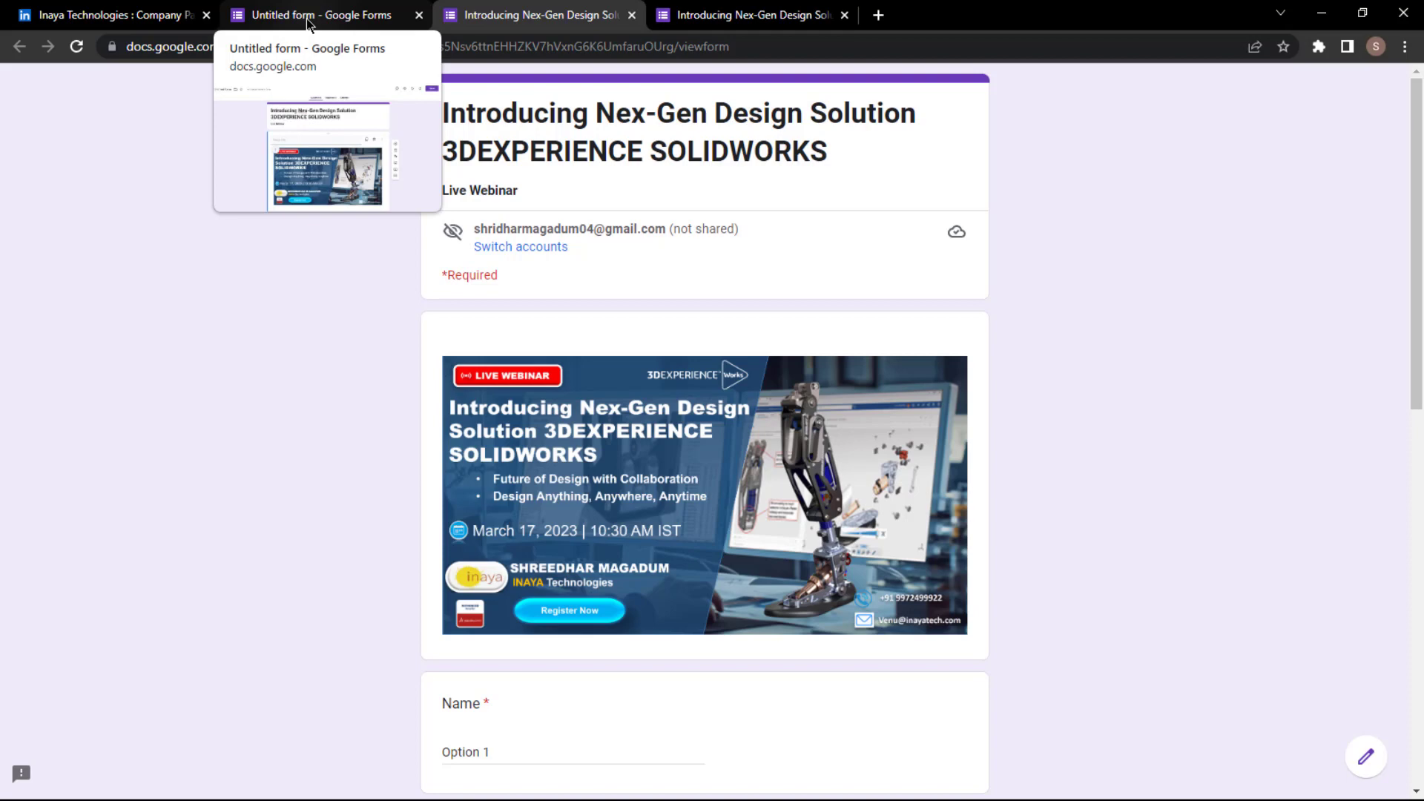
pyautogui.scroll(-3)
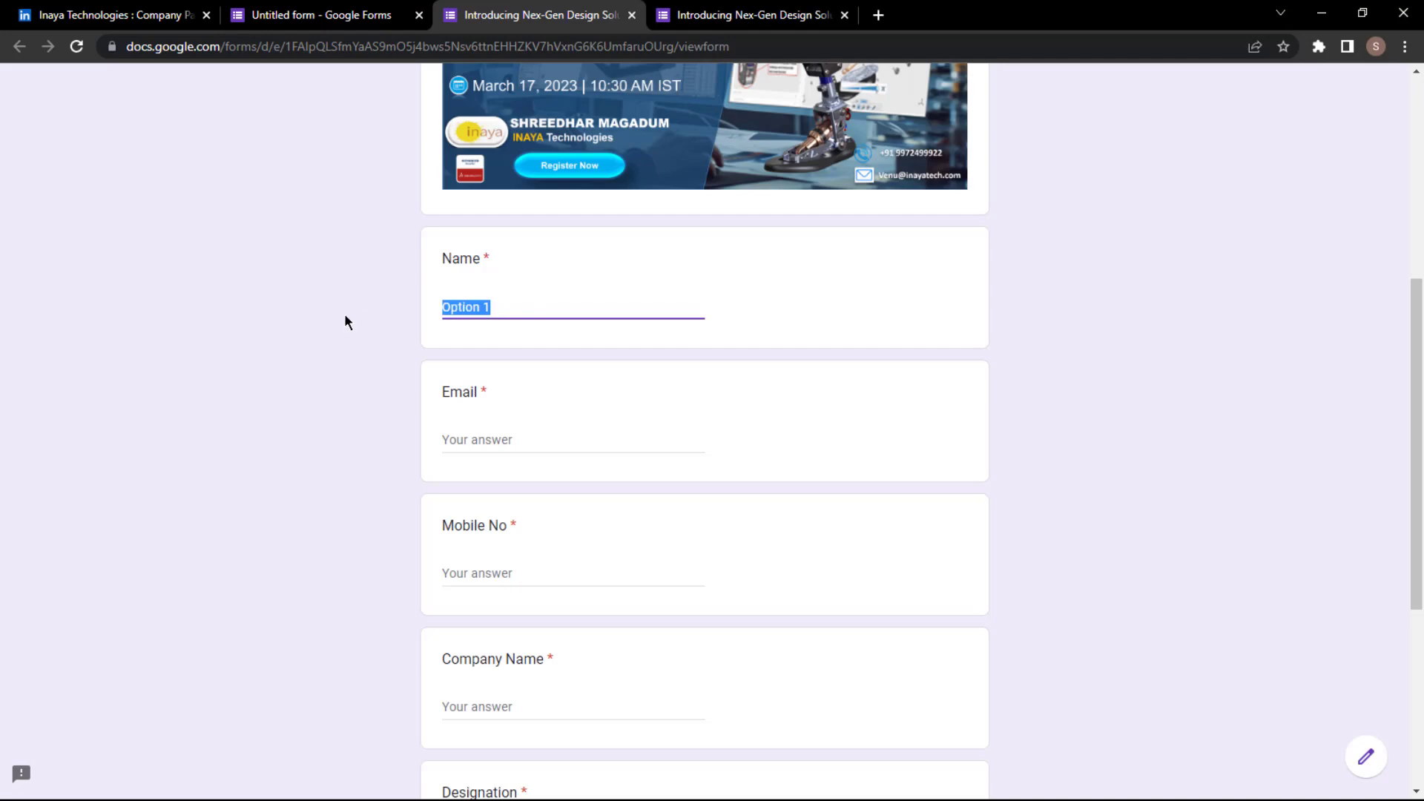
pyautogui.scroll(-3)
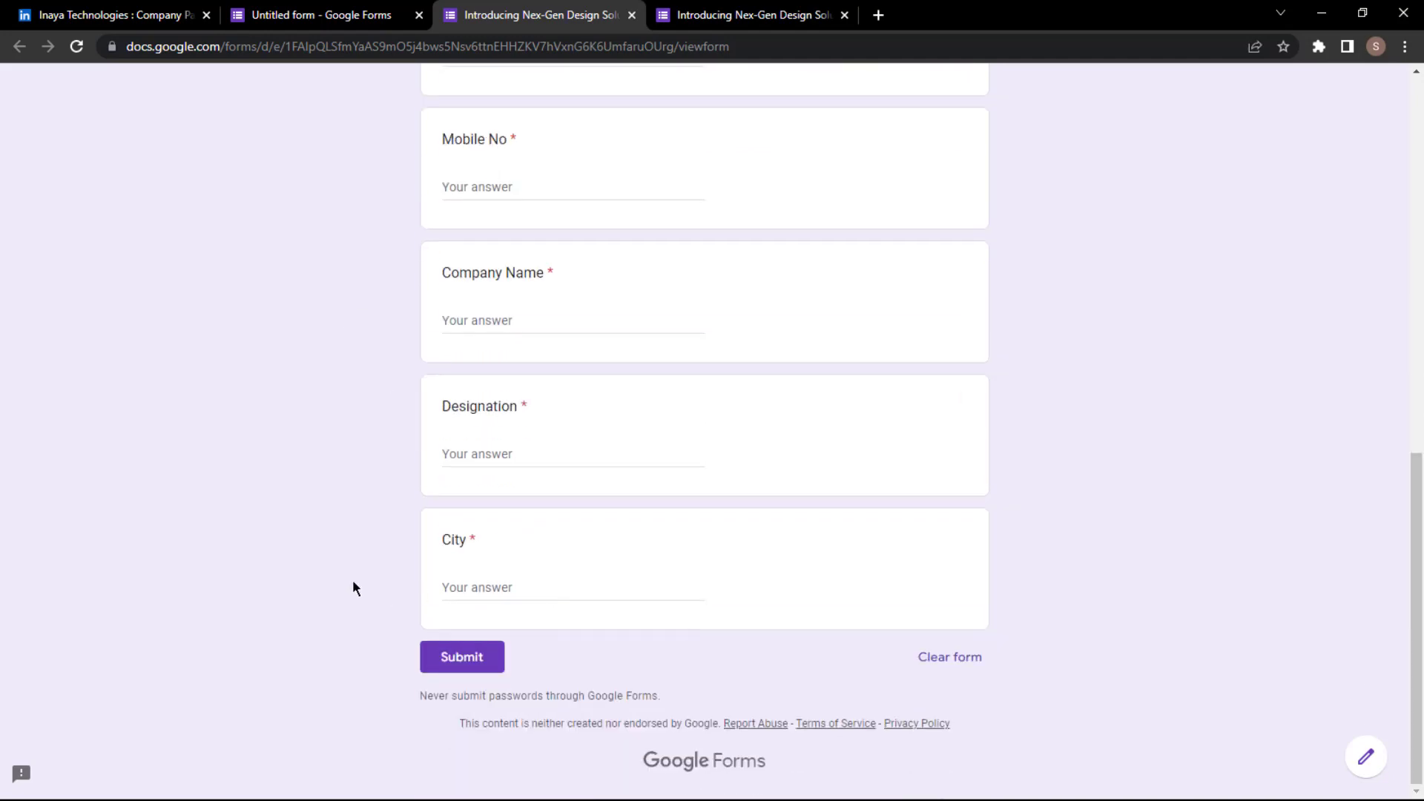
pyautogui.click(318, 15)
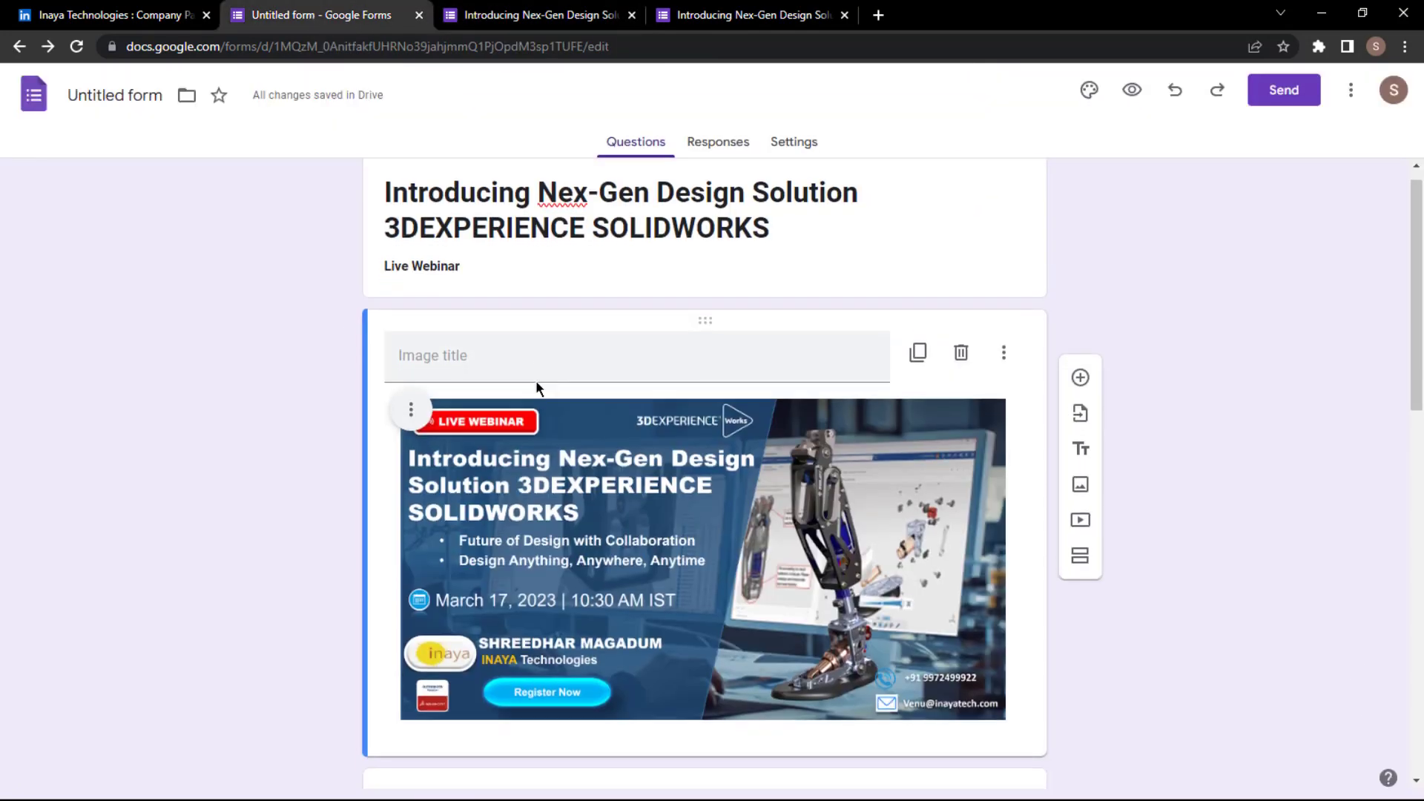
# Step: Delete the existing Name question and add a new question titled Name
pyautogui.scroll(-3)
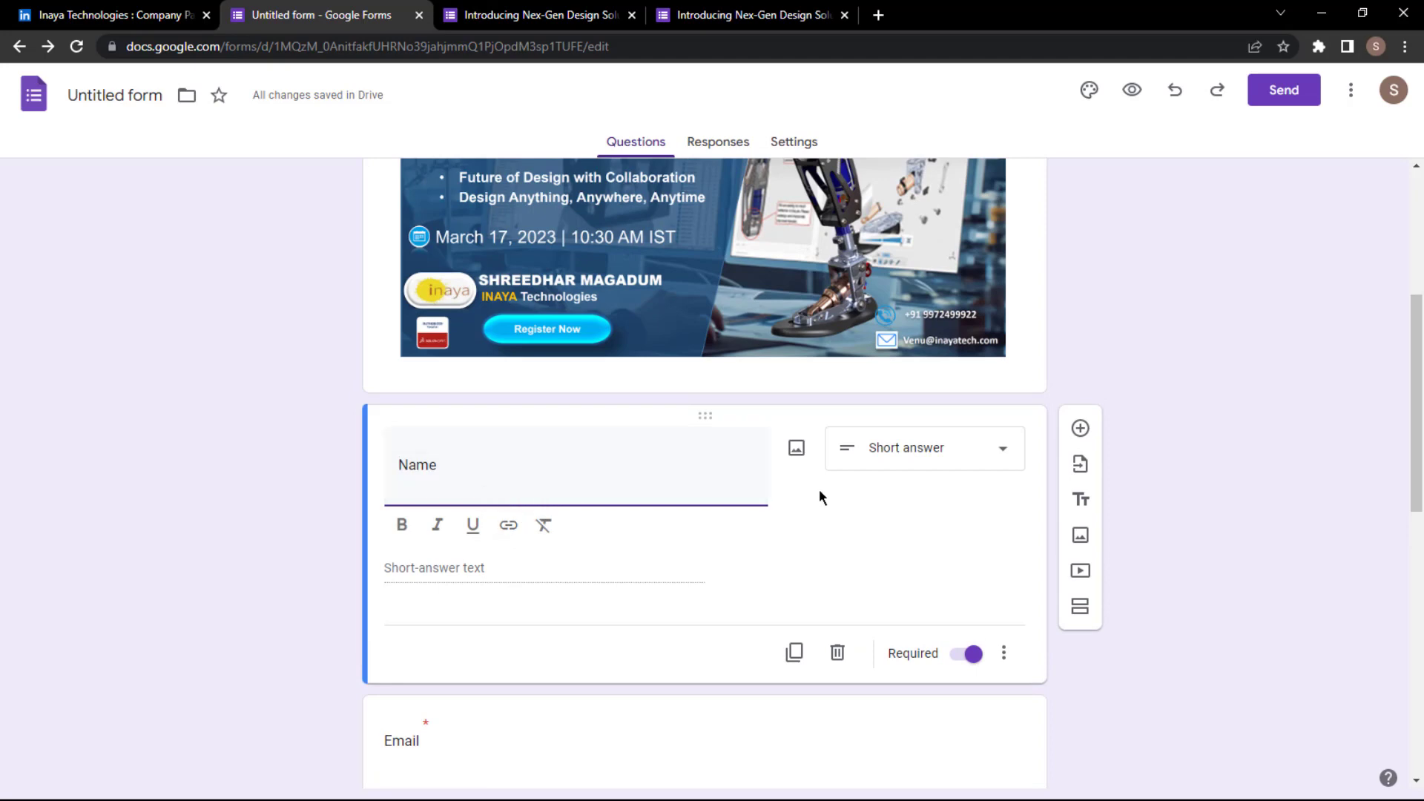
pyautogui.moveTo(835, 652)
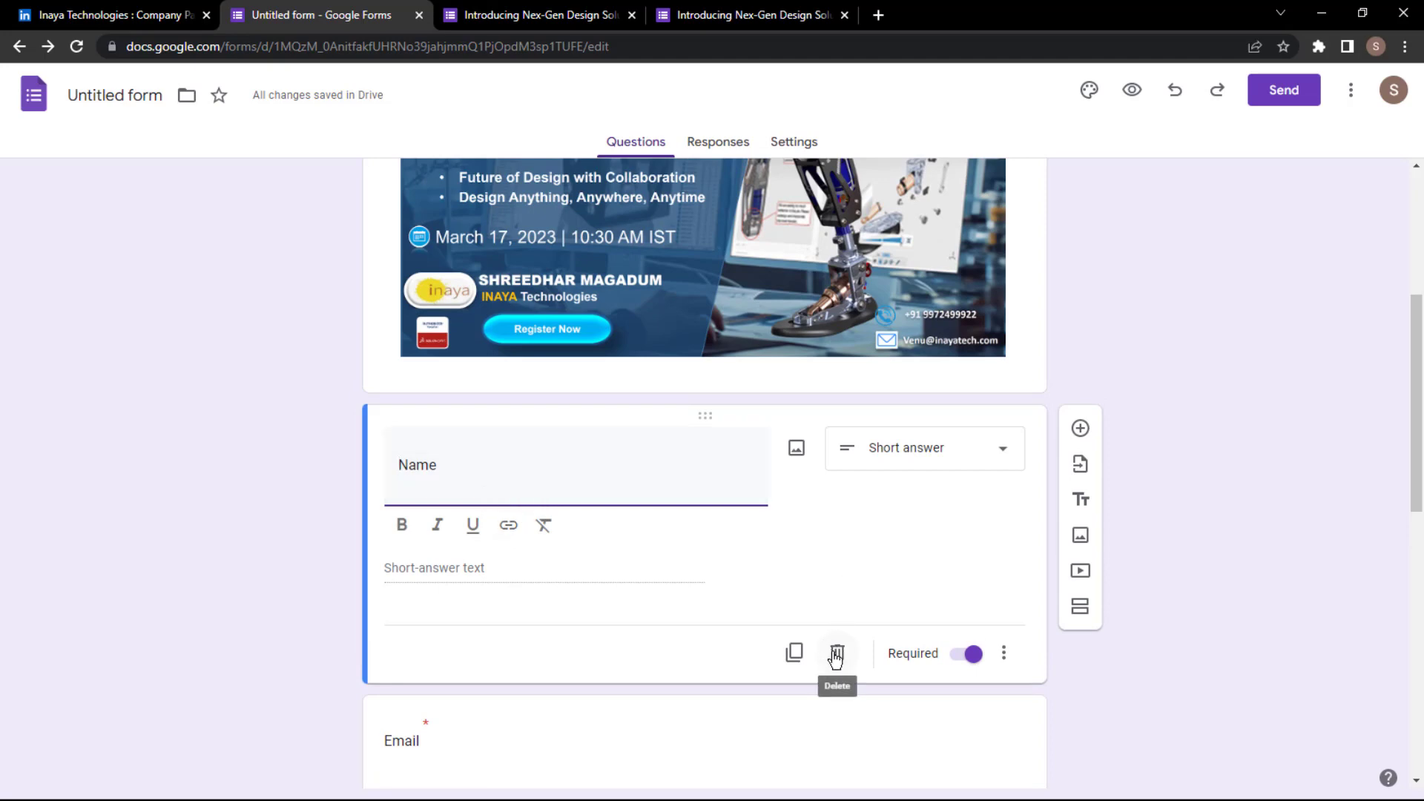
pyautogui.click(834, 653)
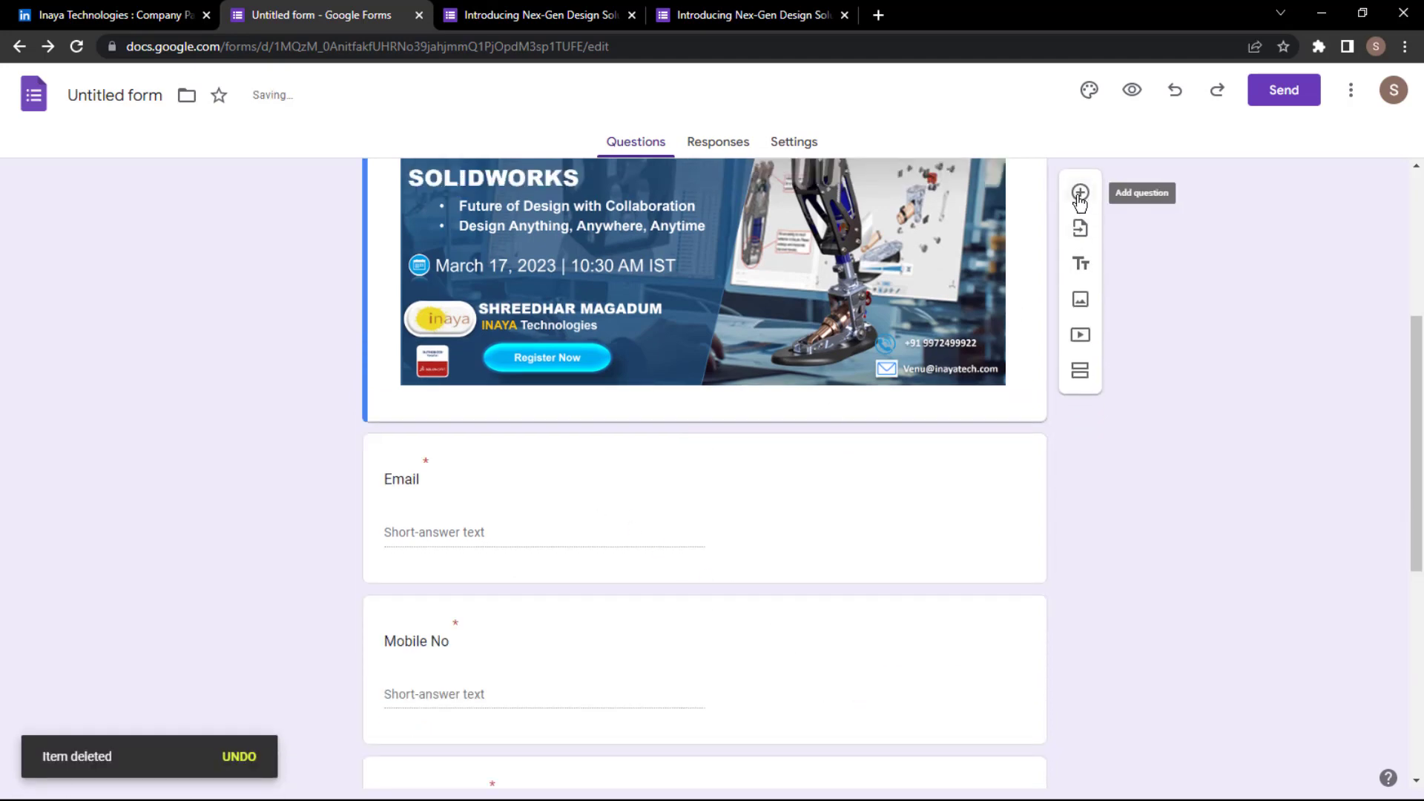
pyautogui.click(1080, 193)
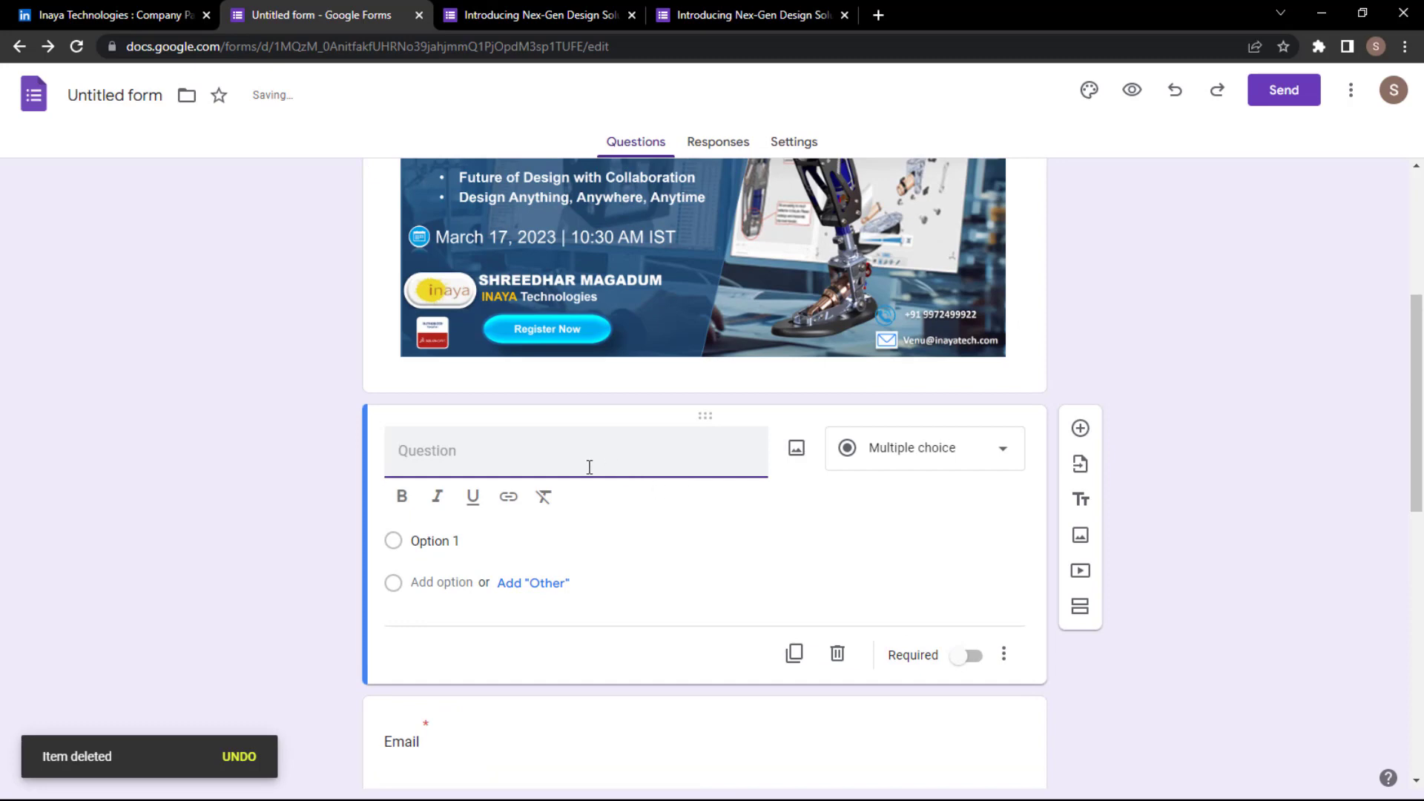
pyautogui.write('Name')
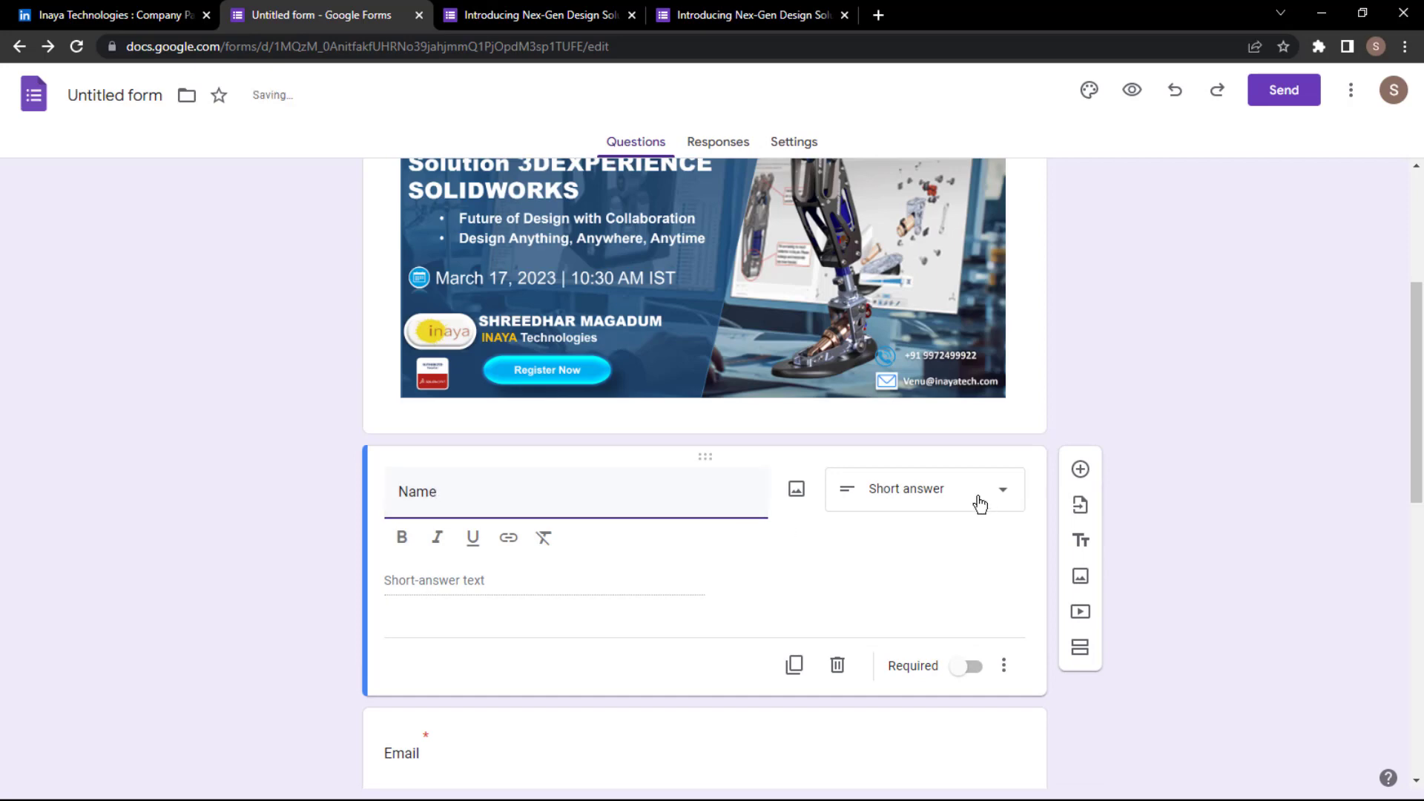
# Step: Make the new Name question a Short answer type and mark it Required
pyautogui.click(922, 488)
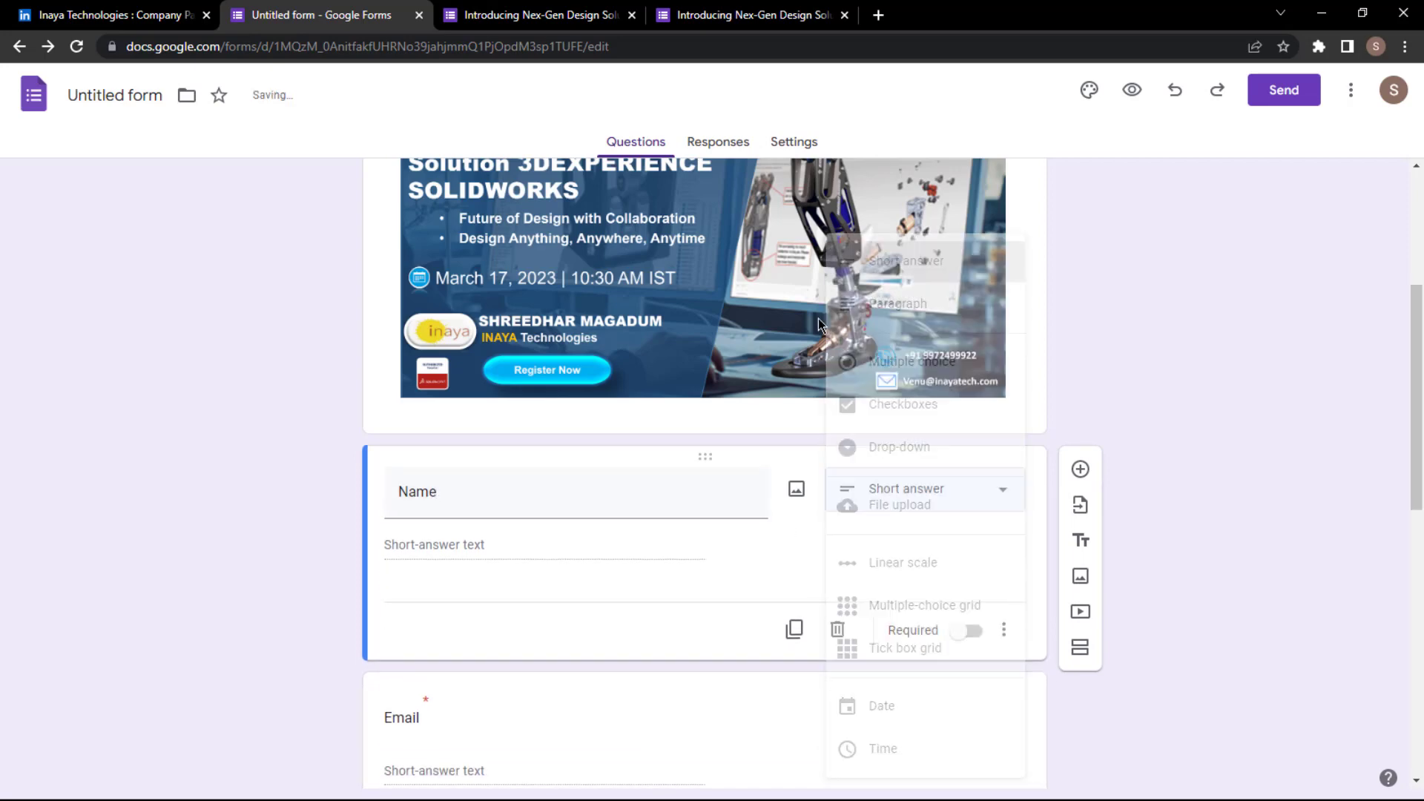
pyautogui.click(904, 488)
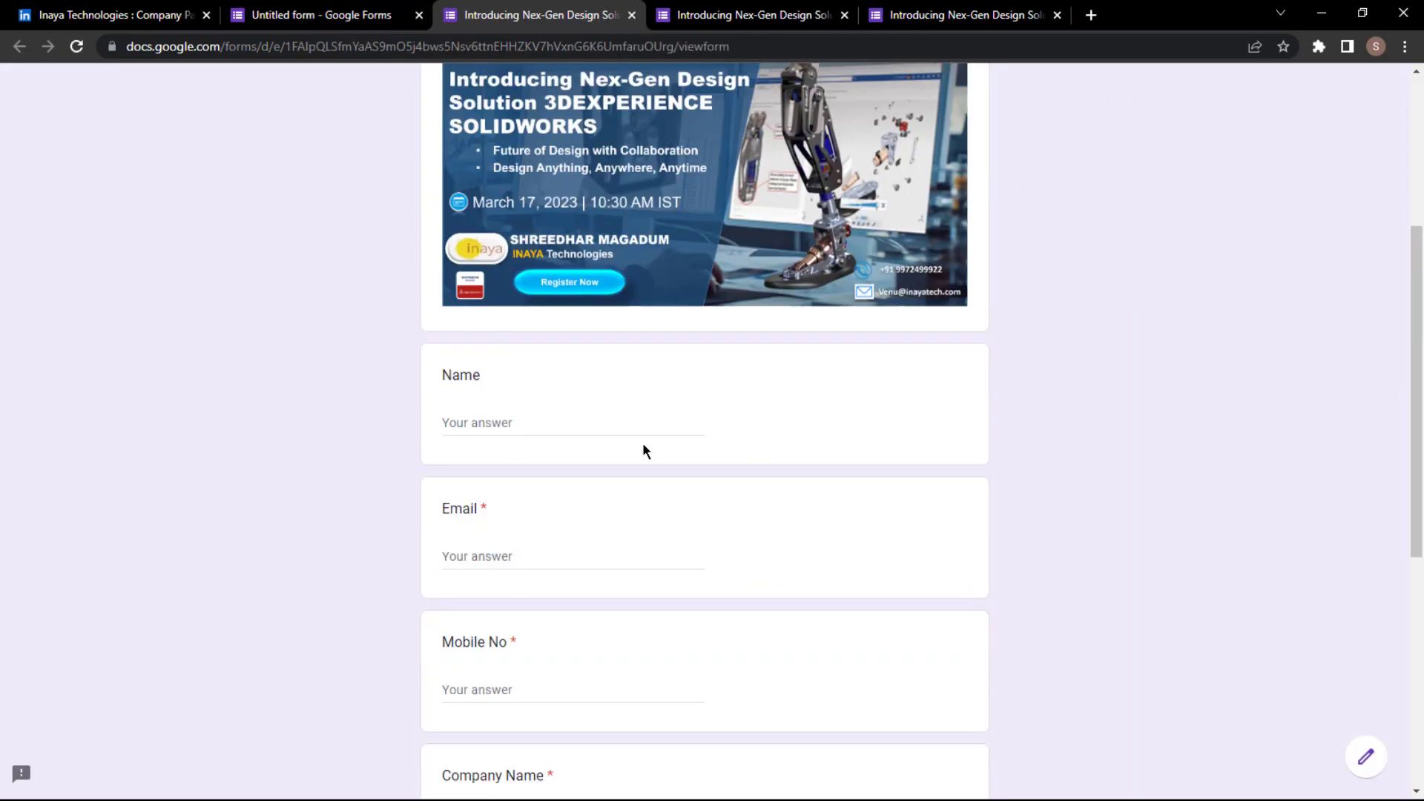
pyautogui.scroll(-3)
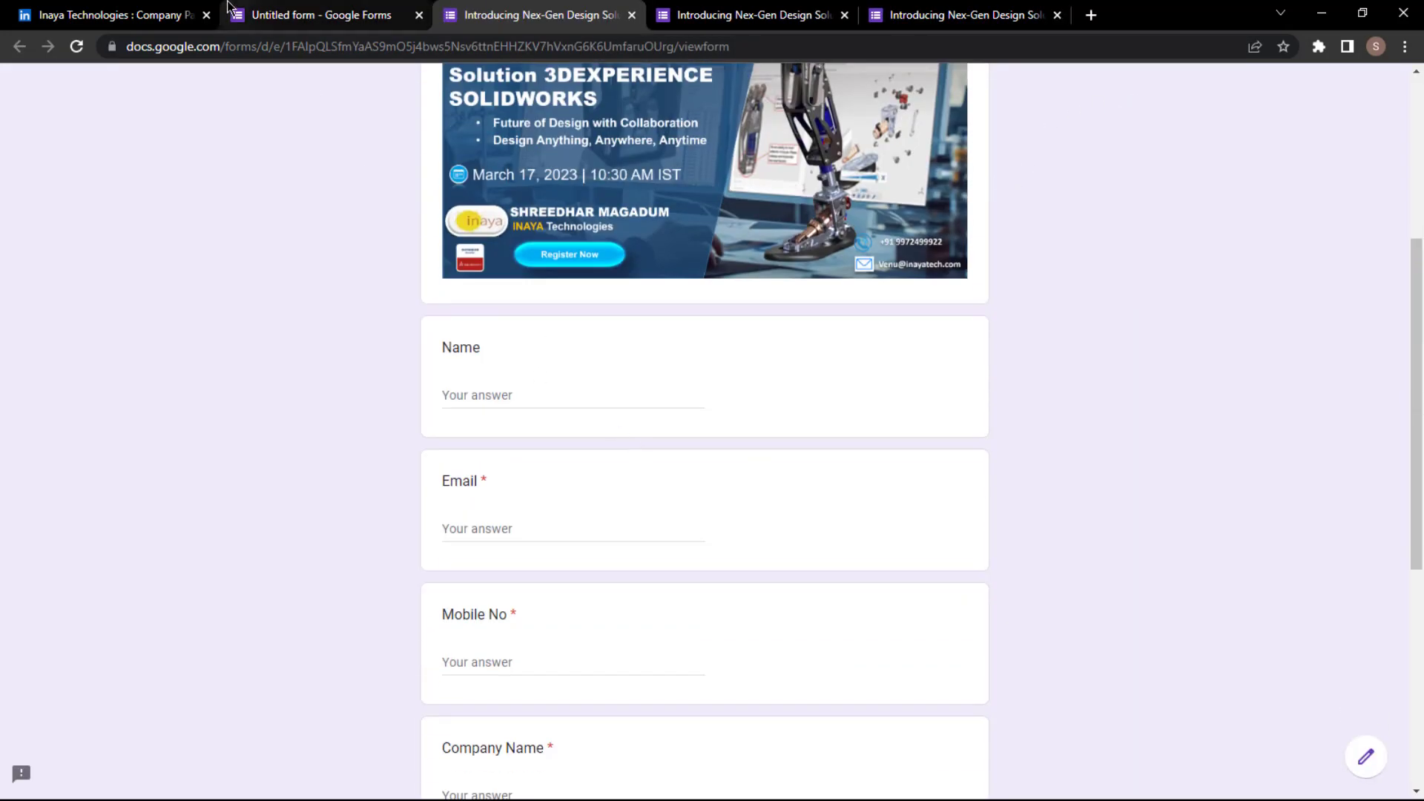
pyautogui.click(317, 15)
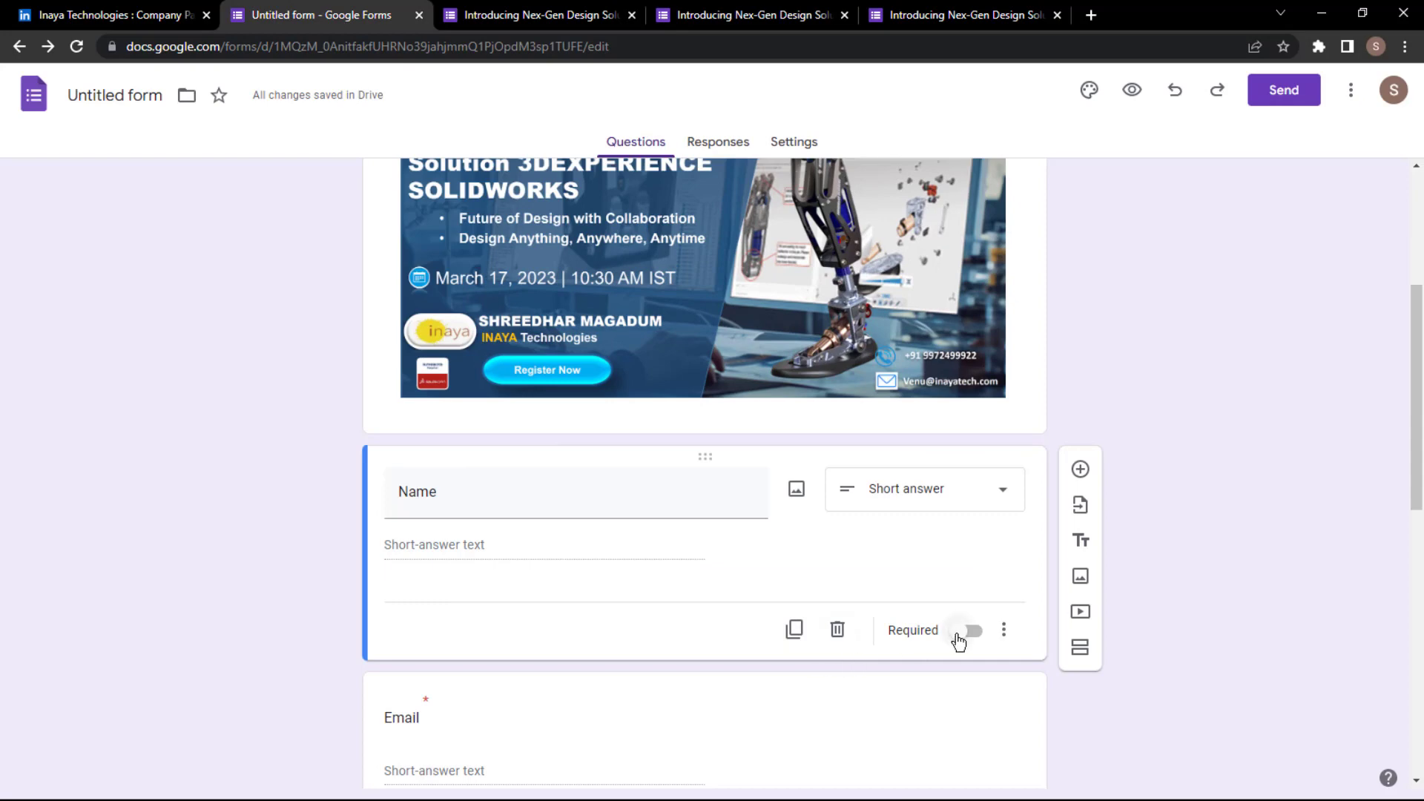
pyautogui.click(970, 630)
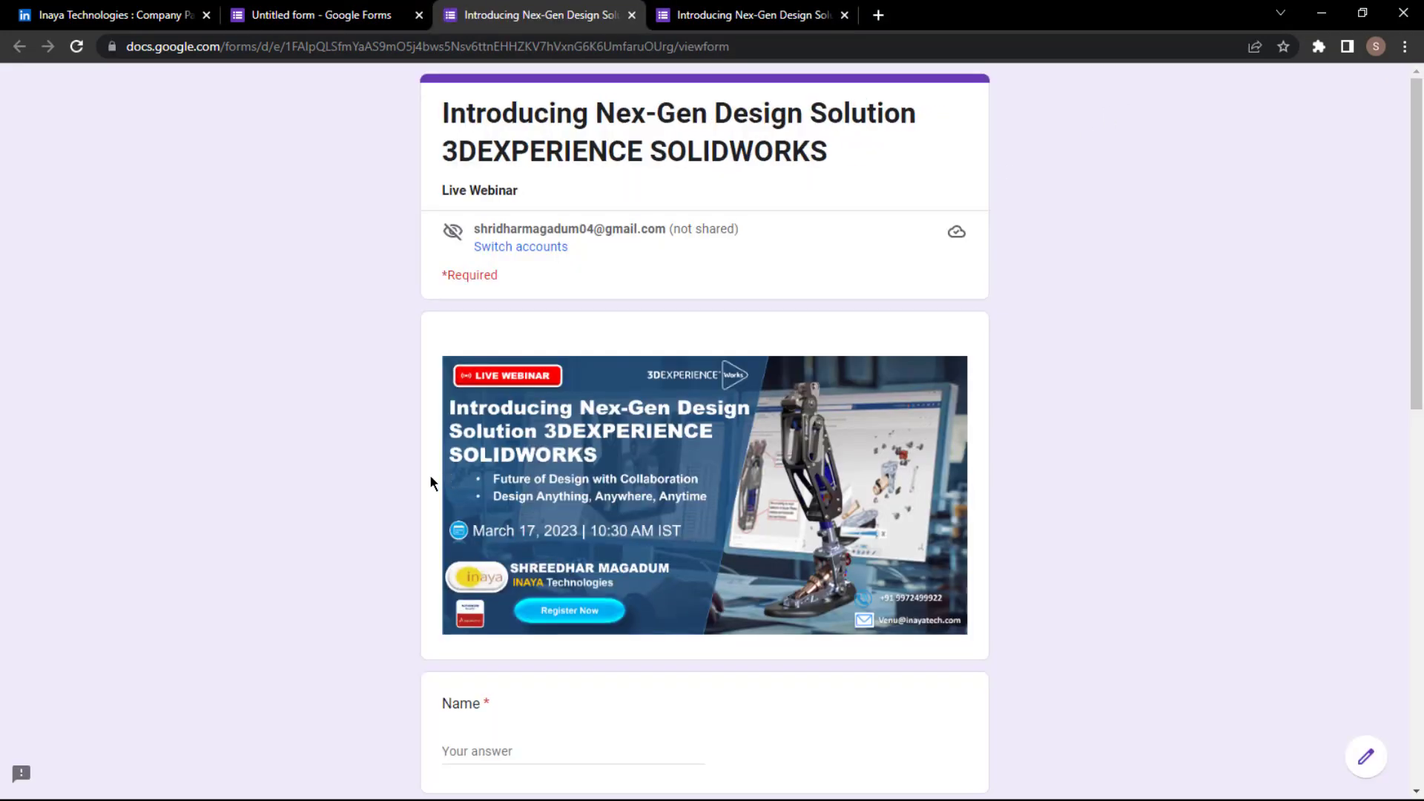
# Step: Scroll through the live registration form showing Name through City as required
pyautogui.scroll(-3)
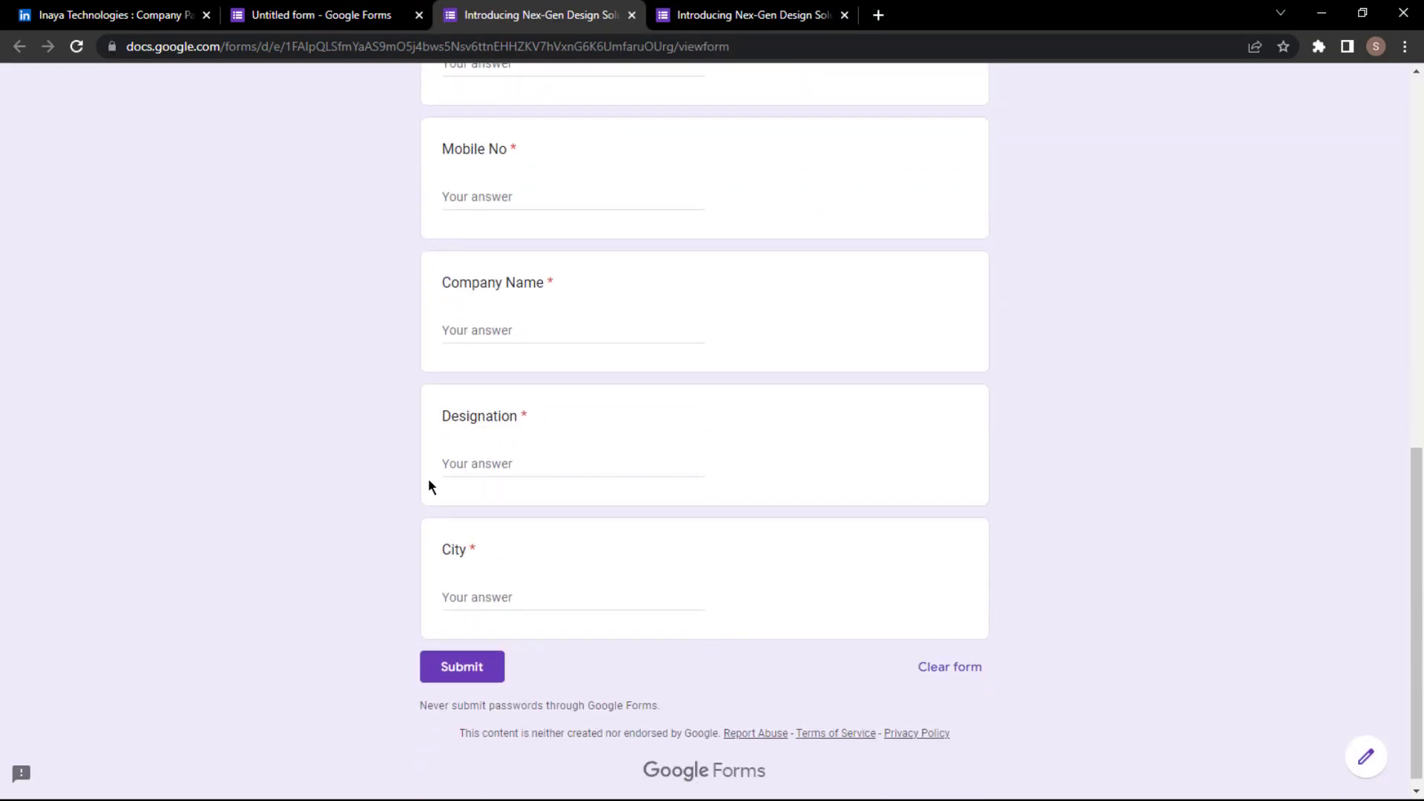
pyautogui.scroll(3)
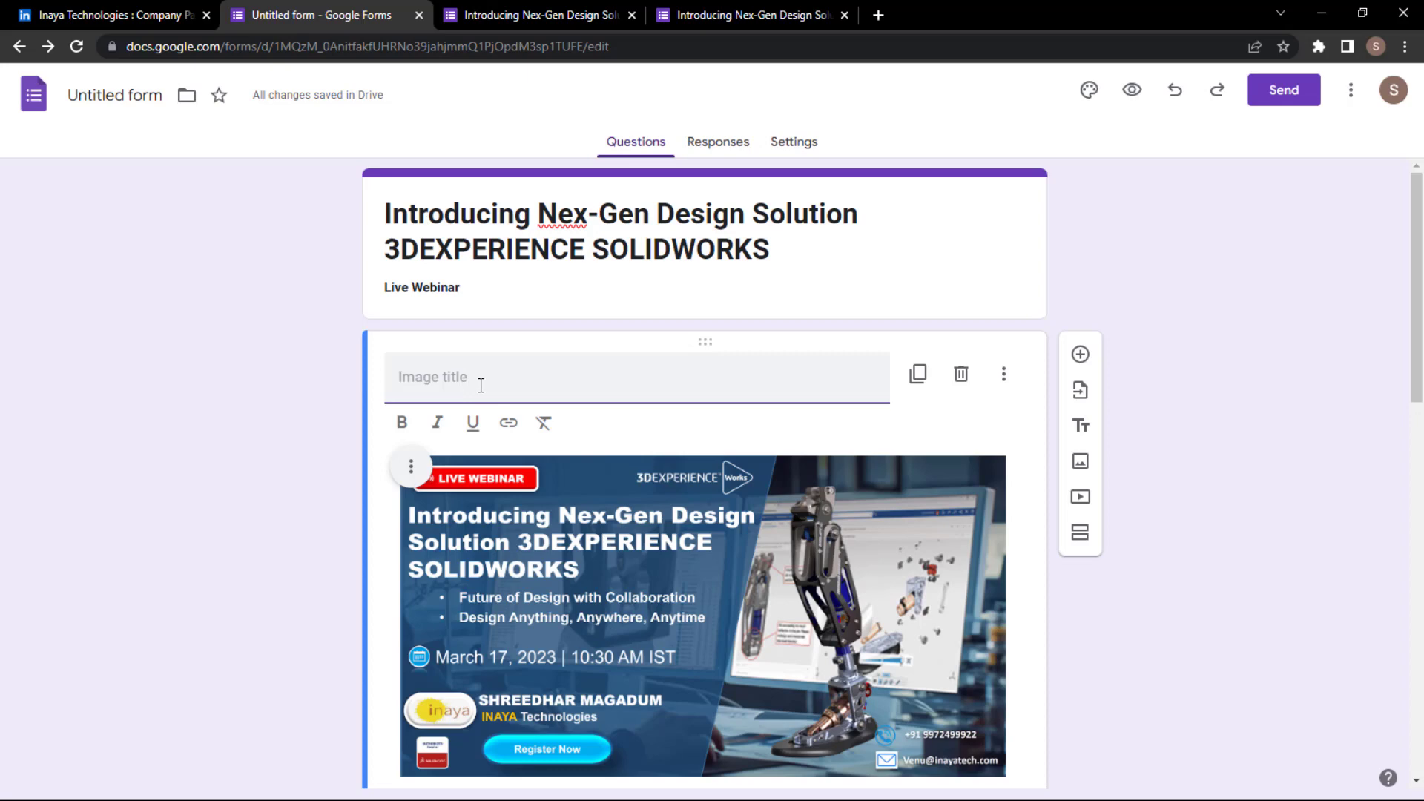
# Step: Scroll past the questions and view the Responses page showing 0 responses
pyautogui.scroll(-3)
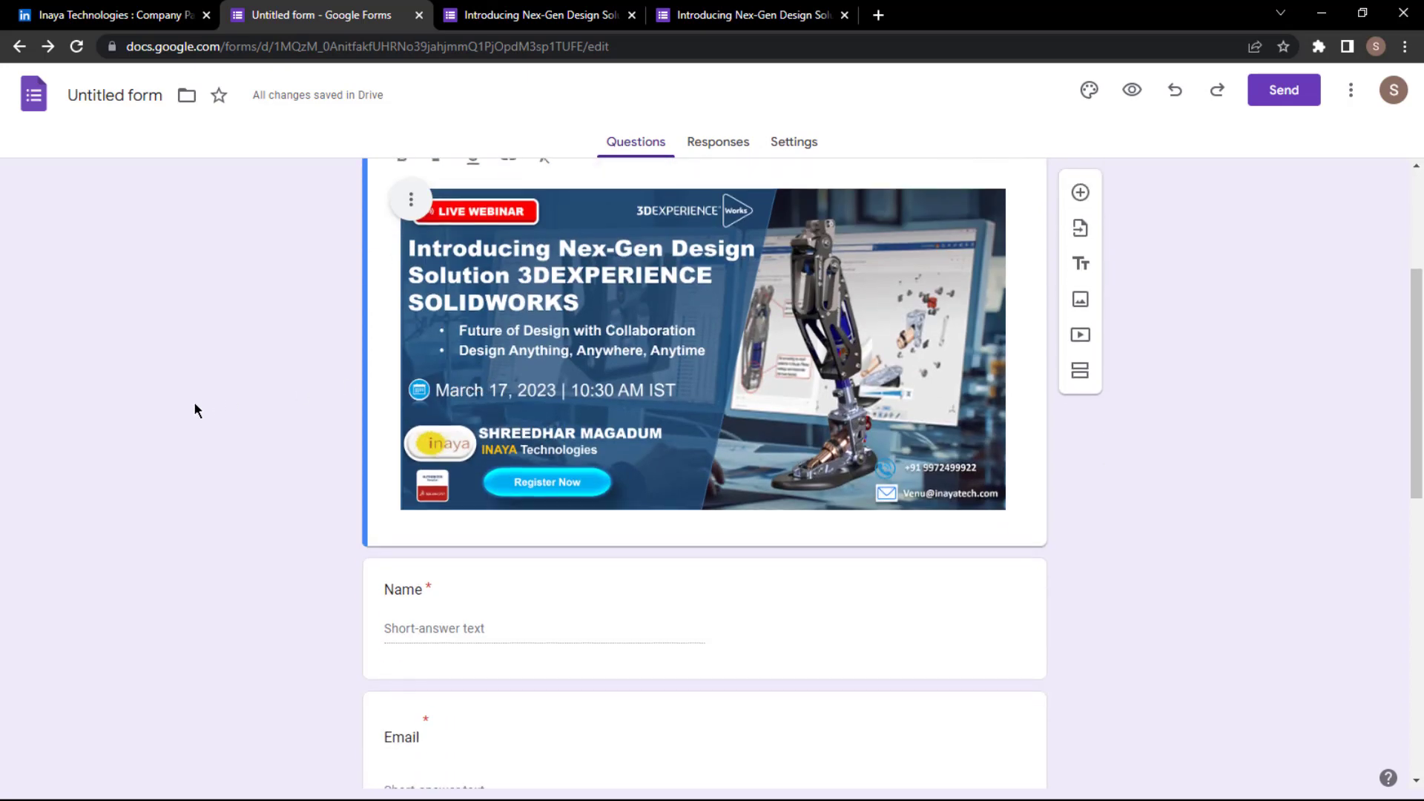
pyautogui.scroll(-3)
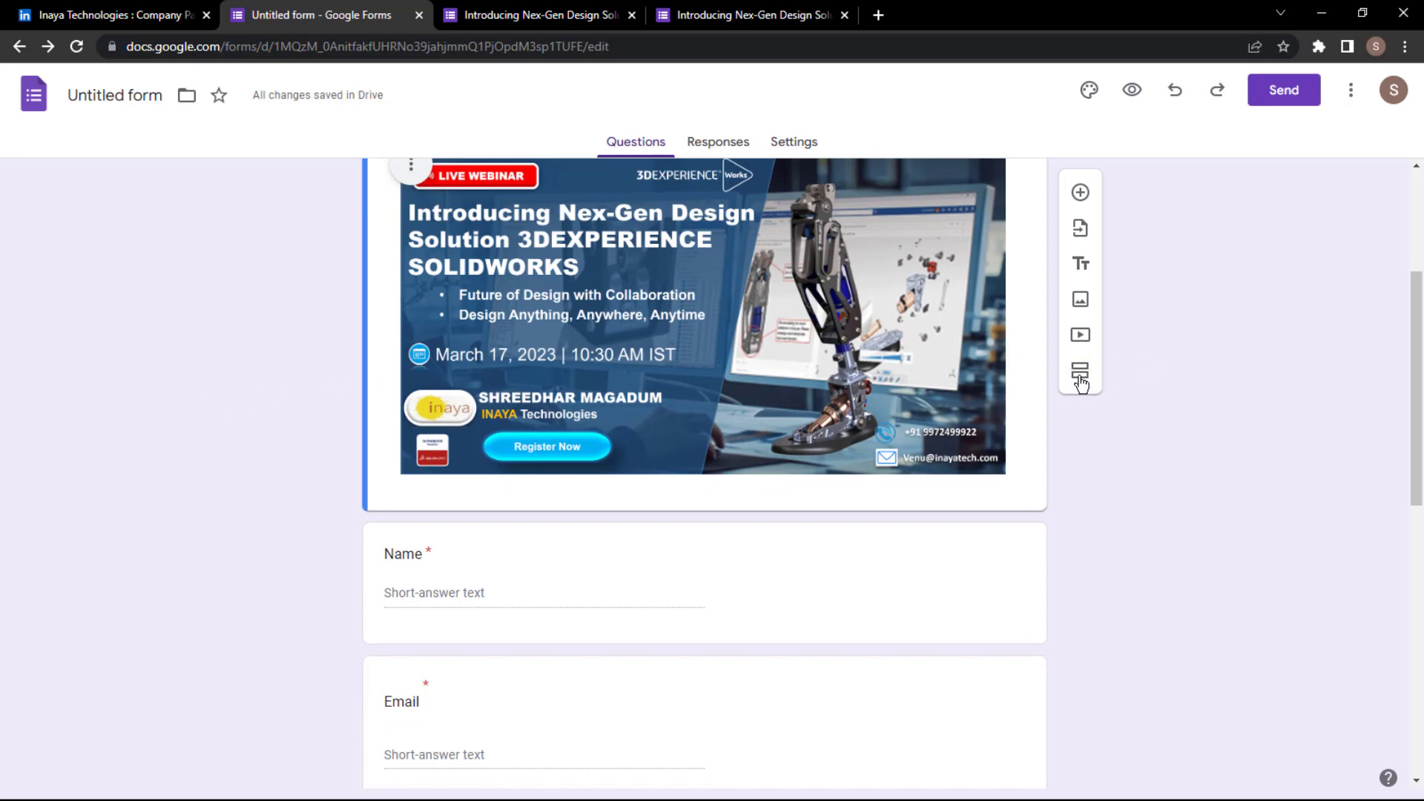
pyautogui.moveTo(1080, 333)
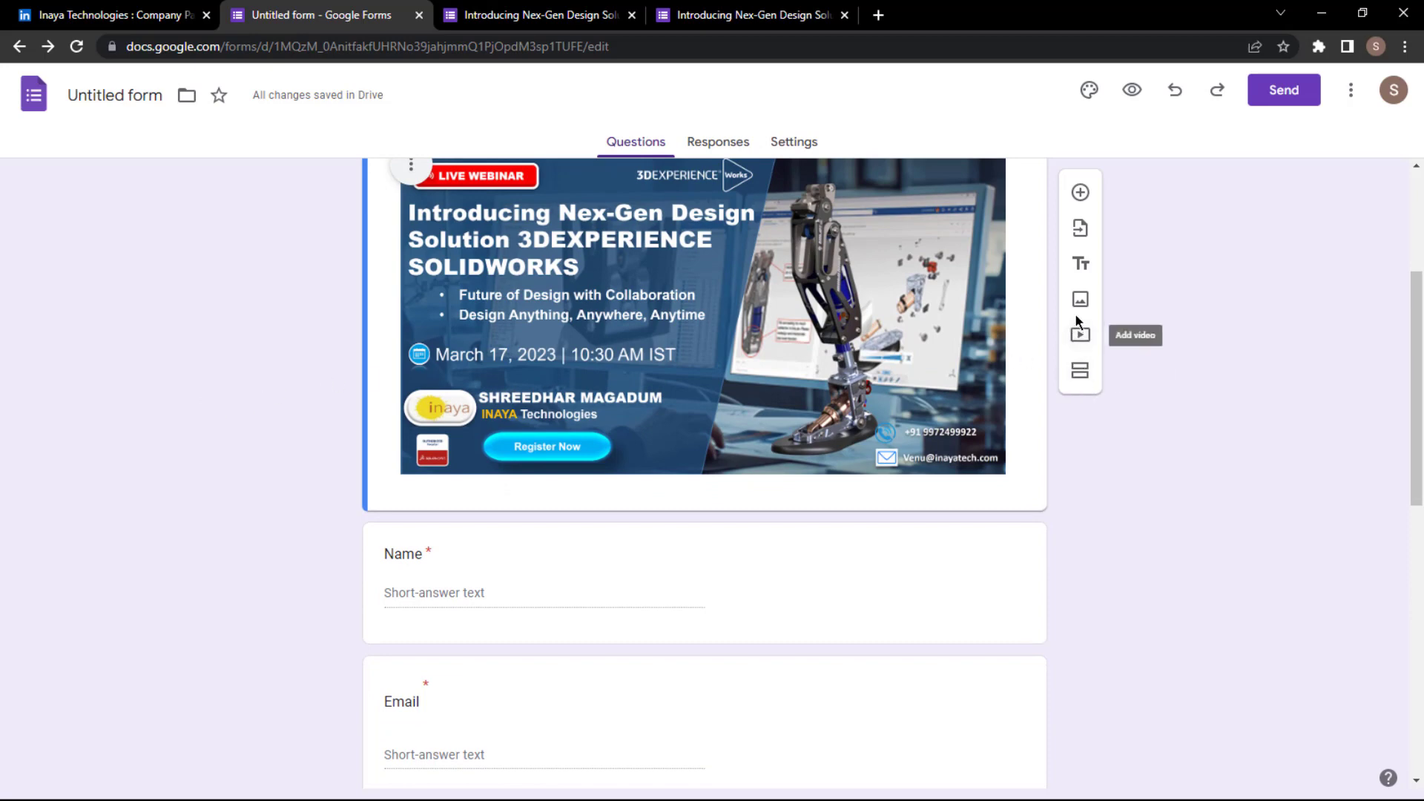
pyautogui.moveTo(1081, 264)
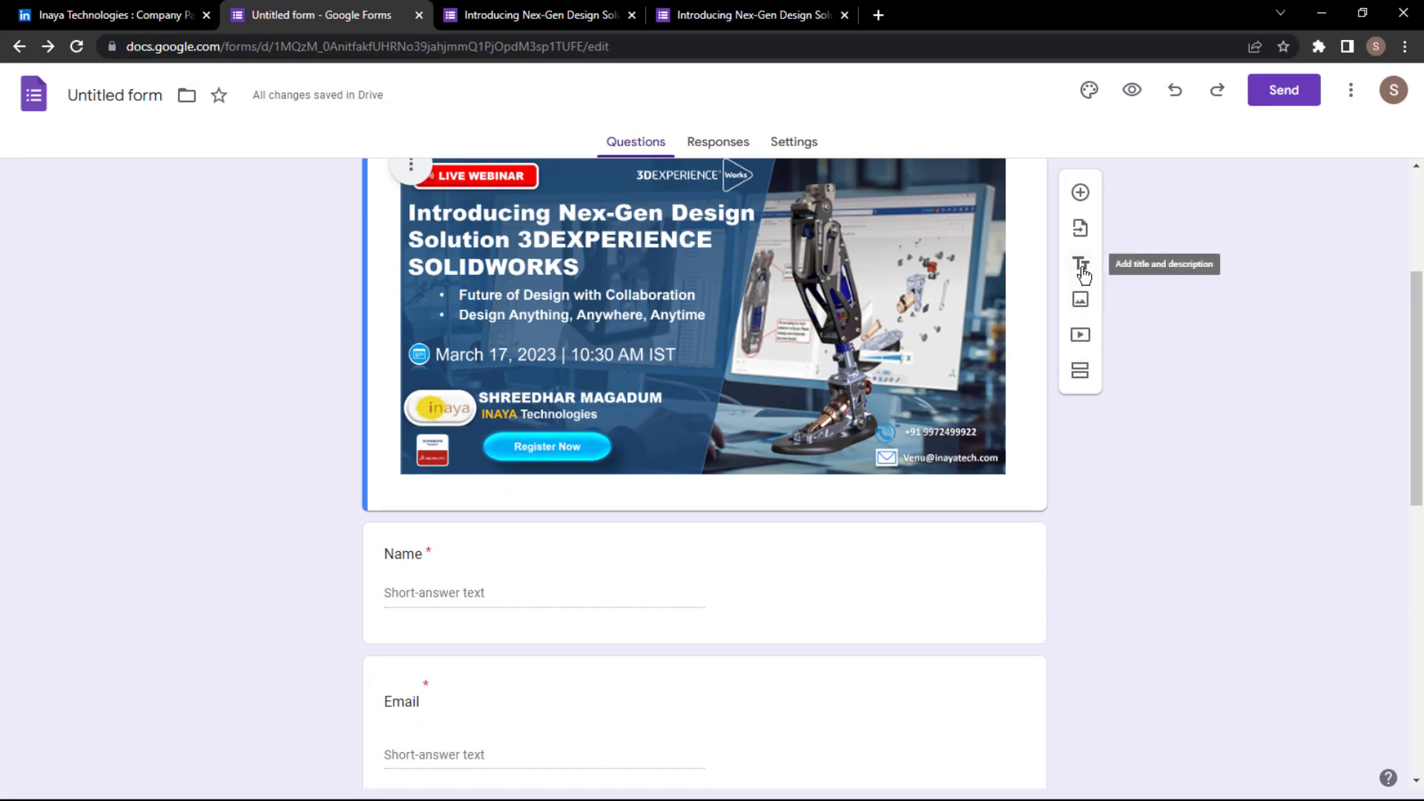
pyautogui.click(1081, 268)
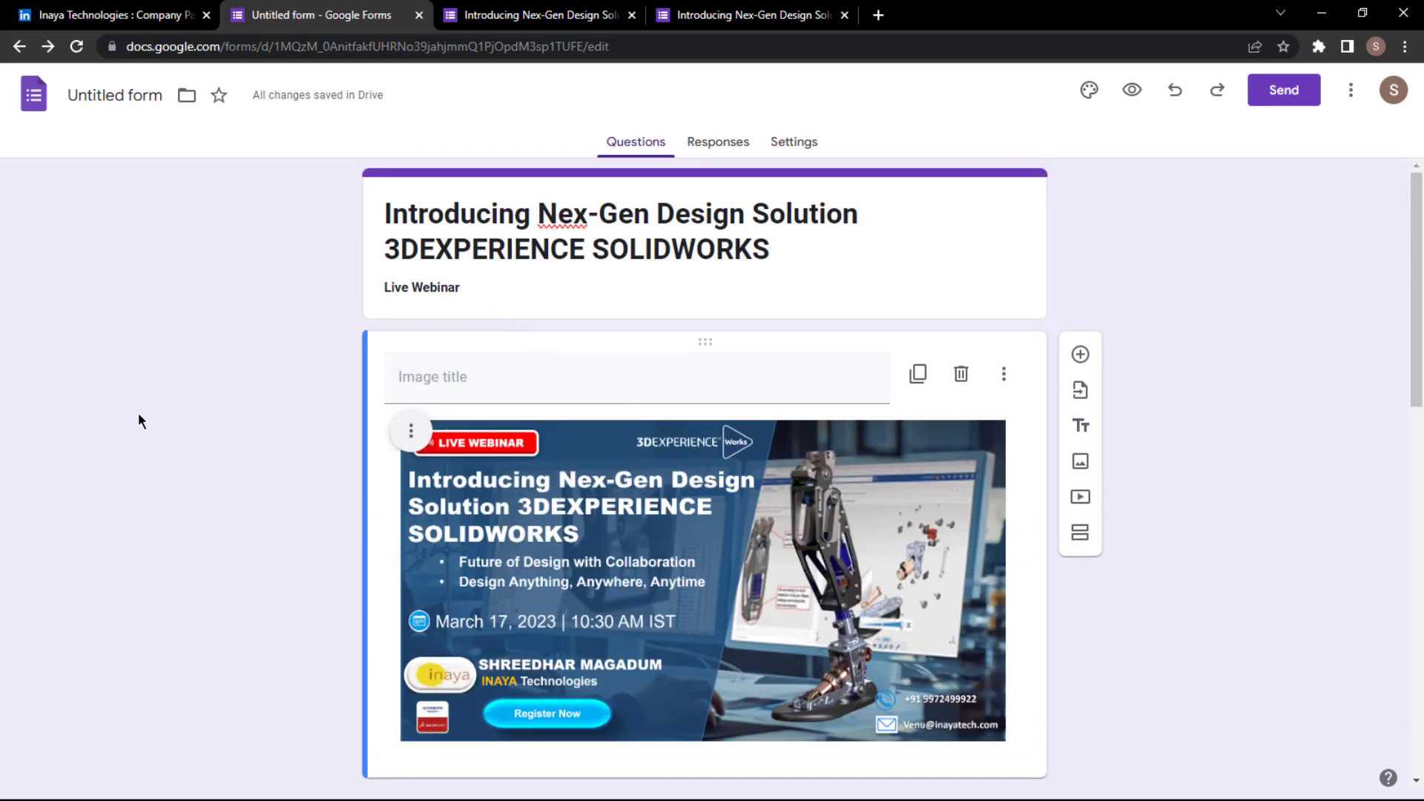
pyautogui.moveTo(721, 147)
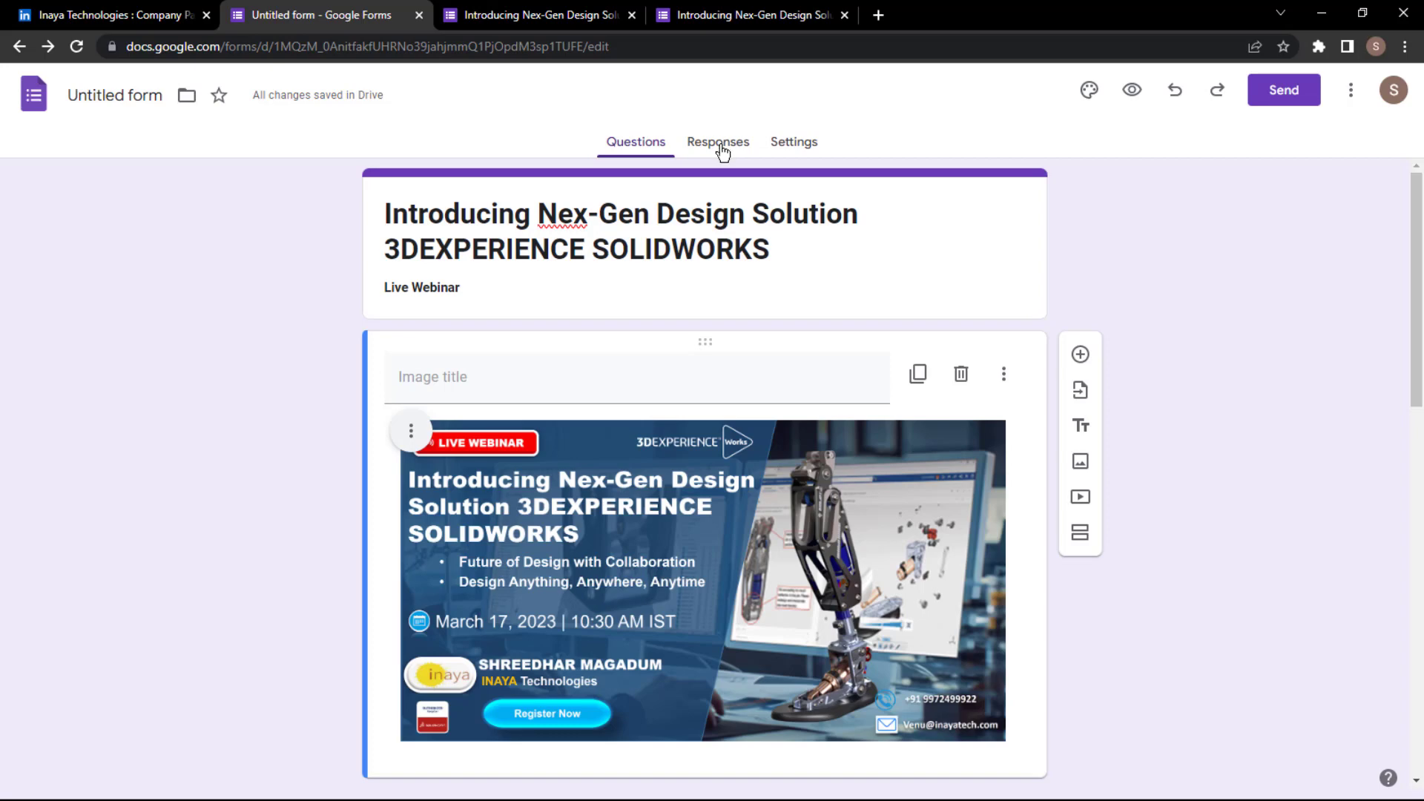
pyautogui.click(718, 142)
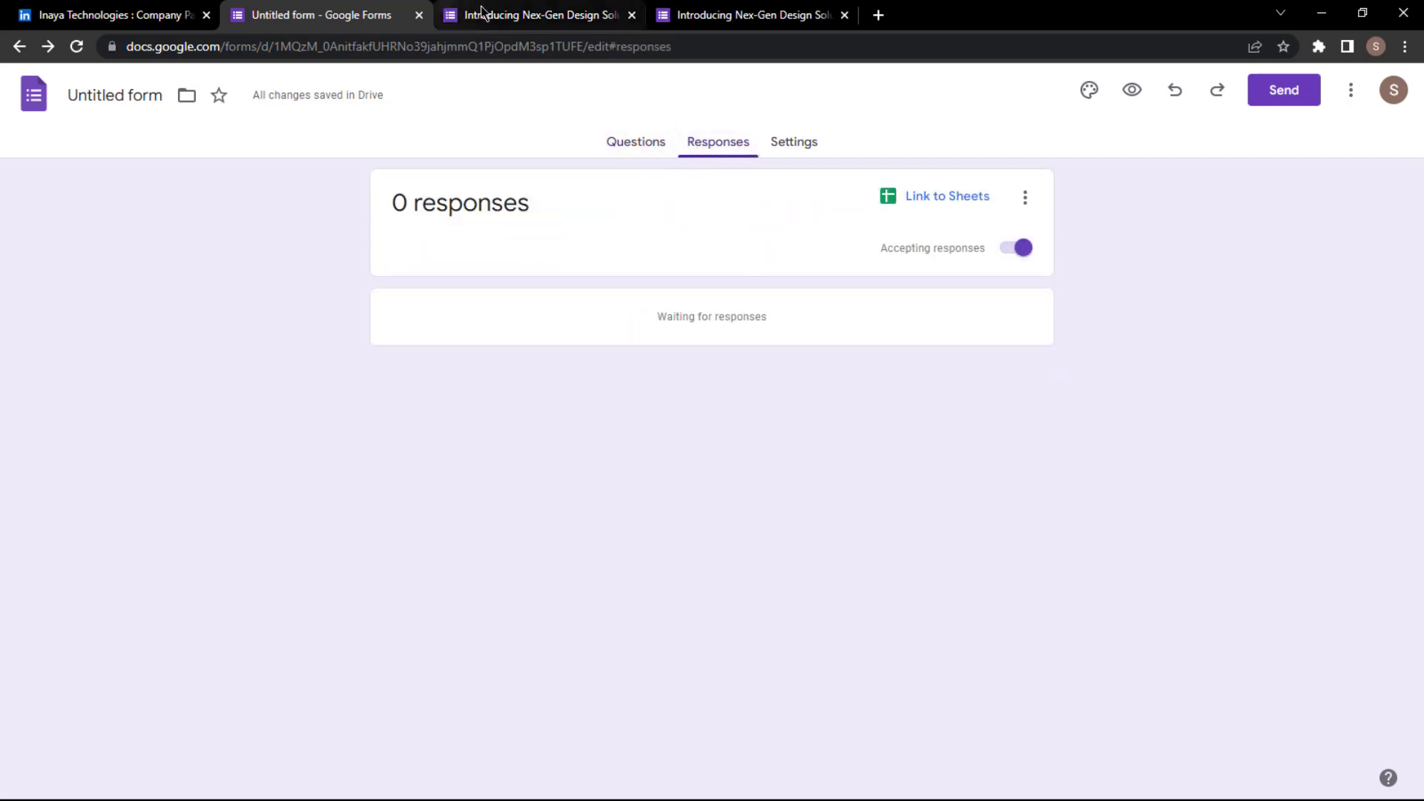
pyautogui.click(535, 14)
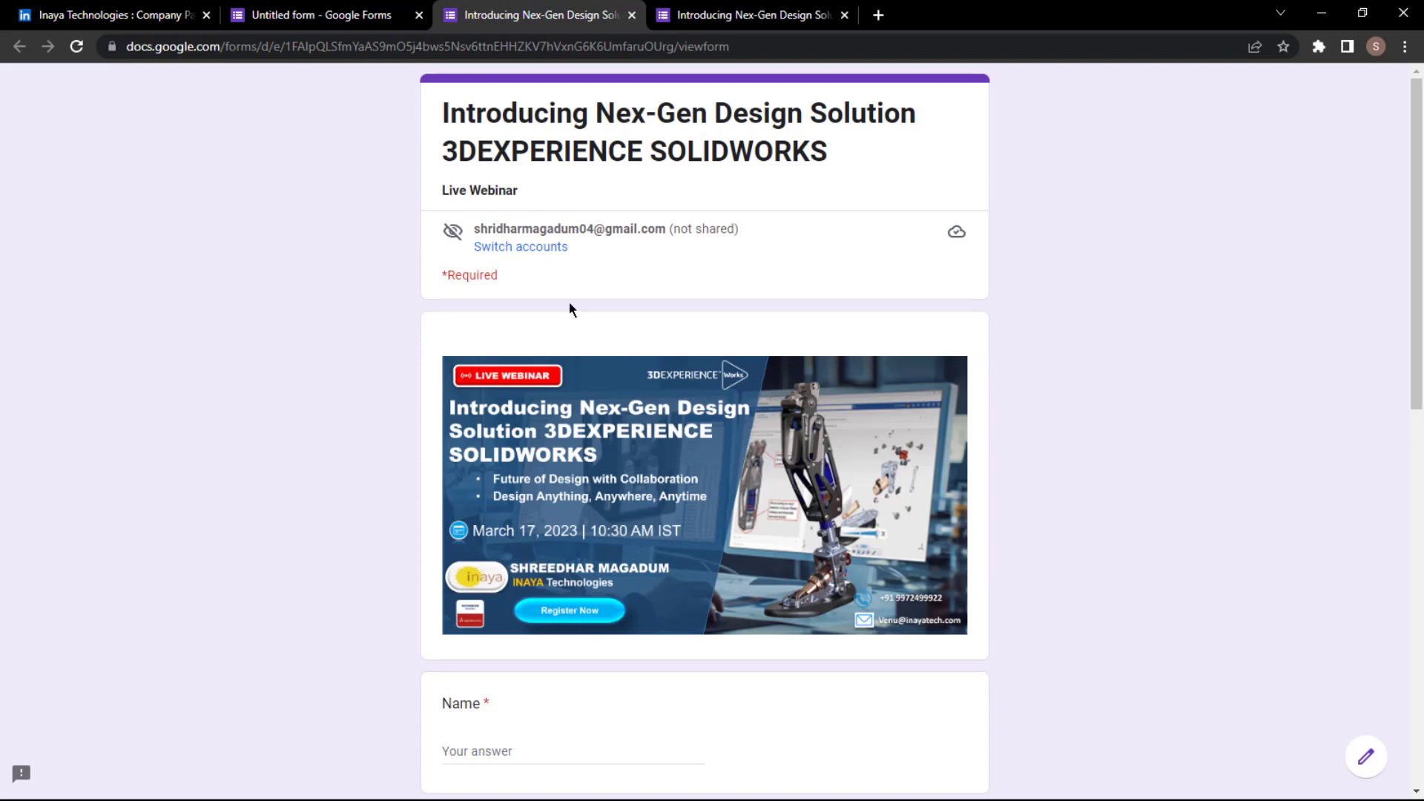
pyautogui.click(570, 395)
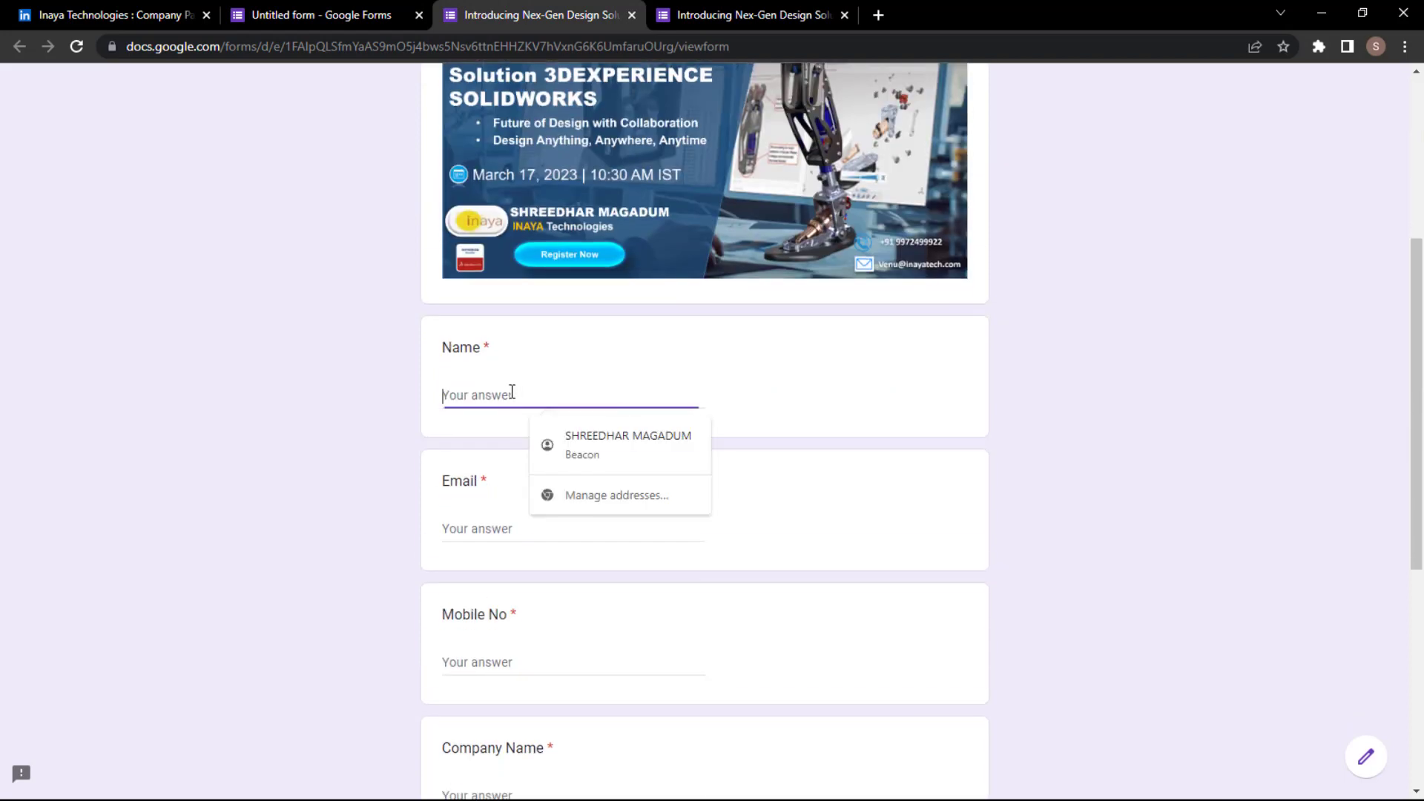
pyautogui.click(628, 444)
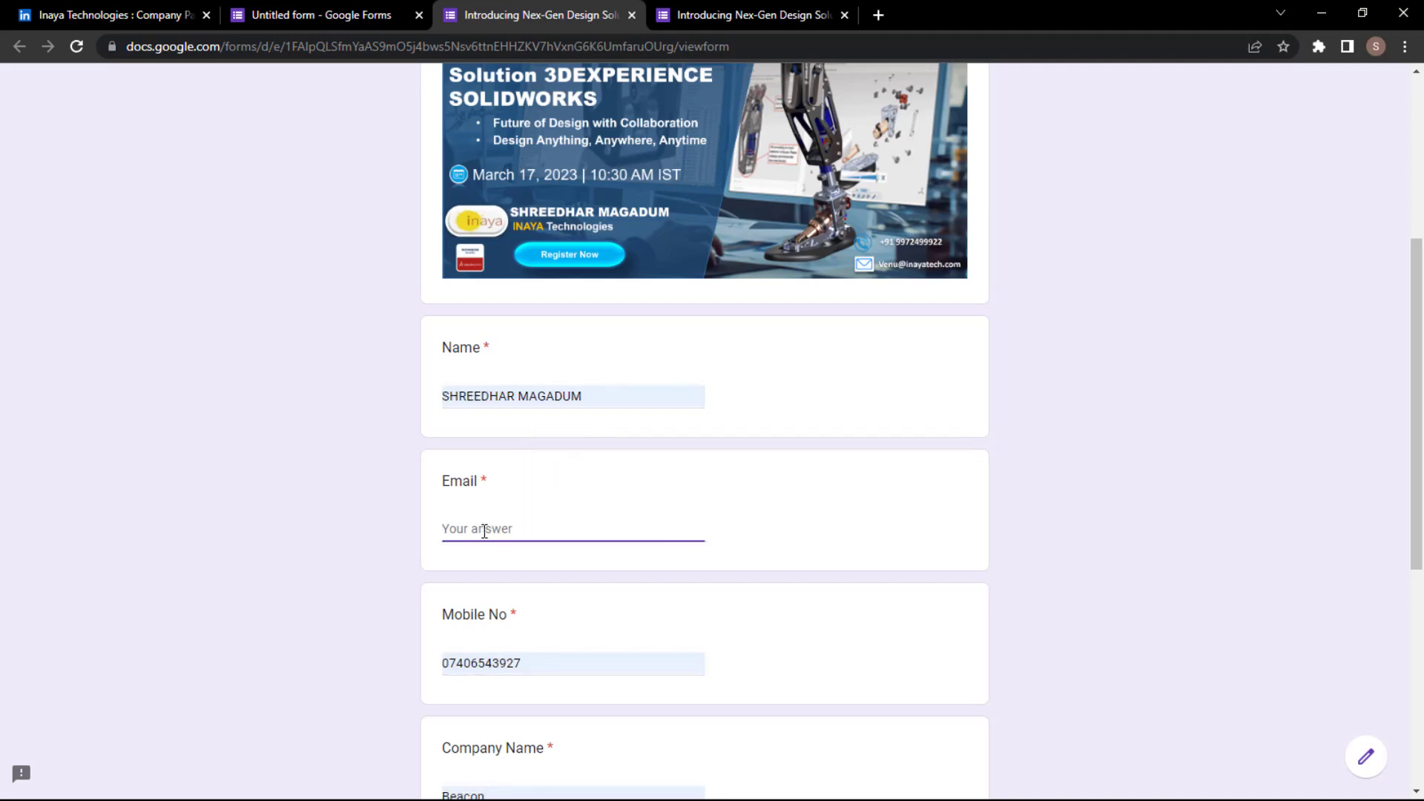
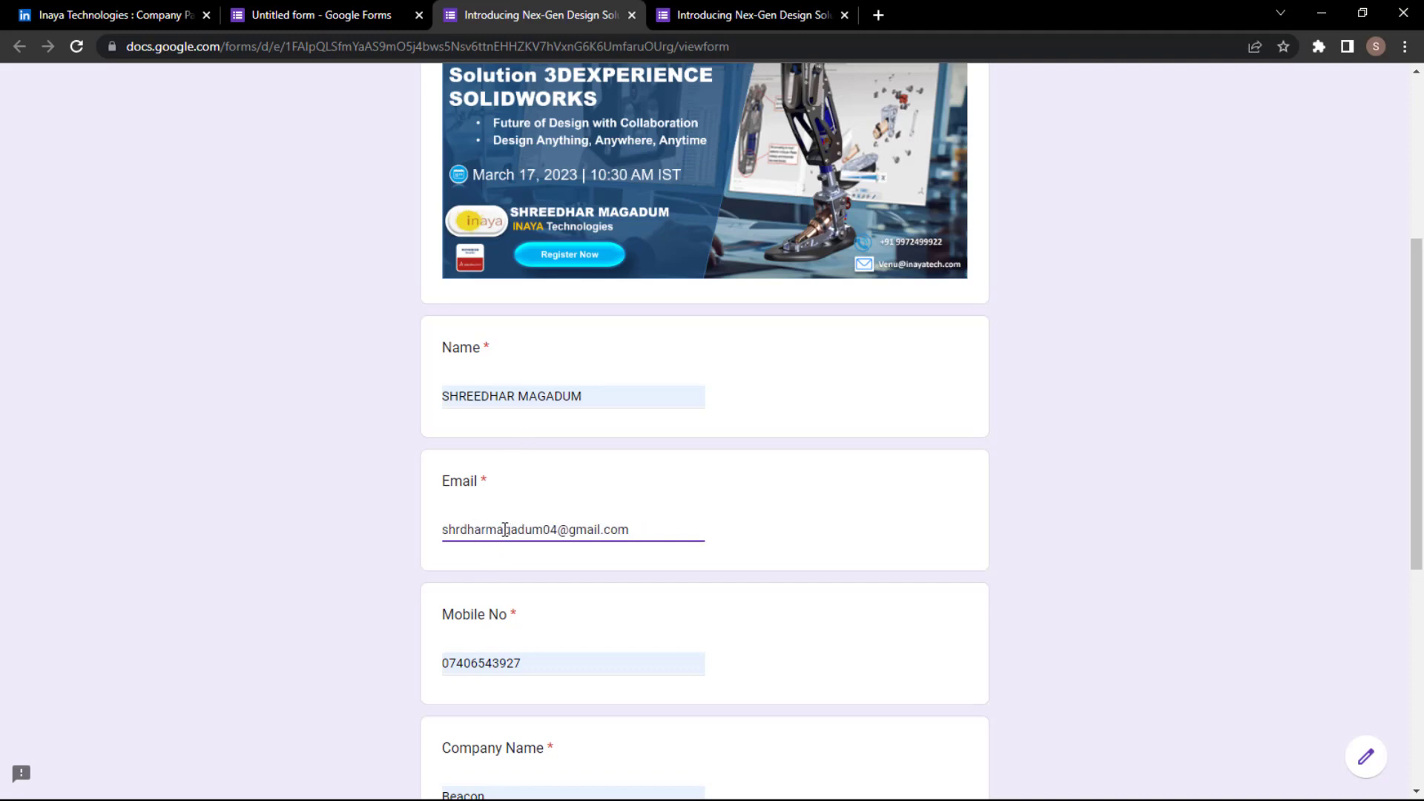
# Step: Replace the Company Name answer with 'XYxxx' and submit the test registration
pyautogui.scroll(-3)
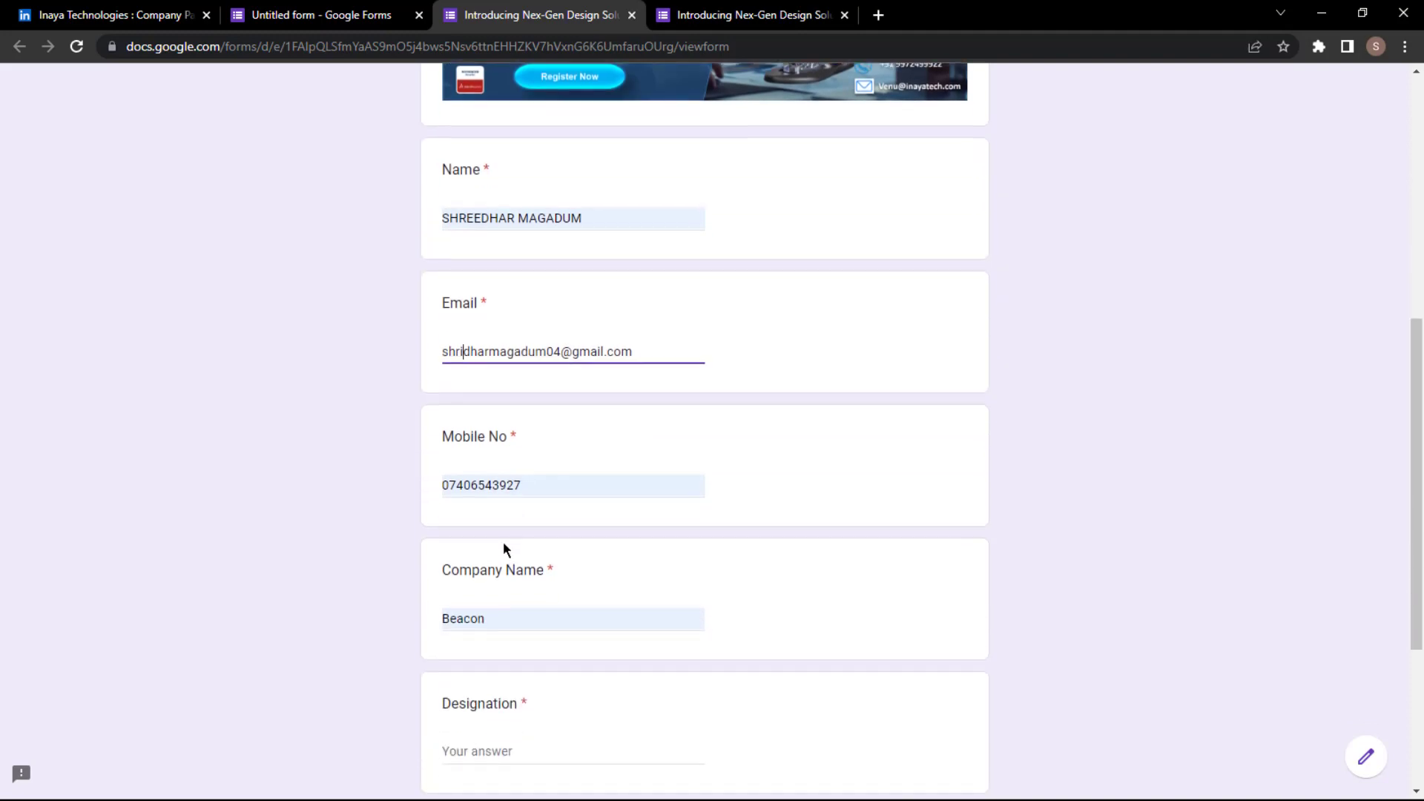
pyautogui.click(573, 485)
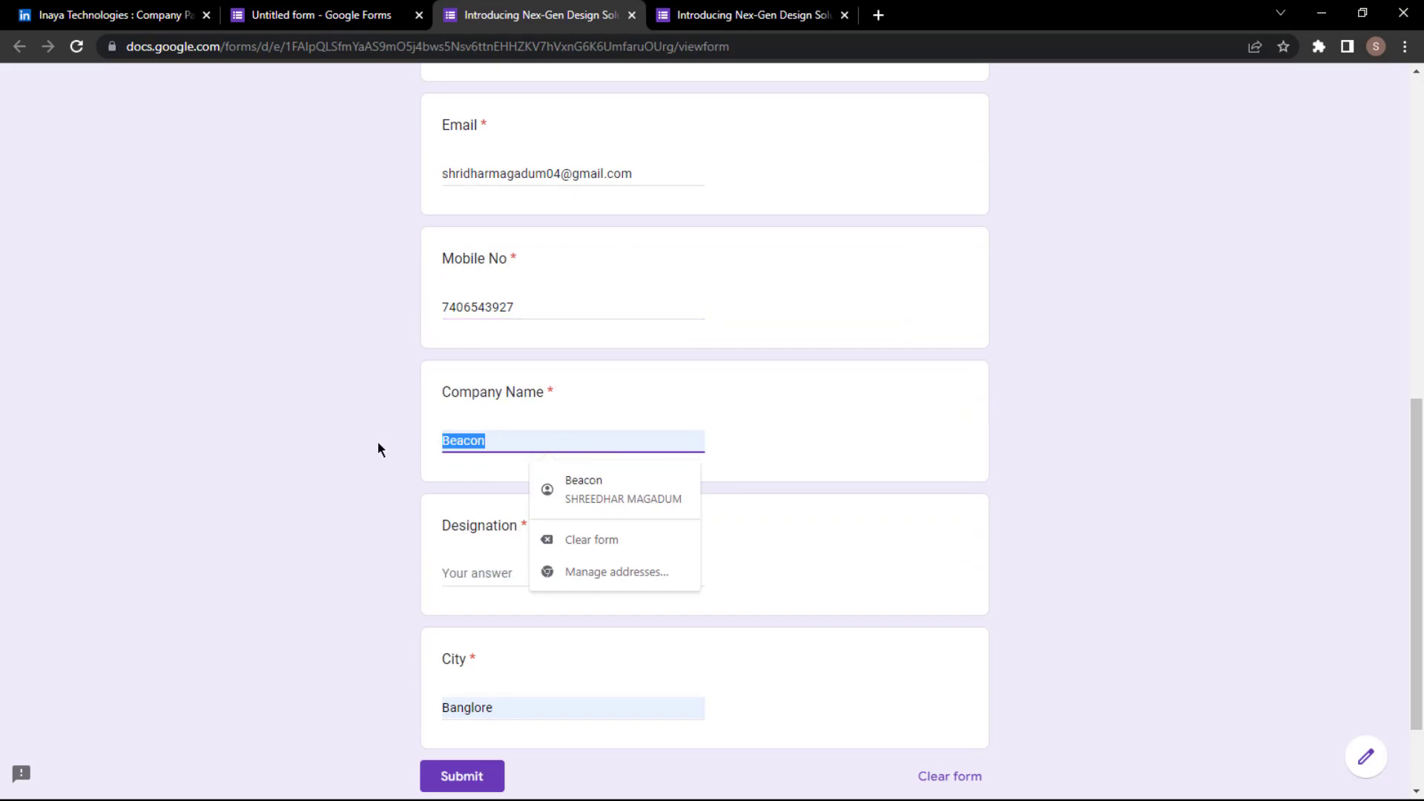
pyautogui.write('XYZ')
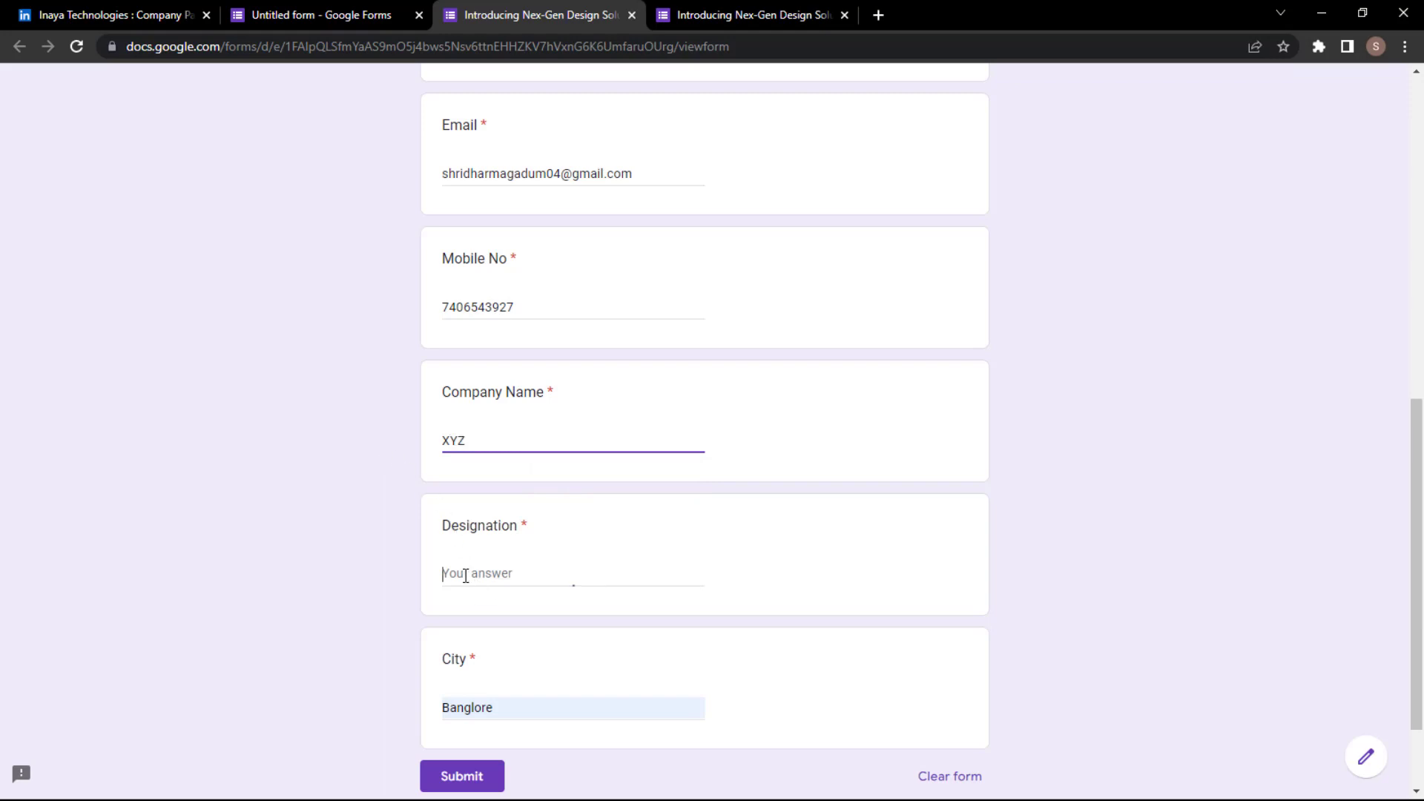
pyautogui.write('xxx')
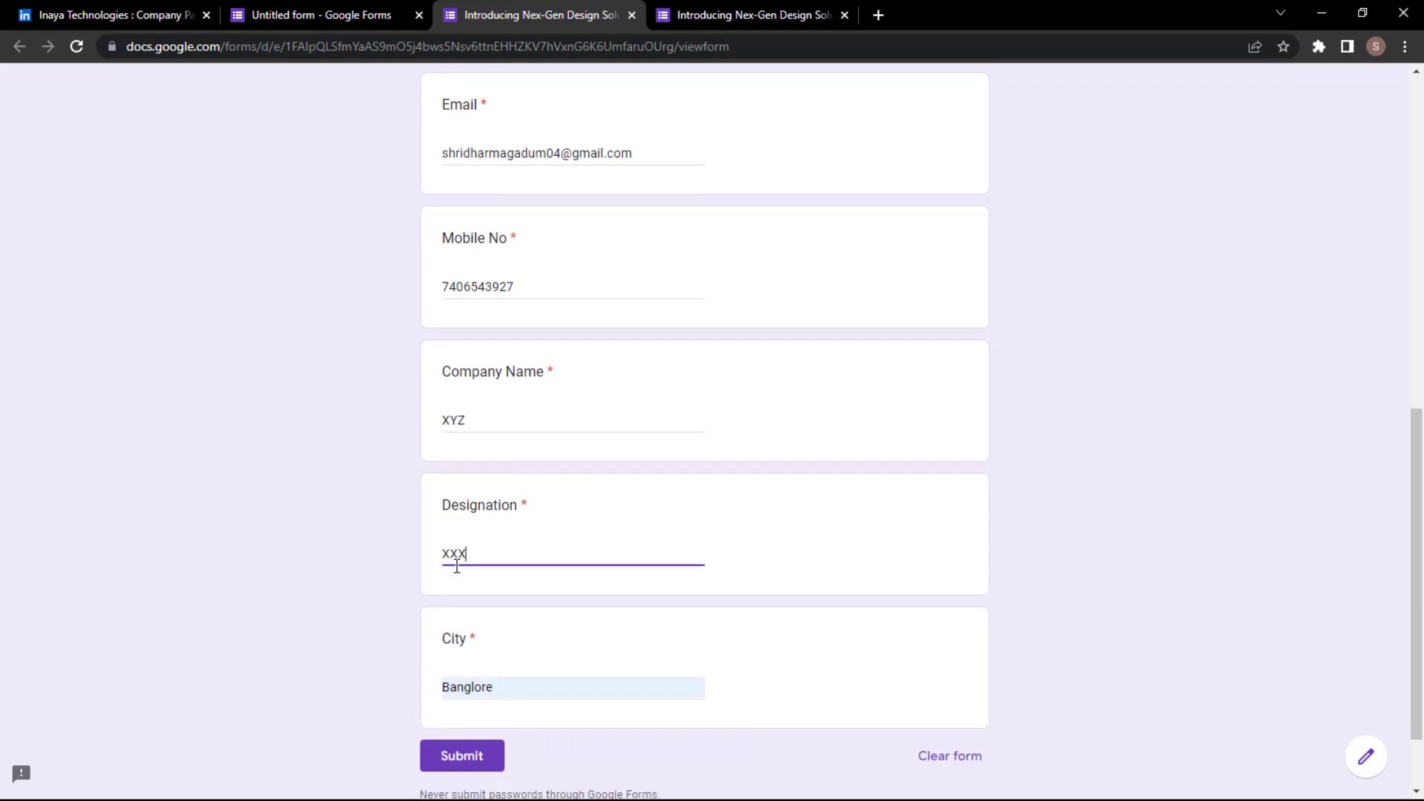
pyautogui.click(462, 755)
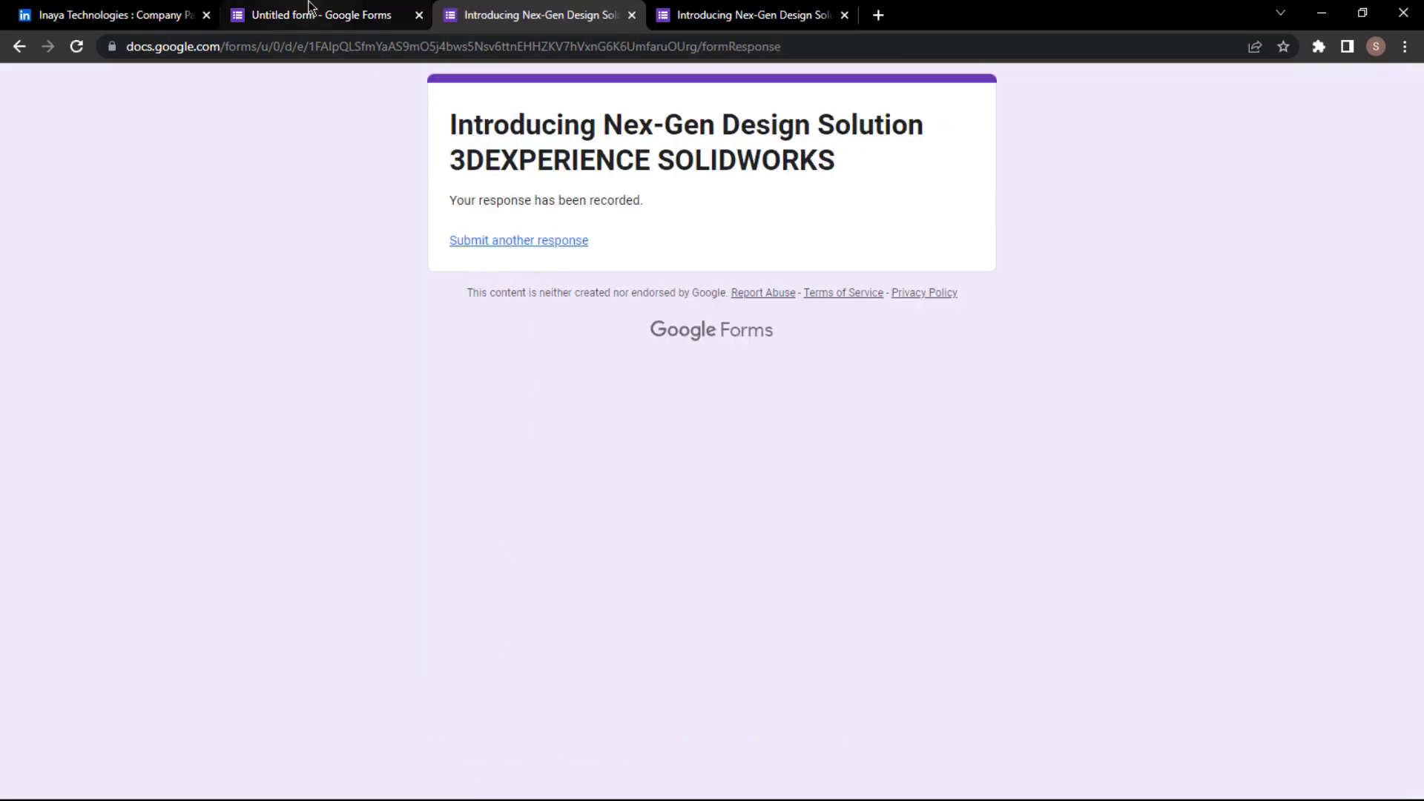
# Step: Return to the form editor and review the responses summary showing one registration
pyautogui.click(321, 15)
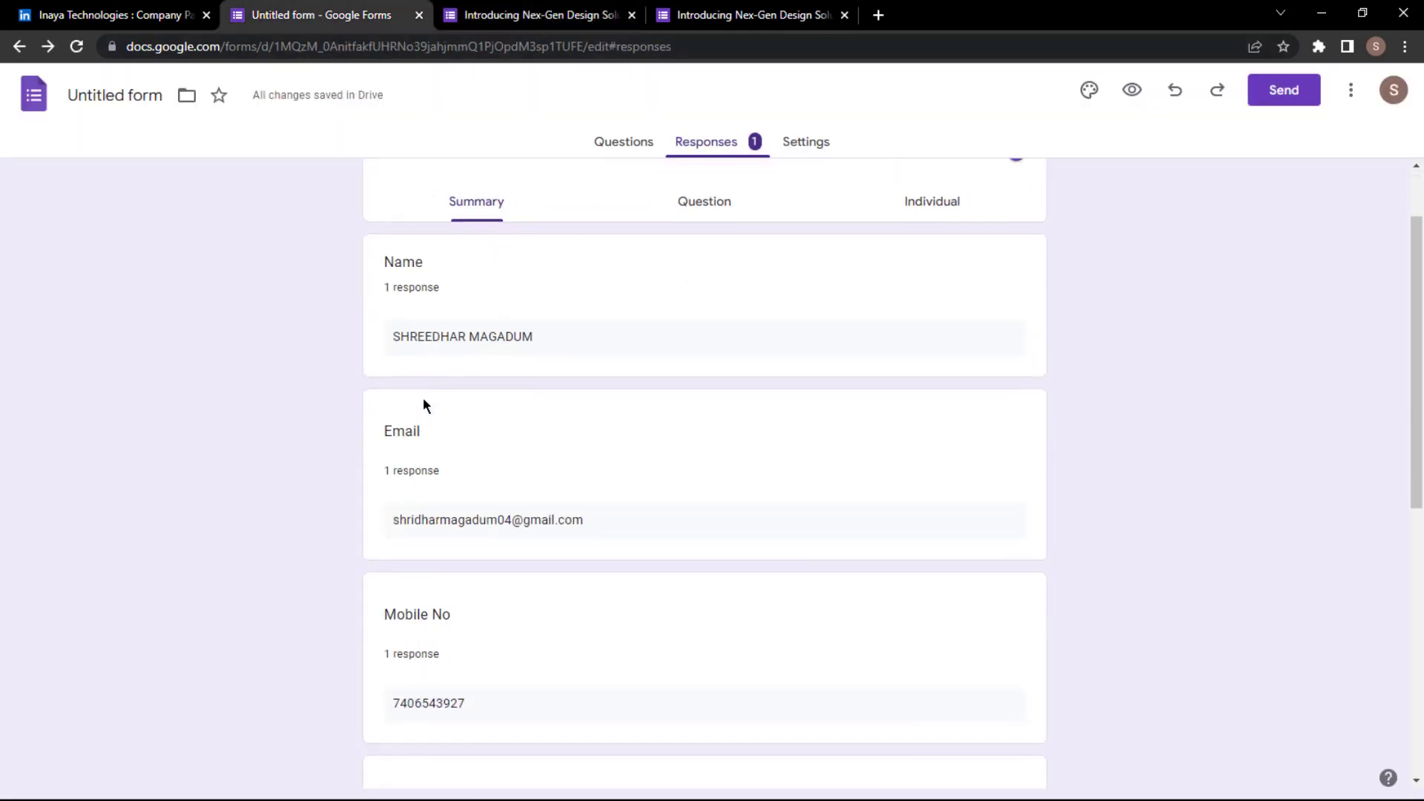
pyautogui.scroll(-3)
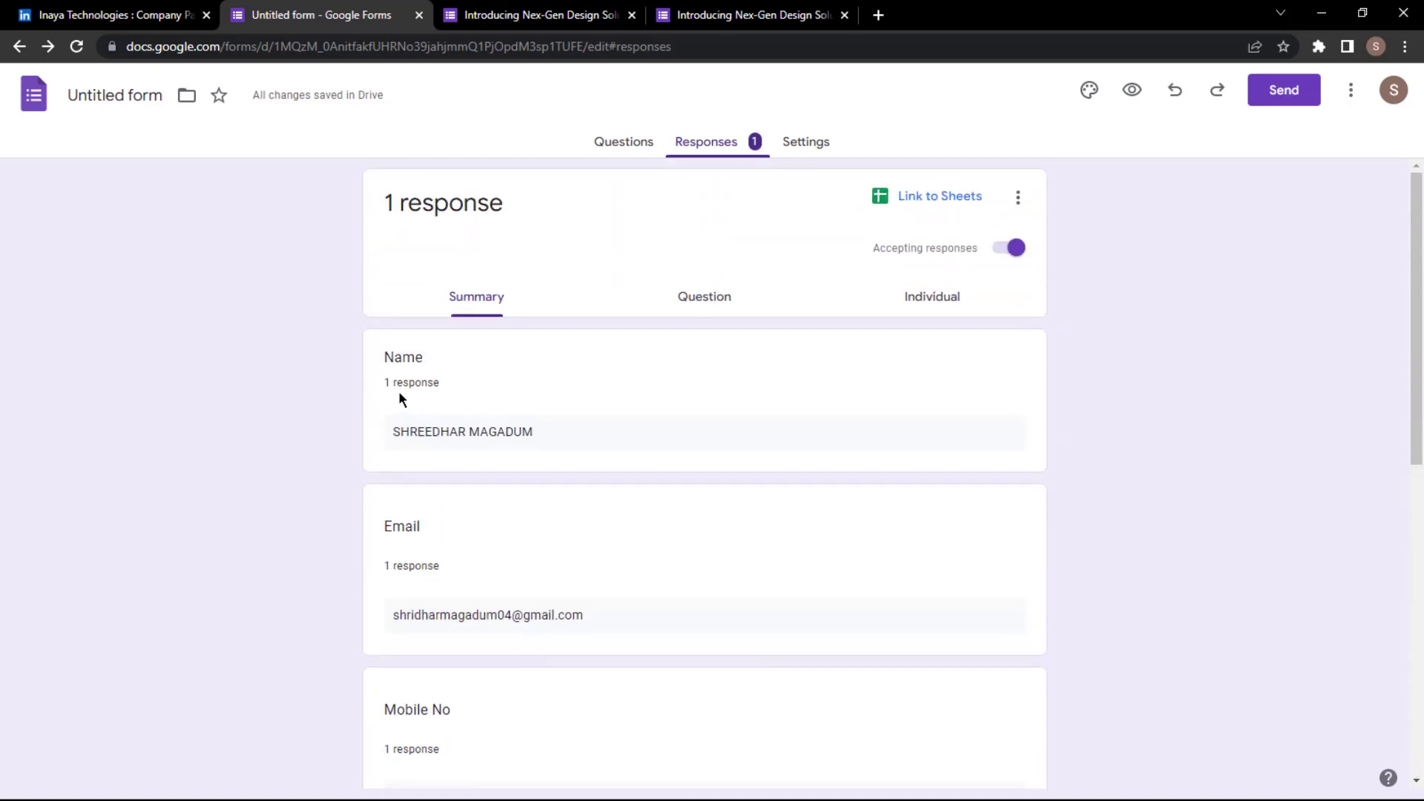
pyautogui.moveTo(381, 398)
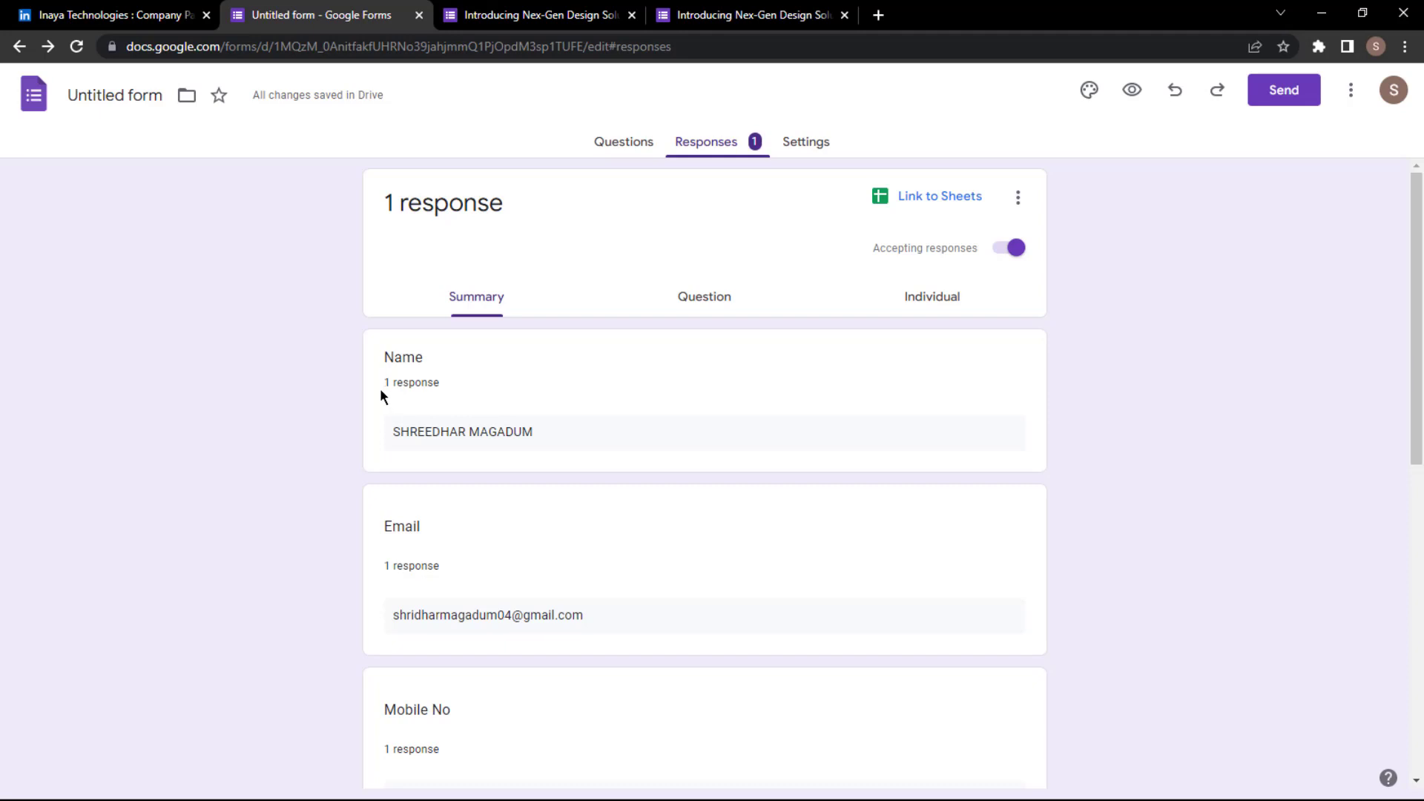
pyautogui.moveTo(939, 197)
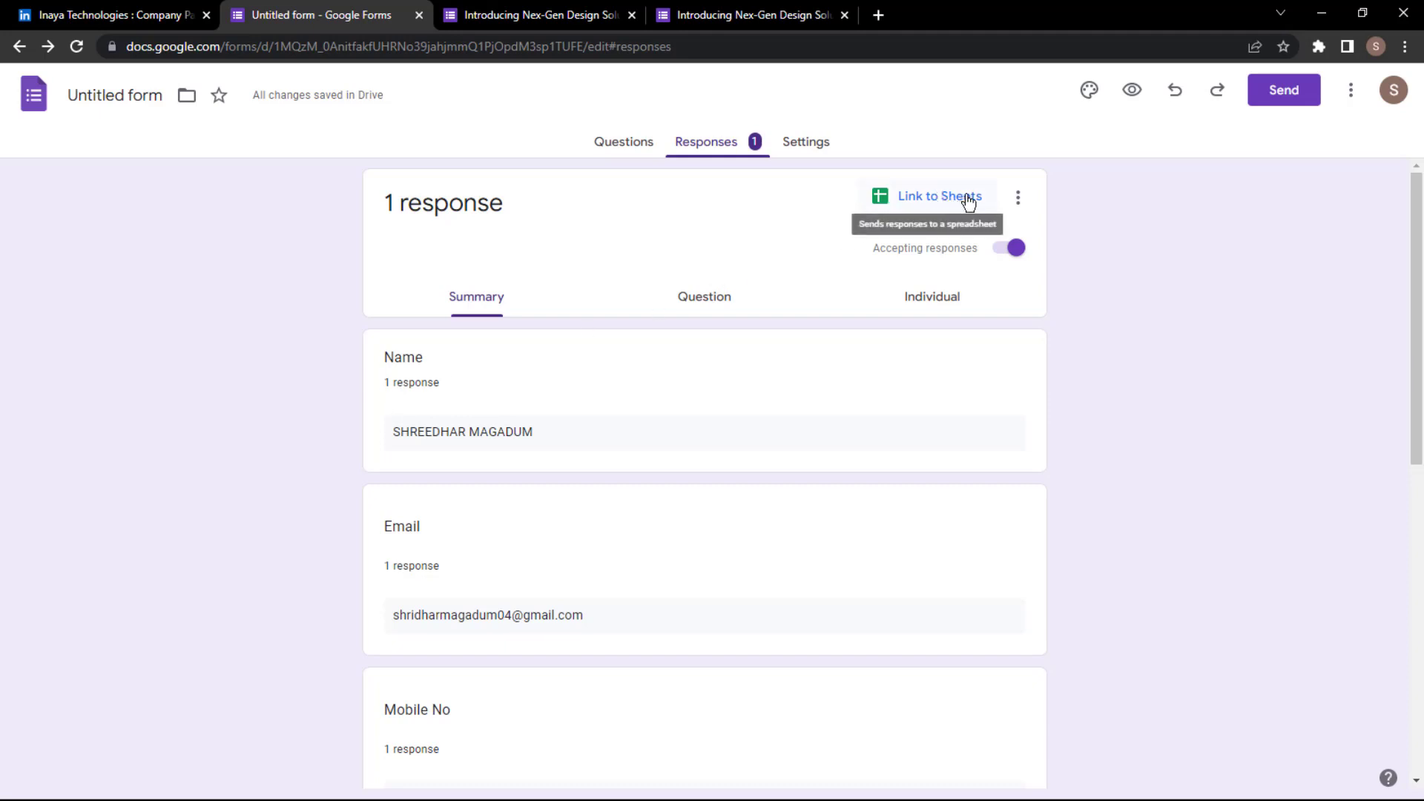
pyautogui.click(1017, 197)
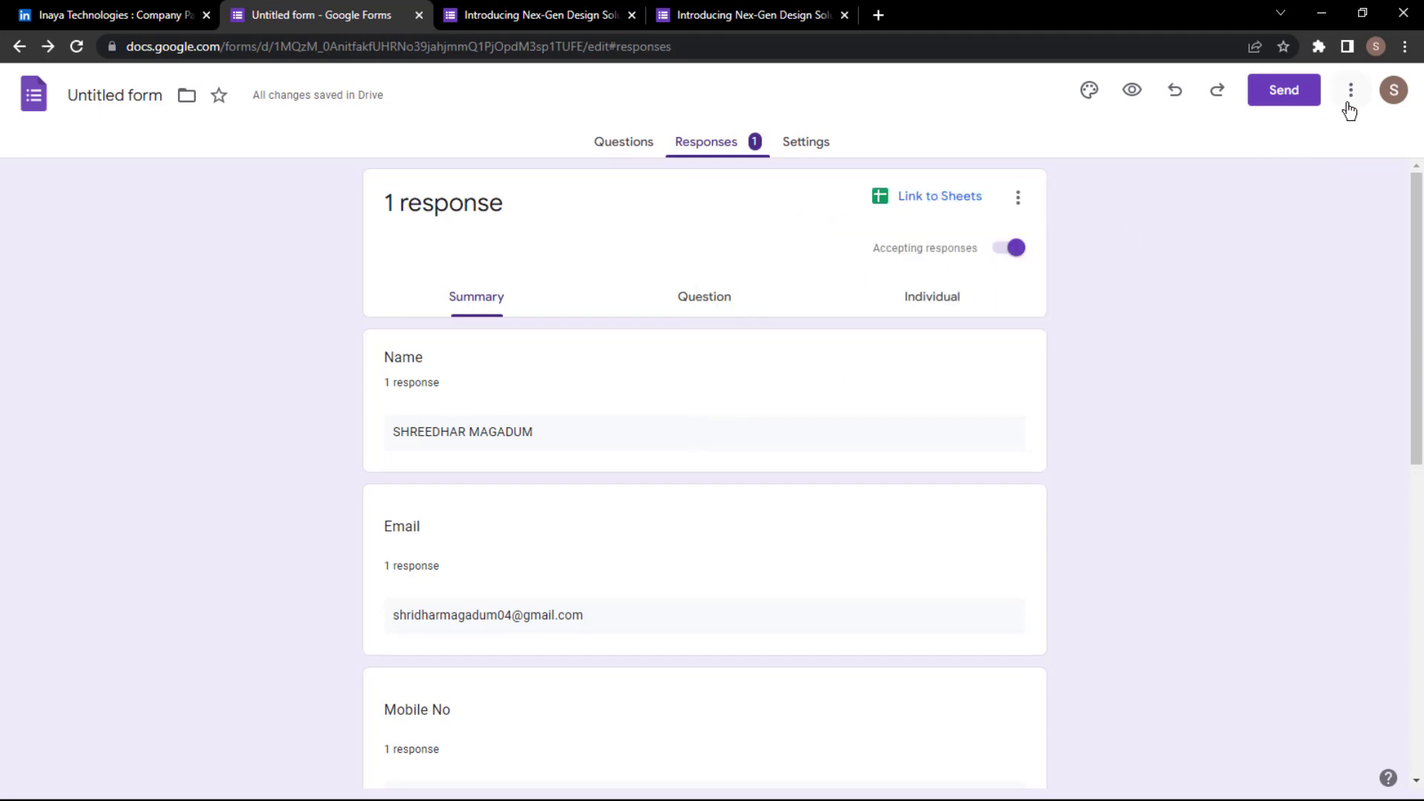
pyautogui.click(1350, 90)
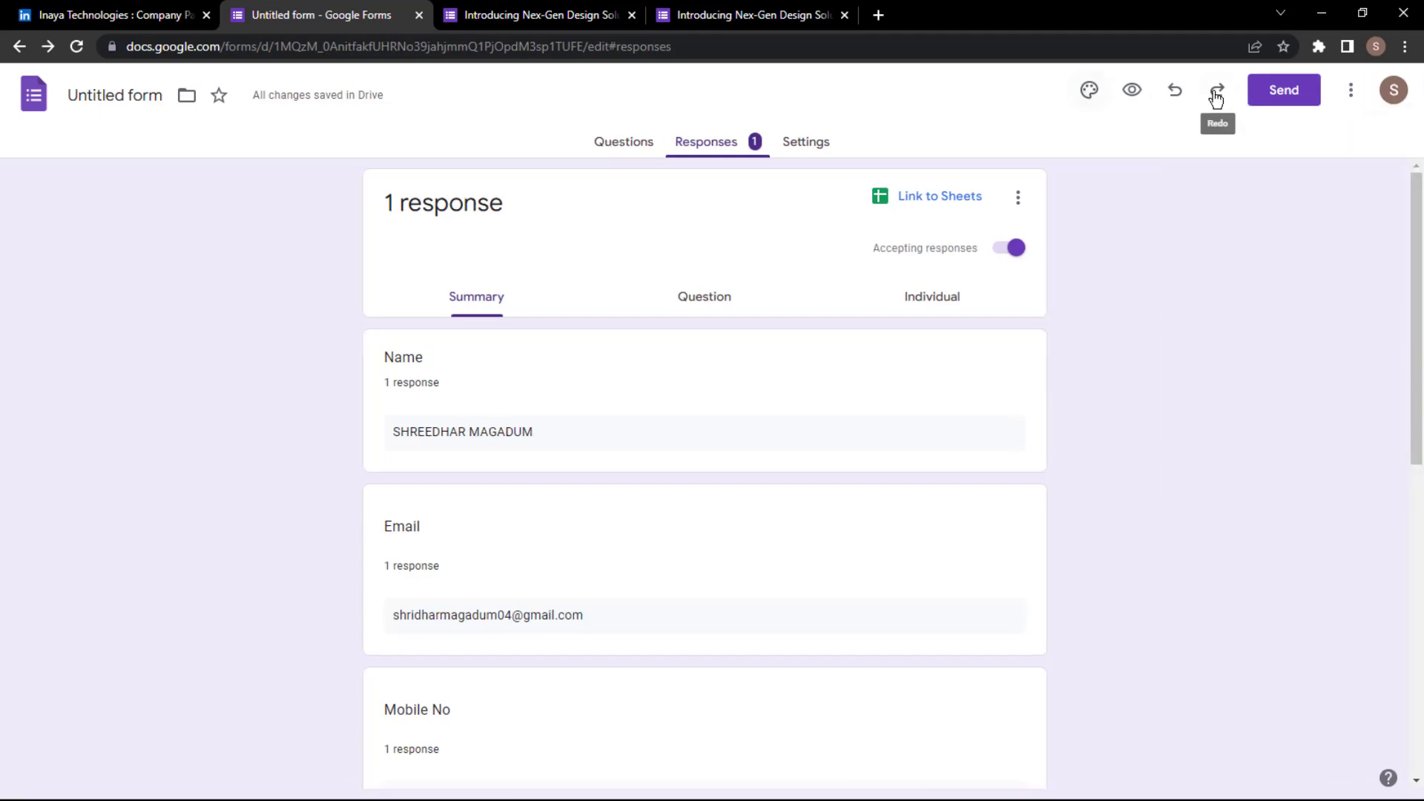
pyautogui.moveTo(363, 276)
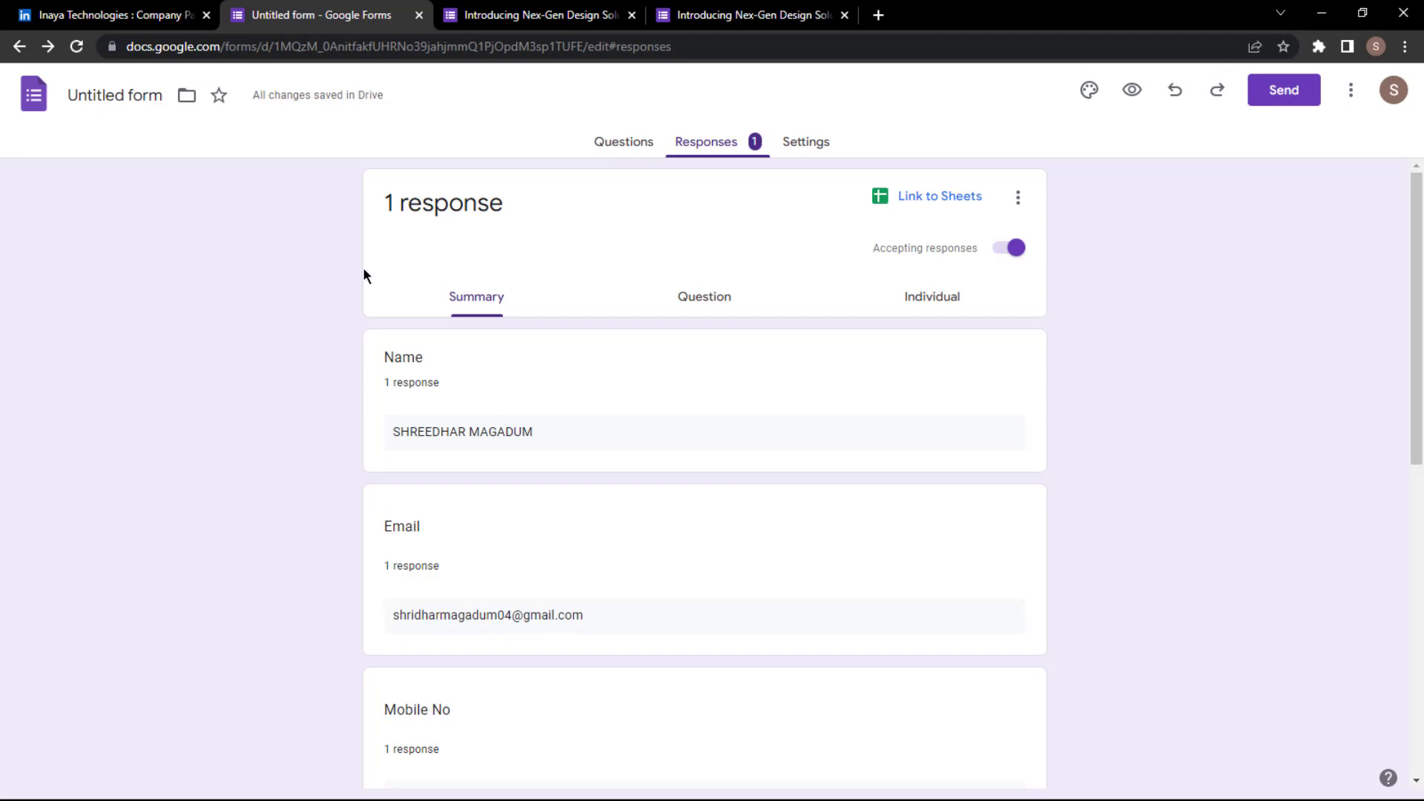
# Step: Close both live-form preview tabs and go back to the Questions view
pyautogui.click(536, 15)
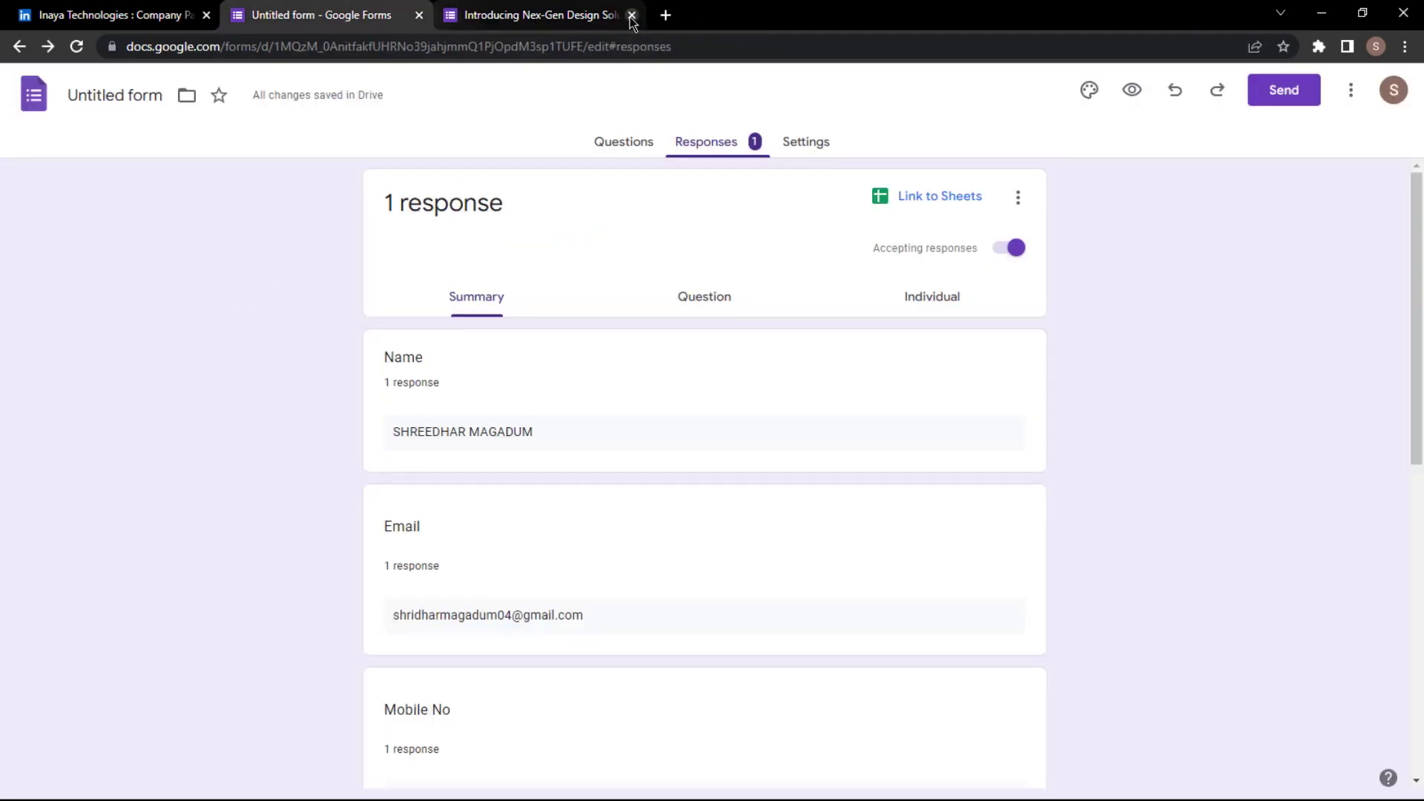
pyautogui.moveTo(540, 15)
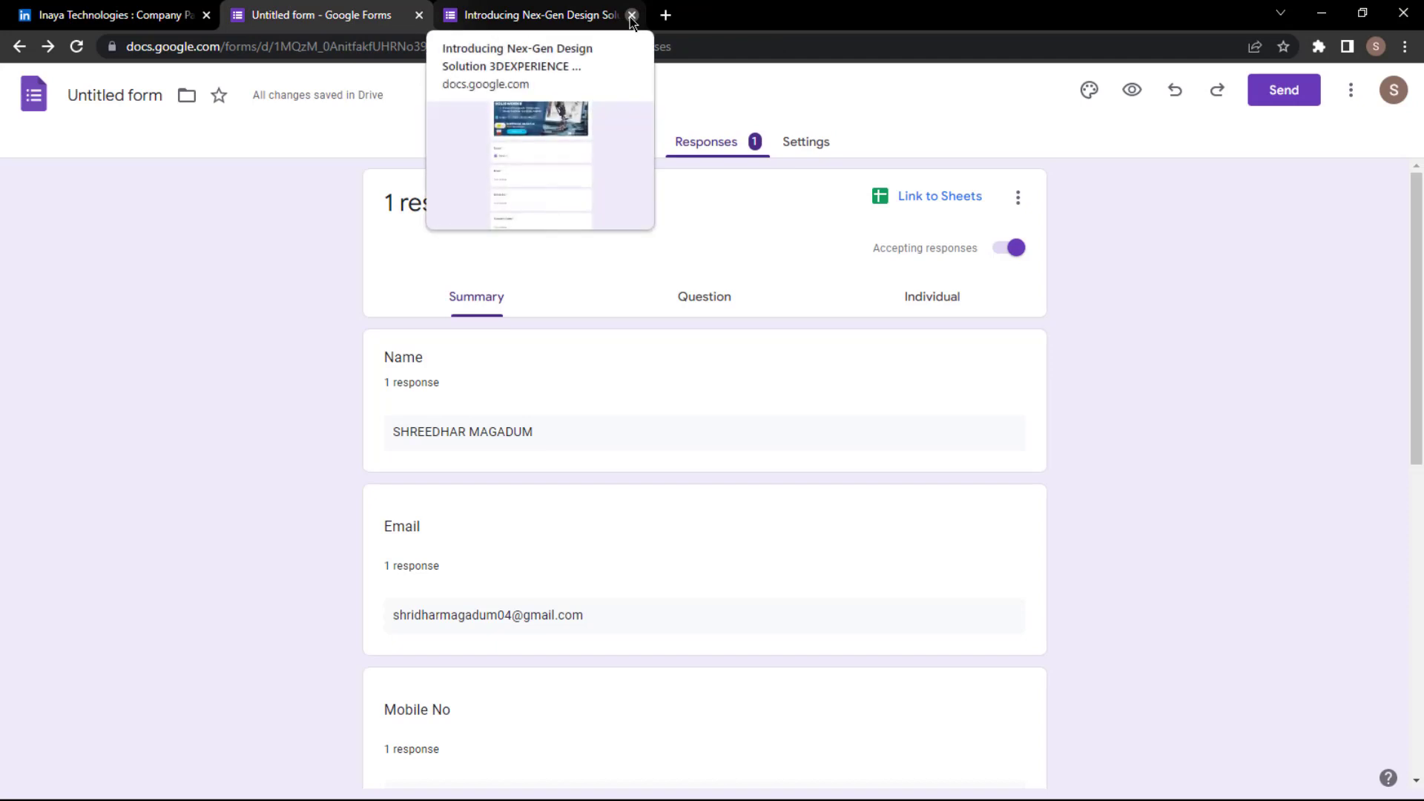
pyautogui.click(632, 15)
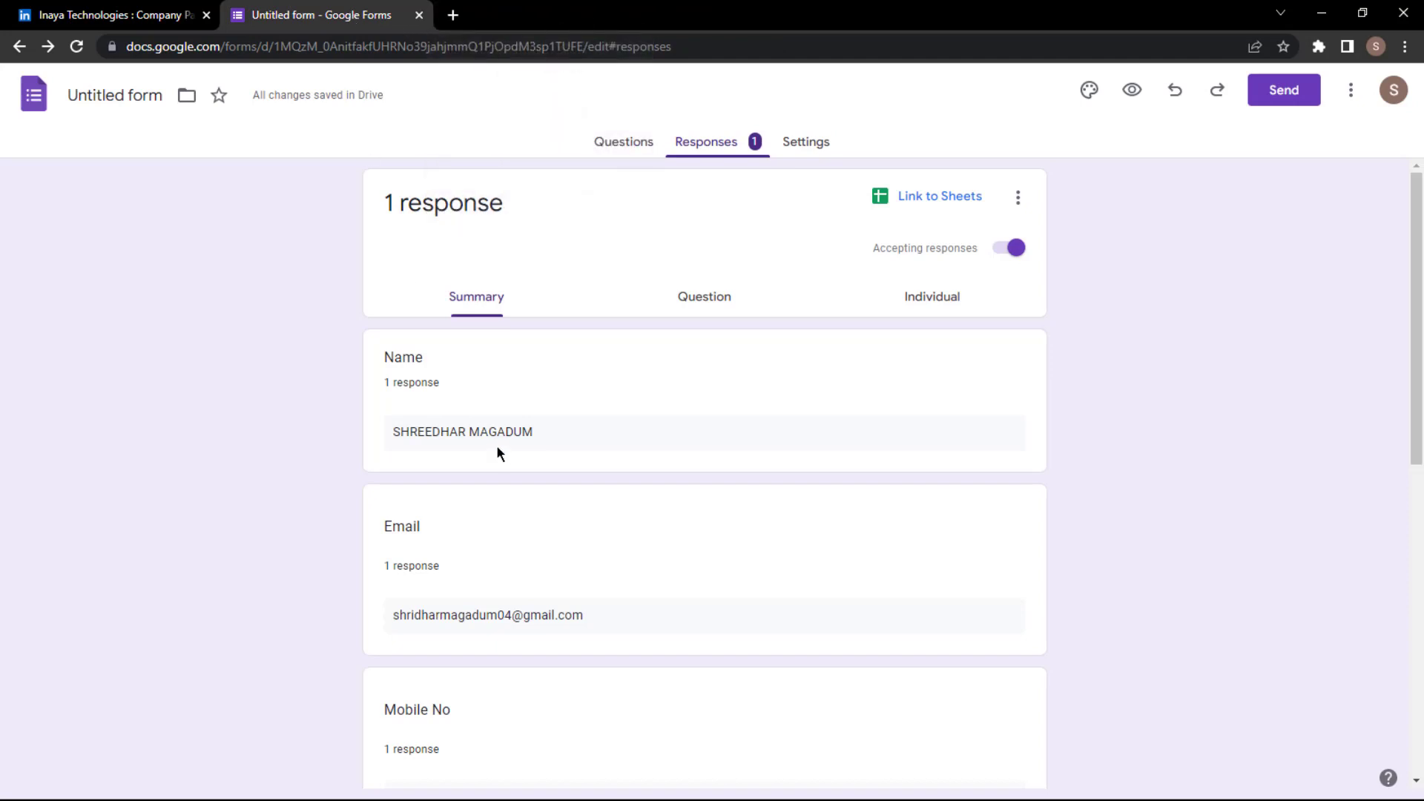
pyautogui.scroll(-3)
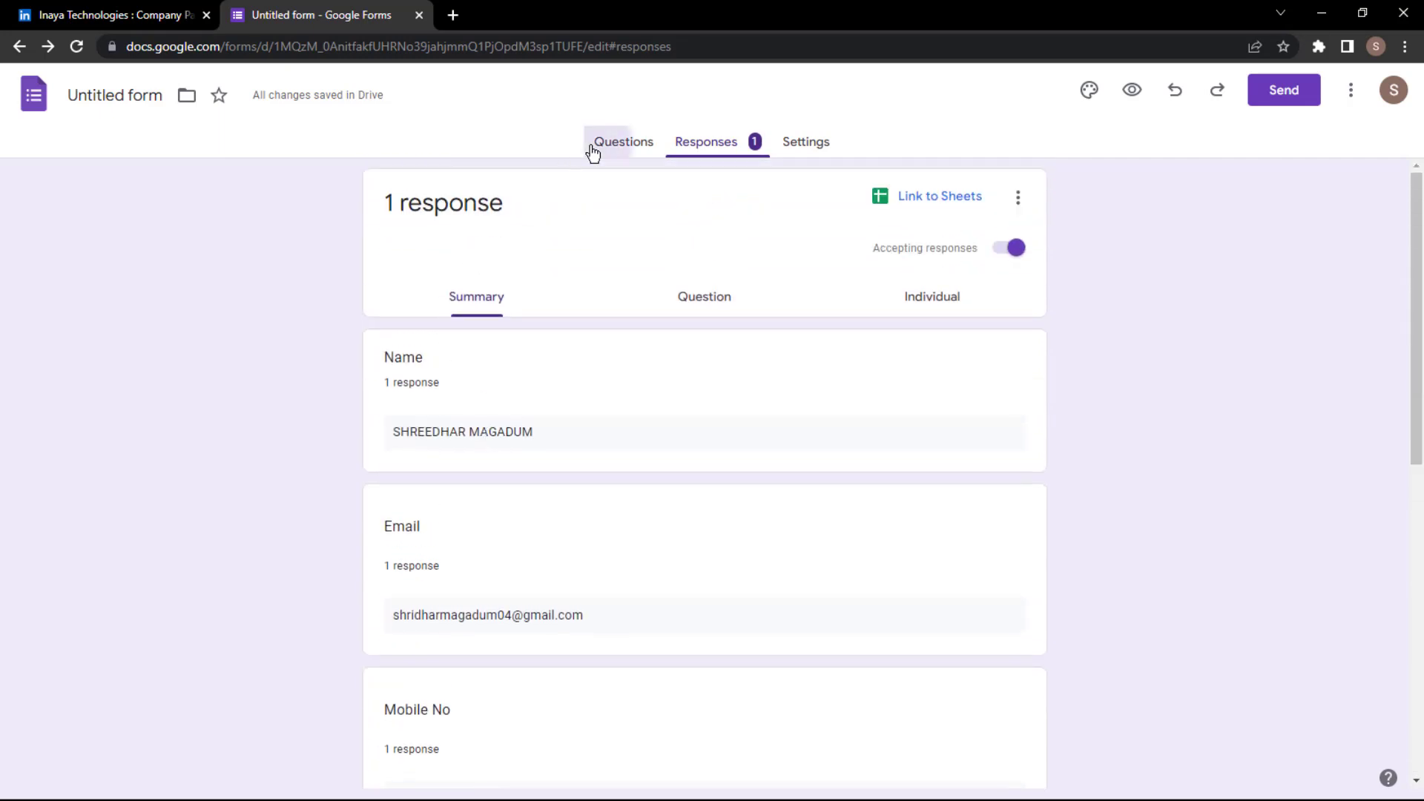
pyautogui.click(623, 143)
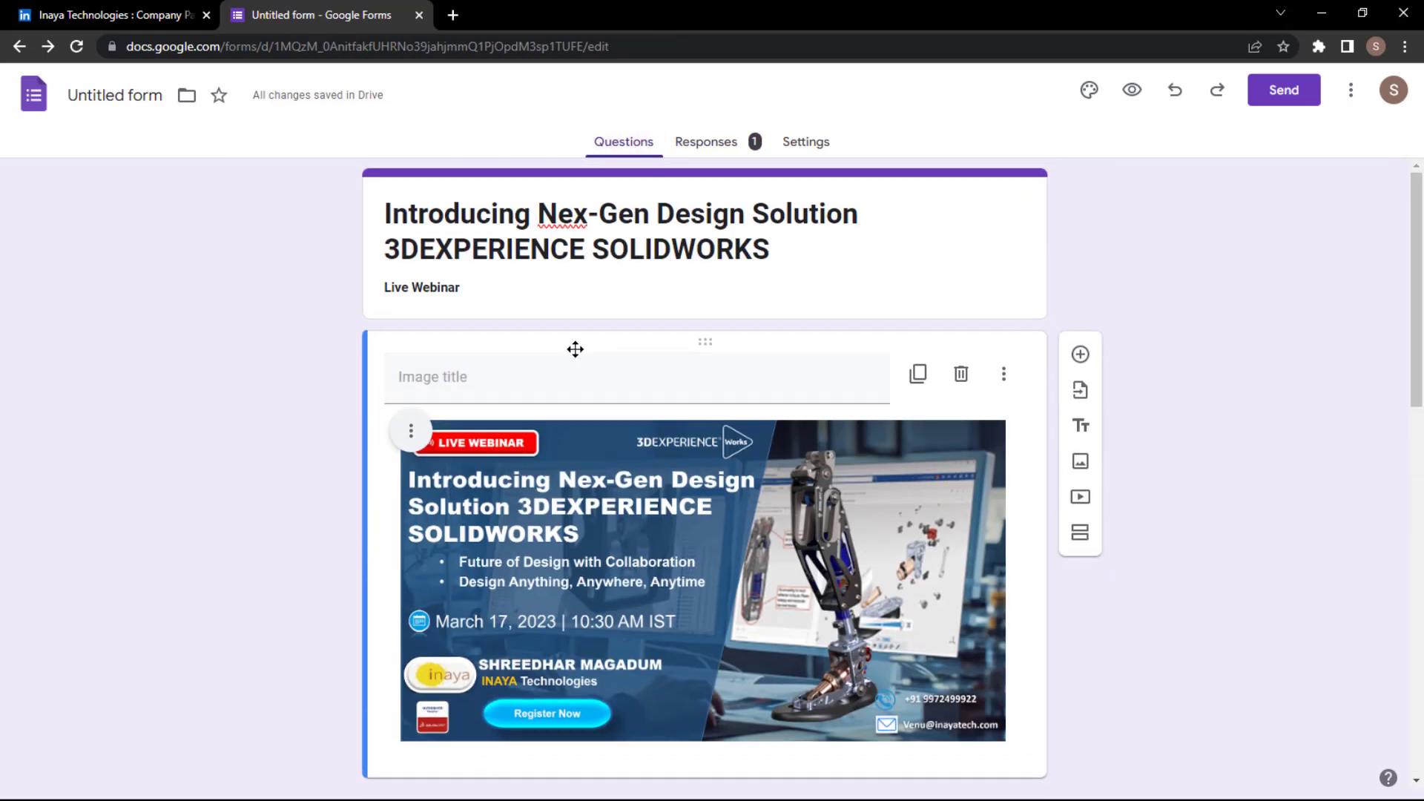
pyautogui.moveTo(752, 144)
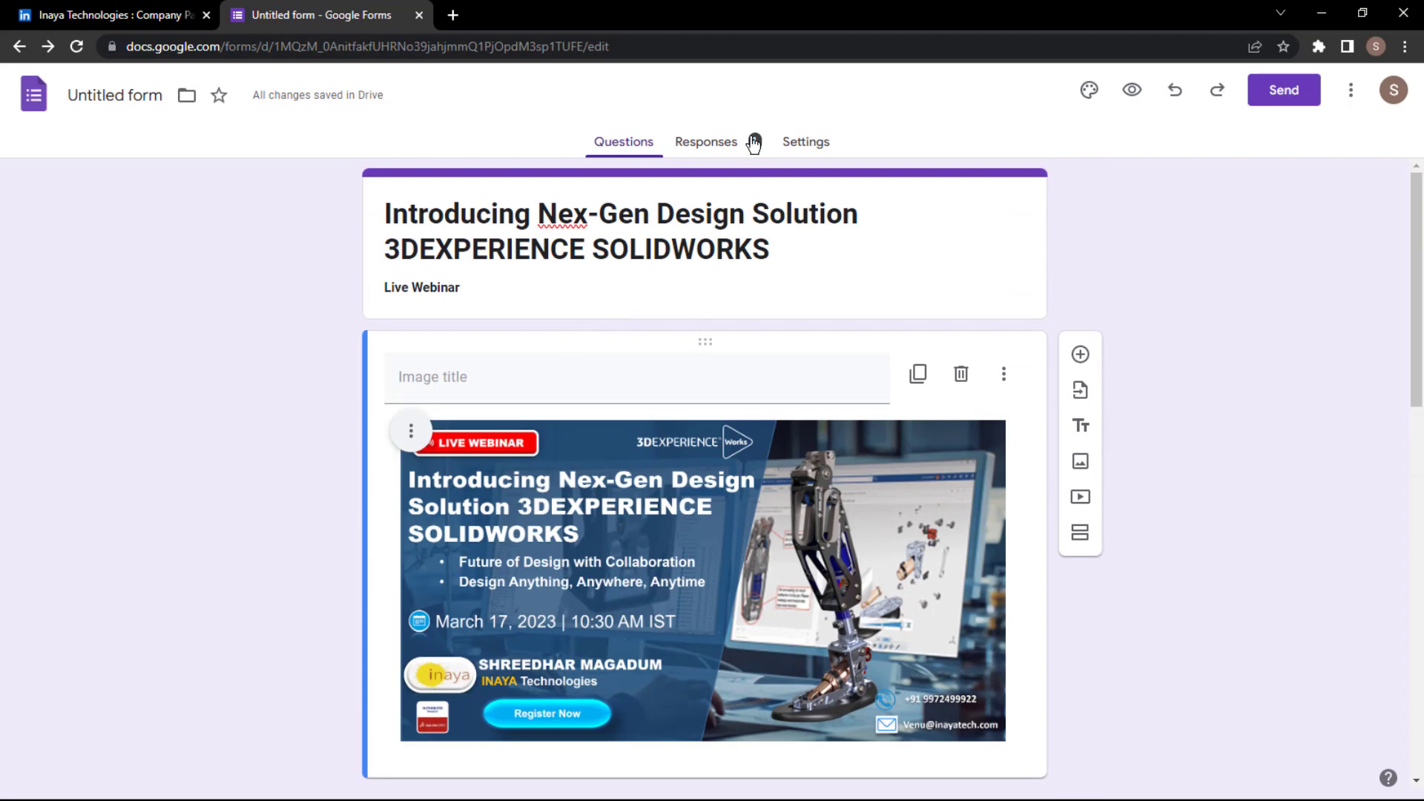
pyautogui.moveTo(1217, 90)
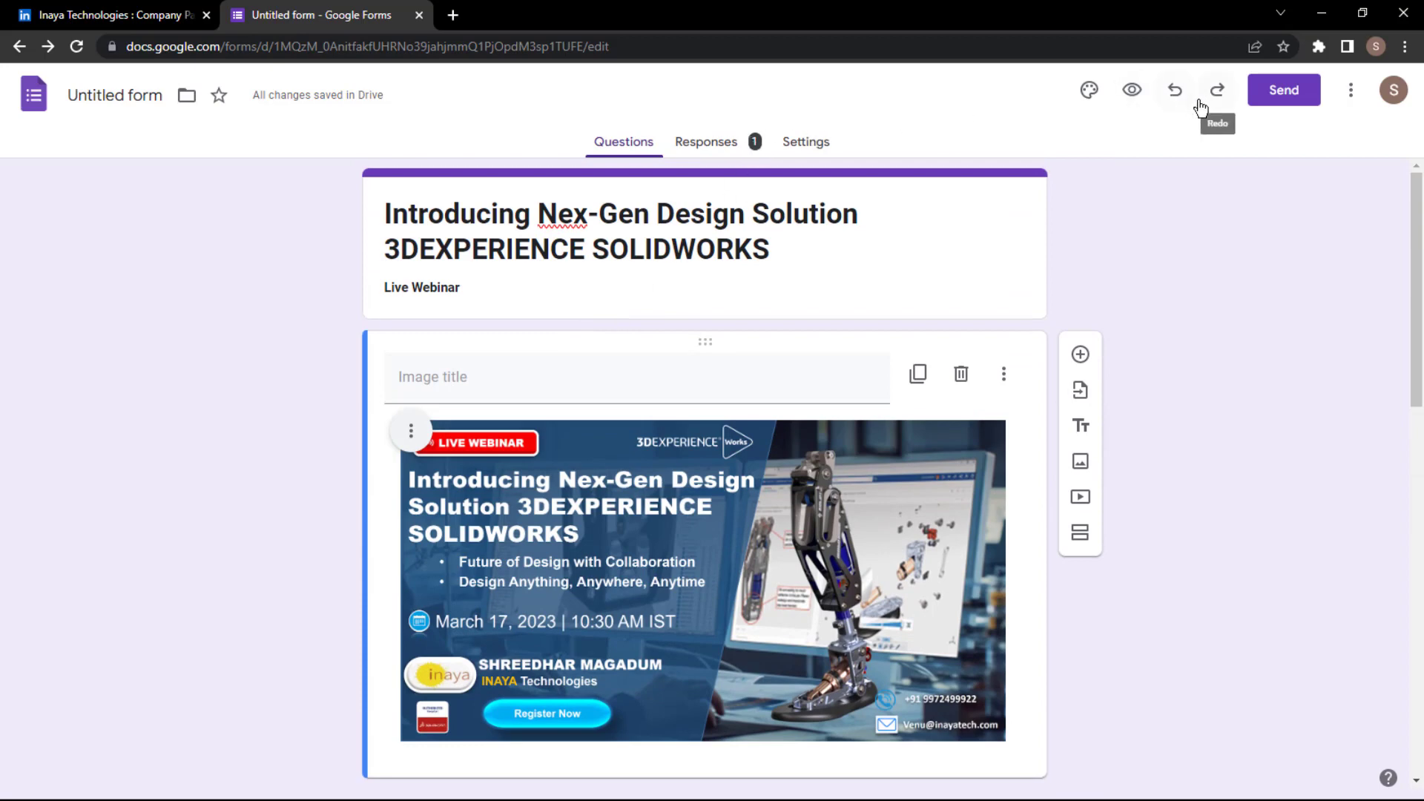
# Step: Copy the form's shortened share link and switch over to the LinkedIn feed
pyautogui.click(1282, 91)
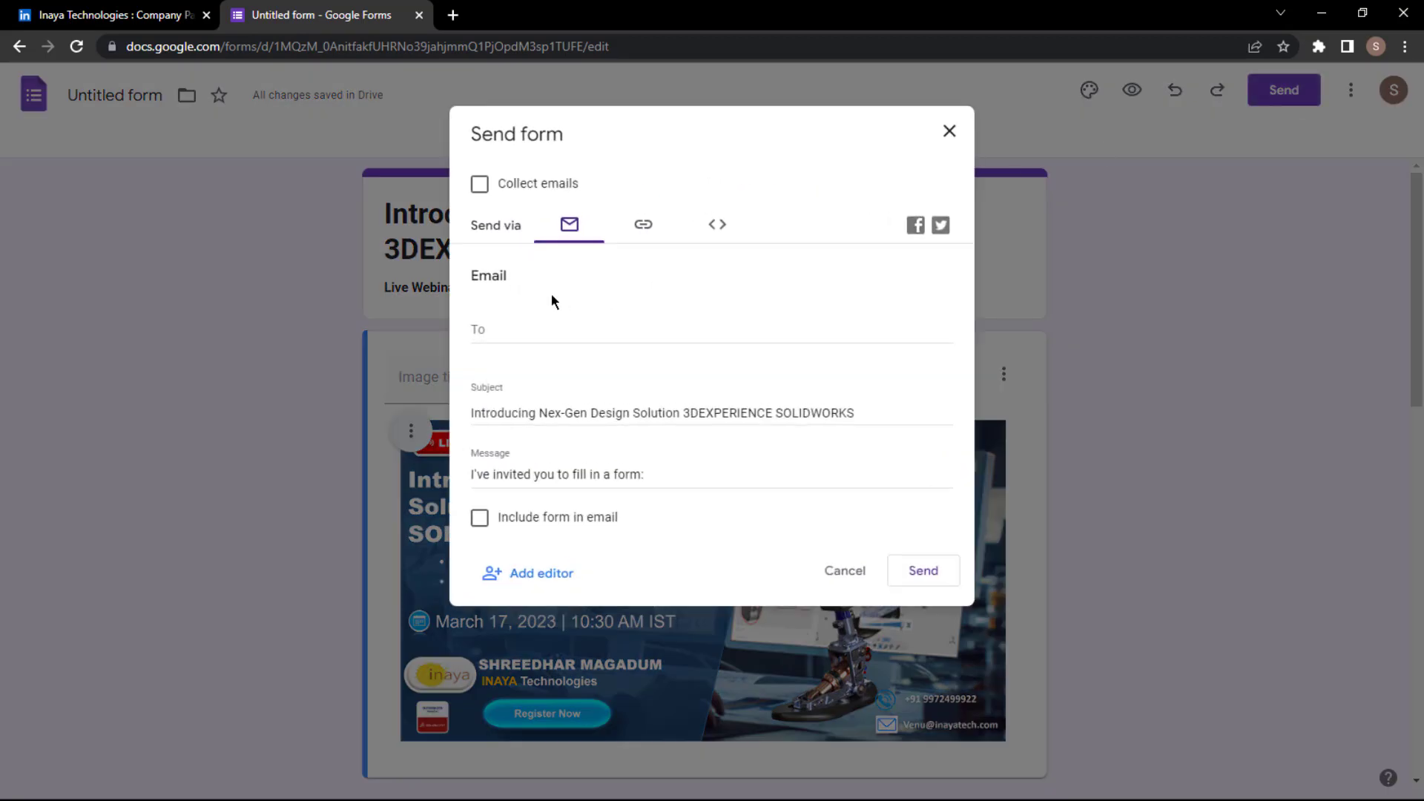
pyautogui.click(642, 224)
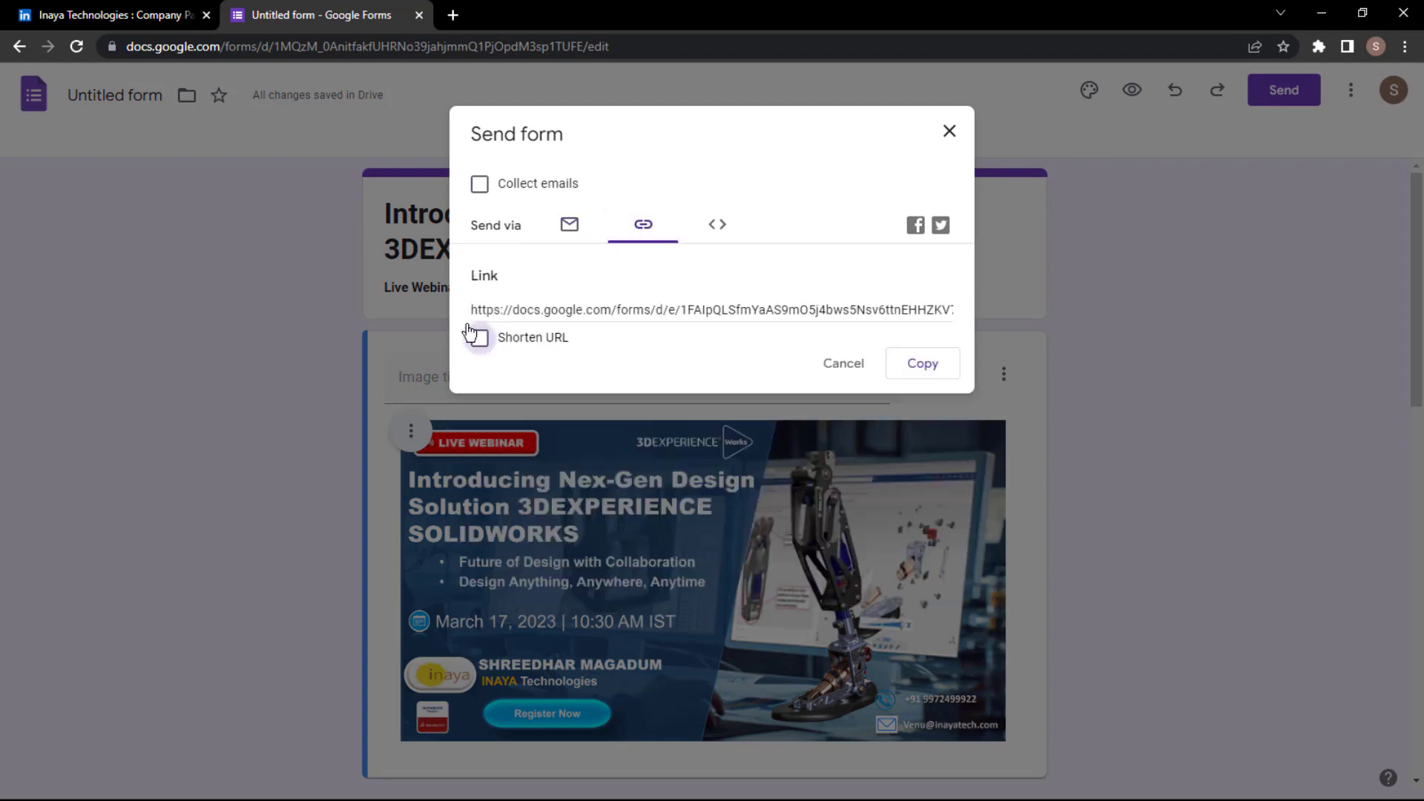
pyautogui.click(479, 337)
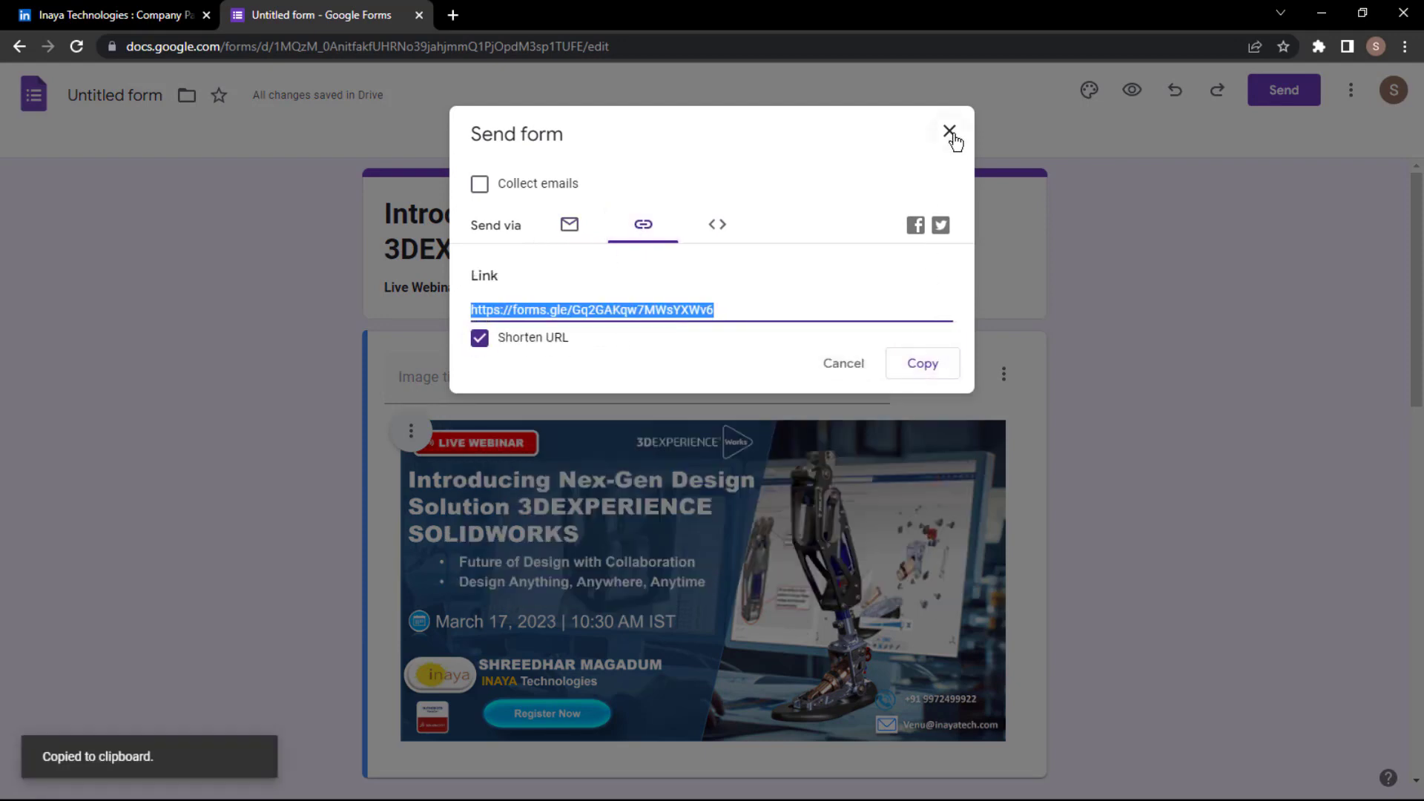
pyautogui.moveTo(943, 147)
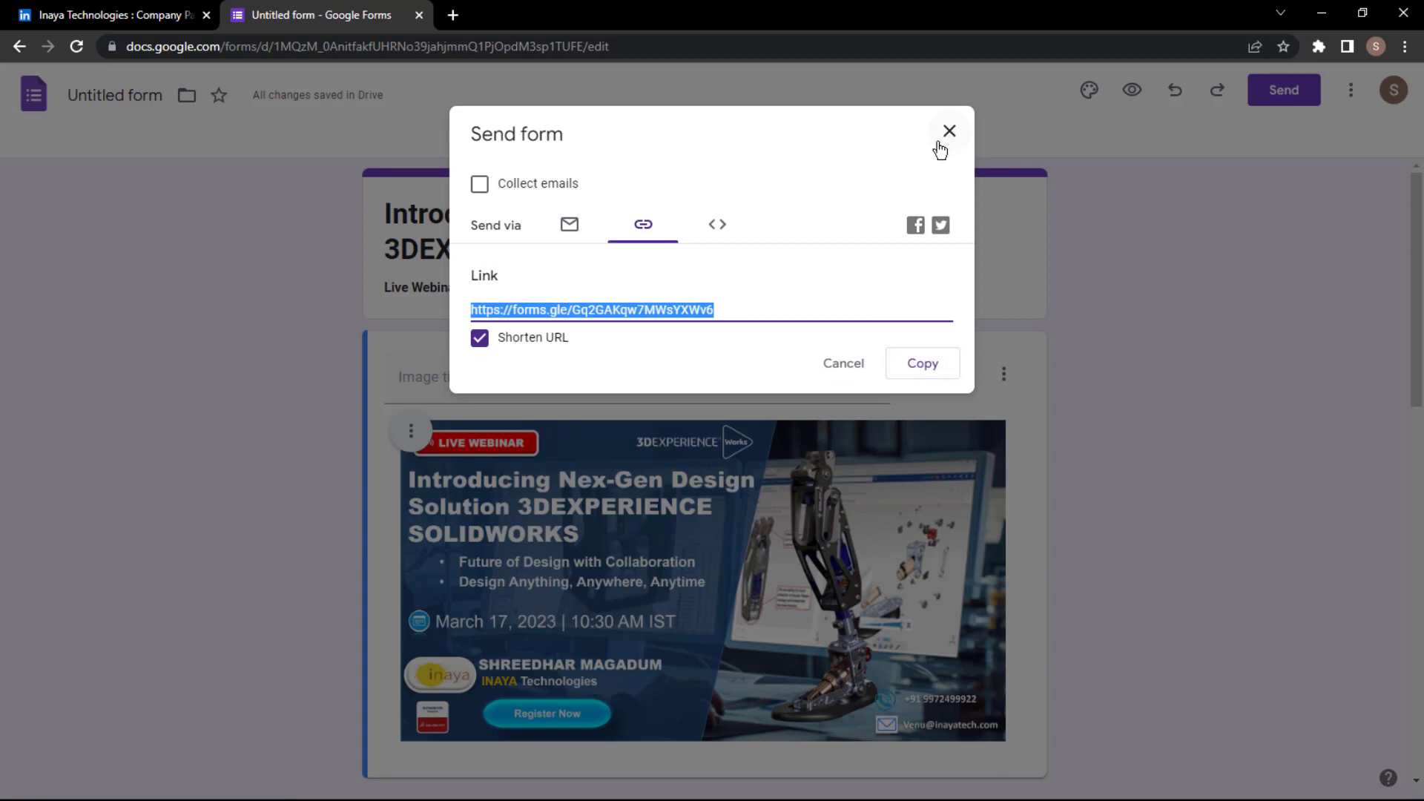
pyautogui.moveTo(936, 148)
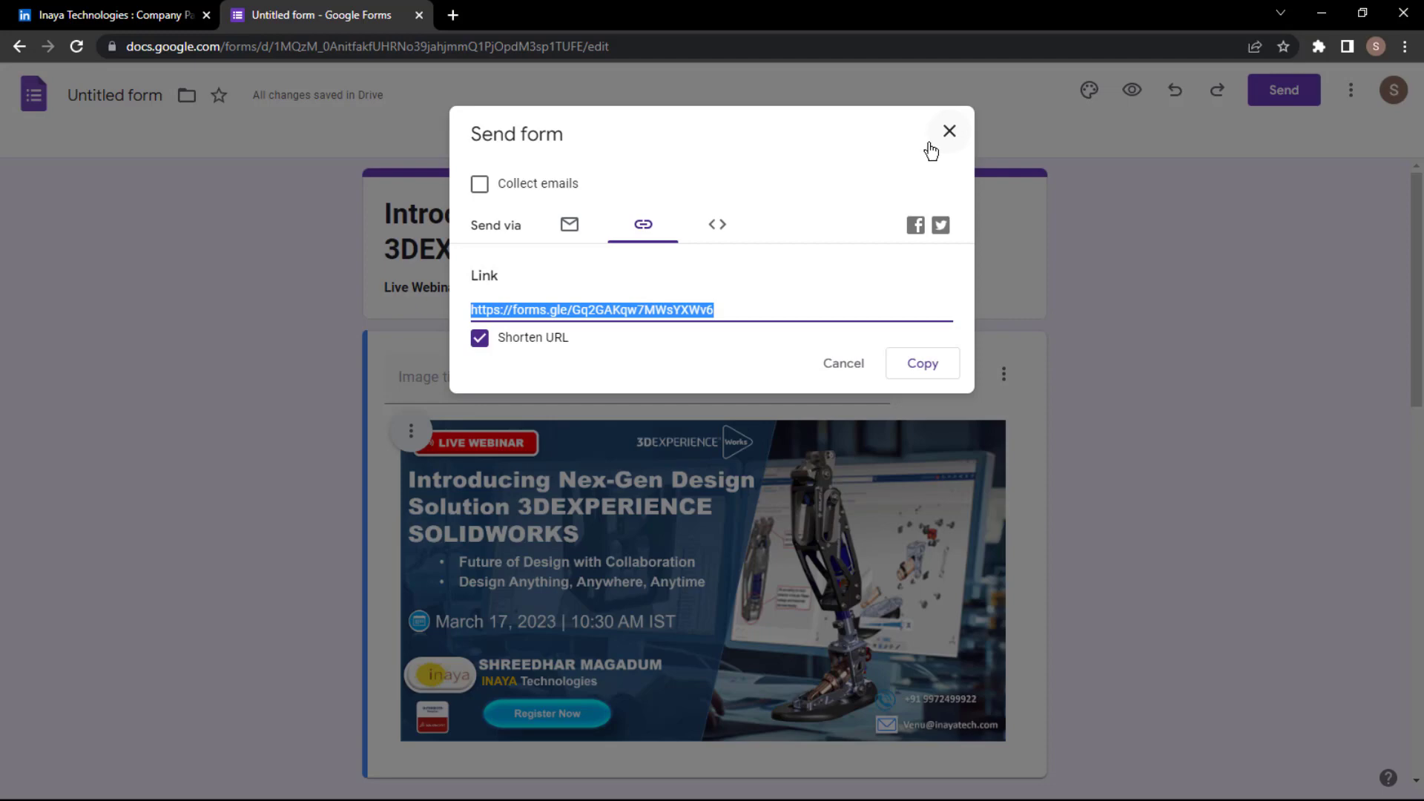
pyautogui.moveTo(851, 148)
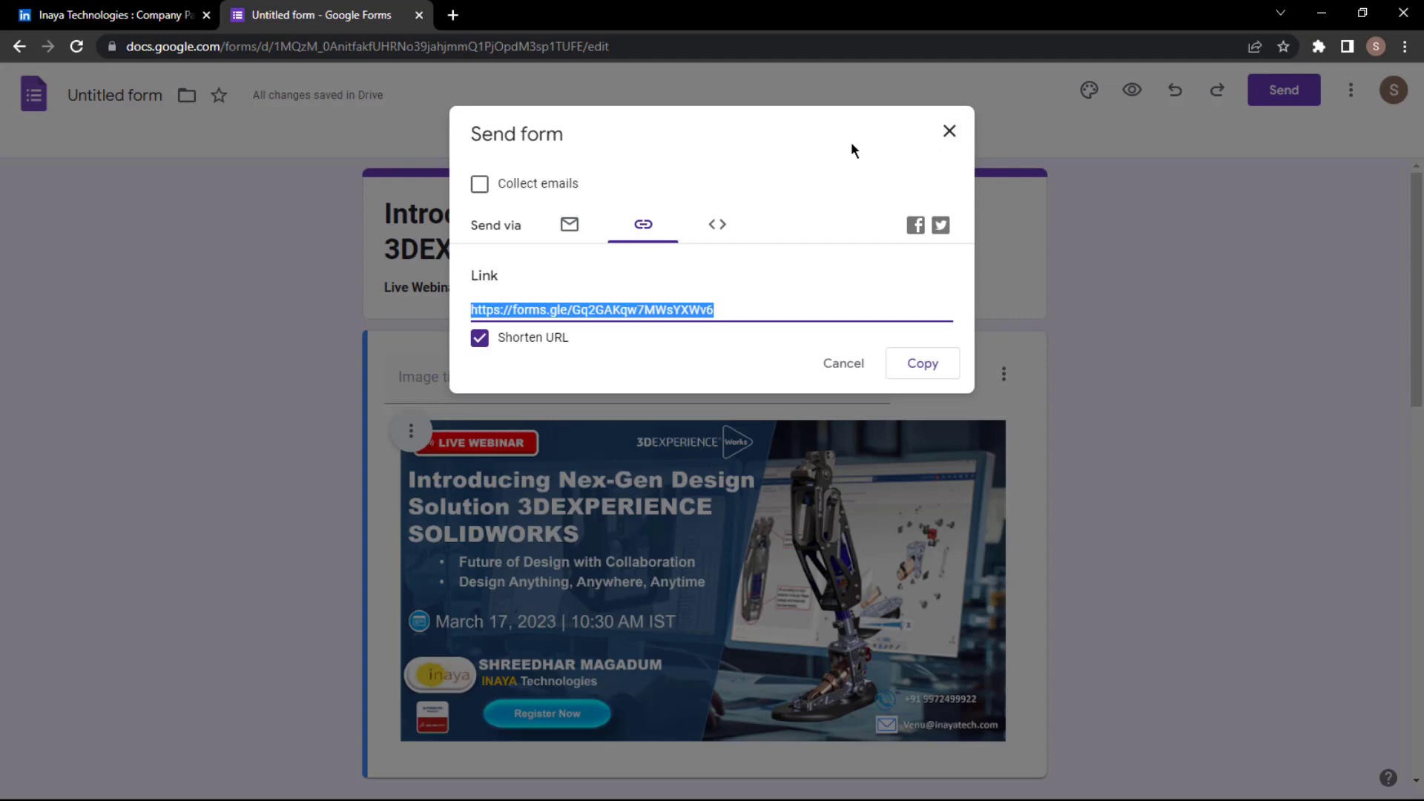
pyautogui.click(109, 14)
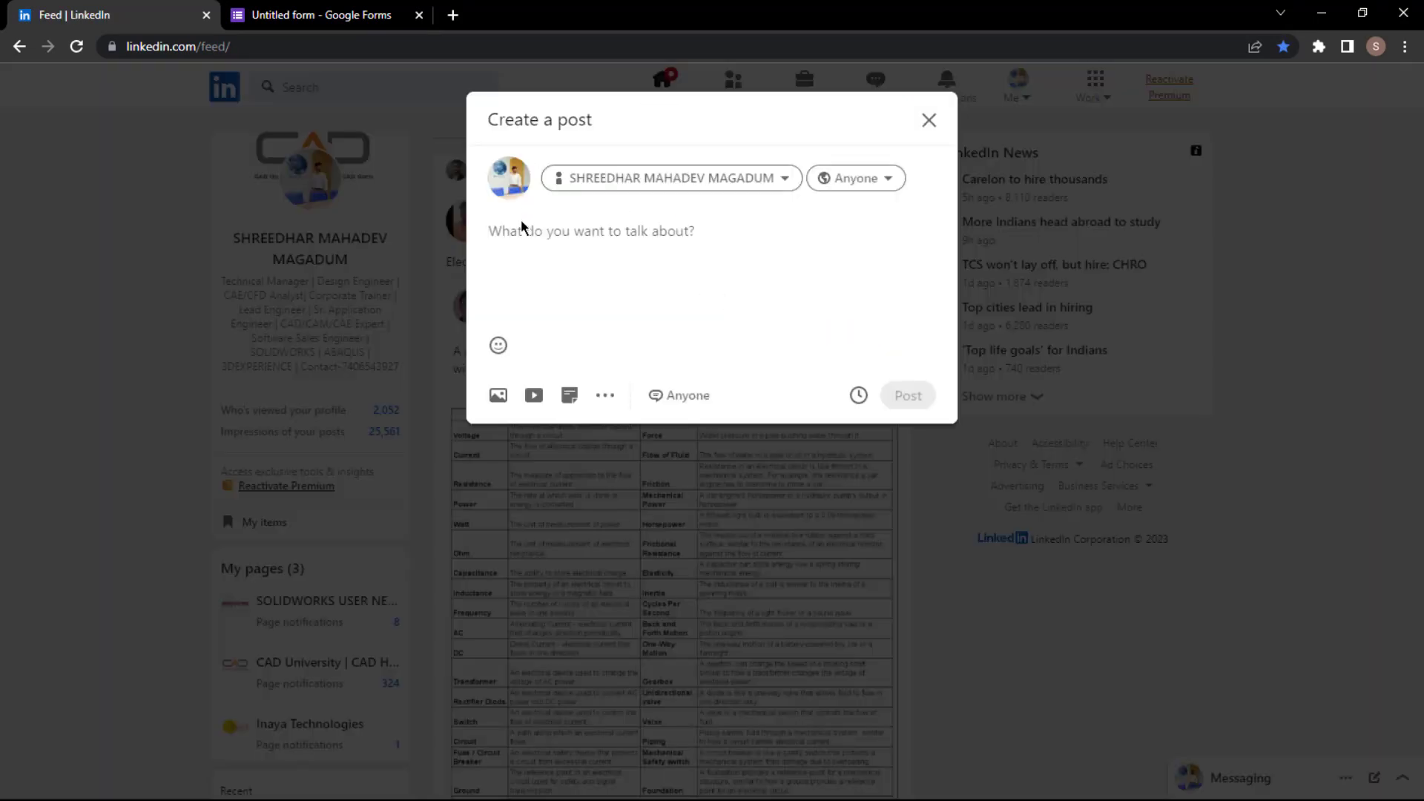
# Step: Paste the forms.gle link into a new post, view its preview, then discard the draft
pyautogui.write('https://forms.gle/Gq2GAKqw7MWsYXWv6')
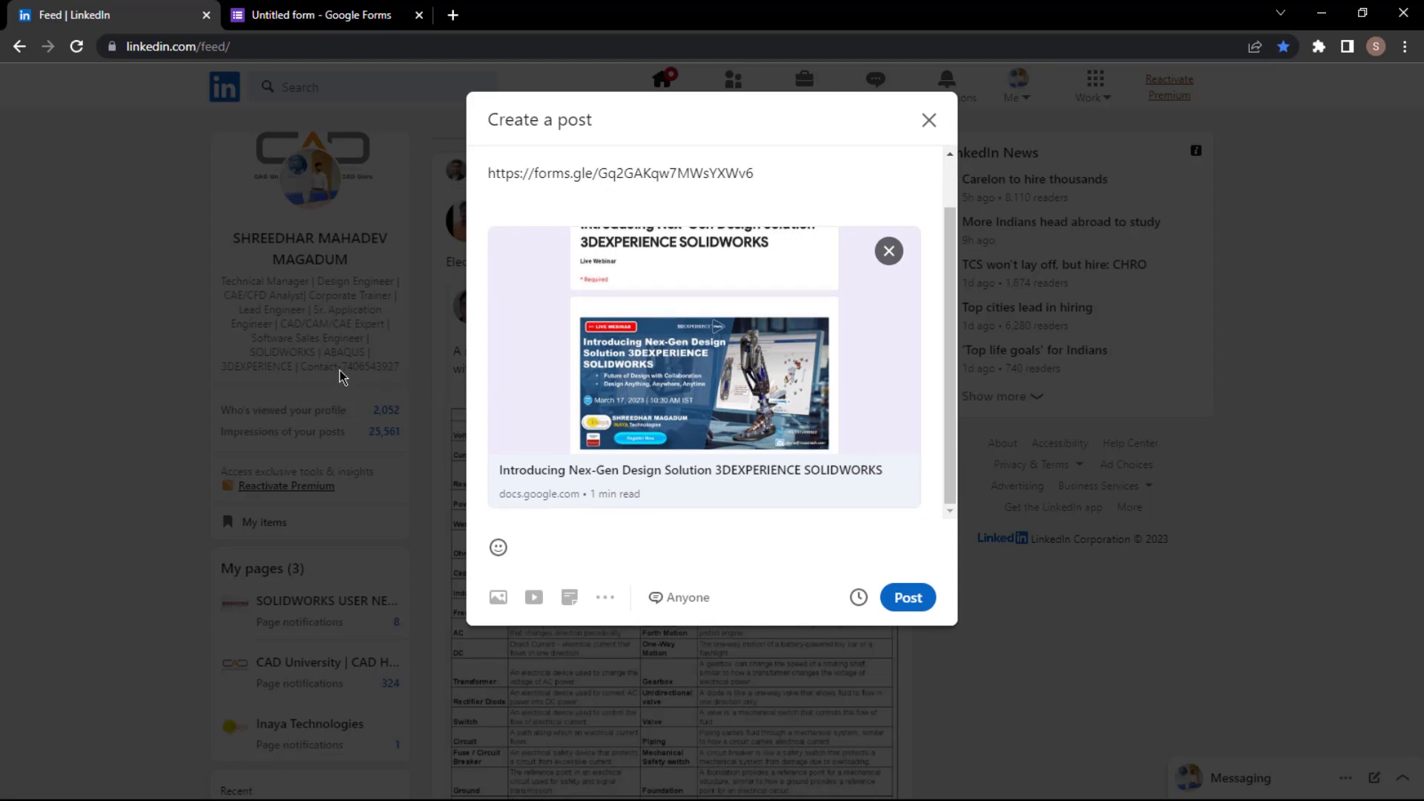
pyautogui.moveTo(343, 374)
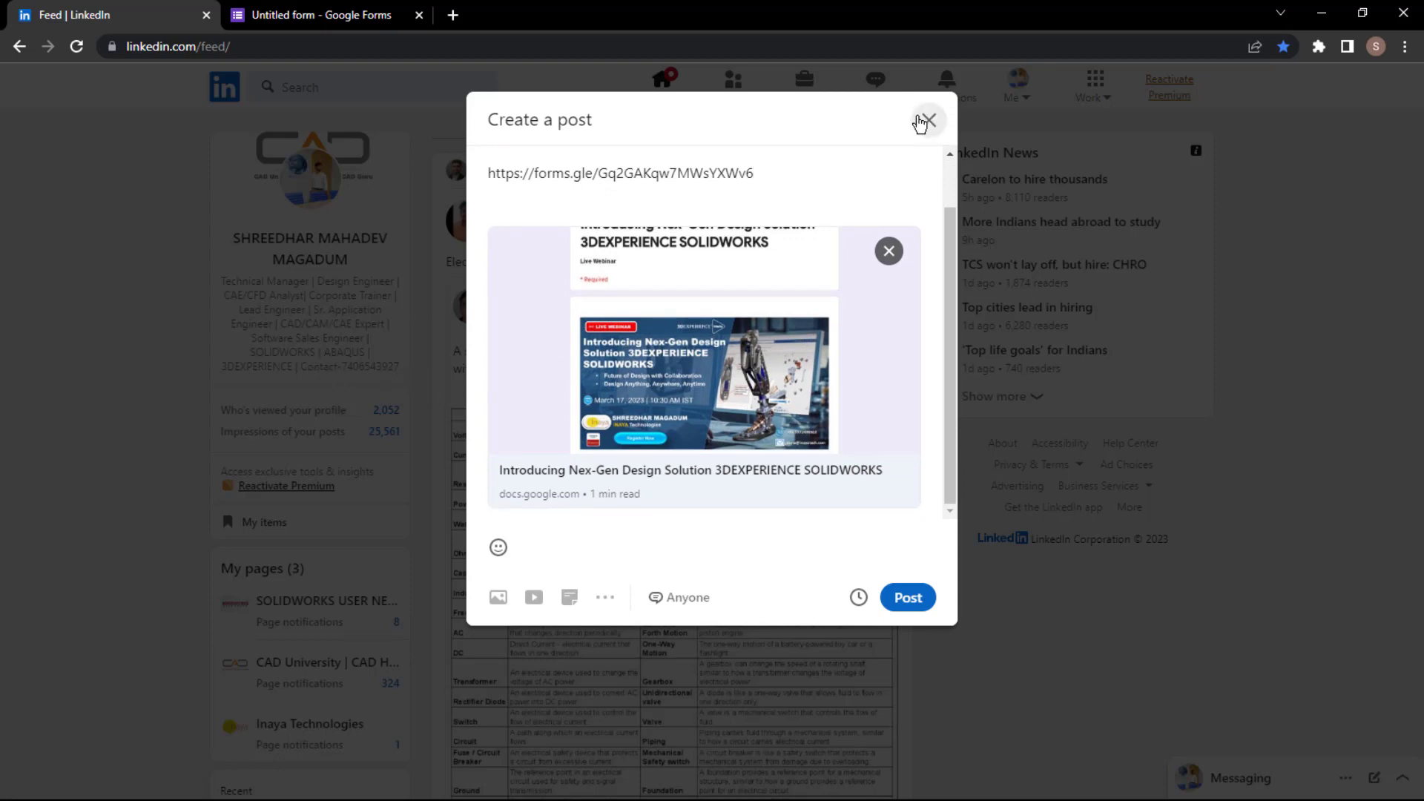
pyautogui.click(929, 120)
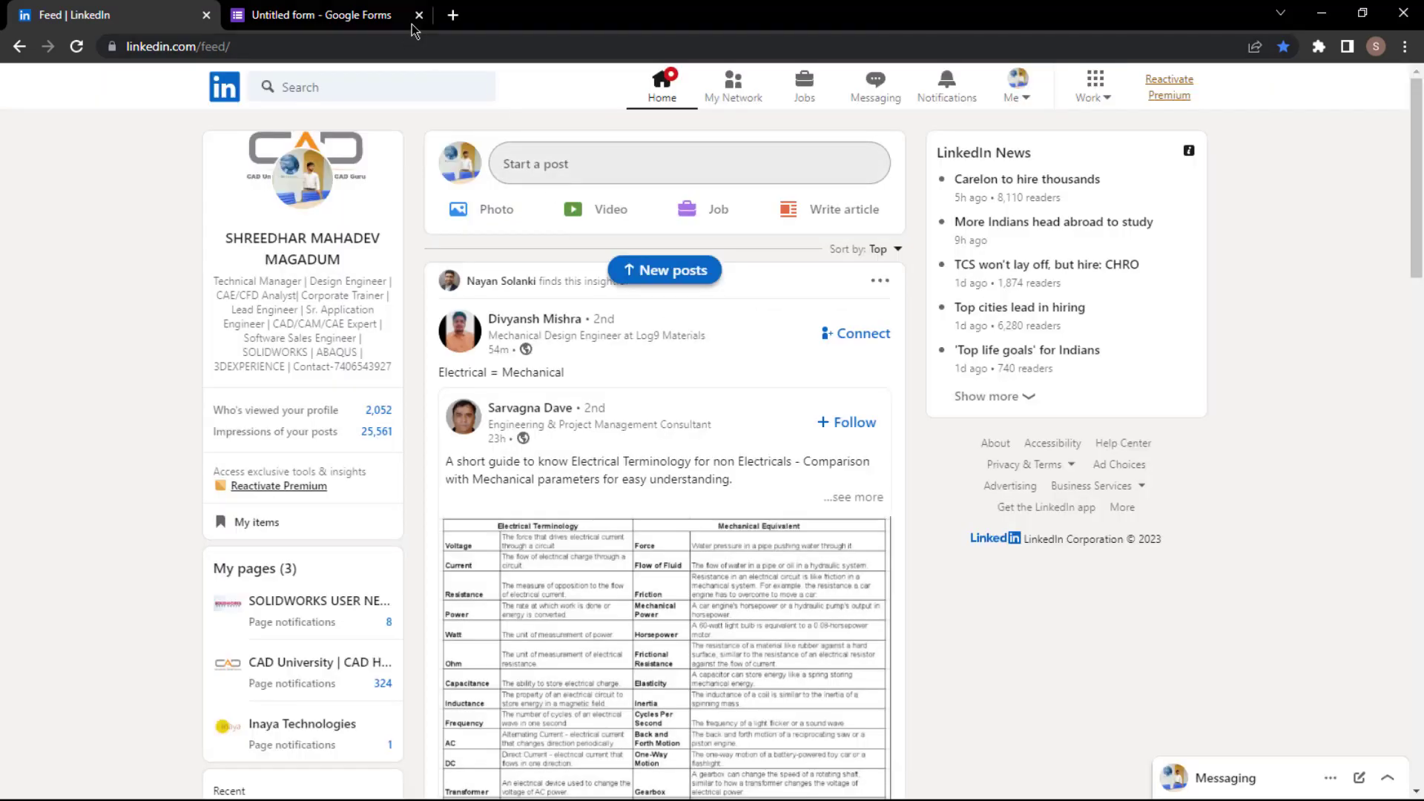
# Step: Search 'anyimage' in a new tab, visit AnyImage.io and start browsing for an image to upload
pyautogui.click(453, 15)
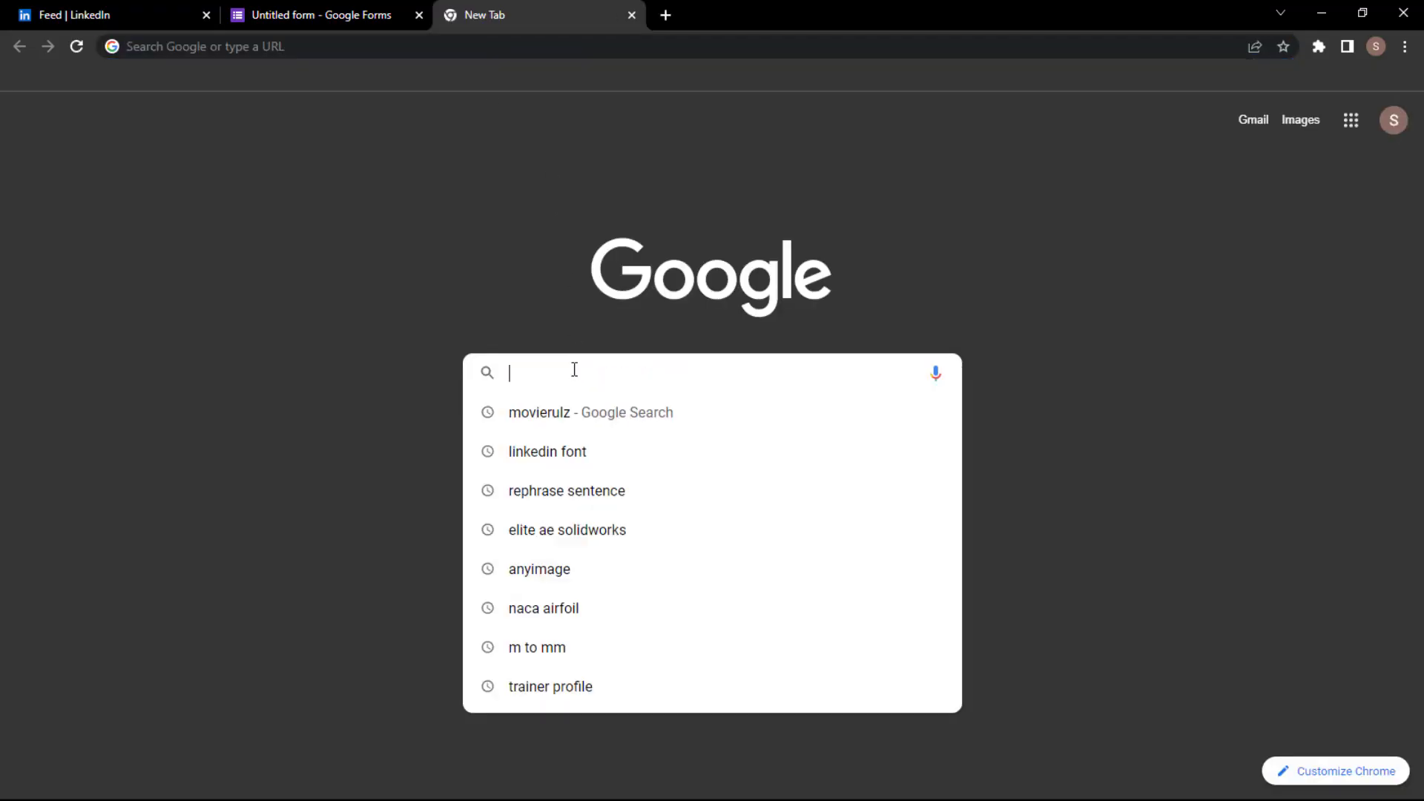
pyautogui.write('a')
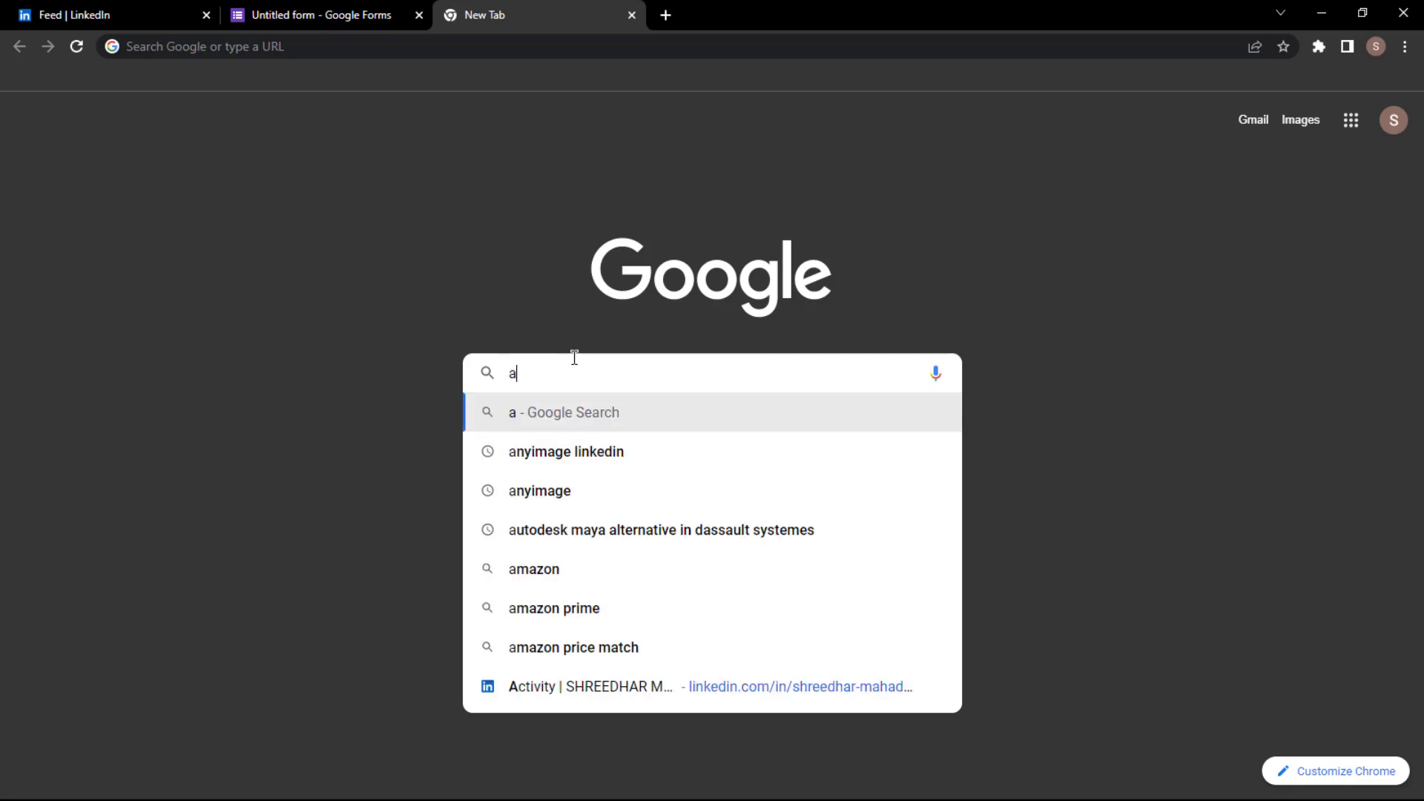
pyautogui.write('nyimage')
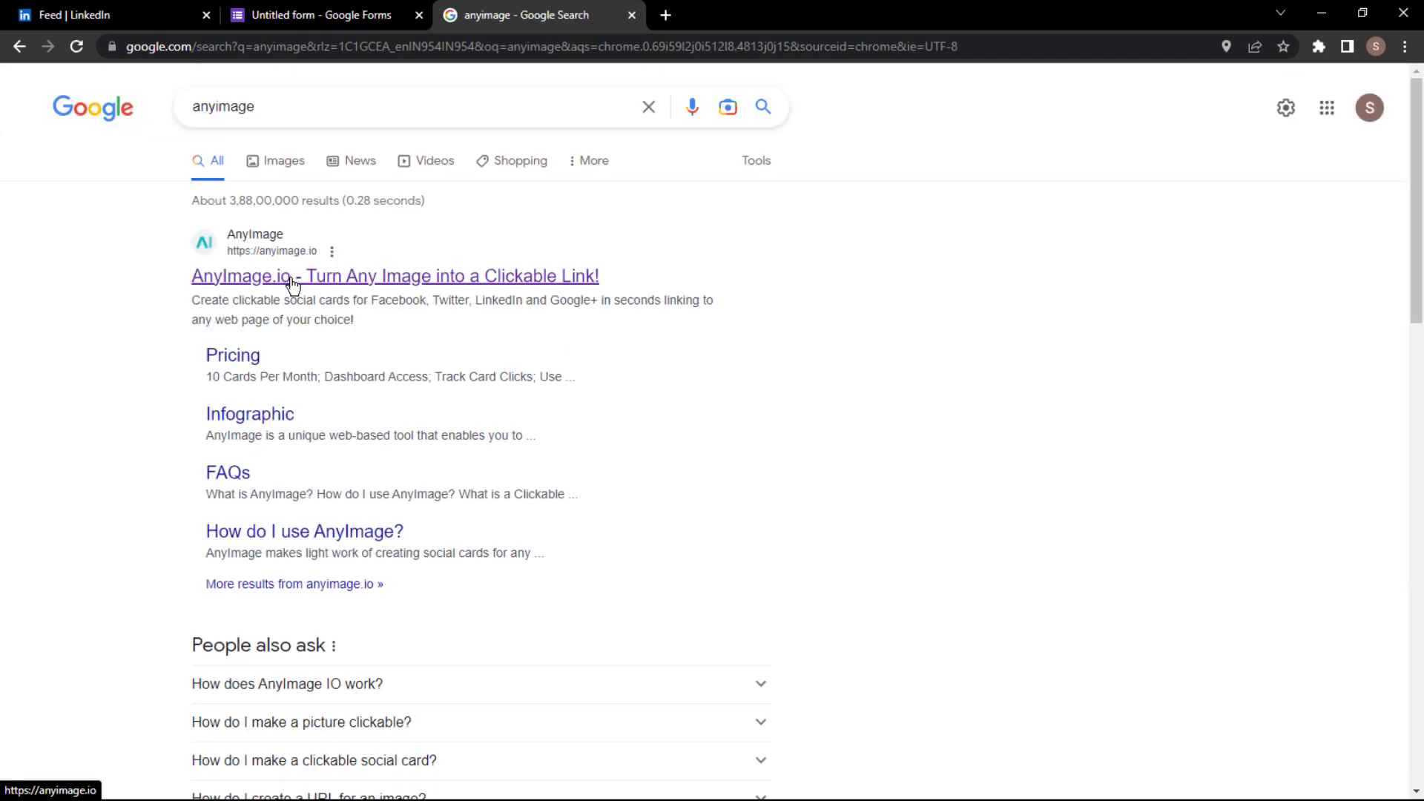
pyautogui.click(395, 276)
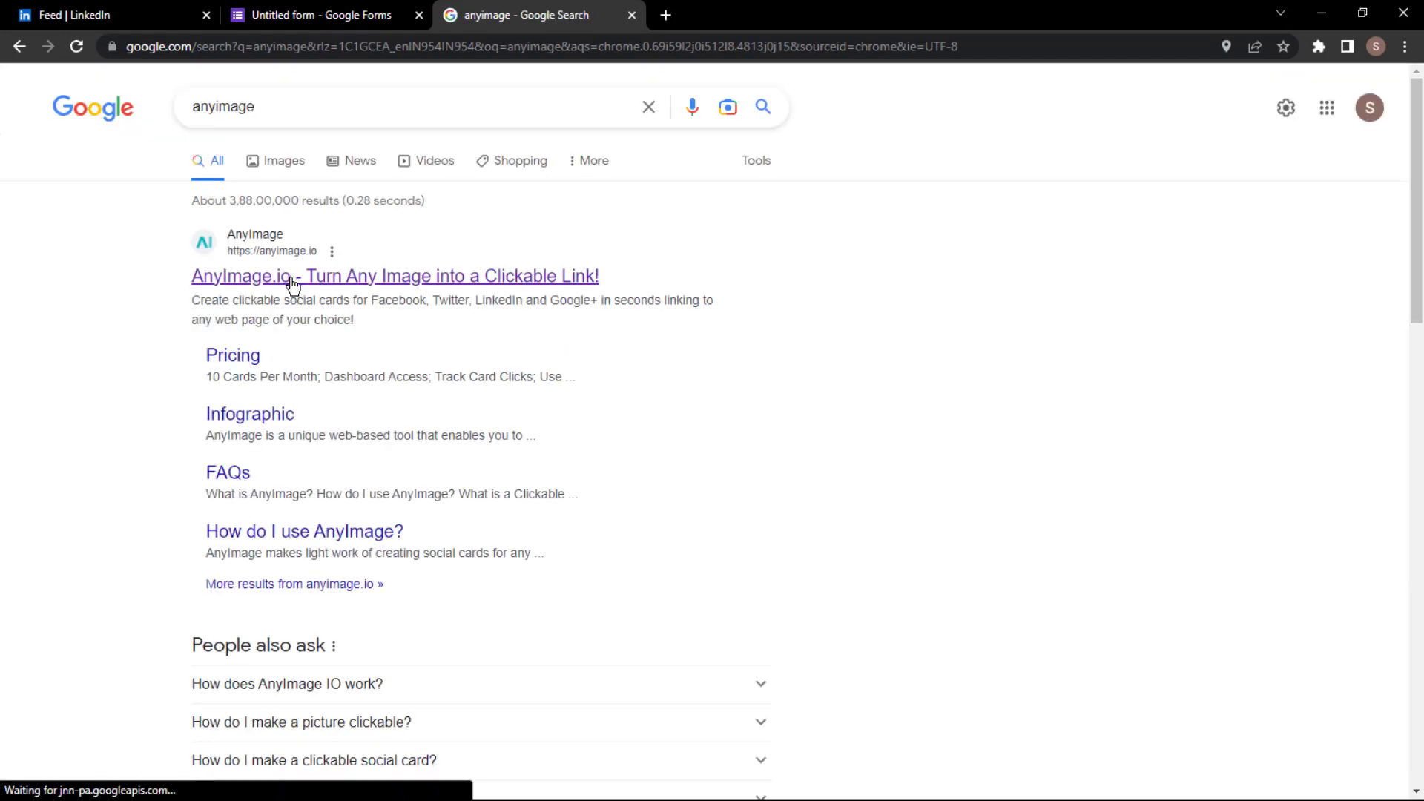
pyautogui.click(393, 276)
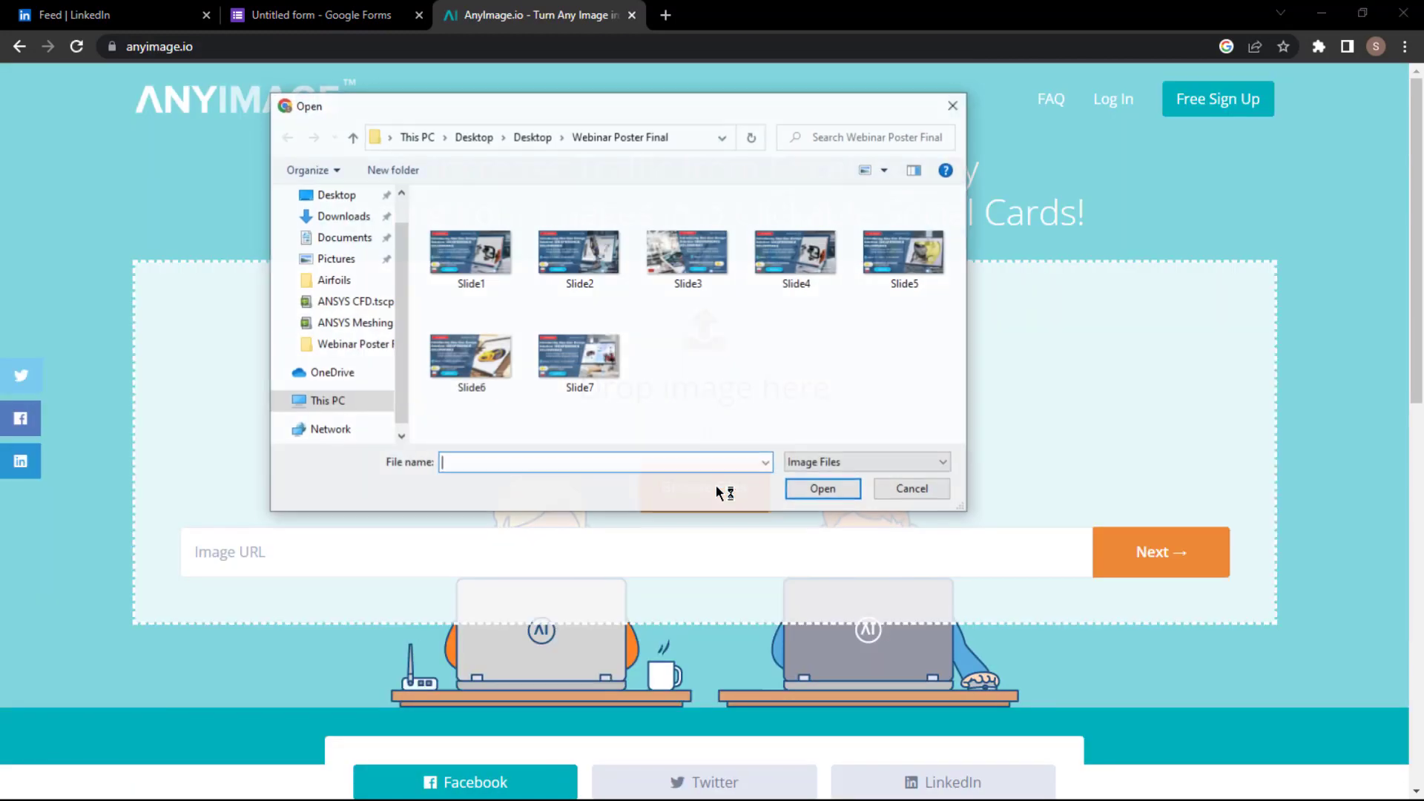
pyautogui.click(579, 252)
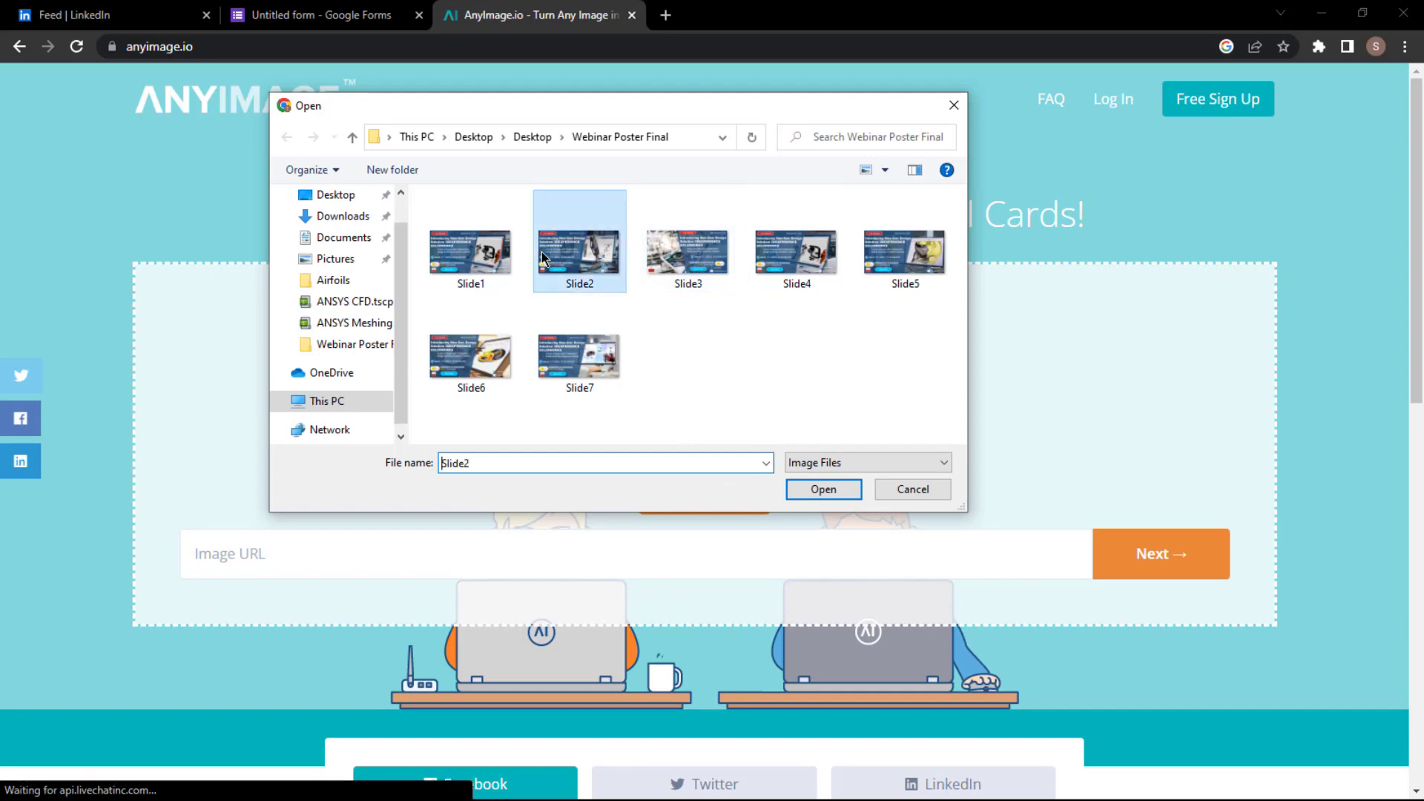
pyautogui.click(822, 488)
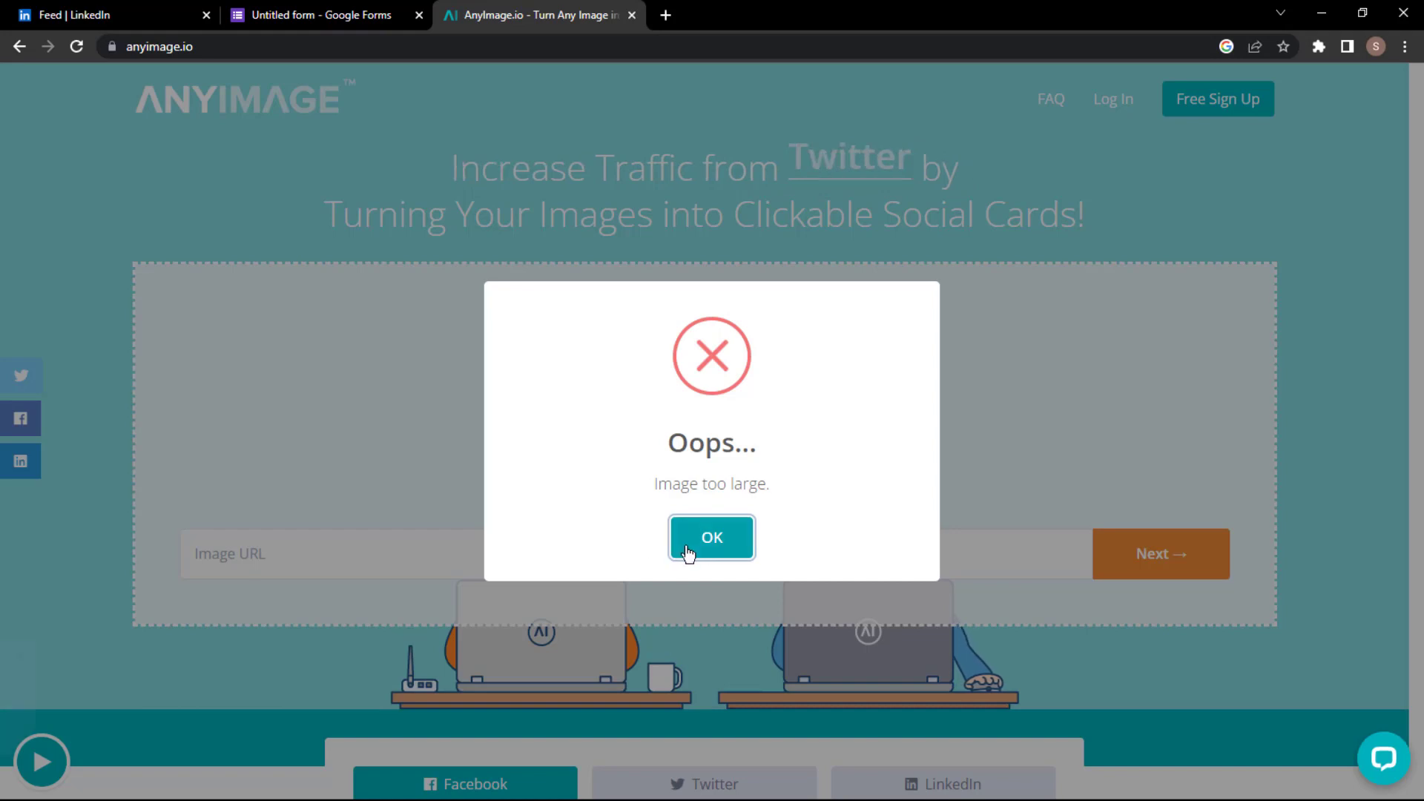
pyautogui.click(710, 537)
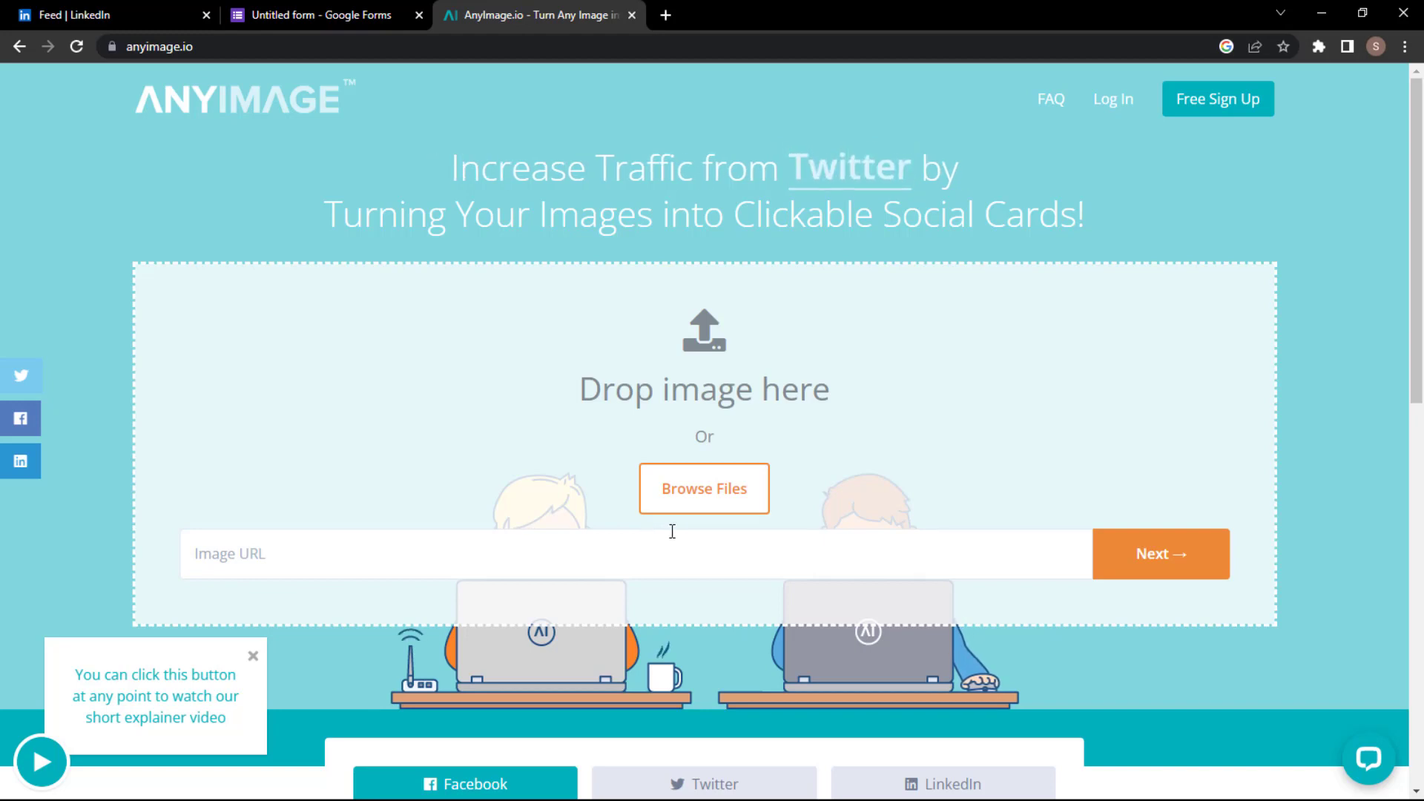
# Step: Snip the Slide2 webinar poster and save it to the Desktop as a PNG named Capture
pyautogui.click(15, 787)
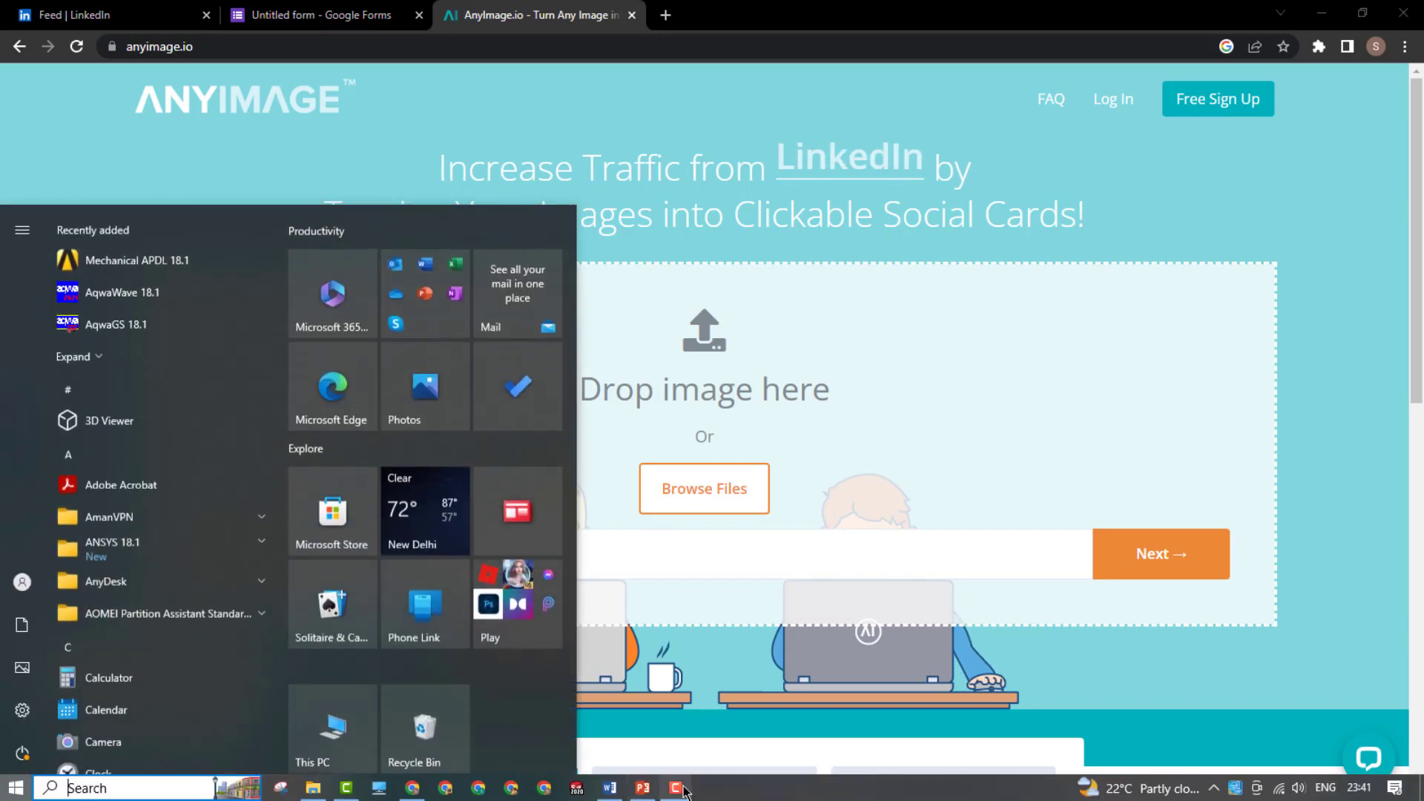
pyautogui.click(676, 786)
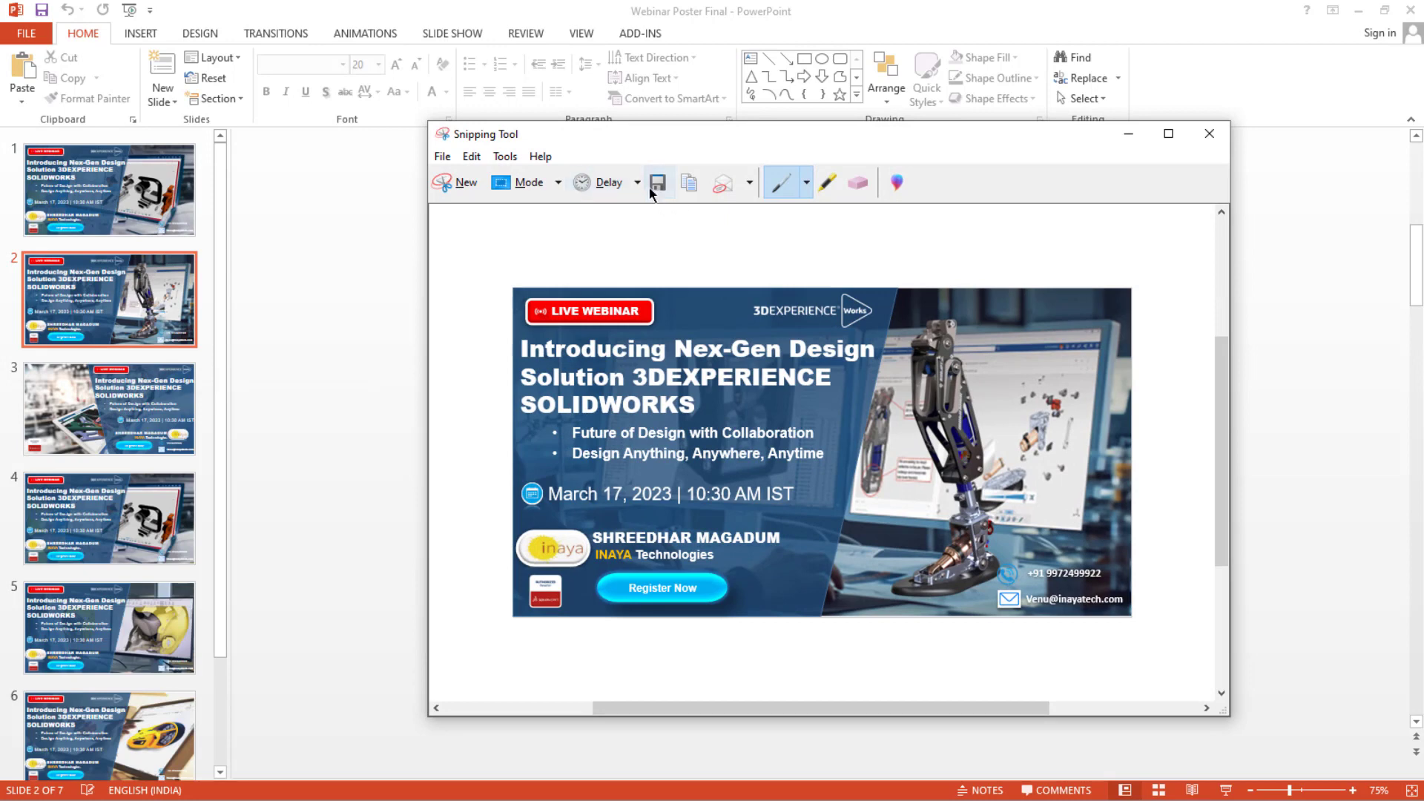
pyautogui.click(657, 182)
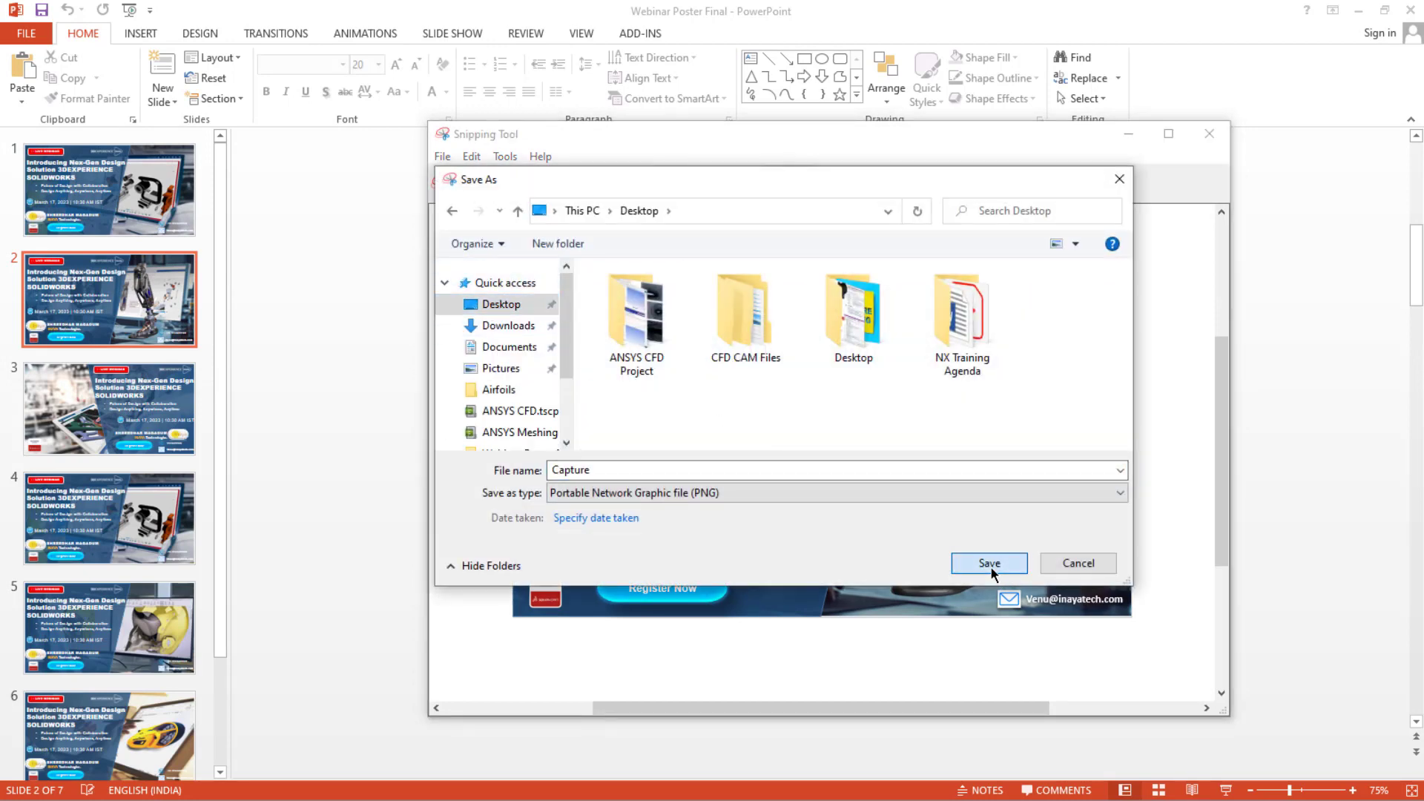
pyautogui.click(15, 788)
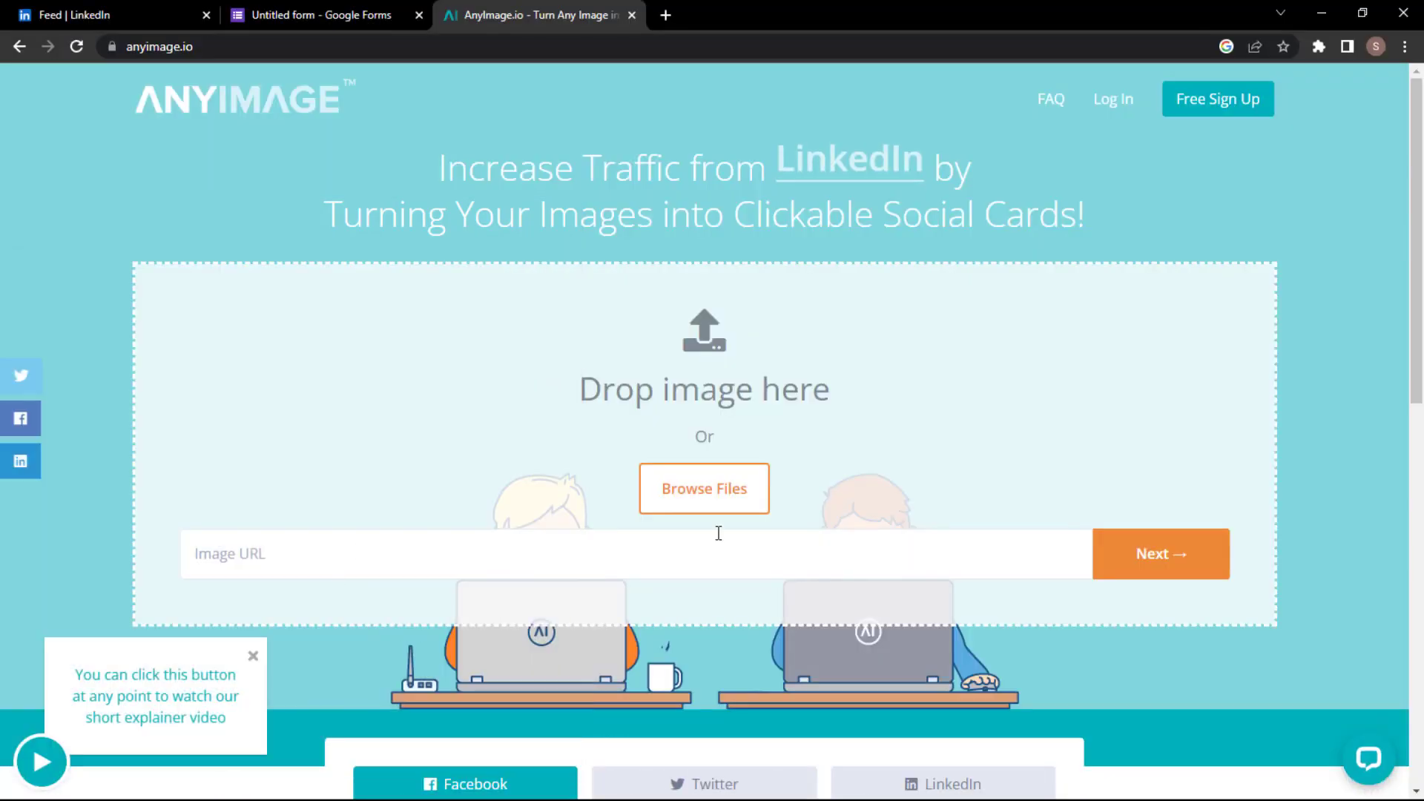
# Step: Upload the Capture image from the Desktop and title the card Registration Form
pyautogui.click(703, 488)
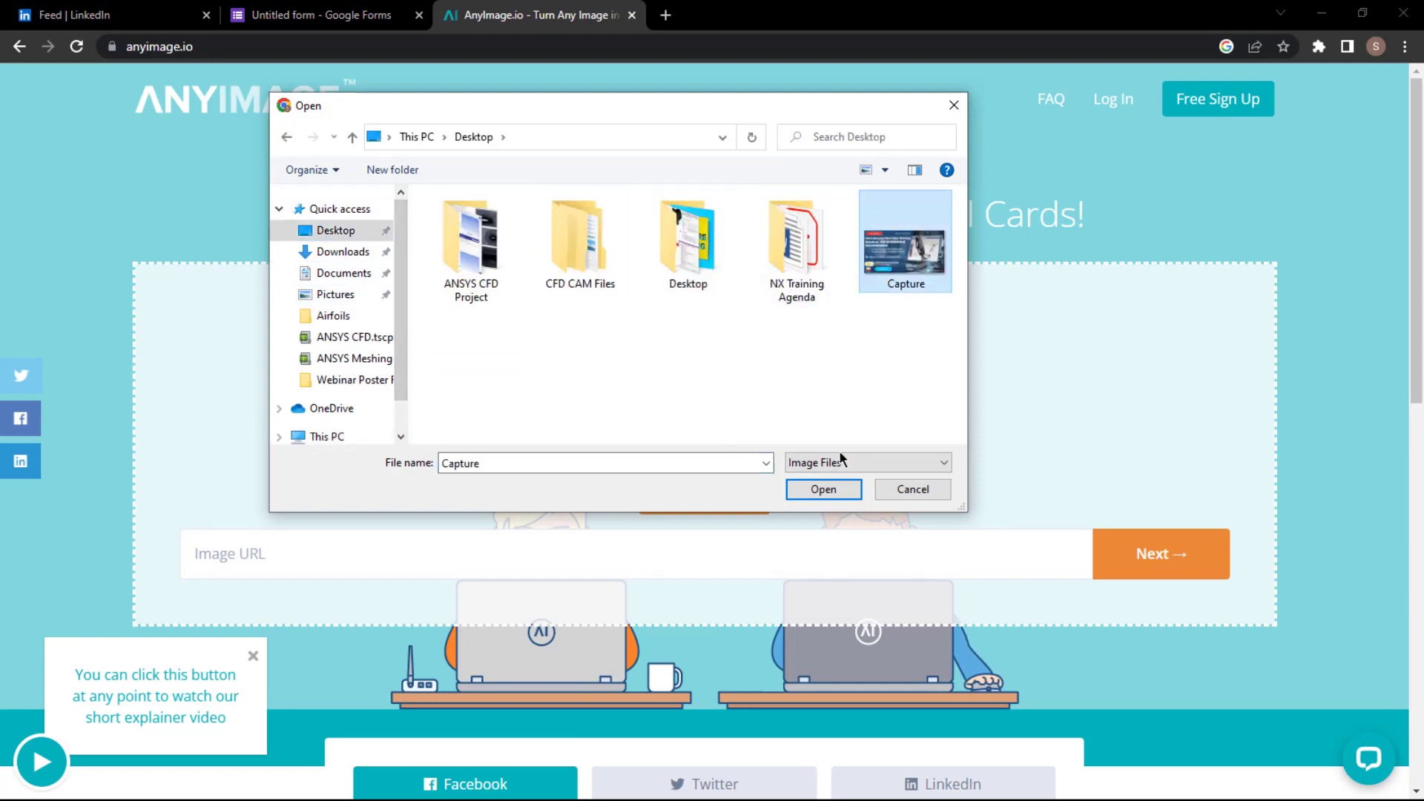
pyautogui.click(821, 488)
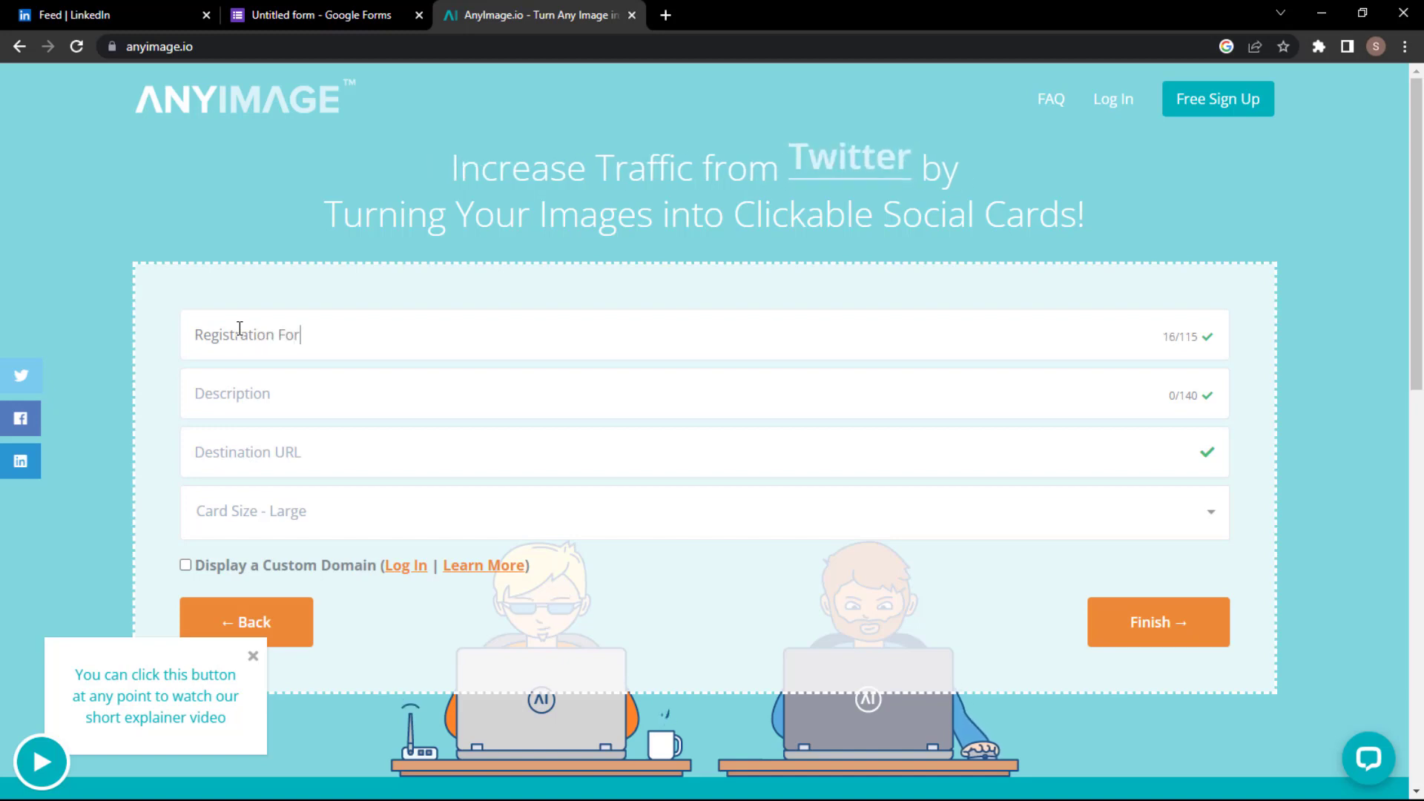
pyautogui.write('m')
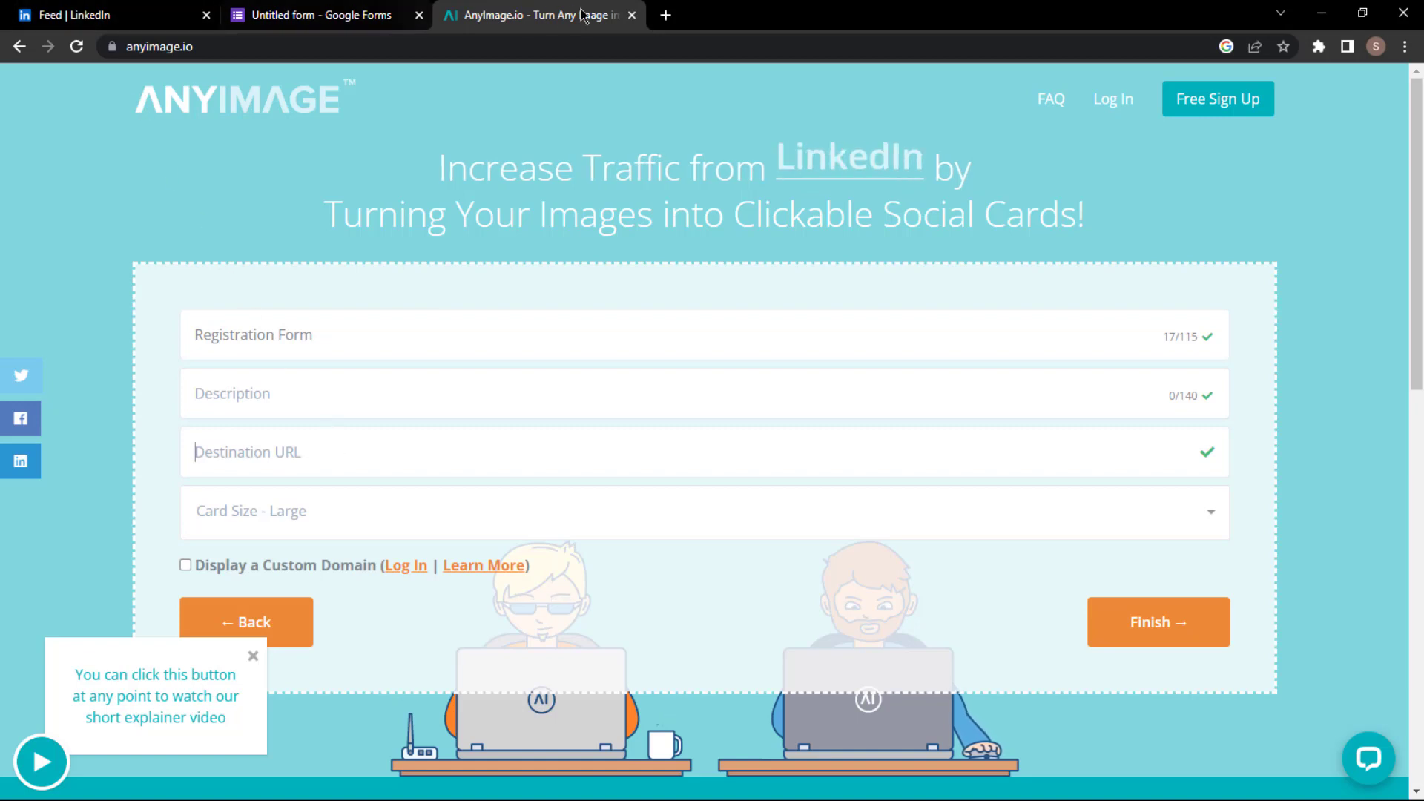
# Step: Copy the forms.gle short link from Google Forms into the card's Destination URL field
pyautogui.click(318, 15)
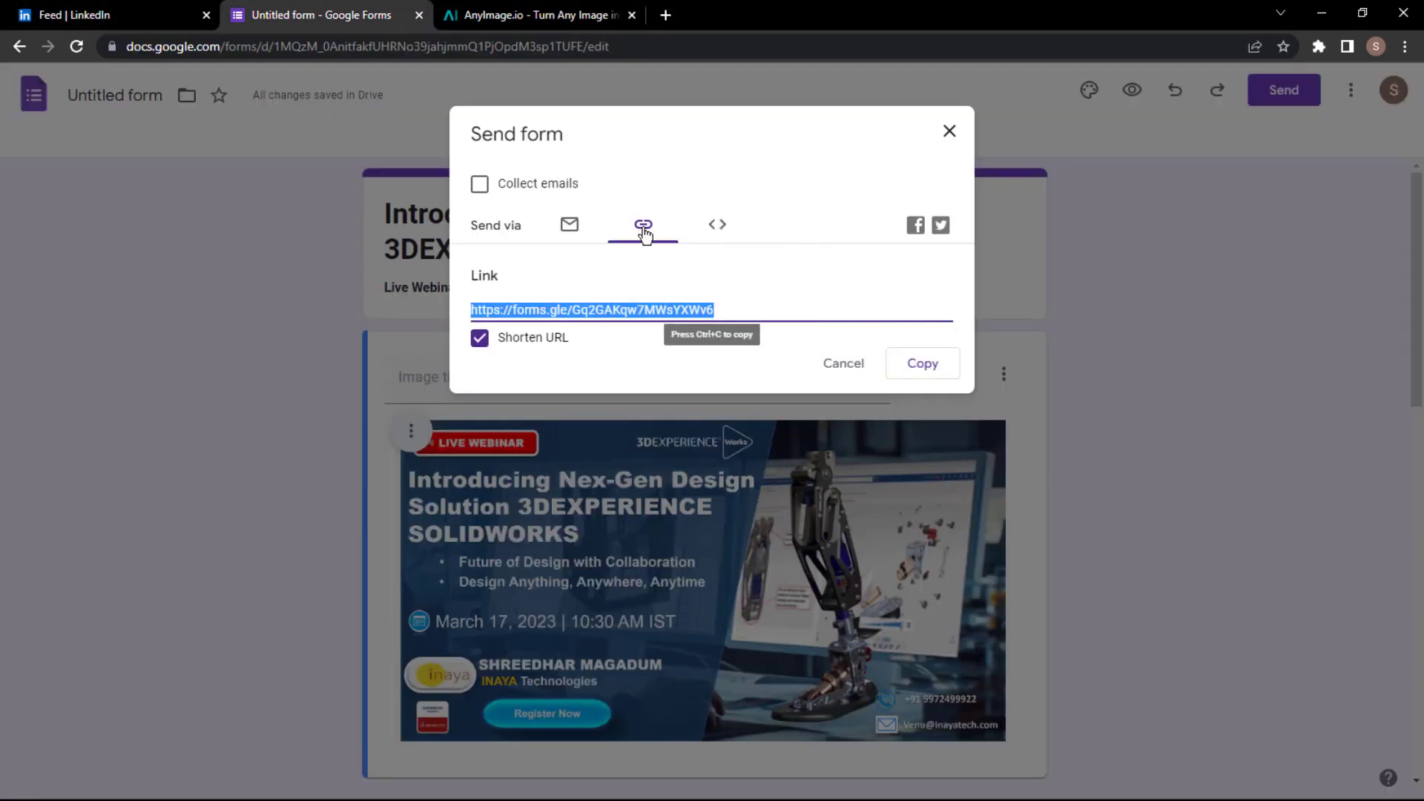
pyautogui.click(536, 15)
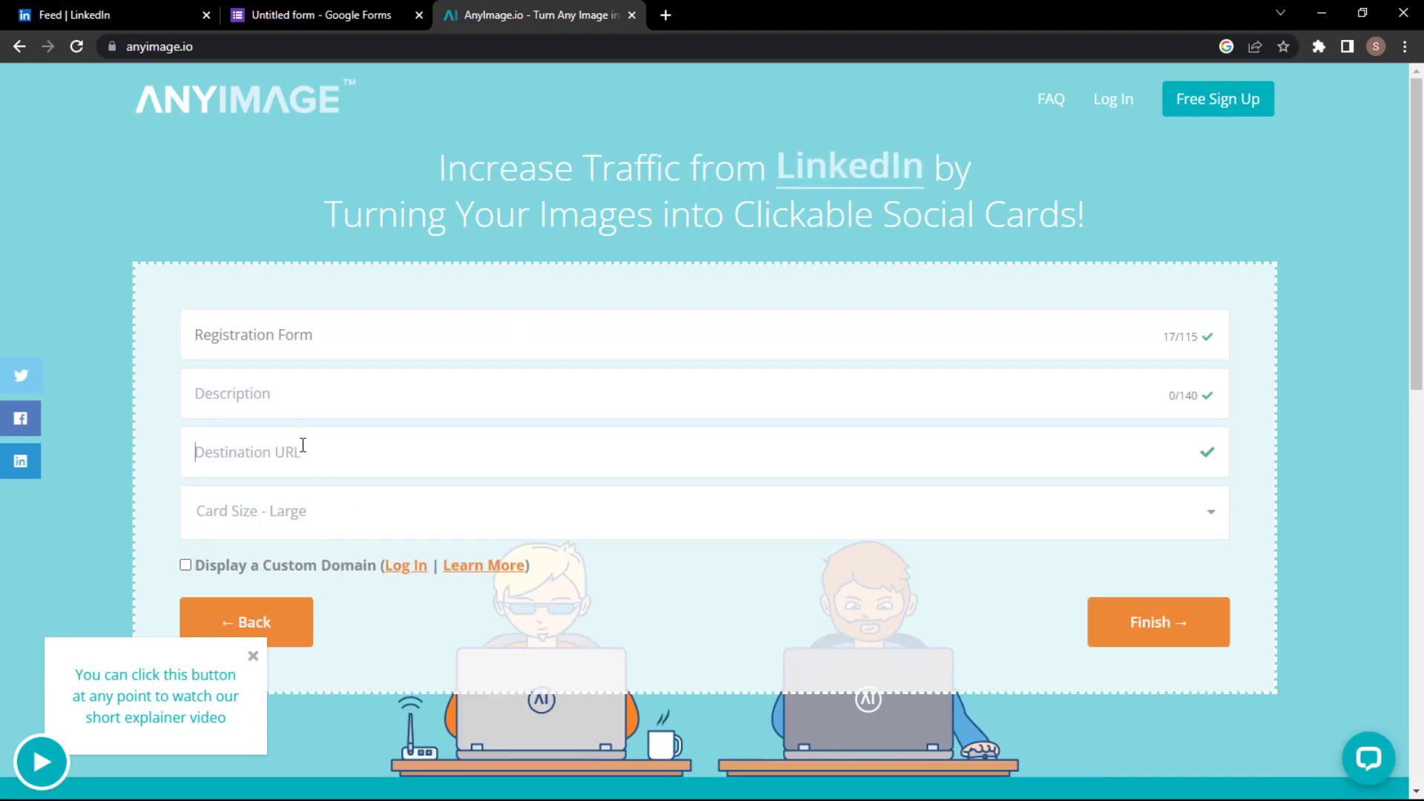
pyautogui.rightClick(250, 451)
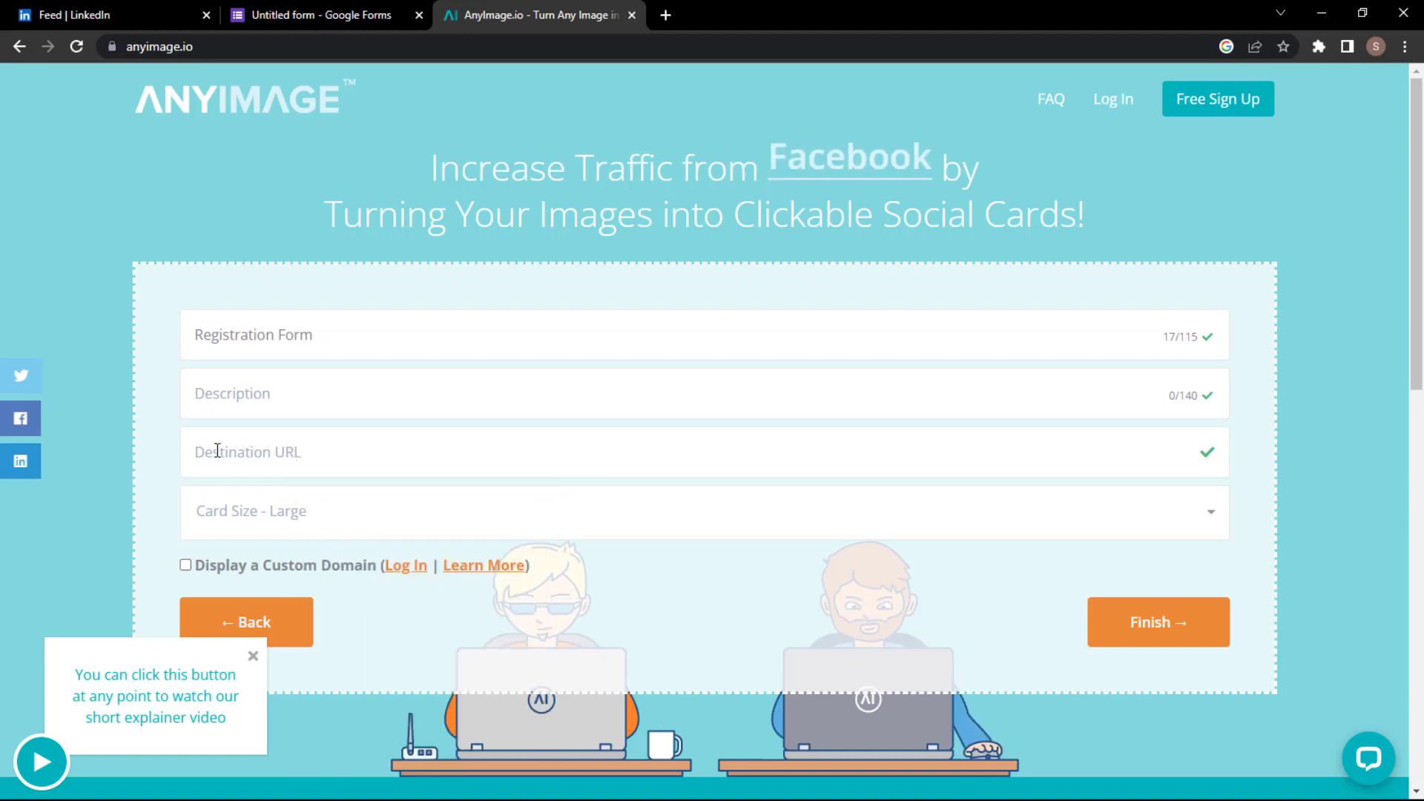
pyautogui.click(318, 15)
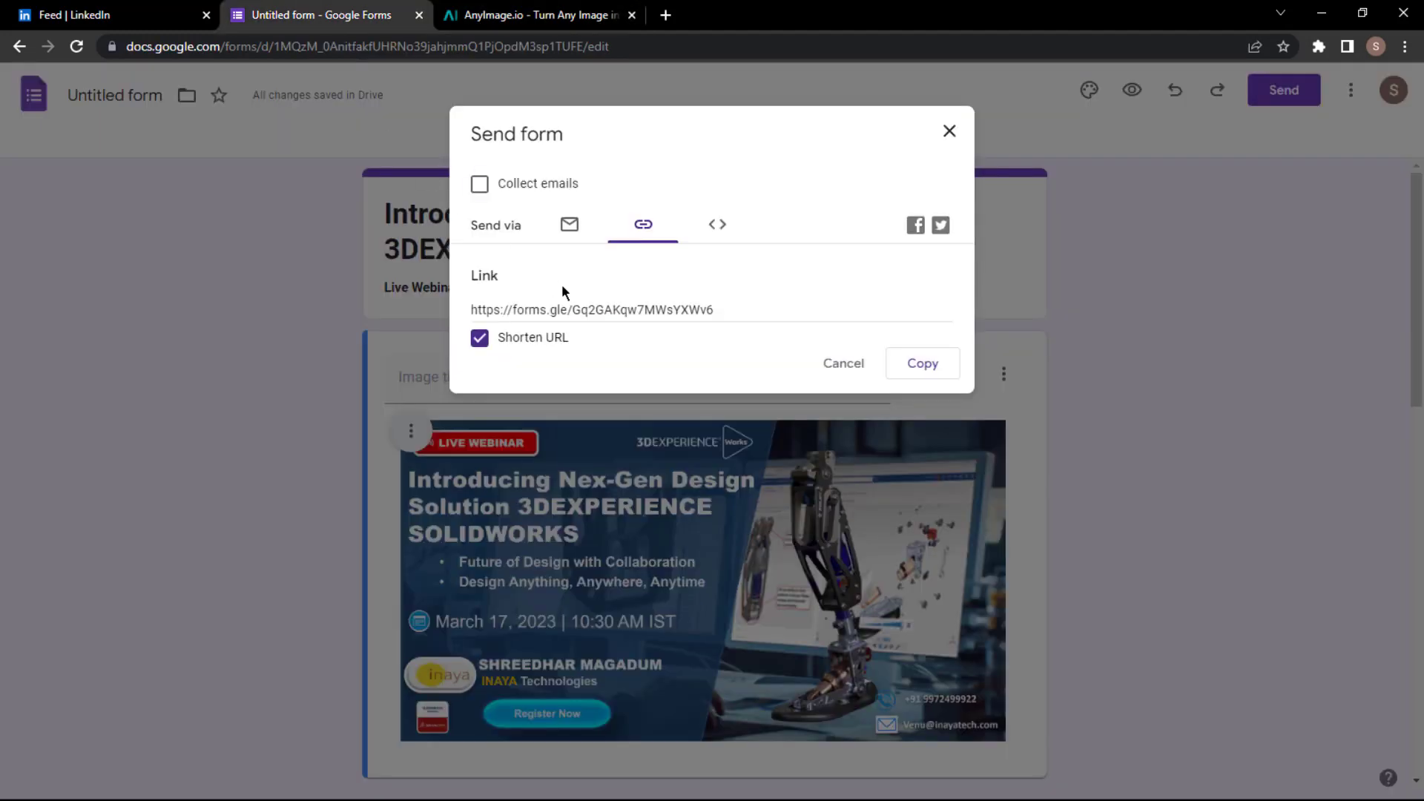
pyautogui.click(592, 310)
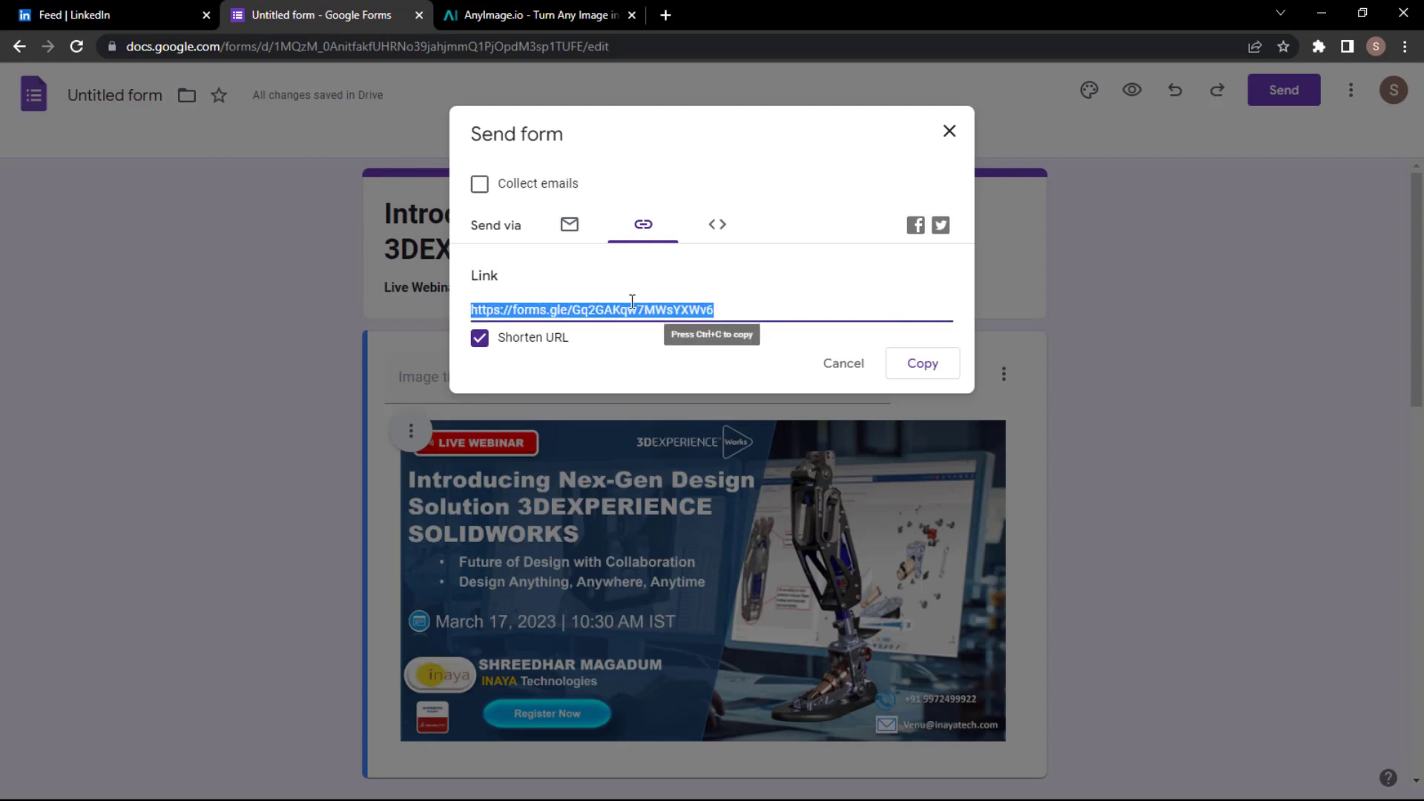
pyautogui.click(535, 15)
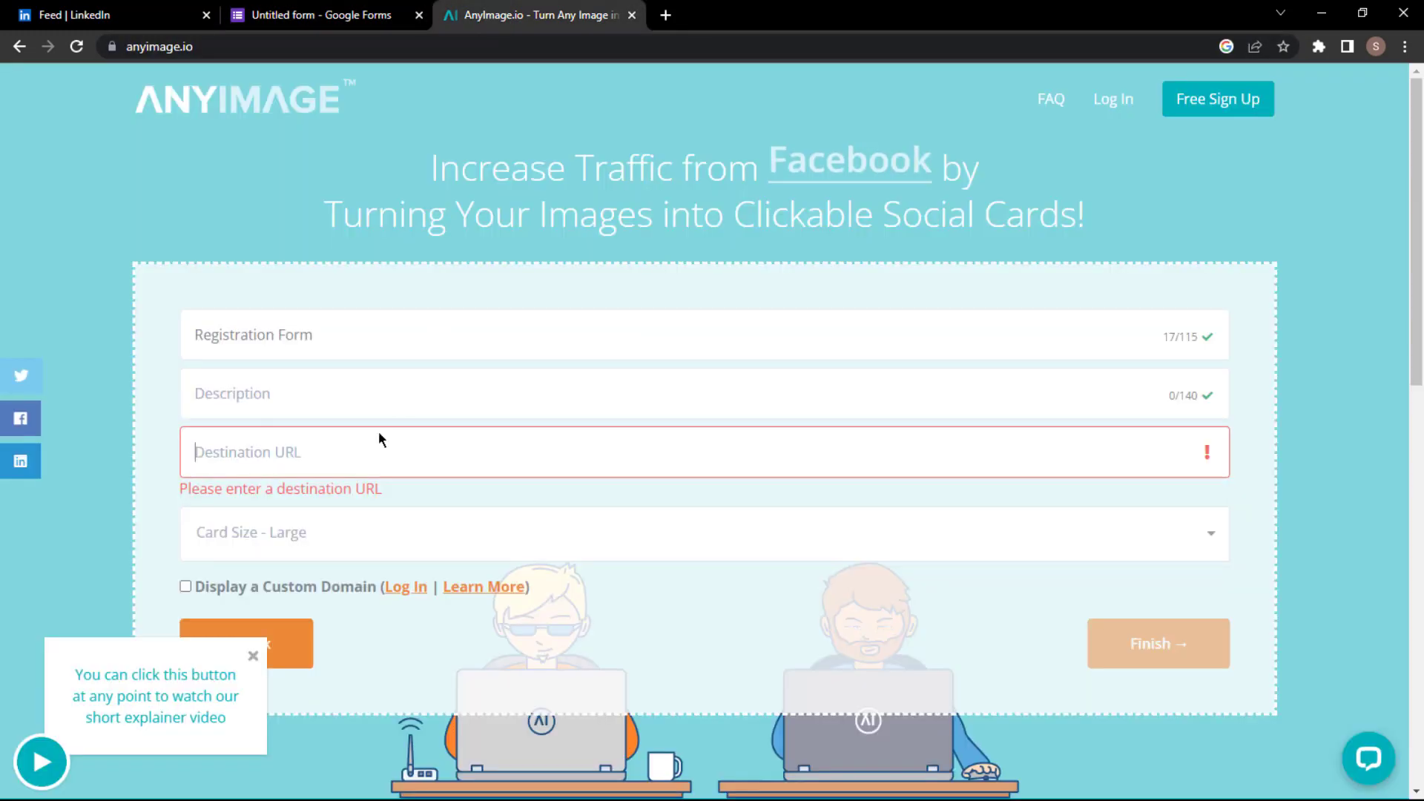
pyautogui.write('https://forms.gle/Gq2GAKqw7MWsYXWv6')
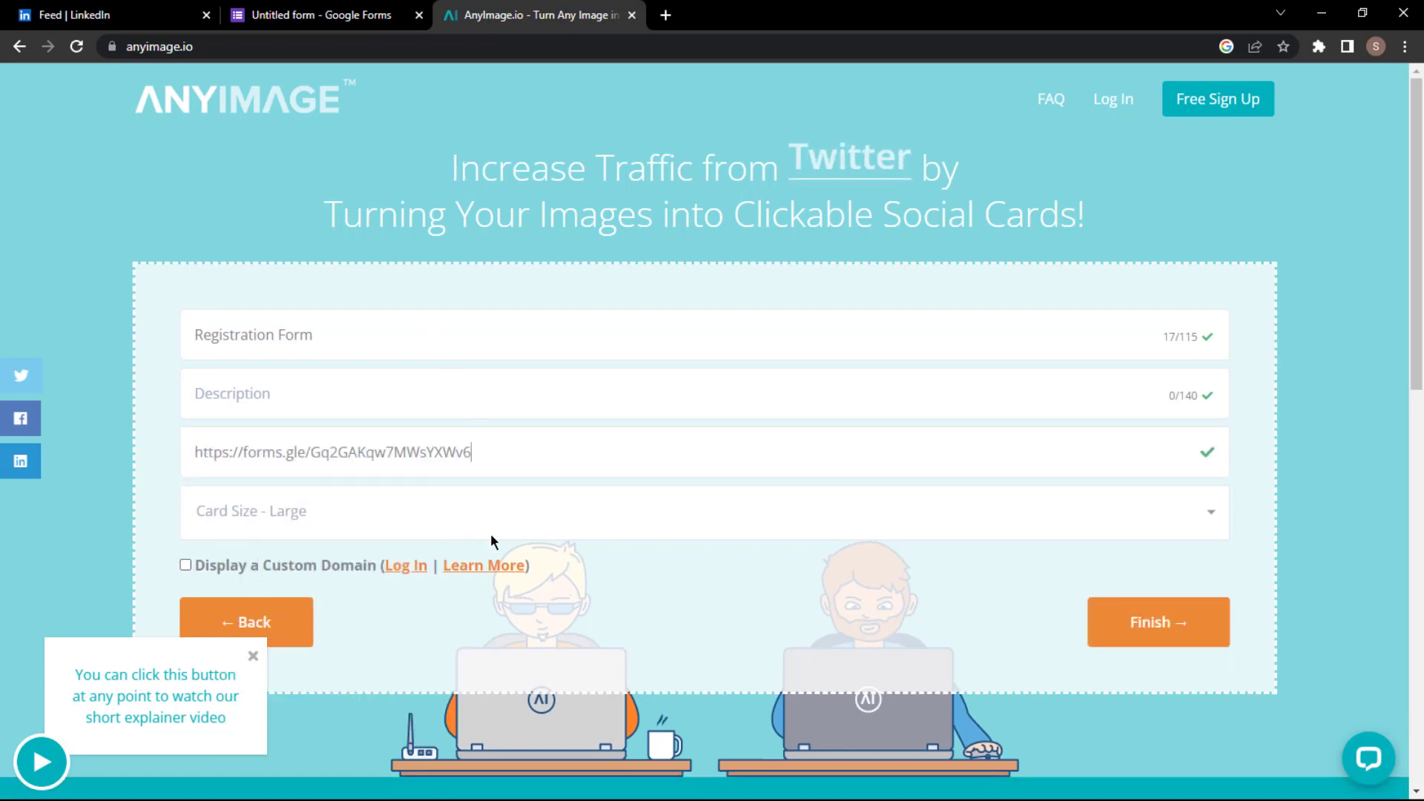
# Step: Scroll down to the LinkedIn preview showing the banner titled Registration Form
pyautogui.scroll(-3)
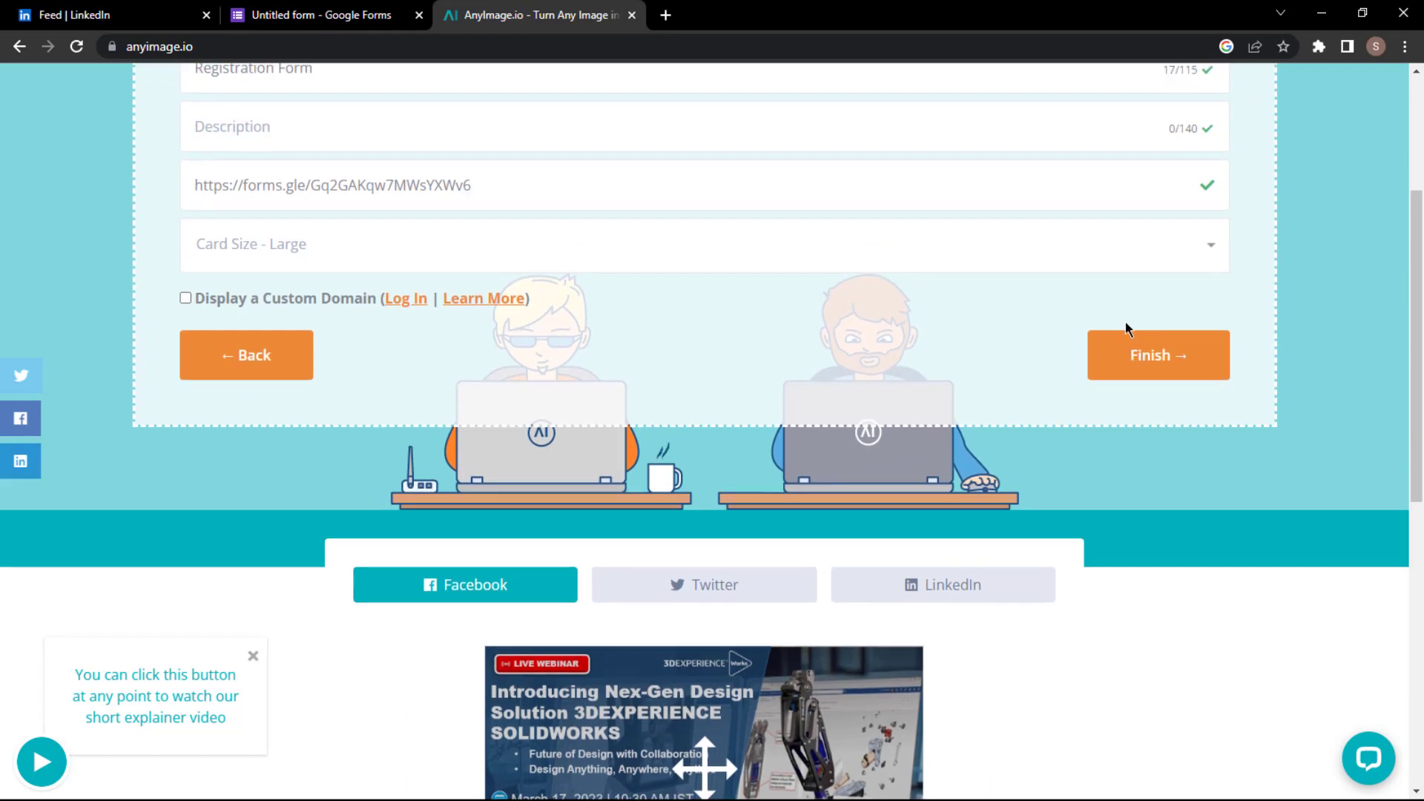
pyautogui.moveTo(1014, 535)
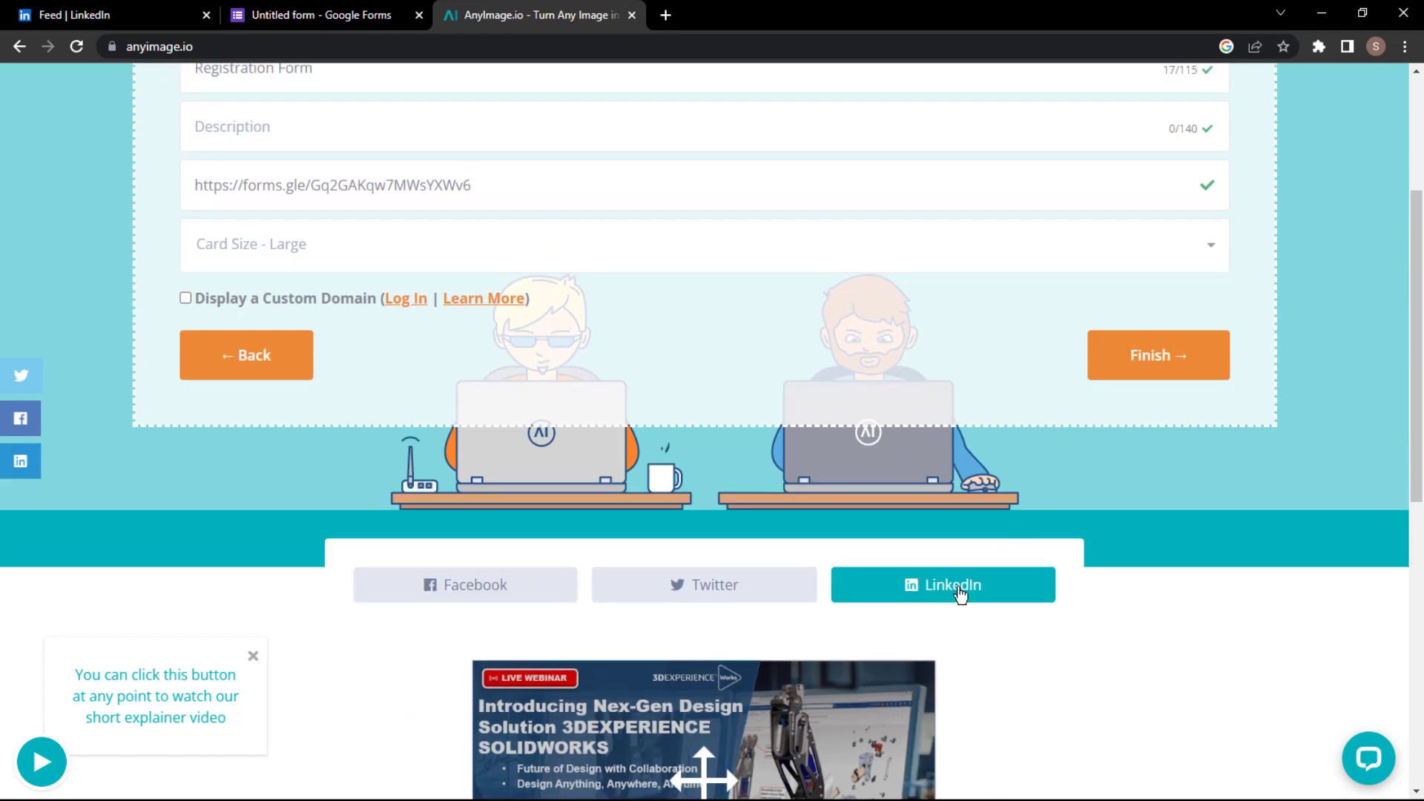
pyautogui.scroll(-3)
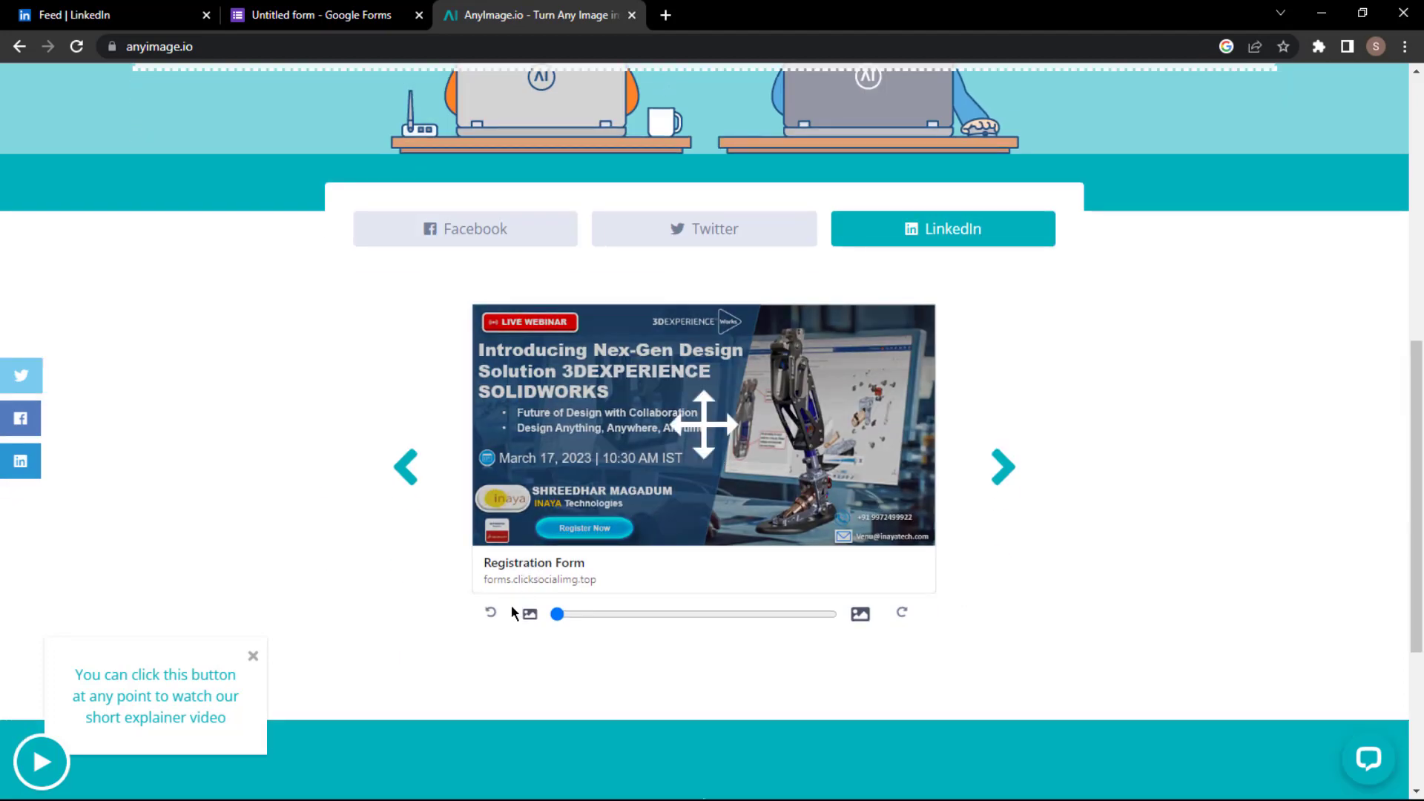
pyautogui.moveTo(494, 617)
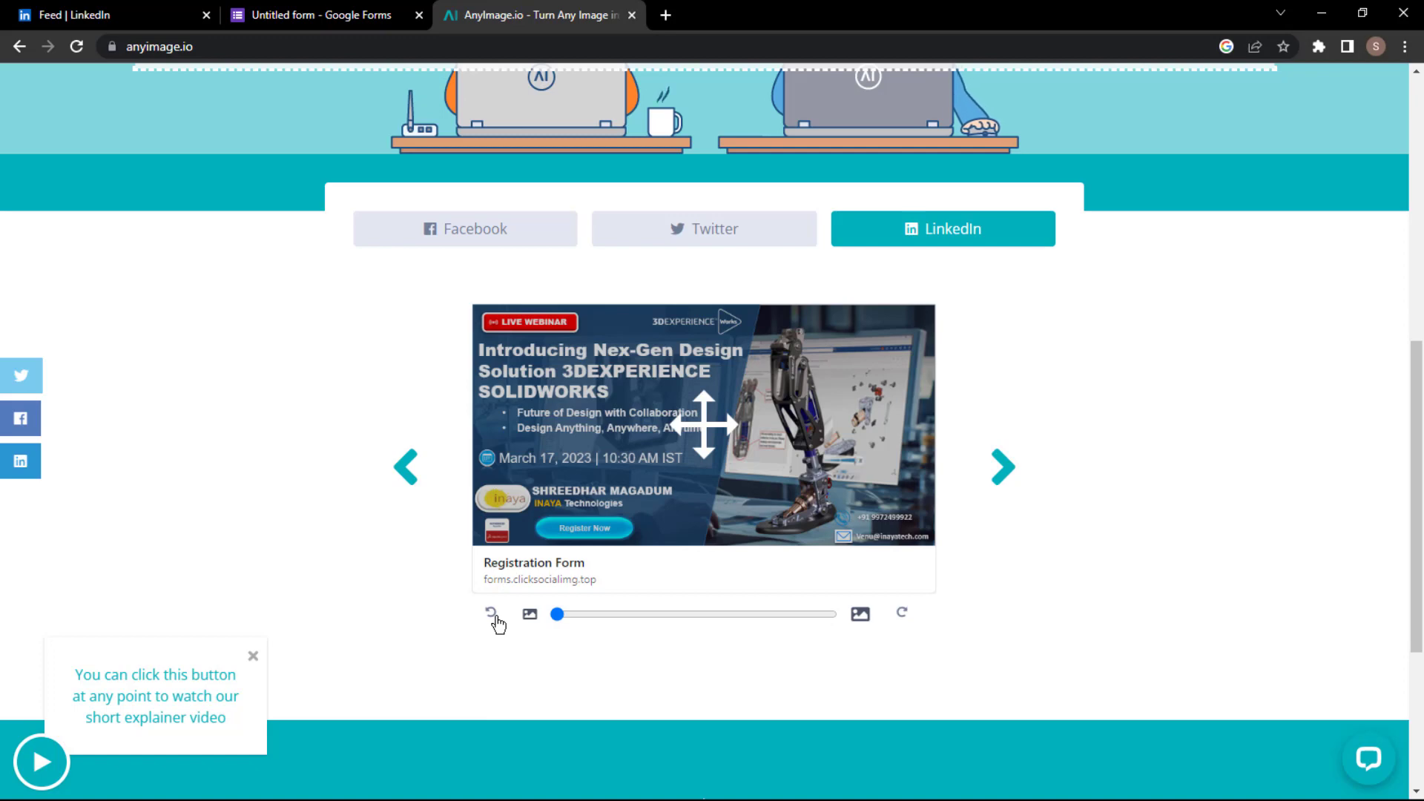
pyautogui.moveTo(319, 528)
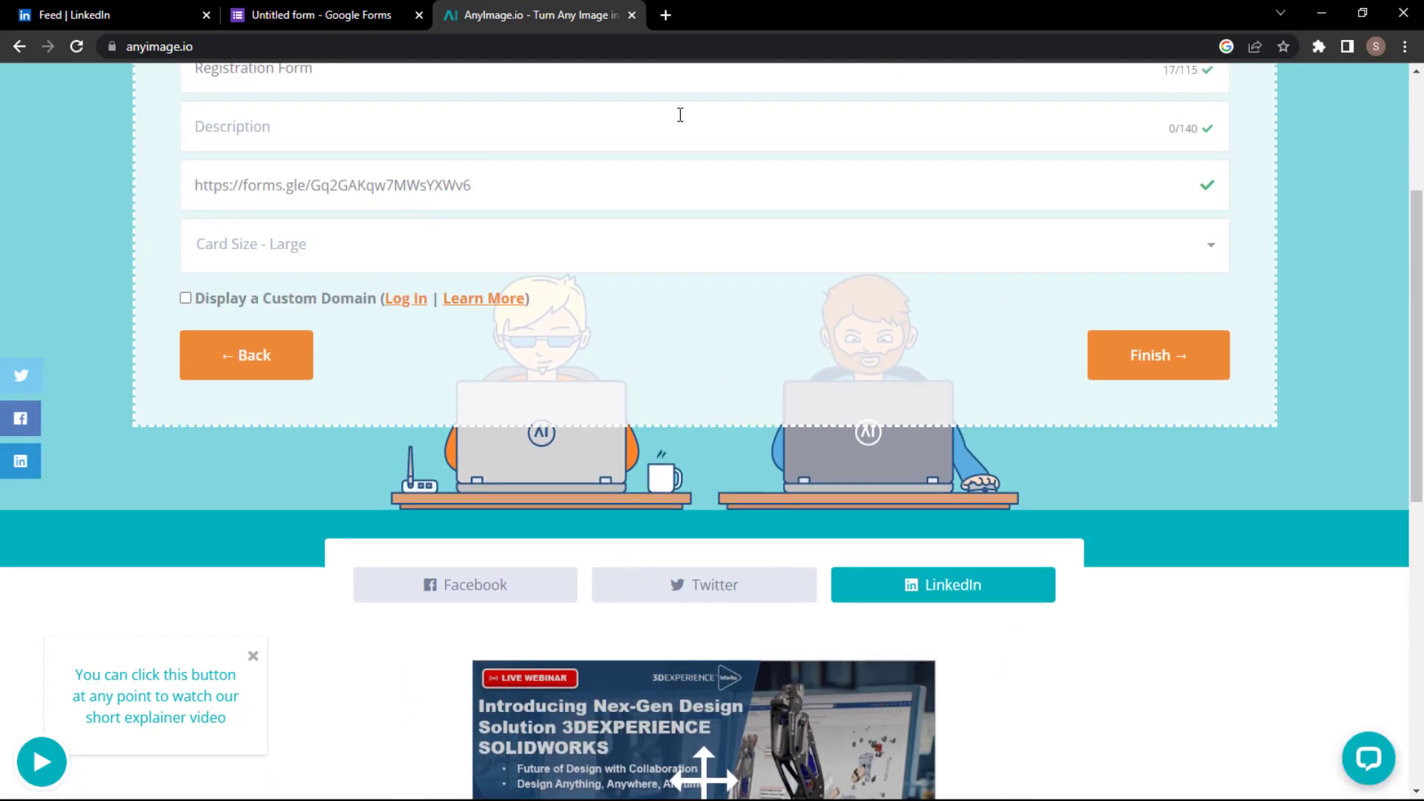
# Step: Attempt to finish the card, which flags the empty Description field as required
pyautogui.scroll(-3)
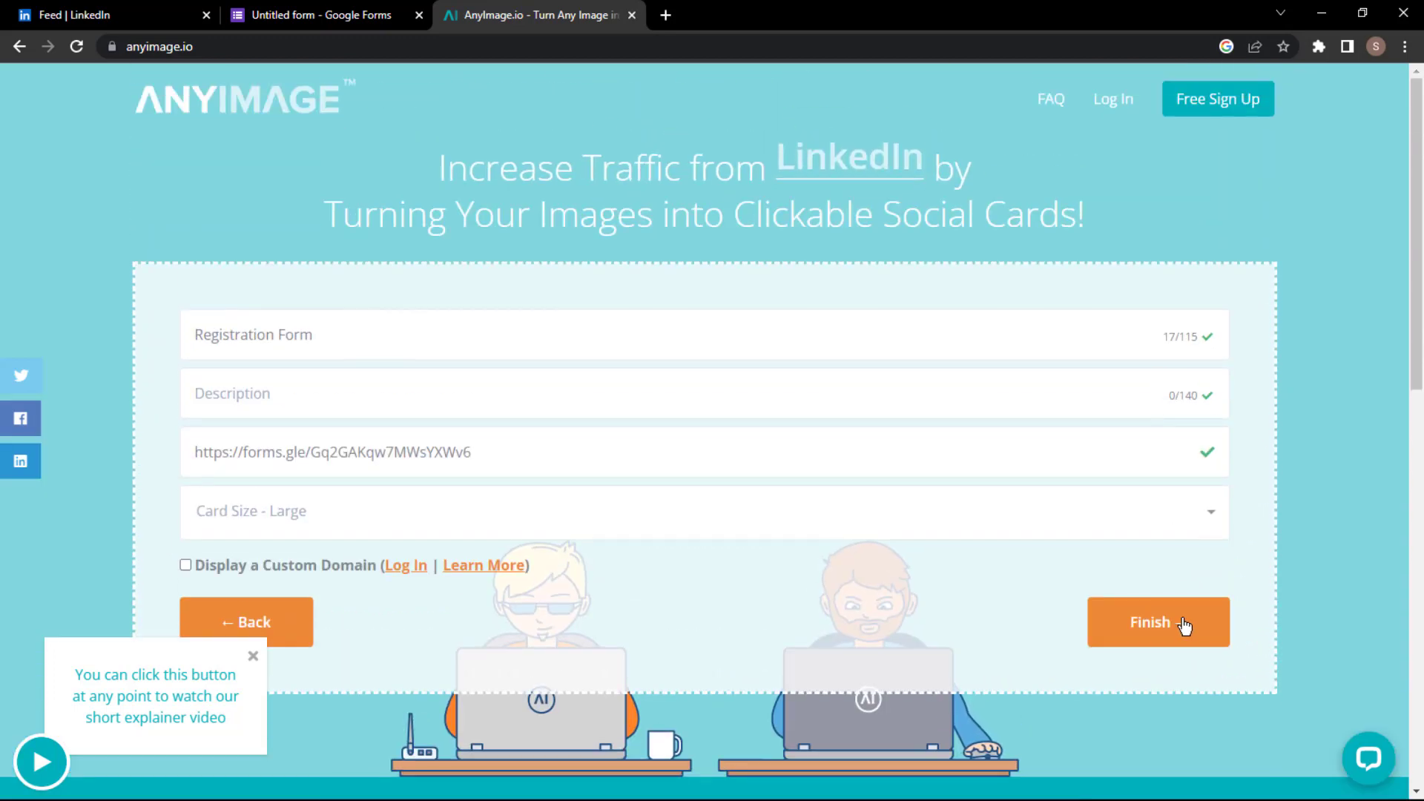
pyautogui.click(1157, 622)
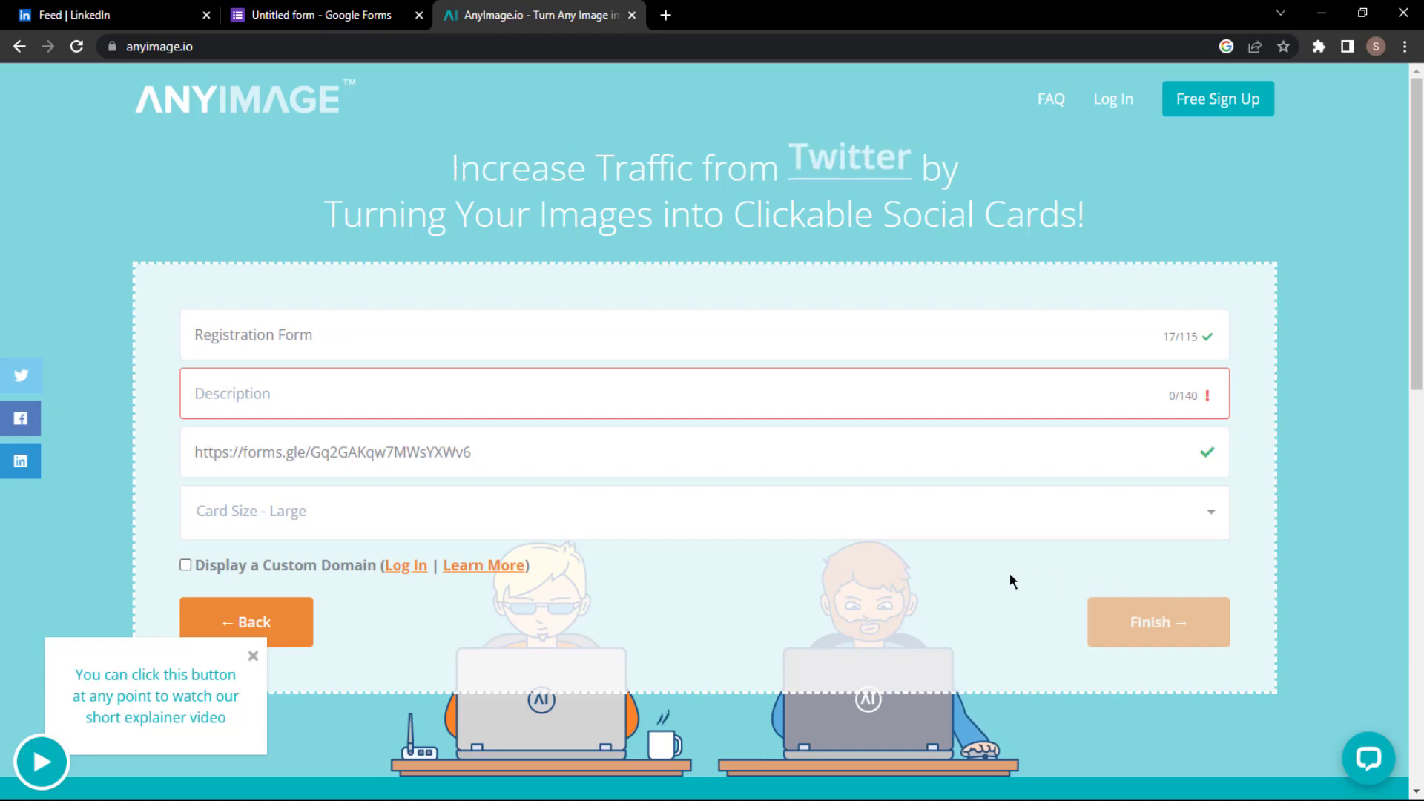
pyautogui.scroll(-3)
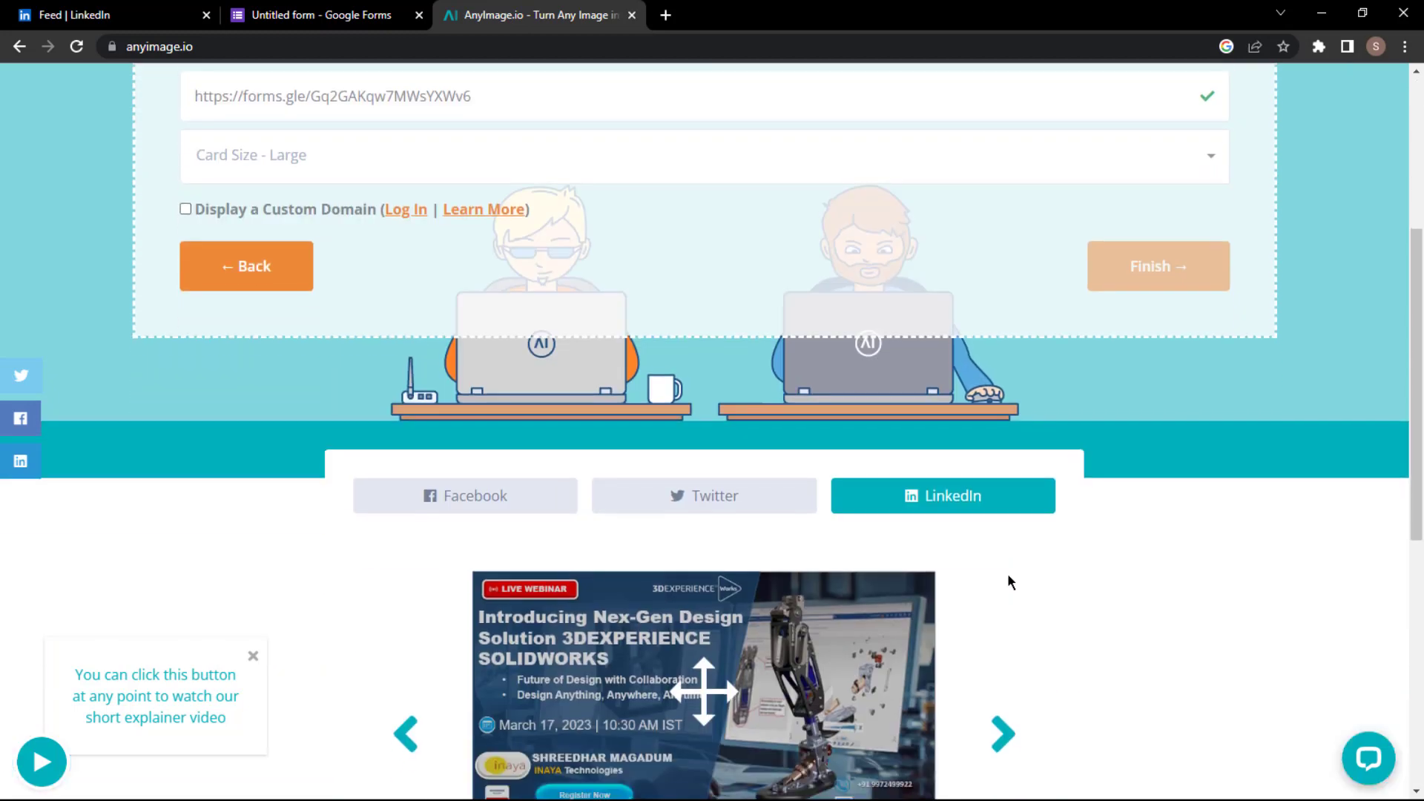
pyautogui.scroll(-3)
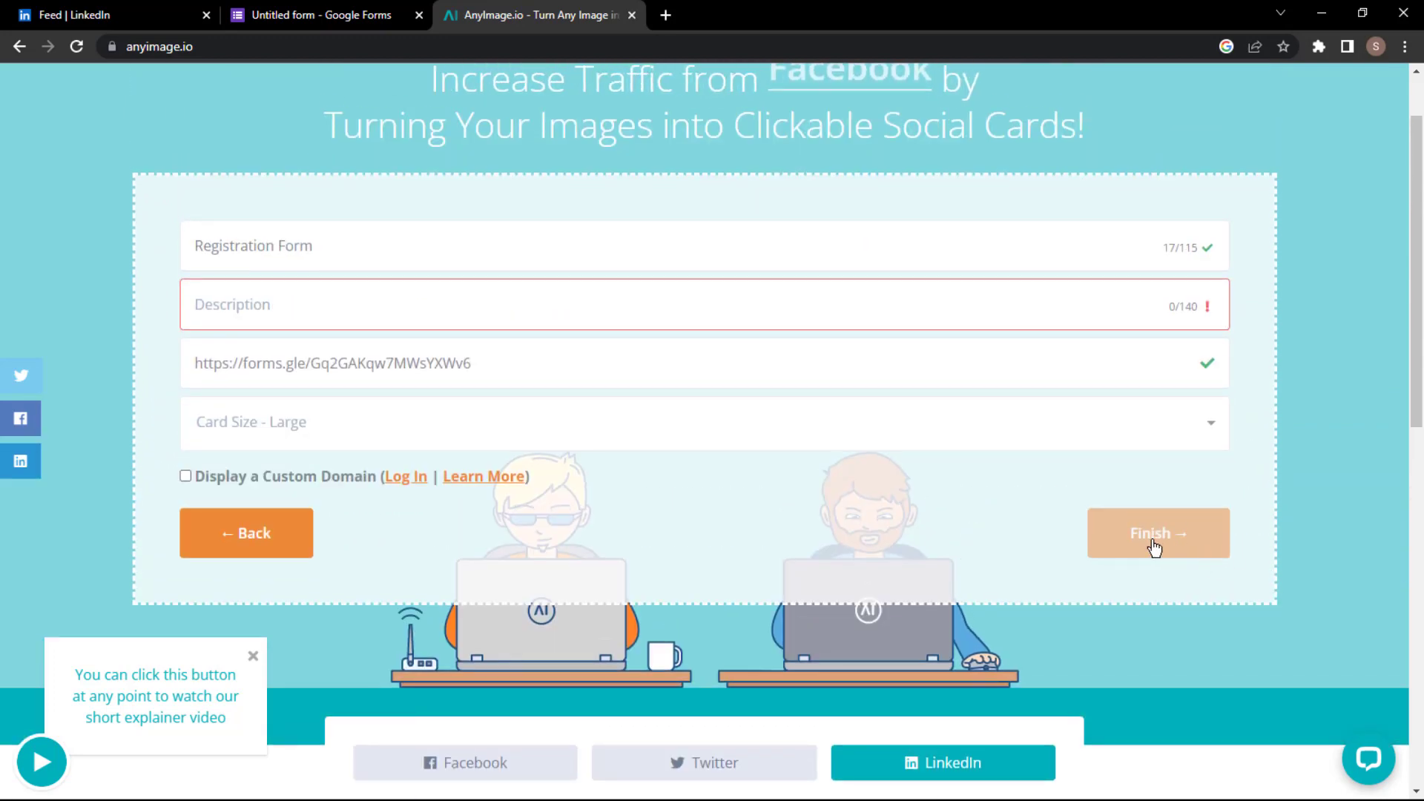
pyautogui.scroll(-3)
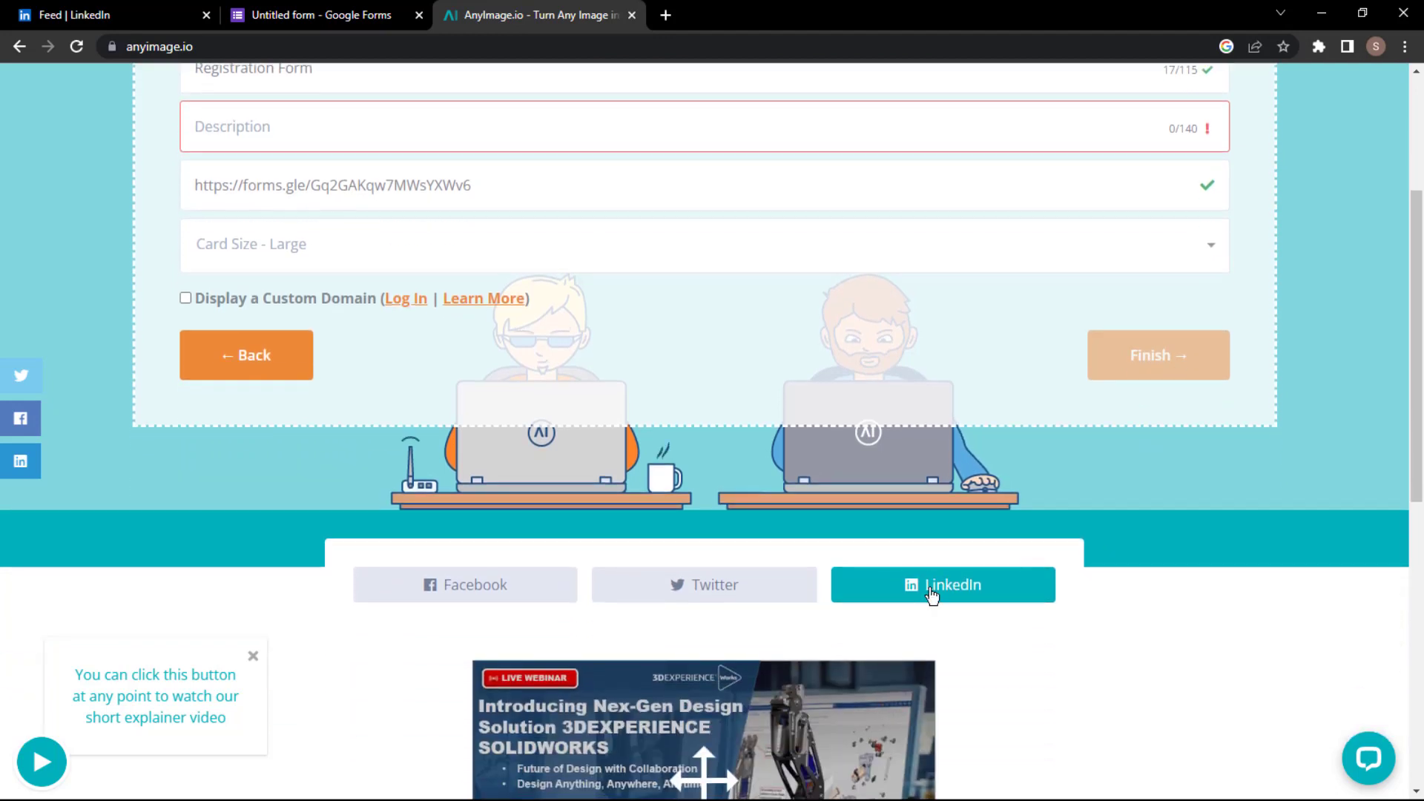
pyautogui.moveTo(958, 608)
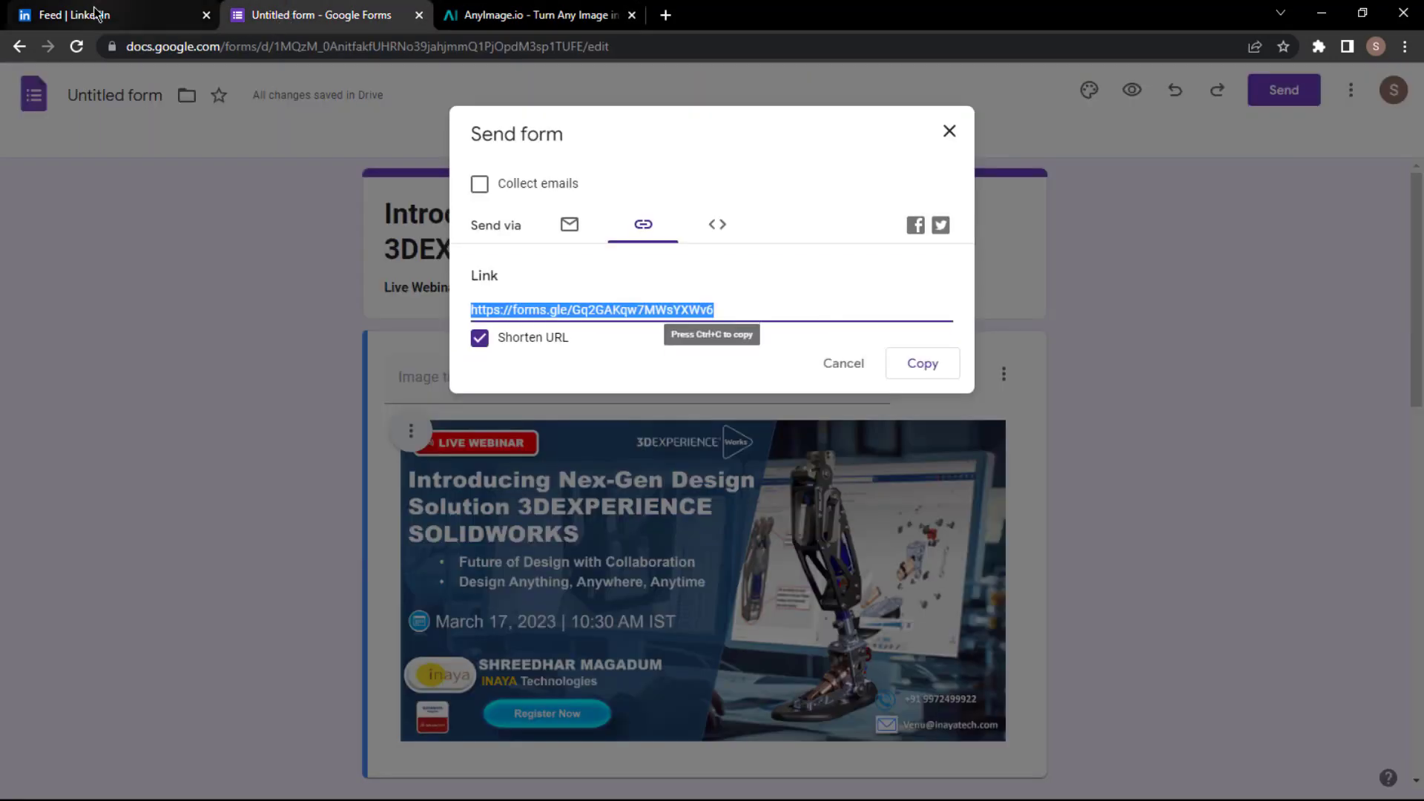
# Step: Add the description 'Introducing Nex-Gen Design Solution 3DEXPERIENCE SOLIDWORKS' and finish the card
pyautogui.click(14, 787)
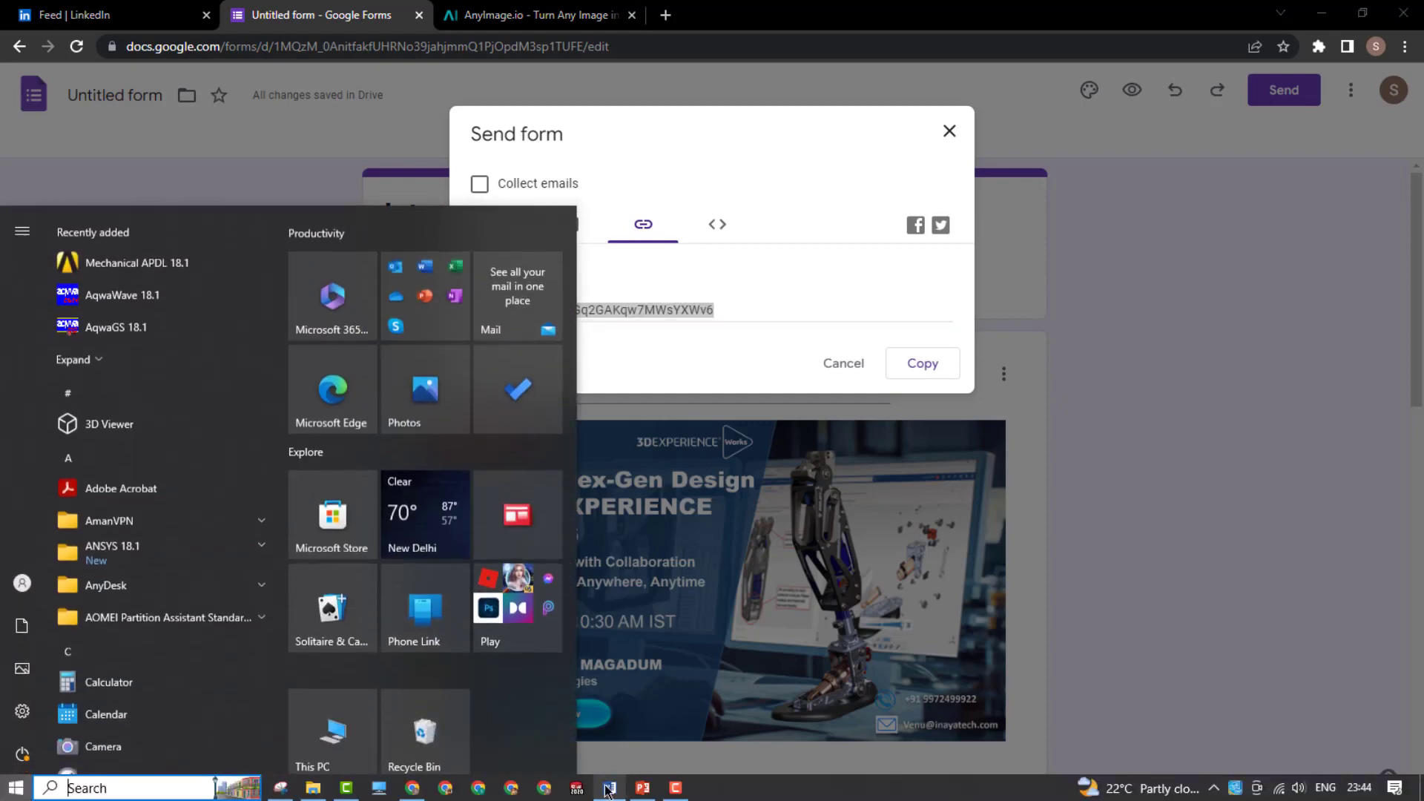
pyautogui.click(642, 788)
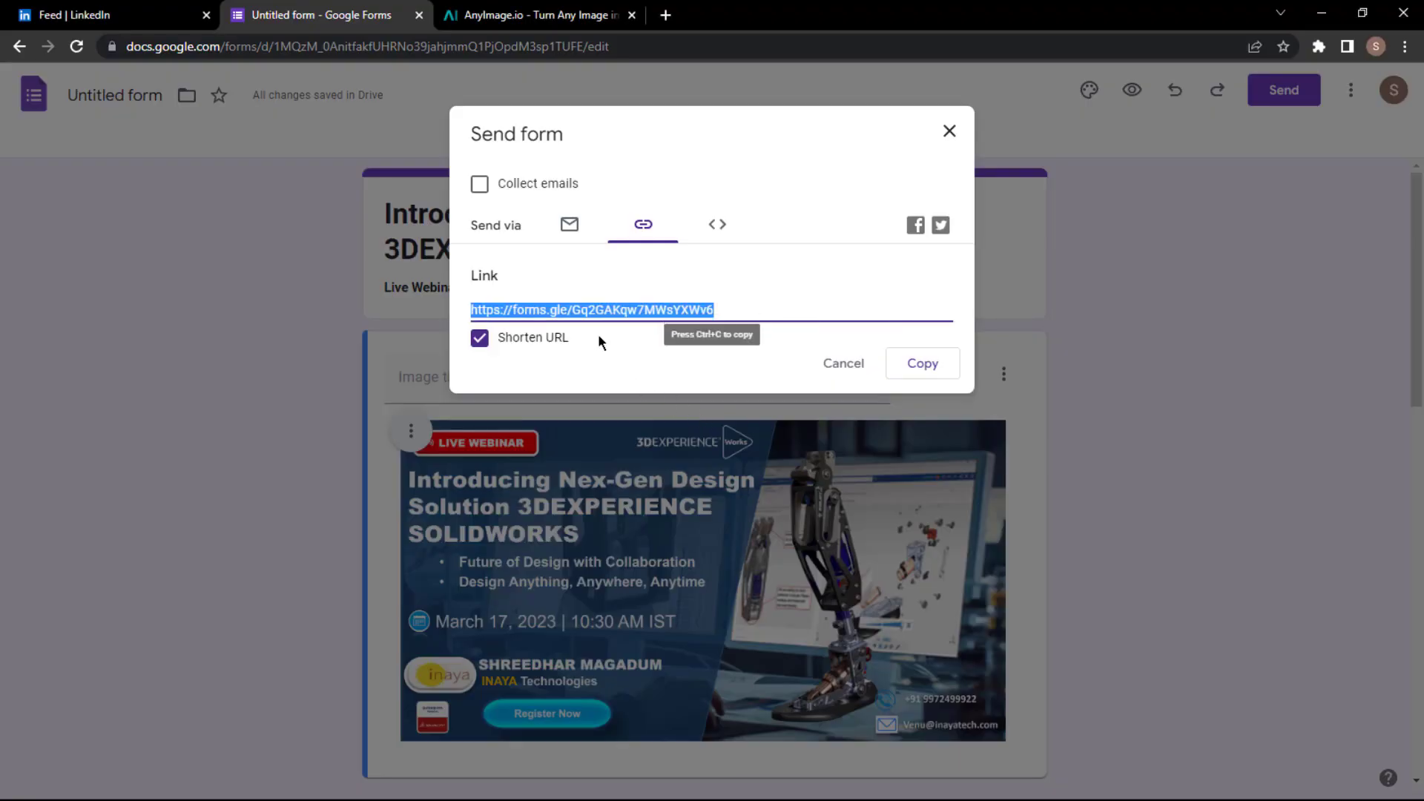
pyautogui.click(535, 15)
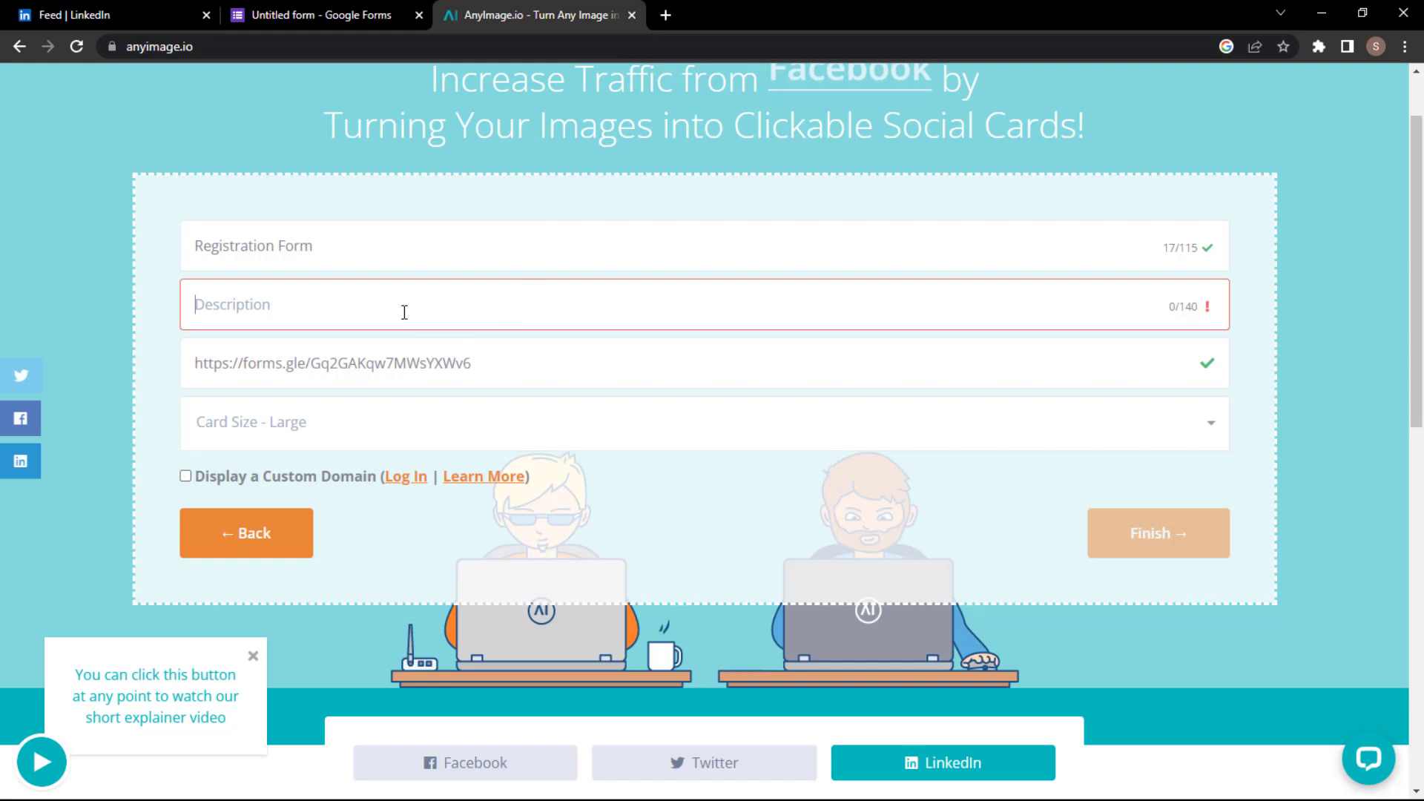
pyautogui.write('Introducing Nex-Gen Design Solution 3DEXPERIENCE SOLIDWORKS')
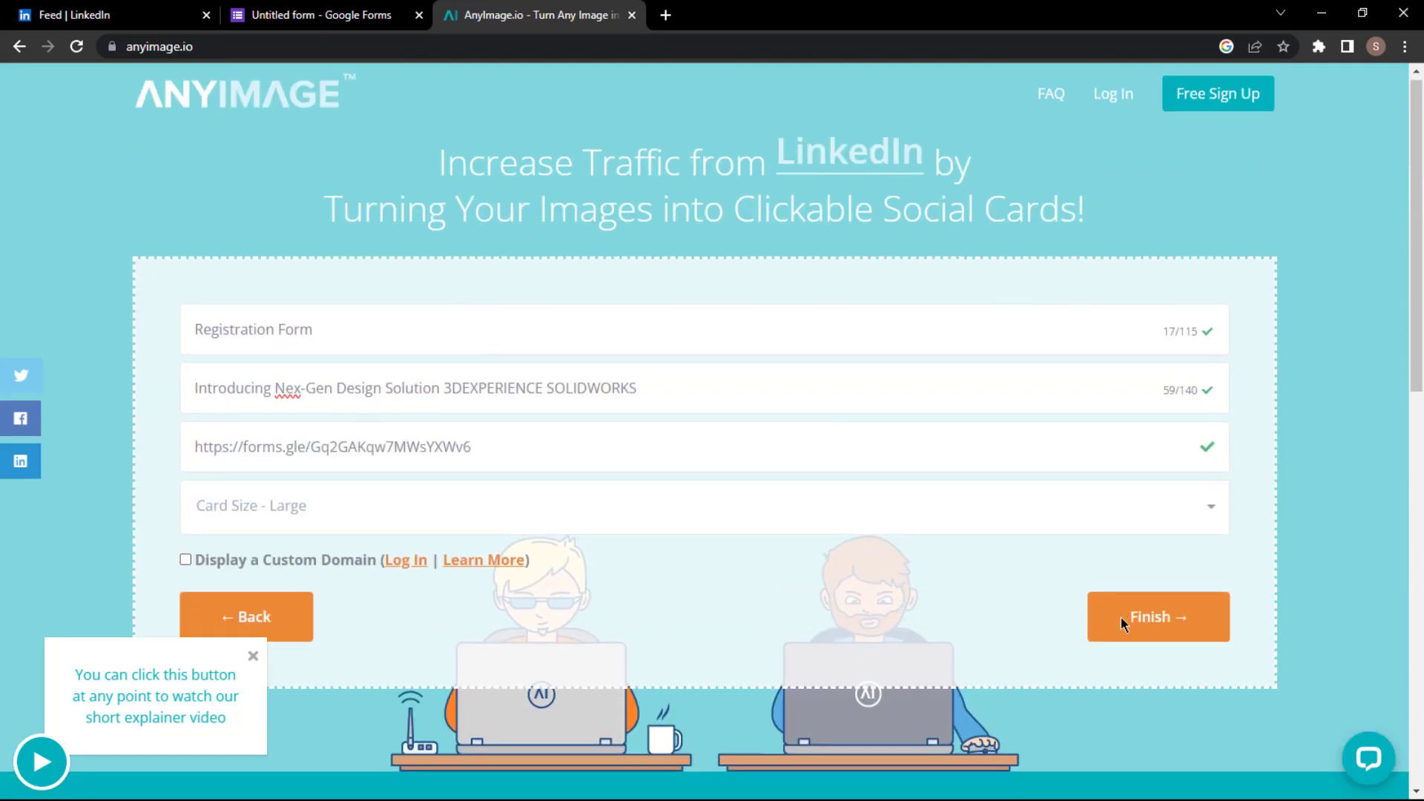
pyautogui.click(1157, 617)
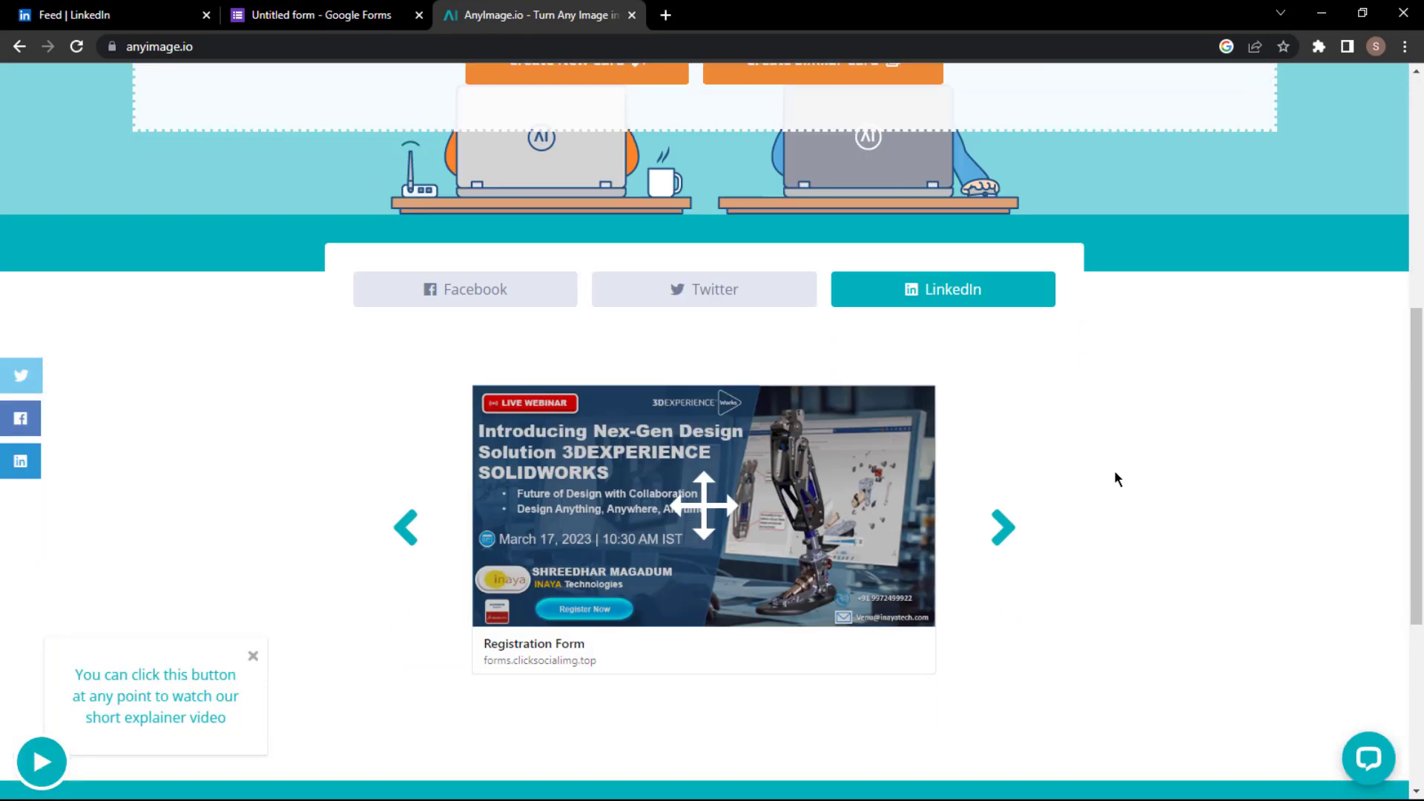
pyautogui.scroll(-3)
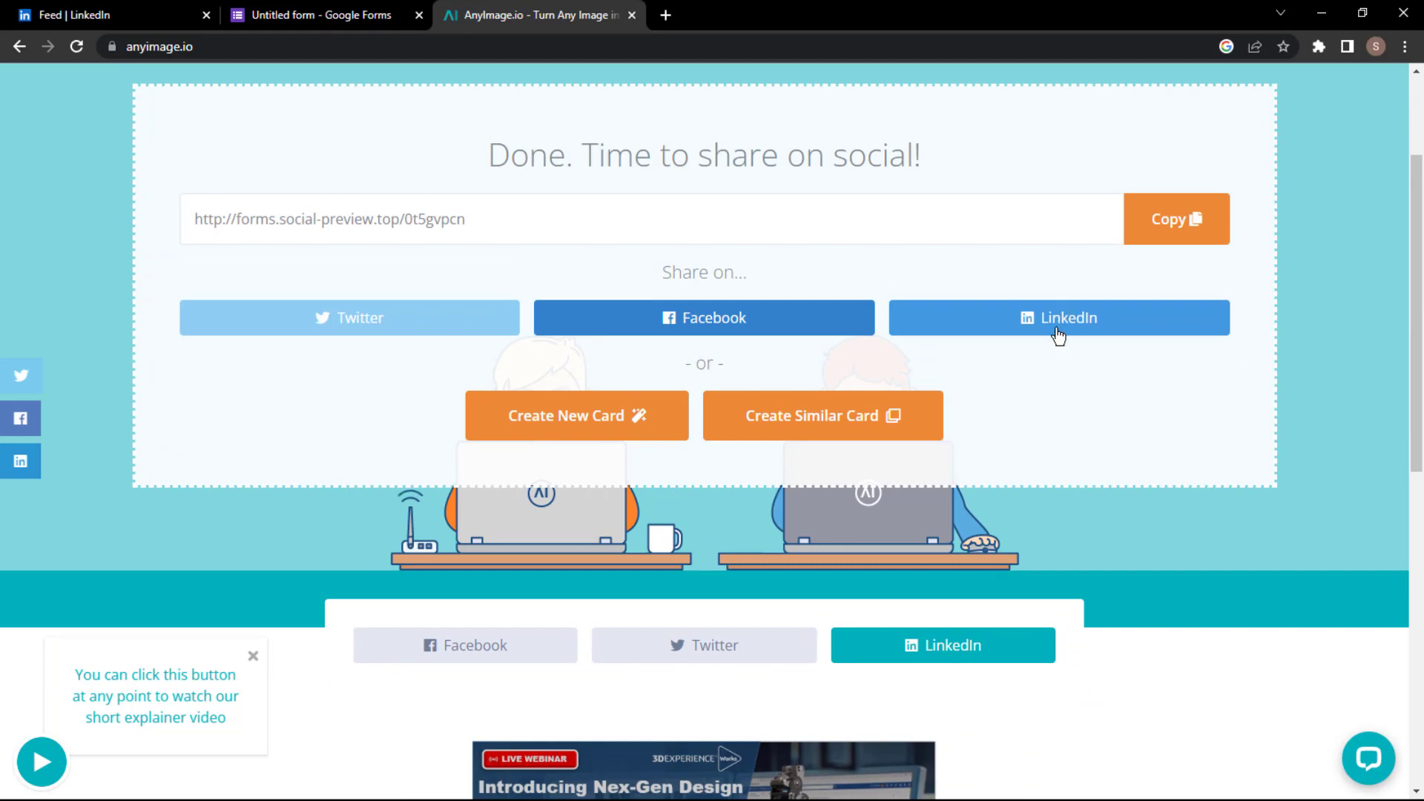
pyautogui.click(1057, 318)
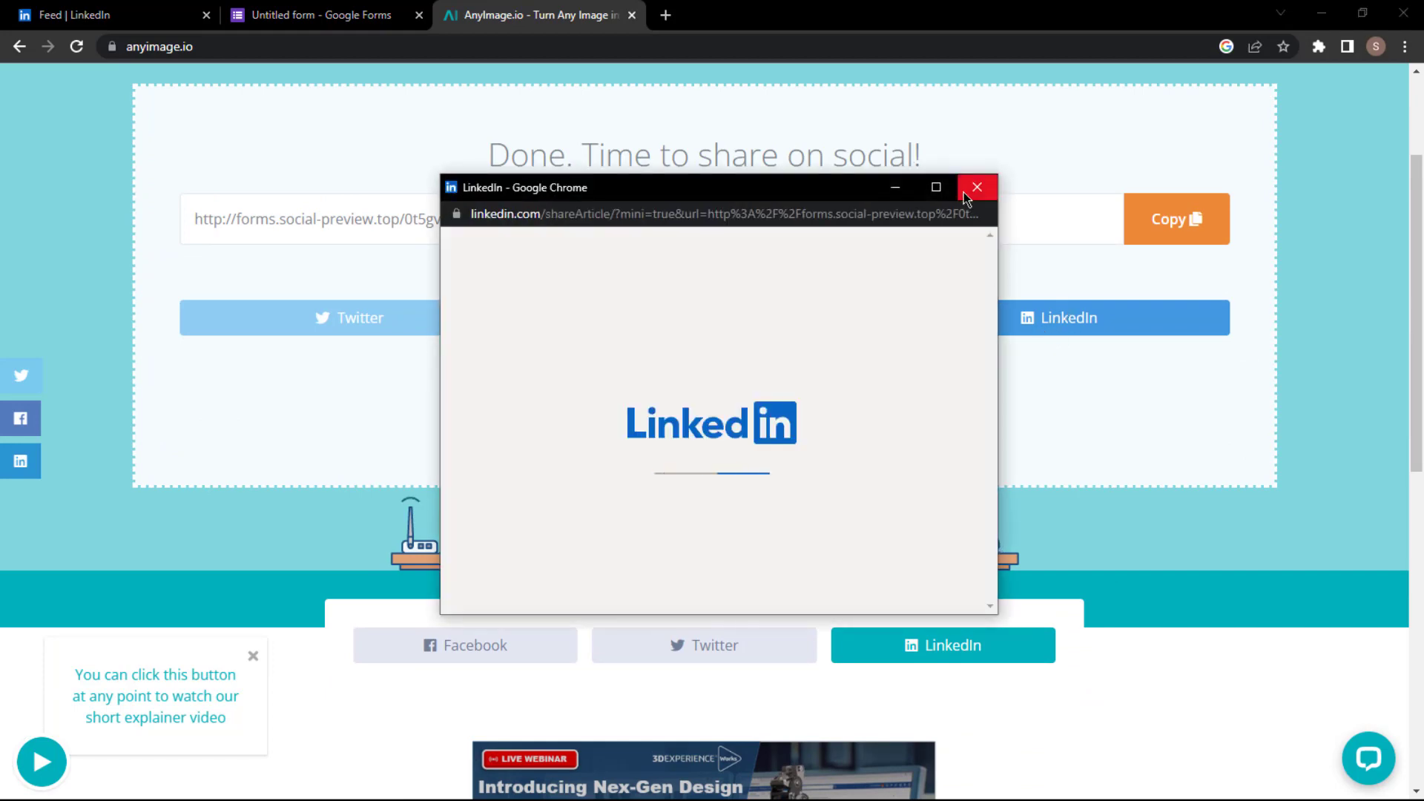
pyautogui.click(976, 187)
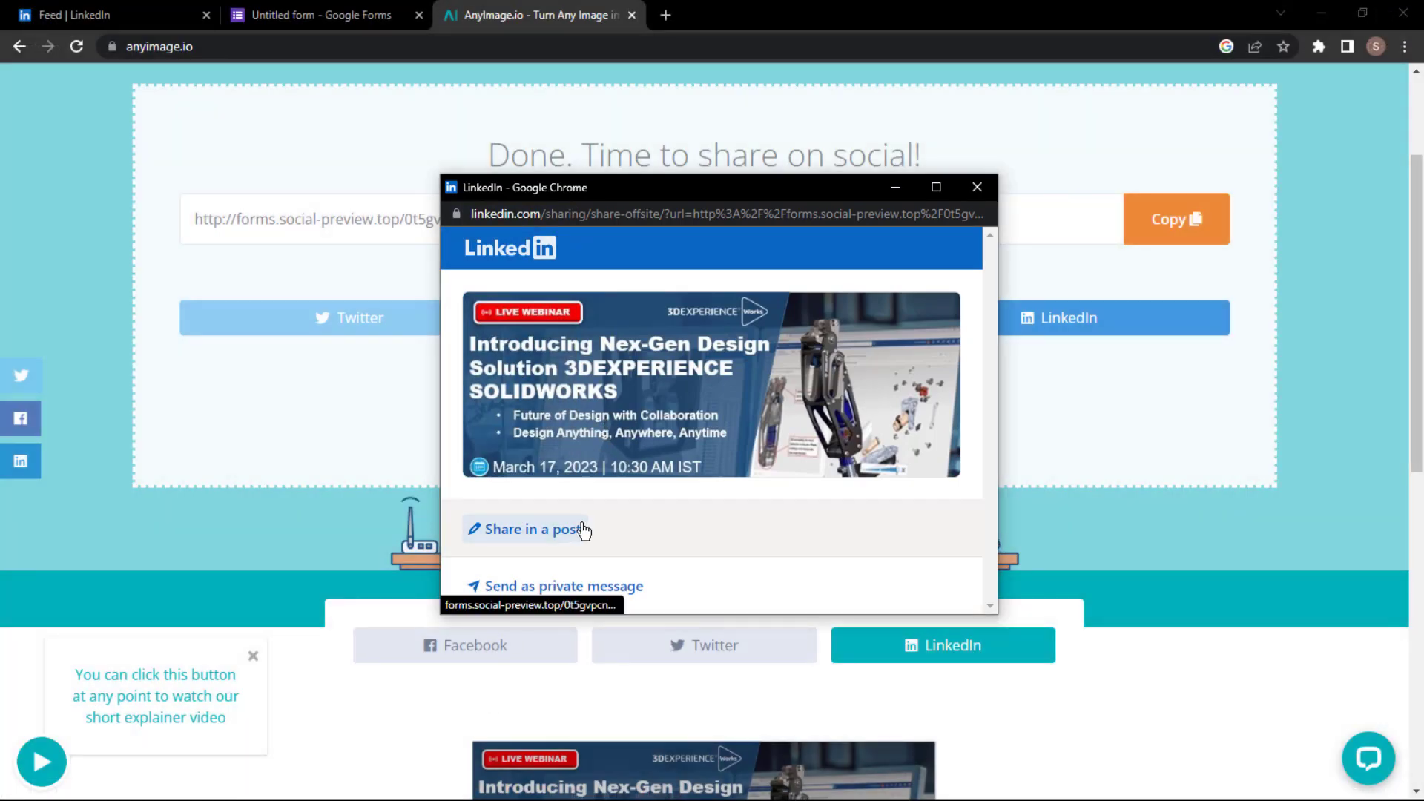
pyautogui.click(526, 528)
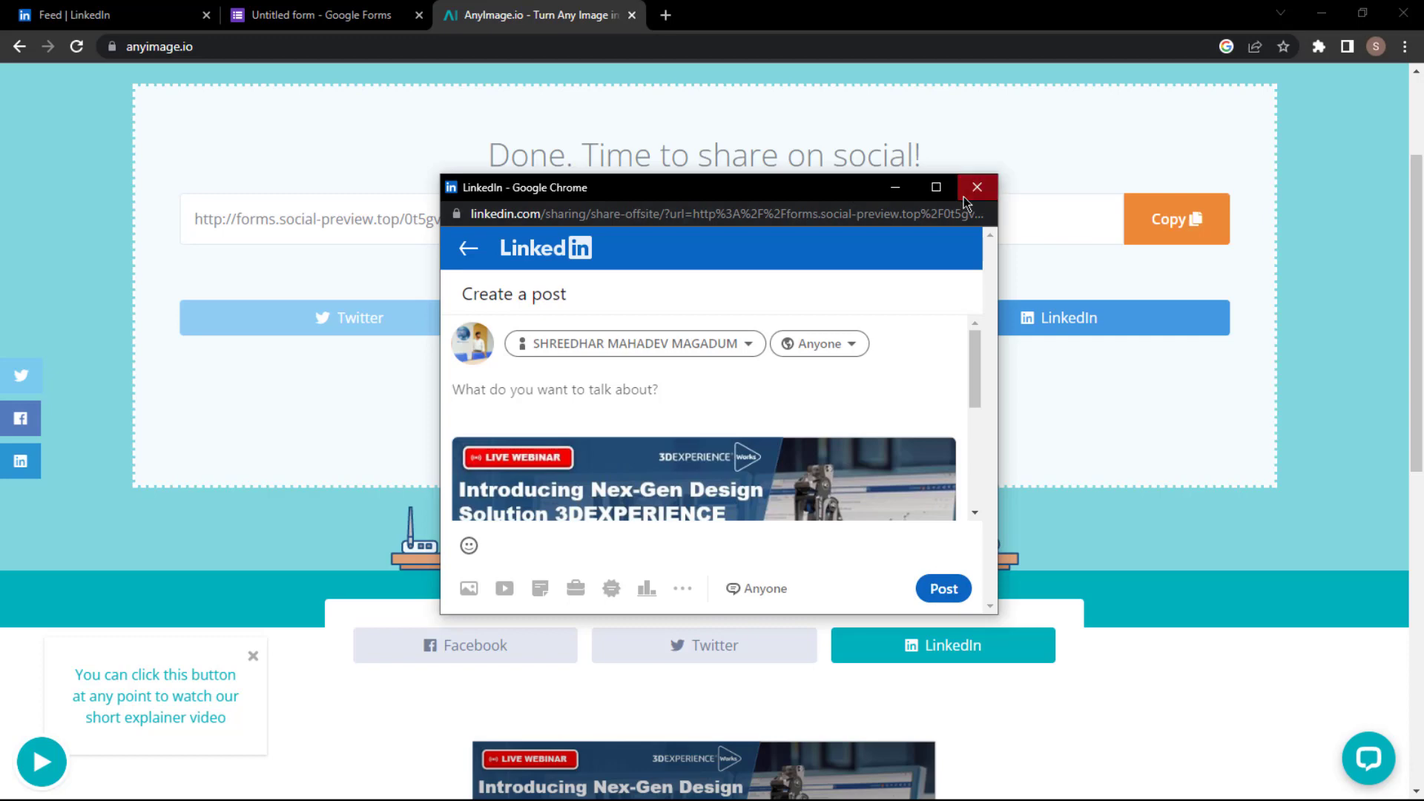
pyautogui.click(978, 187)
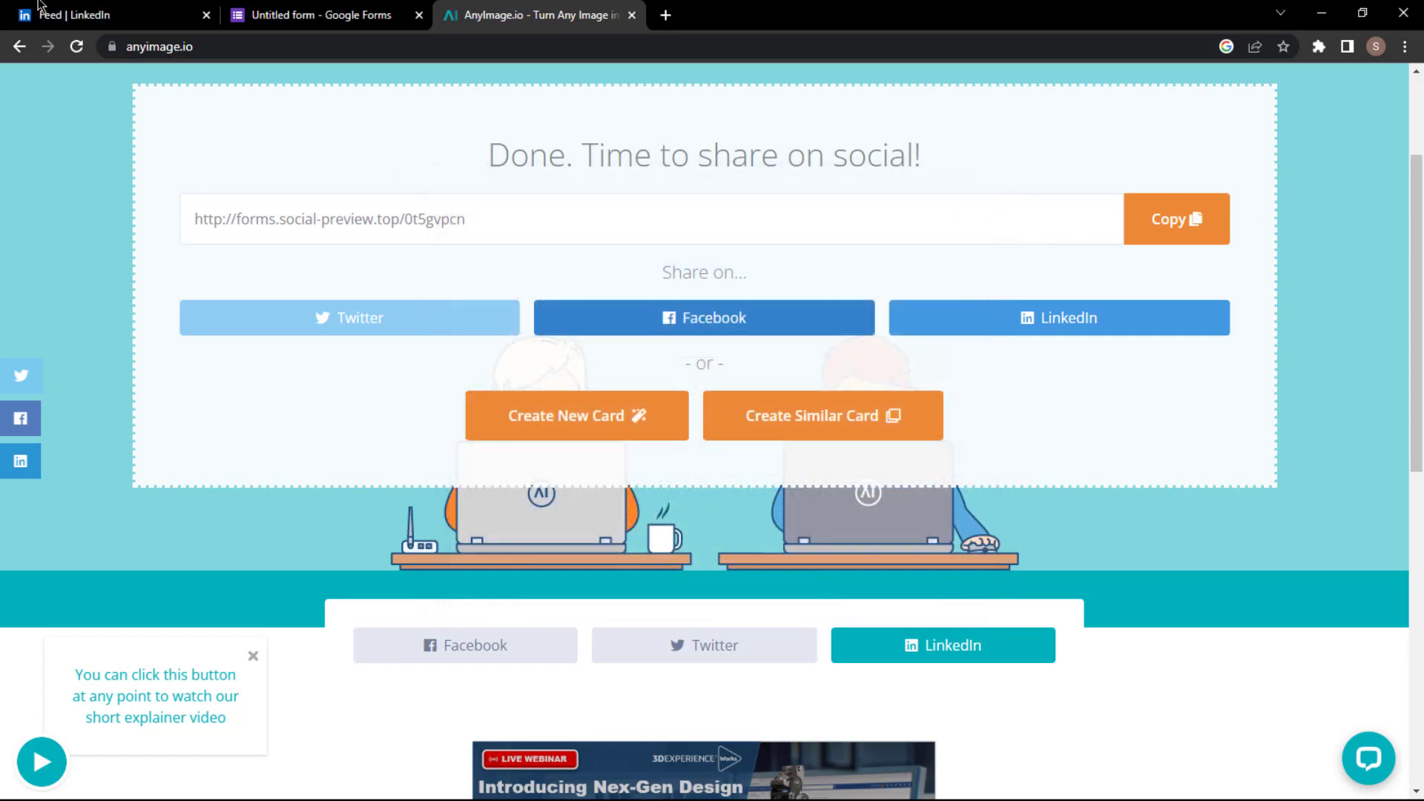
# Step: Open LinkedIn on the second account and paste the forms.social-preview.top link into a new post
pyautogui.click(99, 15)
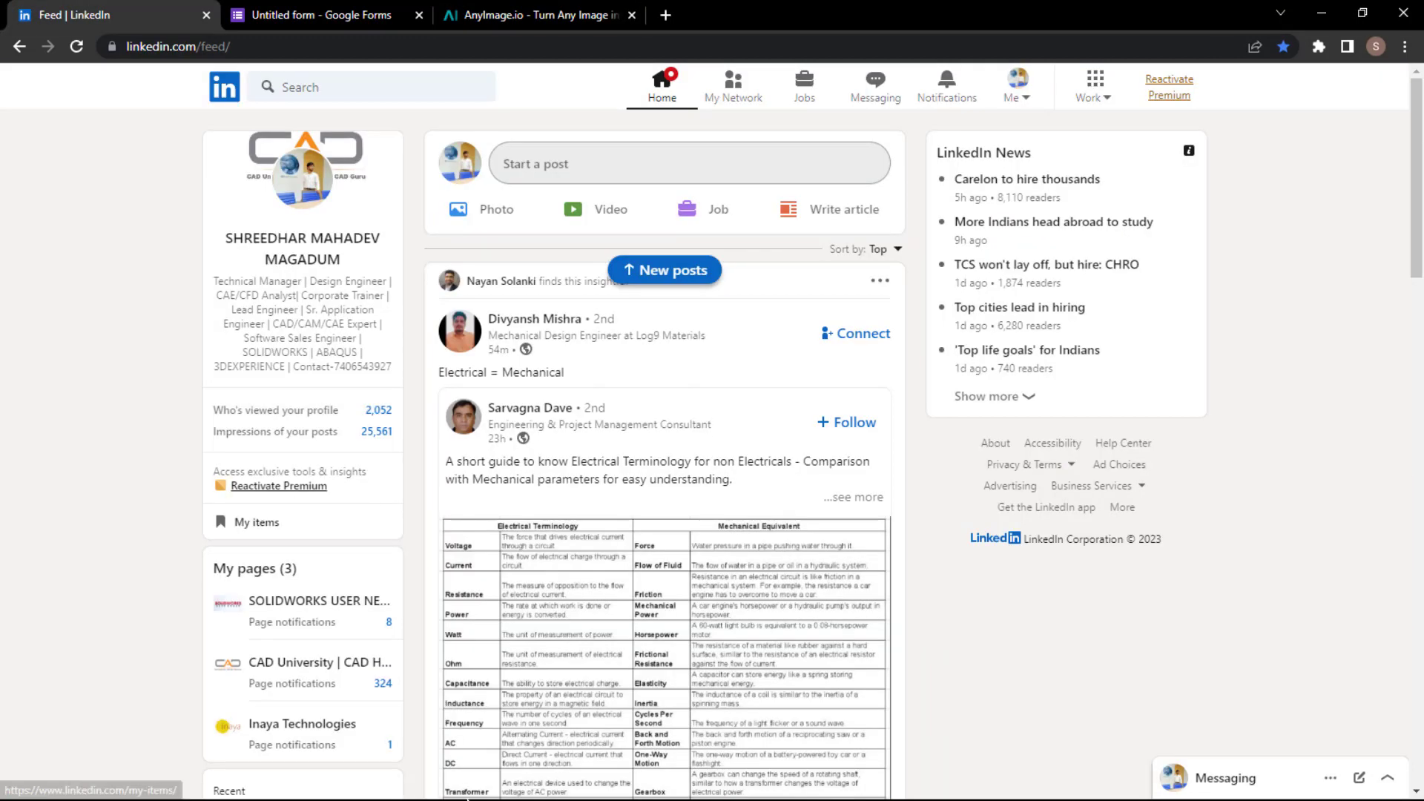
pyautogui.click(17, 788)
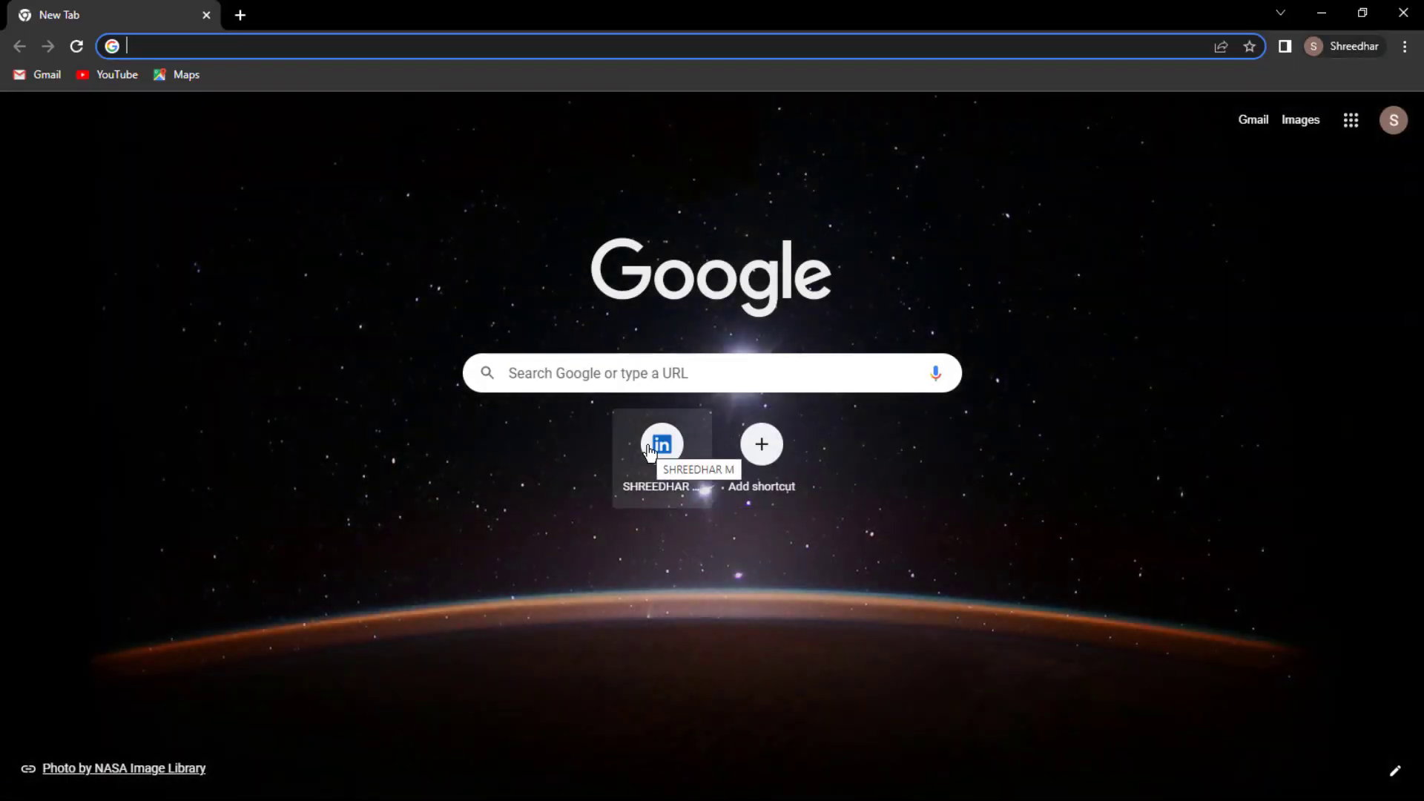
pyautogui.click(662, 443)
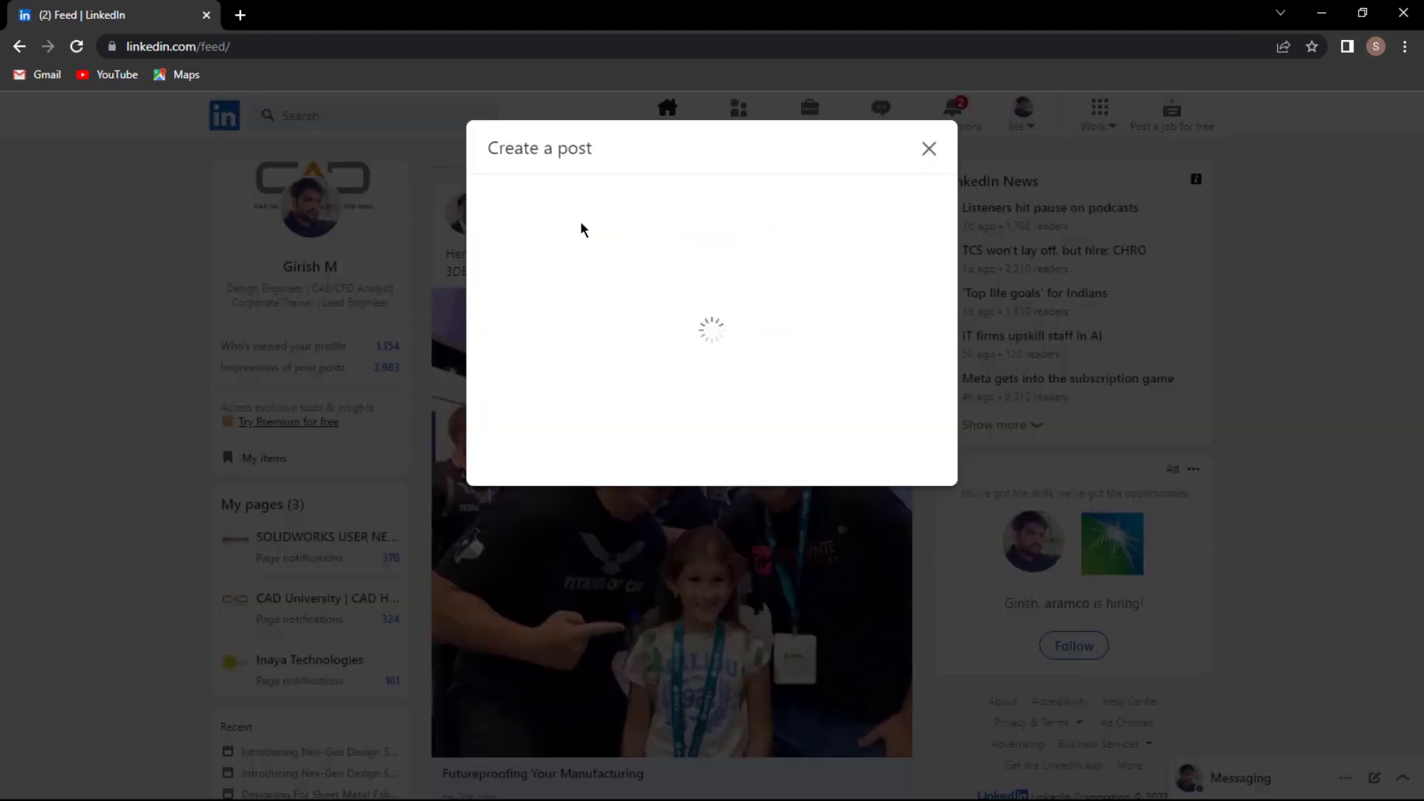
pyautogui.write('http://forms.social-preview.top/0t5gvpcn')
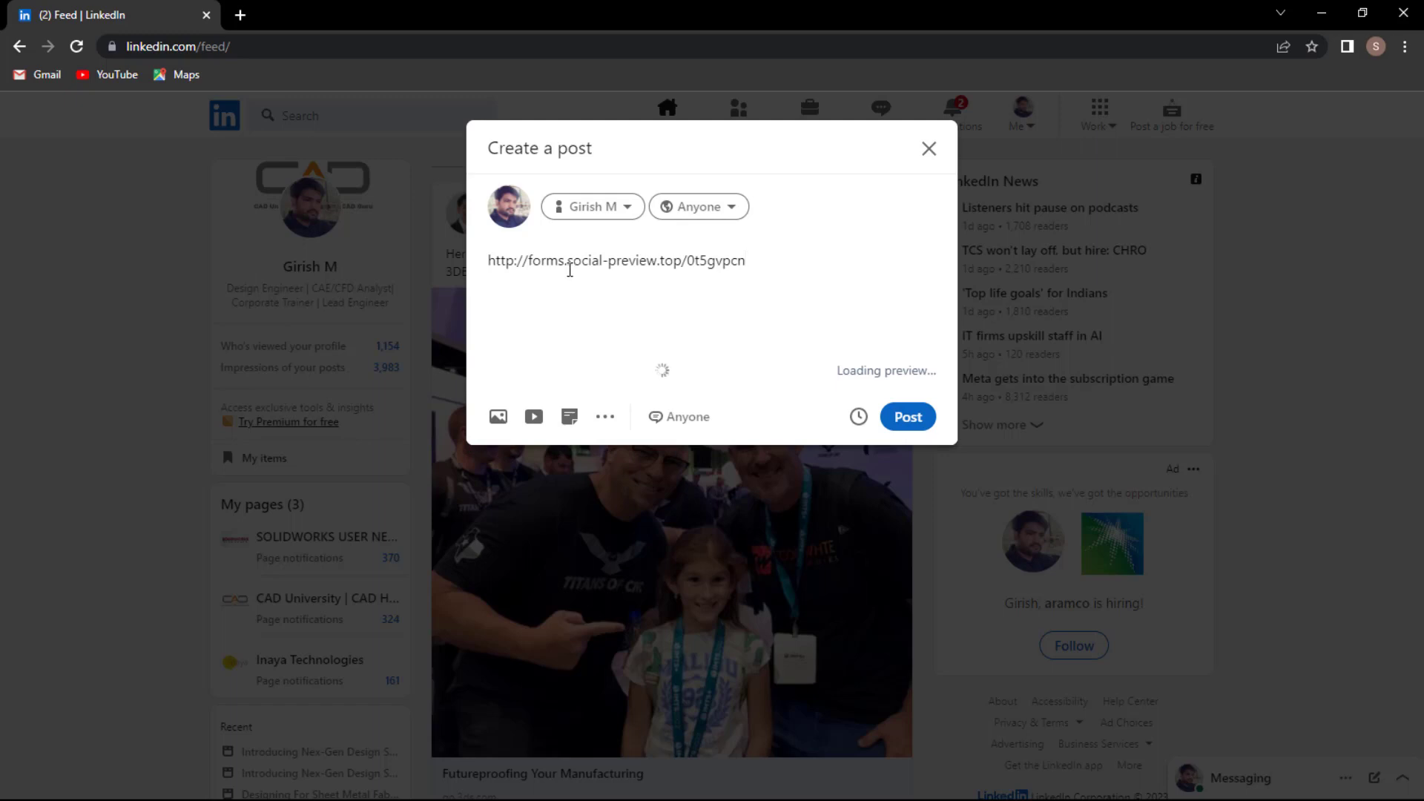
pyautogui.moveTo(547, 294)
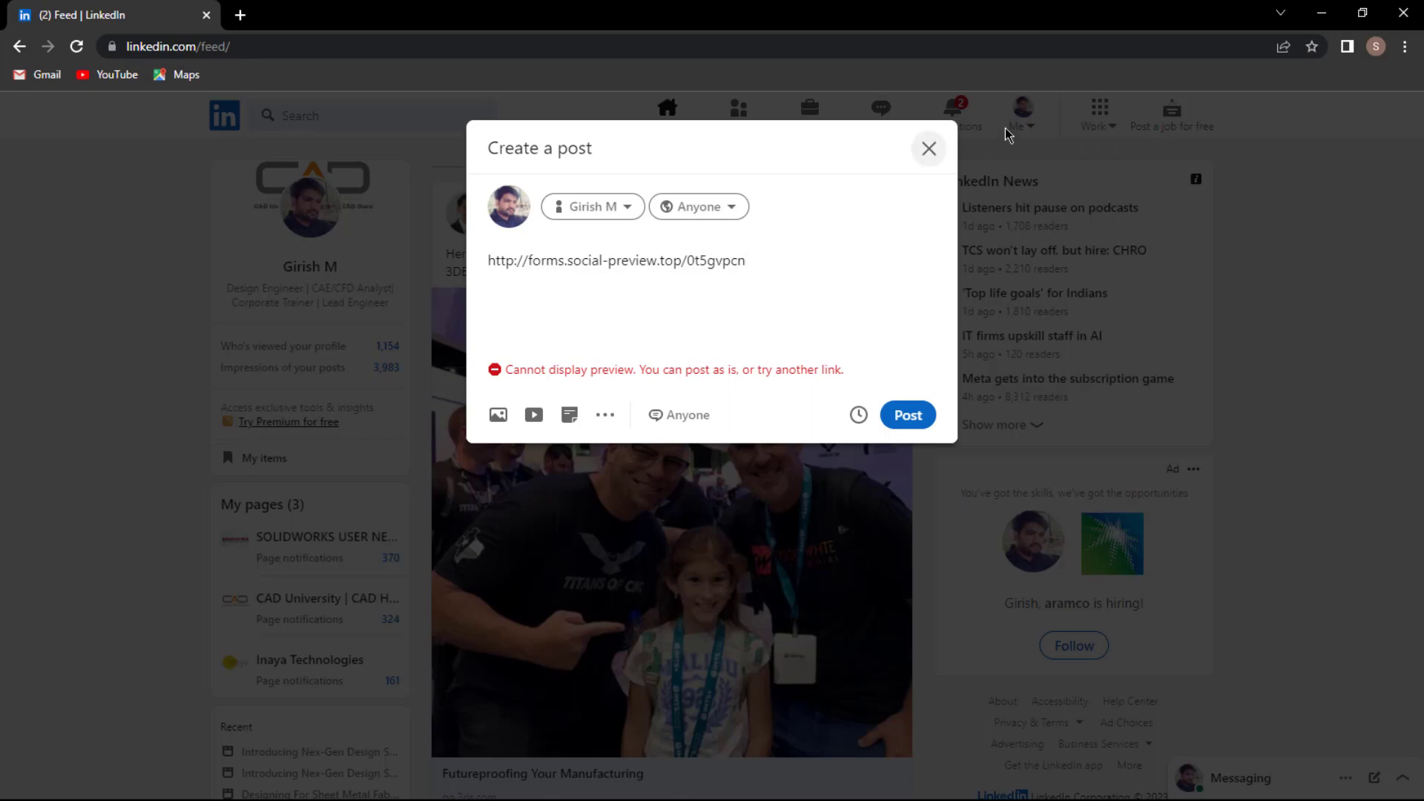
# Step: Clear and repaste the card link, then close the draft since no preview loads
pyautogui.click(928, 148)
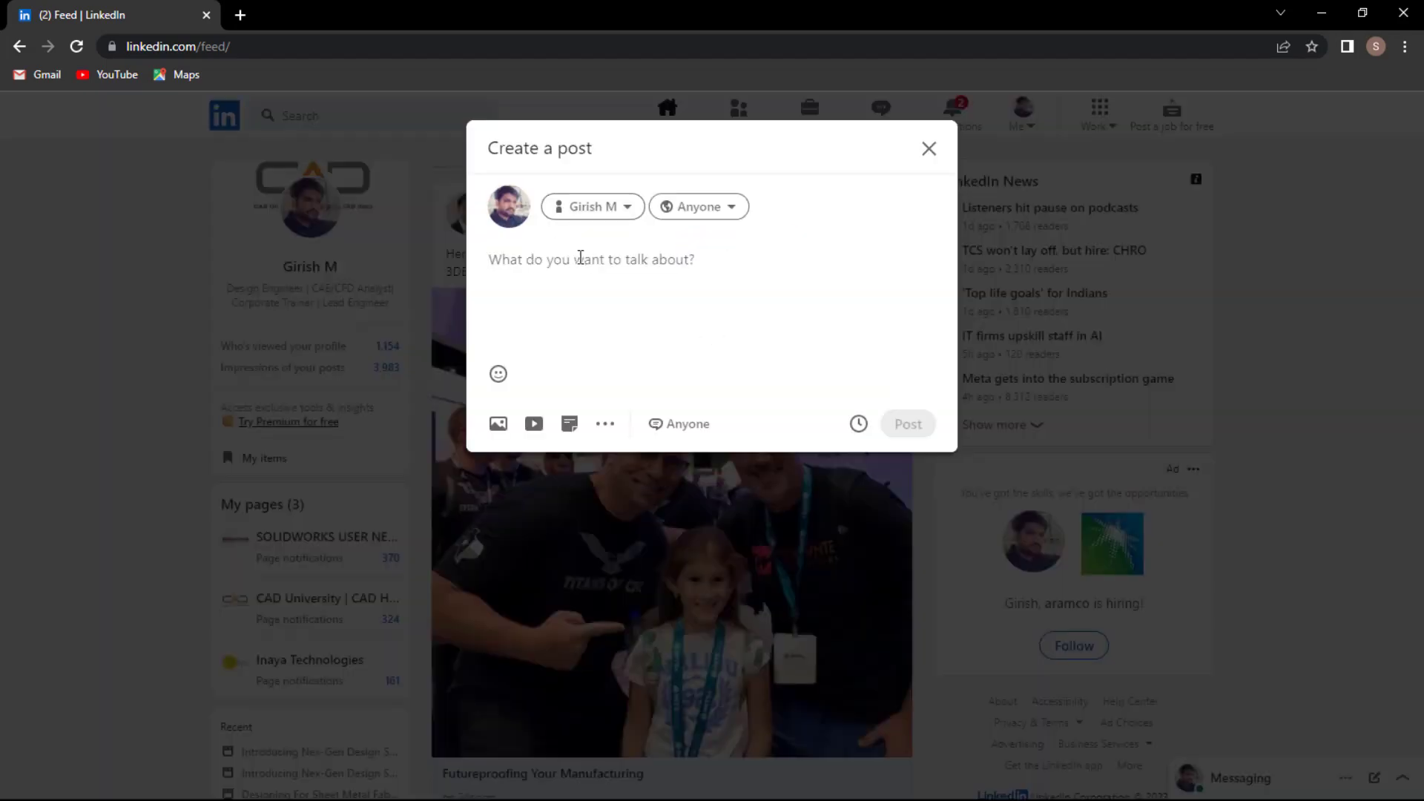
pyautogui.write('http://forms.social-preview.top/0t5gvpcn')
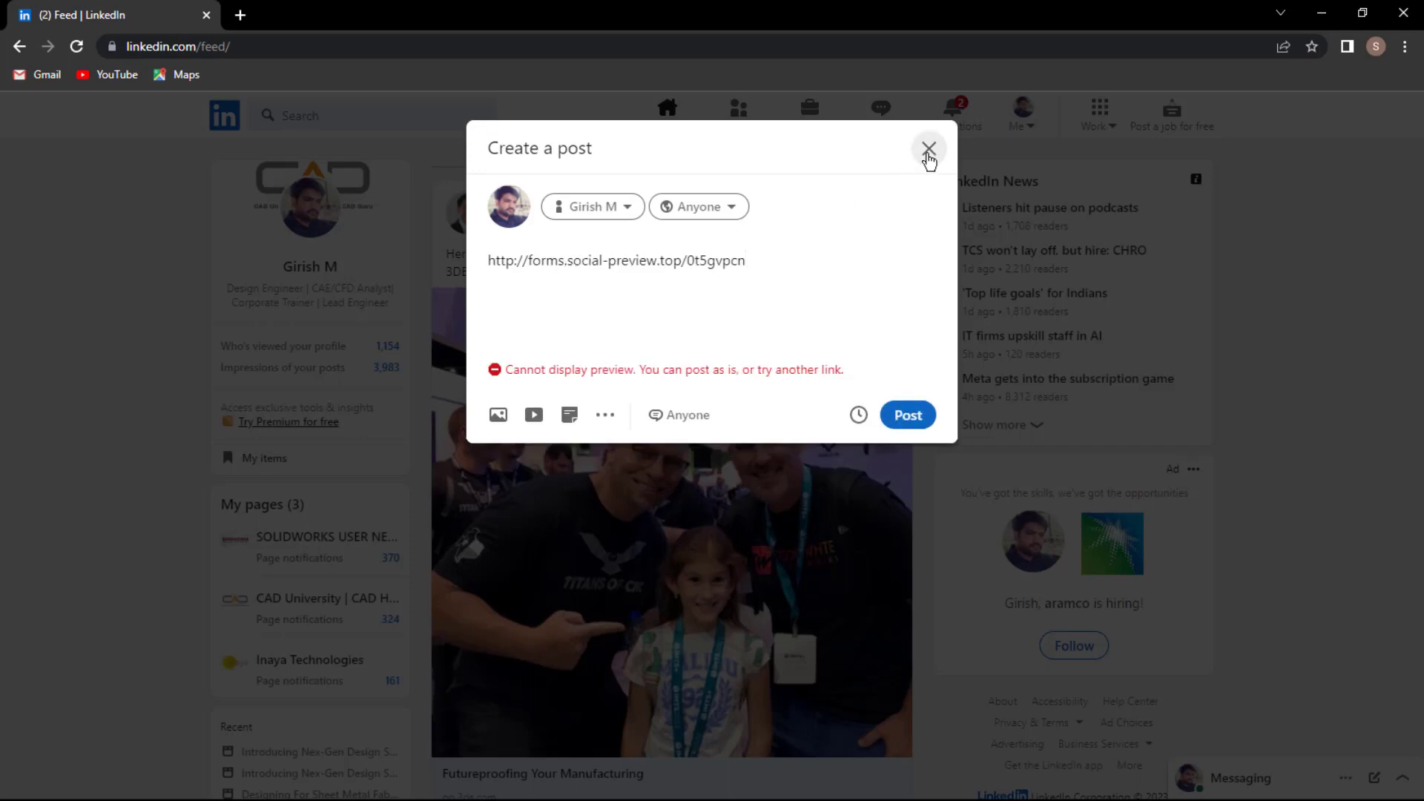
pyautogui.click(929, 148)
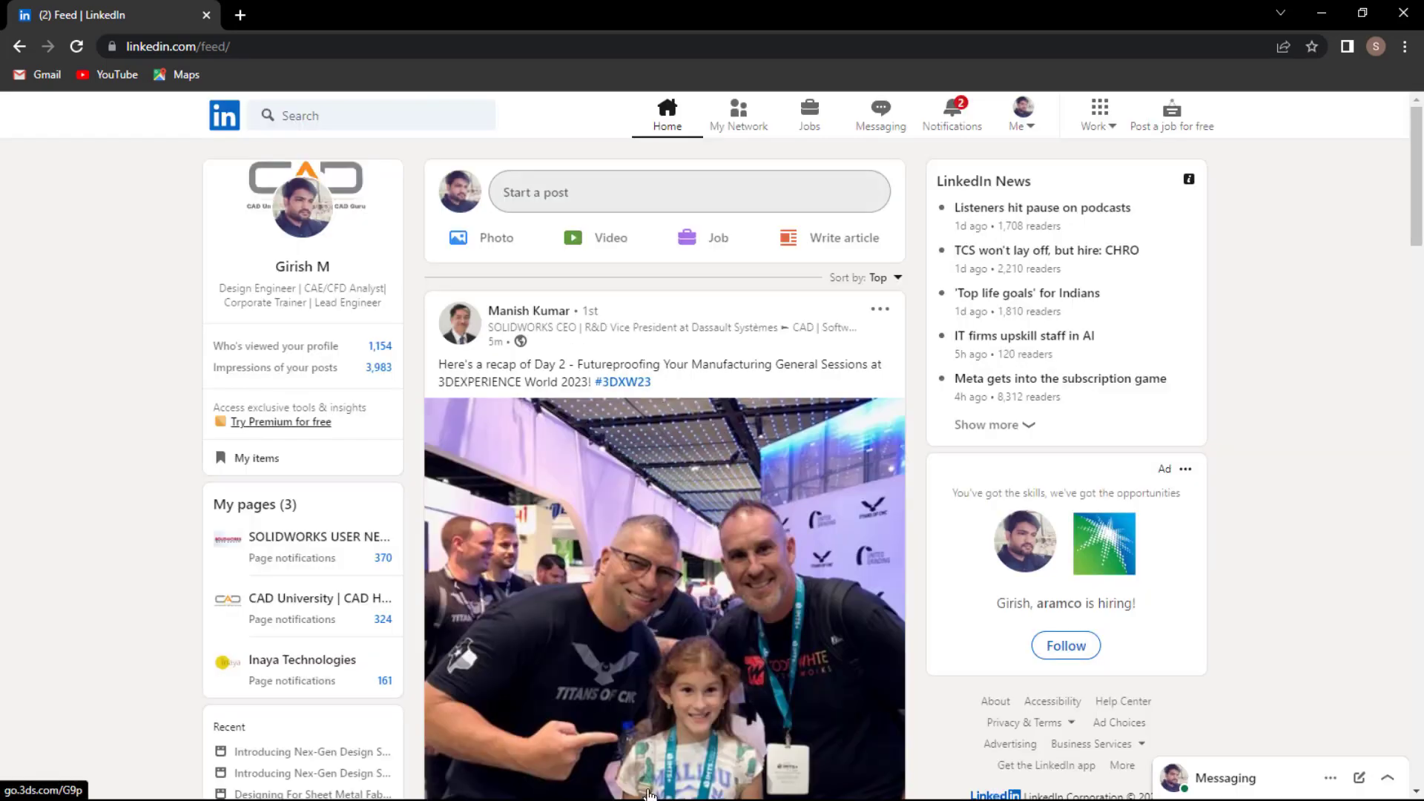
# Step: Share the card via AnyImage's LinkedIn option and publish the post with the banner preview
pyautogui.click(13, 788)
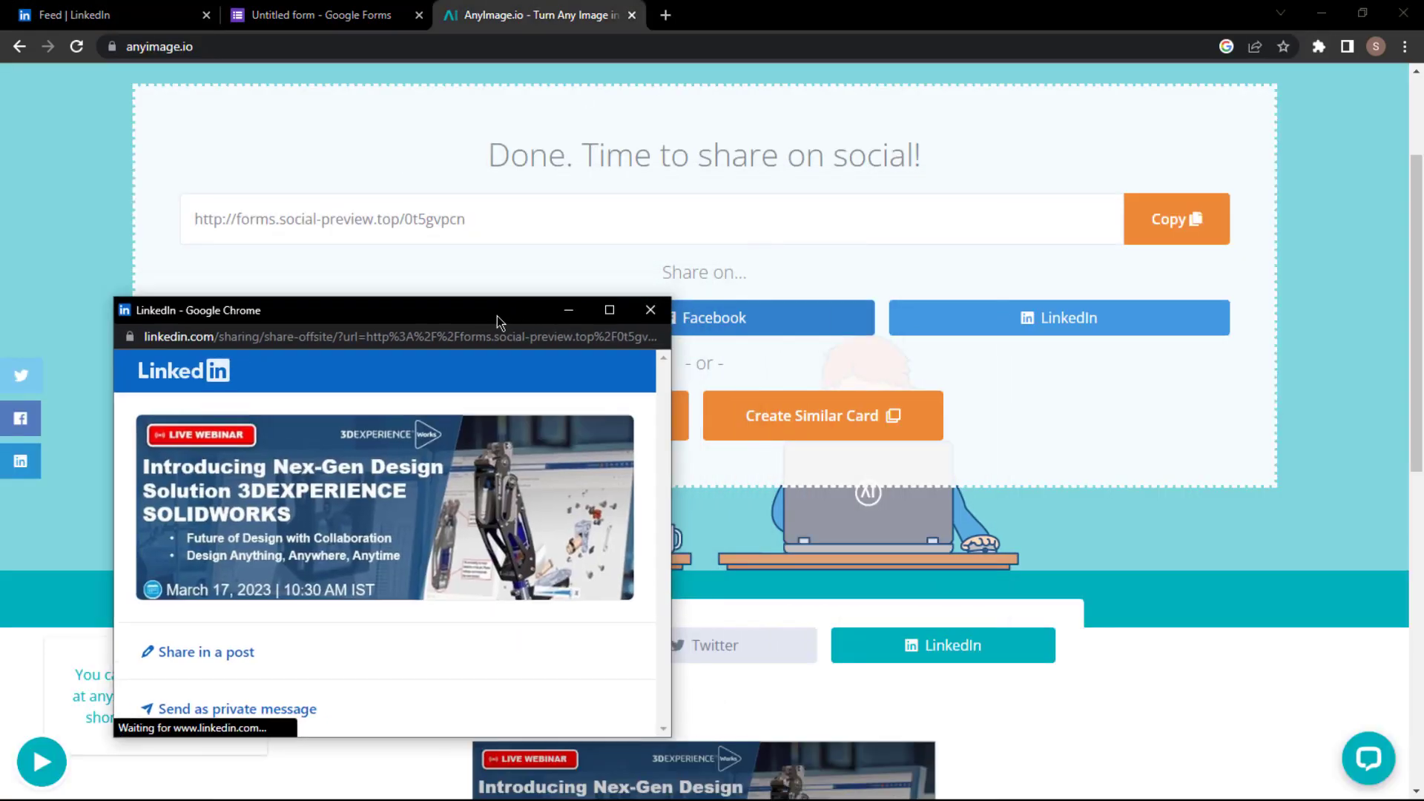
pyautogui.moveTo(496, 310); pyautogui.dragTo(377, 329)
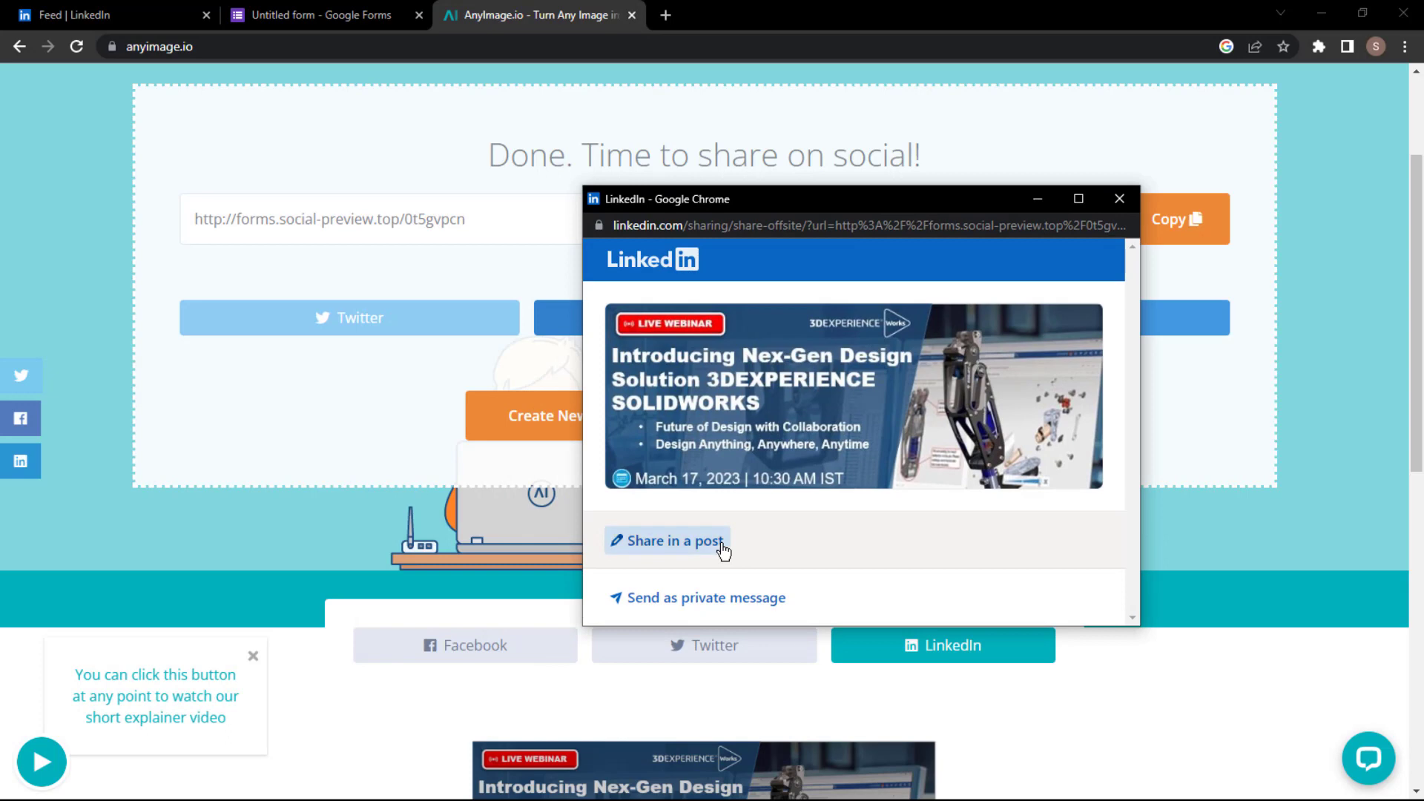
pyautogui.click(668, 540)
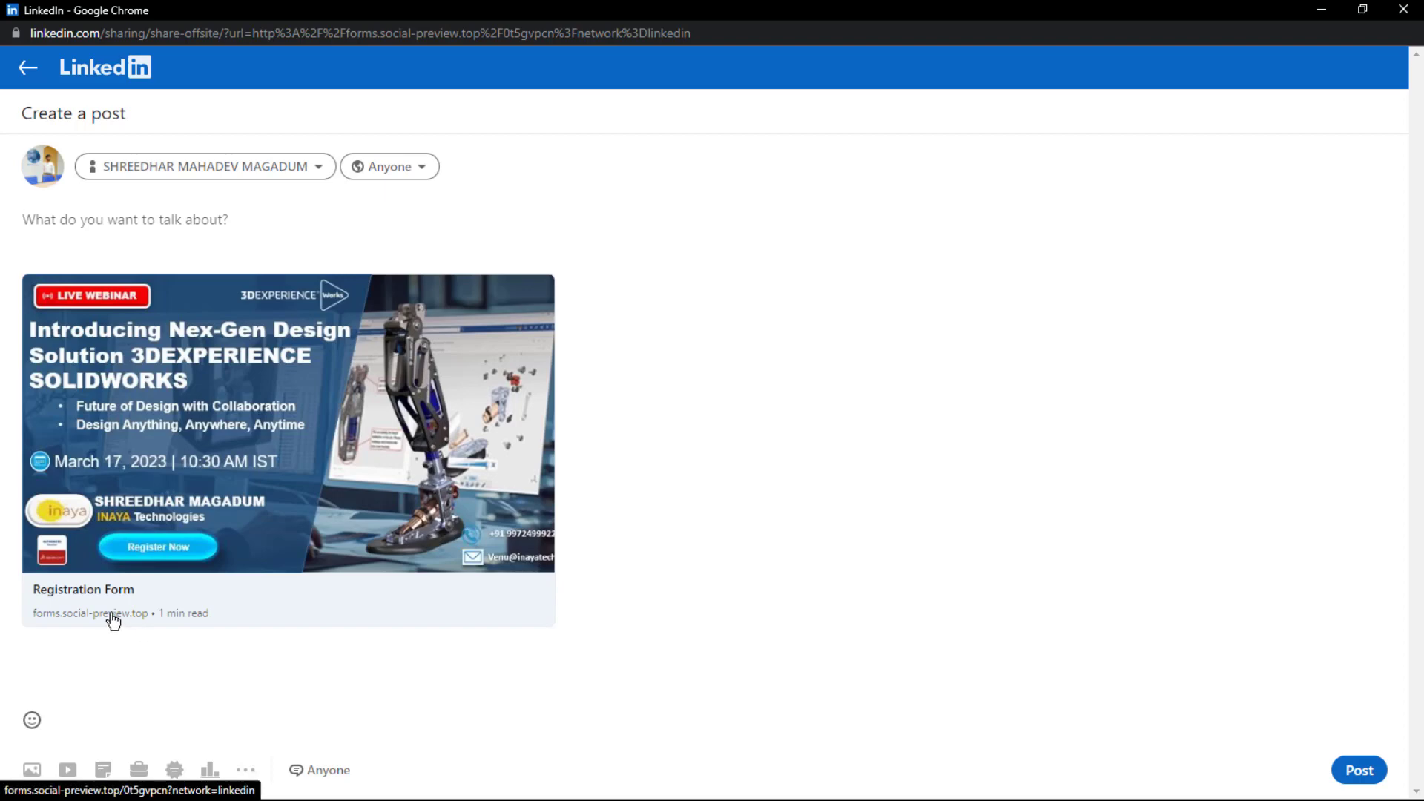
pyautogui.moveTo(107, 614)
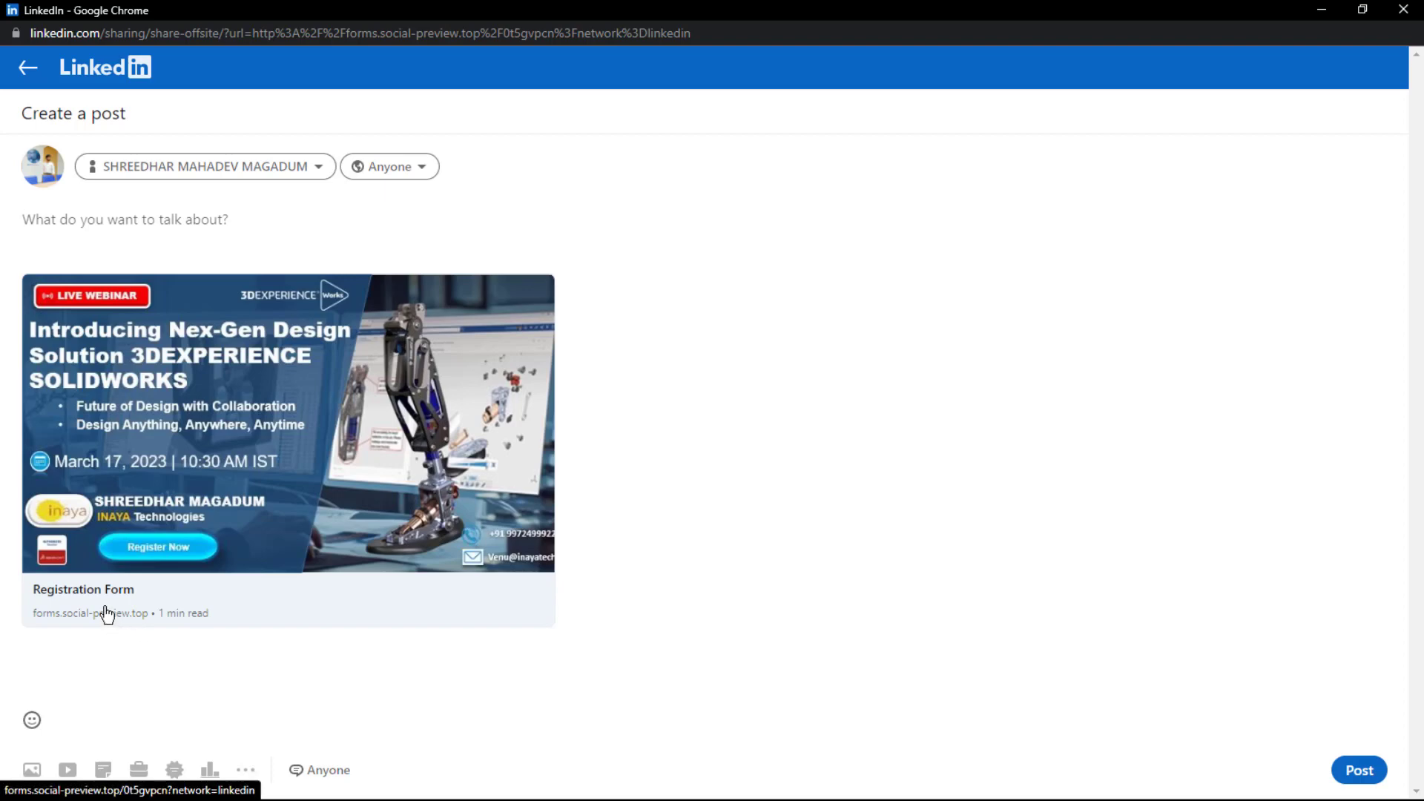
pyautogui.moveTo(1337, 763)
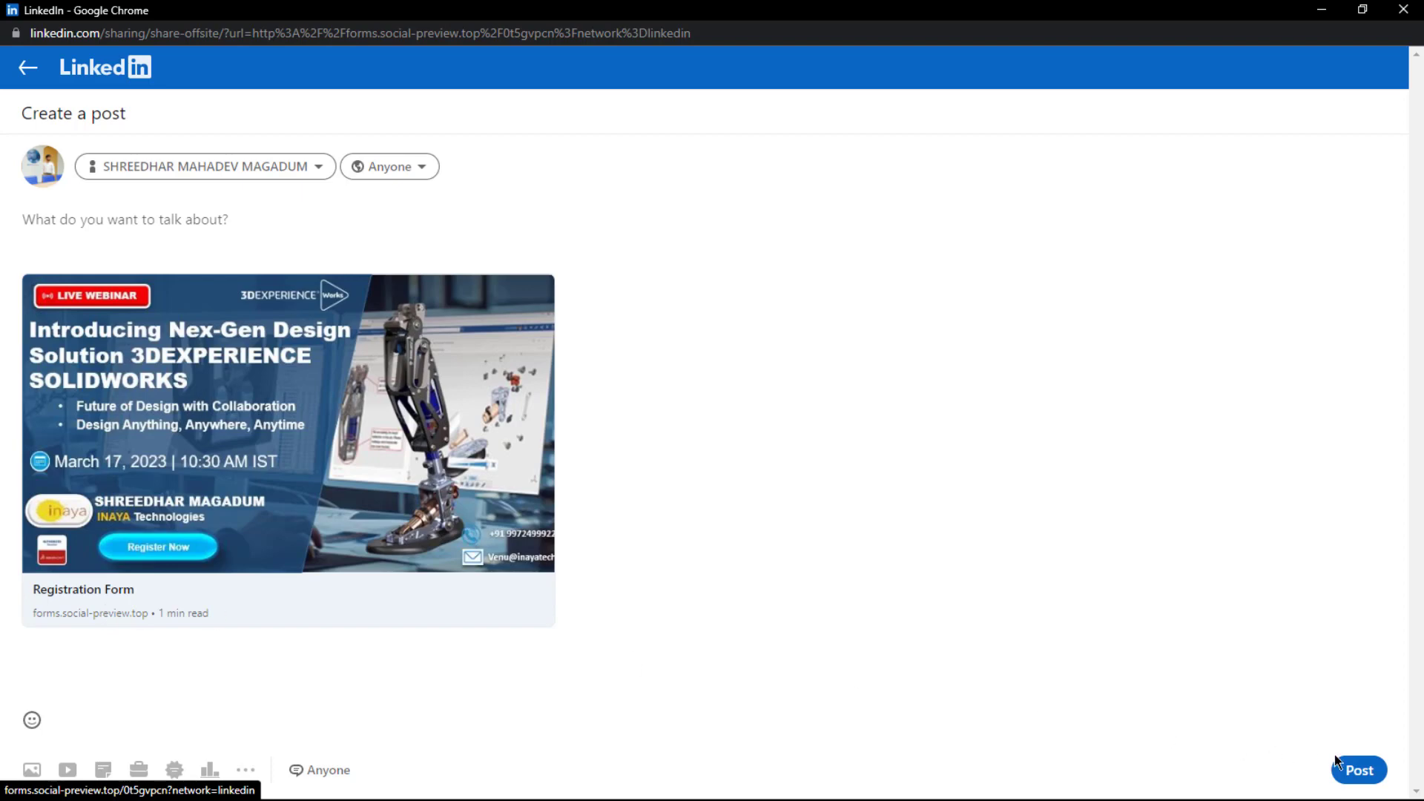
pyautogui.click(1357, 769)
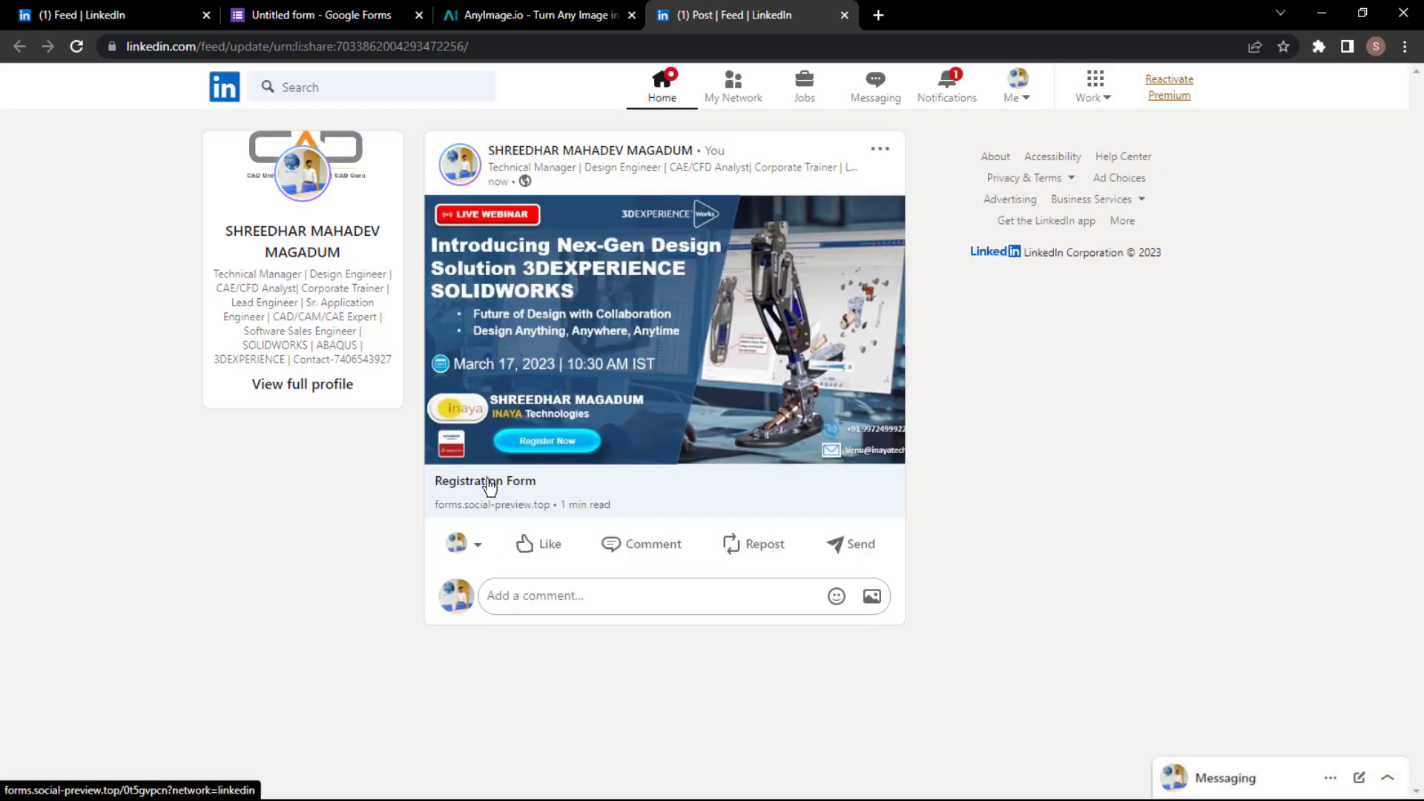
pyautogui.rightClick(485, 491)
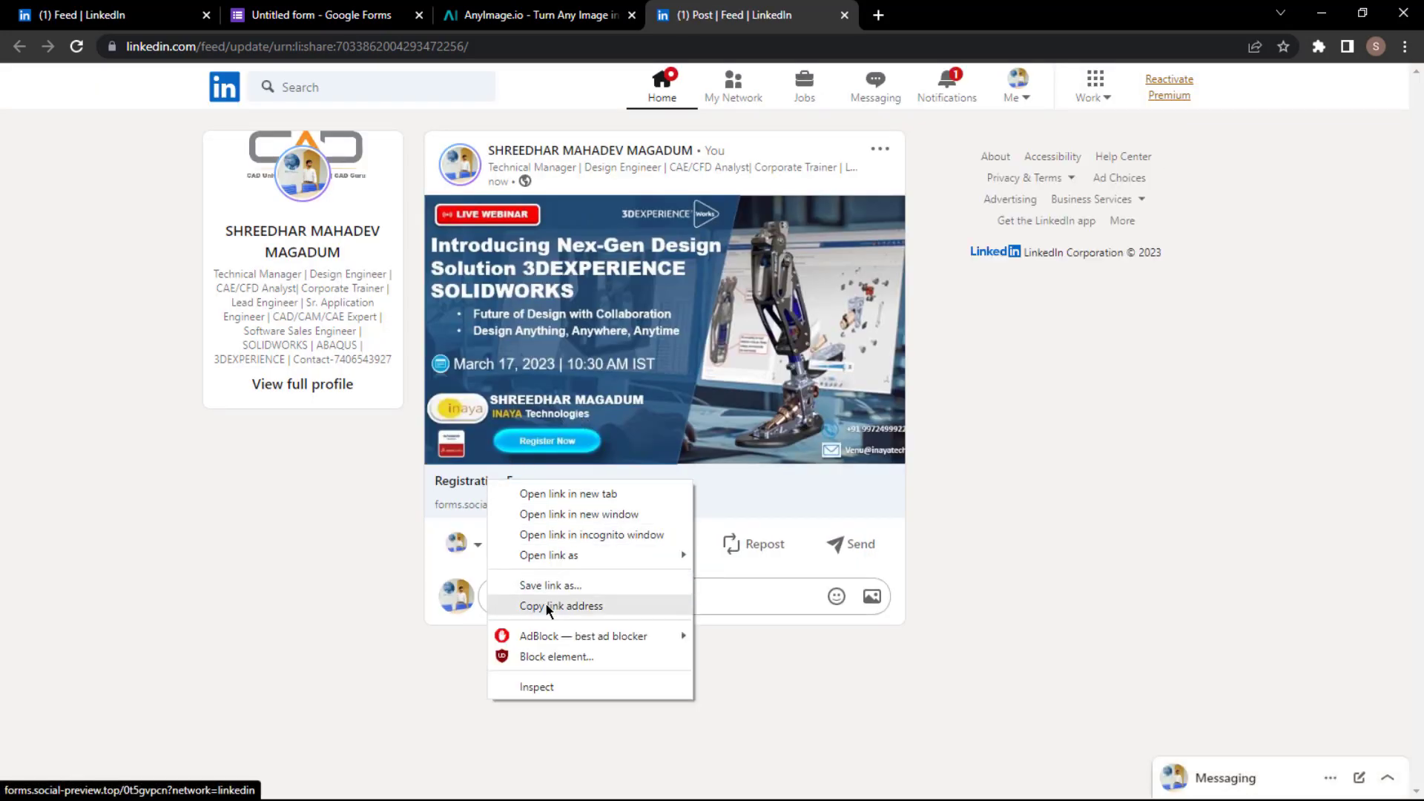
pyautogui.click(836, 147)
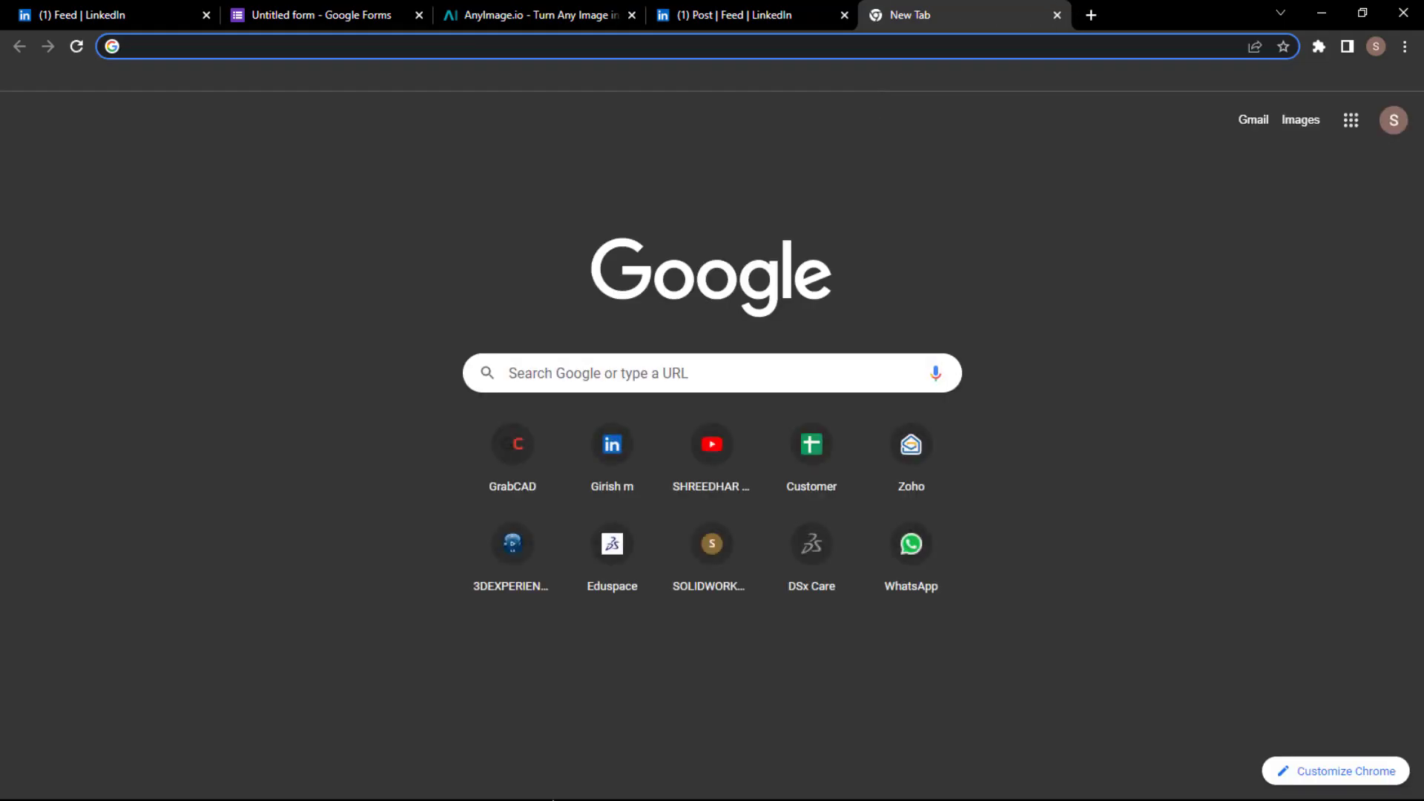
pyautogui.click(14, 786)
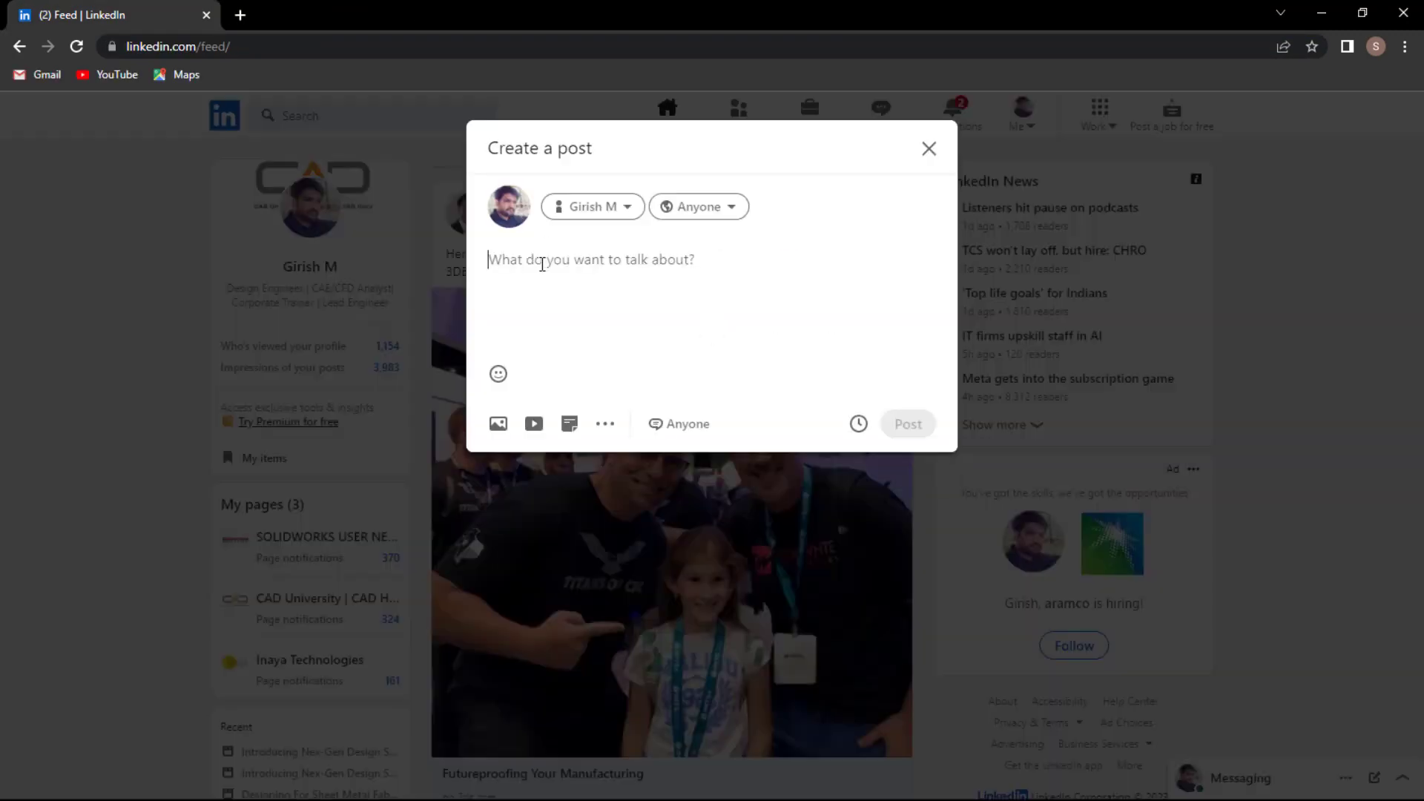
pyautogui.write('http://forms.social-preview.top/0t5gvpcn?network=linkedin')
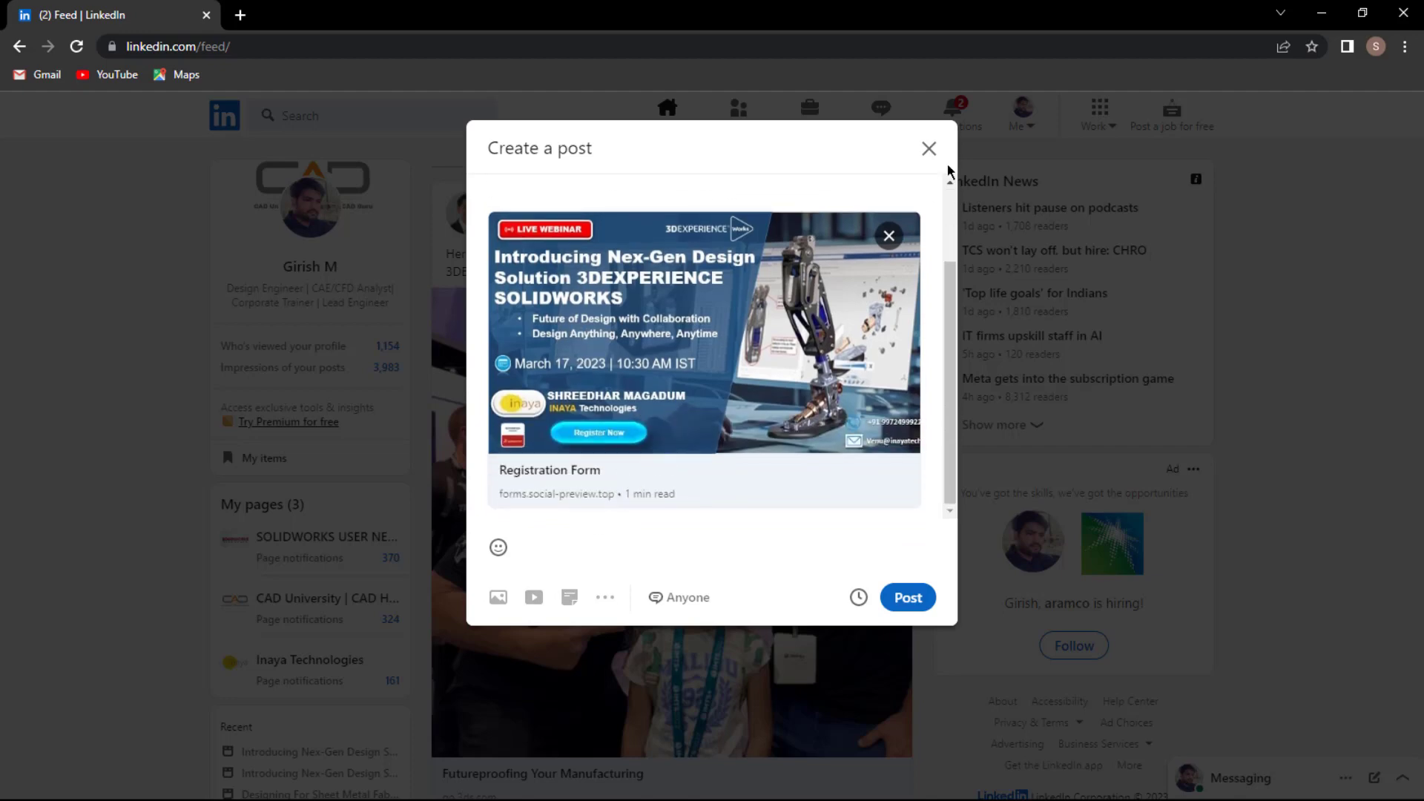
pyautogui.click(929, 148)
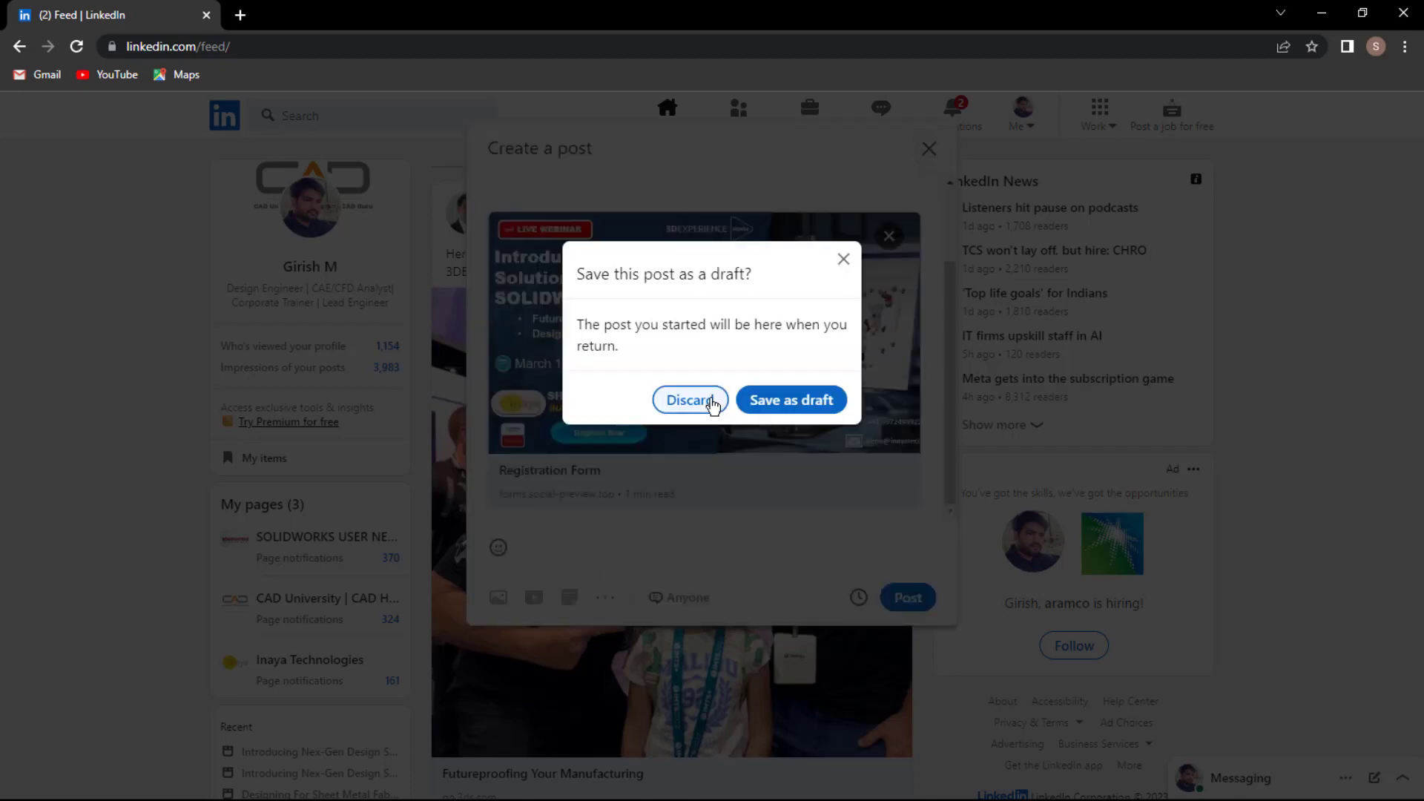
pyautogui.click(14, 788)
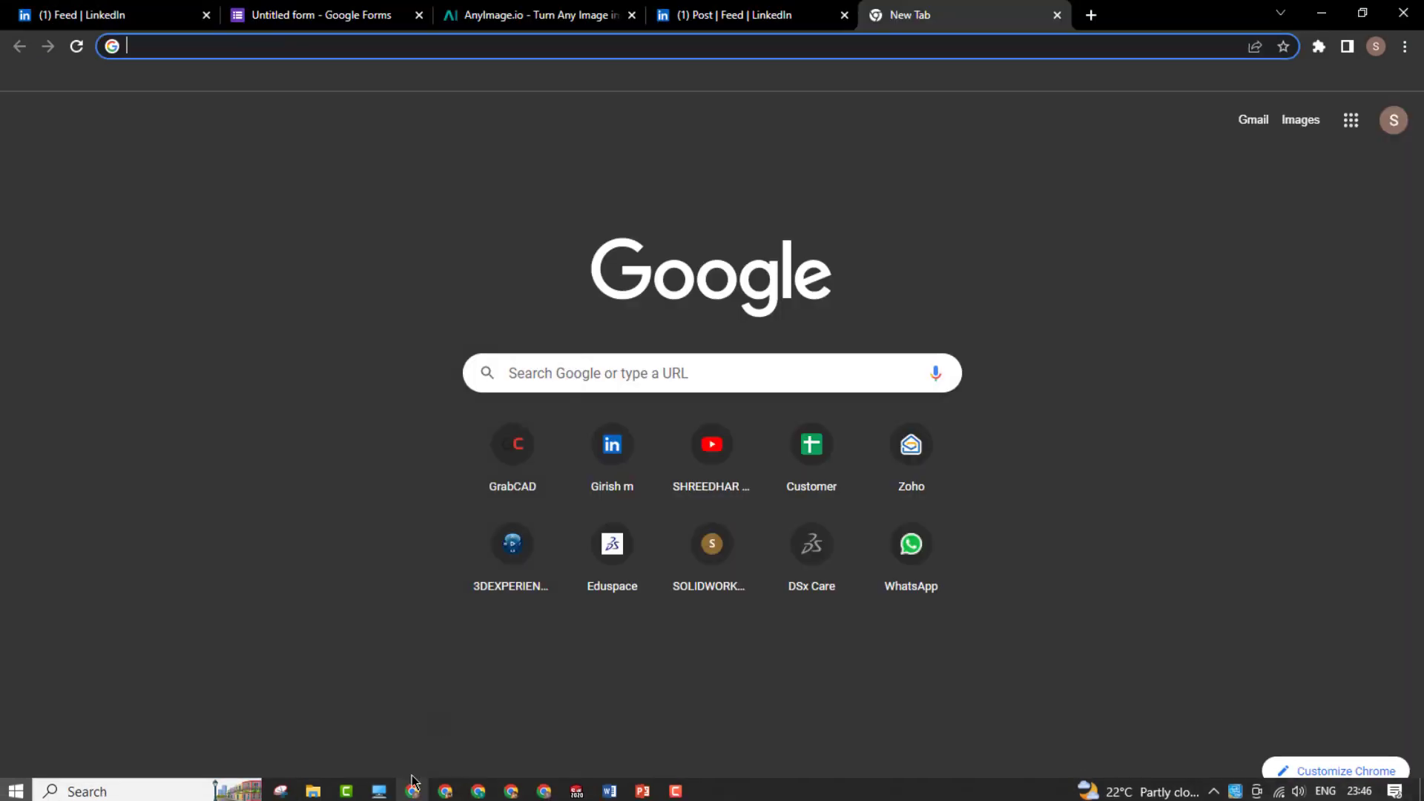
pyautogui.click(745, 15)
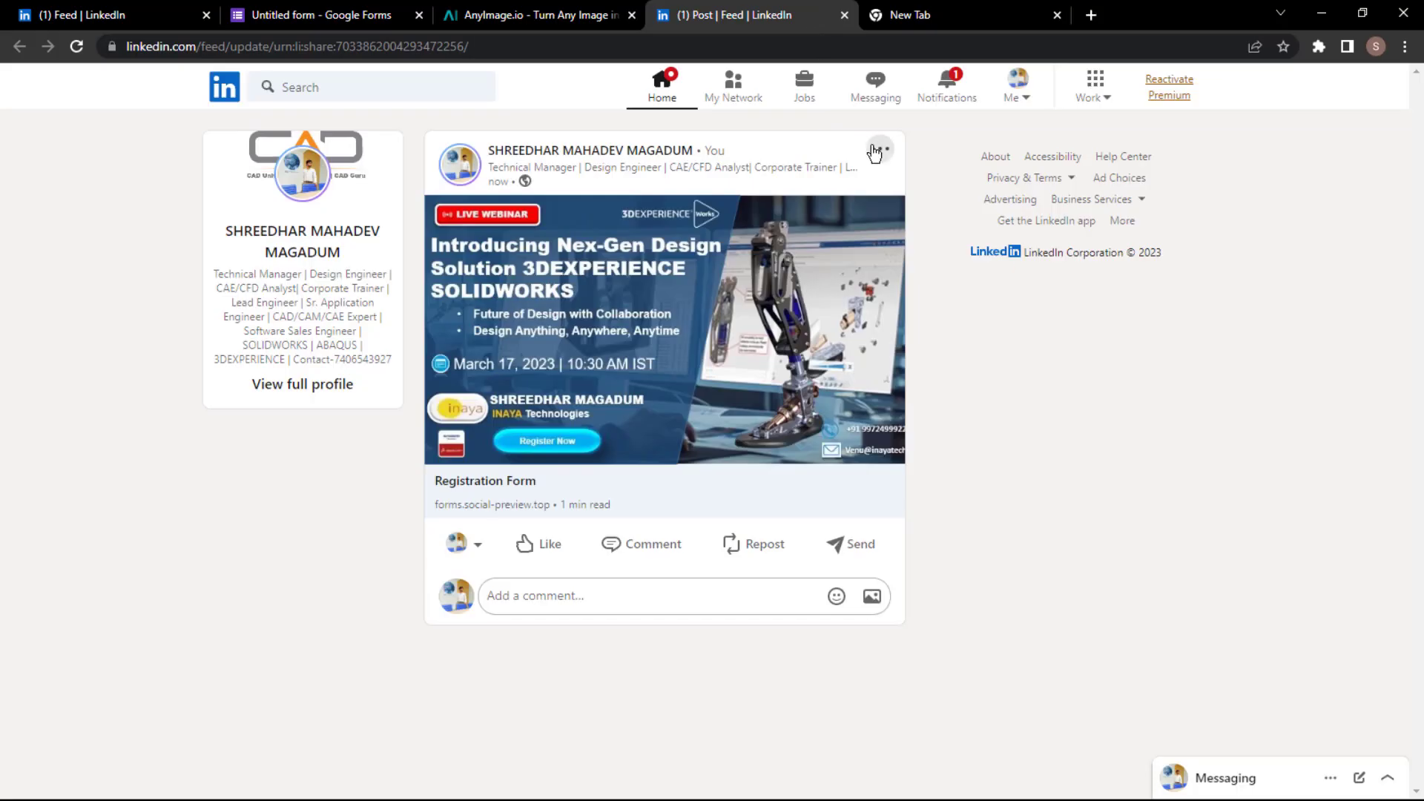